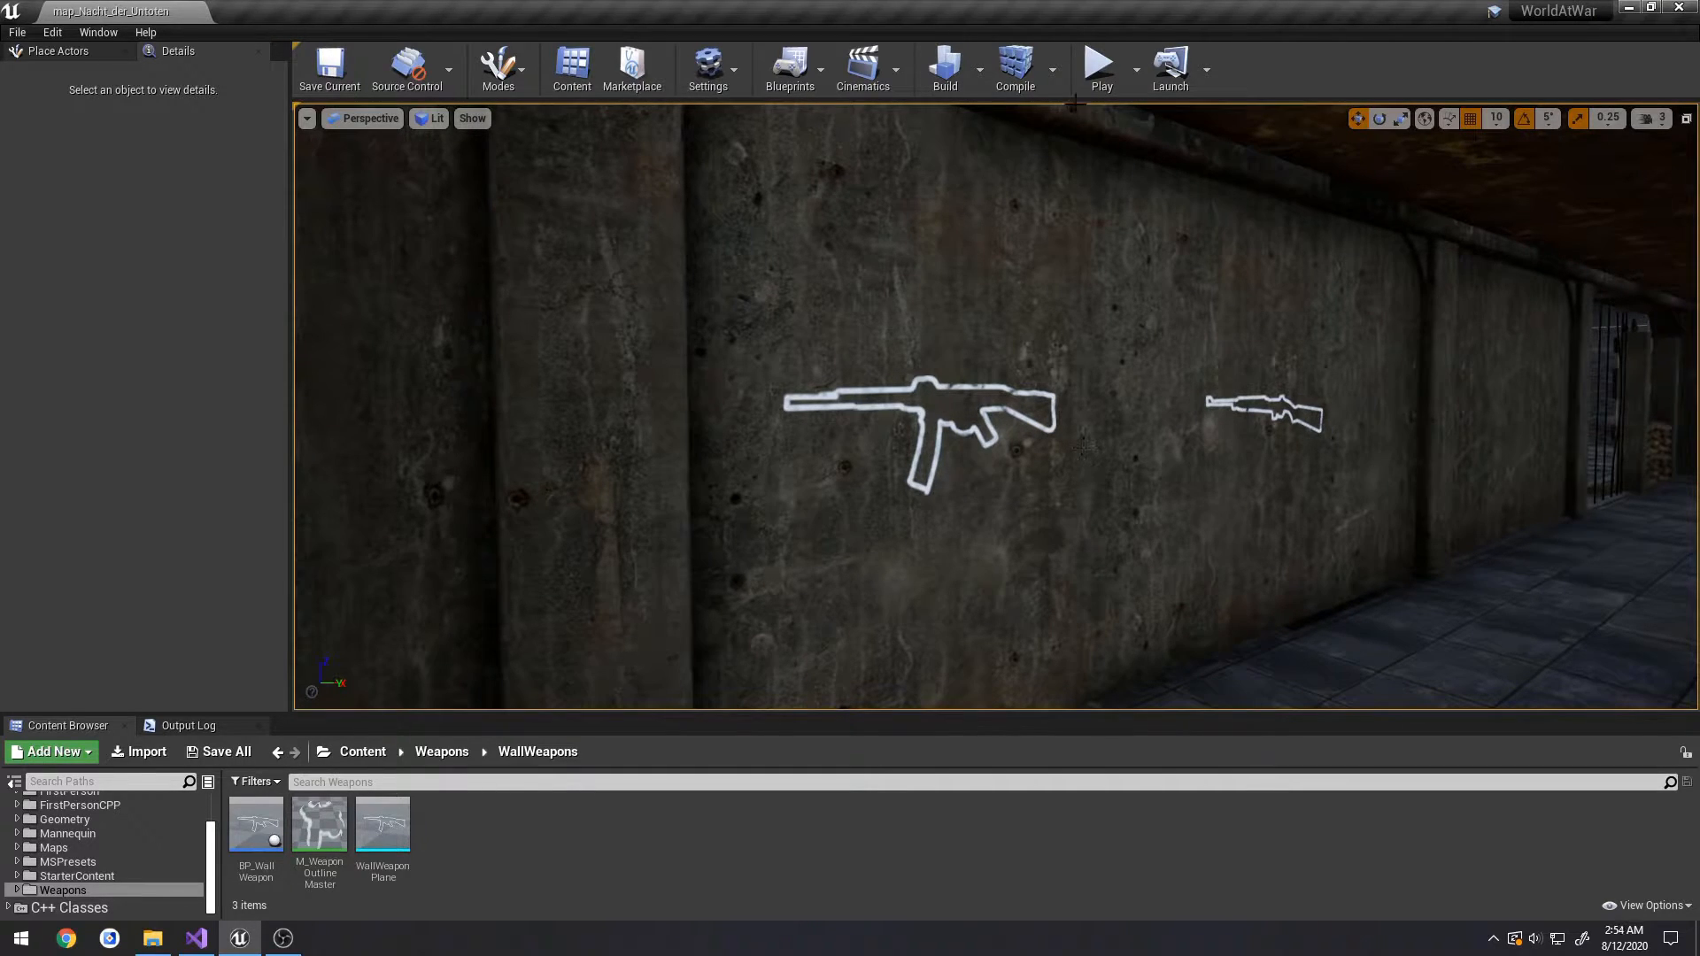
- Play-test the level to check the STG44 buy prompt, then return to Visual Studio
{"action": "left_click", "coordinate": [1098, 62]}
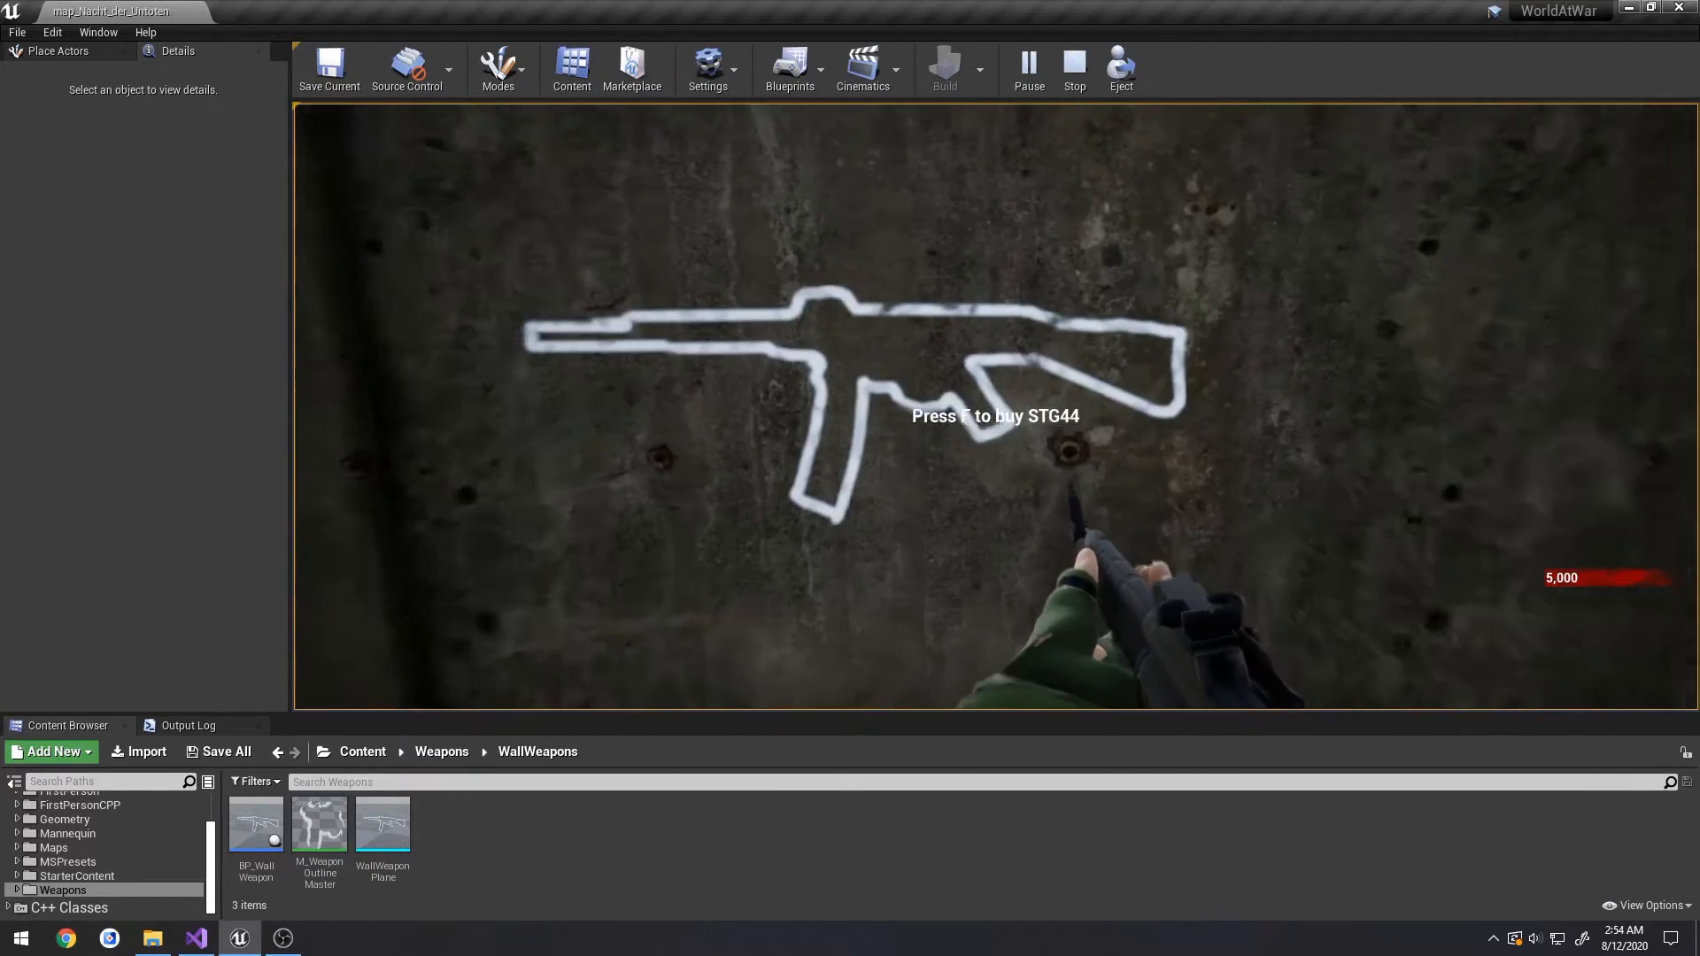
{"action": "left_click", "coordinate": [1072, 68]}
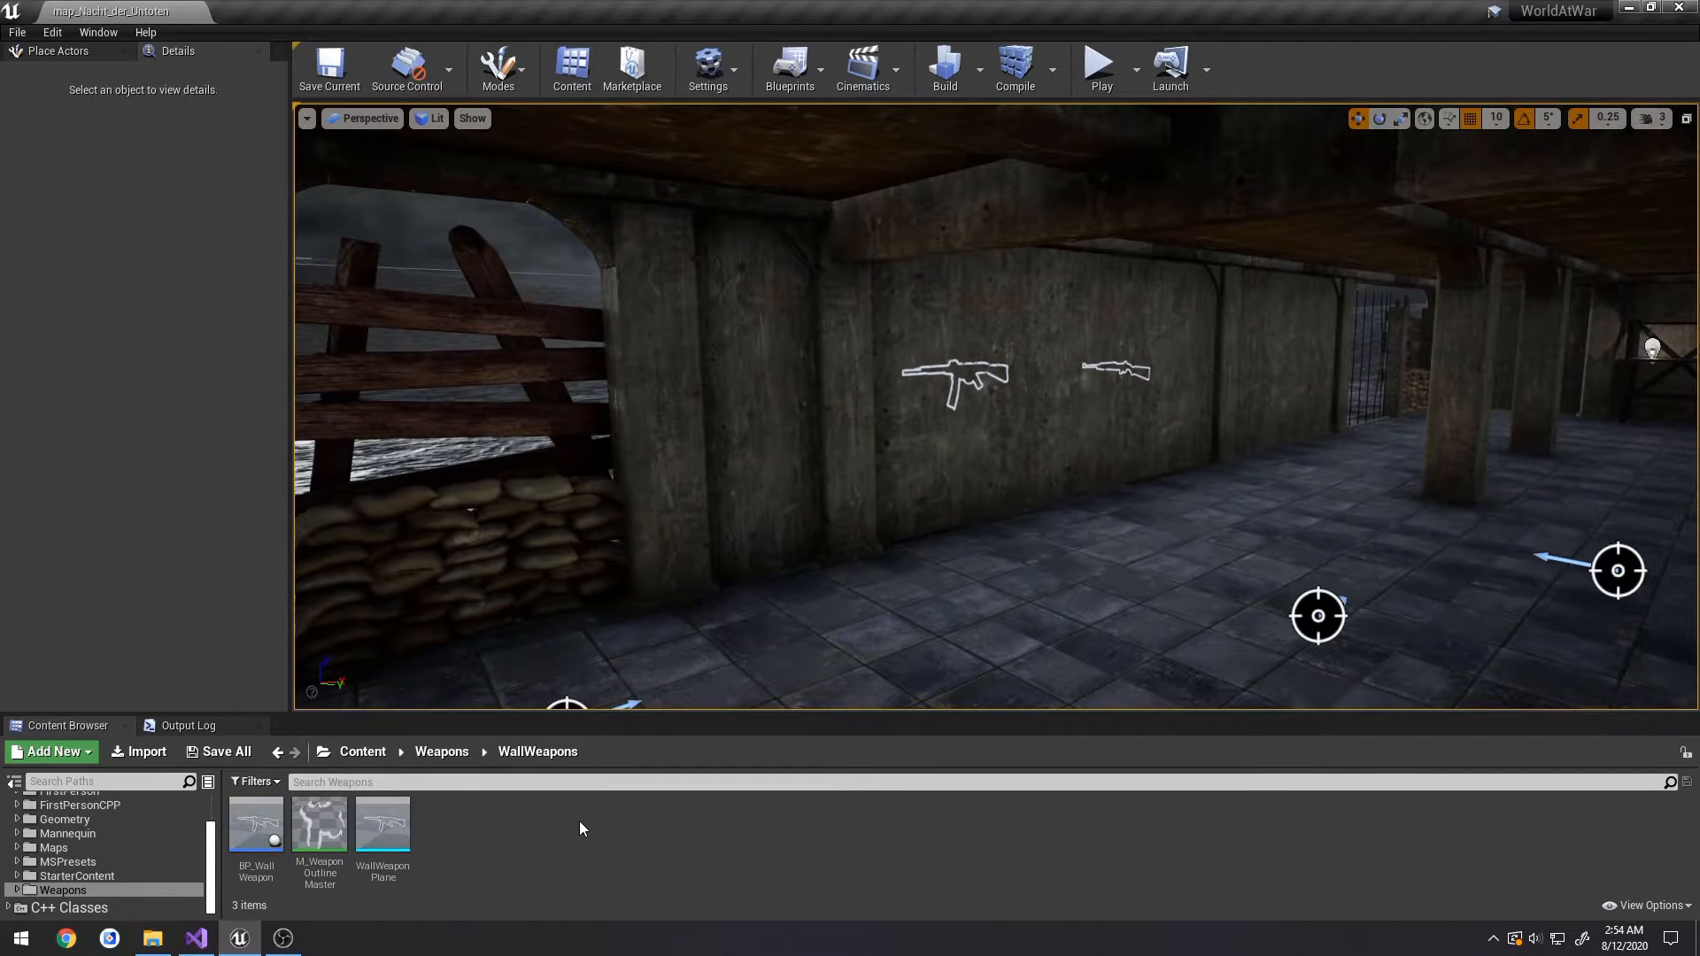
{"action": "left_click", "coordinate": [194, 938]}
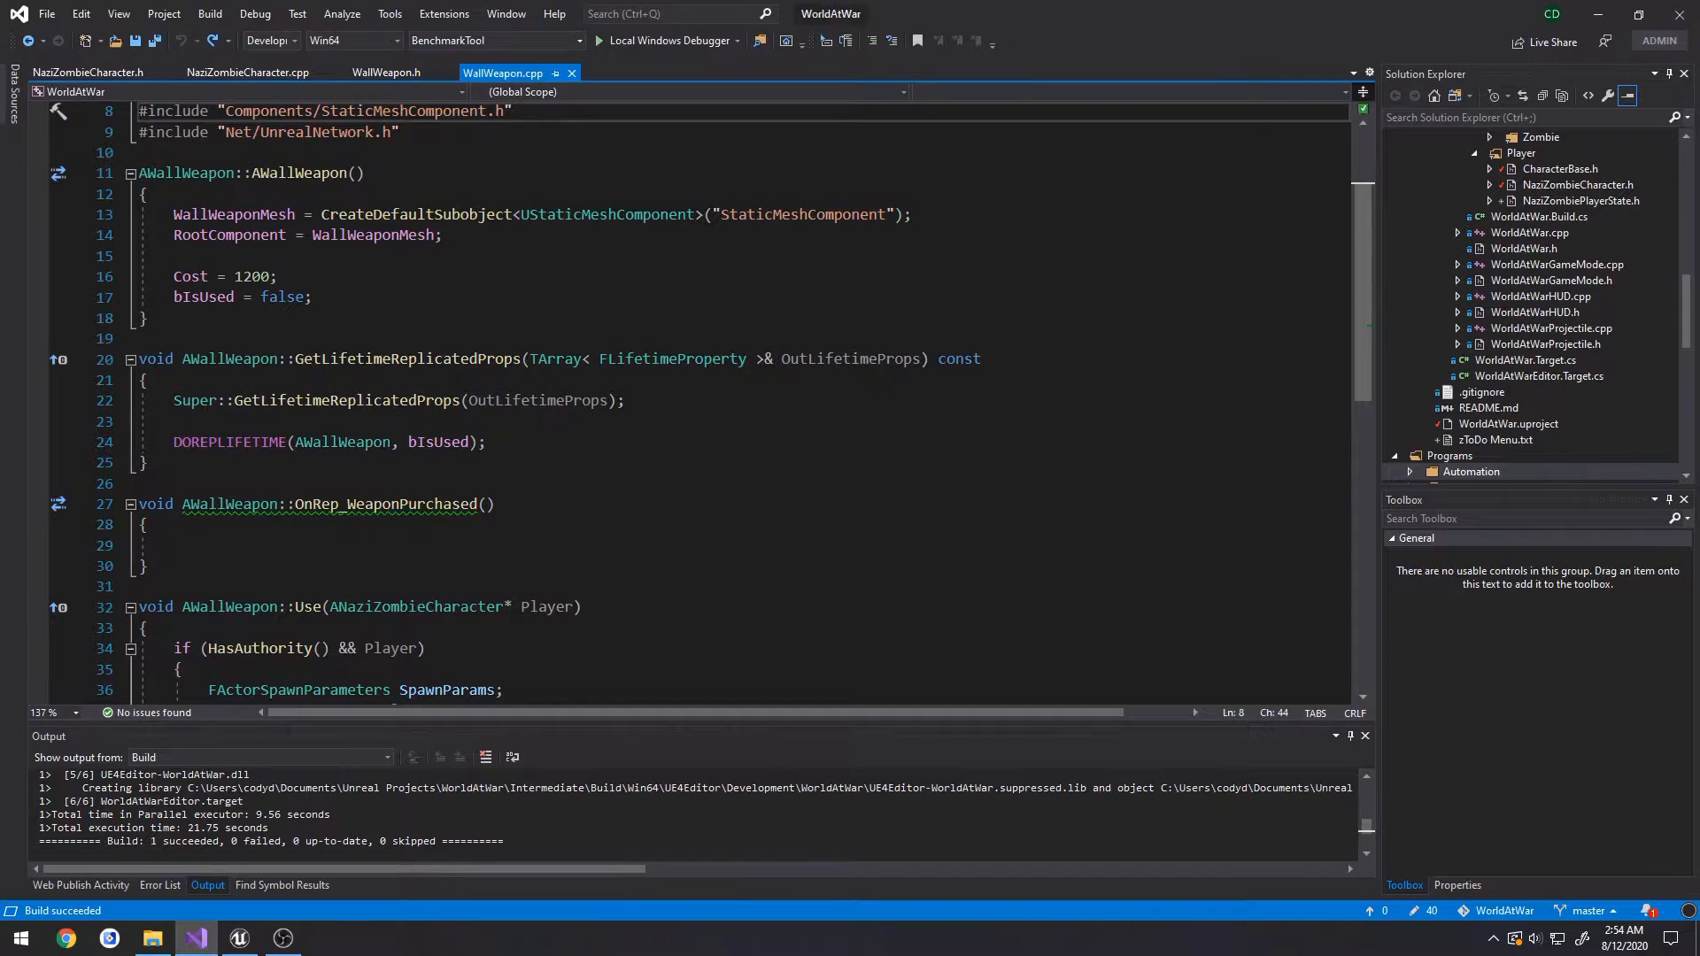
- In WallWeapon.h, duplicate the mesh property as a USkeletalMeshComponent and rename the original WallWeaponOutline
{"action": "left_click", "coordinate": [386, 72]}
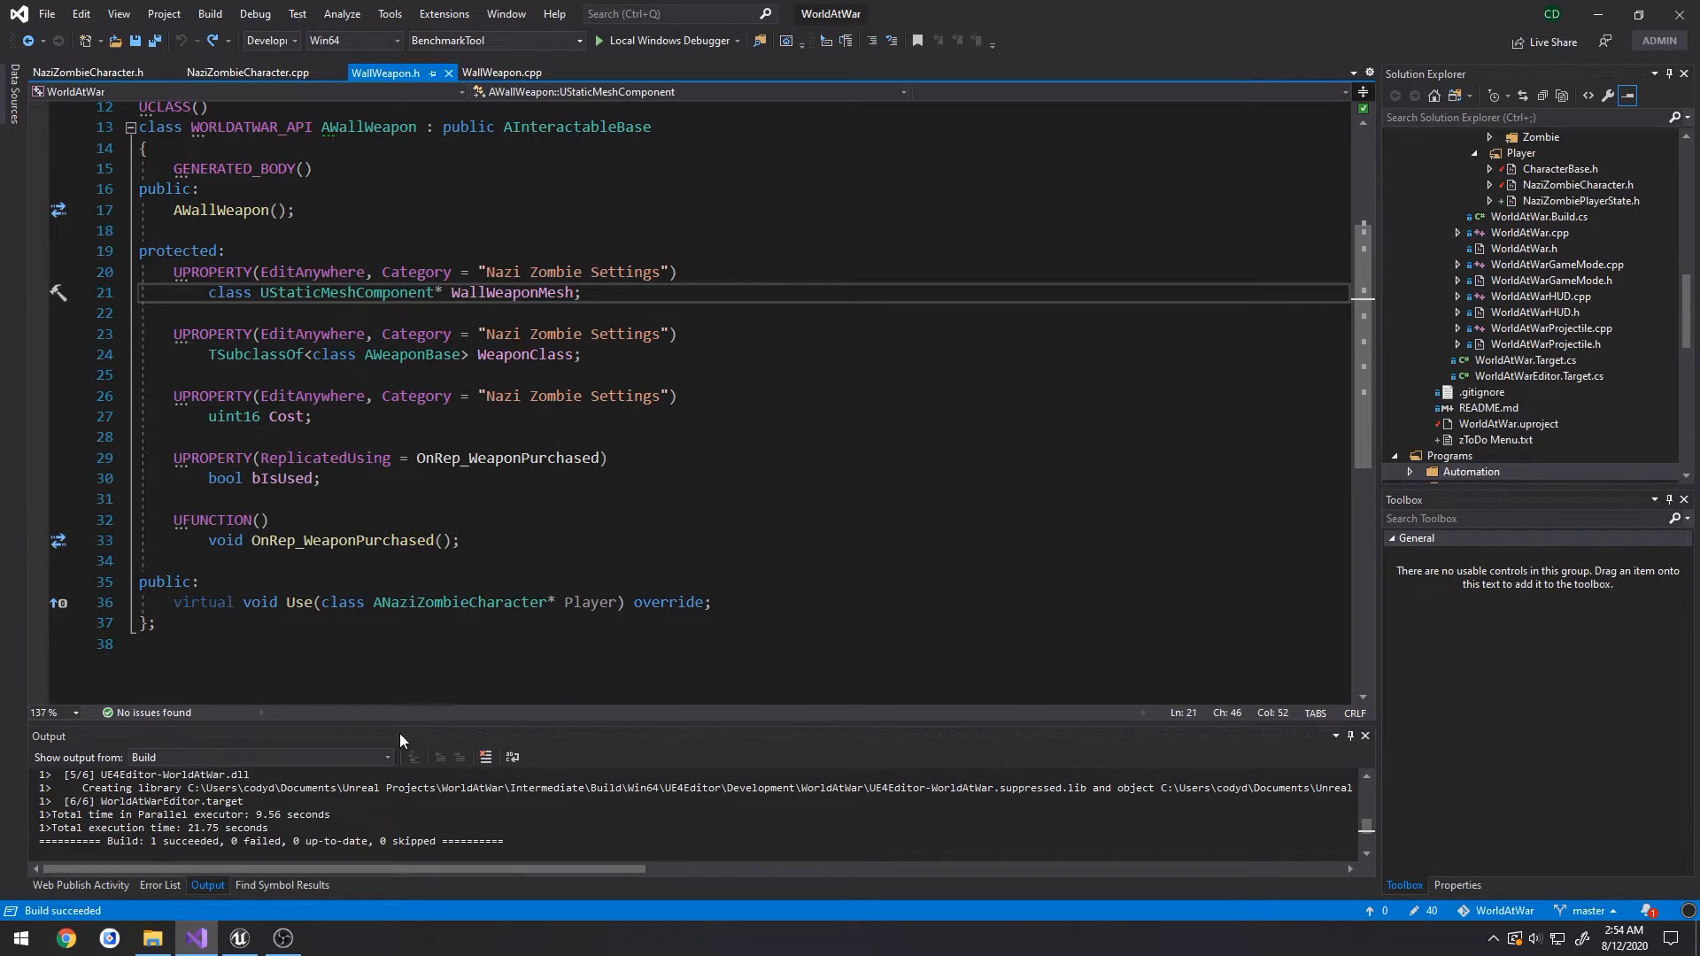
{"action": "mouse_move", "coordinate": [516, 293]}
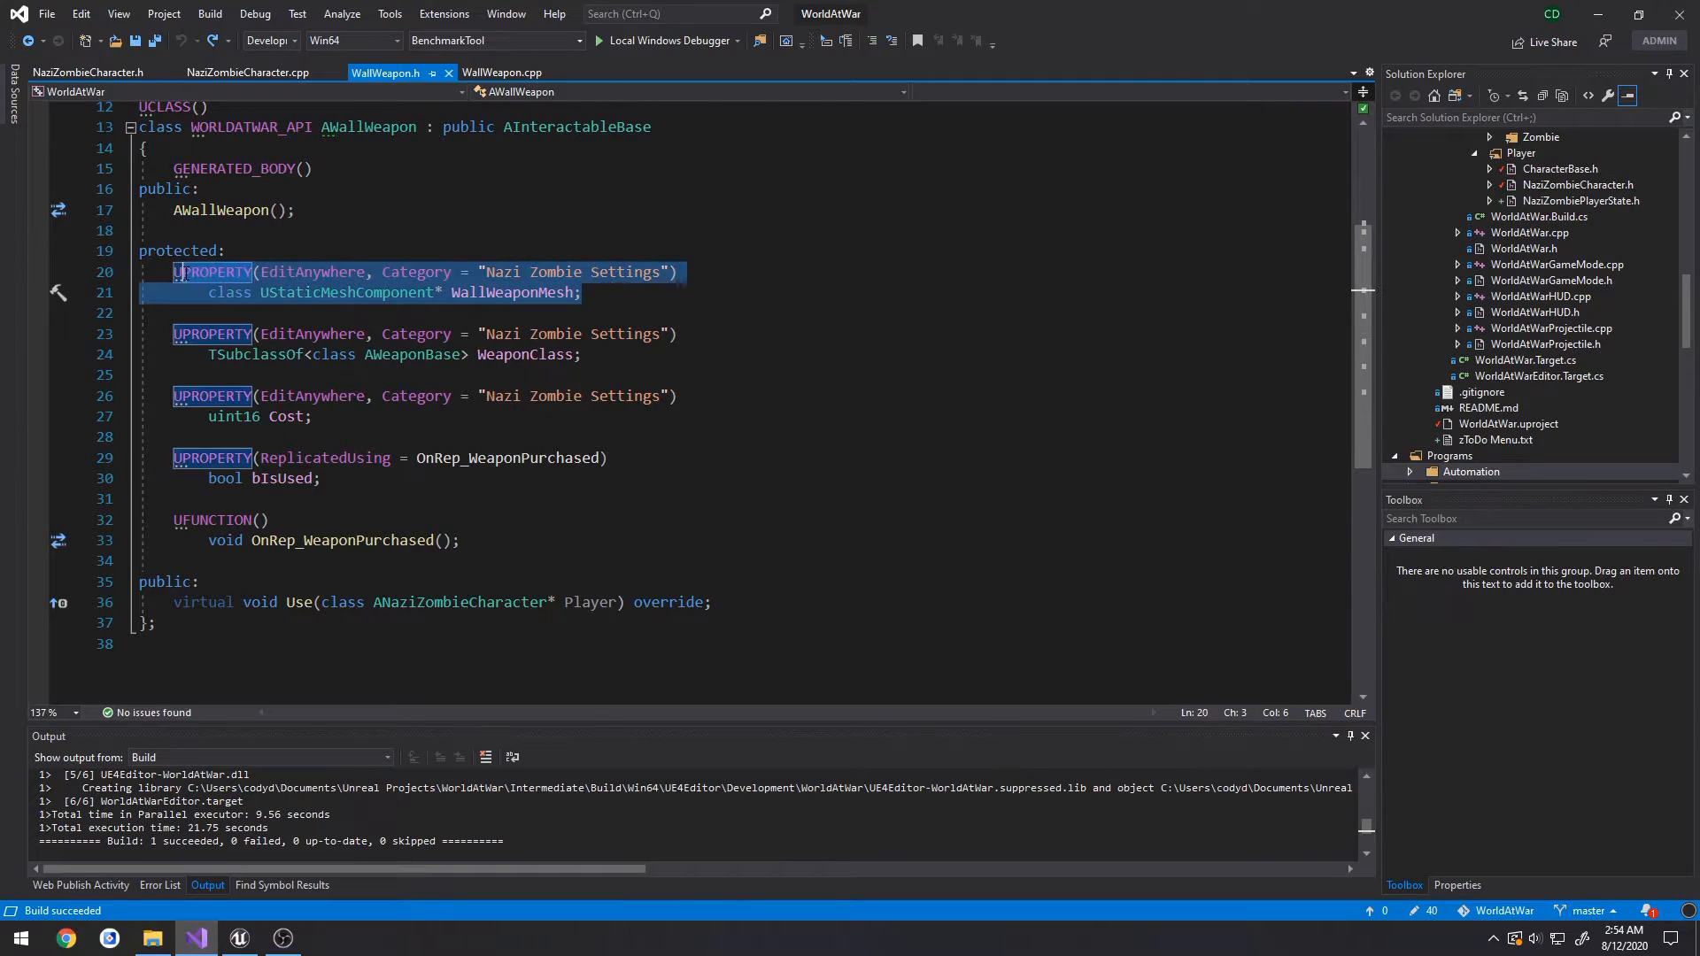
{"action": "left_click", "coordinate": [222, 251]}
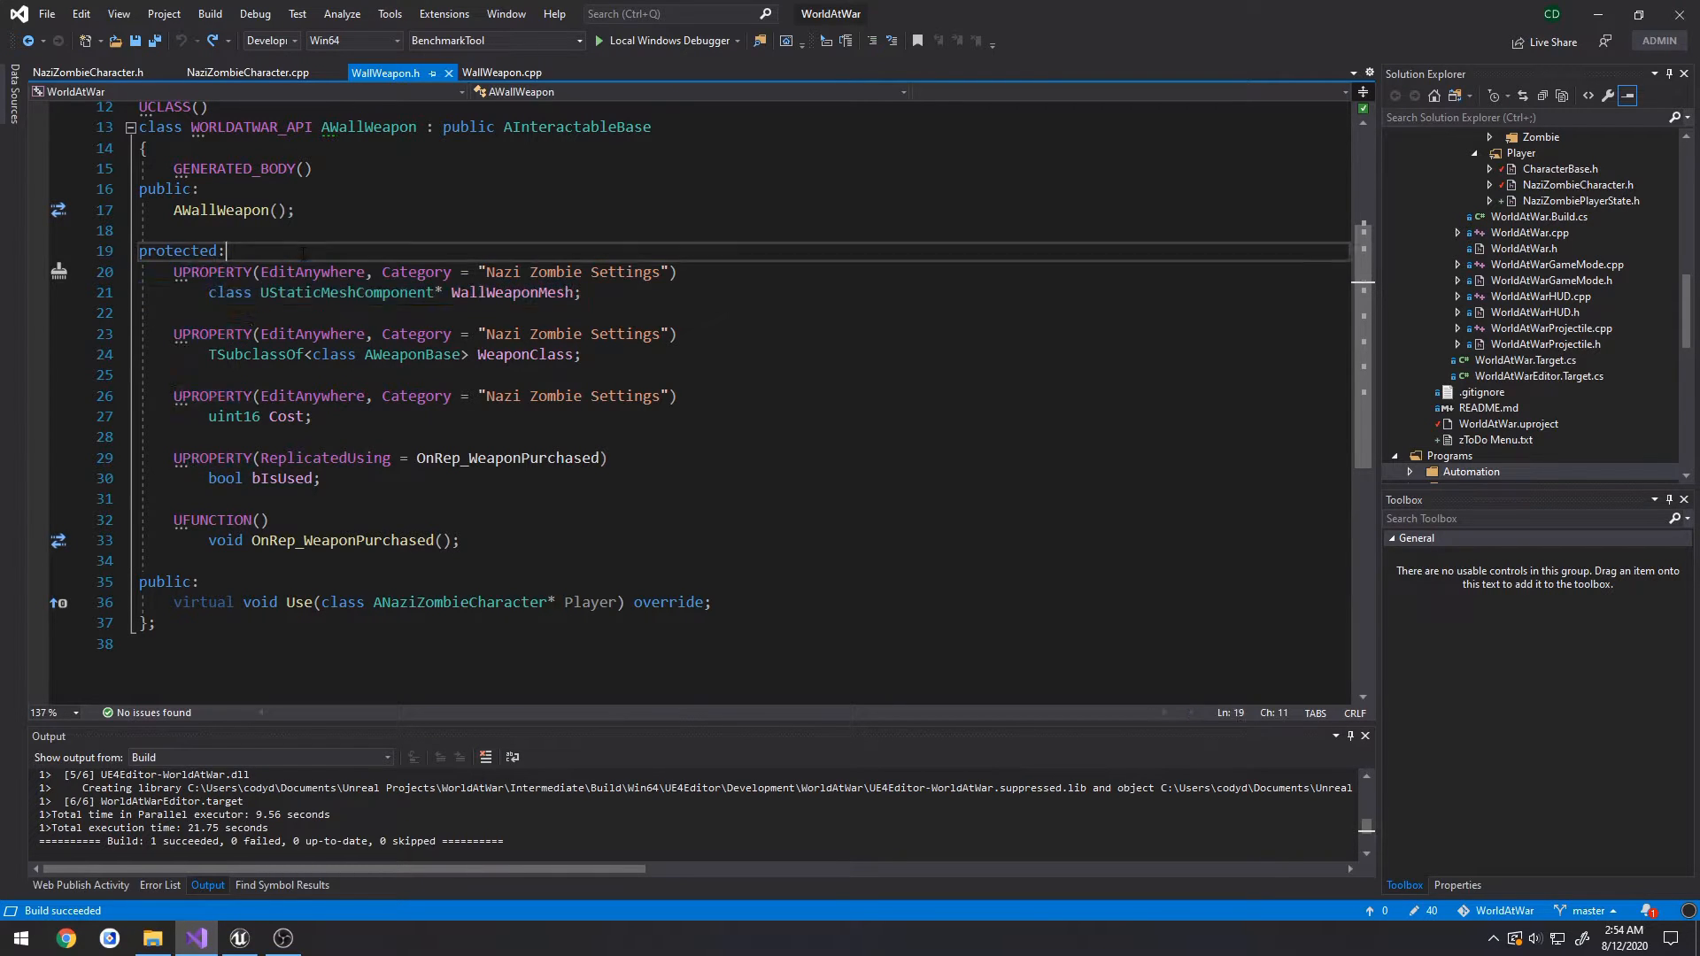
{"action": "key", "text": "enter"}
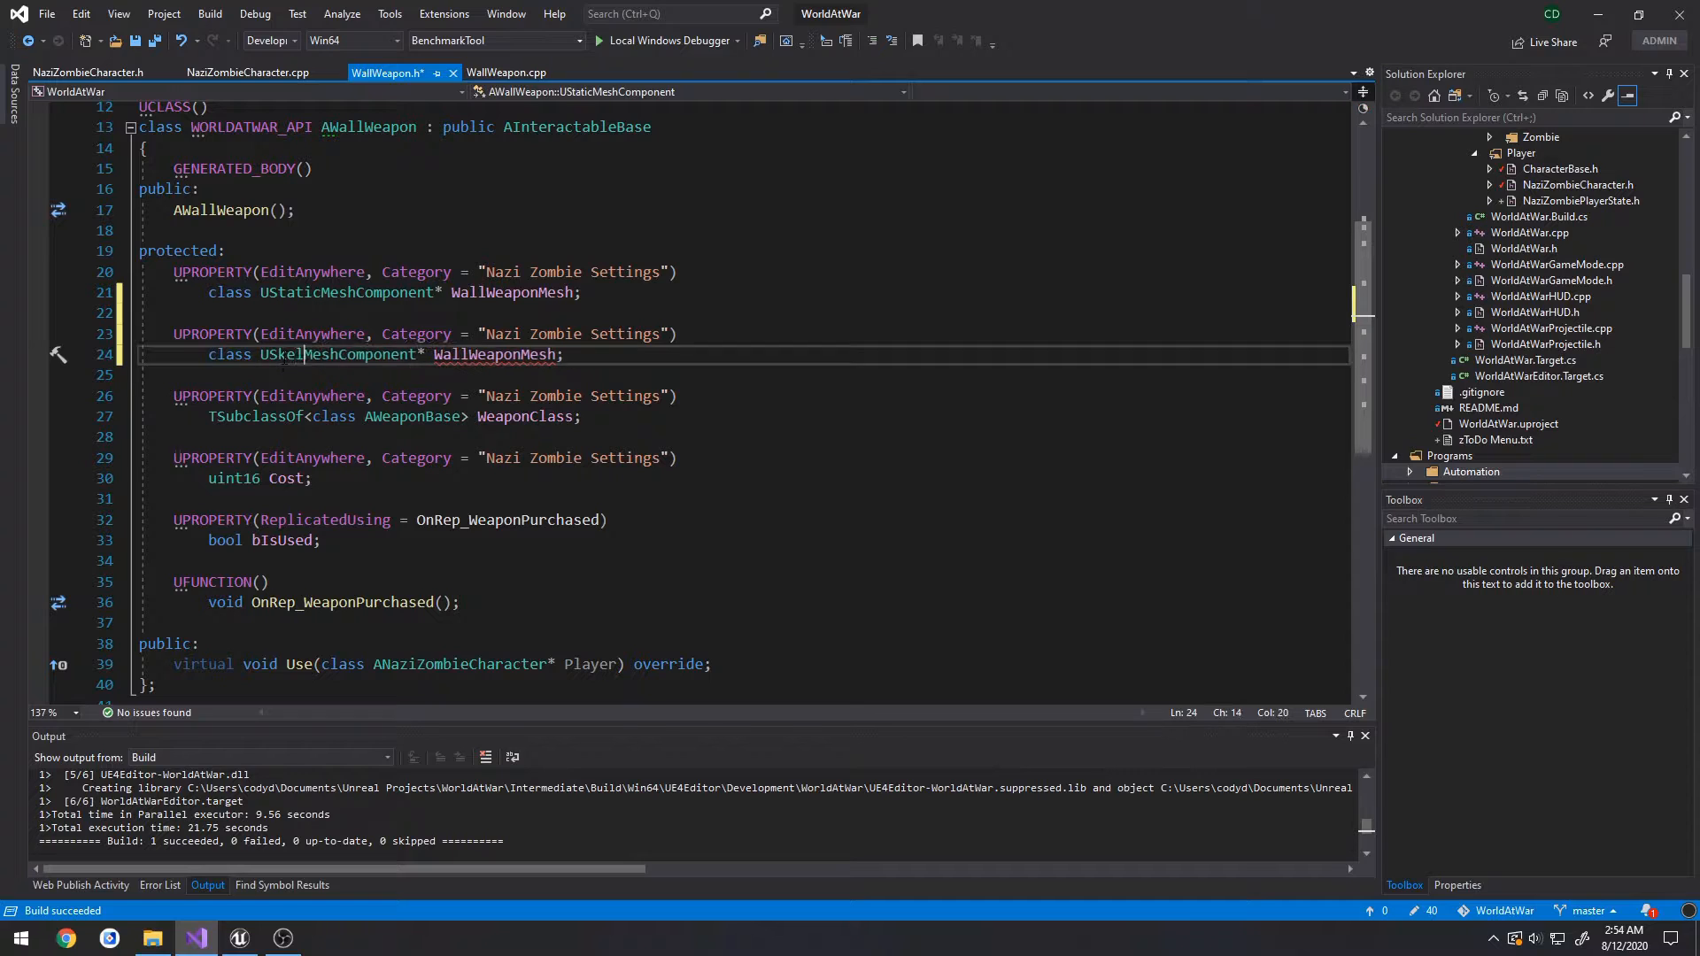
{"action": "type", "text": "etal"}
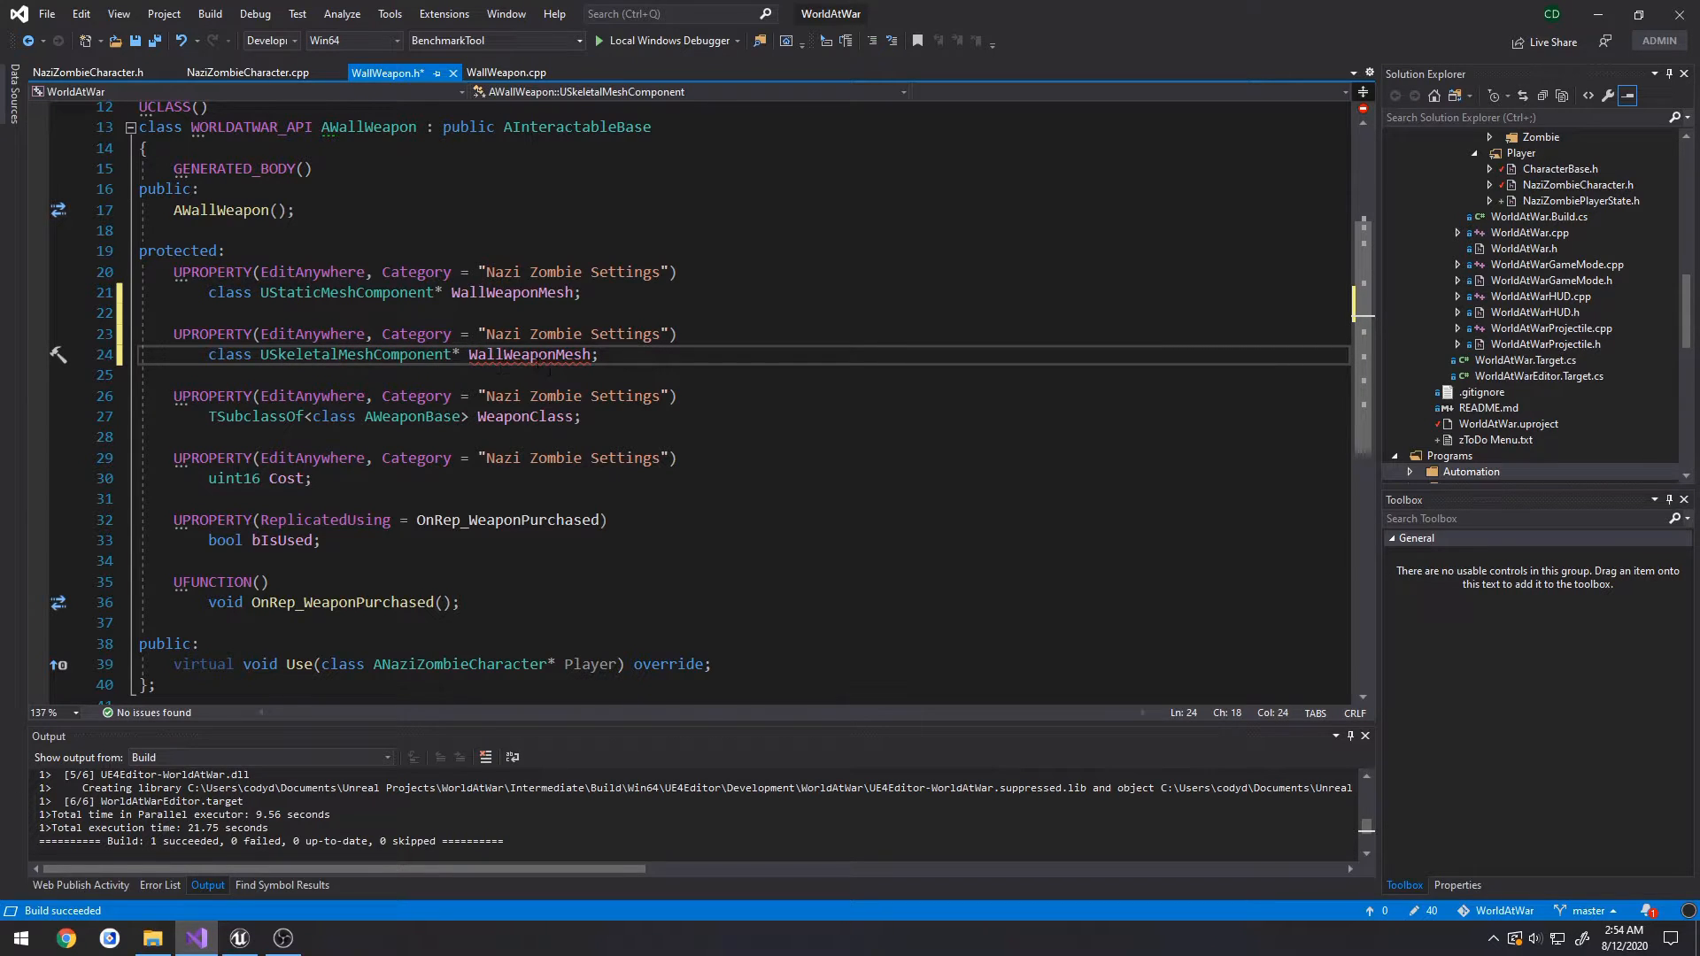
{"action": "left_click", "coordinate": [487, 293]}
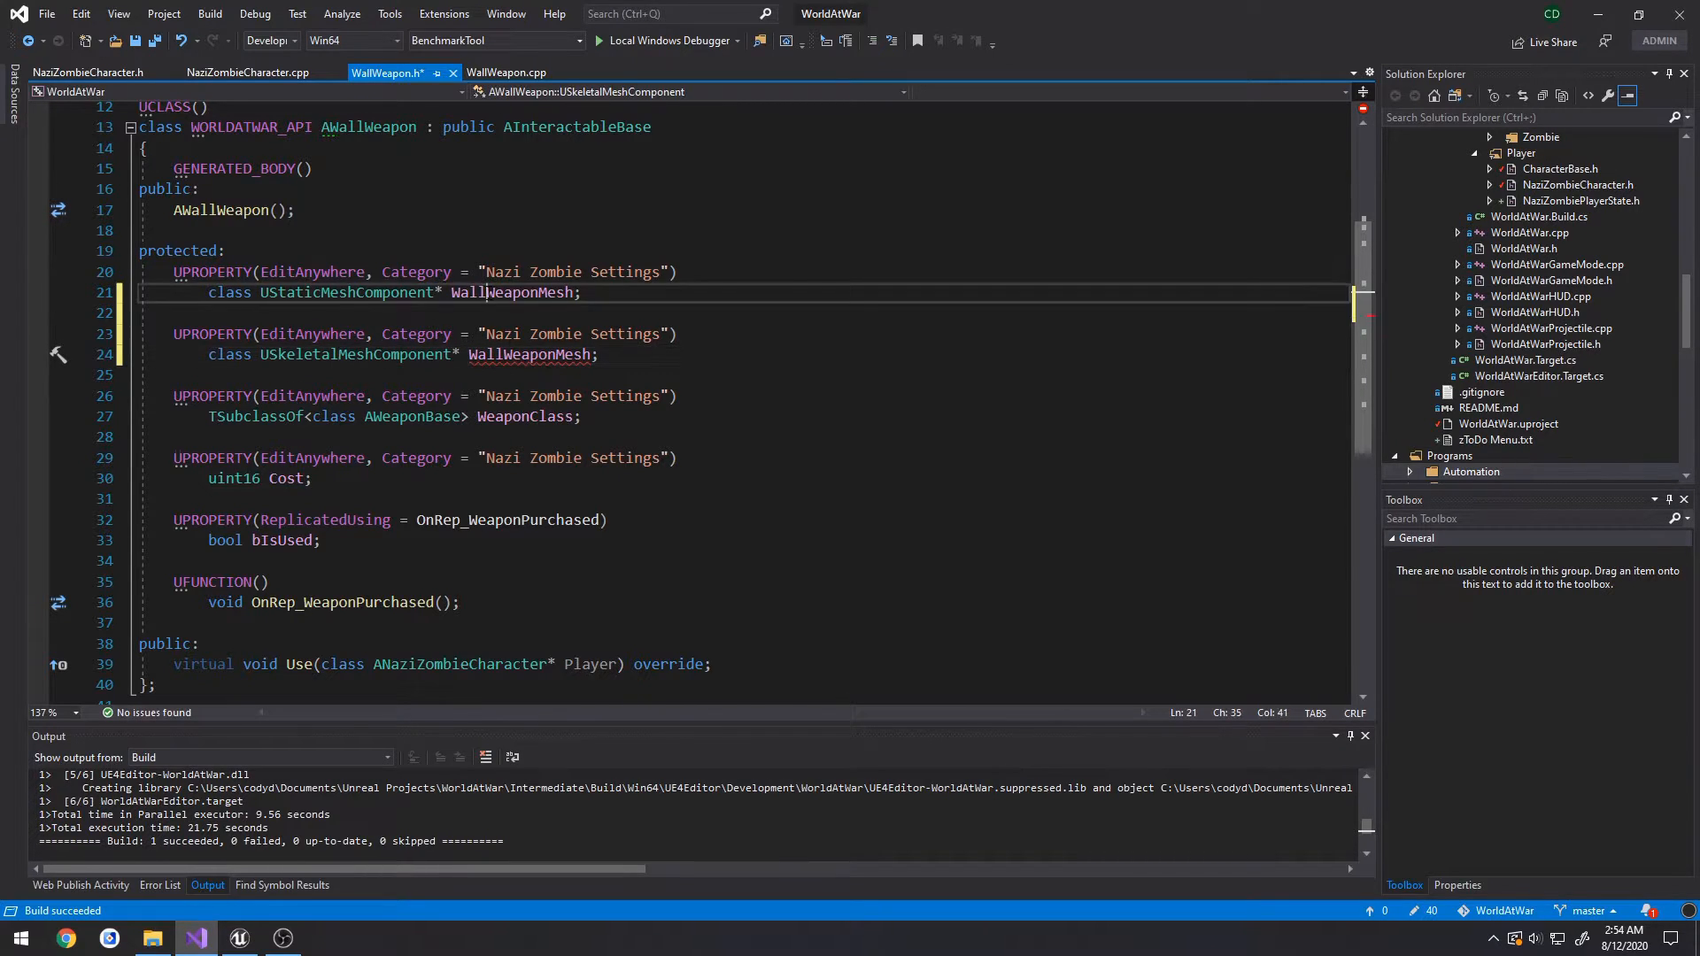
{"action": "double_click", "coordinate": [520, 293]}
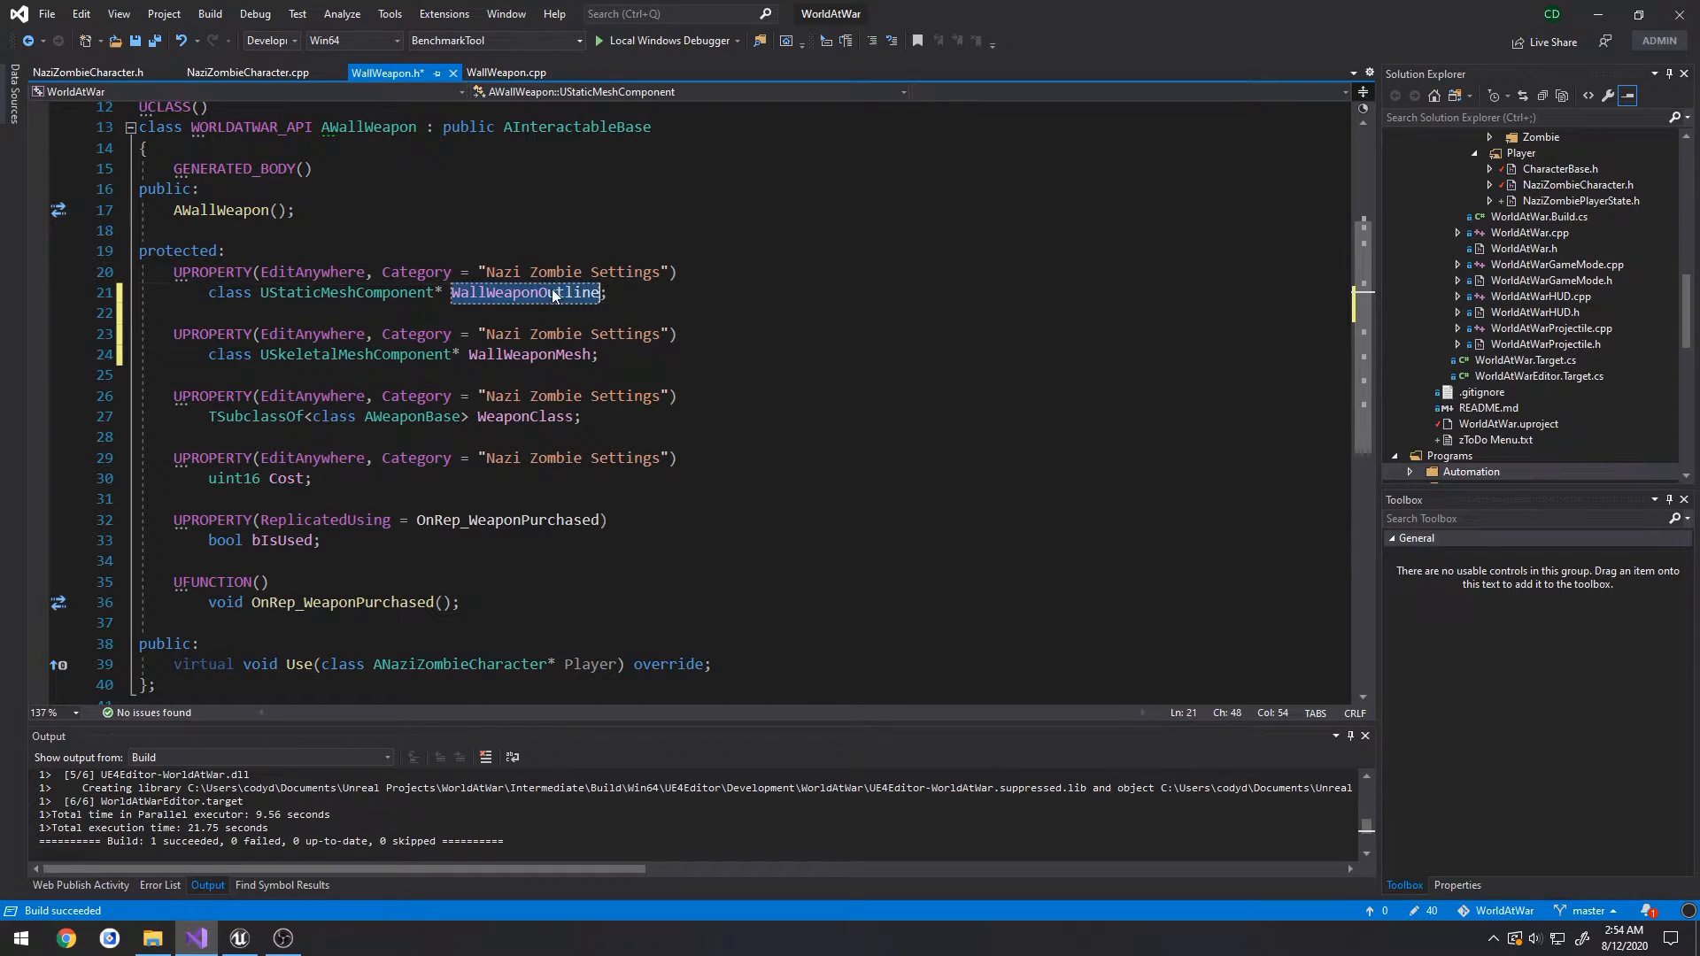
{"action": "left_click", "coordinate": [506, 73]}
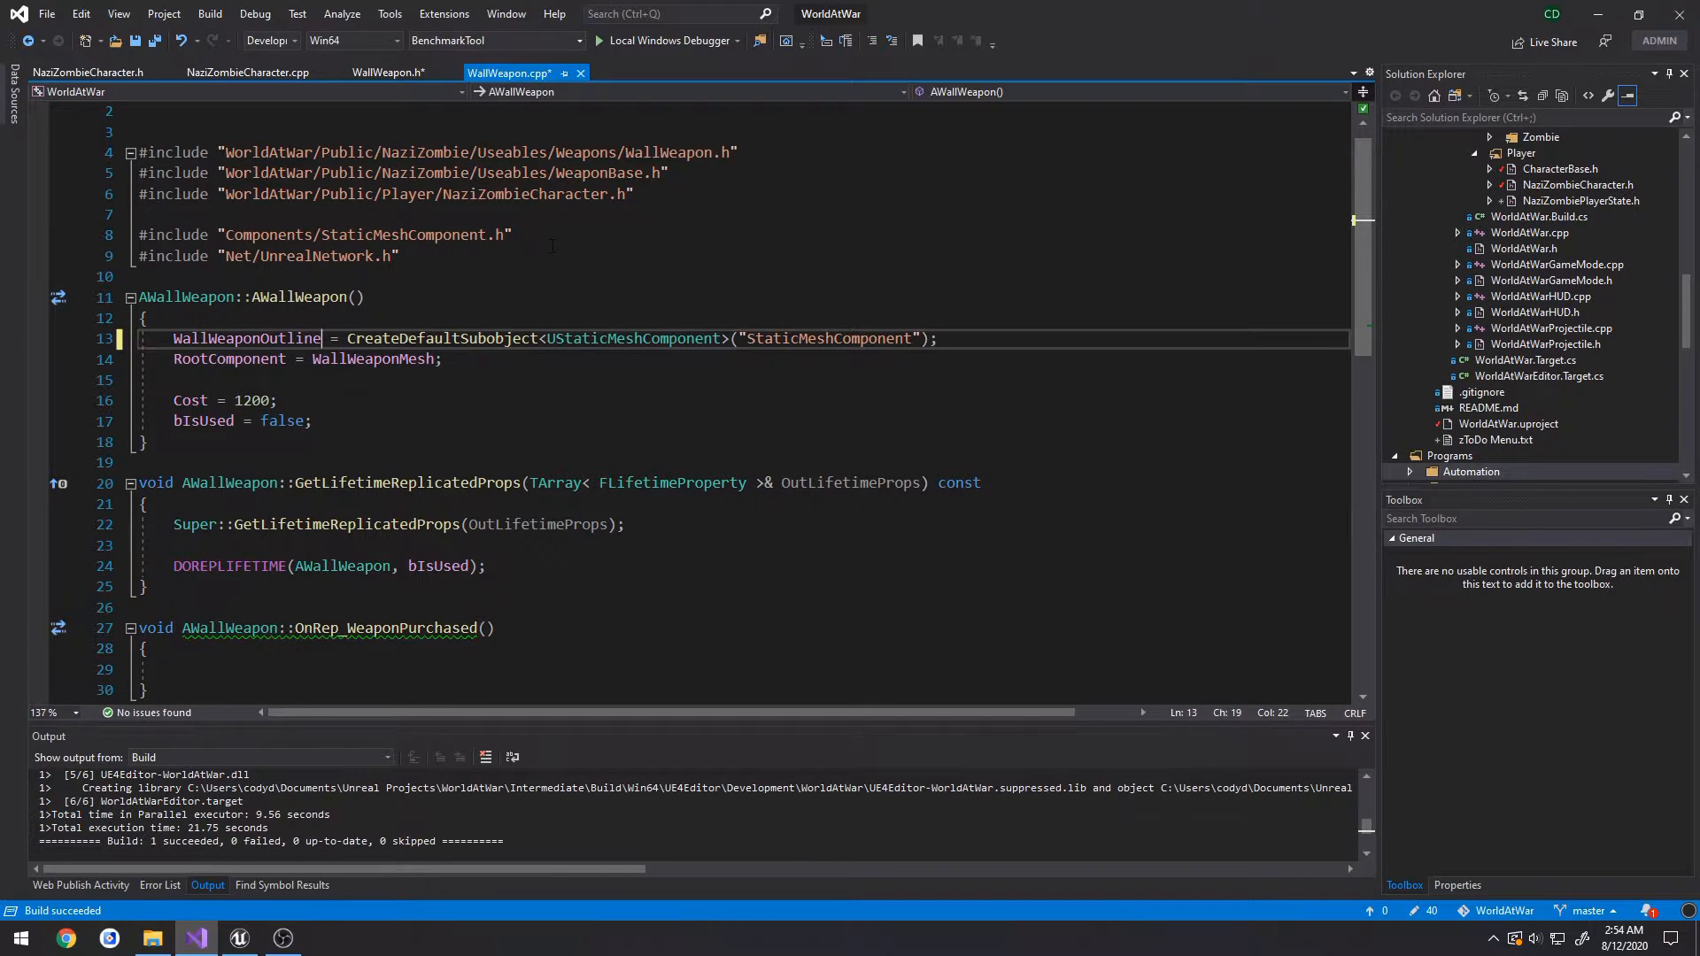
- Add the Components/SkeletalMeshComponent.h include to WallWeapon.cpp
{"action": "key", "text": "Enter"}
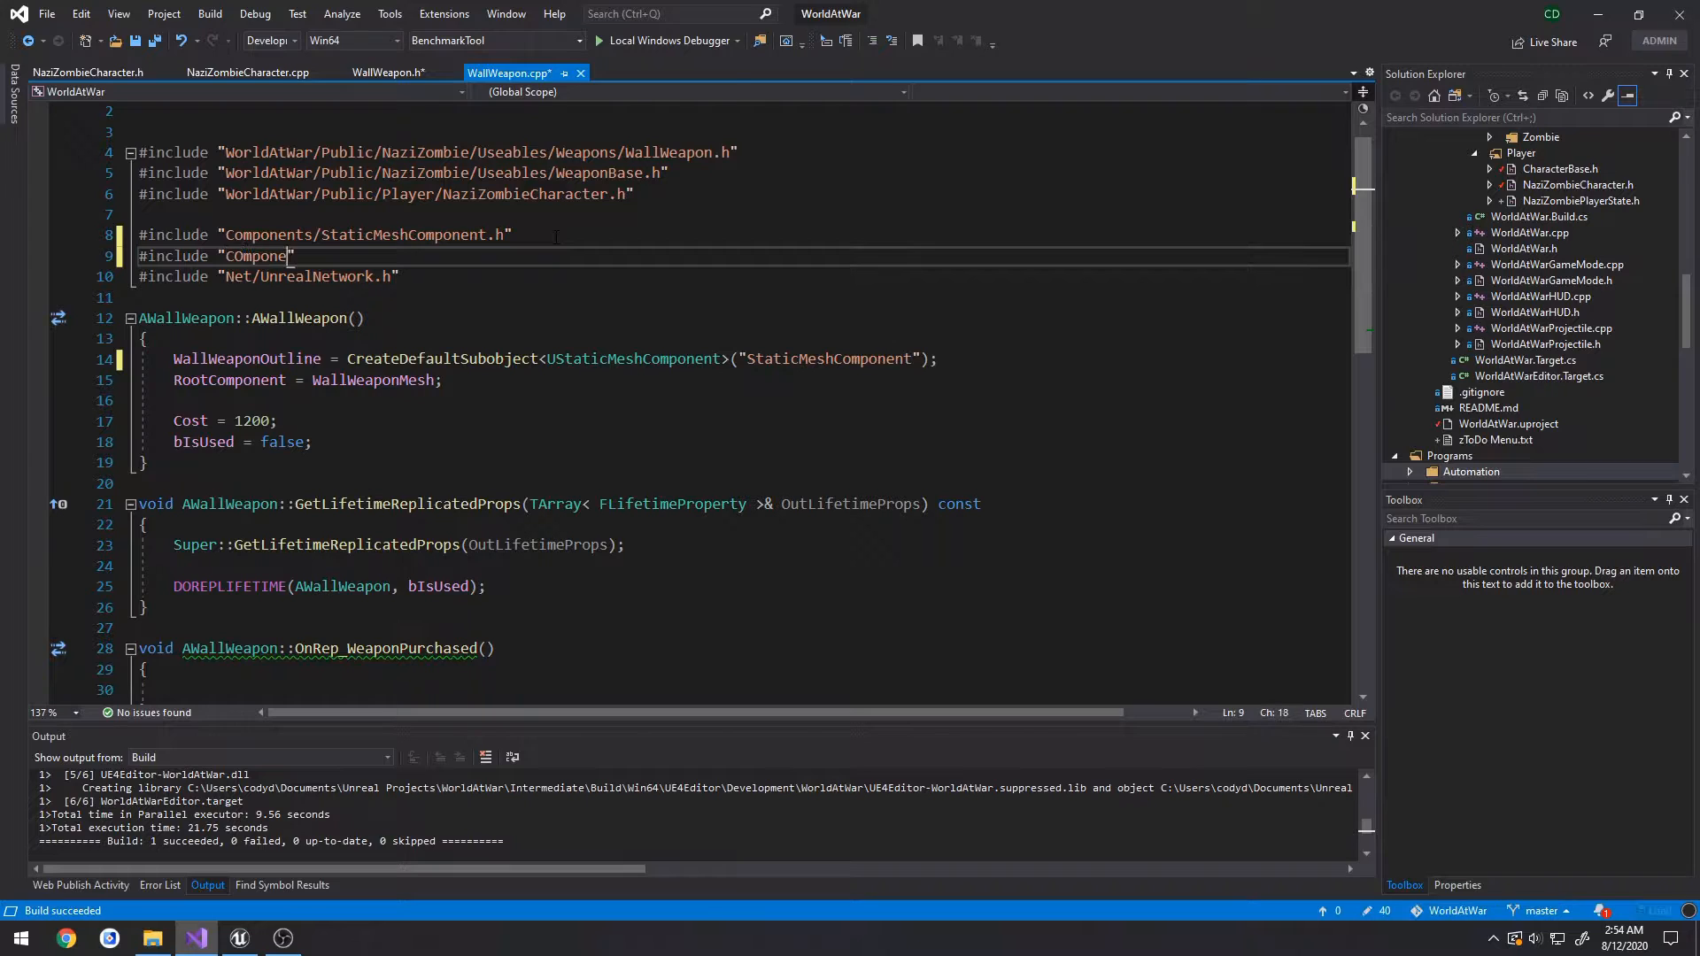
{"action": "type", "text": "Components/Sta"}
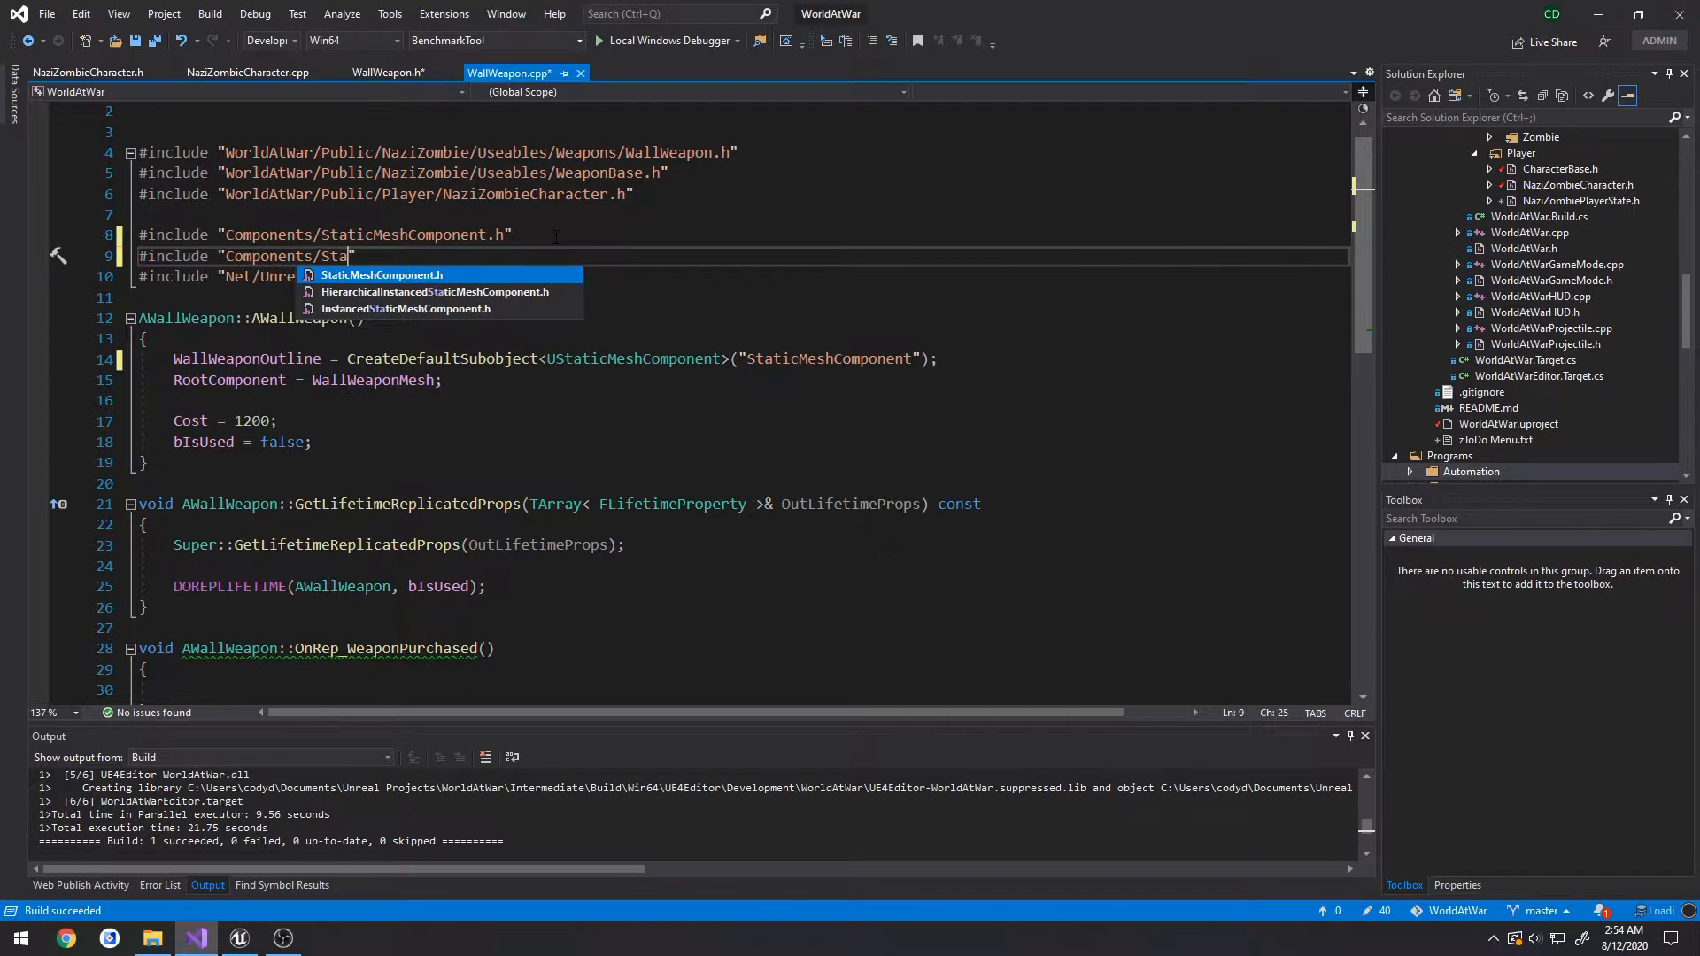
{"action": "type", "text": "ket"}
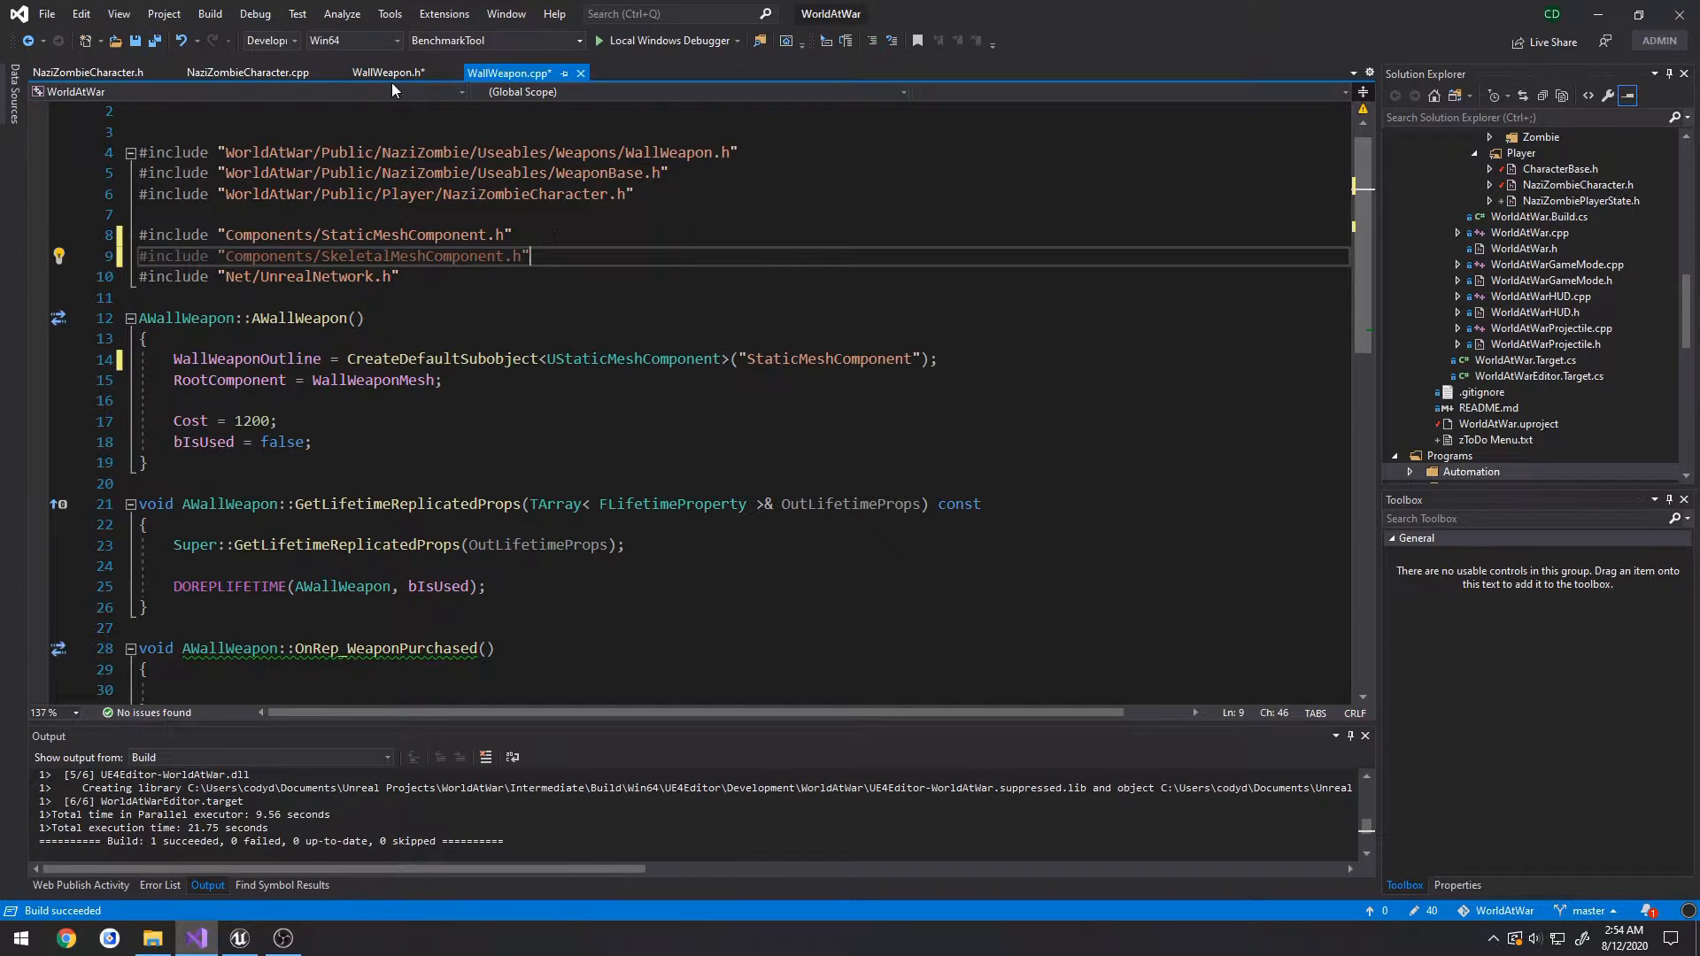
- Create WallWeaponMesh as a USkeletalMeshComponent attached to WallWeaponOutline in the constructor
{"action": "left_click", "coordinate": [385, 73]}
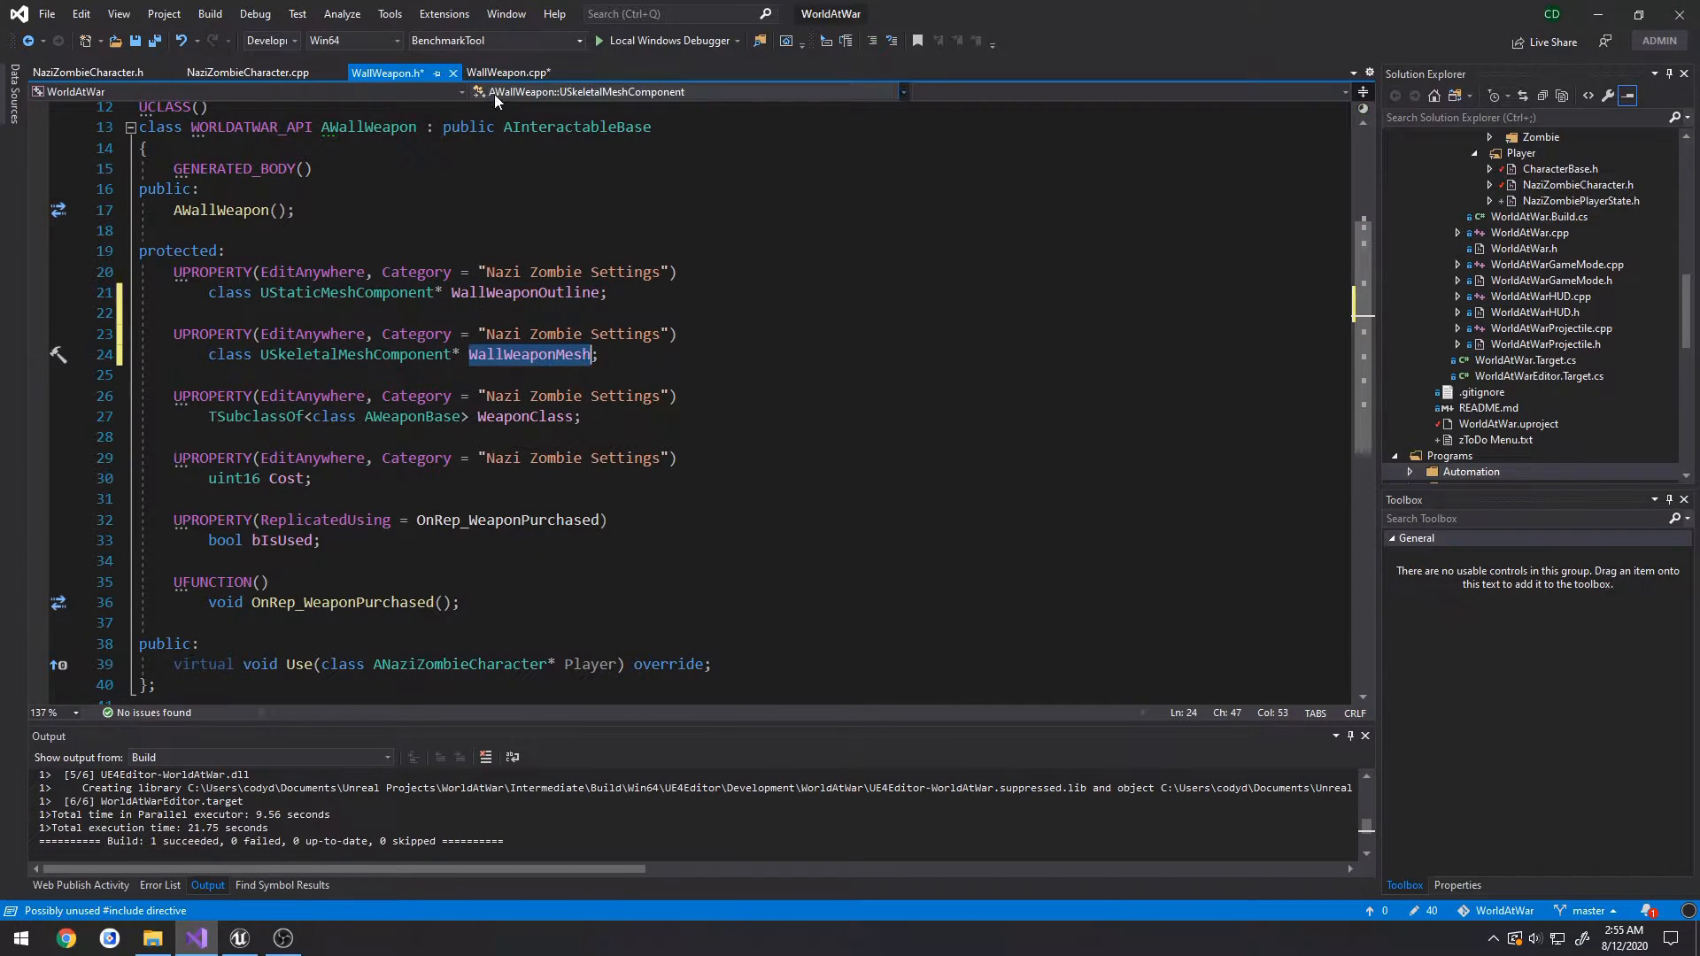
{"action": "left_click", "coordinate": [510, 73]}
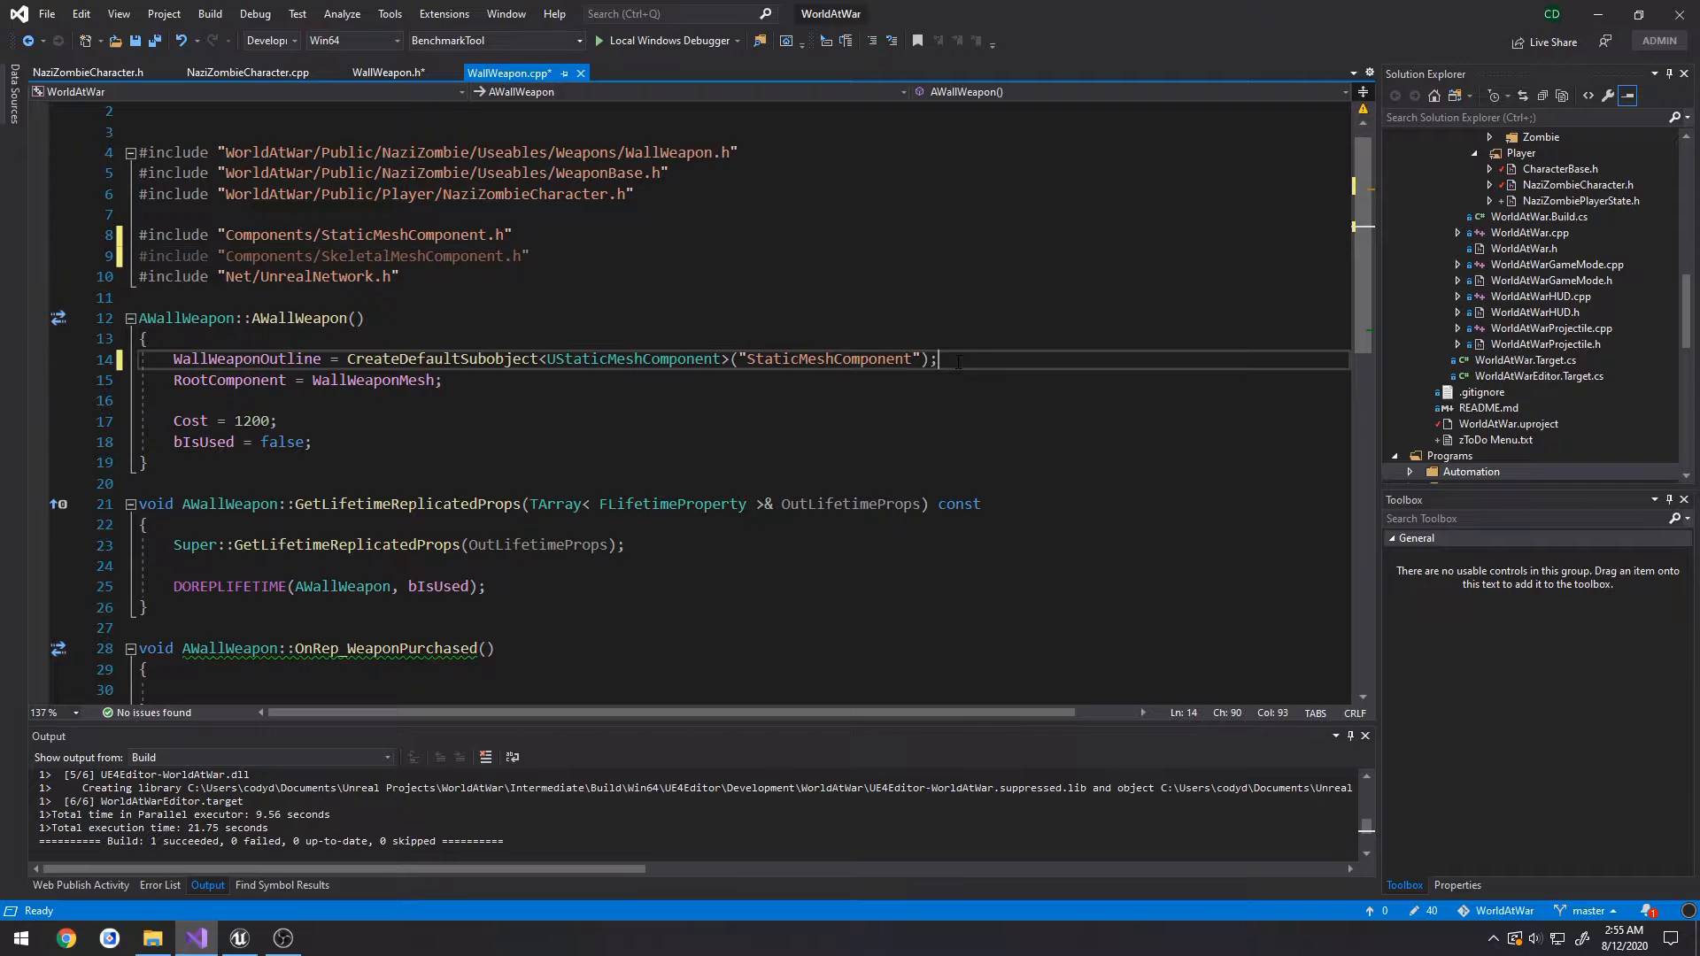
{"action": "type", "text": "WallWeaponMesh = CreateDefaultSubobject<UStaticMeshComponent>(\"StaticMeshComponent\");"}
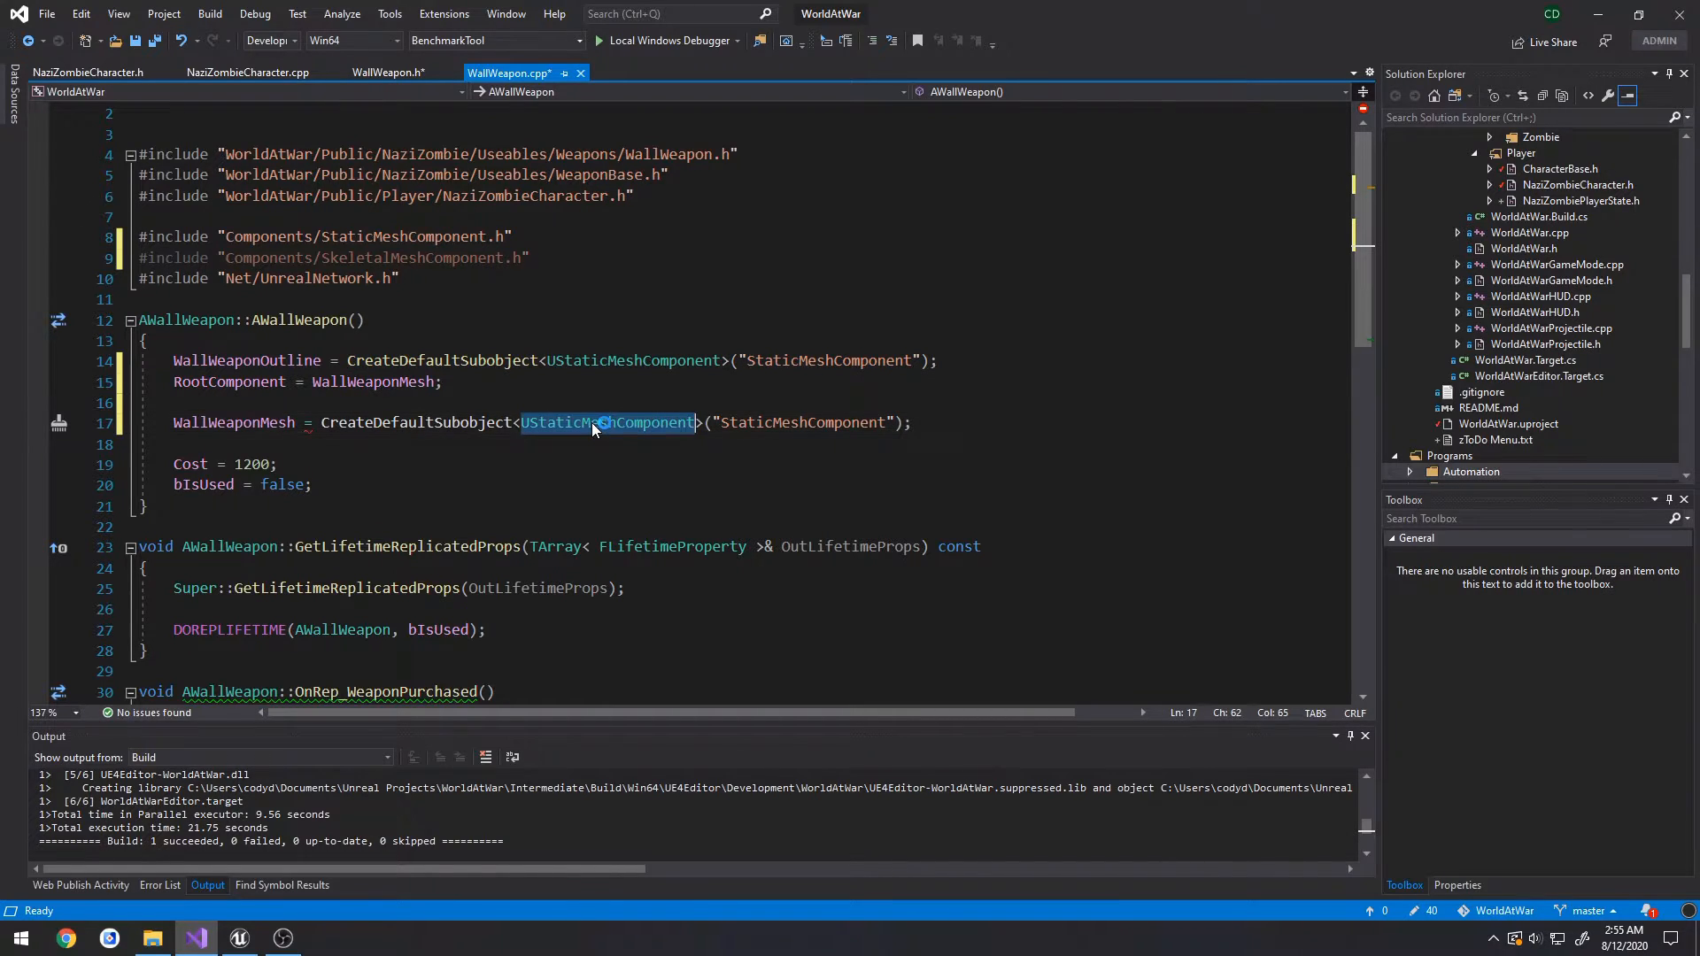
{"action": "type", "text": "USkeletalM"}
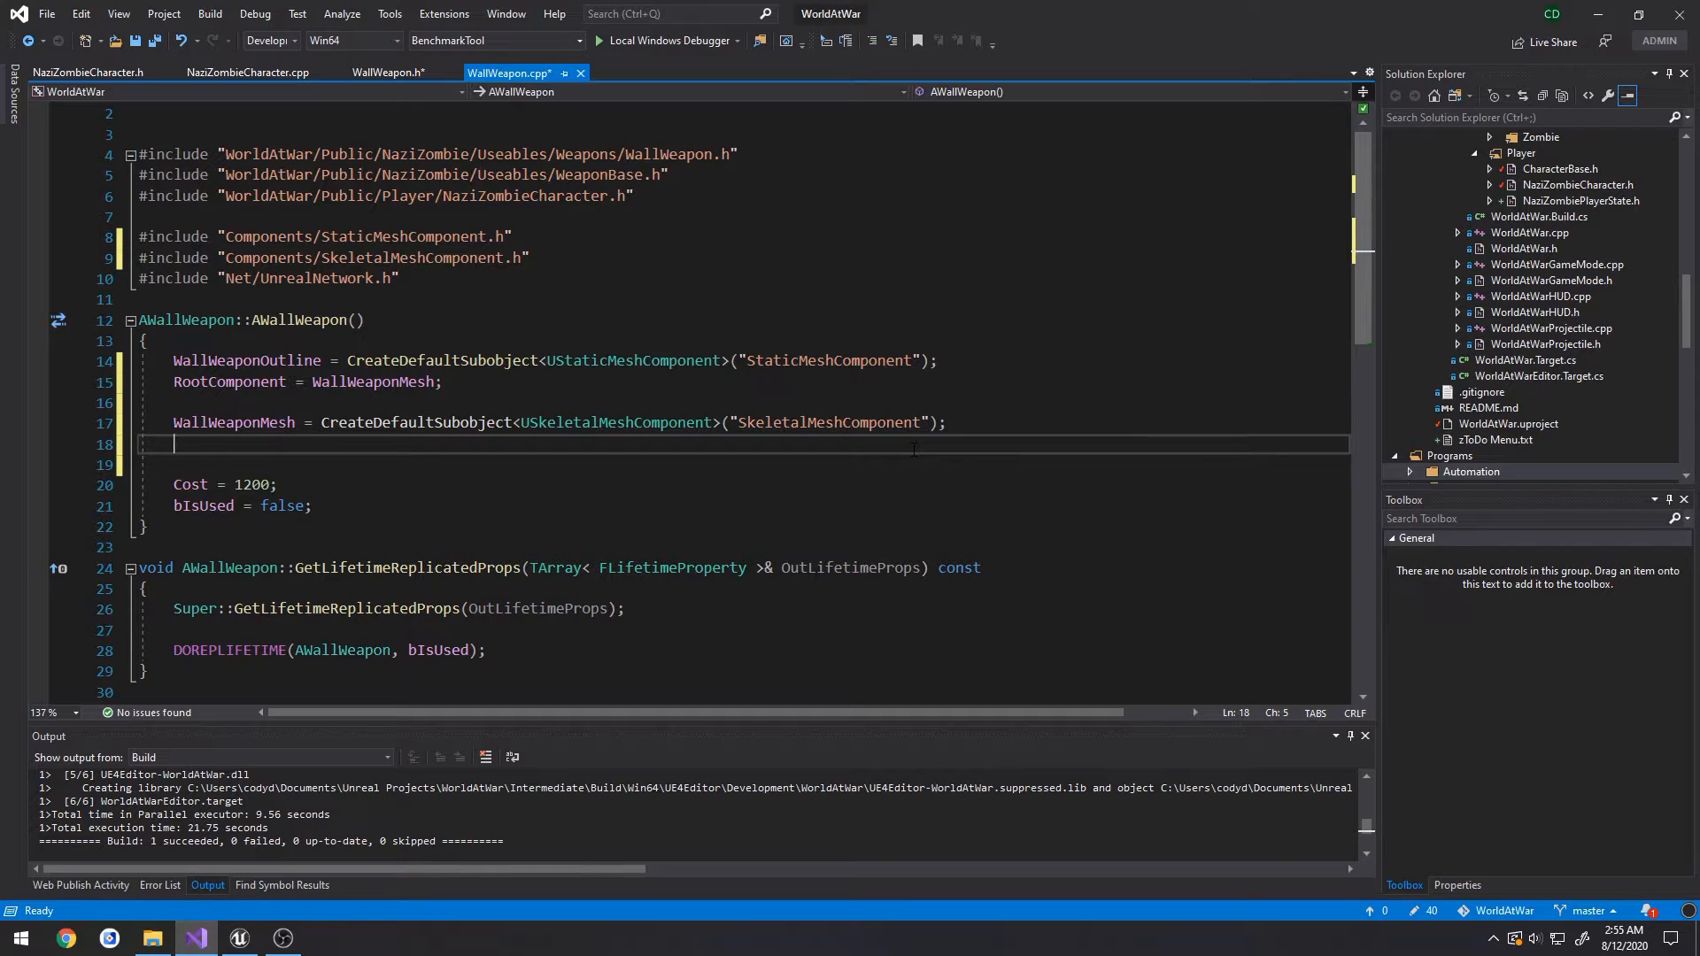
{"action": "type", "text": "WallWeaponMesh->SetupAttachment("}
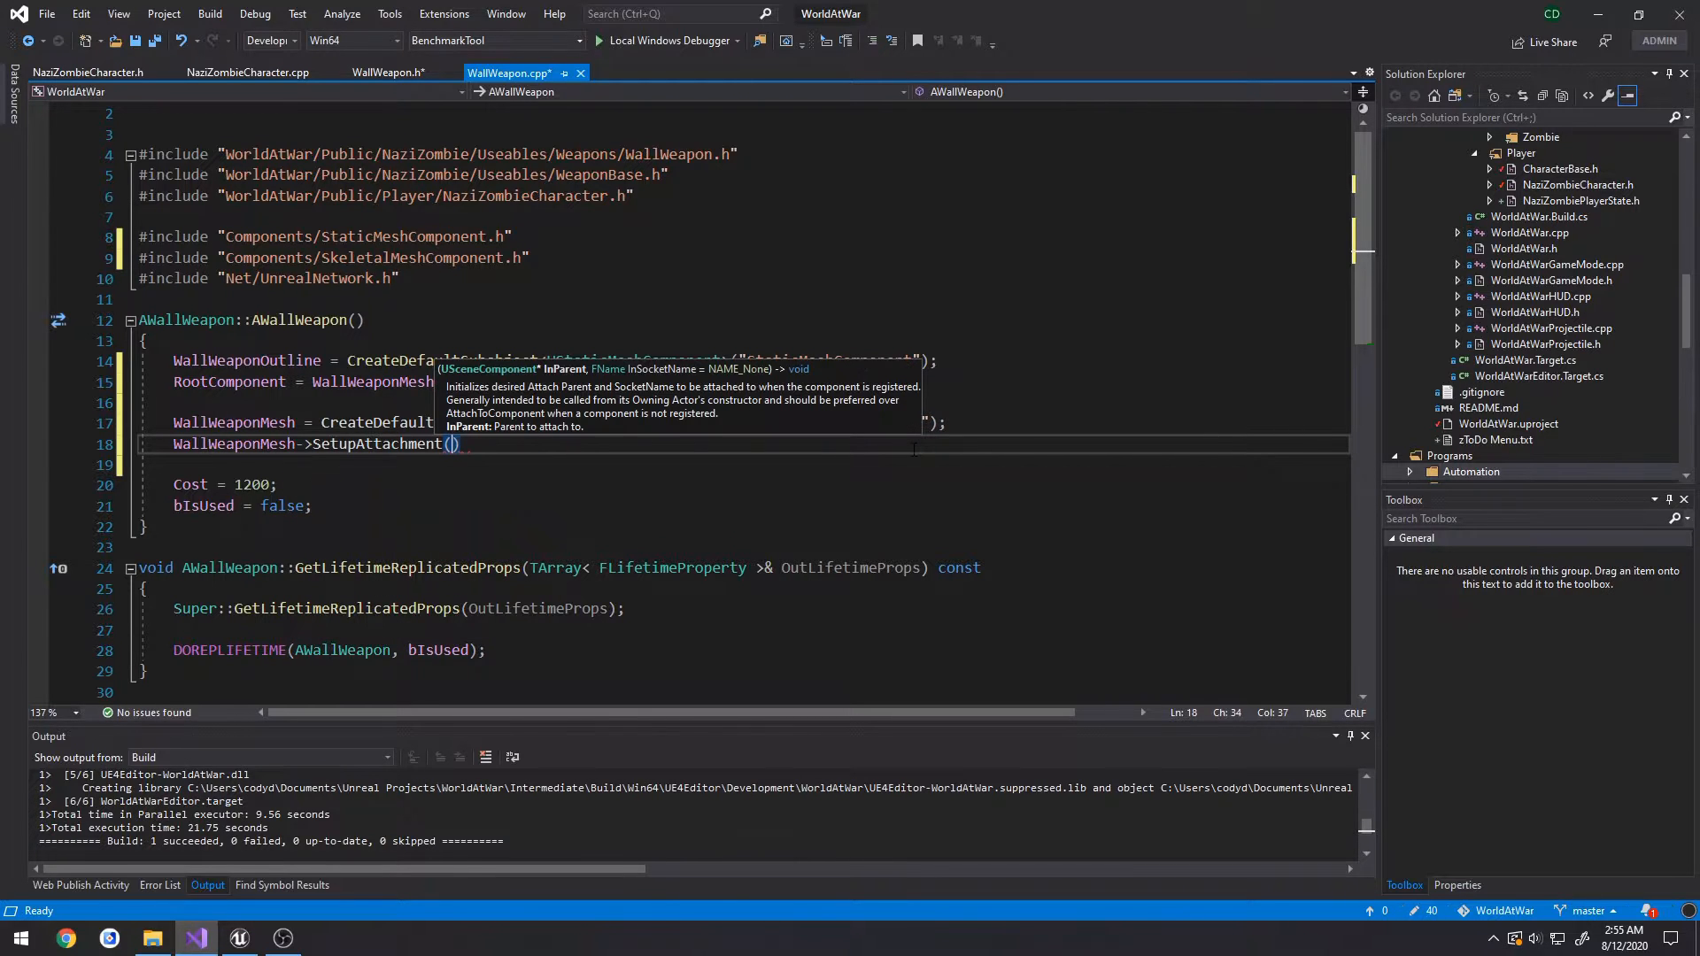
{"action": "type", "text": "WallWeaponMesh"}
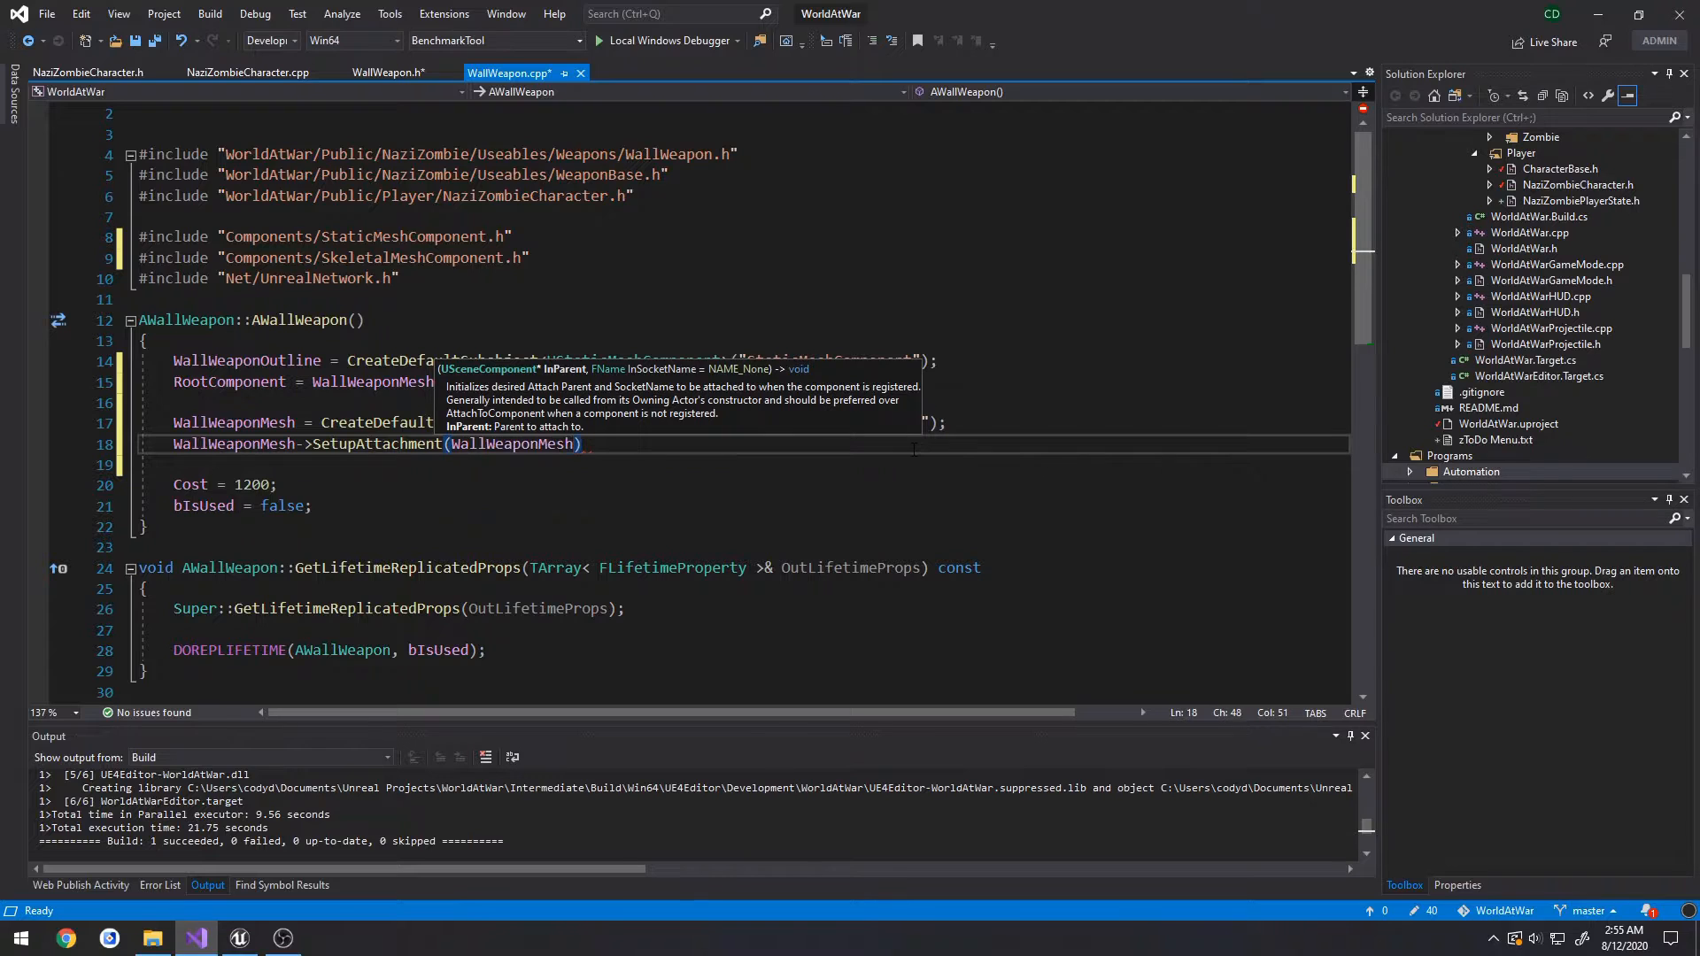
{"action": "type", "text": "WallWeaponOutline);"}
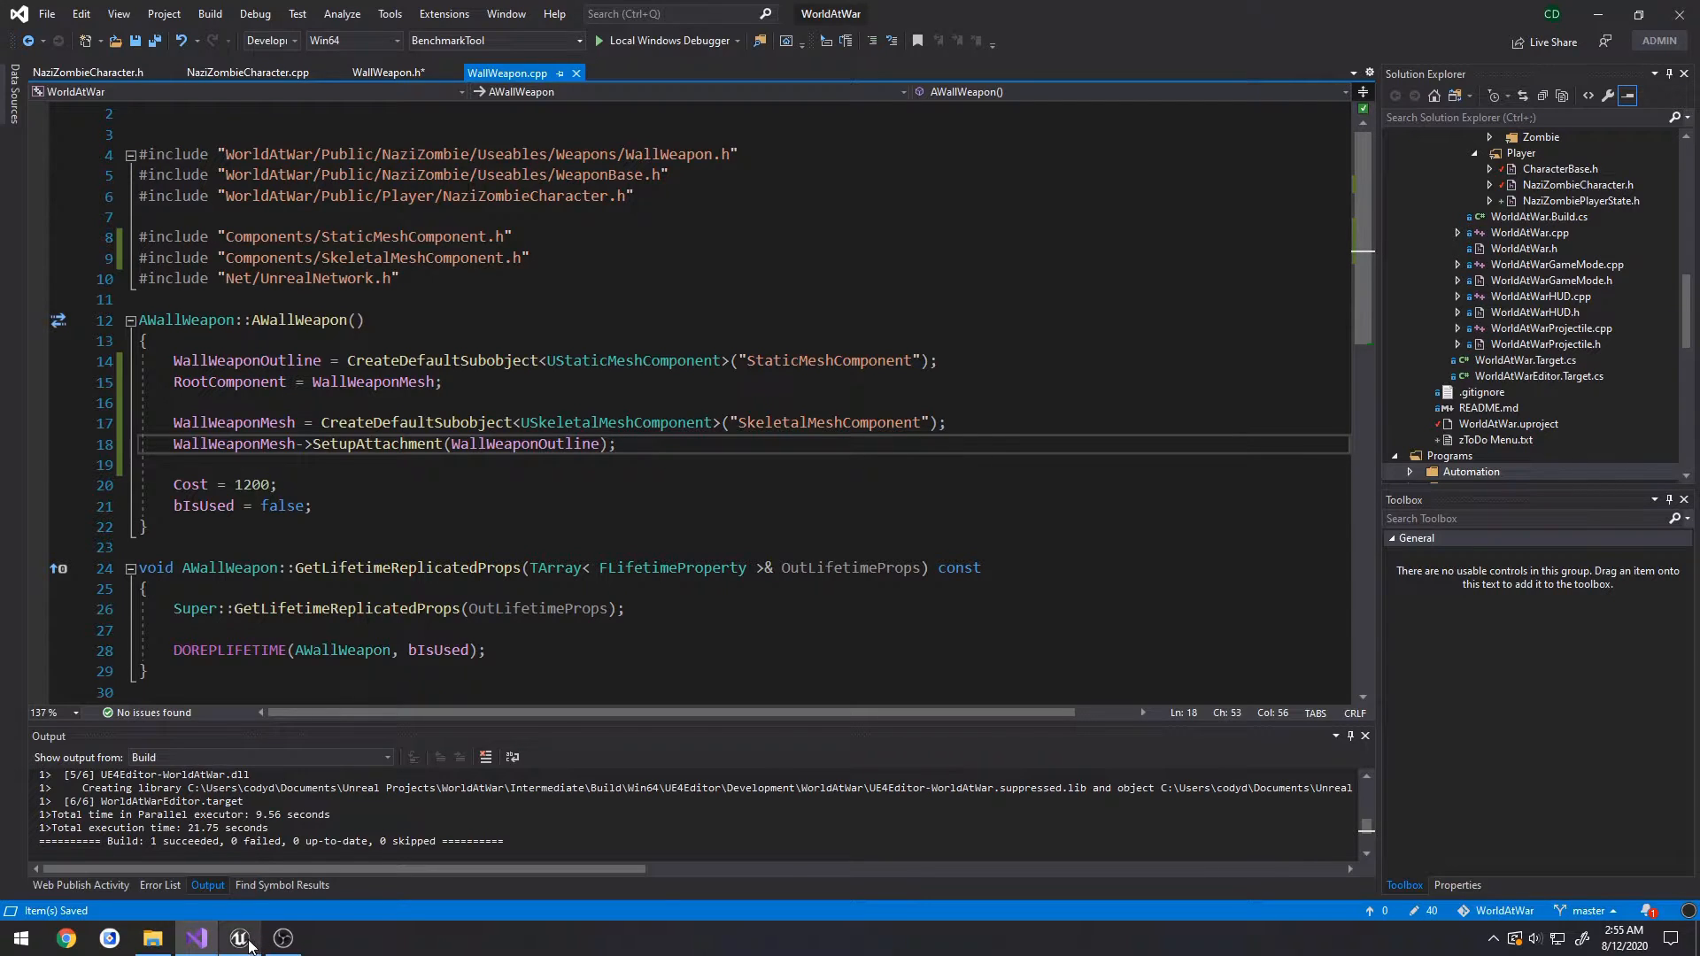
{"action": "left_click", "coordinate": [238, 937]}
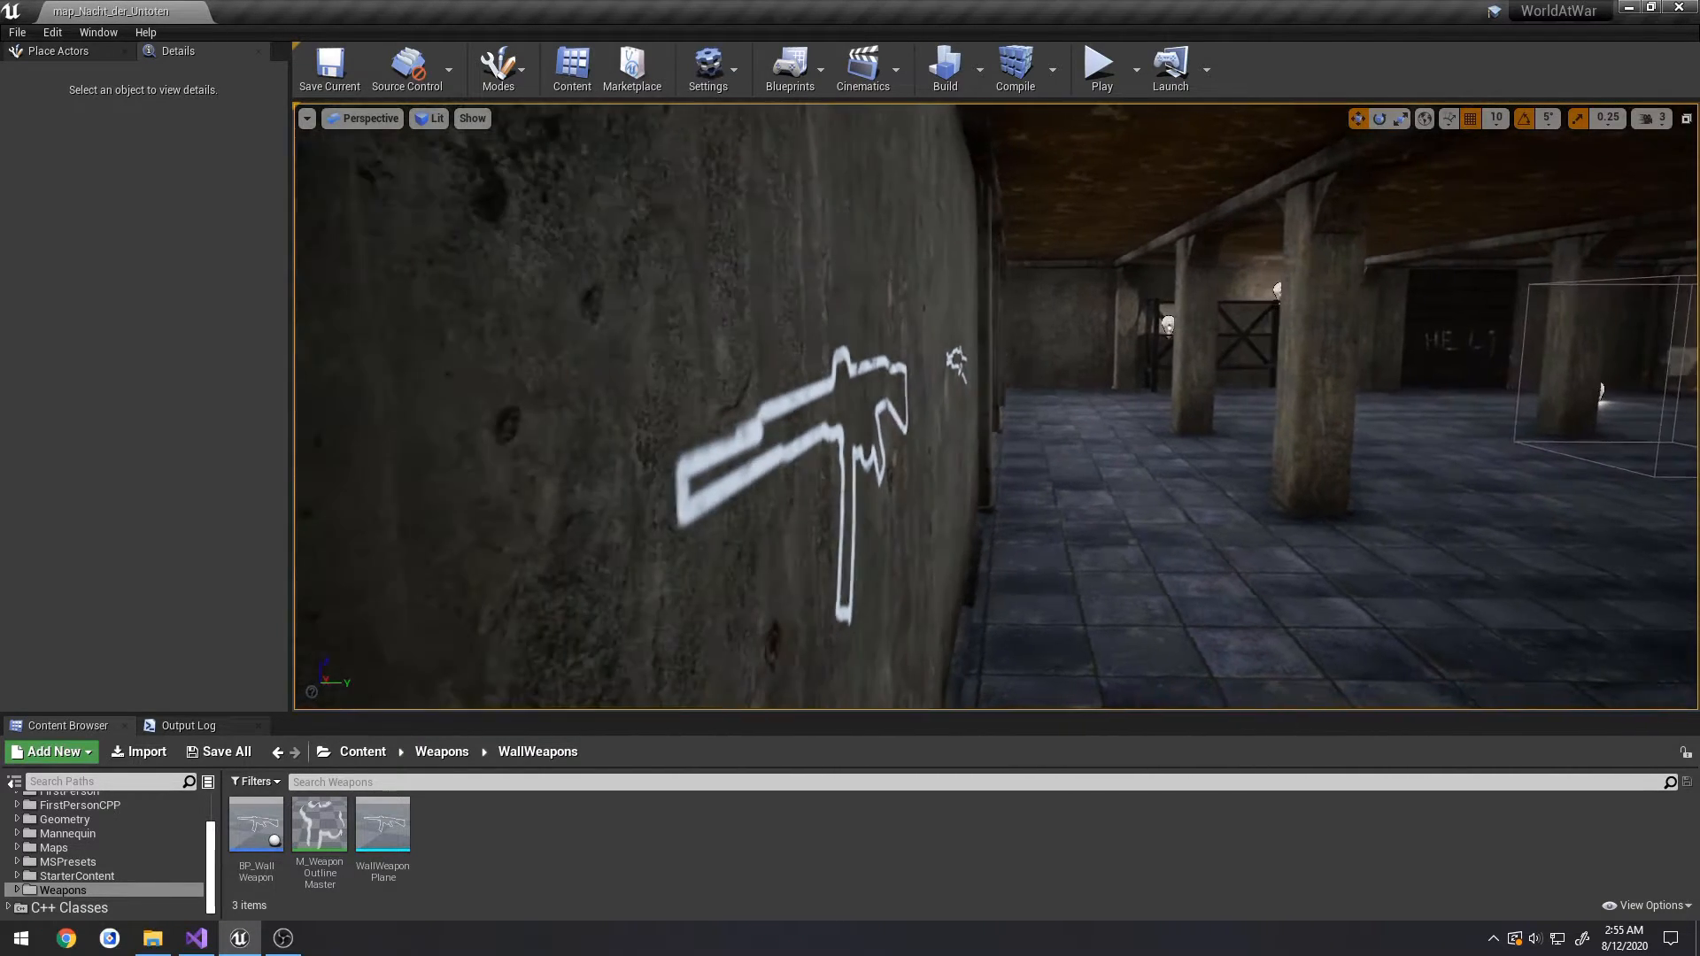
{"action": "left_click", "coordinate": [194, 937]}
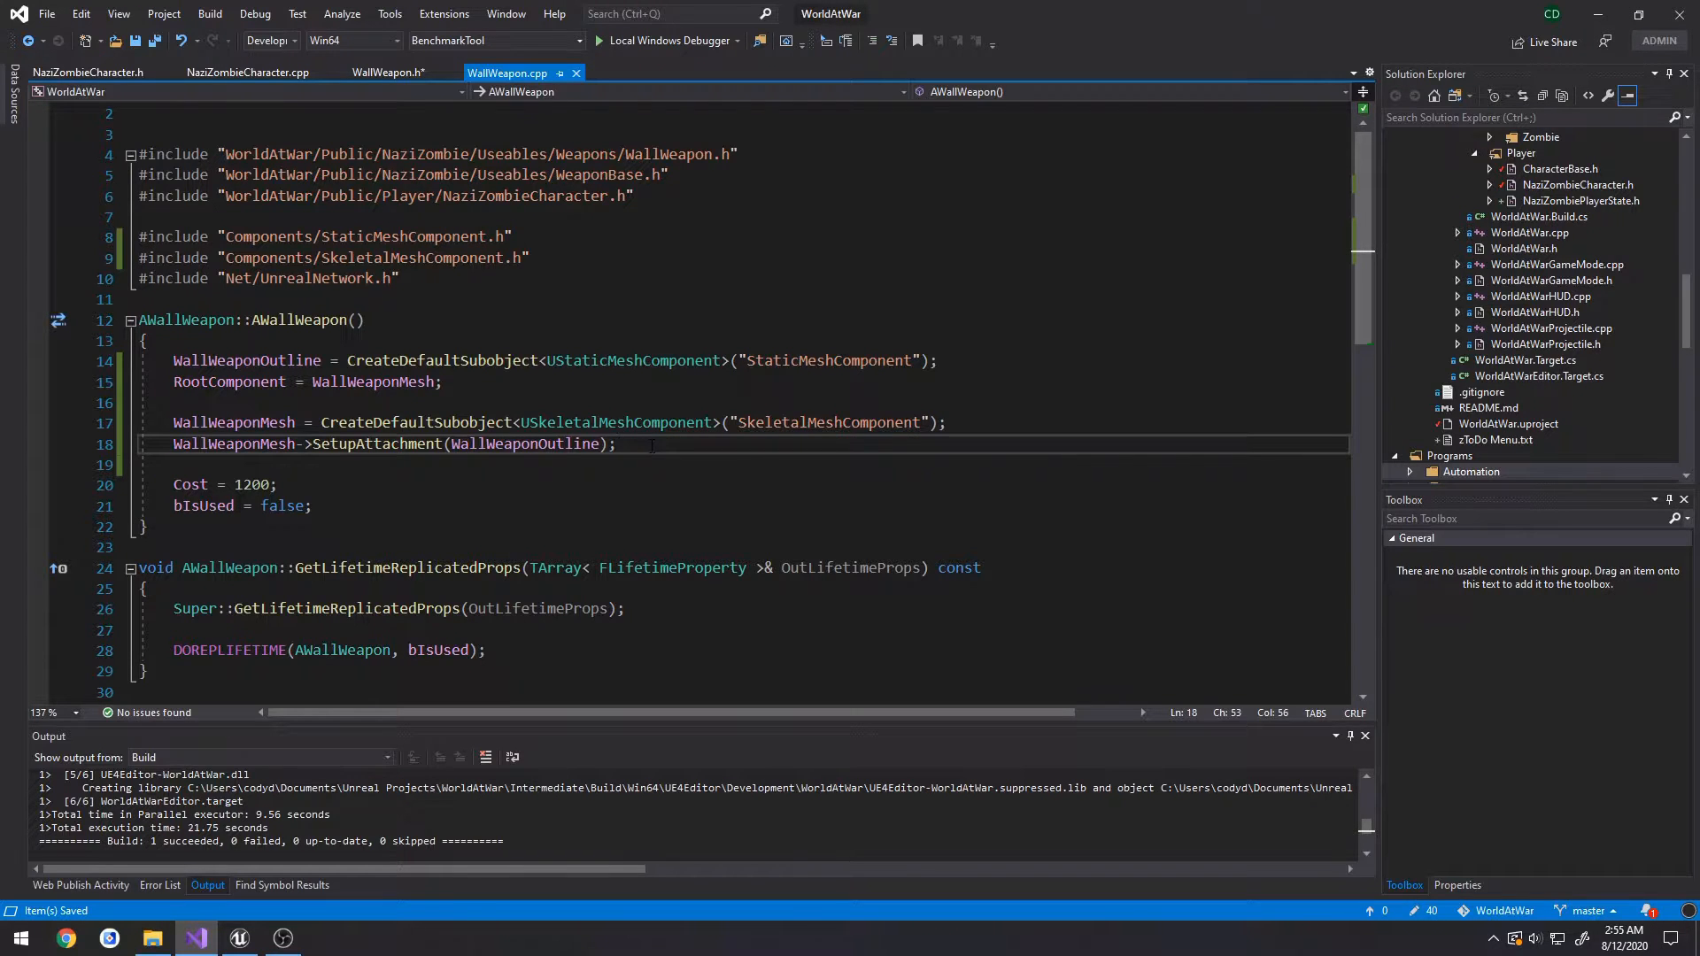
- Declare FVector MeshStartLocation and MeshEndLocation properties in WallWeapon.h
{"action": "left_click", "coordinate": [386, 72]}
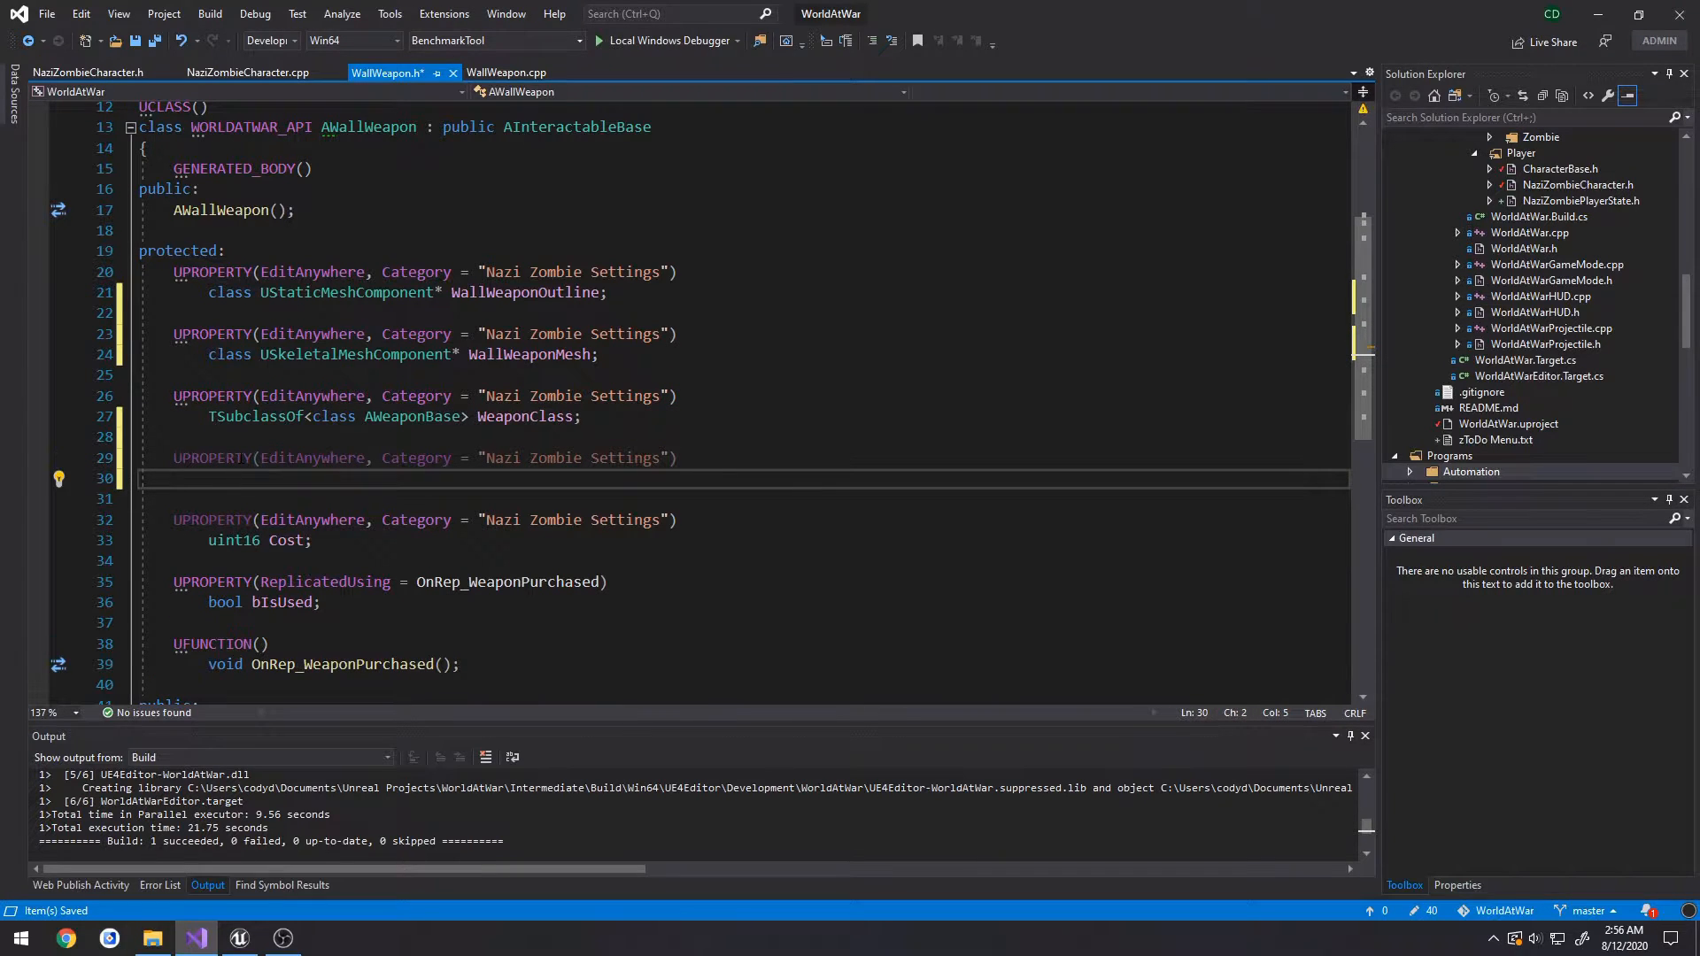
{"action": "type", "text": "FVector W"}
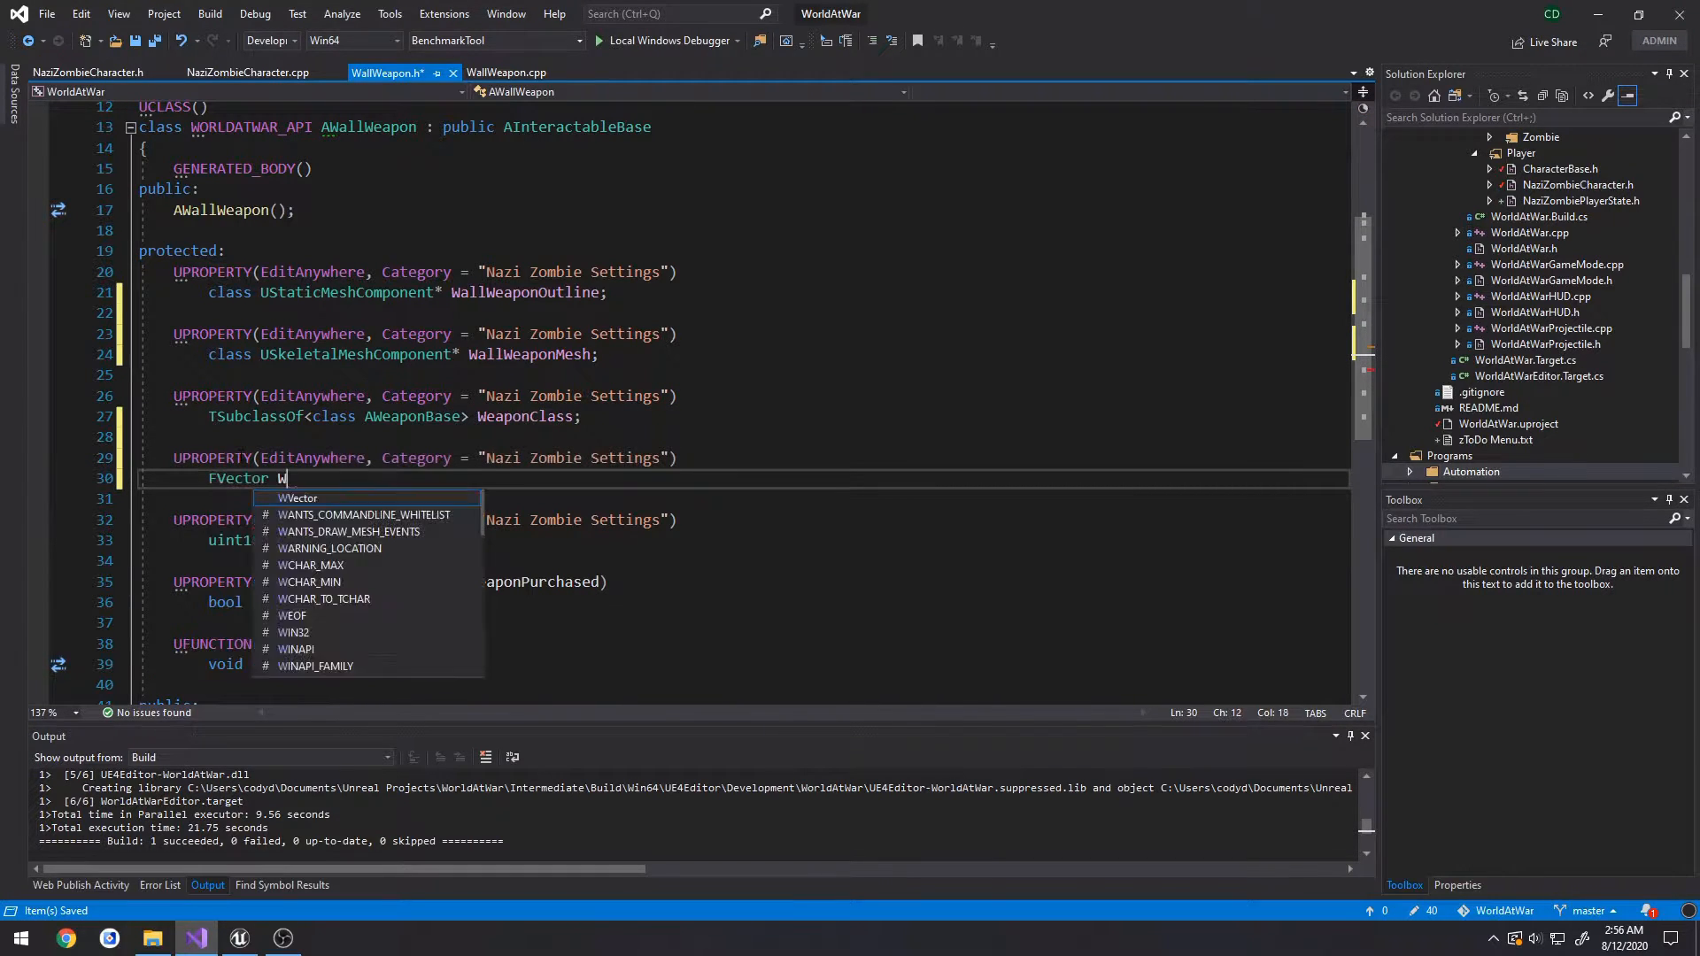
{"action": "type", "text": "eshStart"}
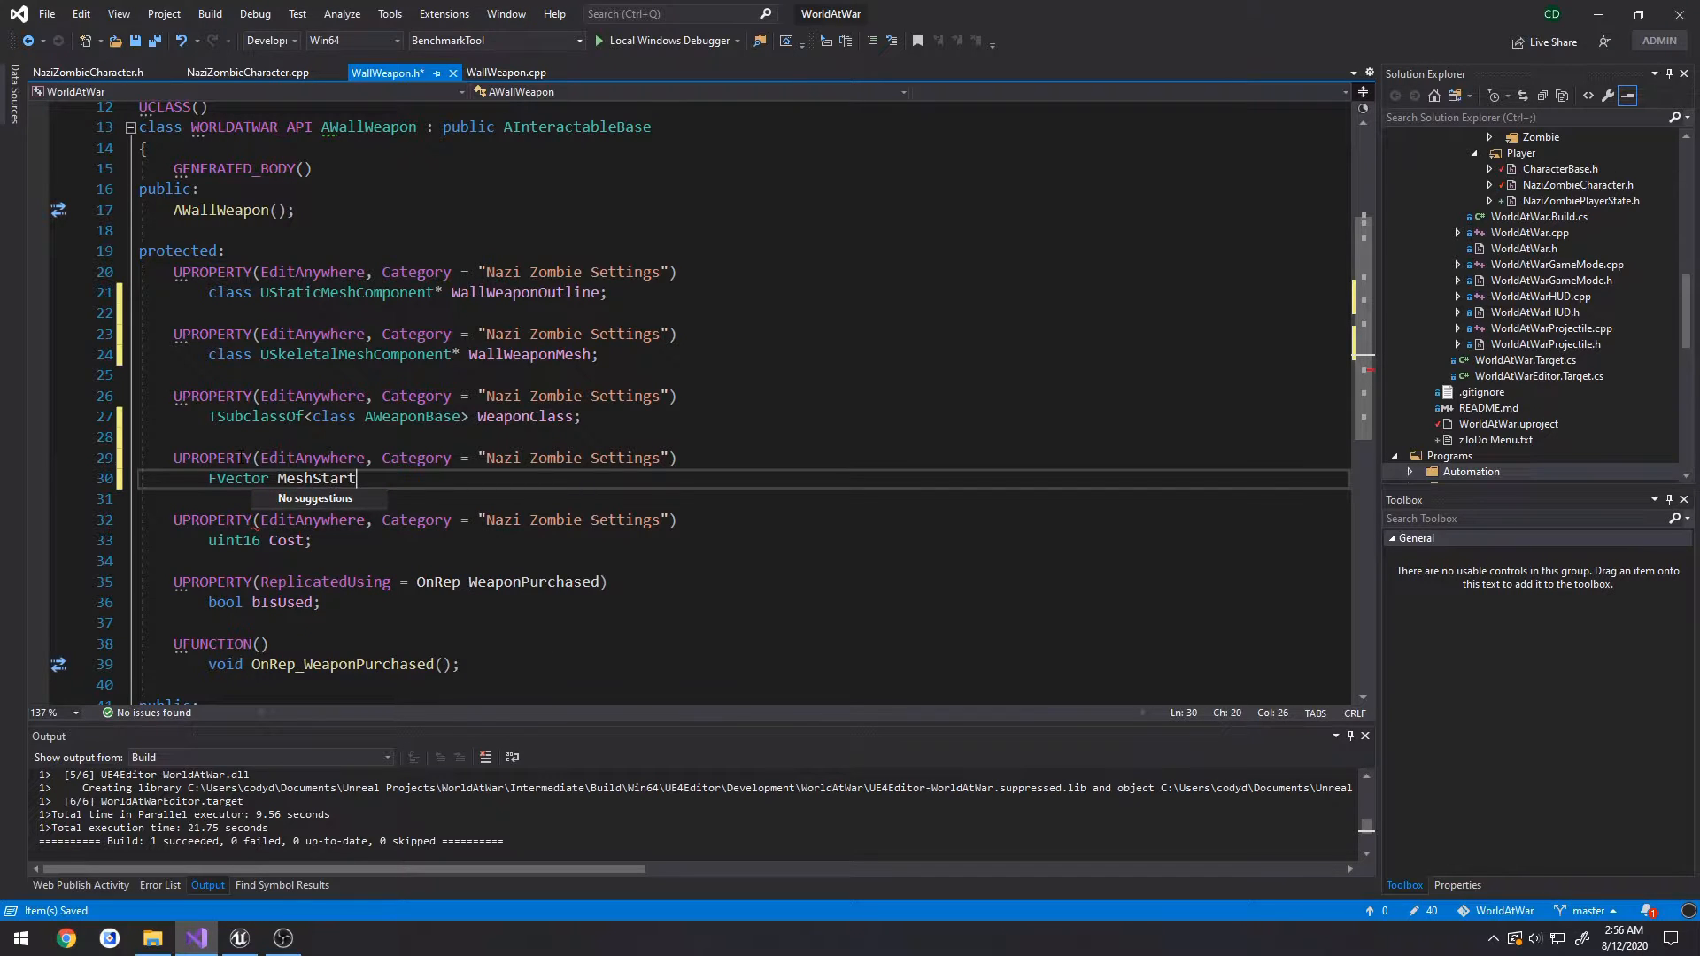
{"action": "type", "text": "Location;"}
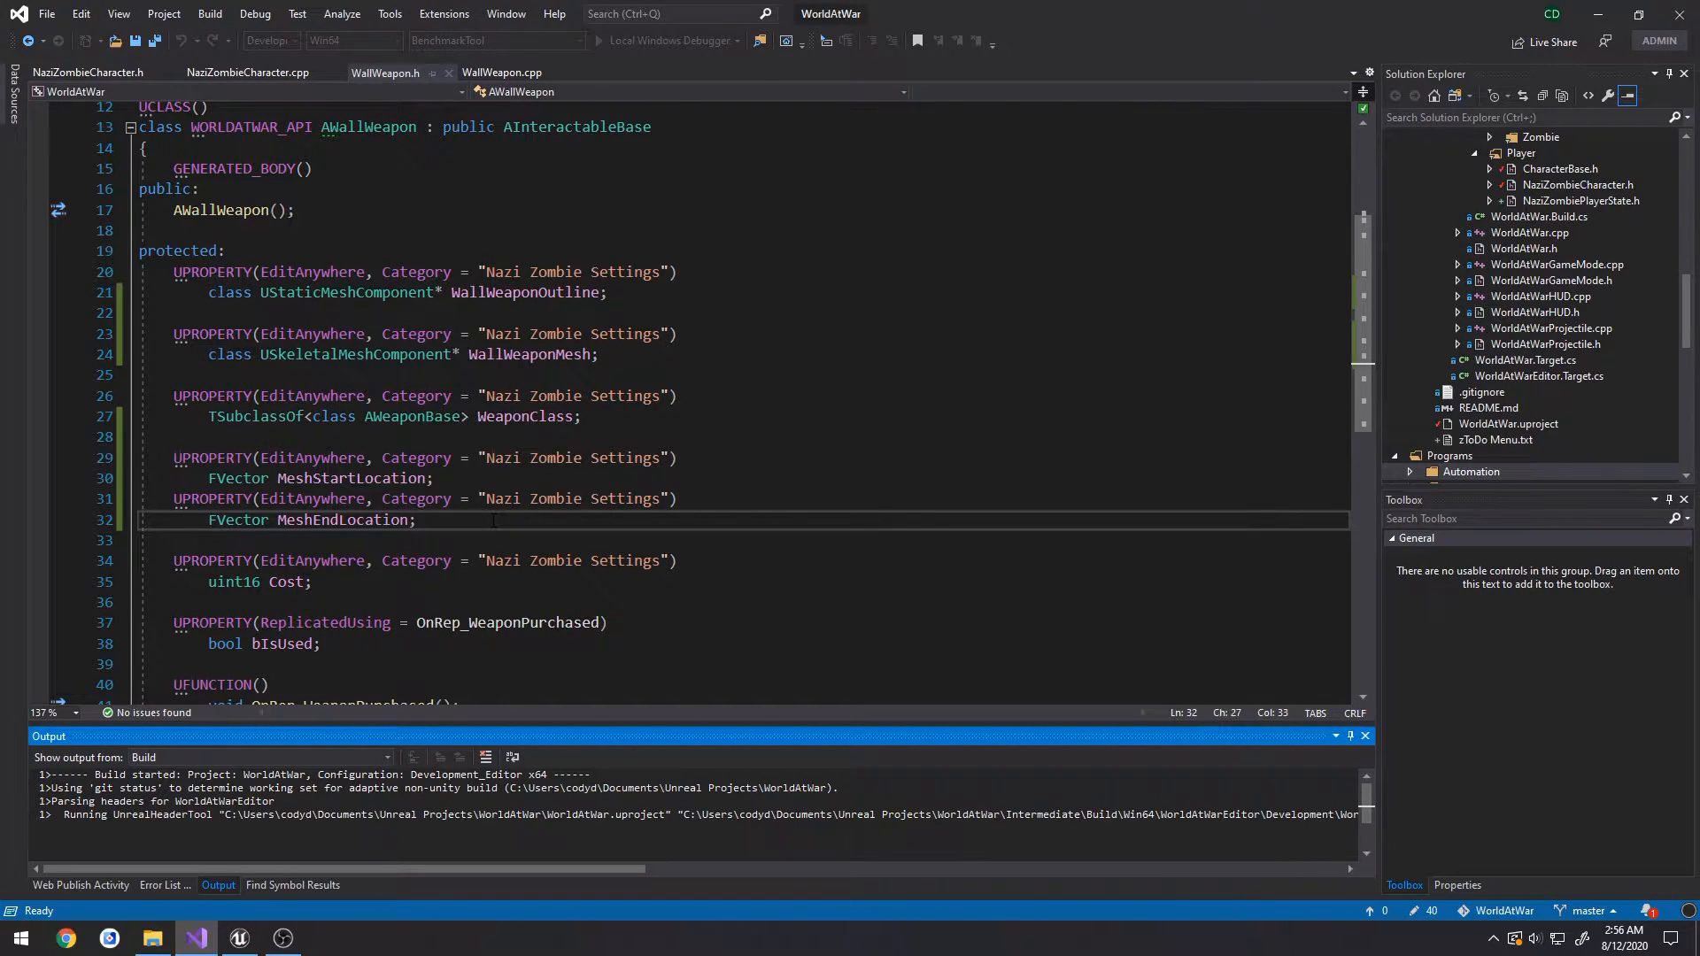
- Close the running Unreal editor and reopen the WorldAtWar project
{"action": "left_click", "coordinate": [239, 937]}
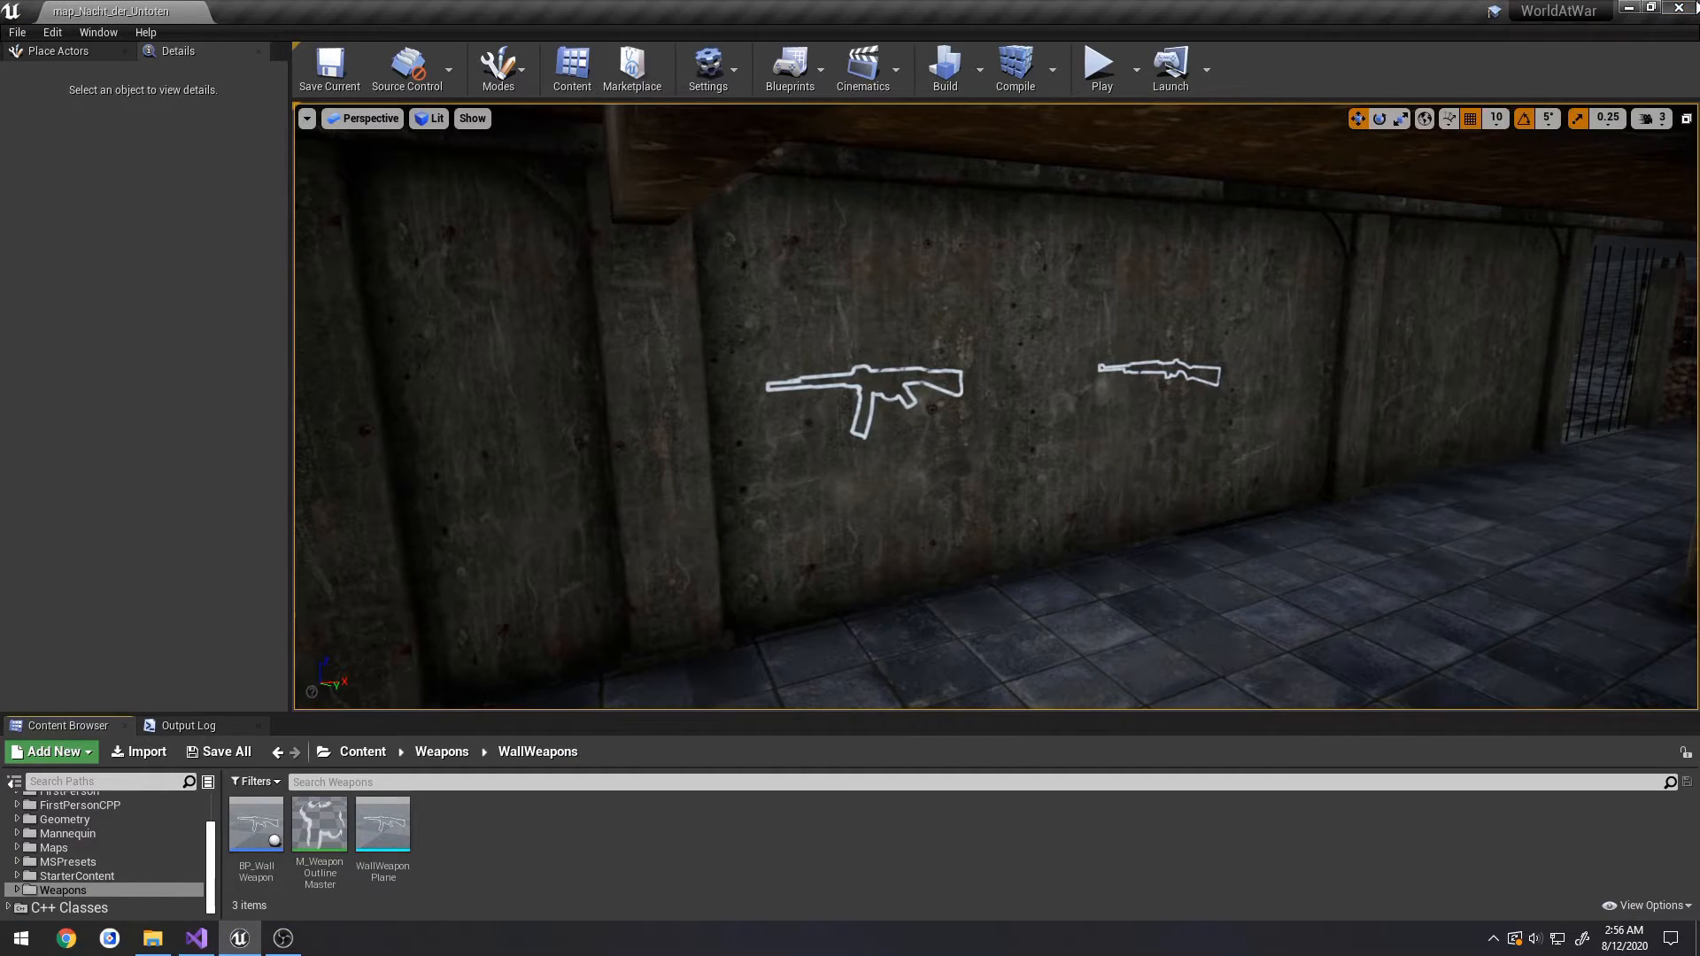
{"action": "left_click", "coordinate": [193, 937]}
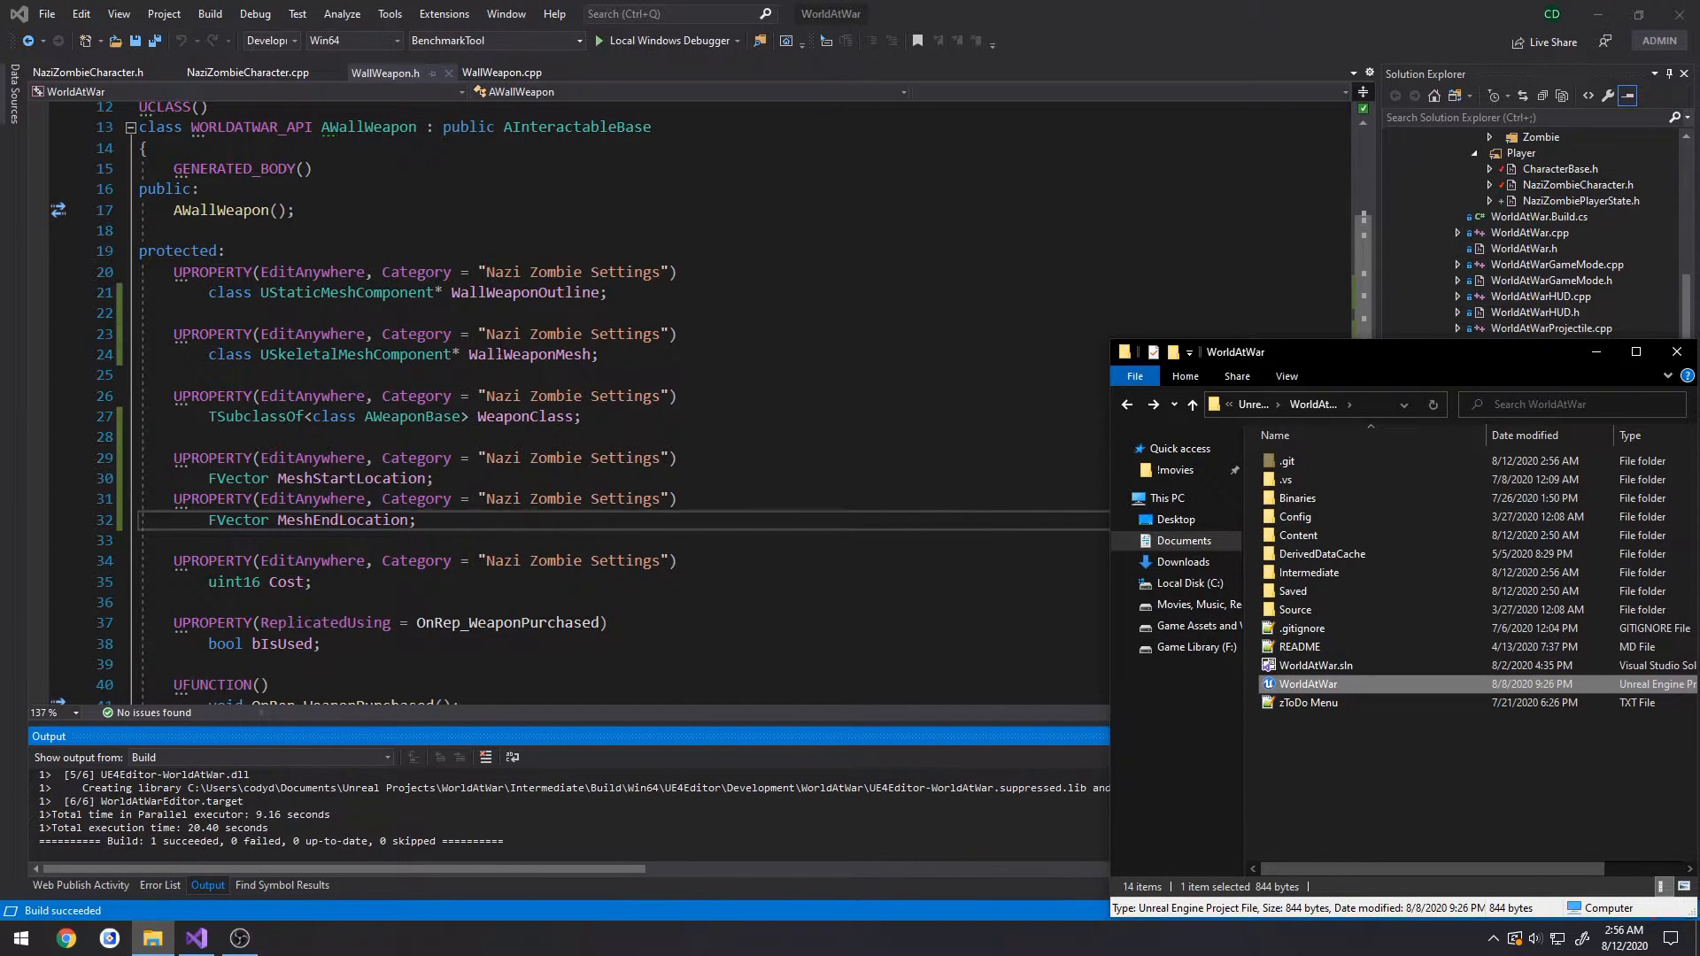
{"action": "double_click", "coordinate": [1308, 682]}
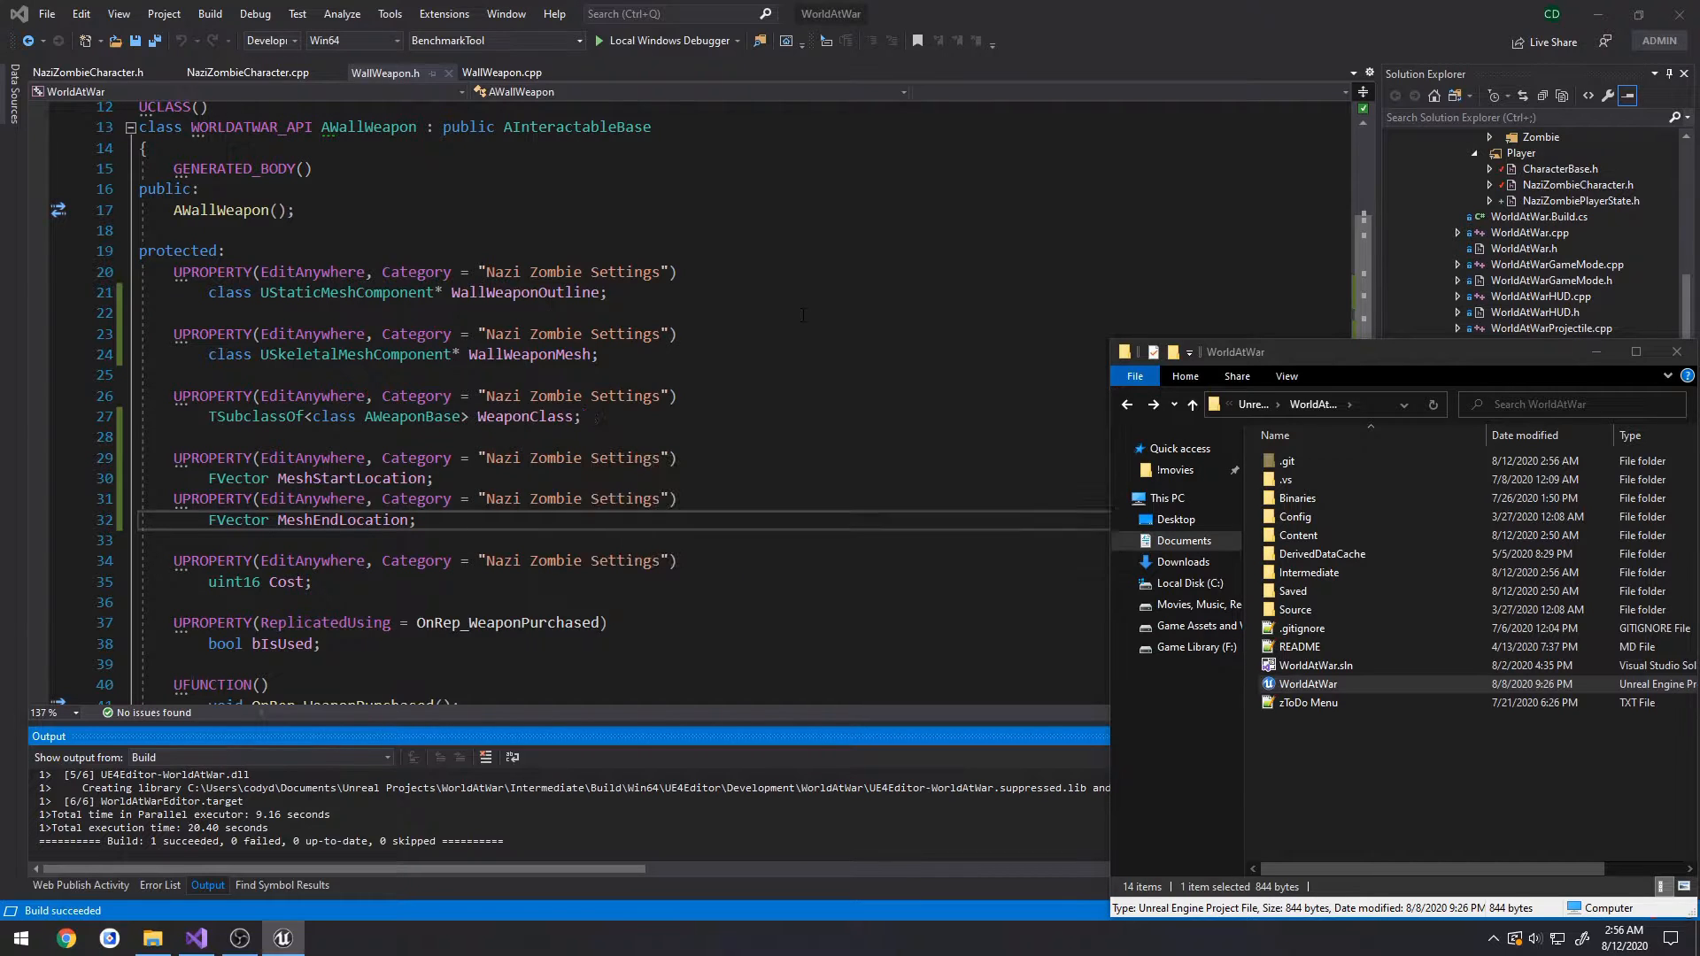
{"action": "left_click", "coordinate": [281, 938]}
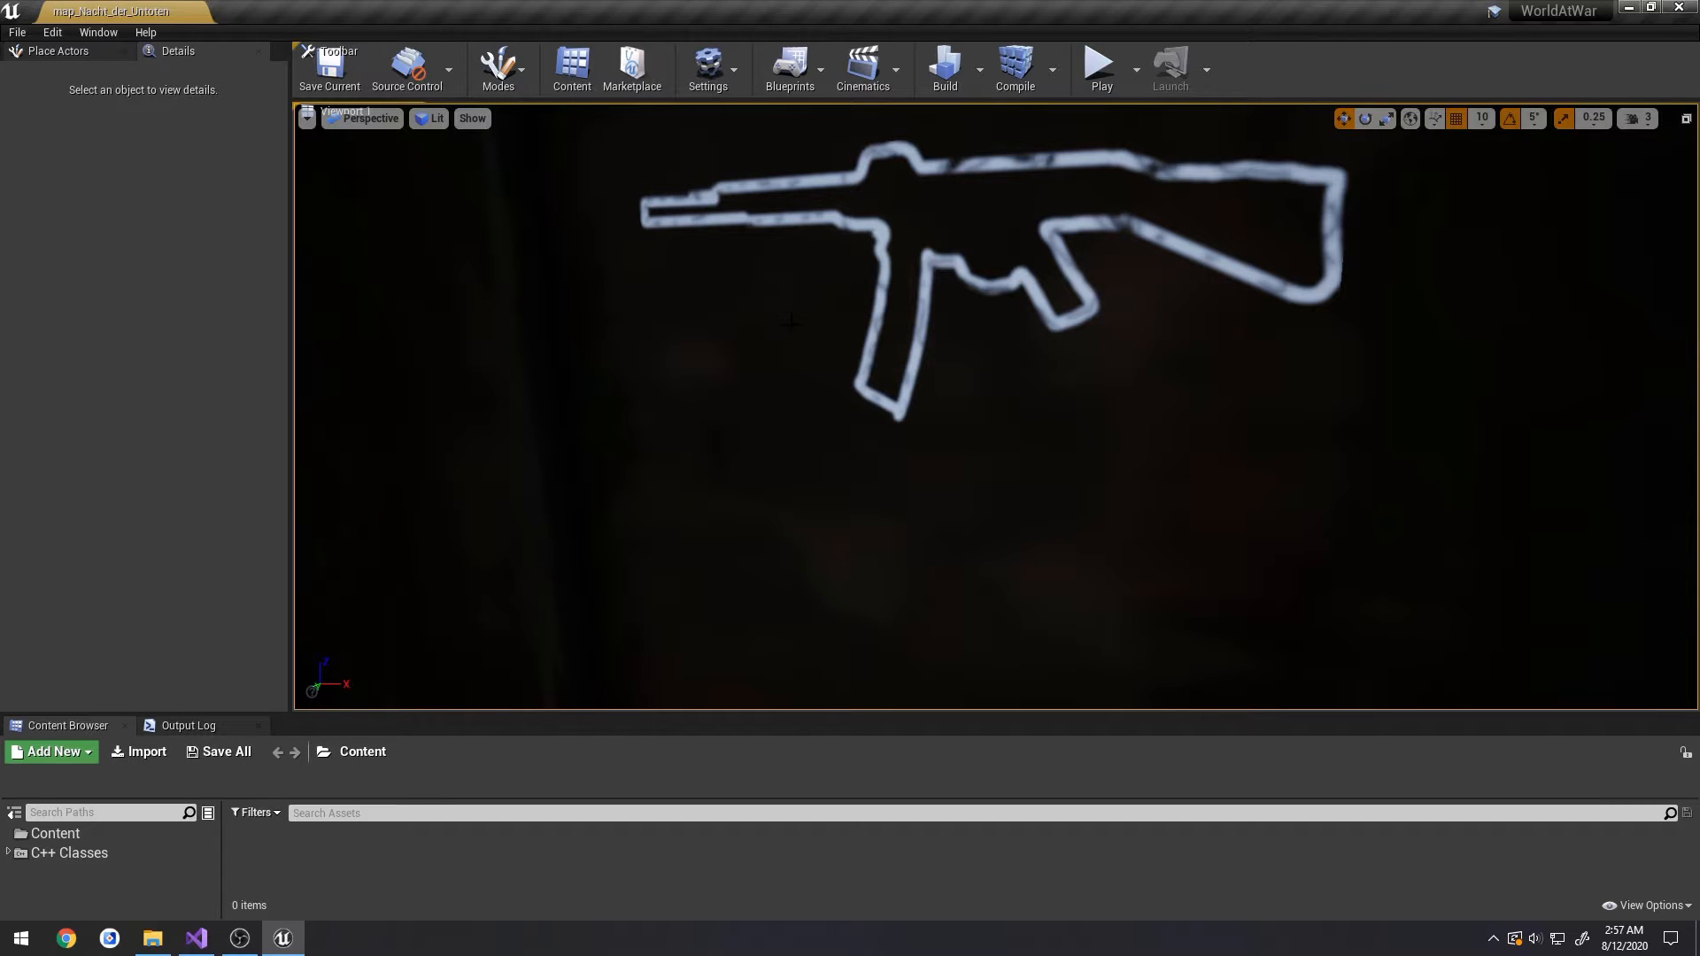
- Select the STG44 wall weapon in the level and browse to the C++ weapon classes
{"action": "double_click", "coordinate": [62, 890]}
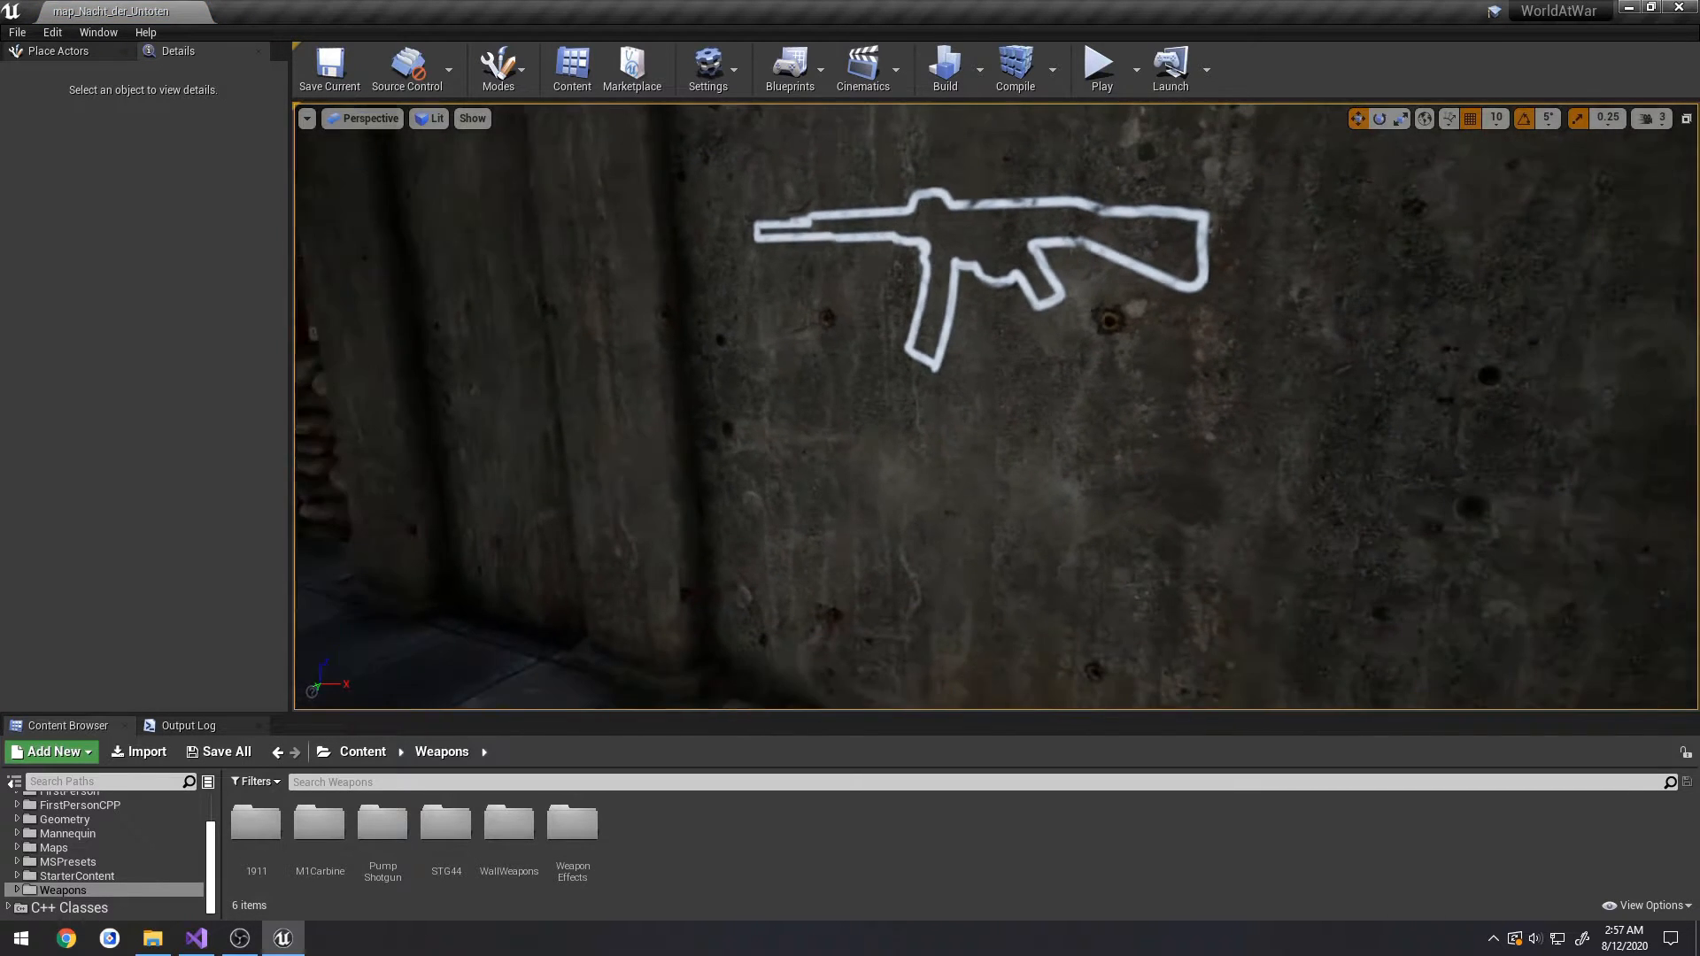
{"action": "left_click", "coordinate": [976, 293]}
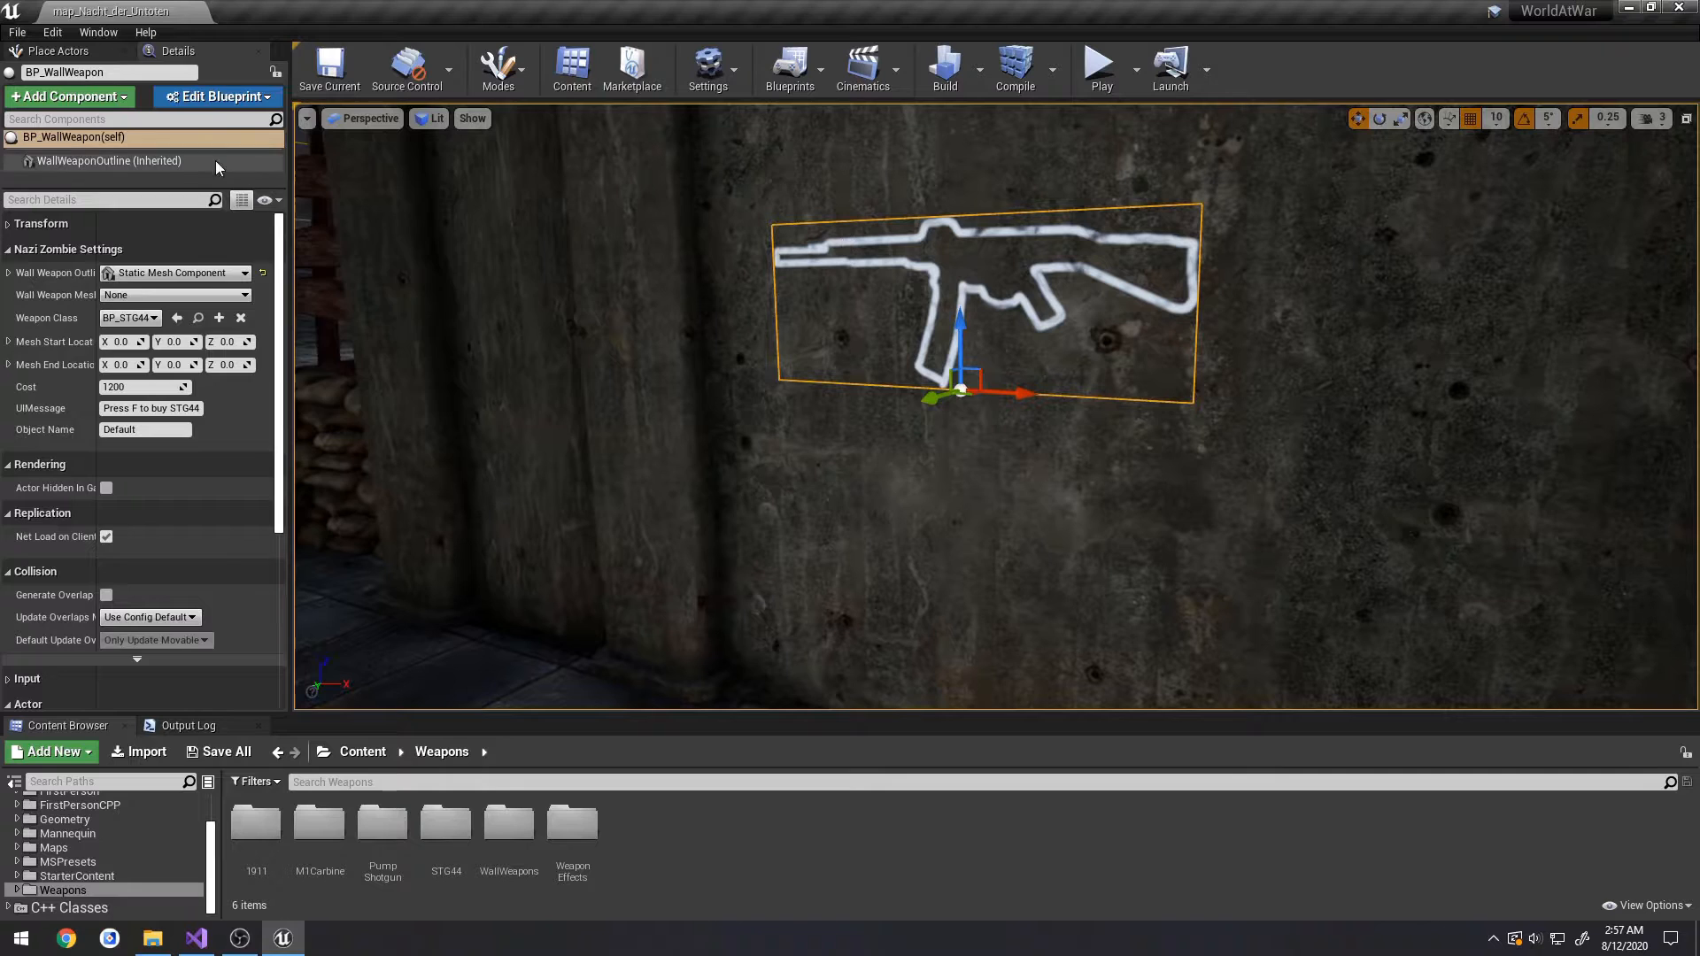
{"action": "left_click", "coordinate": [74, 136]}
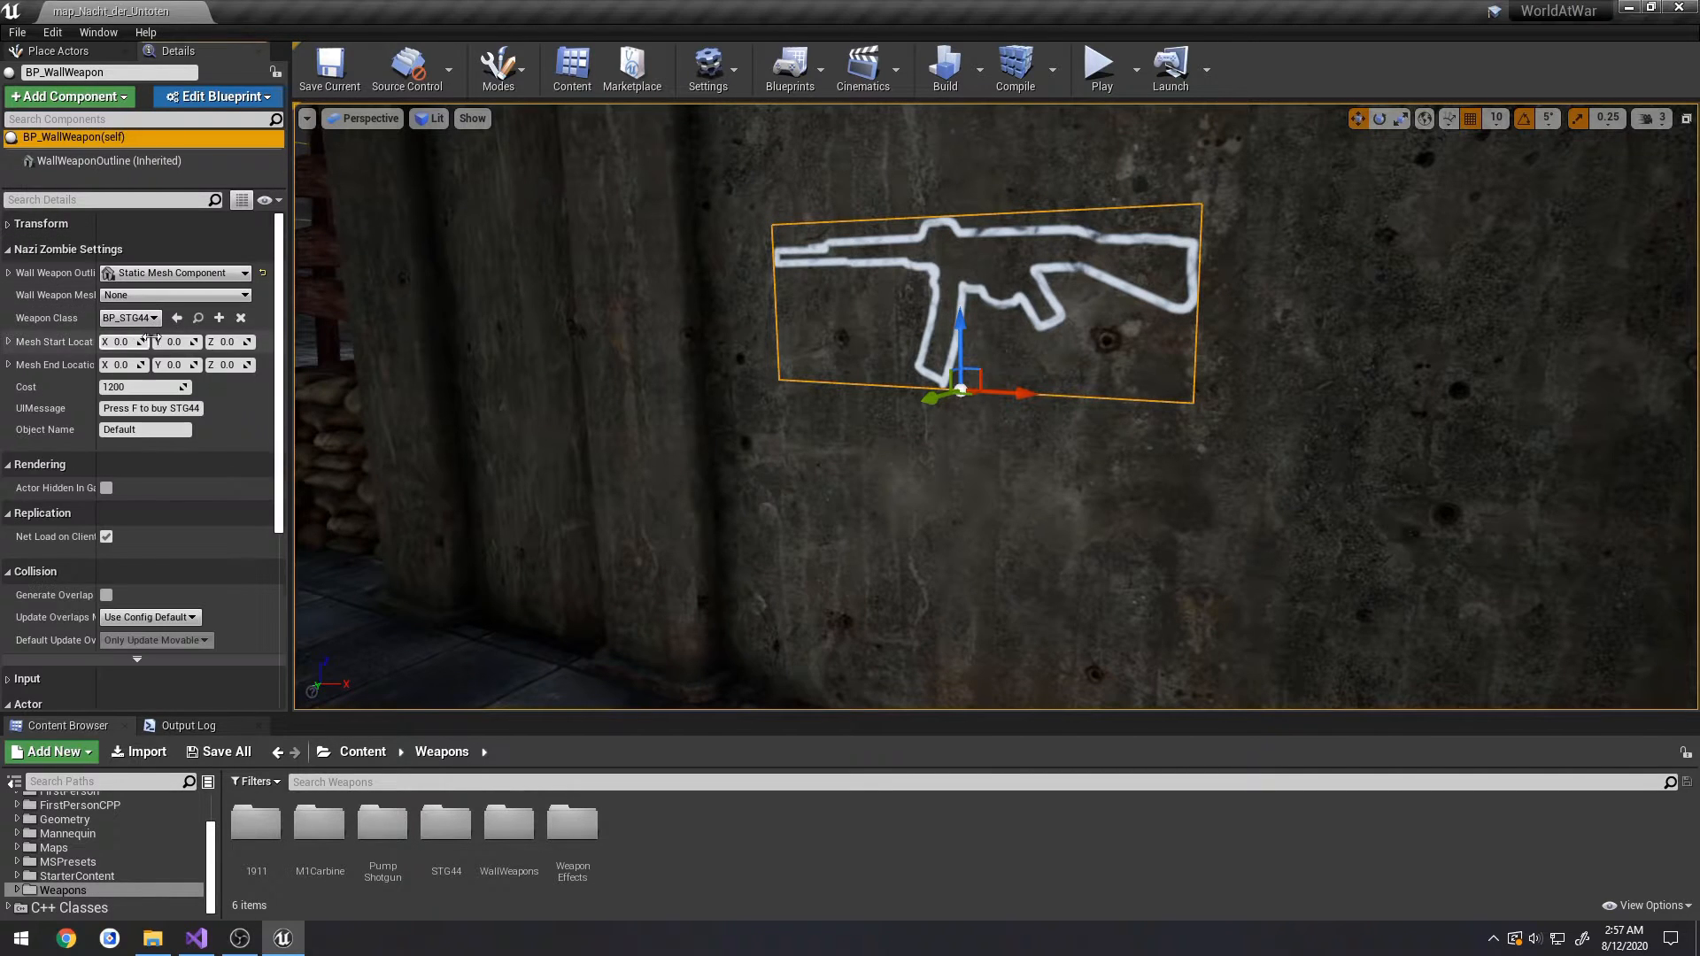
{"action": "left_click", "coordinate": [174, 294]}
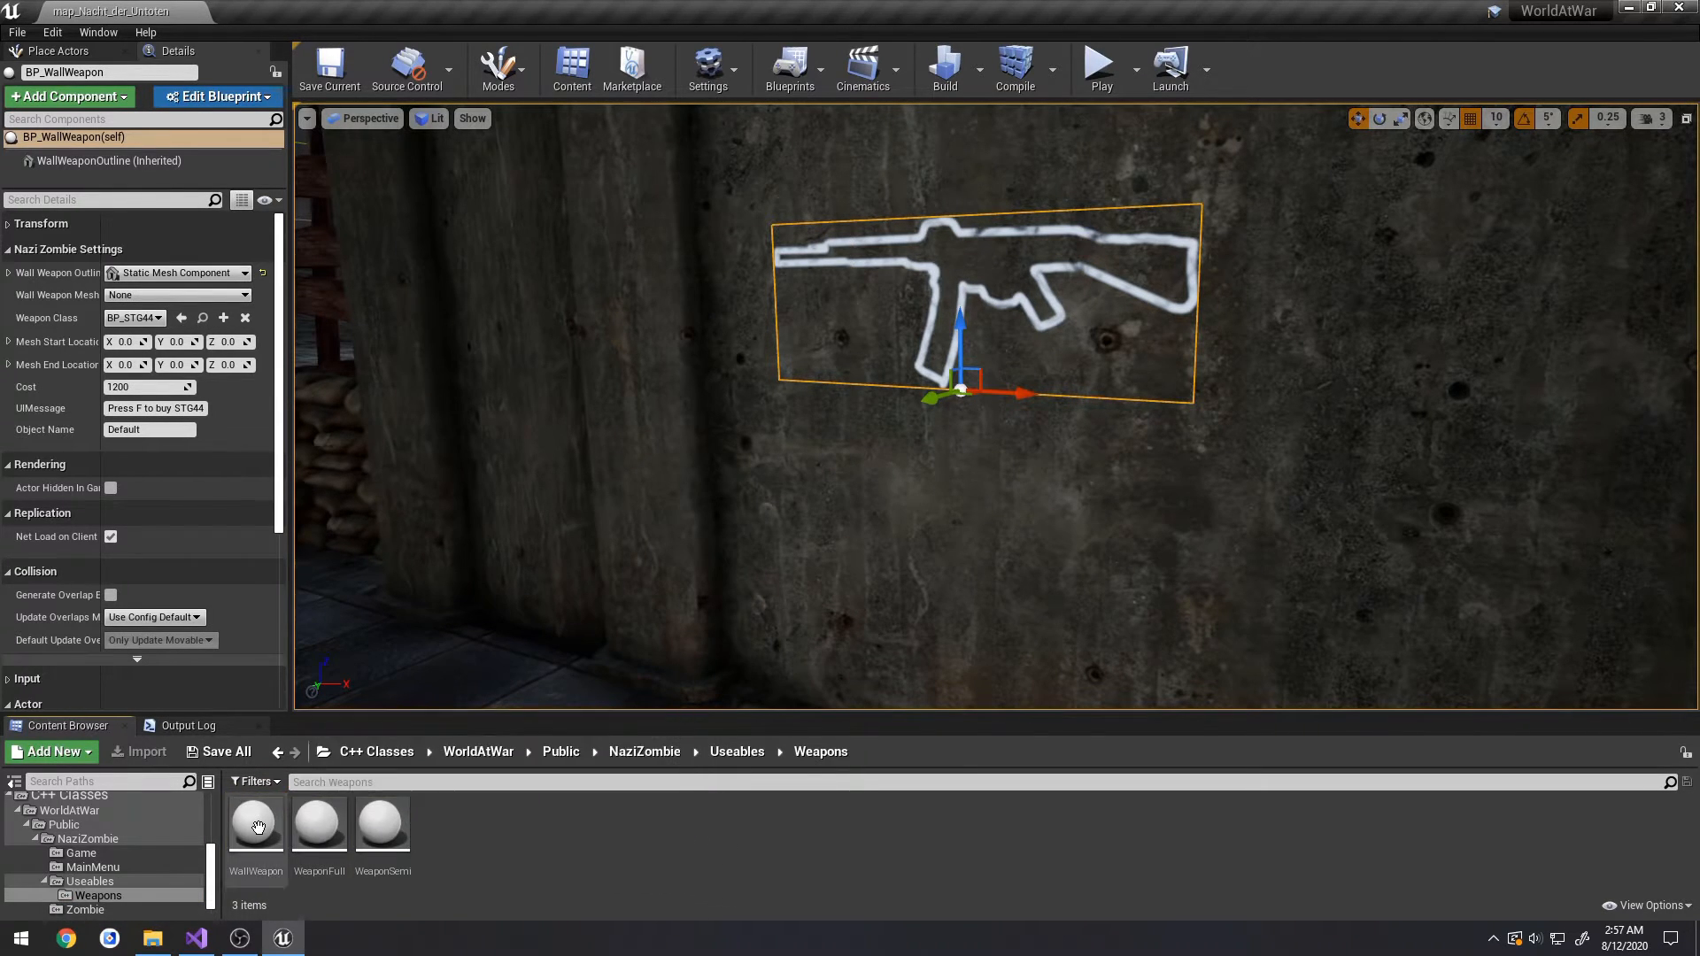
- Create a MyWallWeapon blueprint from the WallWeapon class, inspect its WallWeaponMesh, and close it
{"action": "double_click", "coordinate": [255, 824]}
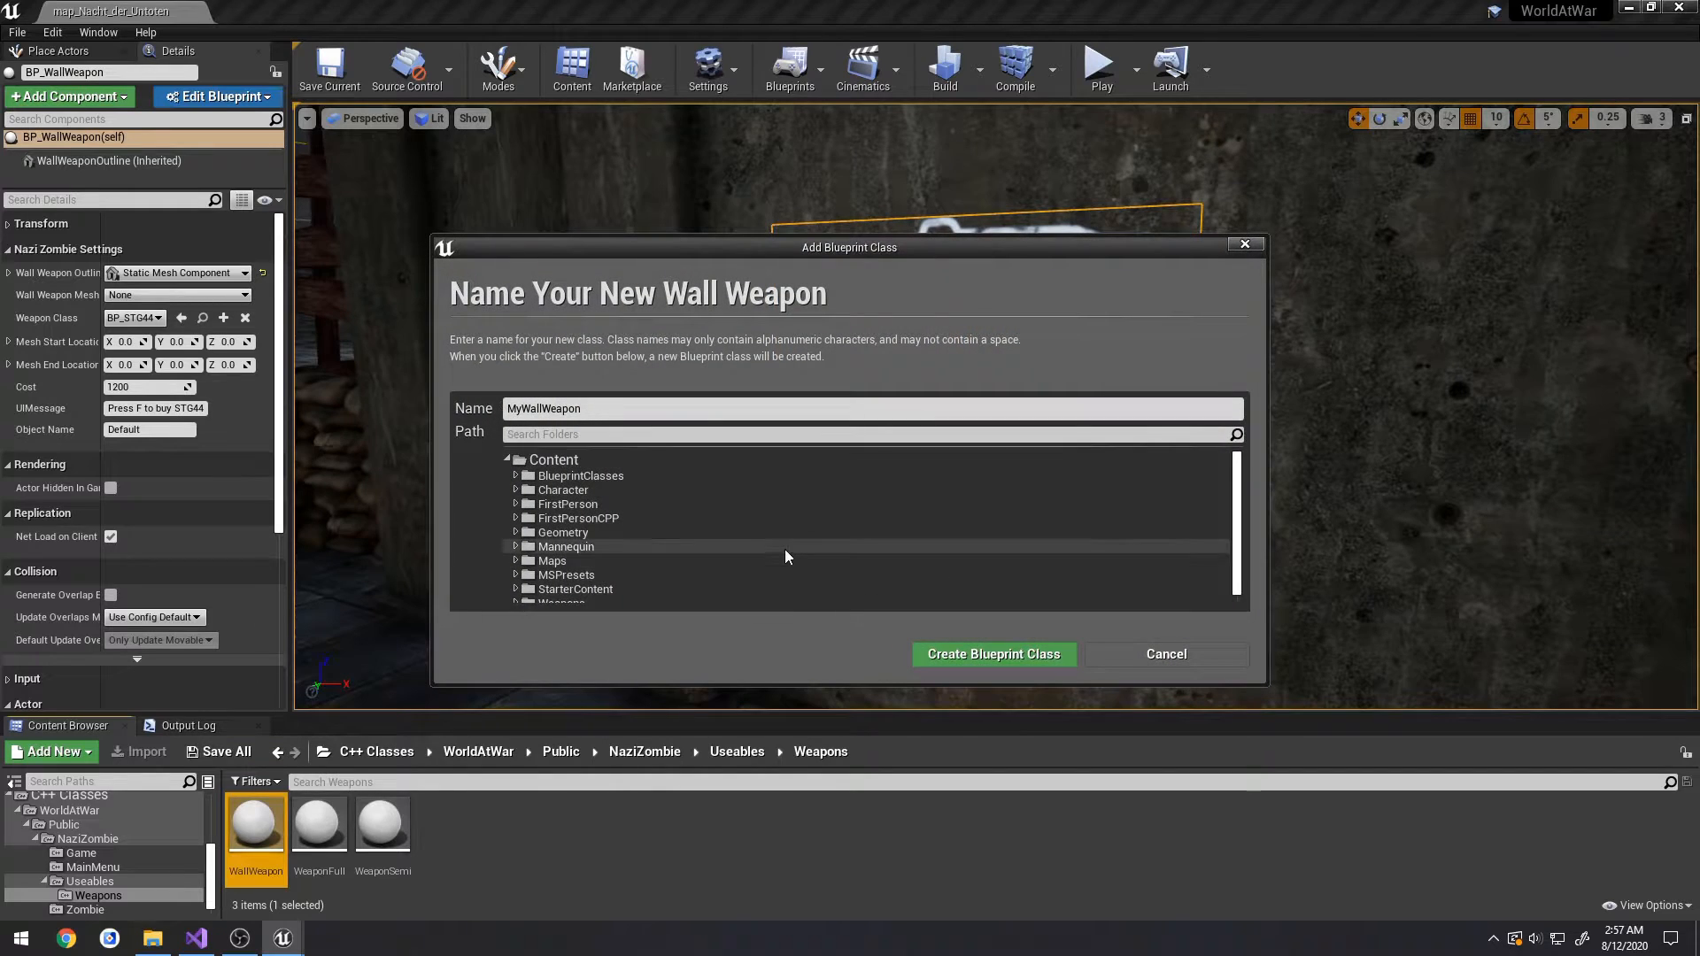
{"action": "left_click", "coordinate": [990, 653]}
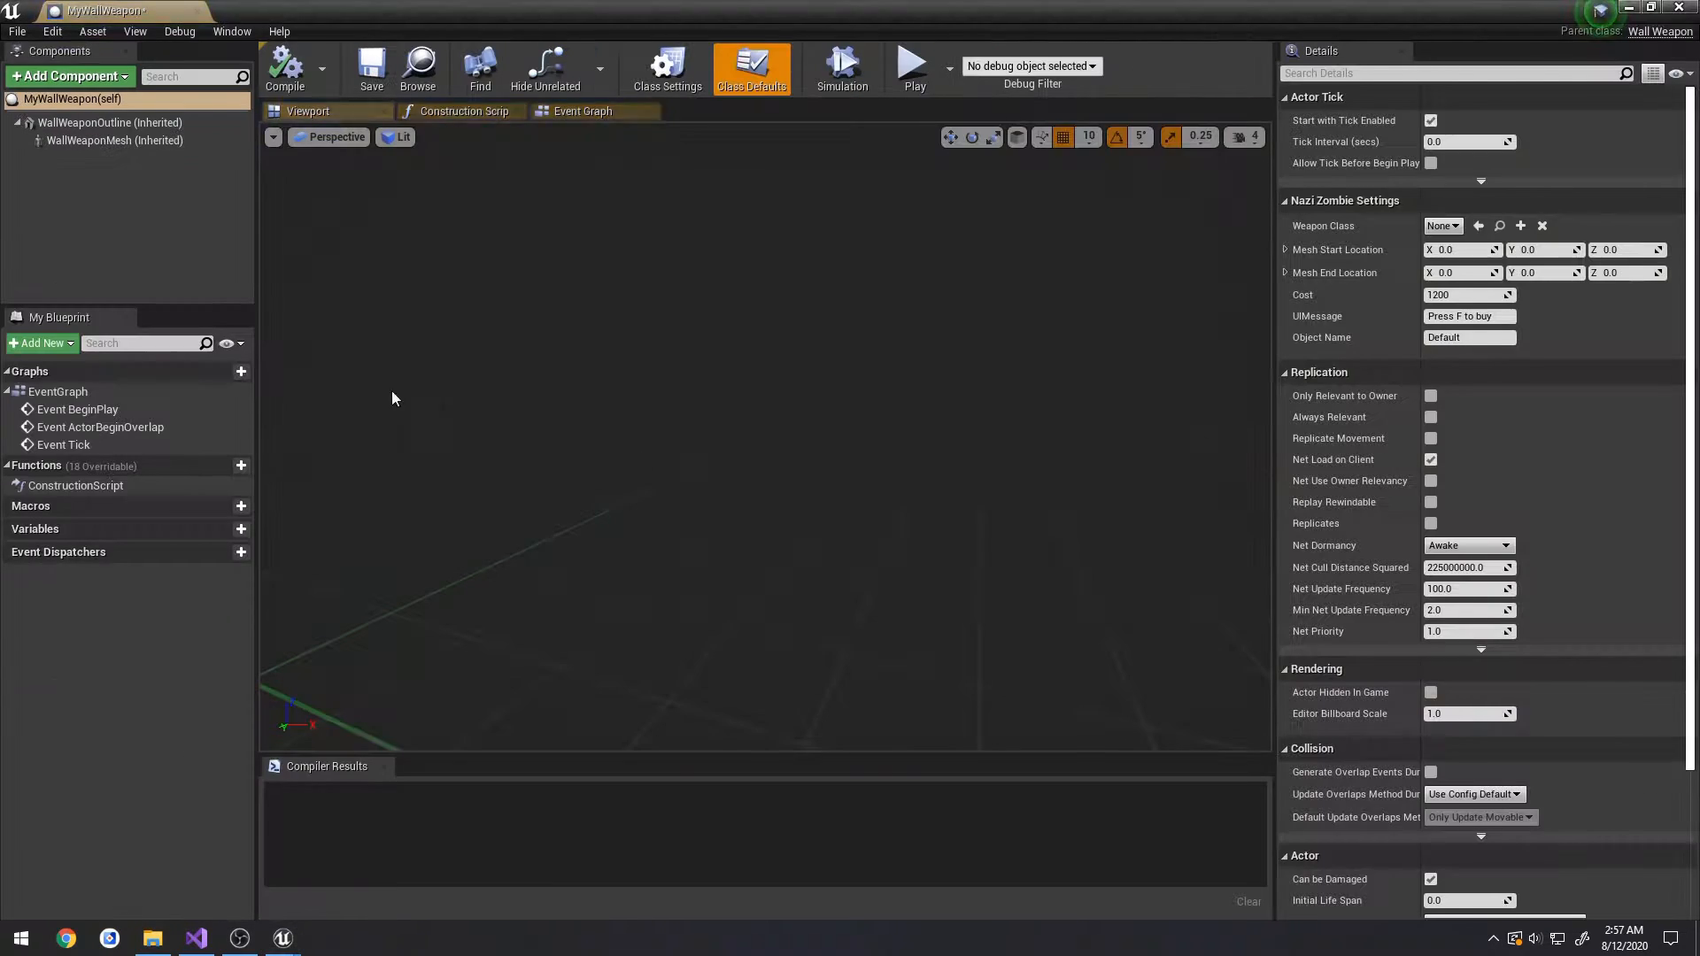
{"action": "left_click", "coordinate": [115, 139]}
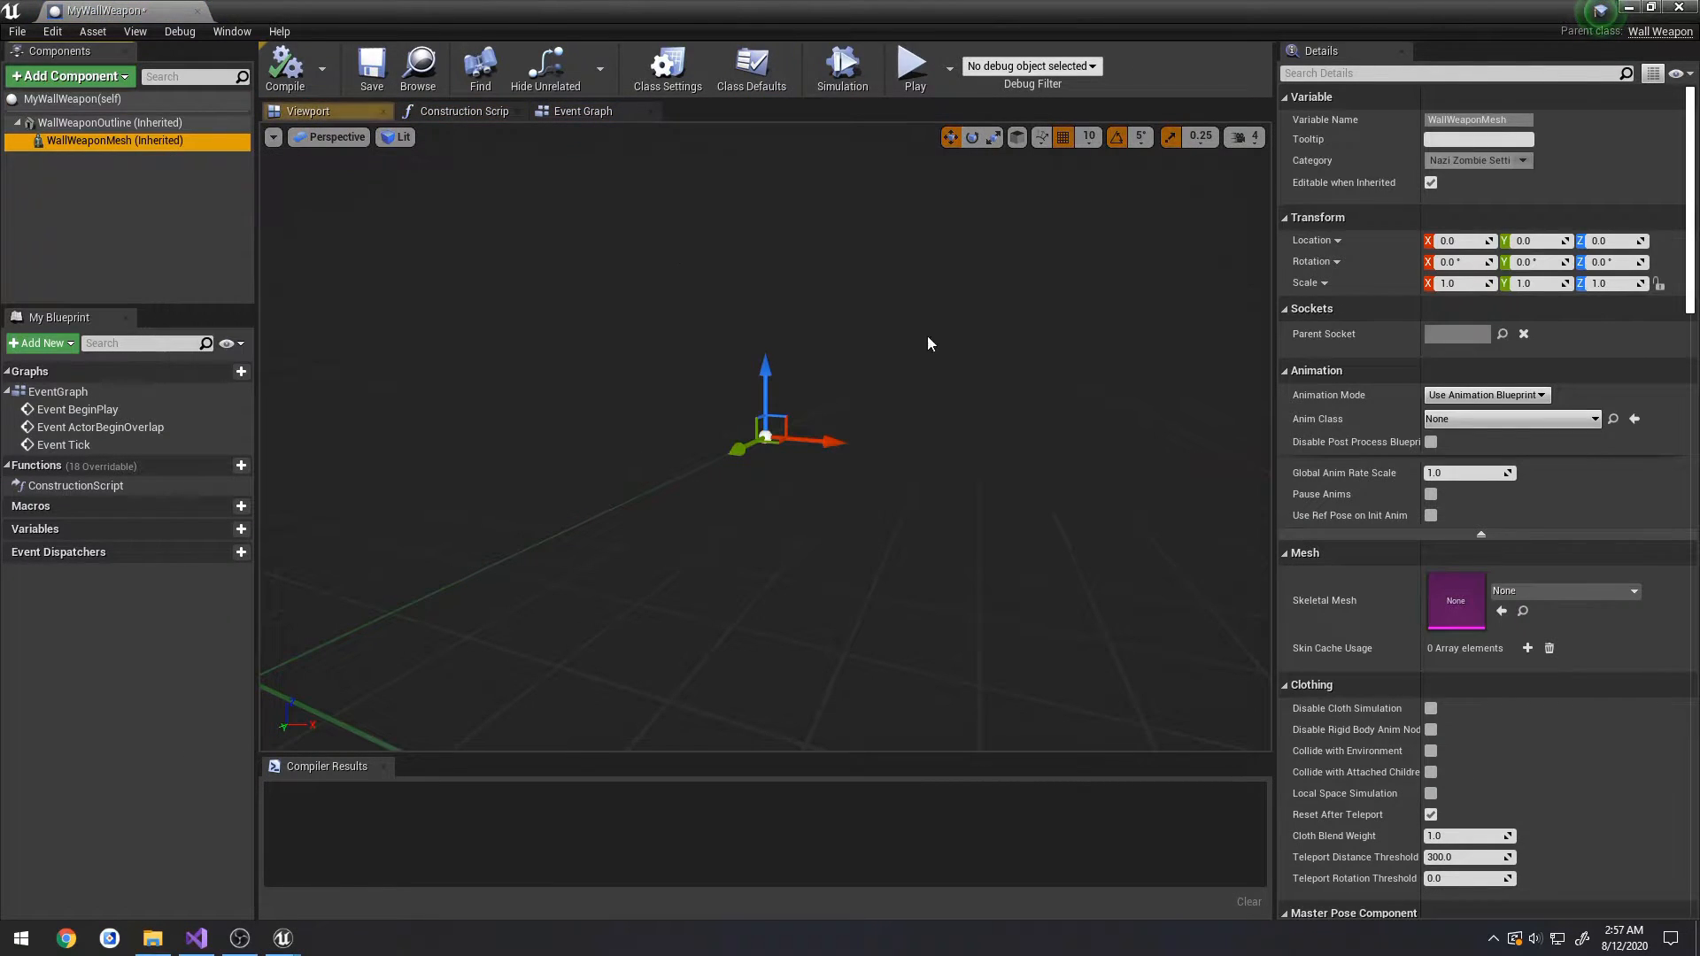
{"action": "left_click", "coordinate": [1562, 589]}
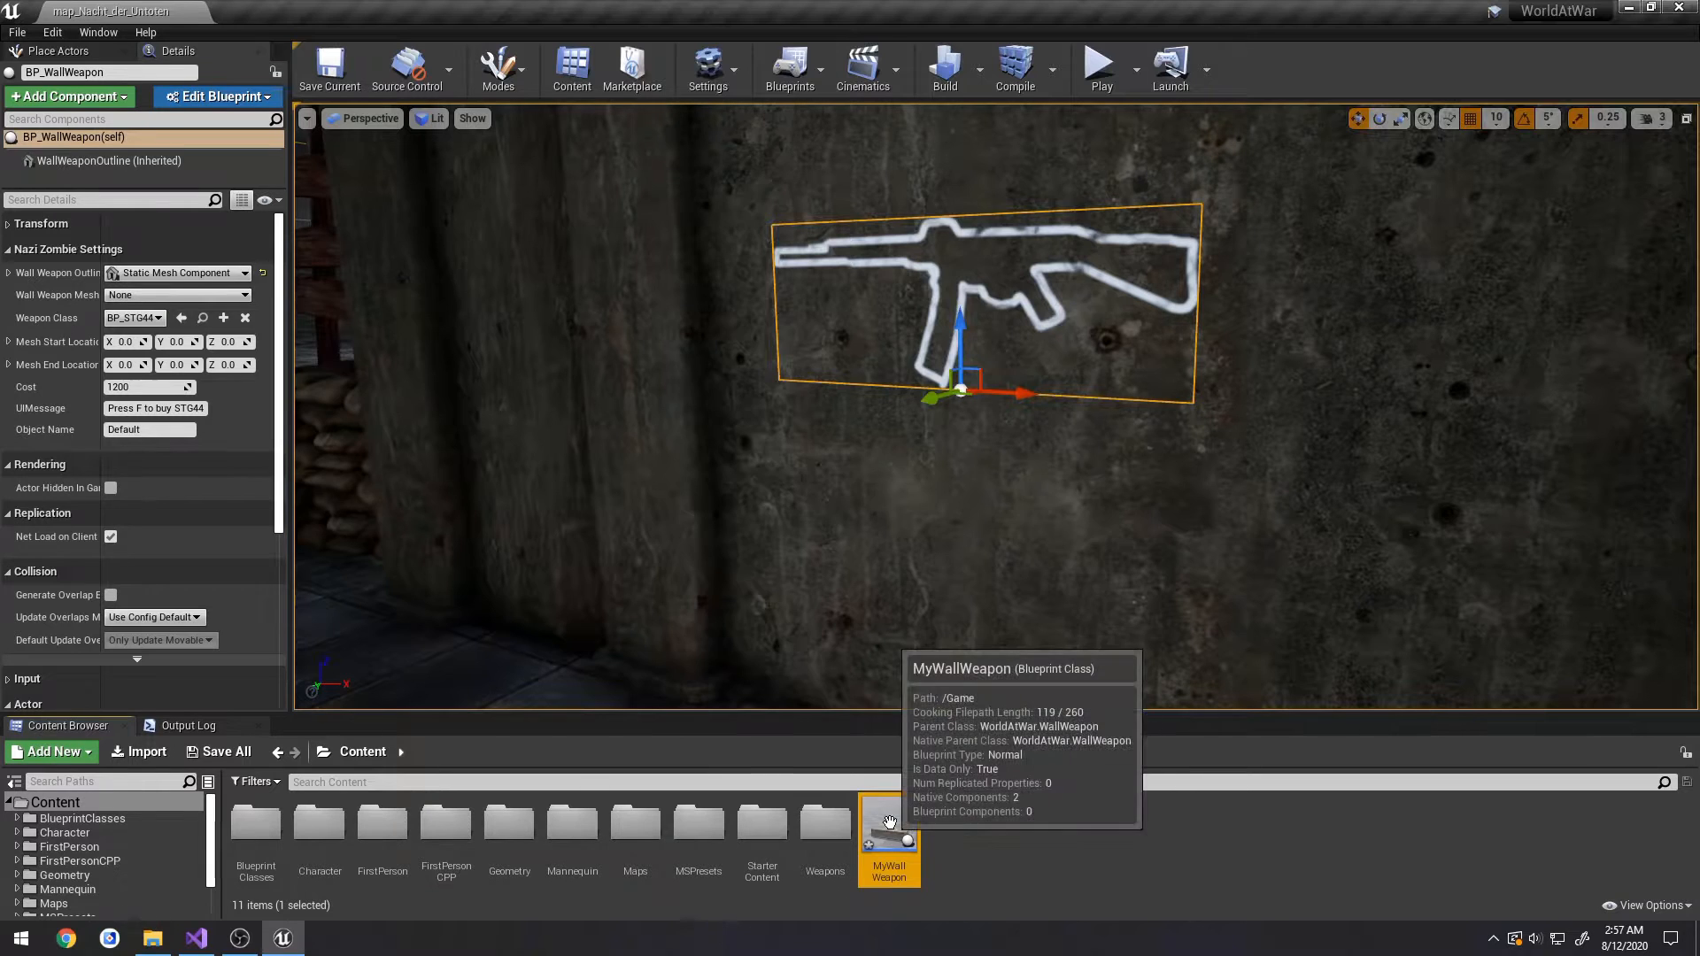
{"action": "mouse_move", "coordinate": [873, 531]}
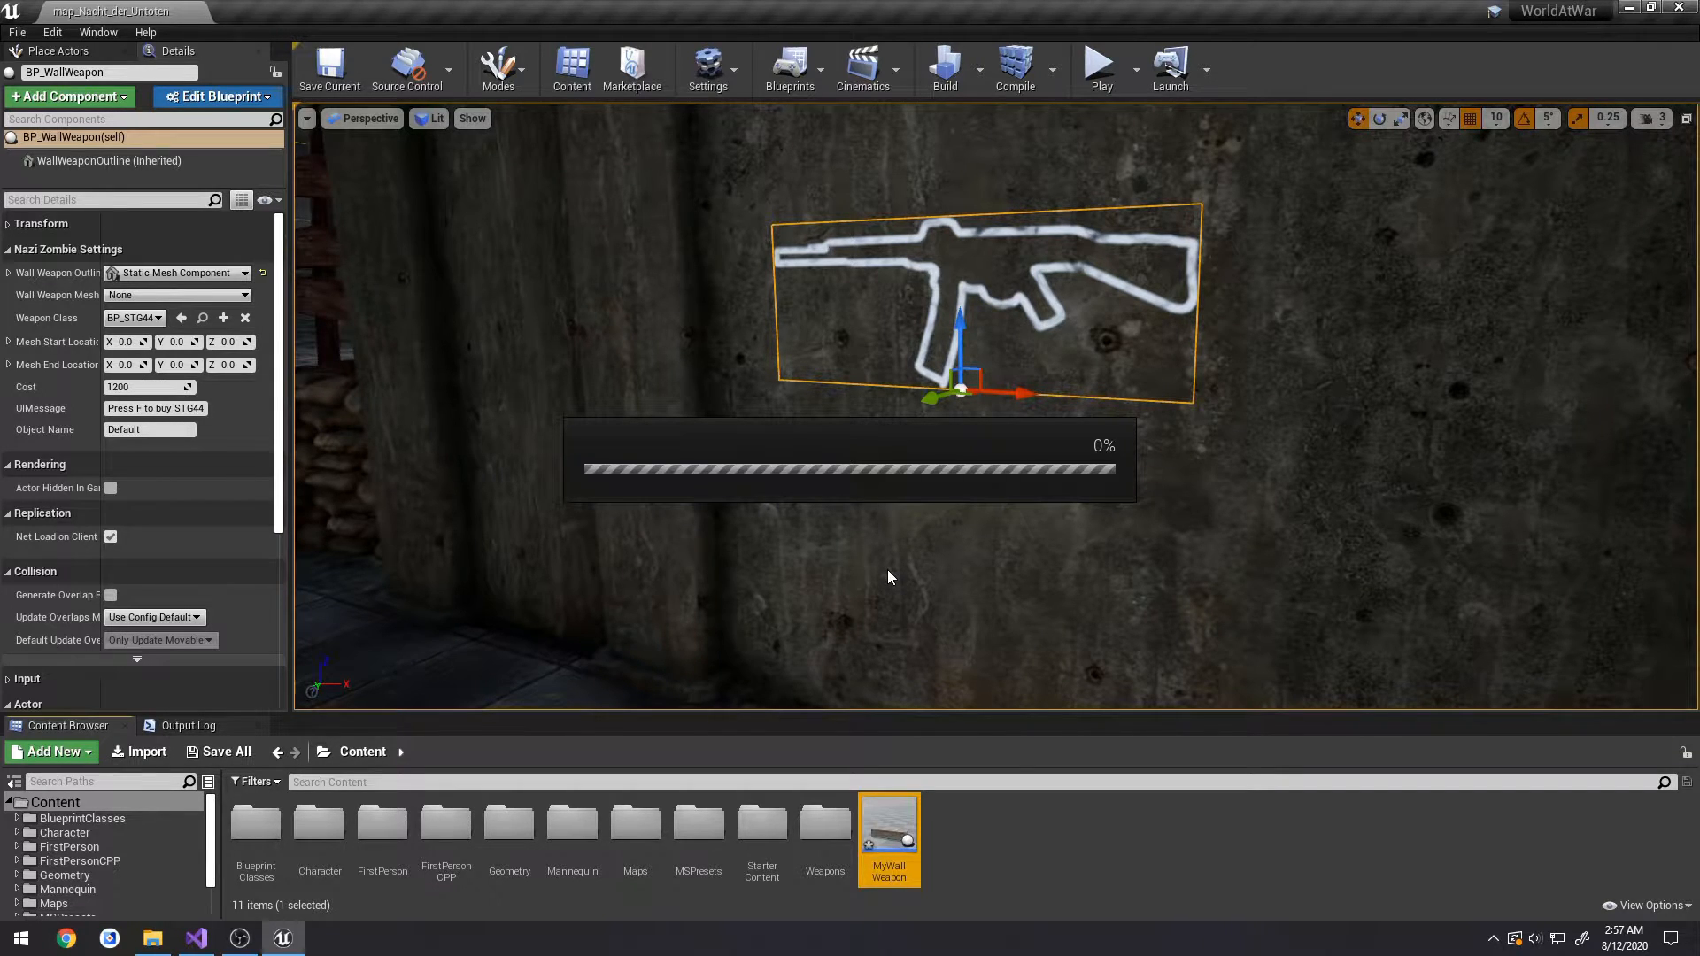
{"action": "mouse_move", "coordinate": [1135, 593]}
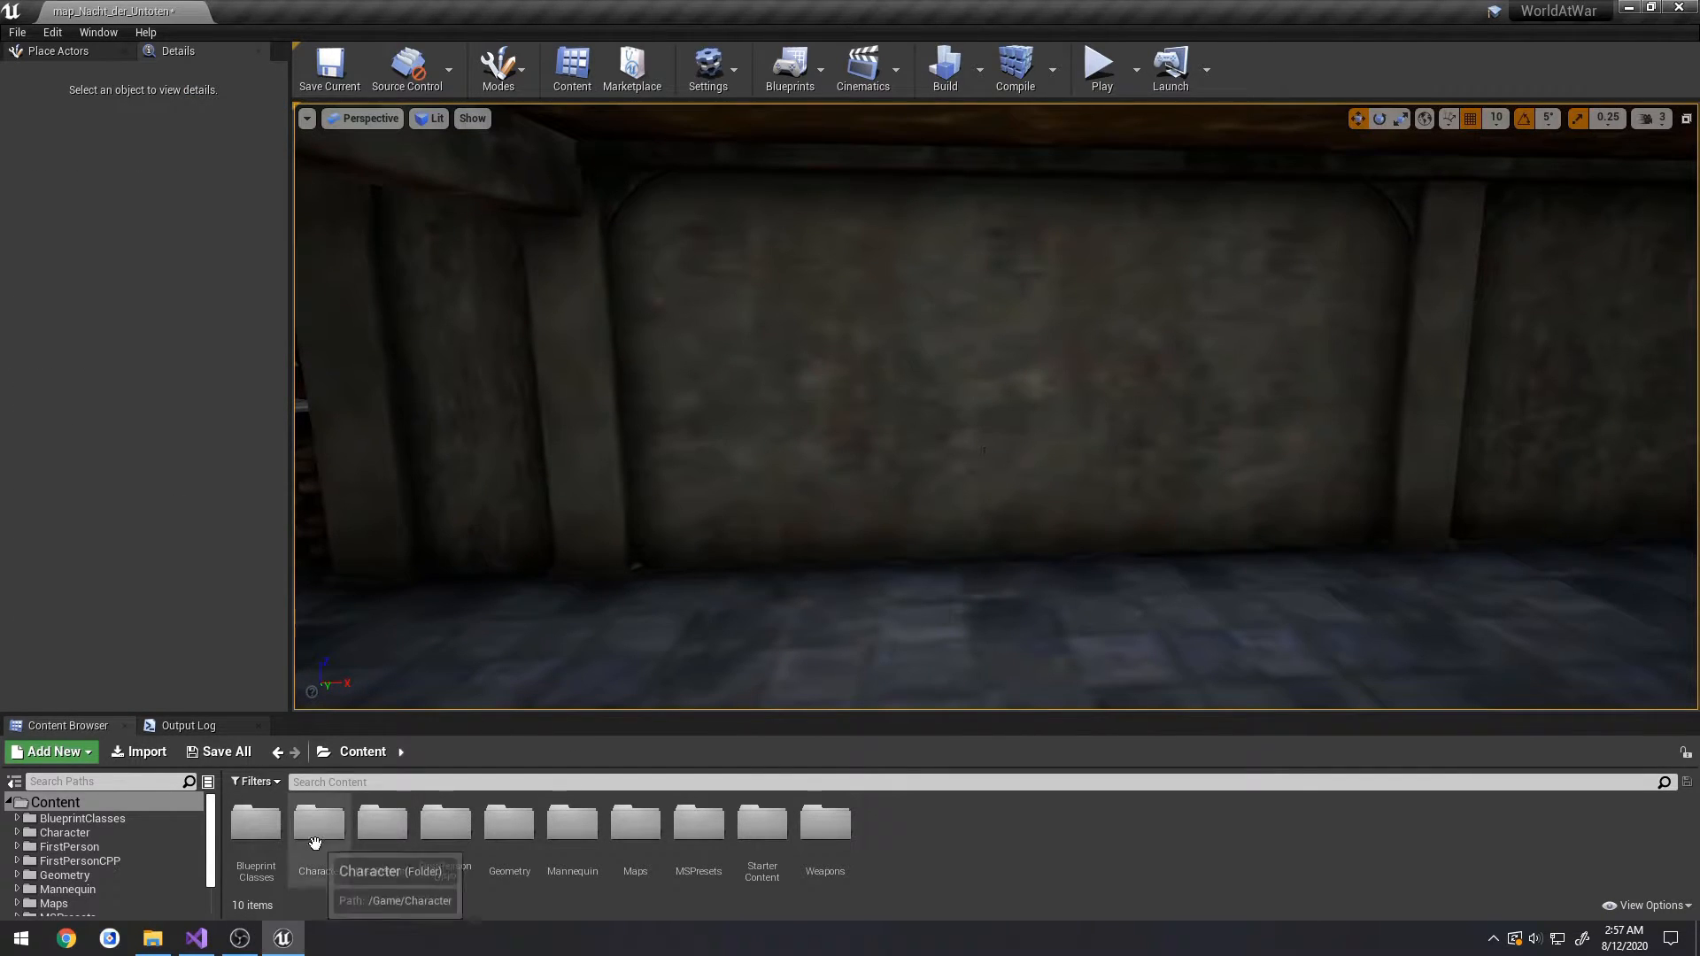
- Force-delete the old BP_WallWeapon blueprint from the WallWeapons folder
{"action": "left_click", "coordinate": [62, 890]}
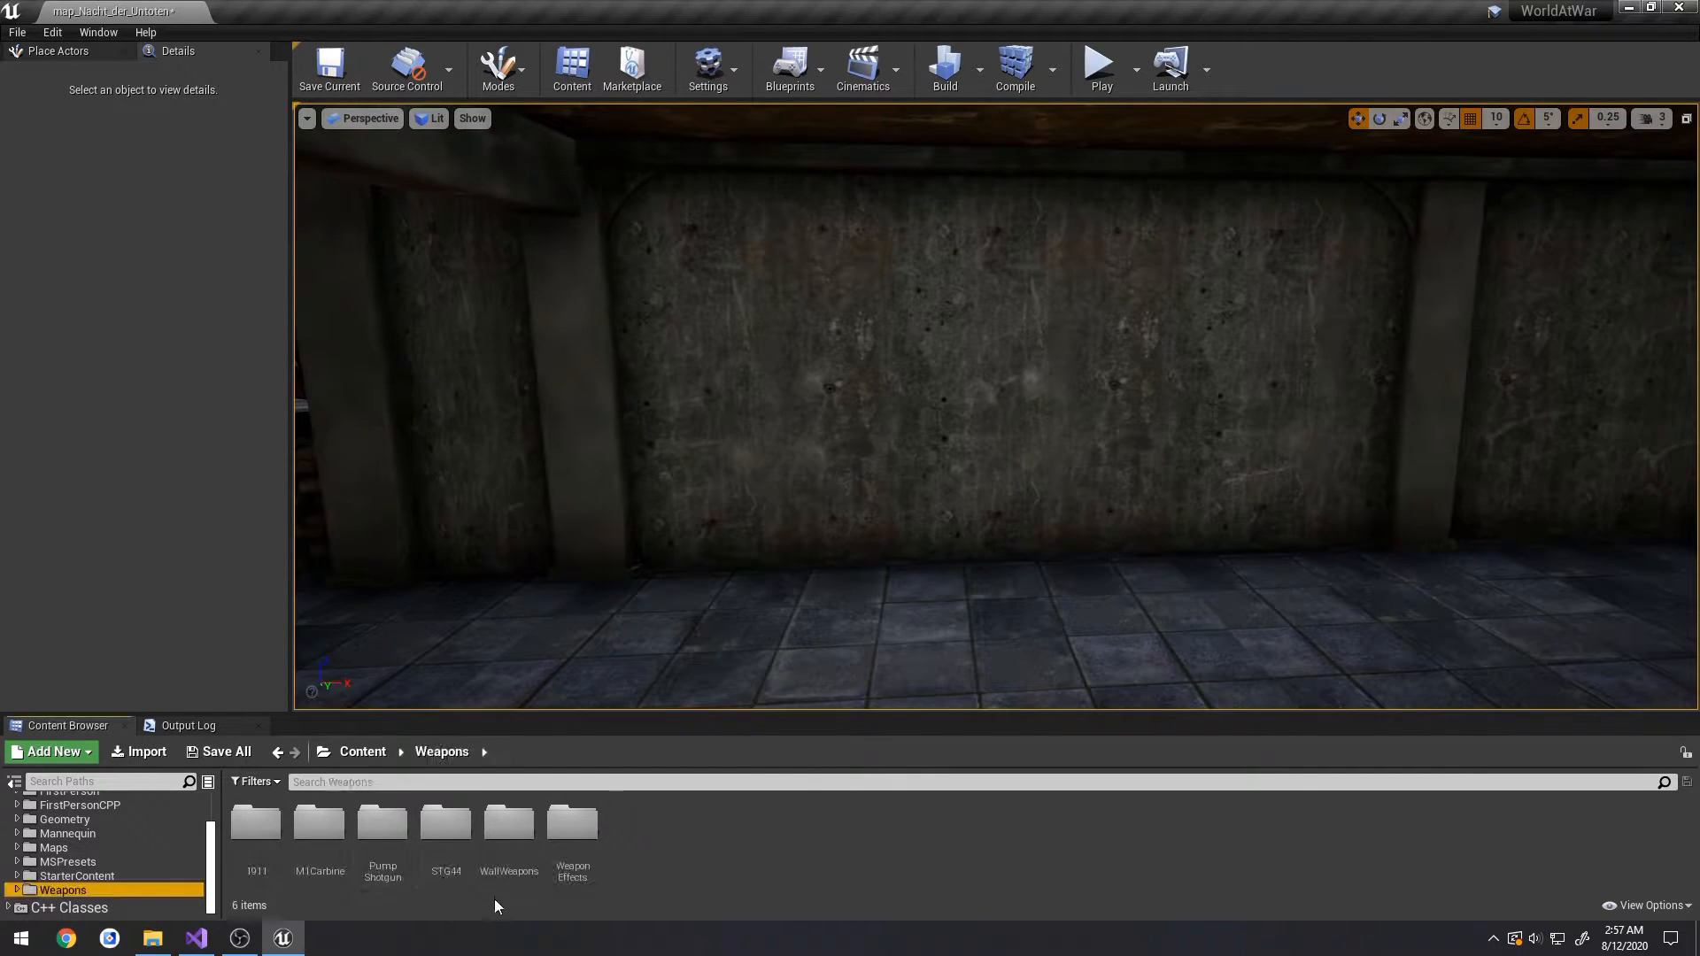
{"action": "double_click", "coordinate": [508, 820]}
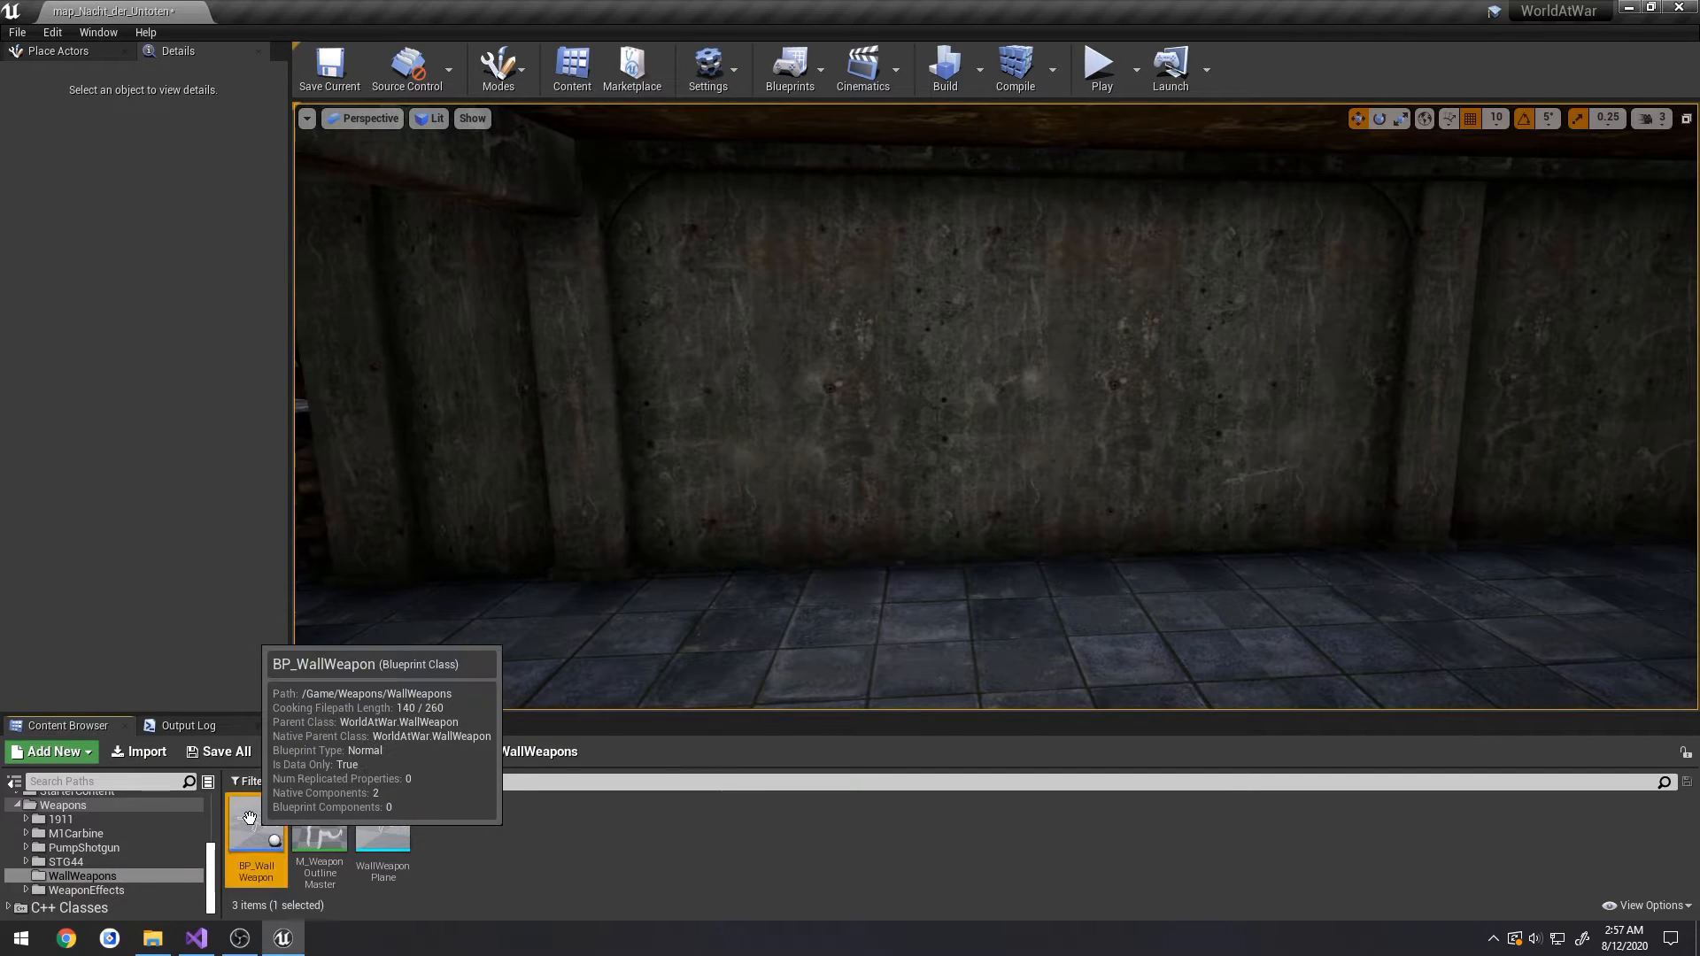
{"action": "right_click", "coordinate": [257, 830]}
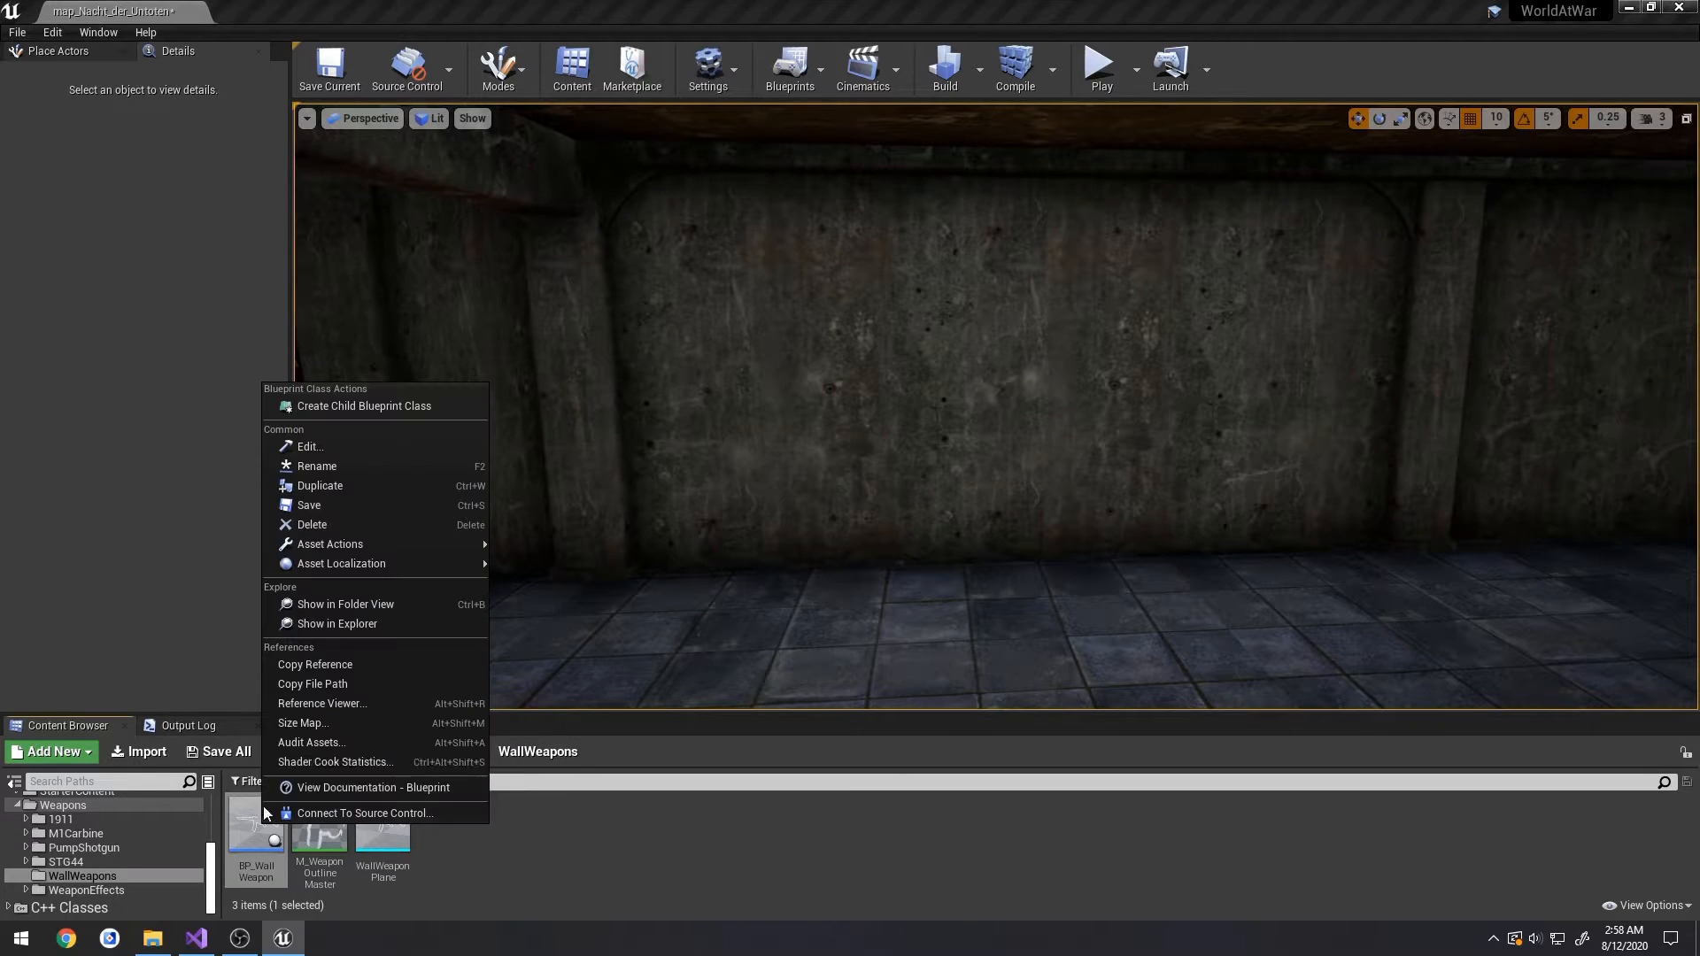
{"action": "left_click", "coordinate": [312, 523]}
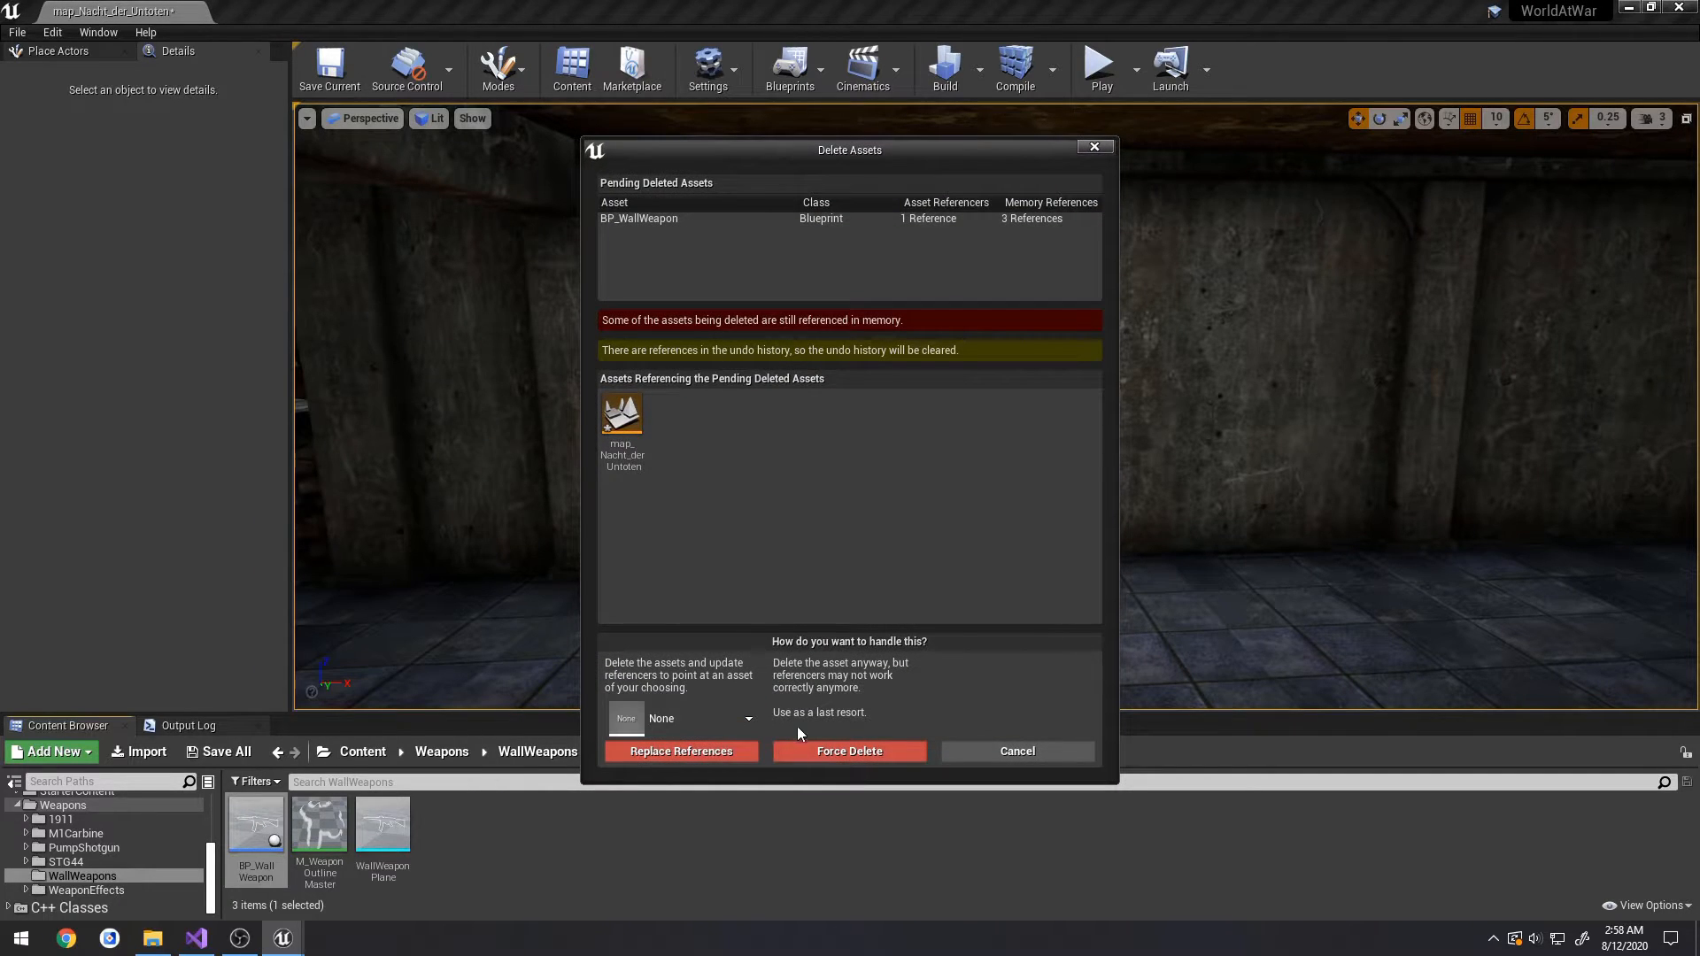
{"action": "left_click", "coordinate": [849, 750]}
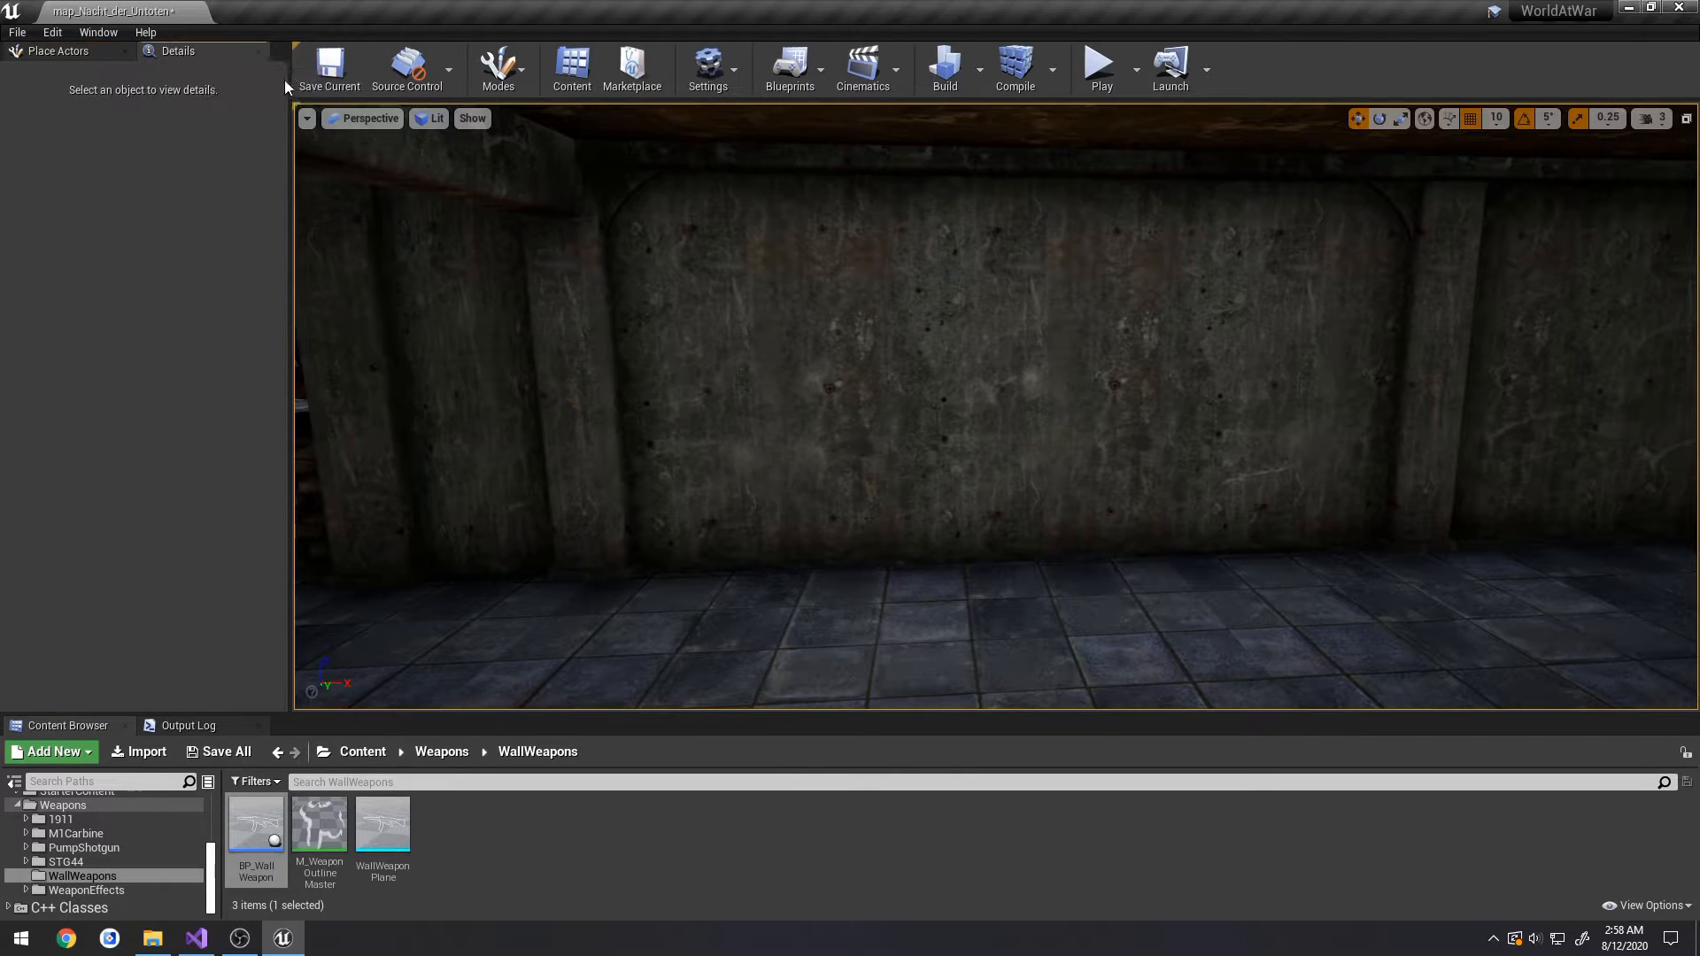
- Show the World Outliner panel and clear its search filter
{"action": "left_click", "coordinate": [97, 32]}
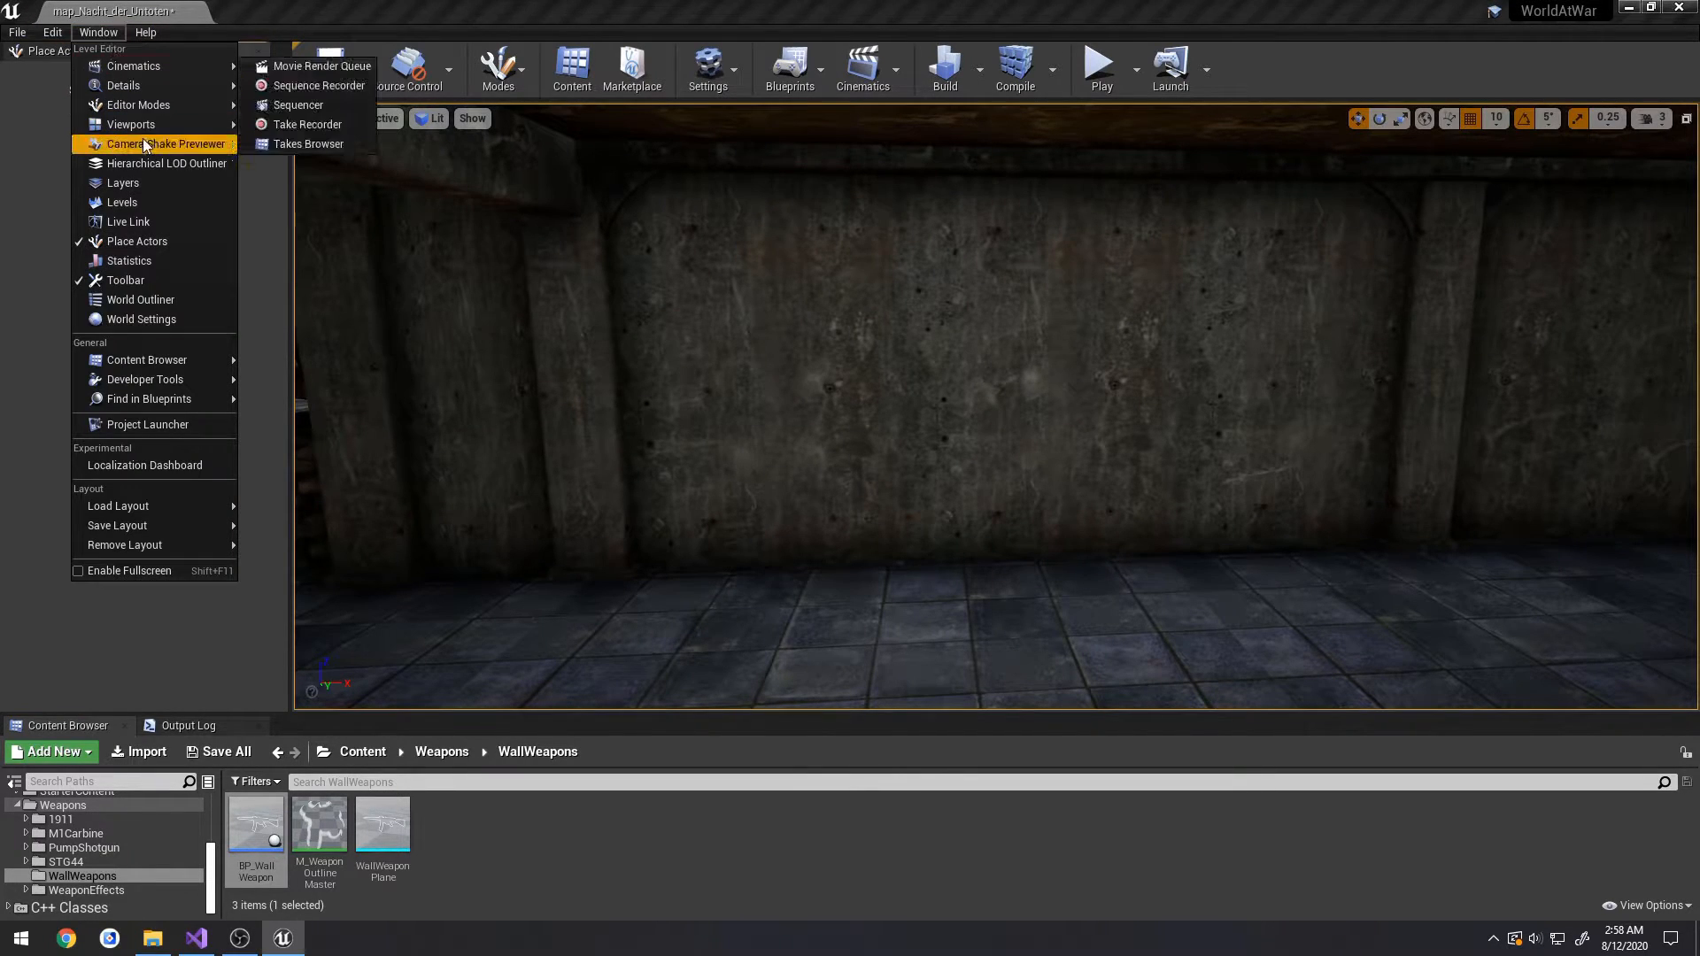
{"action": "mouse_move", "coordinate": [141, 318]}
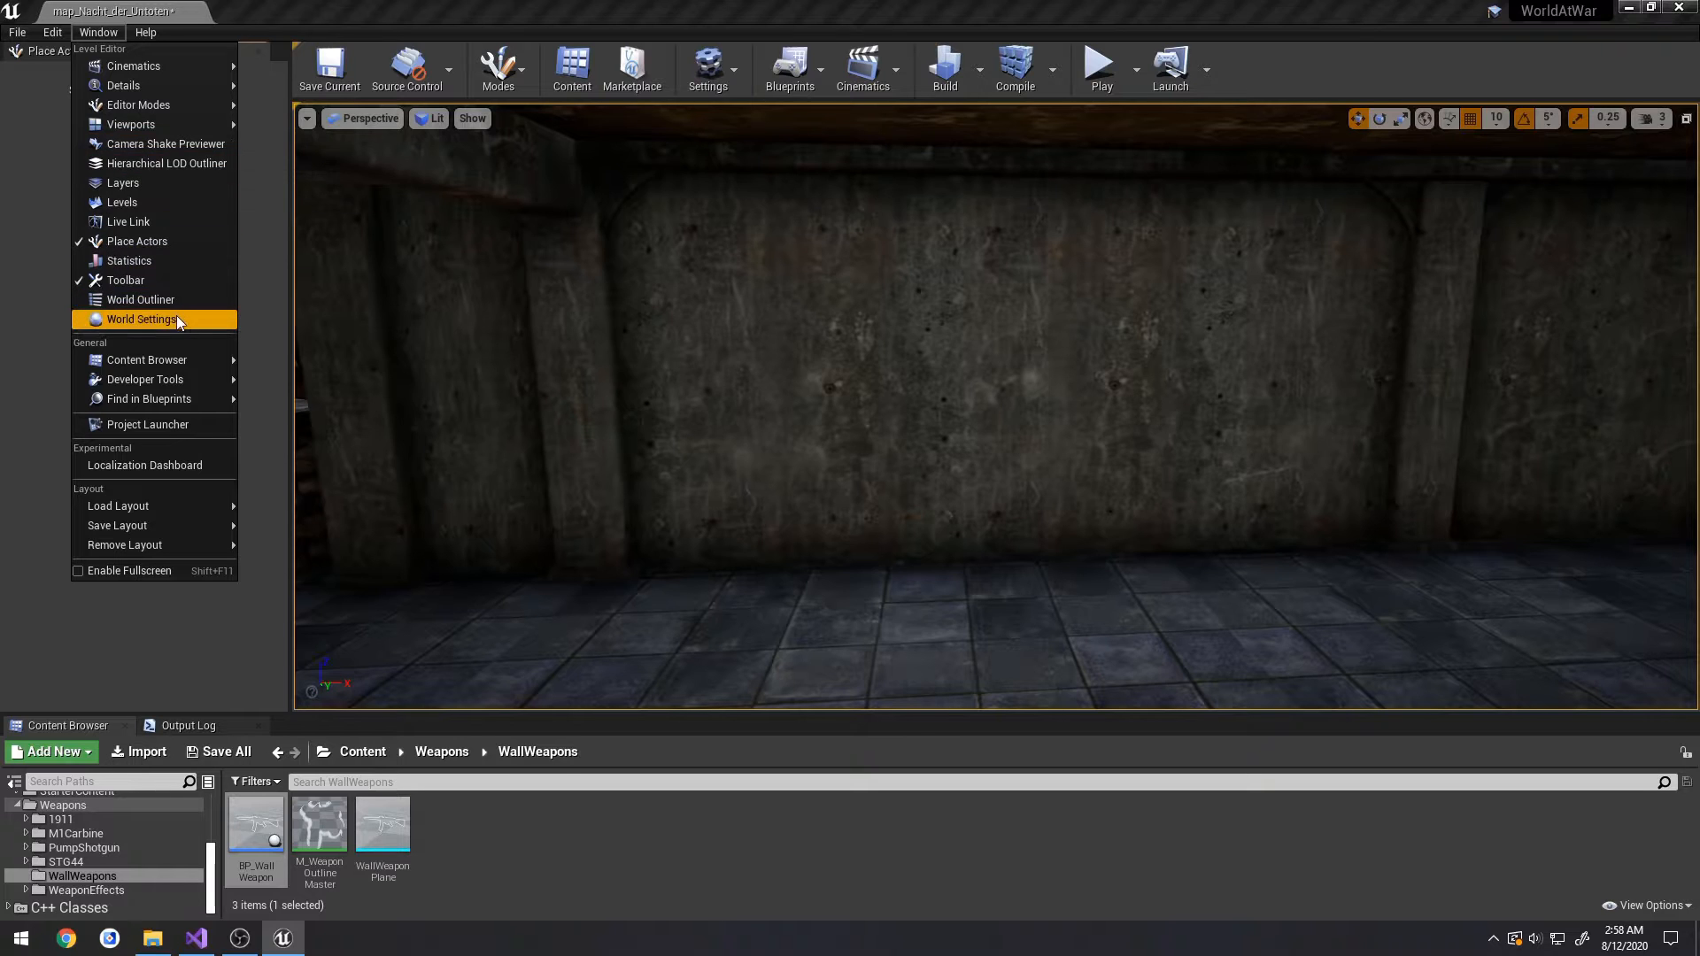
{"action": "left_click", "coordinate": [140, 299]}
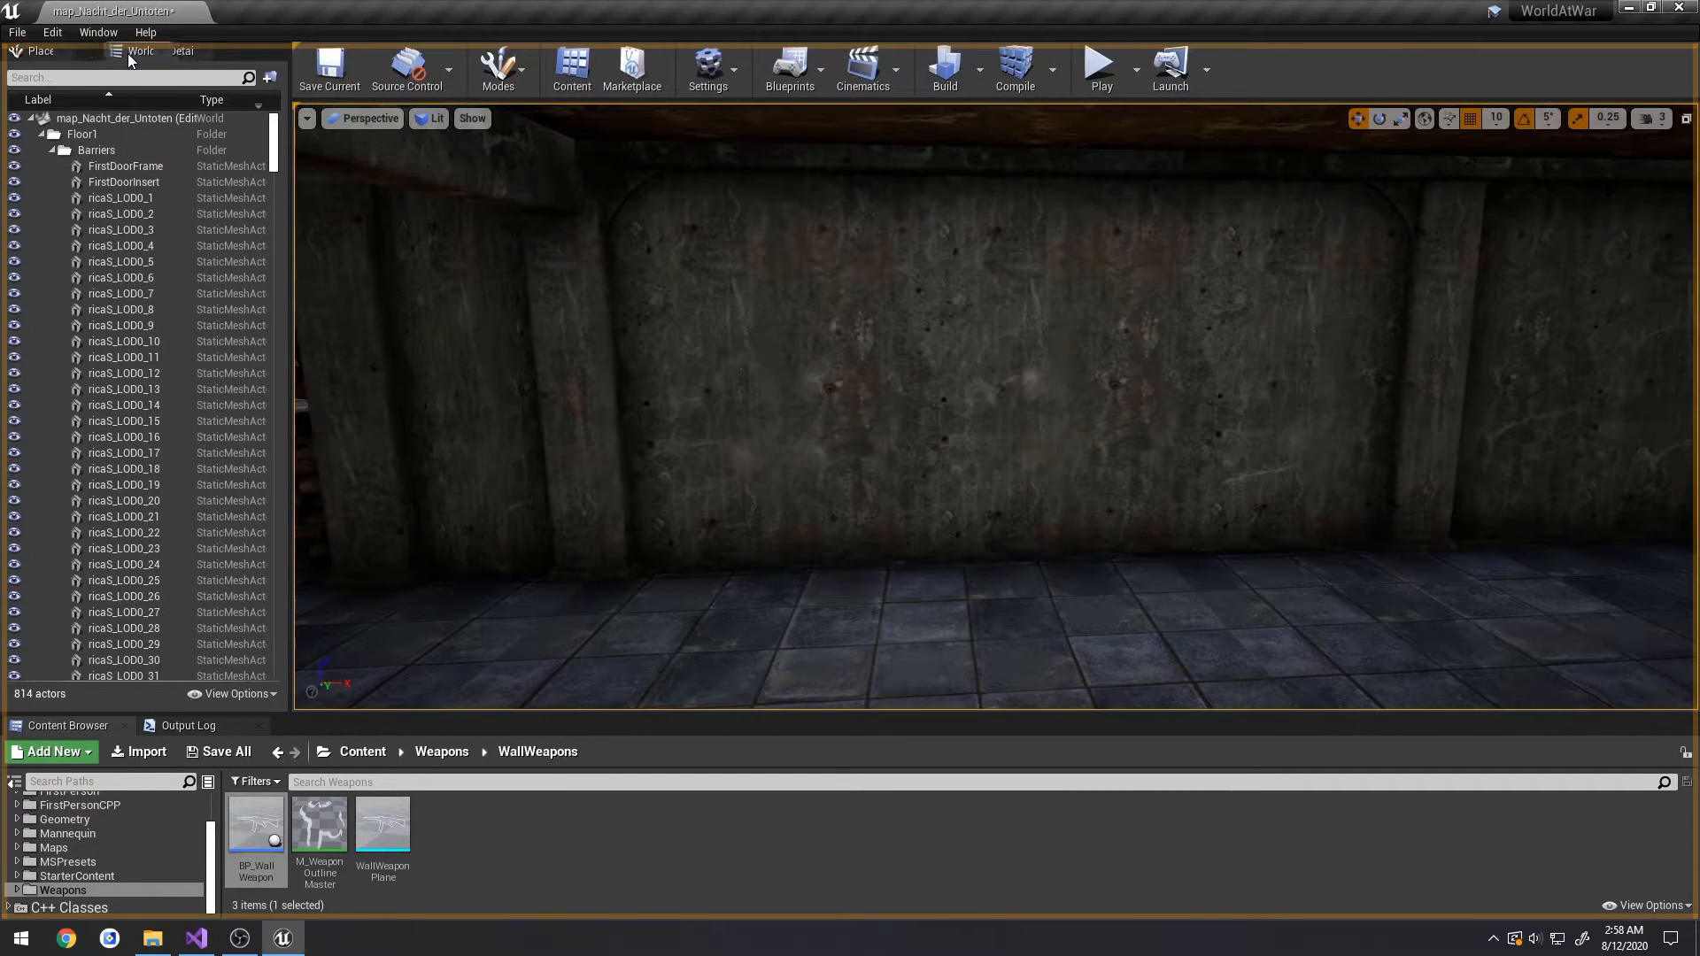
{"action": "type", "text": "wall"}
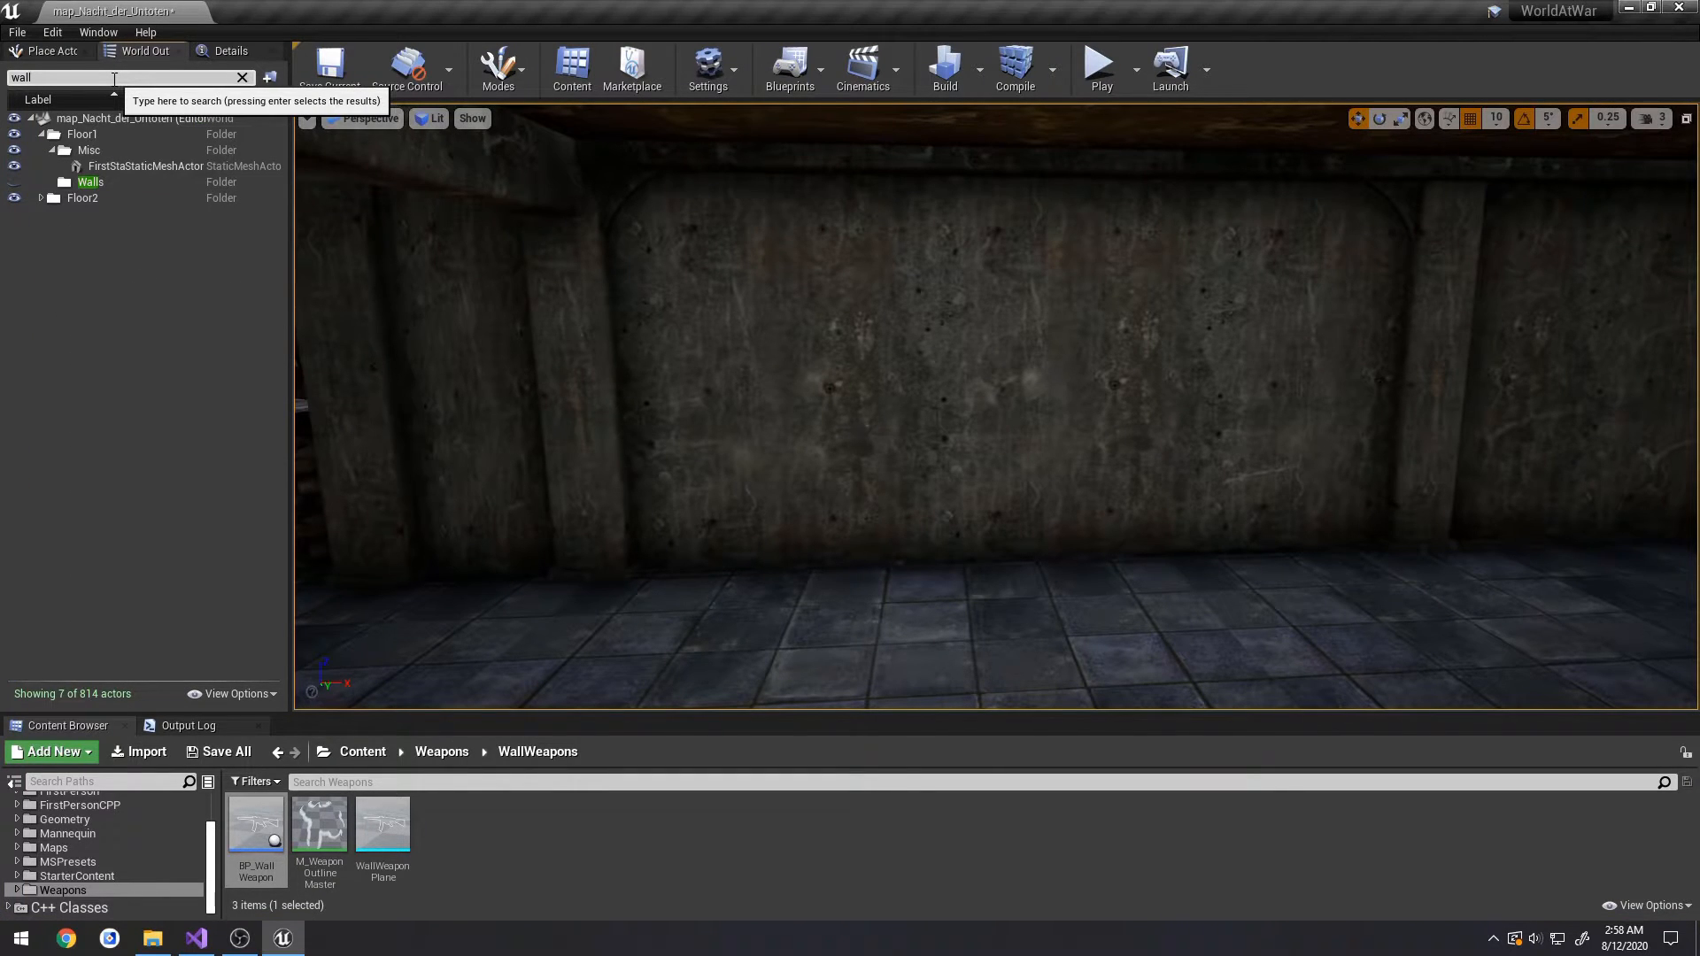
{"action": "left_click", "coordinate": [242, 77]}
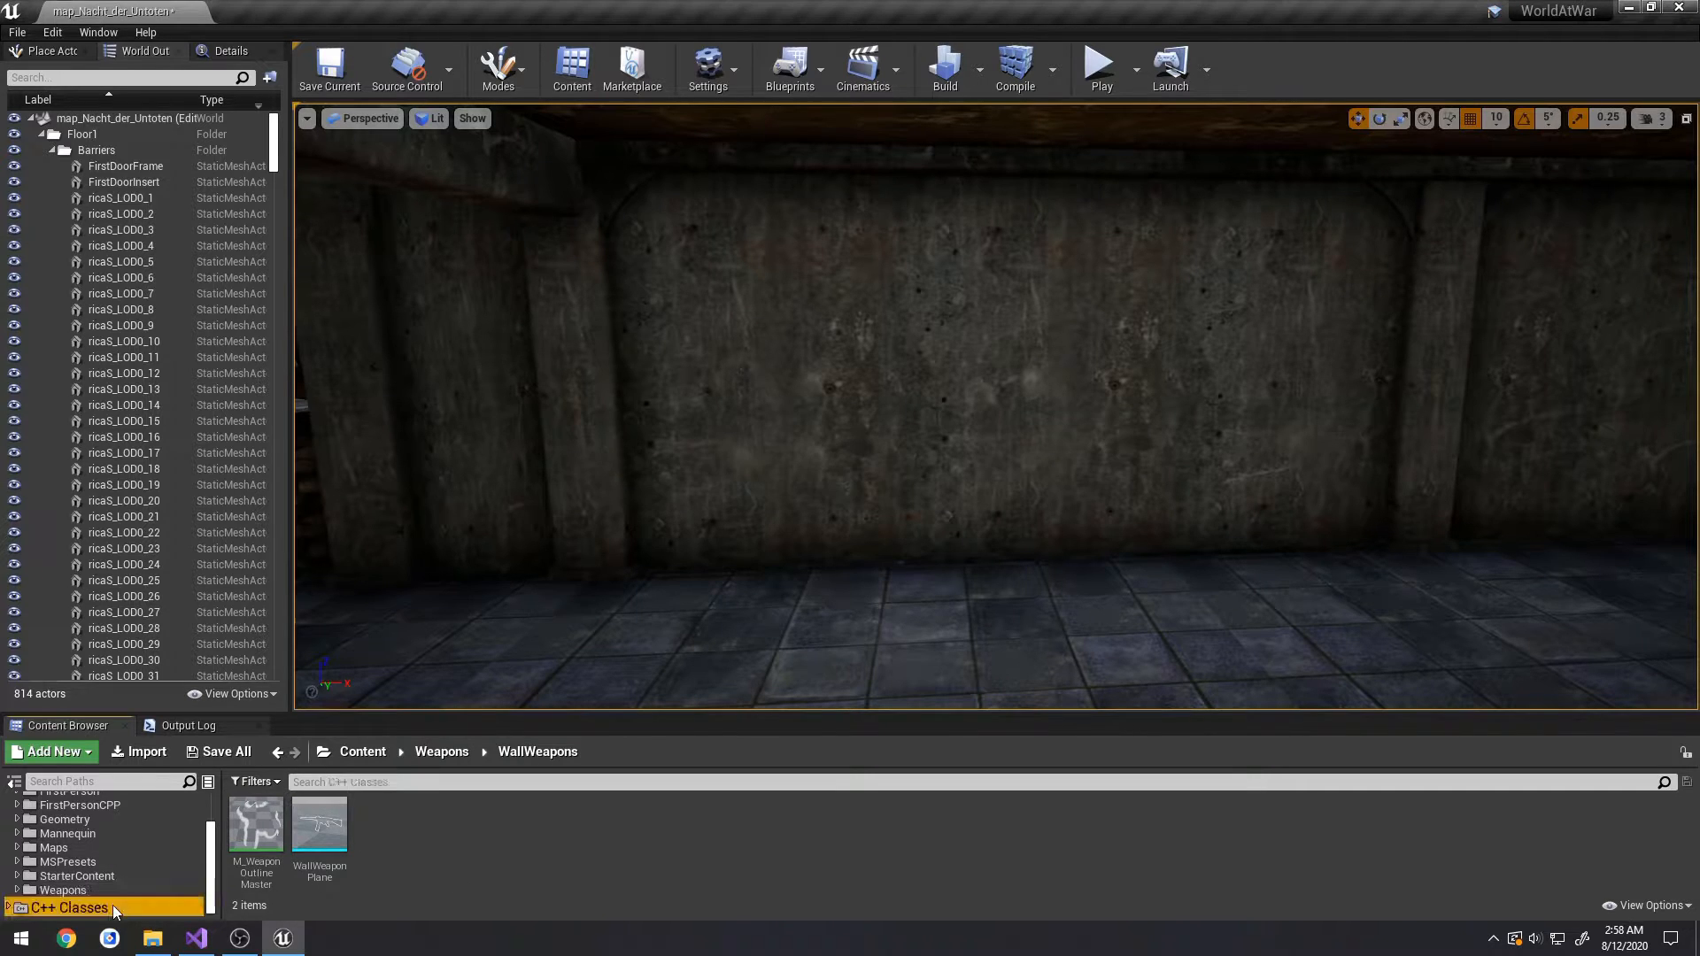
- Create a new BP_WallWeapon blueprint from the WallWeapon C++ class in Weapons/WallWeapons
{"action": "left_click", "coordinate": [71, 908]}
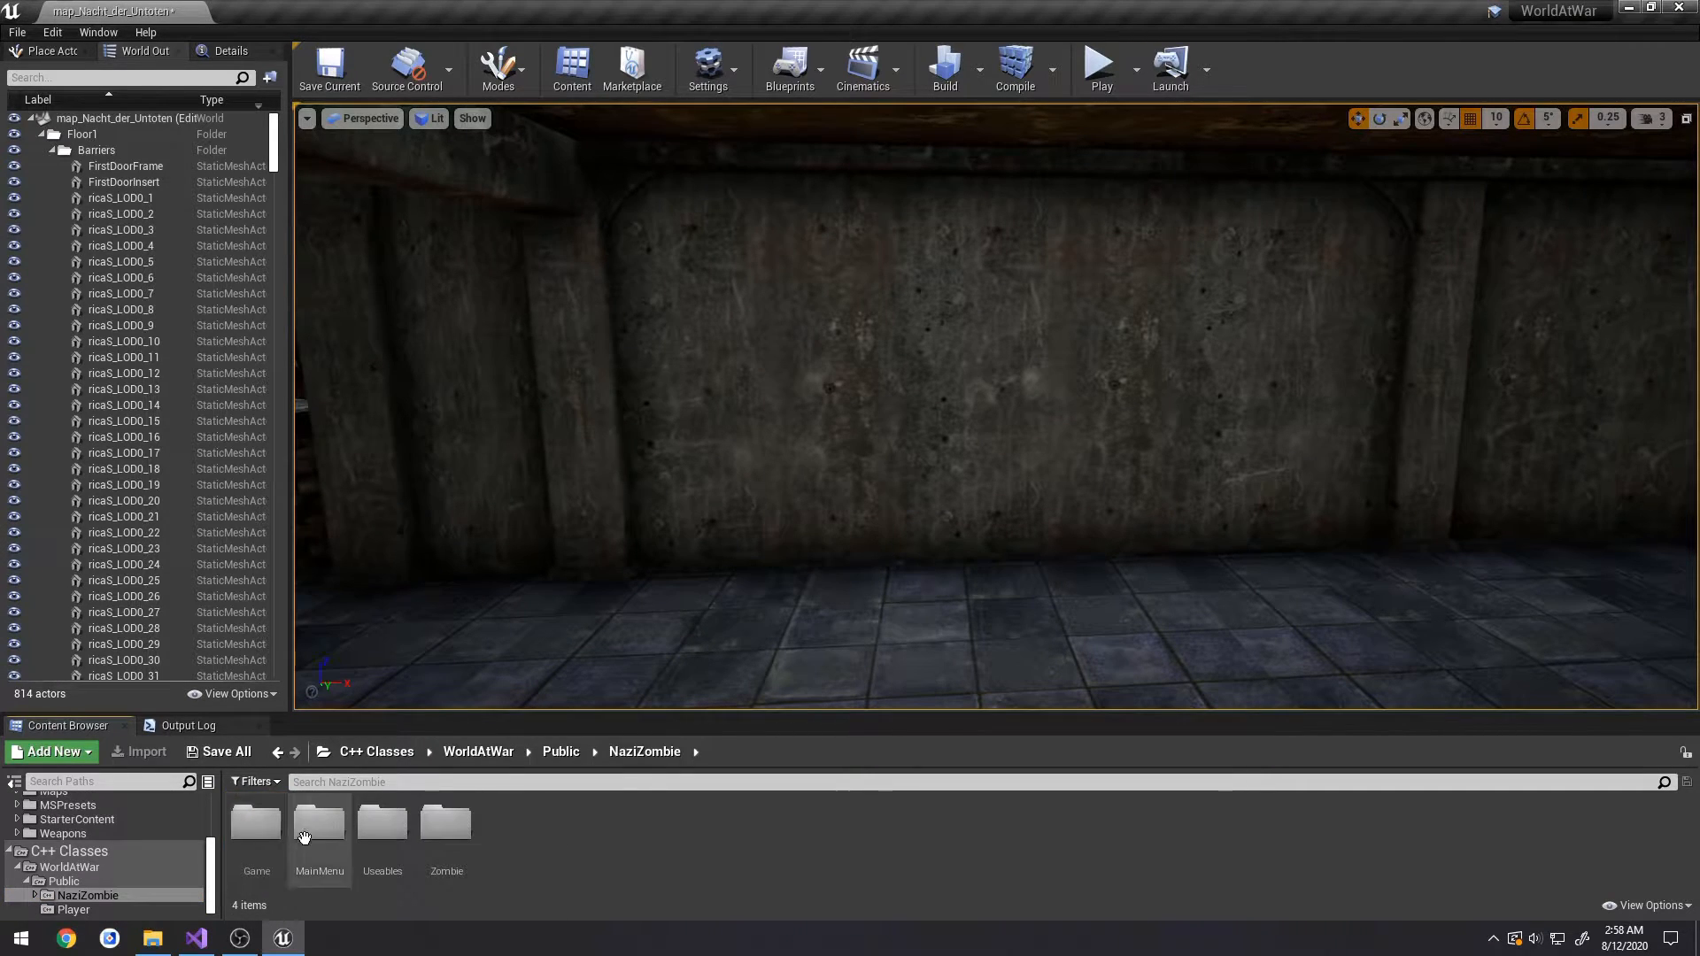
{"action": "left_click", "coordinate": [382, 822]}
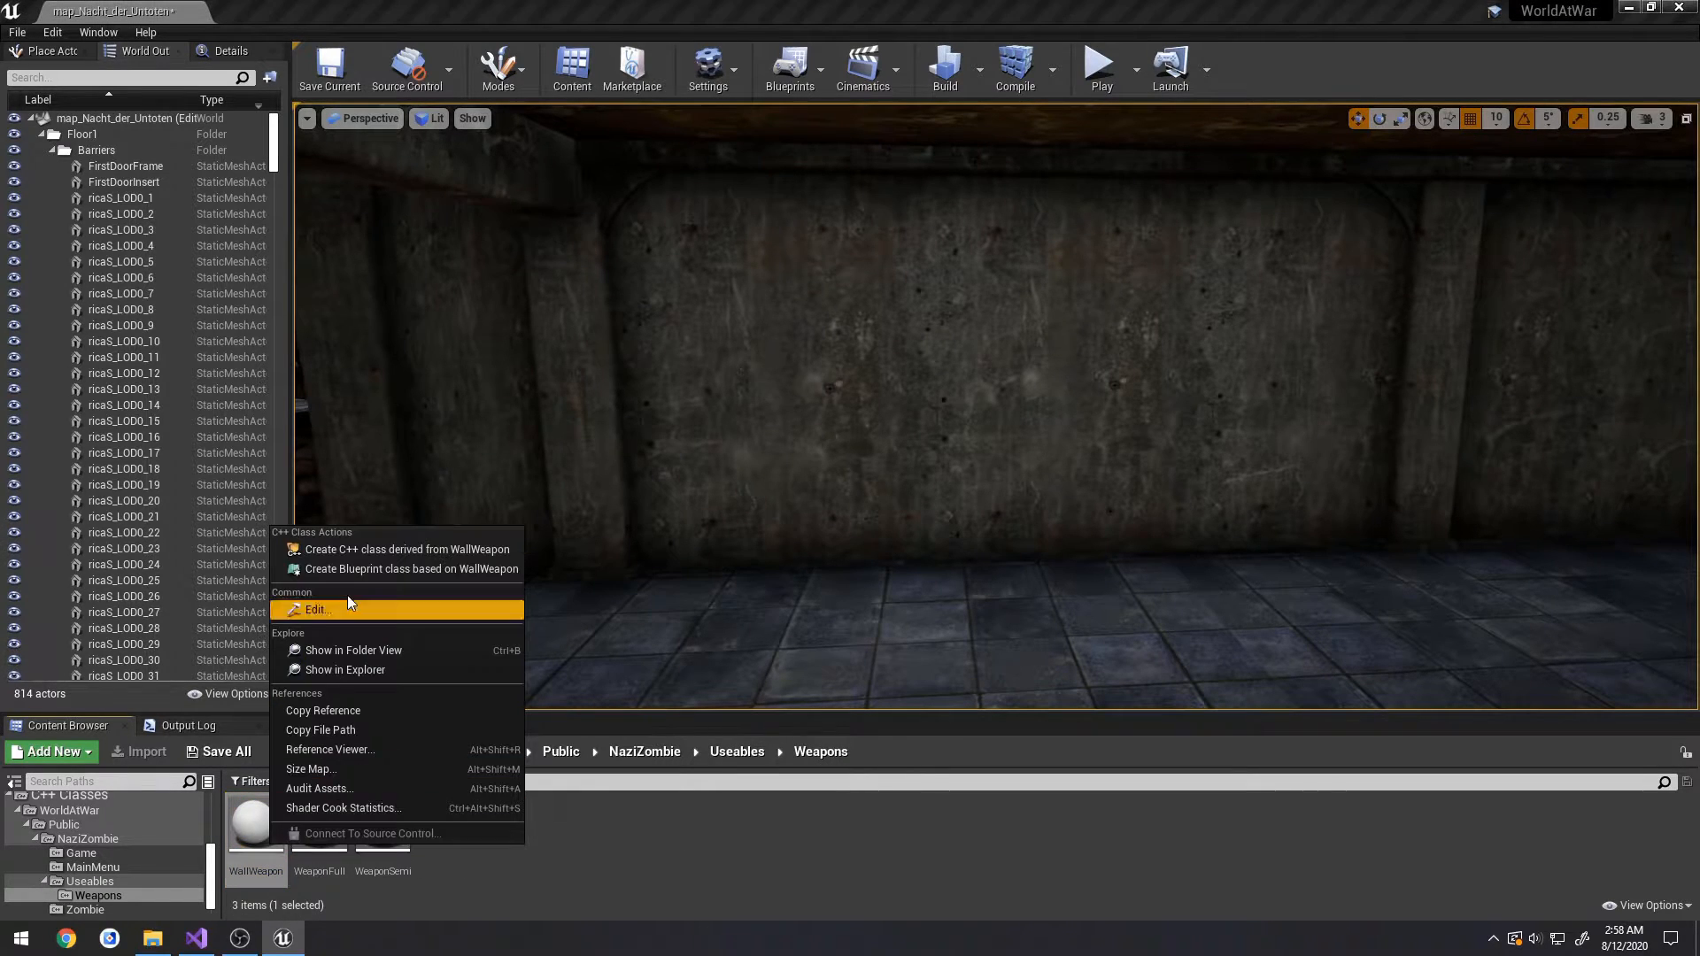
{"action": "left_click", "coordinate": [411, 569]}
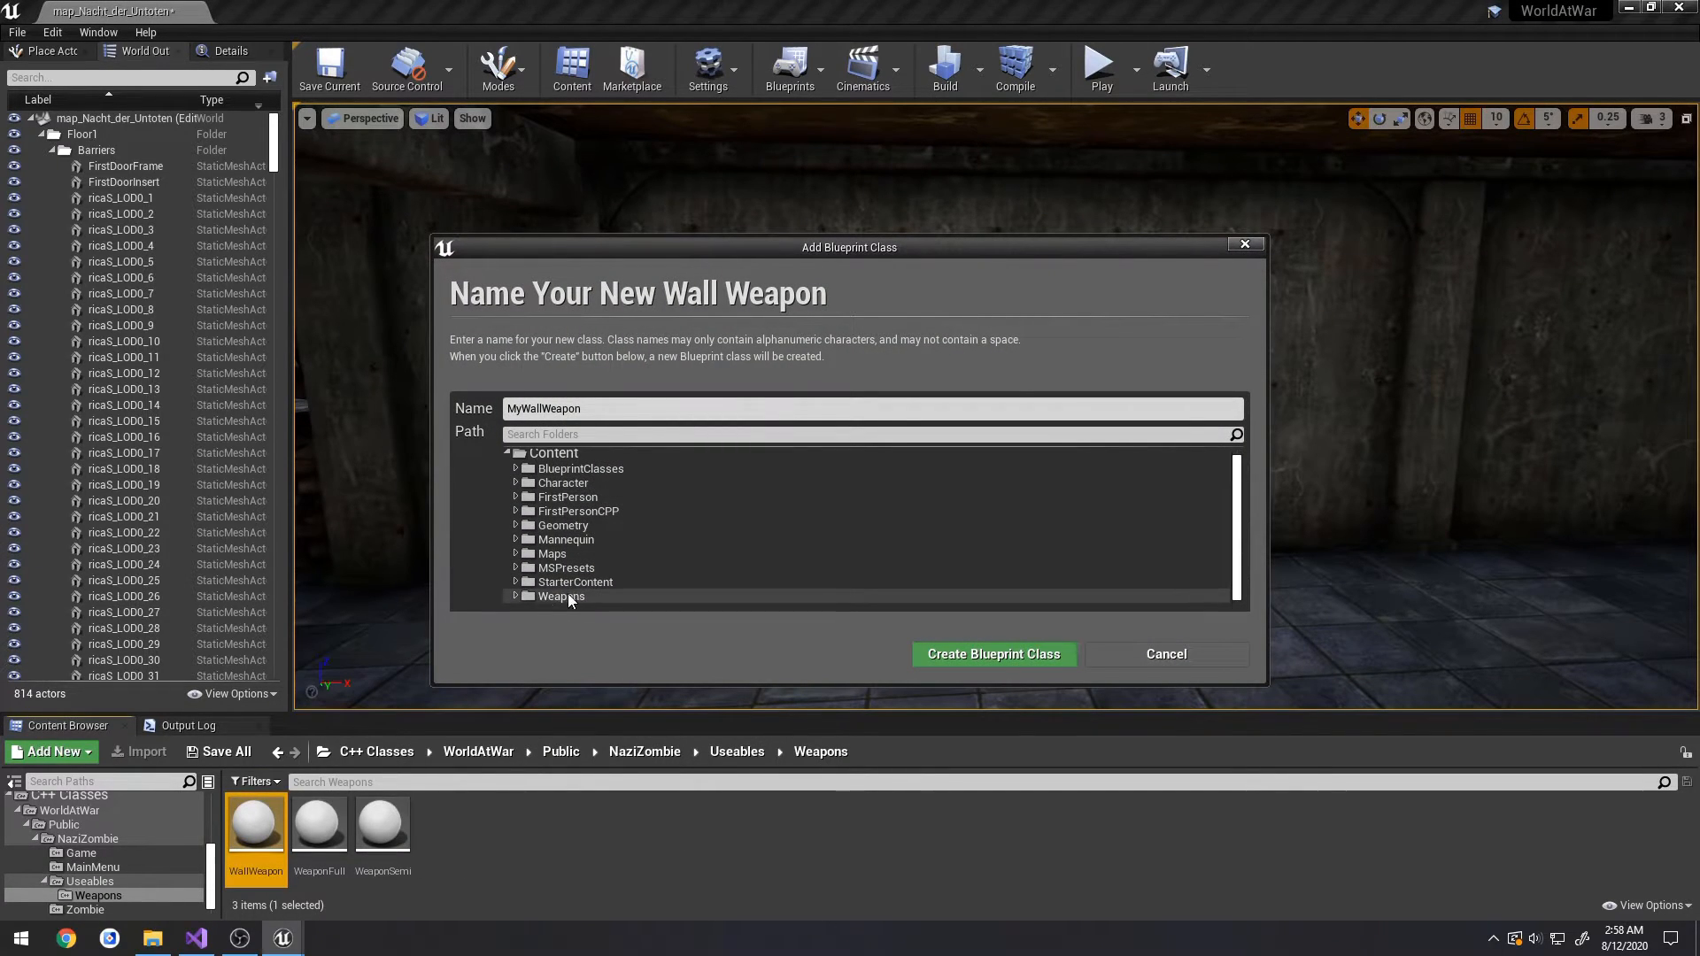
{"action": "left_click", "coordinate": [575, 583]}
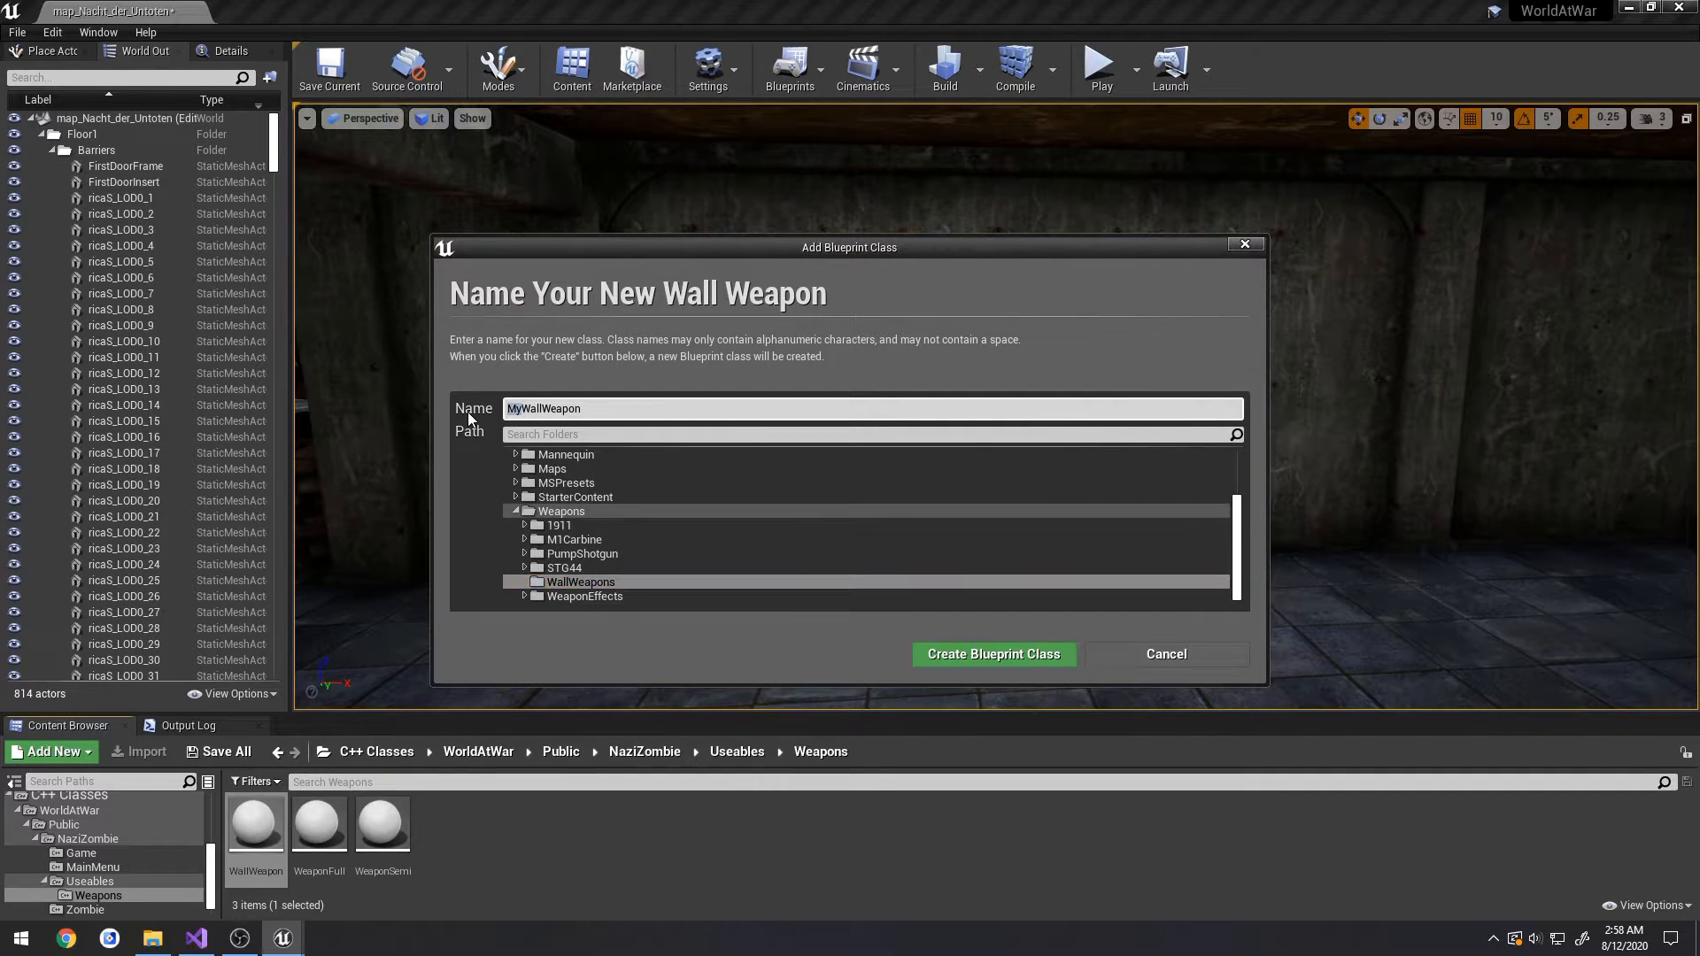
{"action": "left_click", "coordinate": [991, 653]}
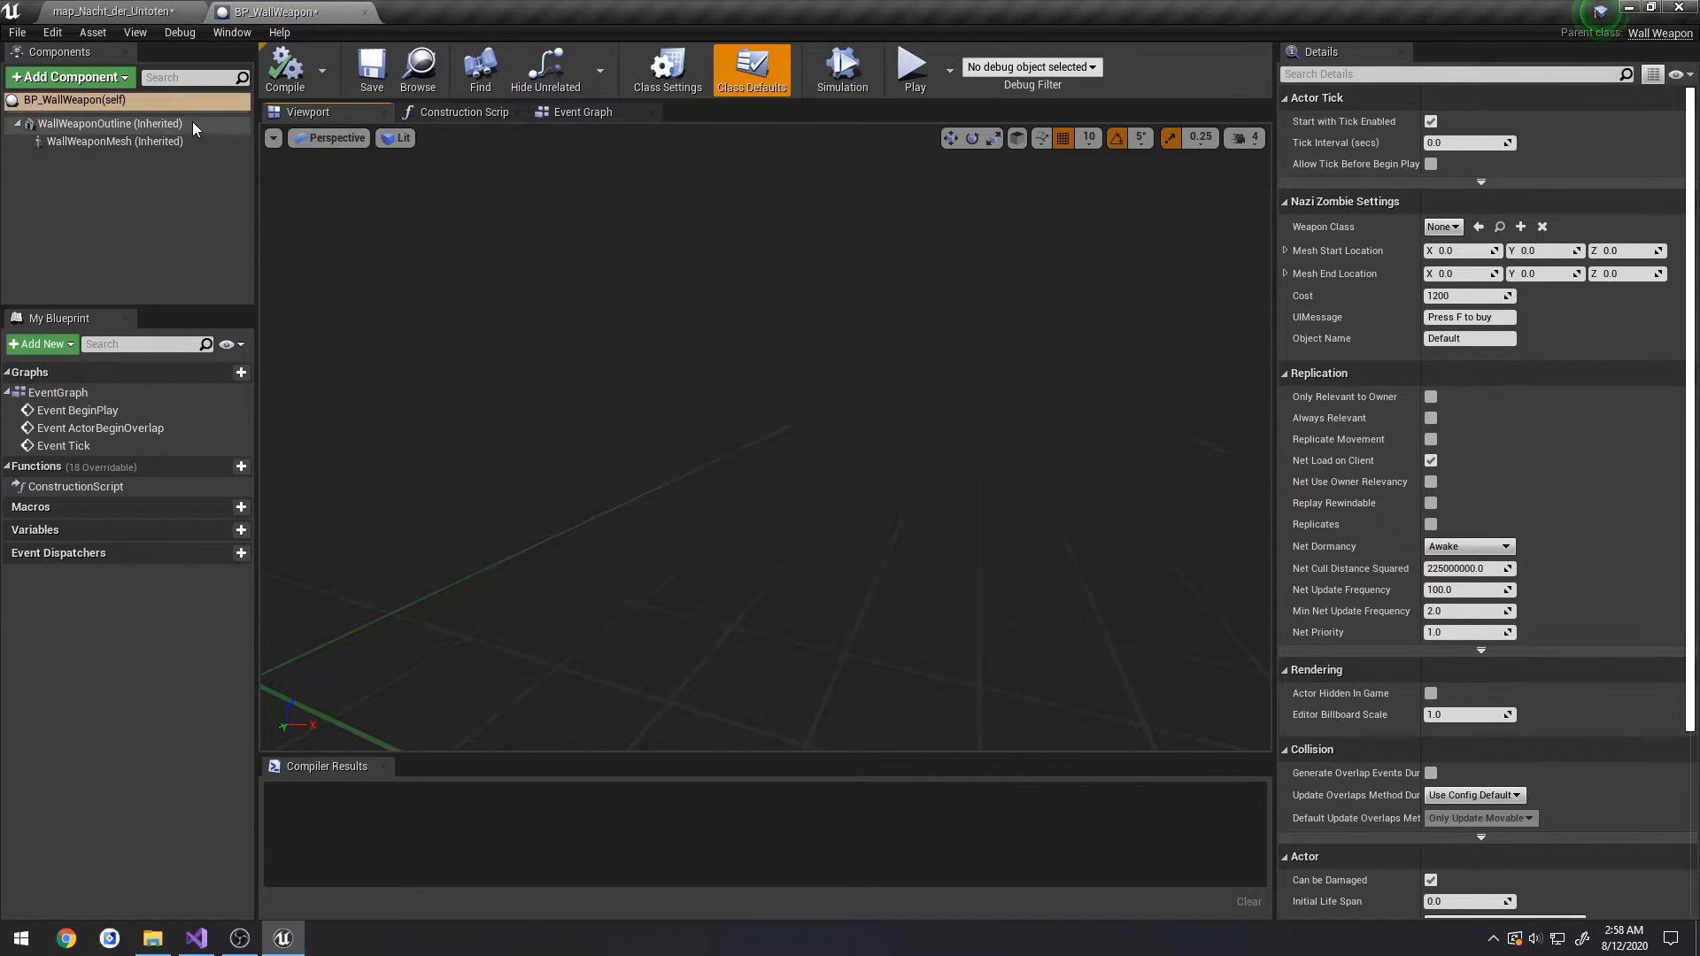
- Give the outline component the WallWeaponPlane mesh, check its material, and return to the map
{"action": "left_click", "coordinate": [110, 122]}
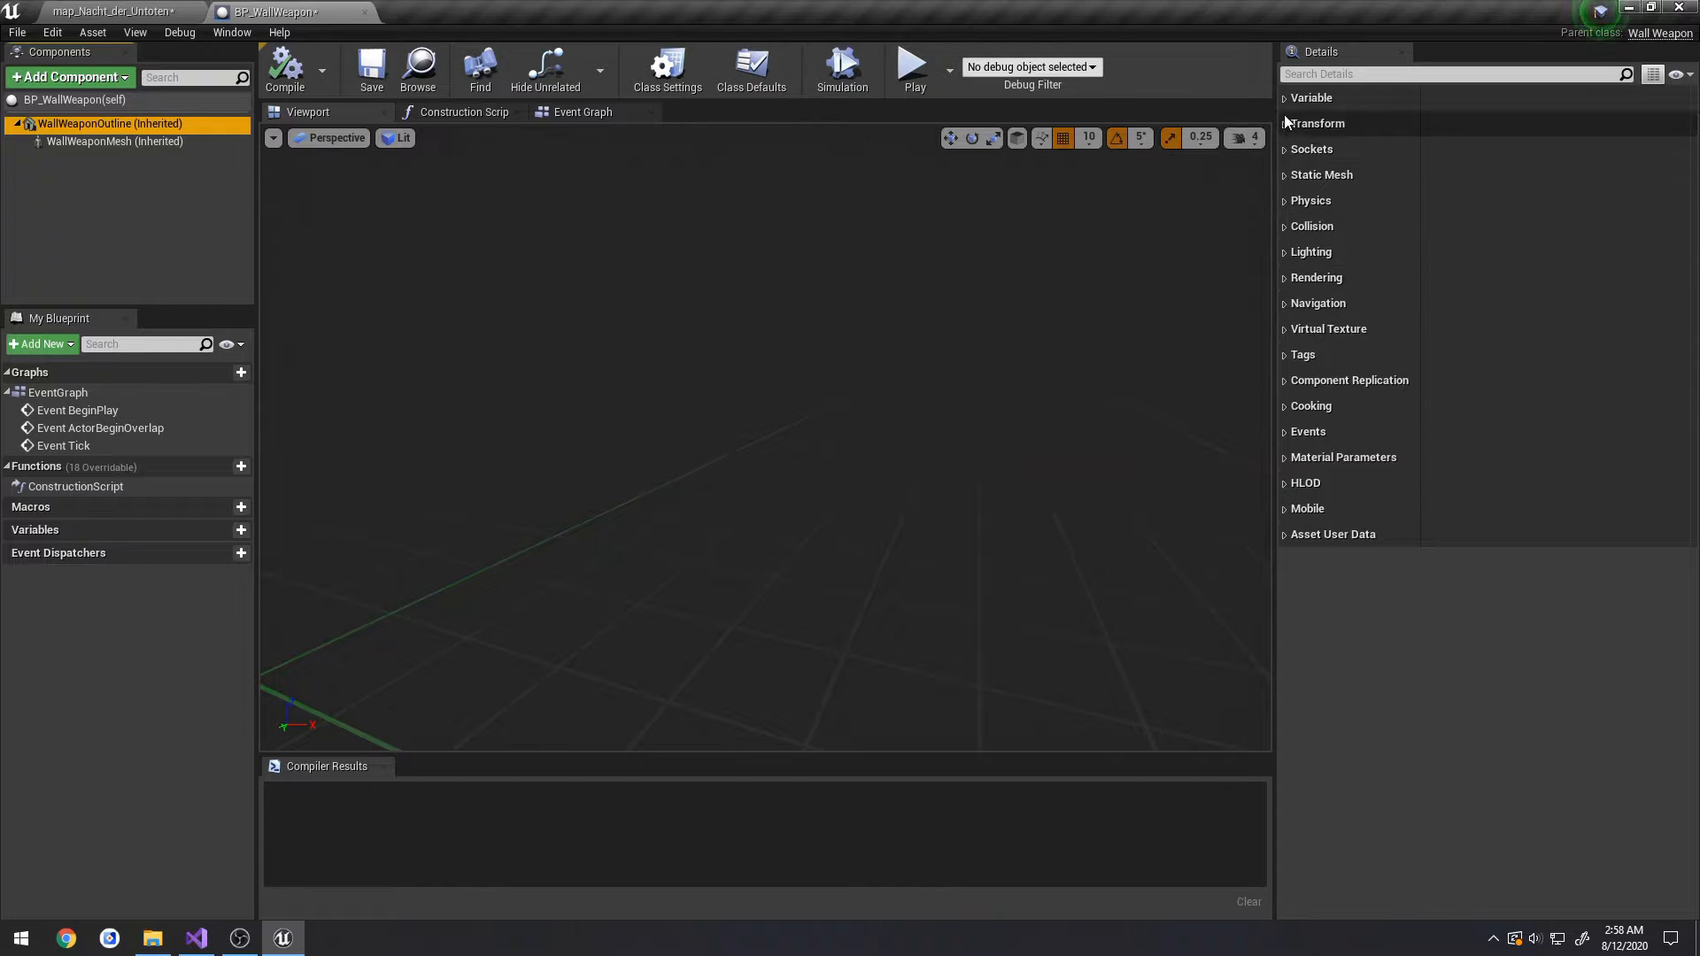
{"action": "left_click", "coordinate": [1321, 174]}
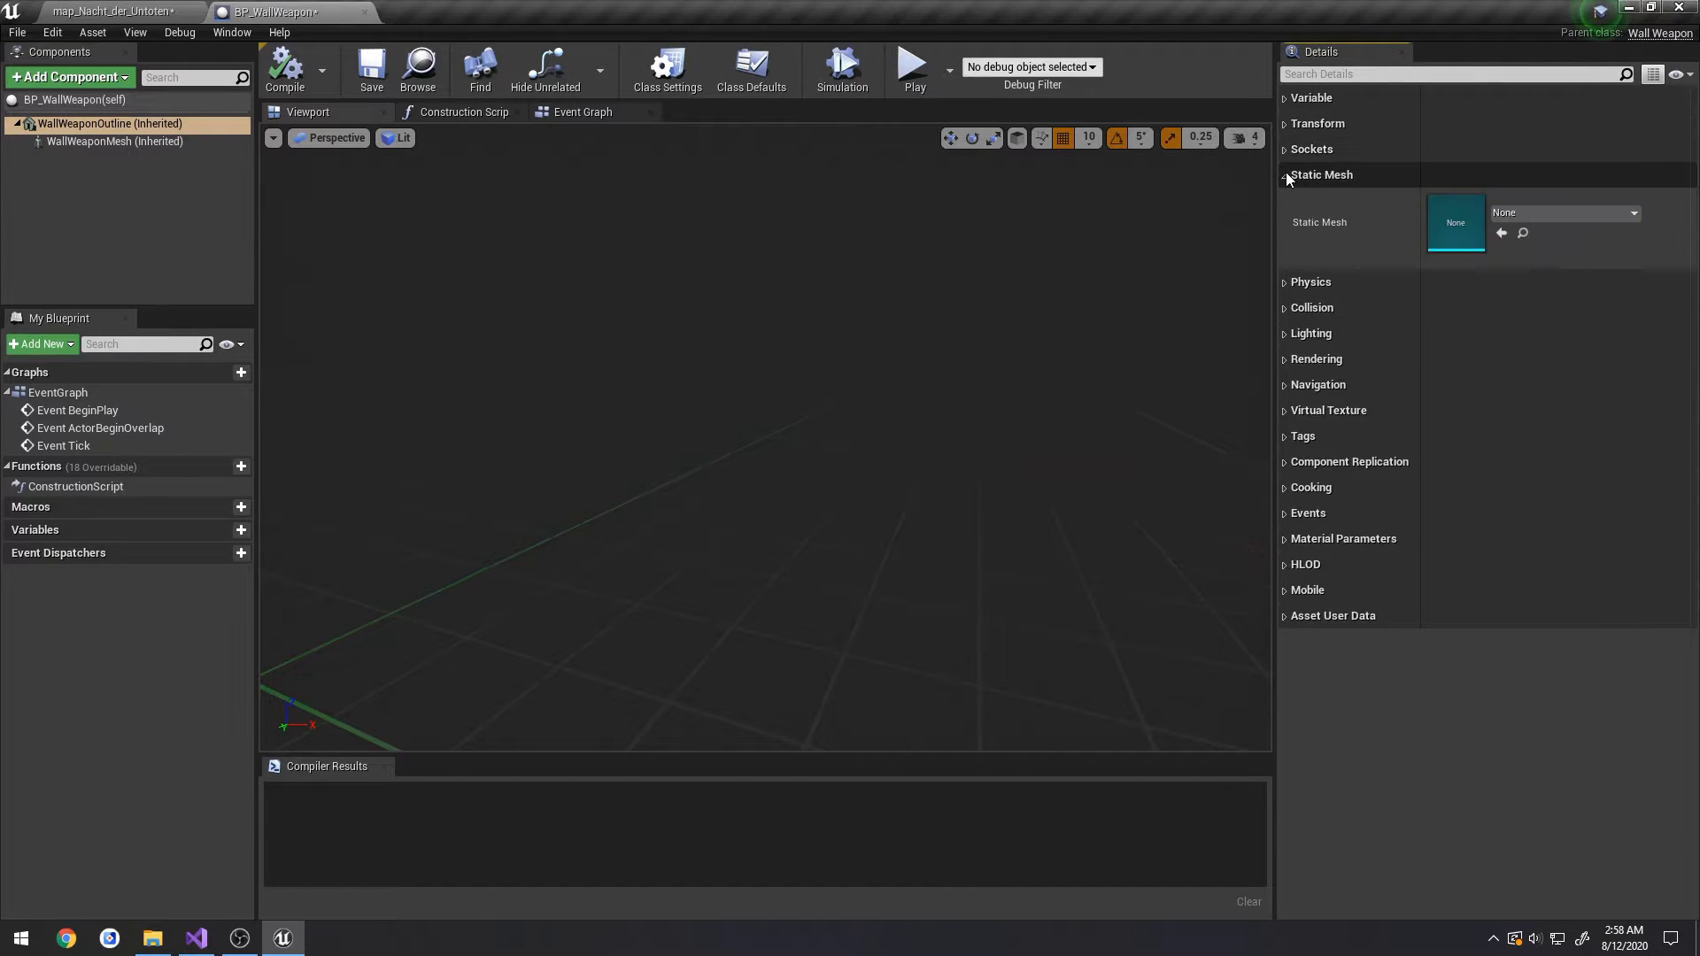
{"action": "left_click", "coordinate": [1632, 213]}
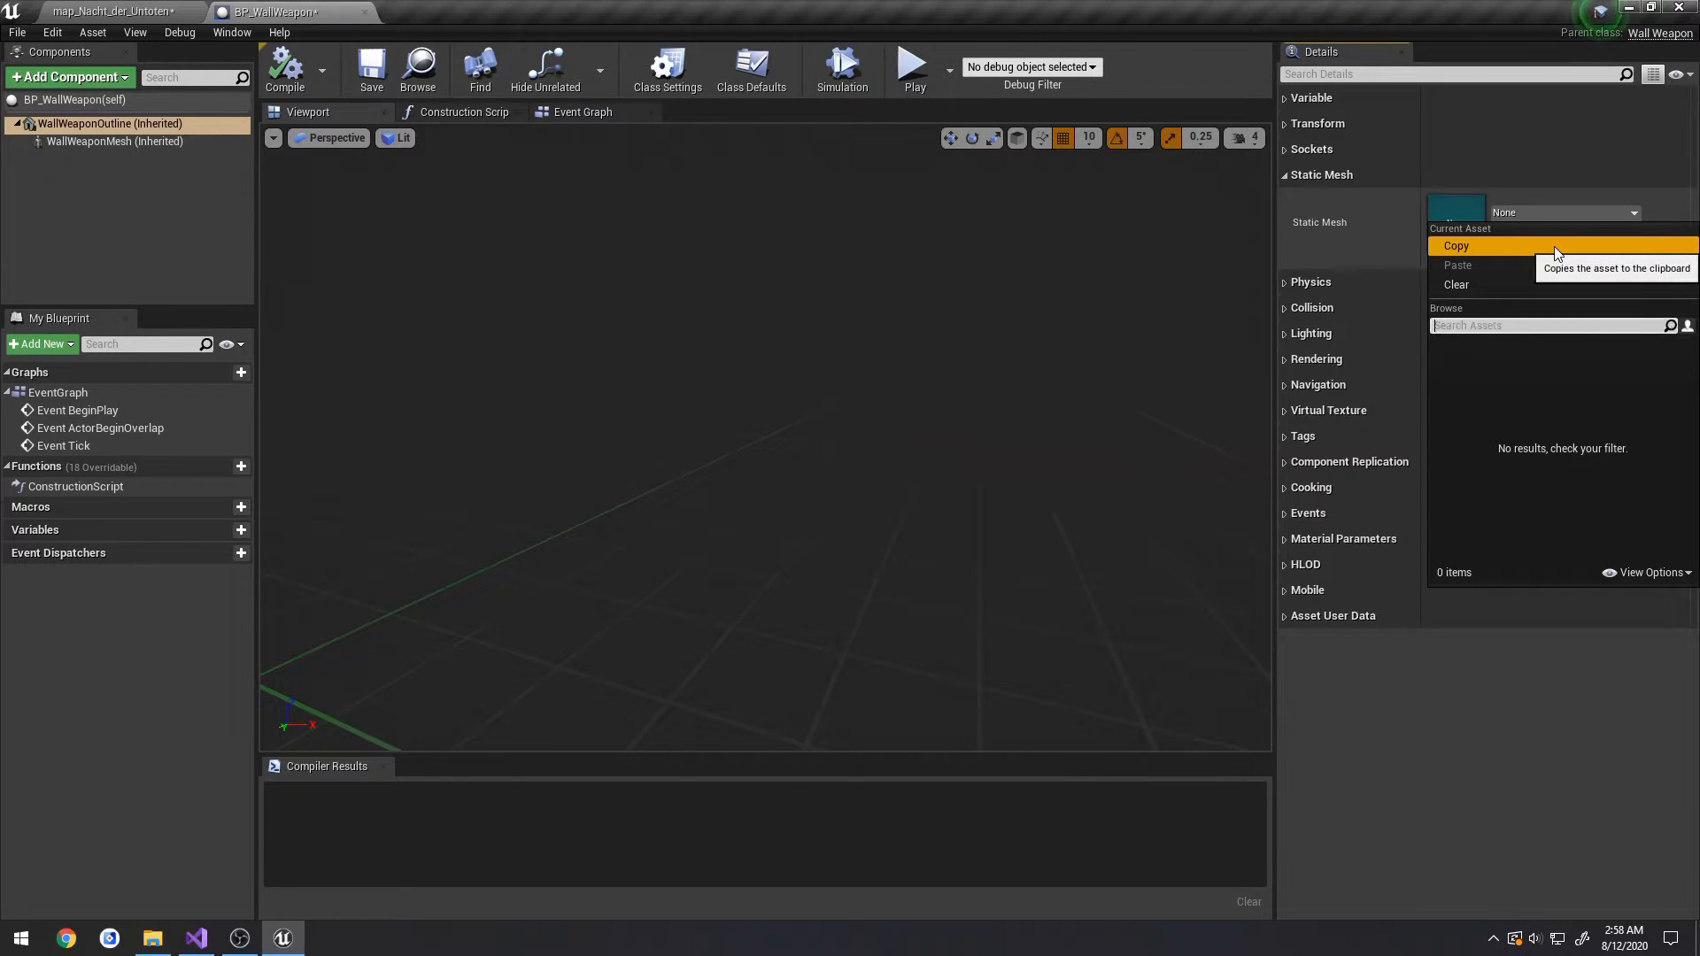
{"action": "type", "text": "outl"}
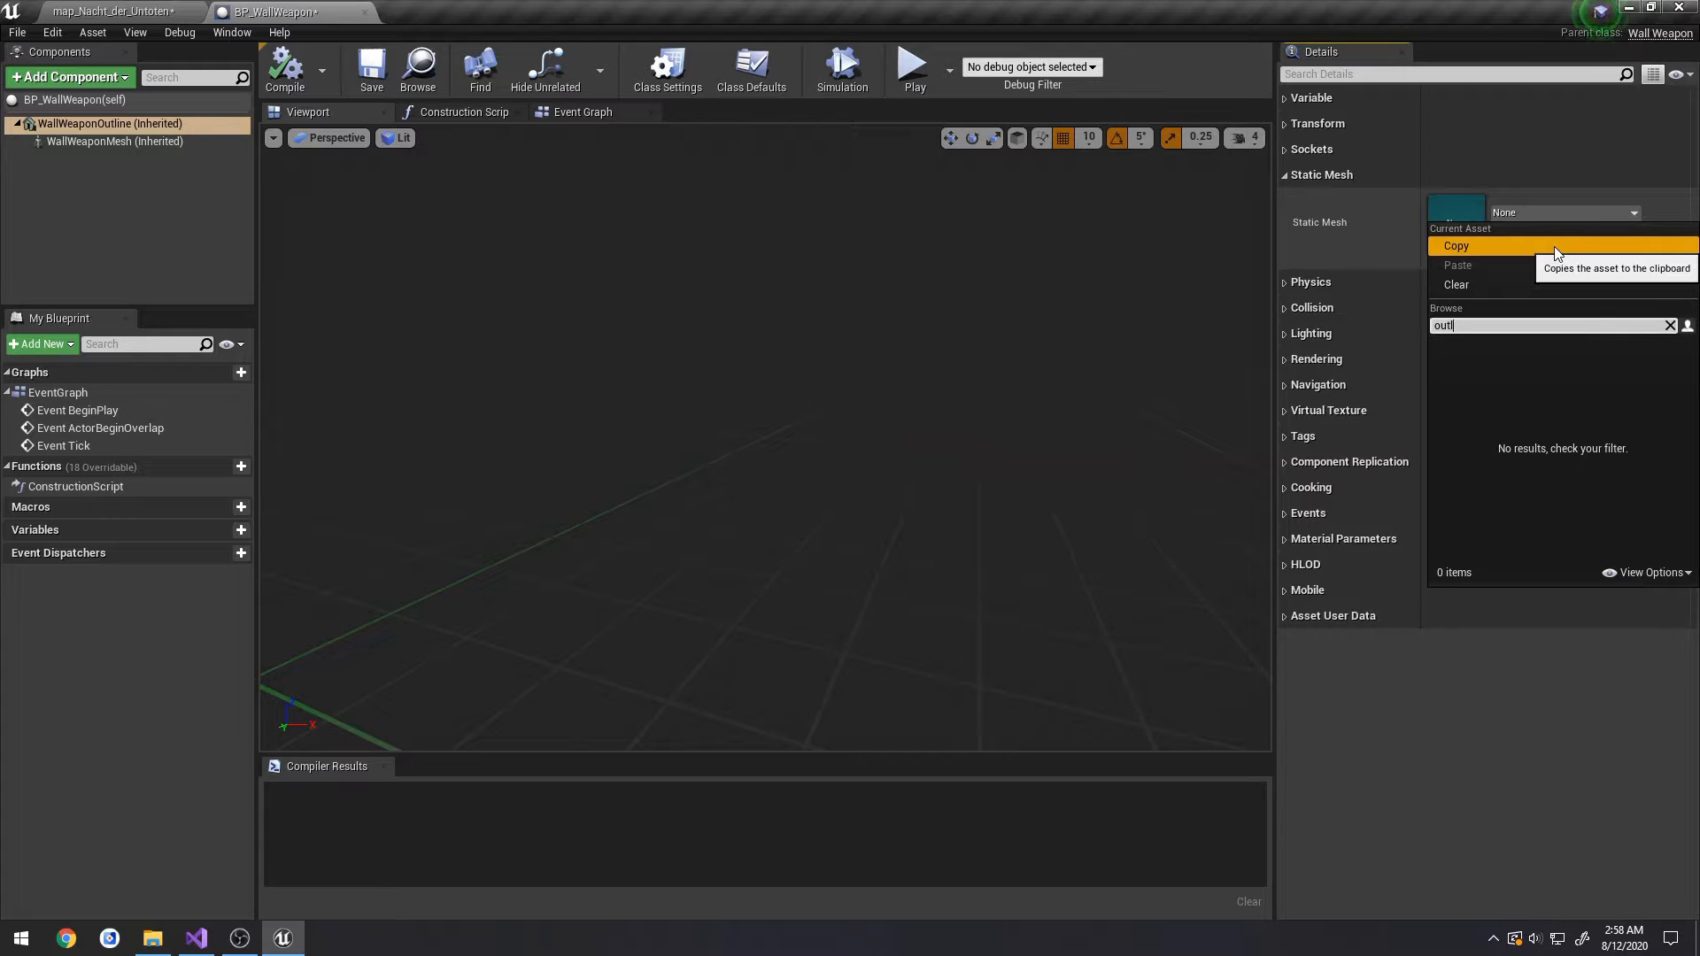
{"action": "left_click", "coordinate": [108, 12]}
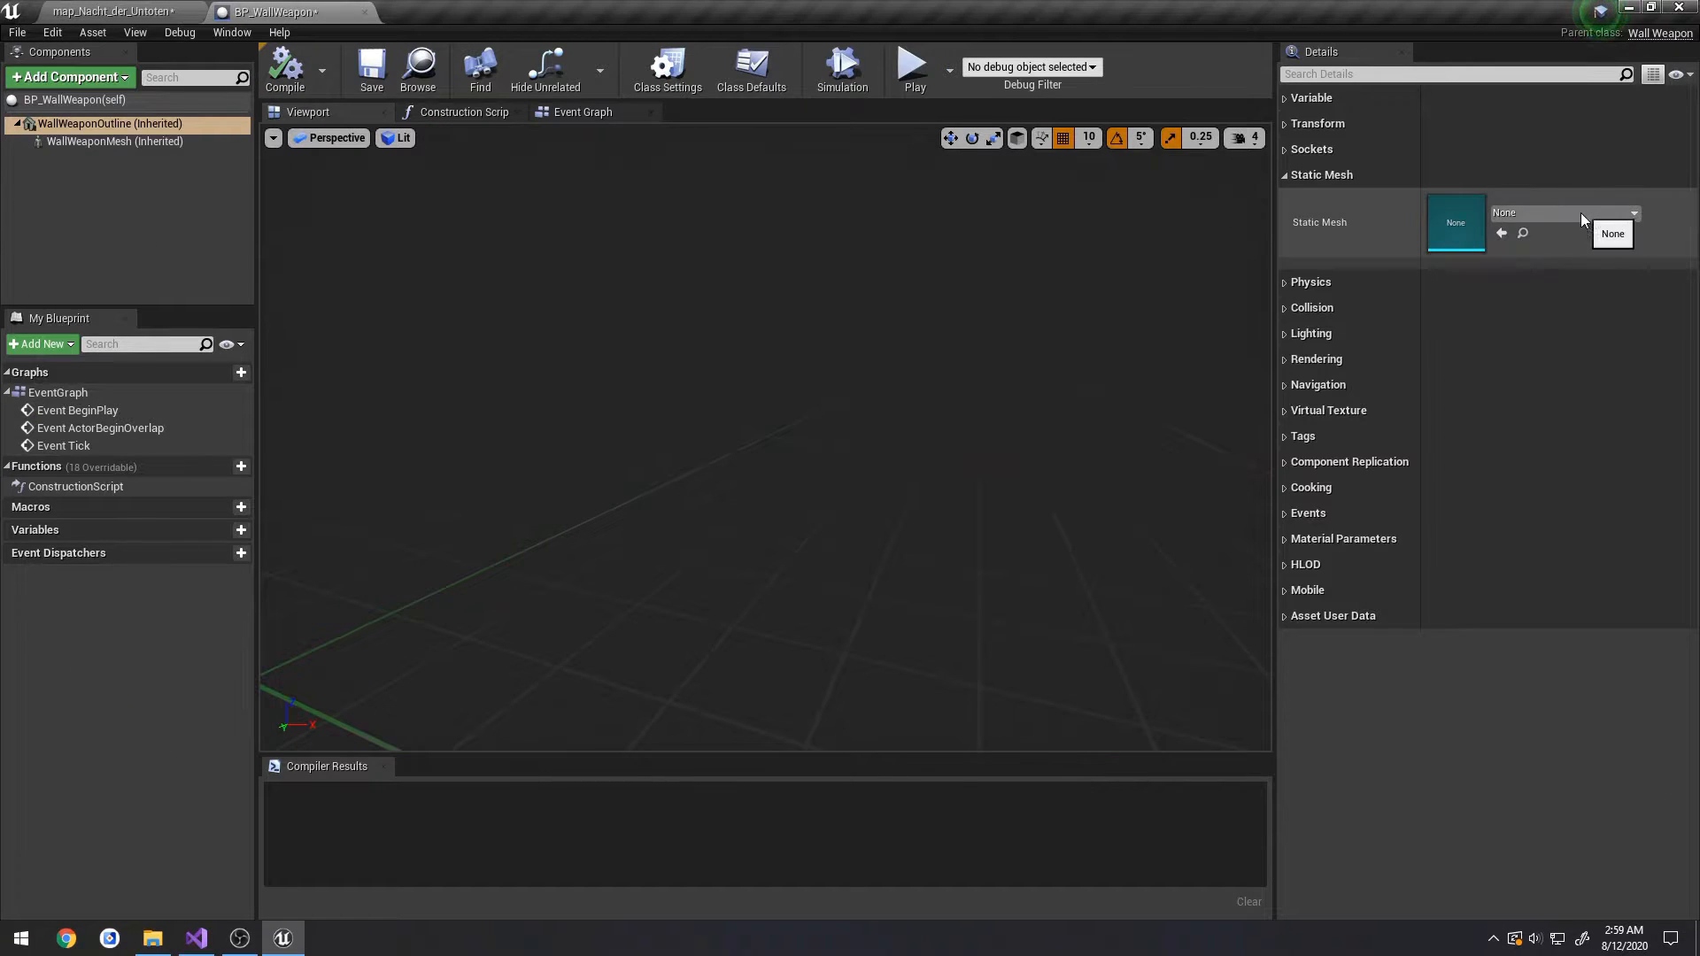
{"action": "left_click", "coordinate": [1631, 212]}
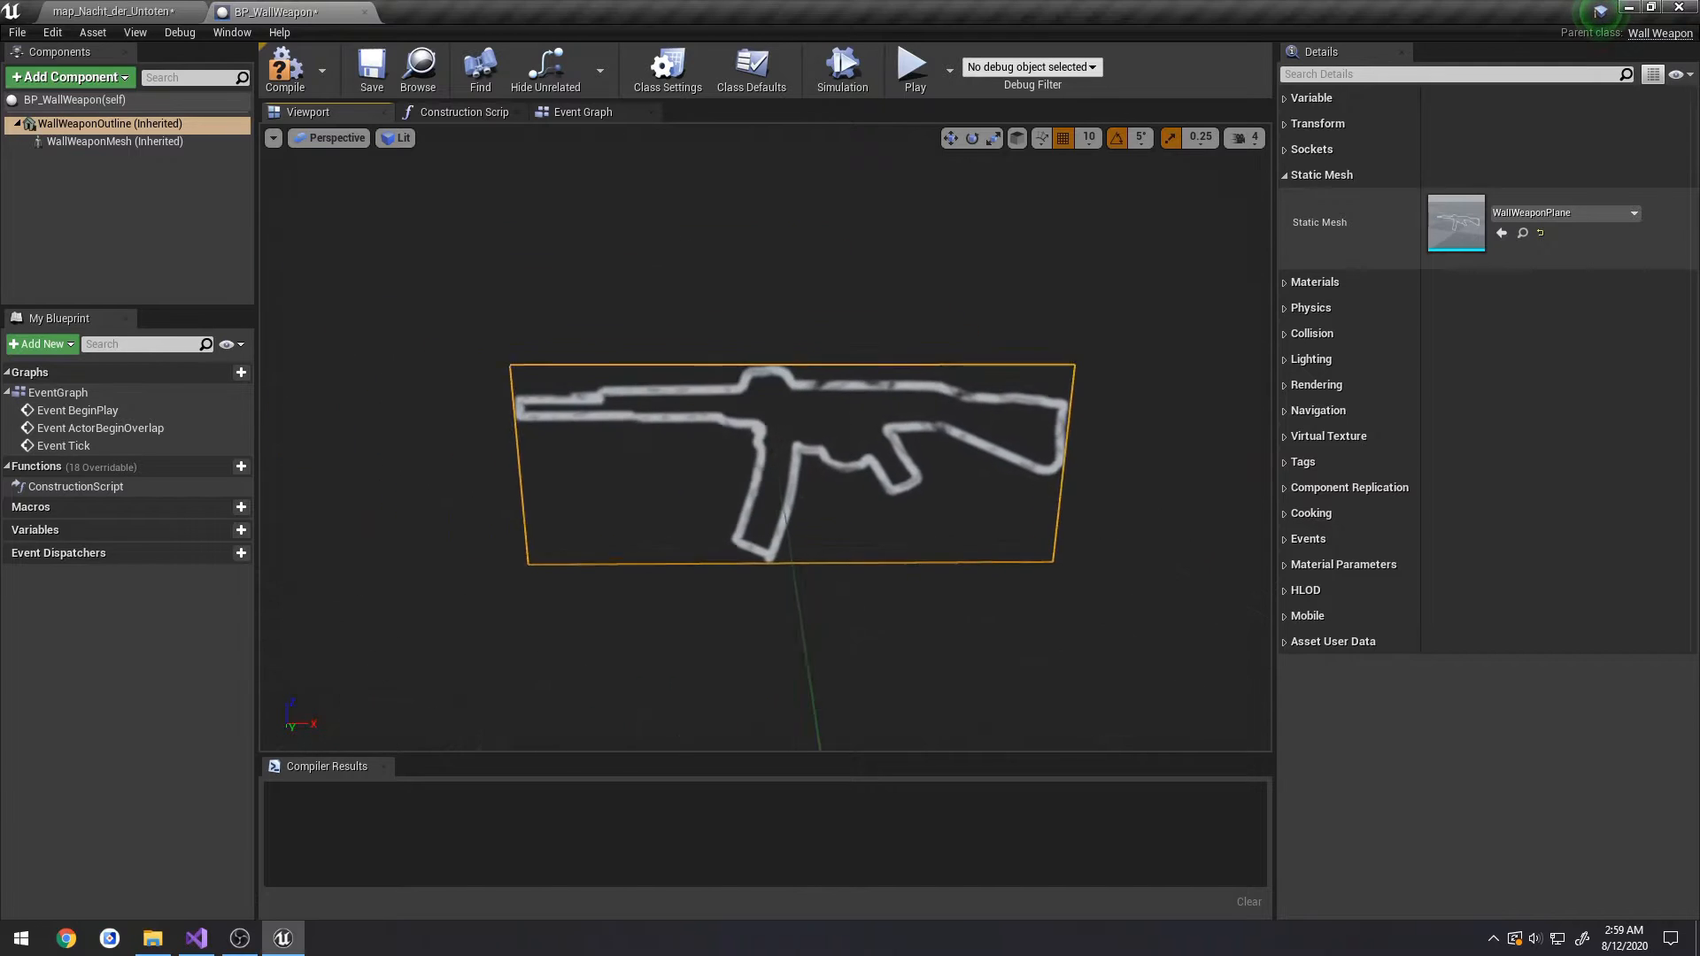
{"action": "left_click", "coordinate": [1315, 282]}
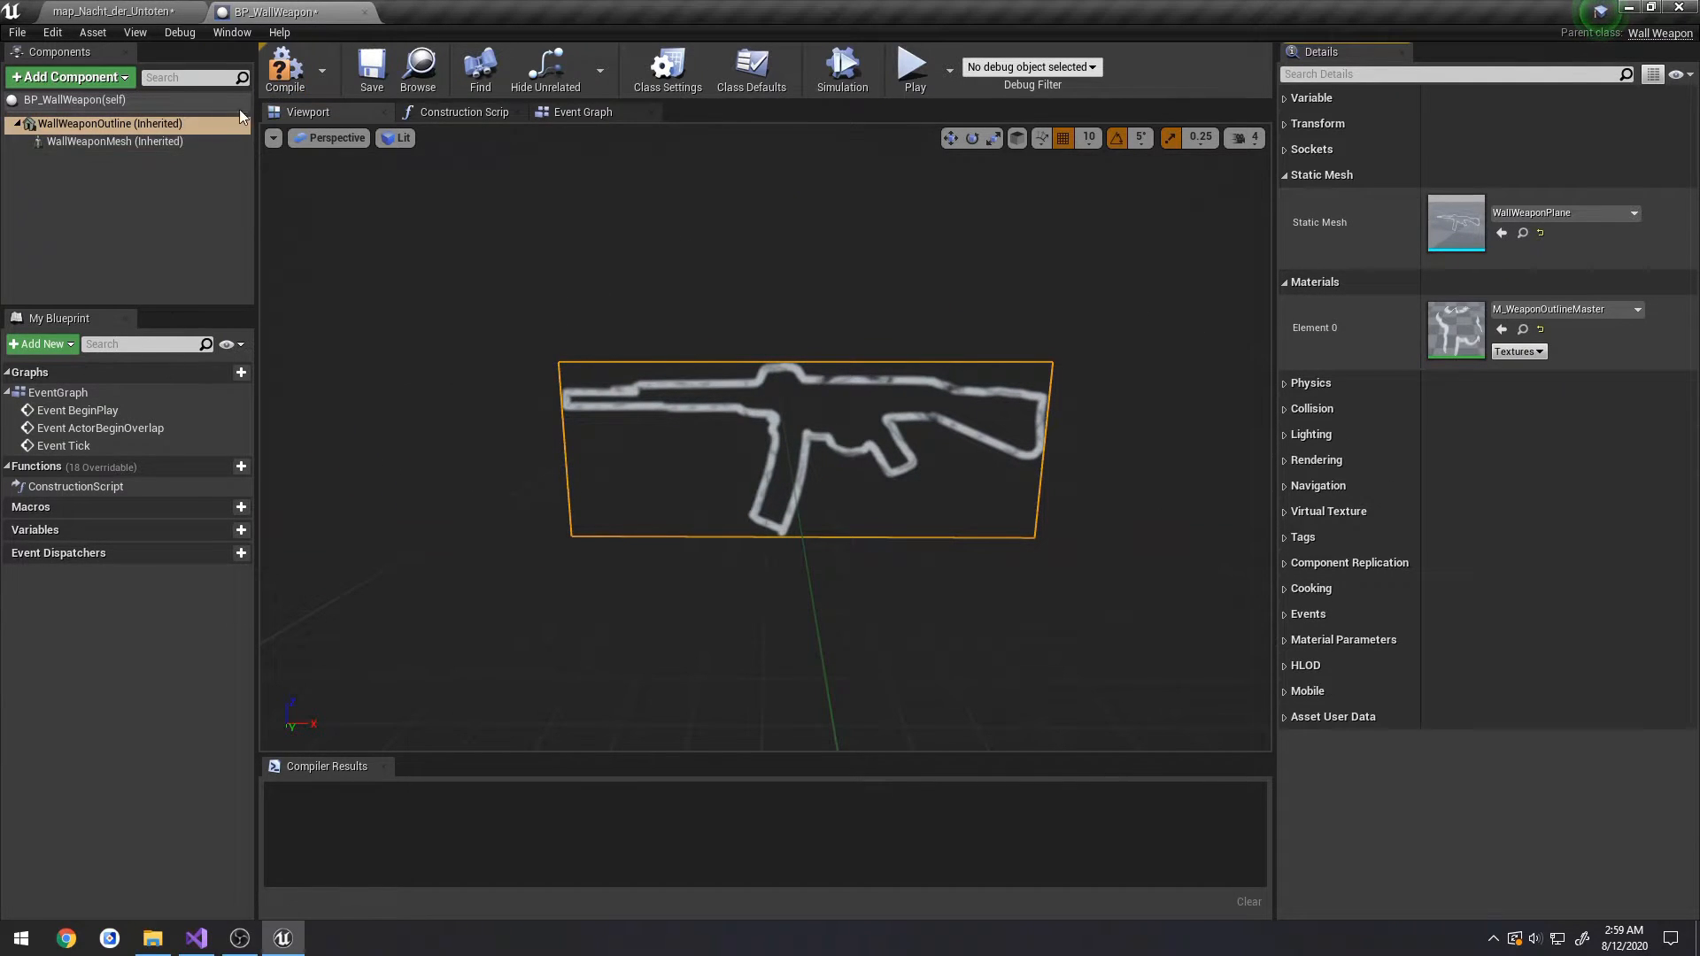
{"action": "left_click", "coordinate": [115, 141]}
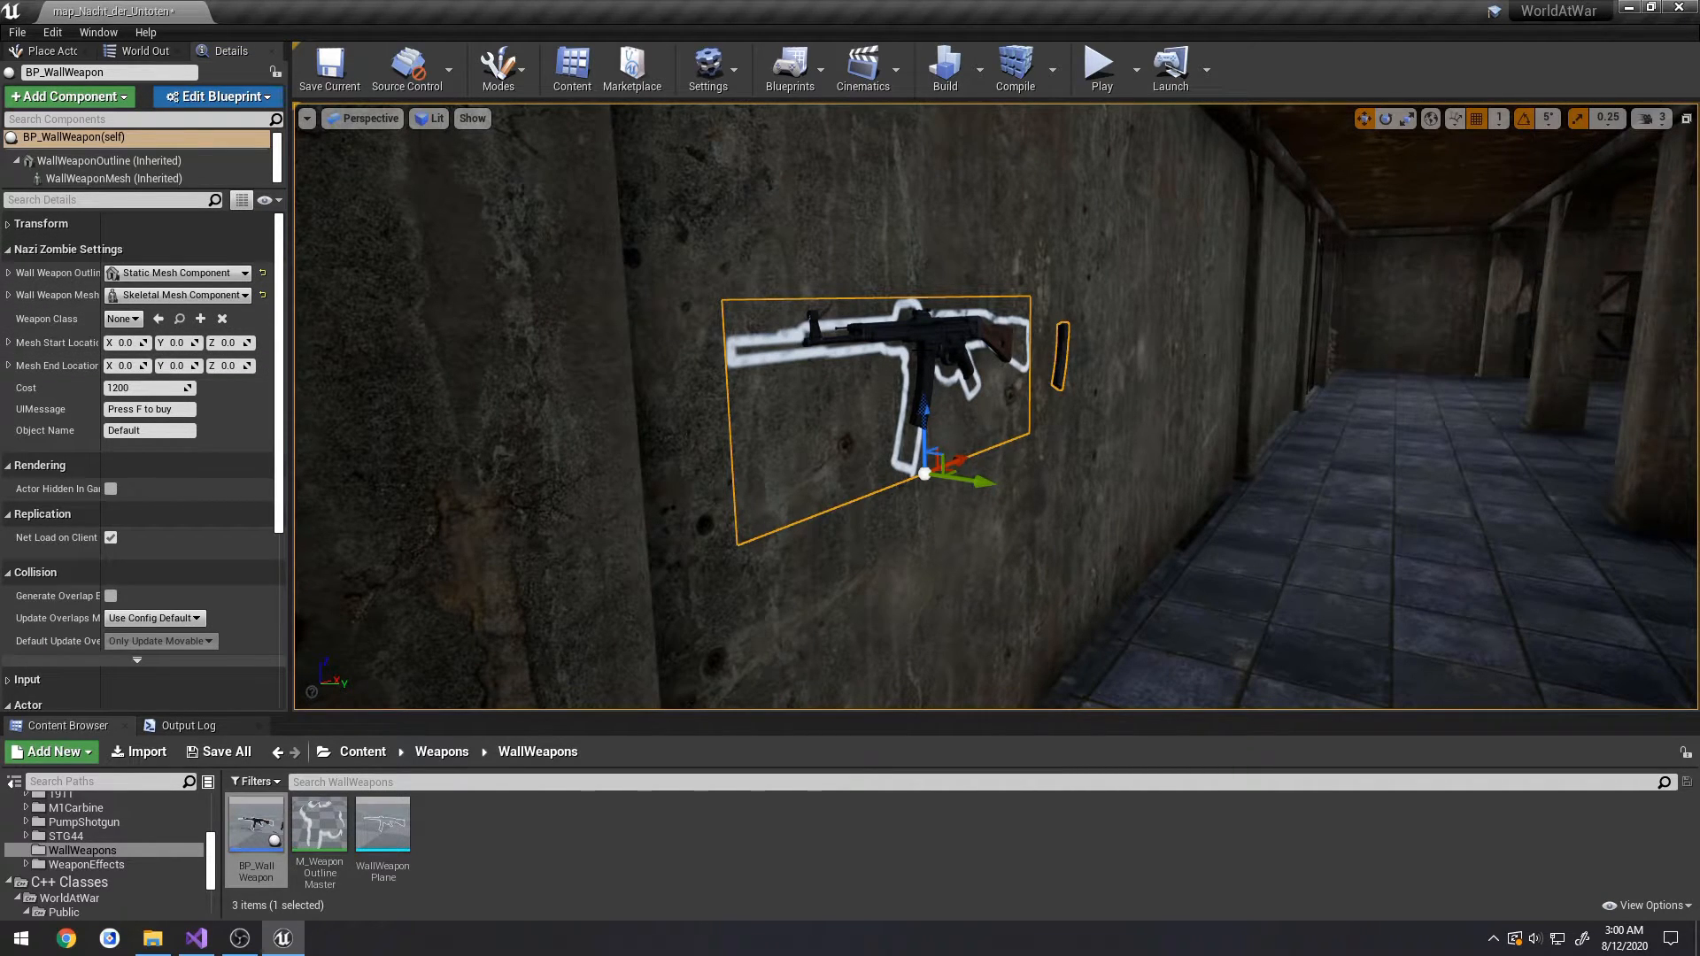
- Copy the weapon mesh location into Mesh Start Location (20,-5,30) and Mesh End Location (20,0,30)
{"action": "left_click", "coordinate": [114, 178]}
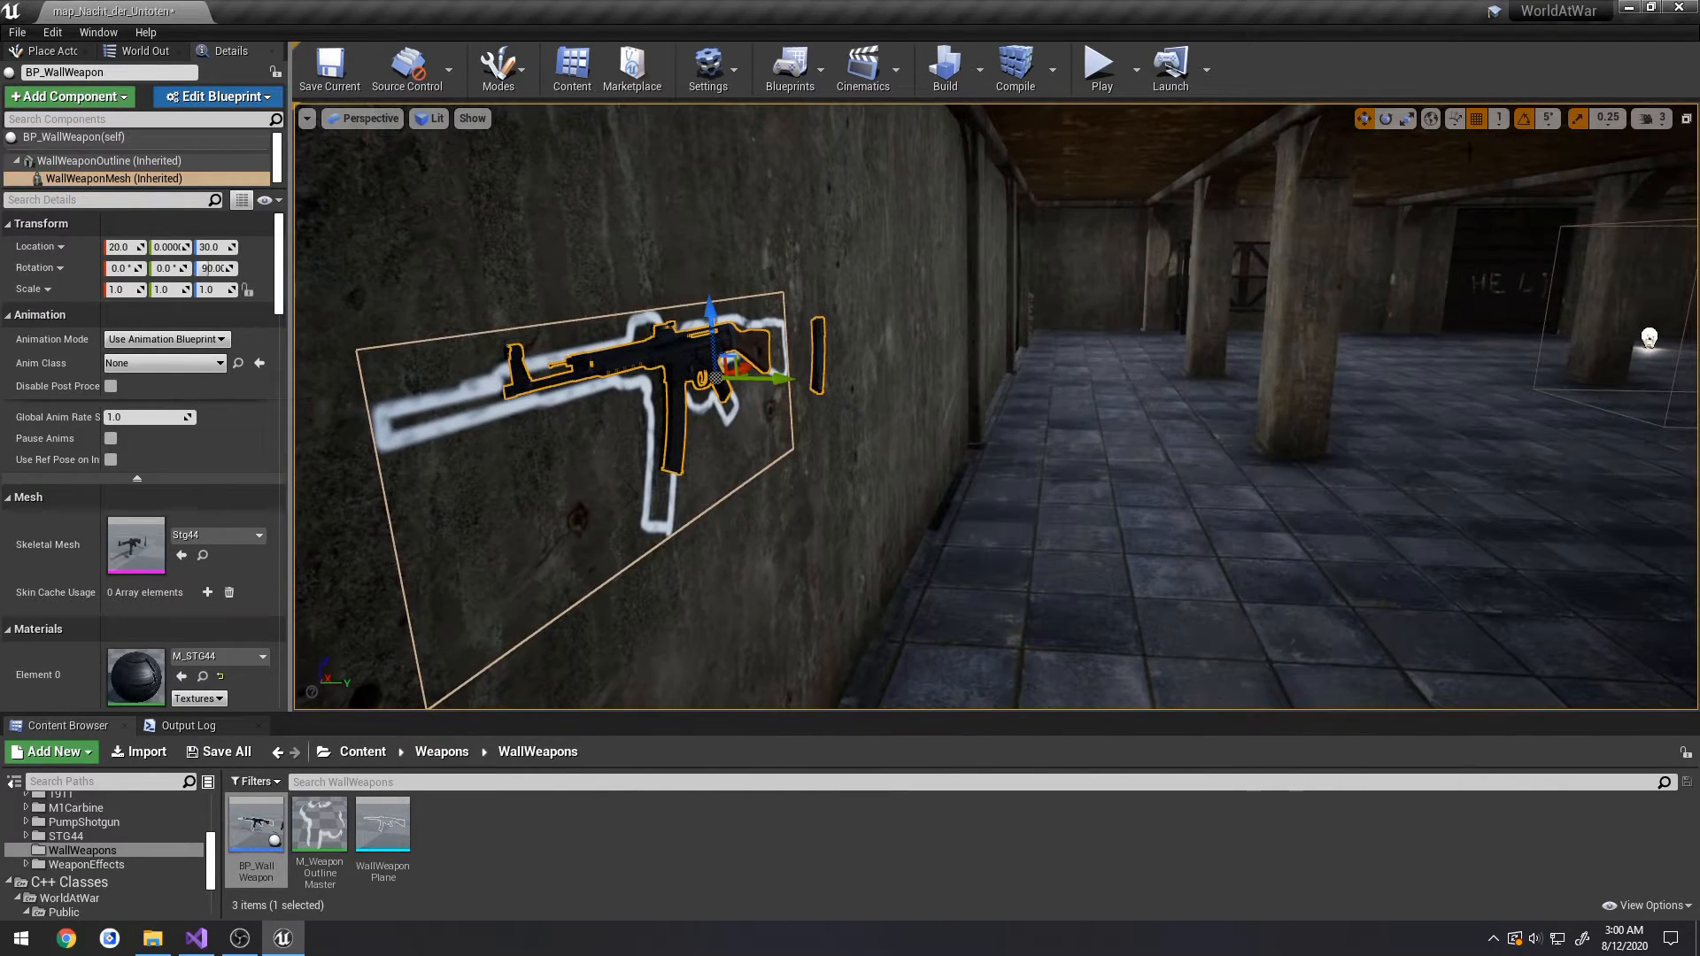
{"action": "mouse_move", "coordinate": [775, 377]}
{"action": "type", "text": "-5"}
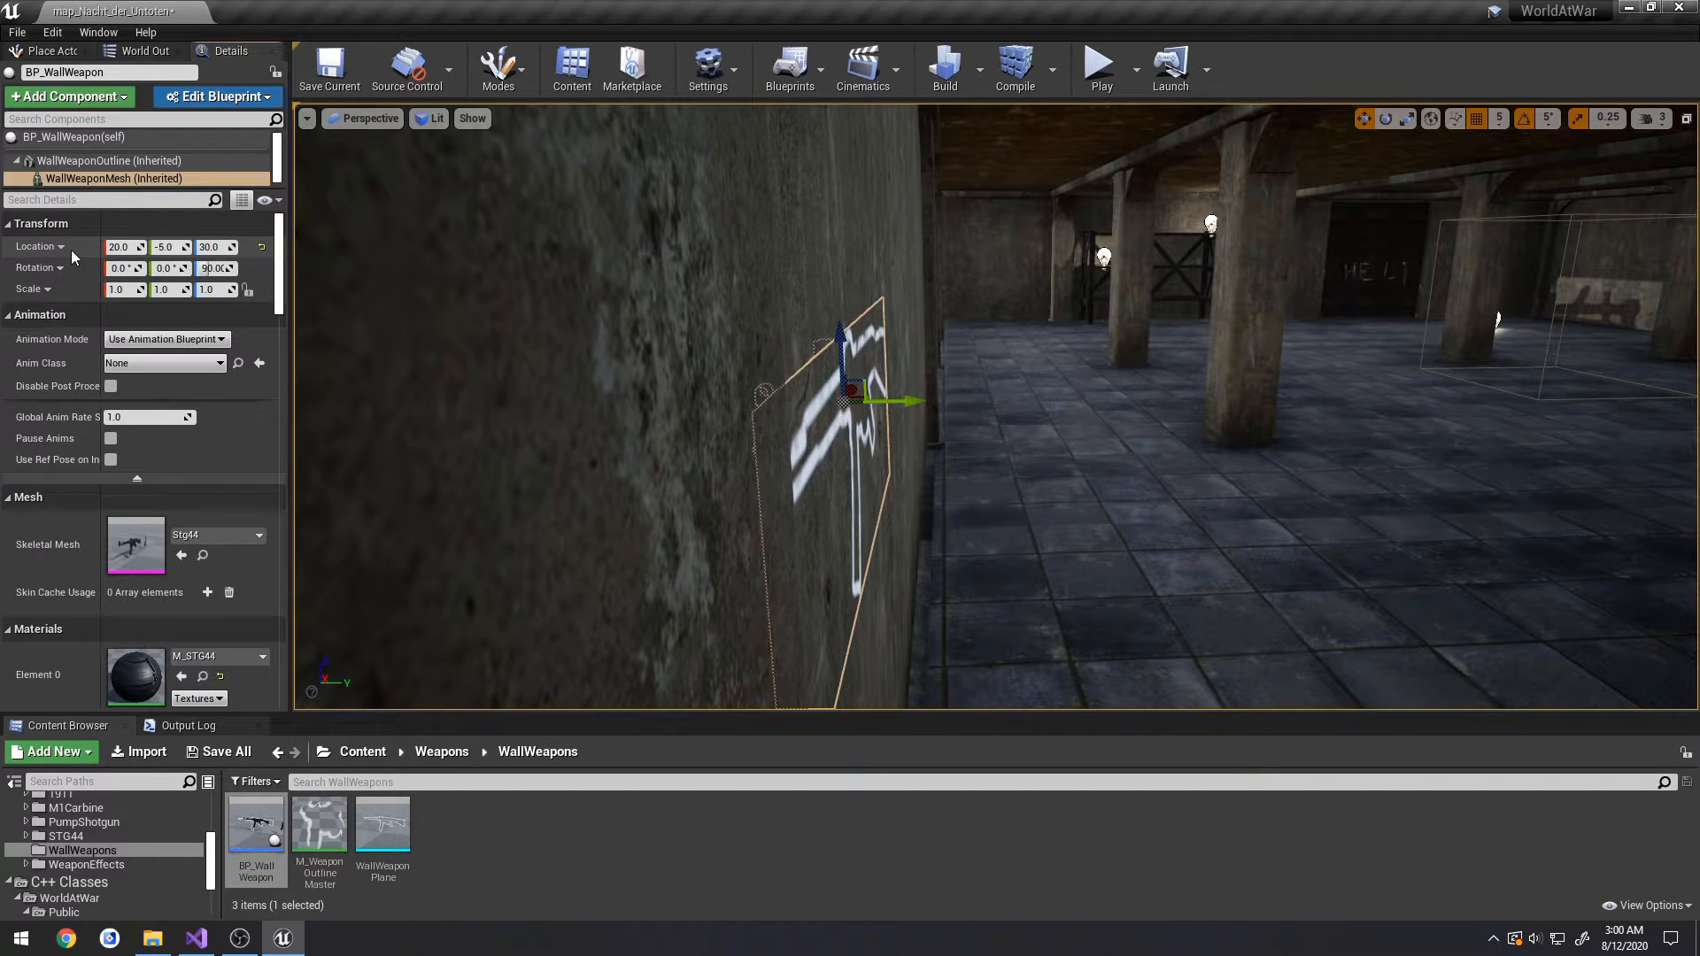
{"action": "left_click", "coordinate": [74, 137]}
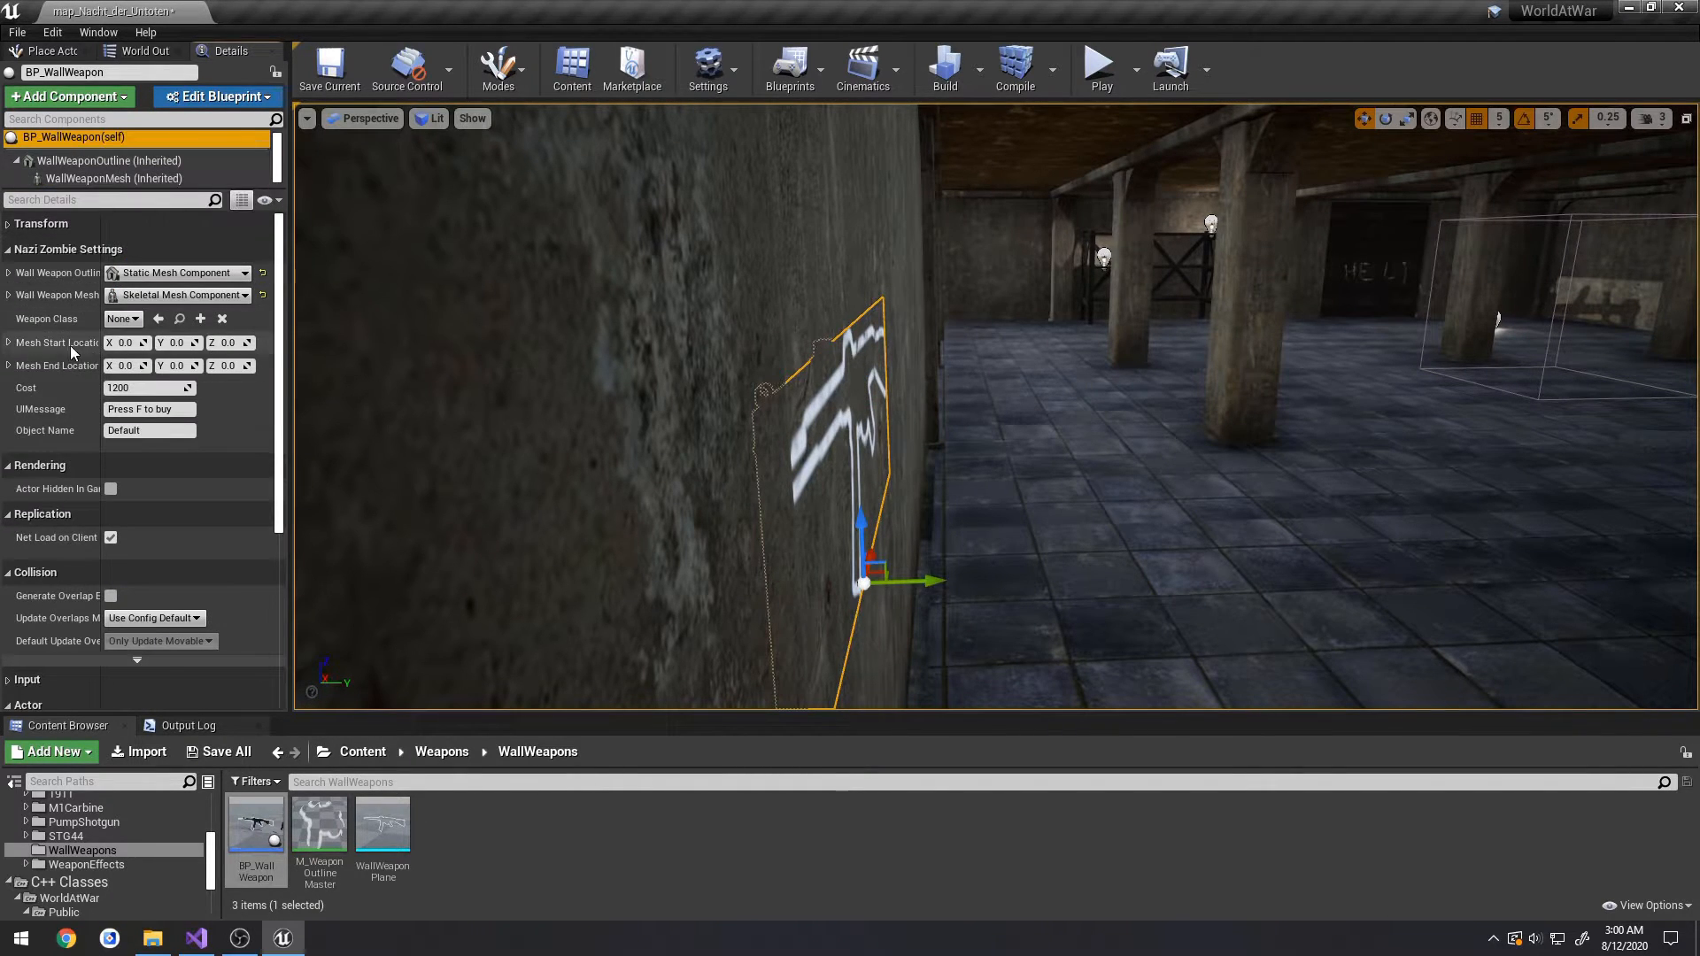
{"action": "right_click", "coordinate": [54, 343]}
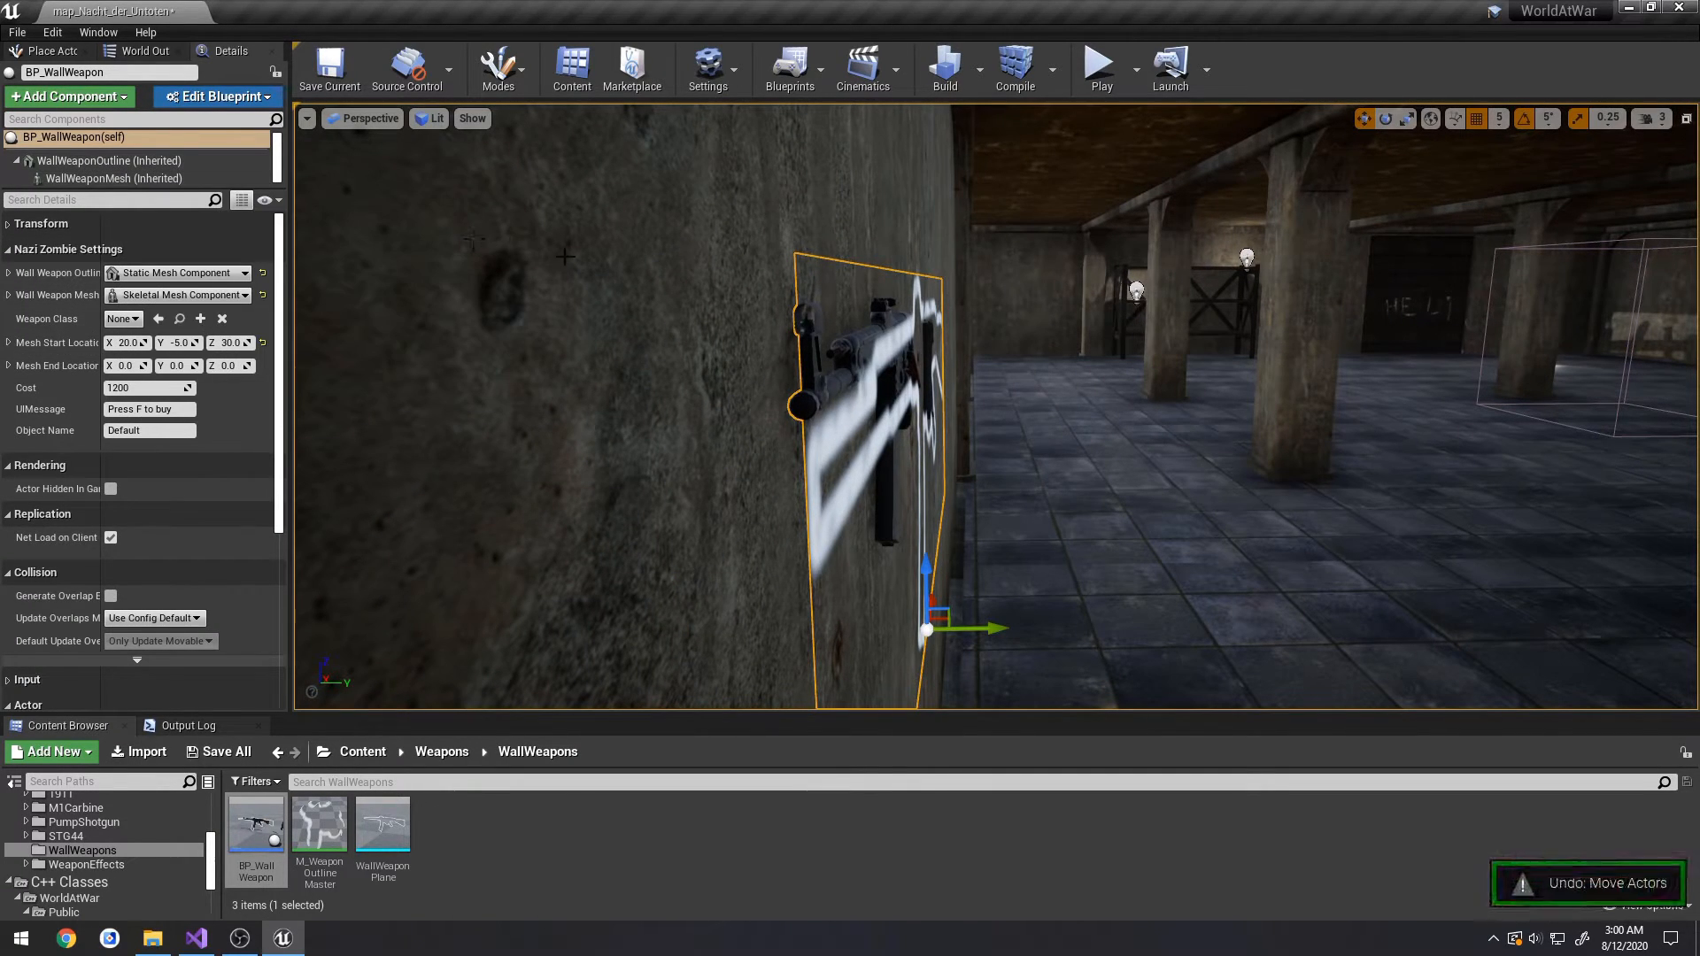
{"action": "left_click", "coordinate": [114, 178]}
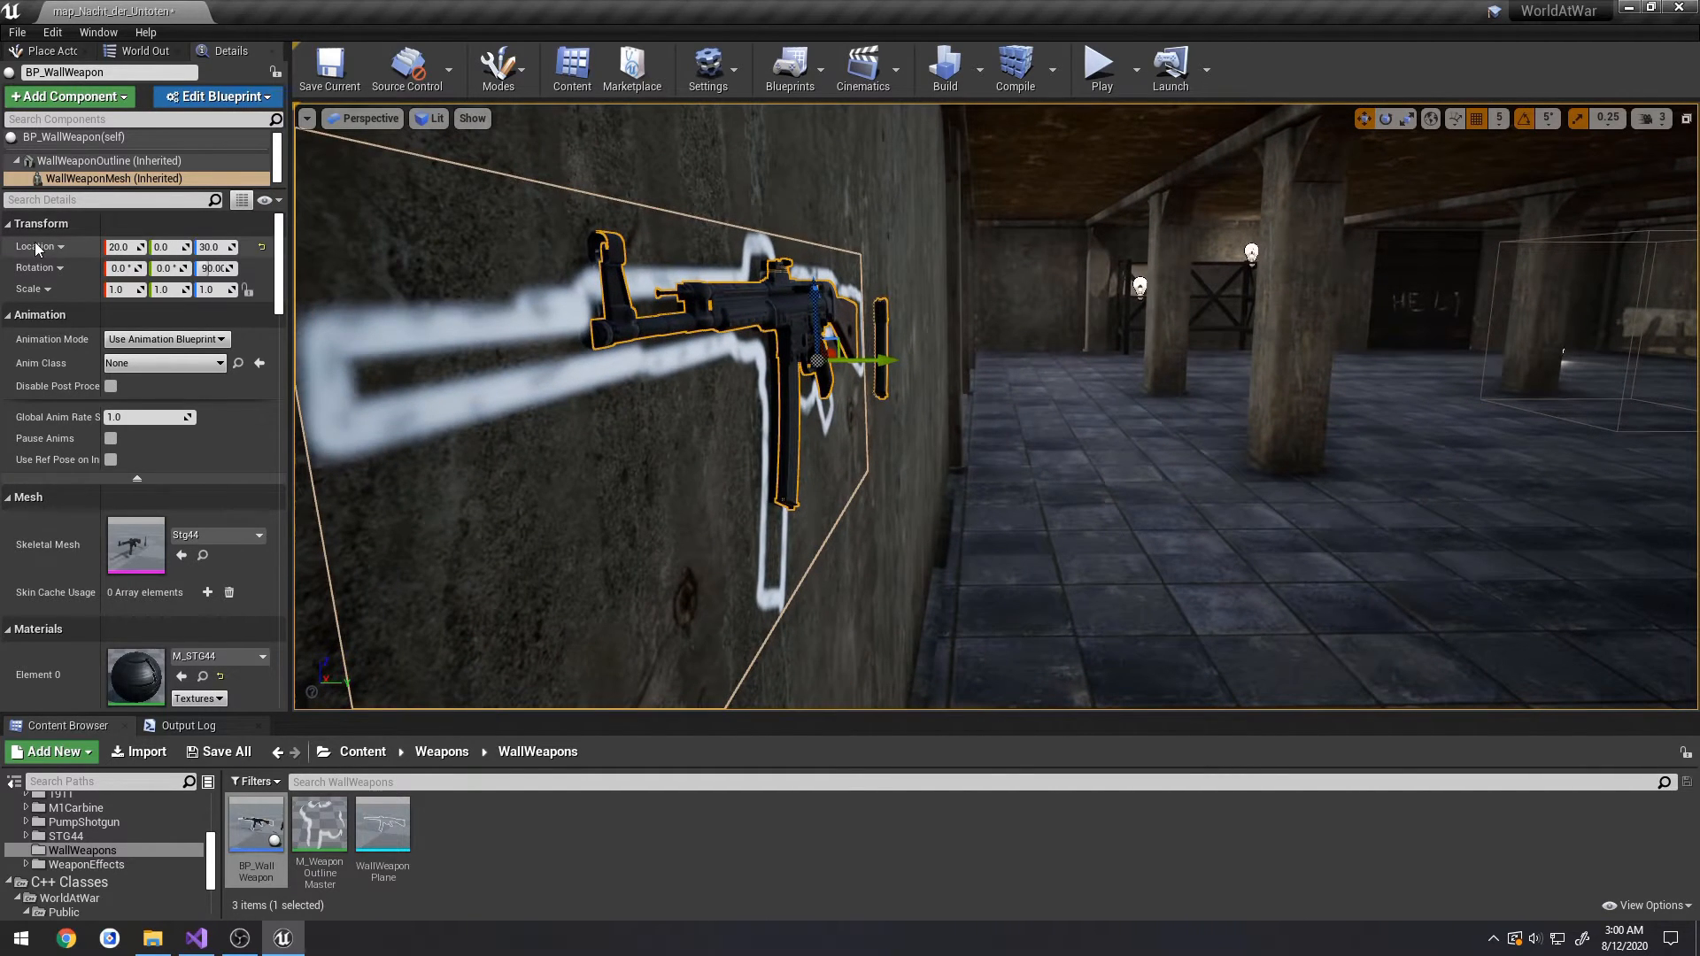
{"action": "left_click", "coordinate": [73, 137]}
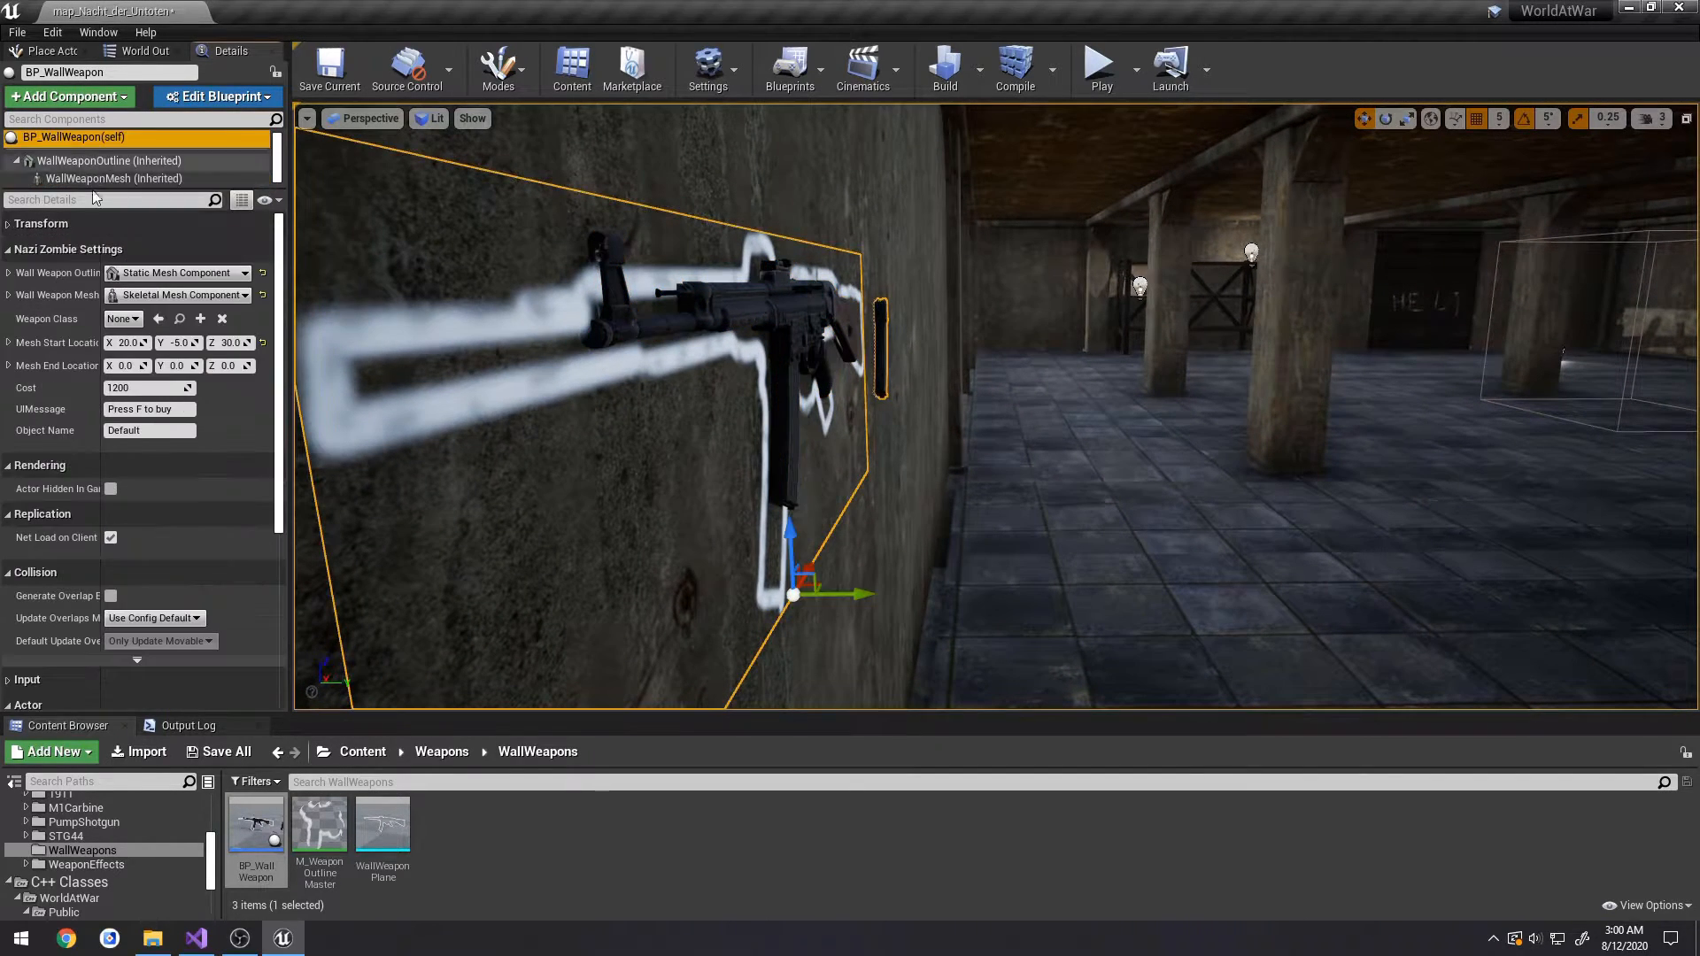
{"action": "right_click", "coordinate": [54, 363]}
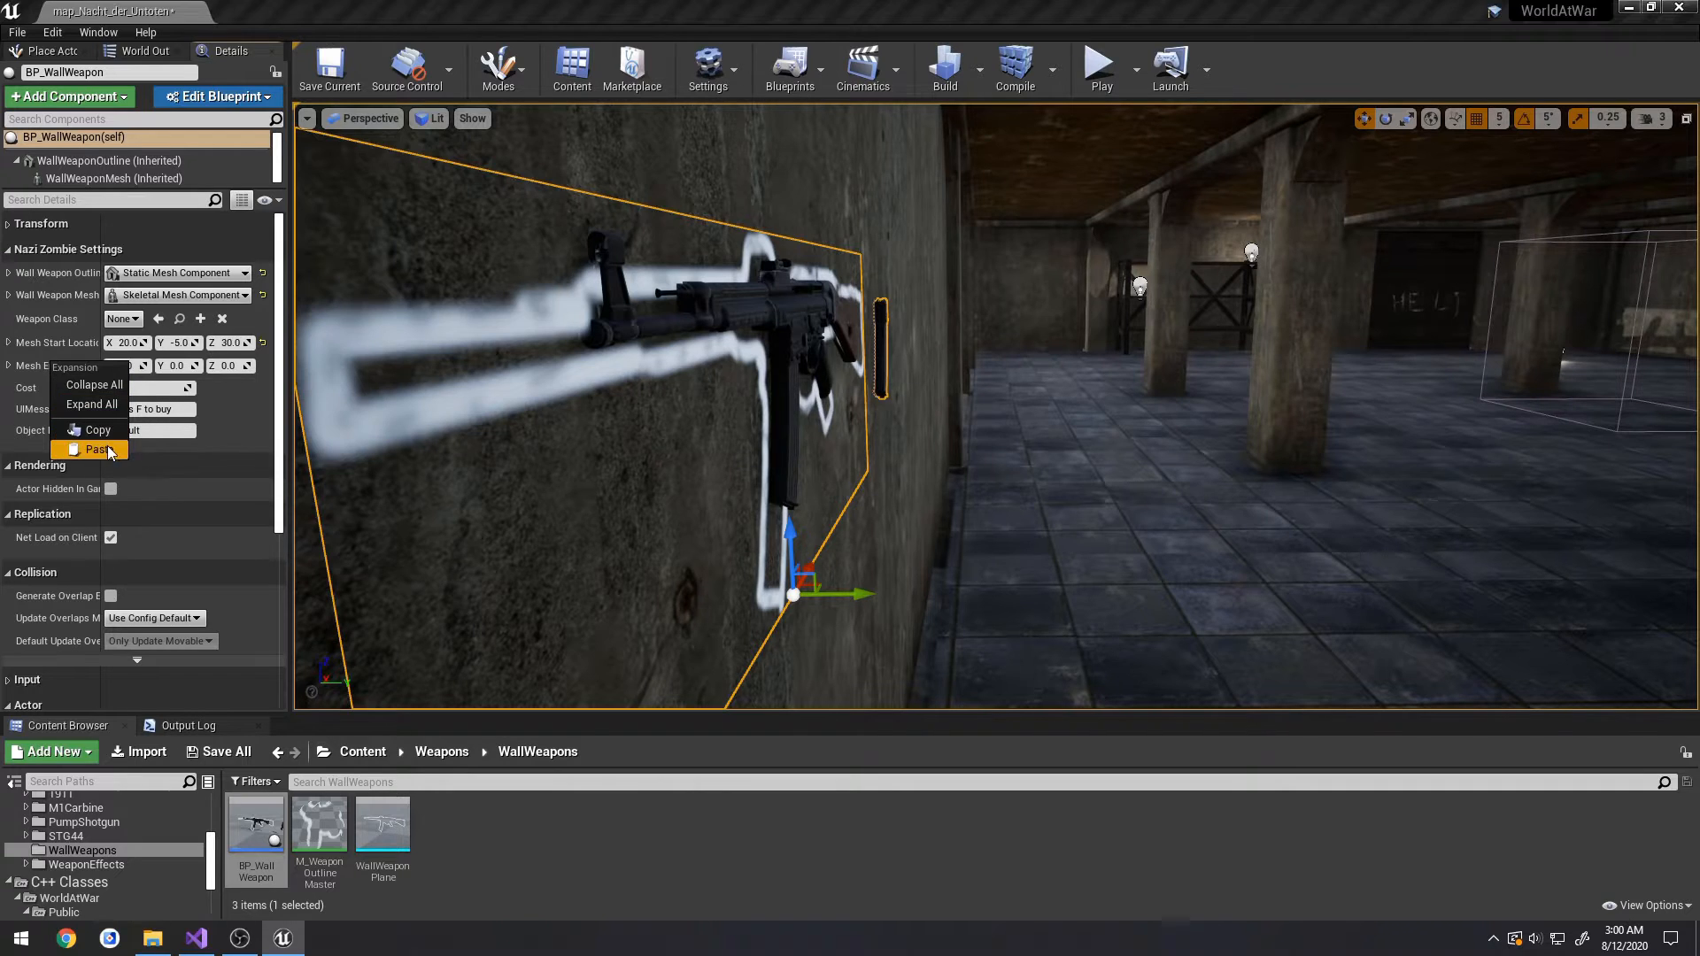
{"action": "left_click", "coordinate": [107, 449]}
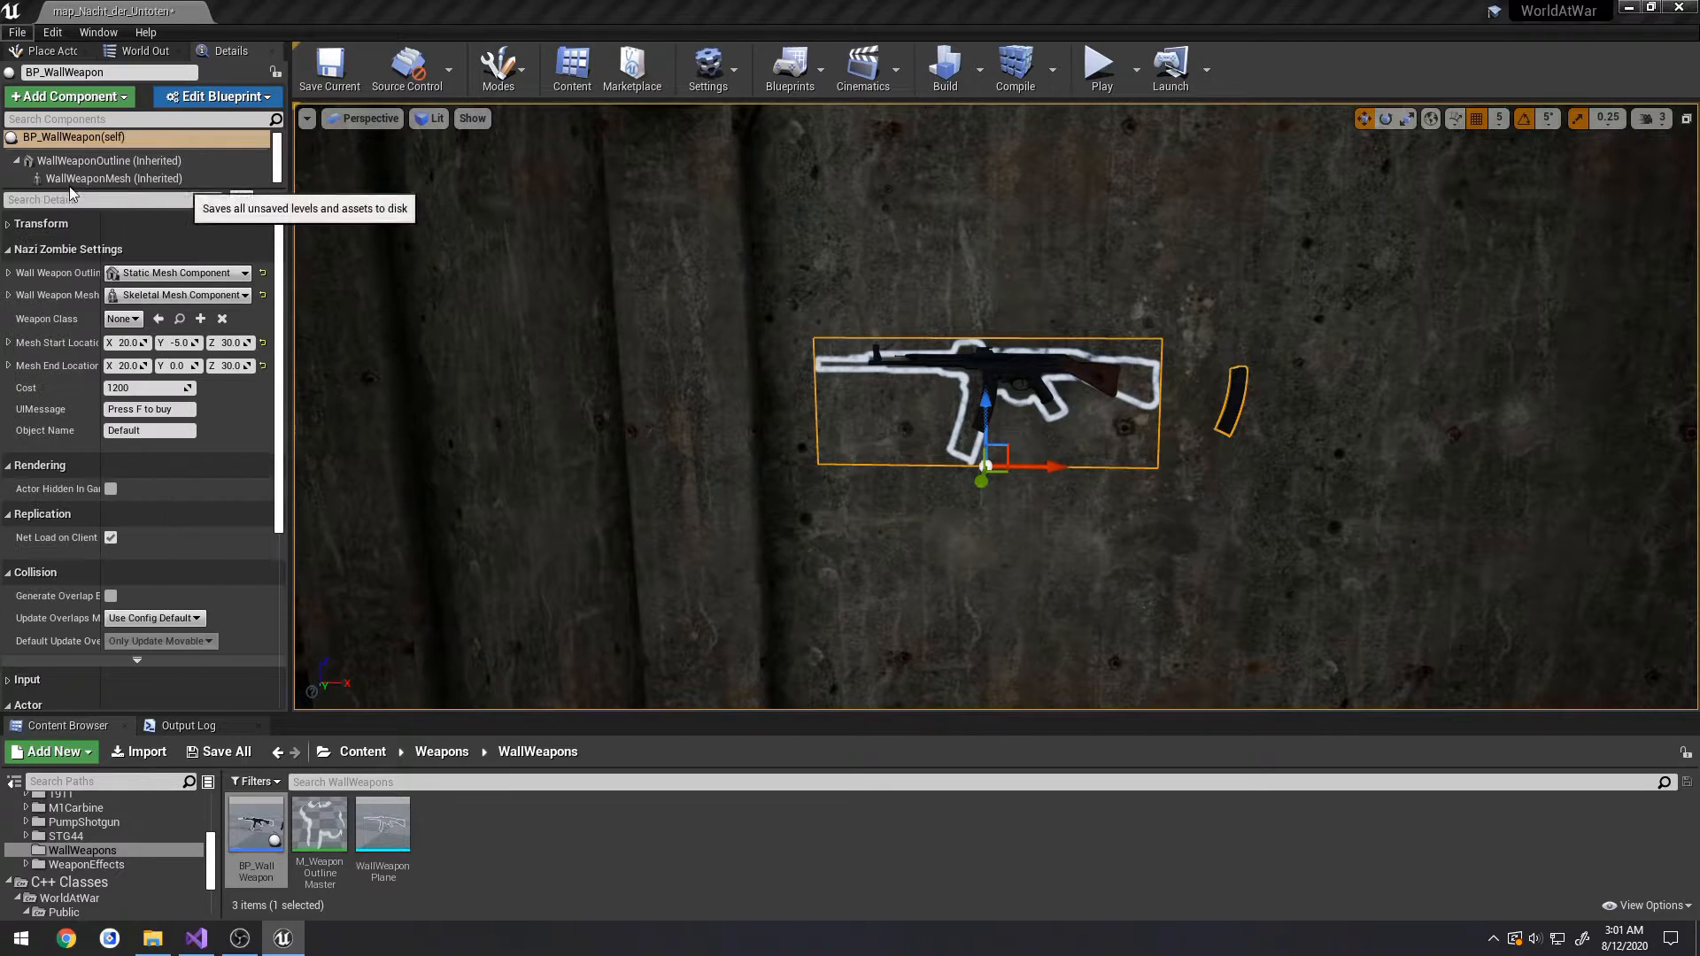
- Append STG44 to the UIMessage so the prompt reads 'Press F to buy STG44'
{"action": "left_click", "coordinate": [328, 64]}
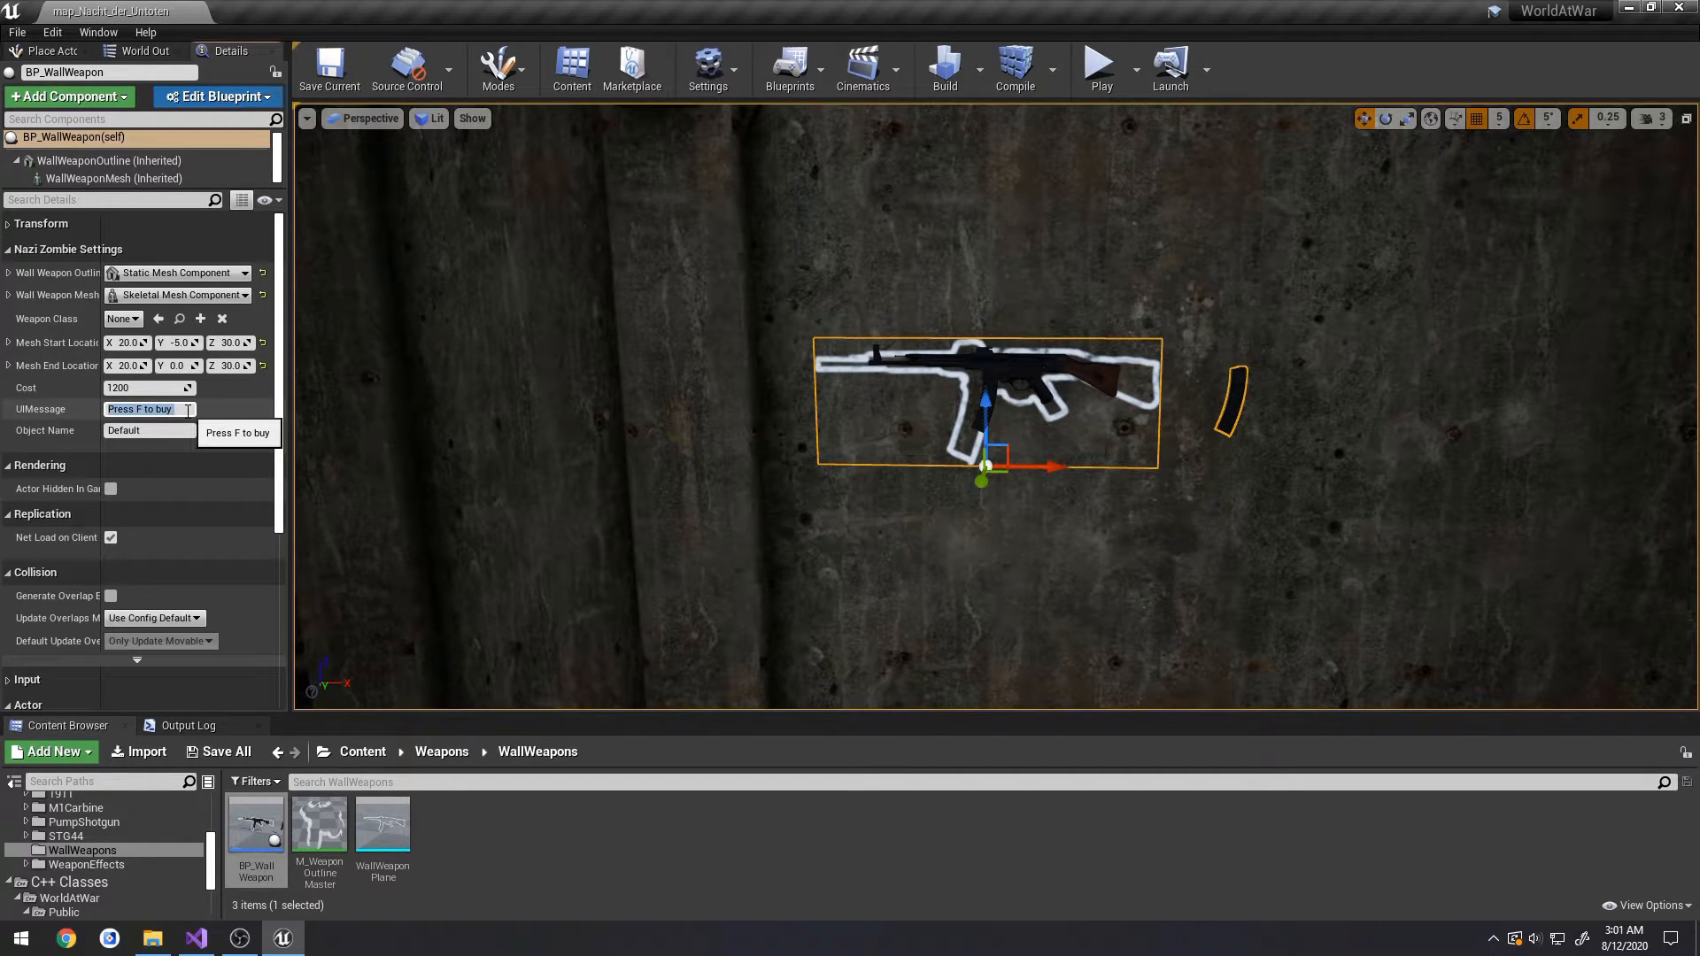
{"action": "type", "text": "STG44"}
{"action": "left_click", "coordinate": [108, 72]}
{"action": "type", "text": "_STG45"}
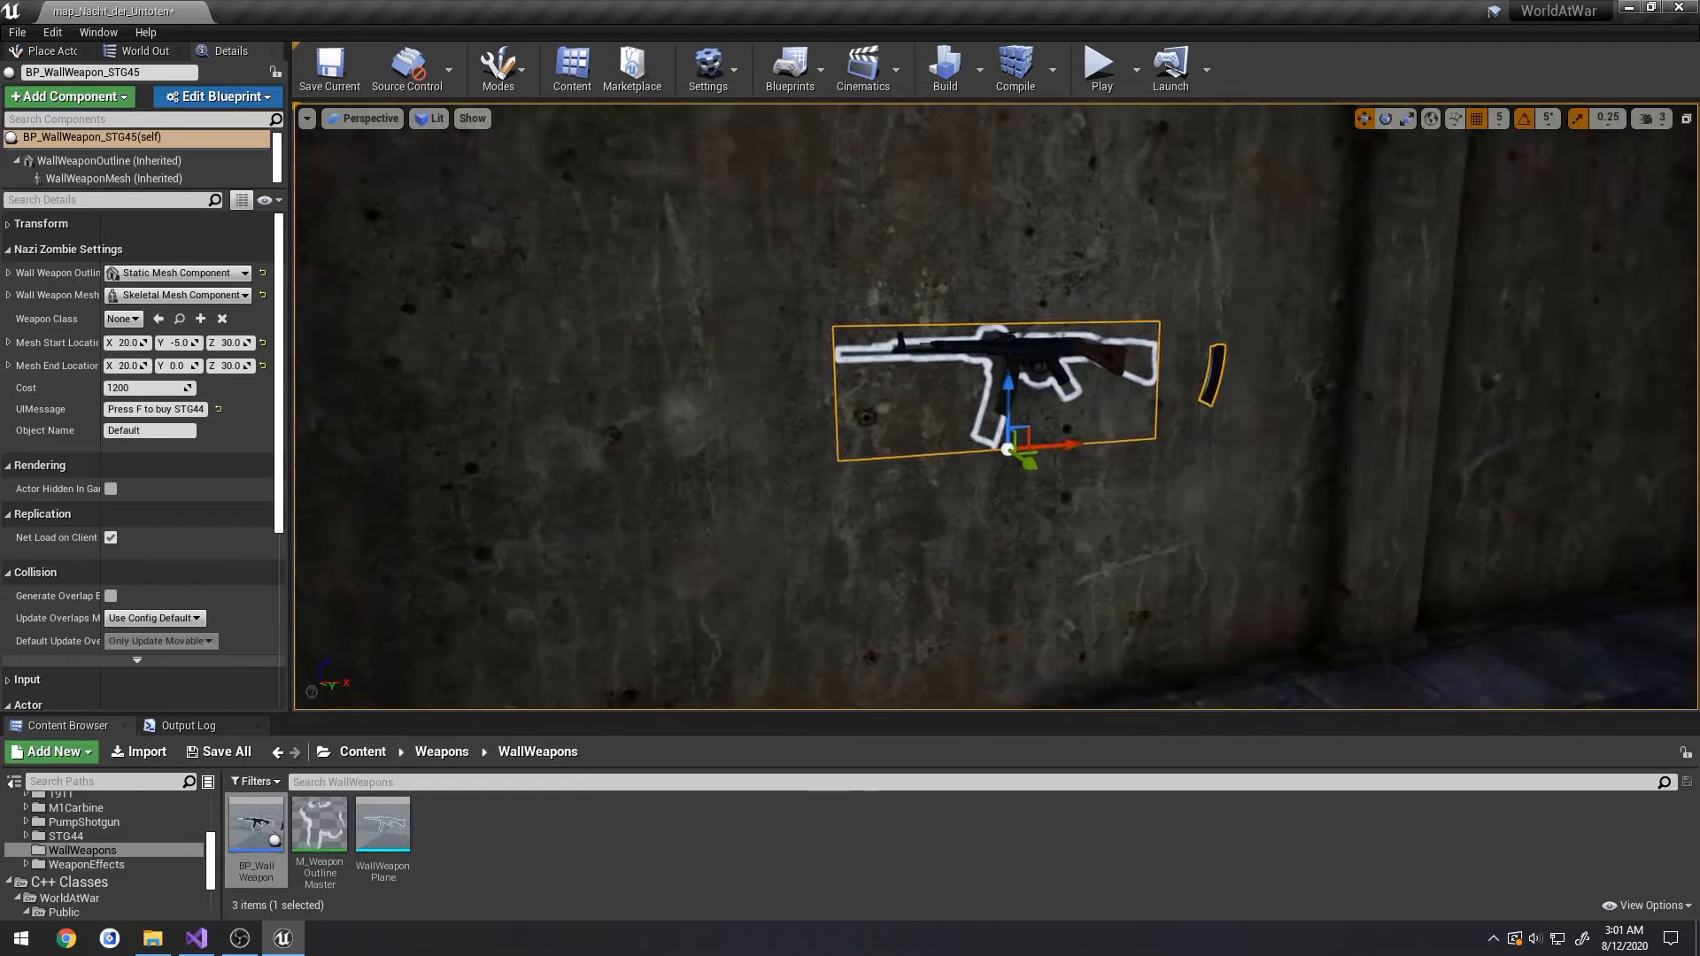
- Set the weapon outline material to MI_WeaponOutline_M1Carbine
{"action": "left_click", "coordinate": [108, 160]}
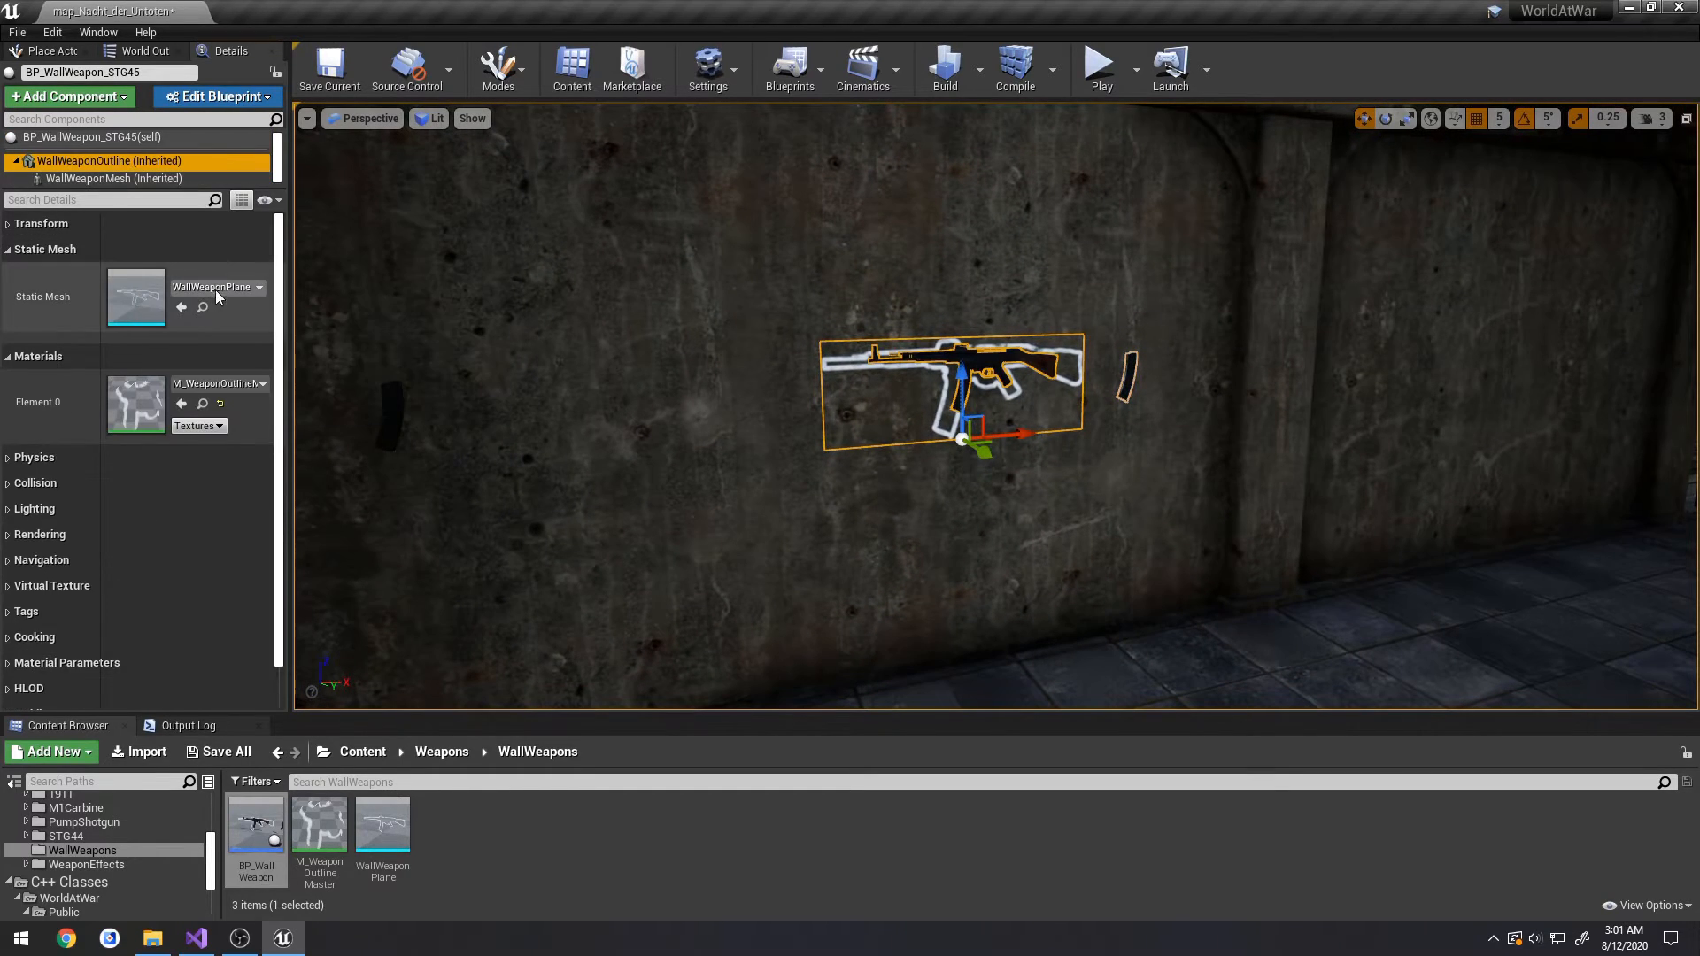
{"action": "left_click", "coordinate": [39, 356]}
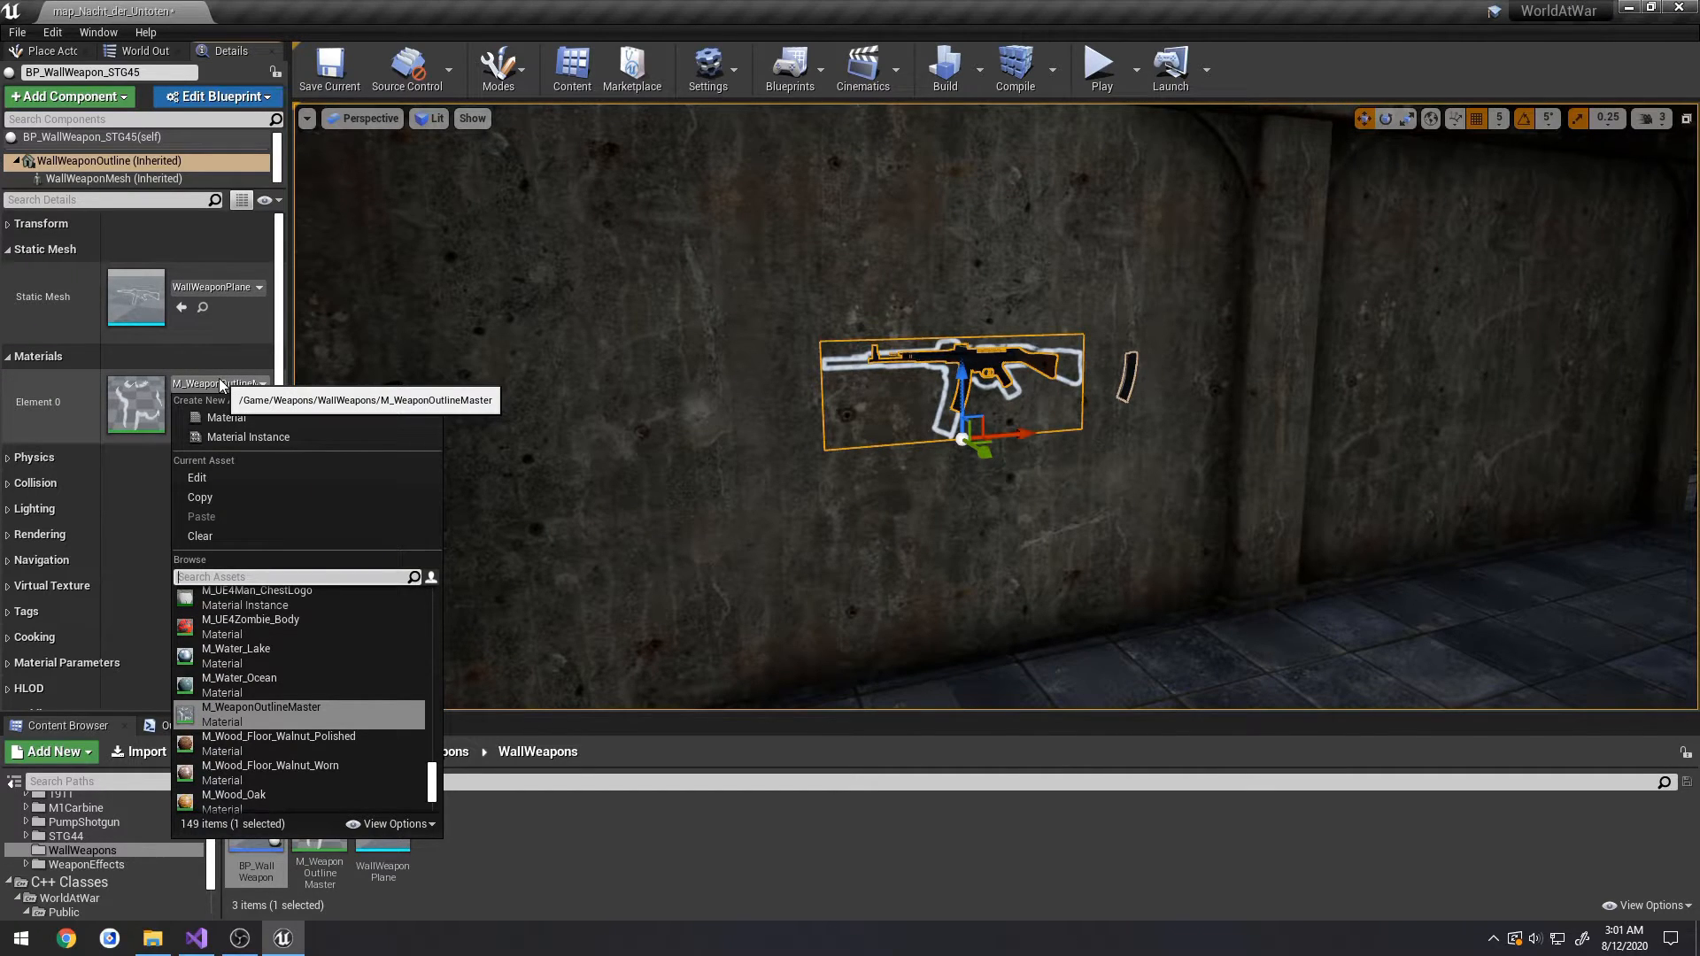
{"action": "type", "text": "outline"}
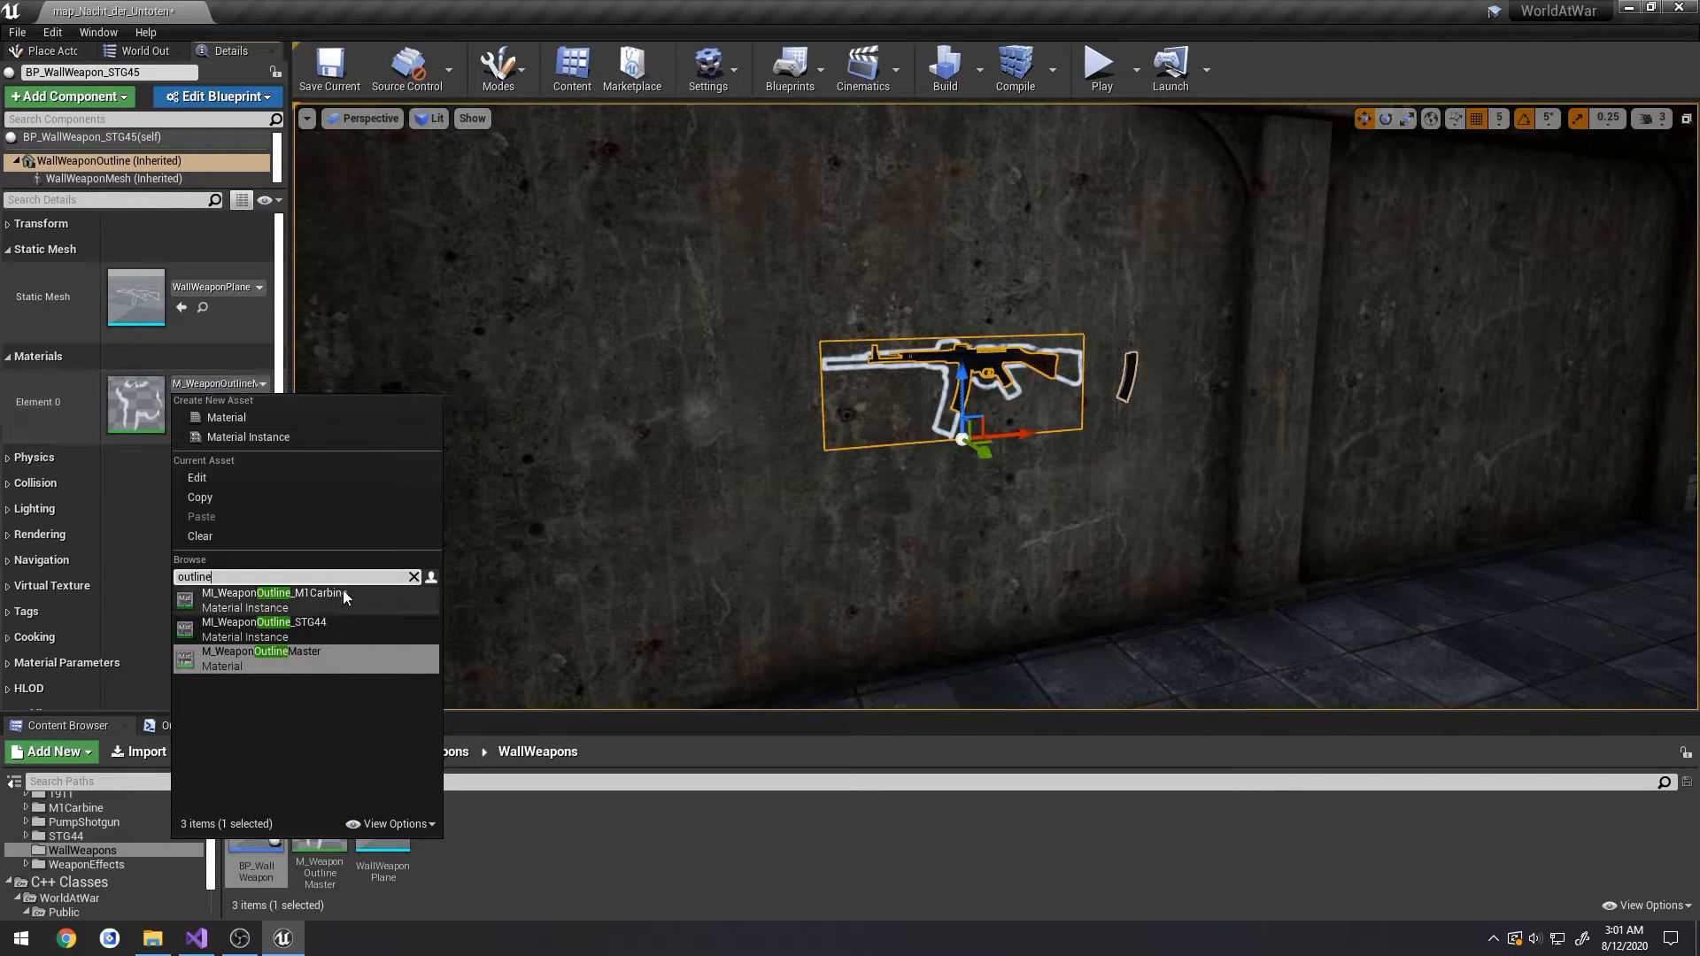
{"action": "left_click", "coordinate": [115, 178]}
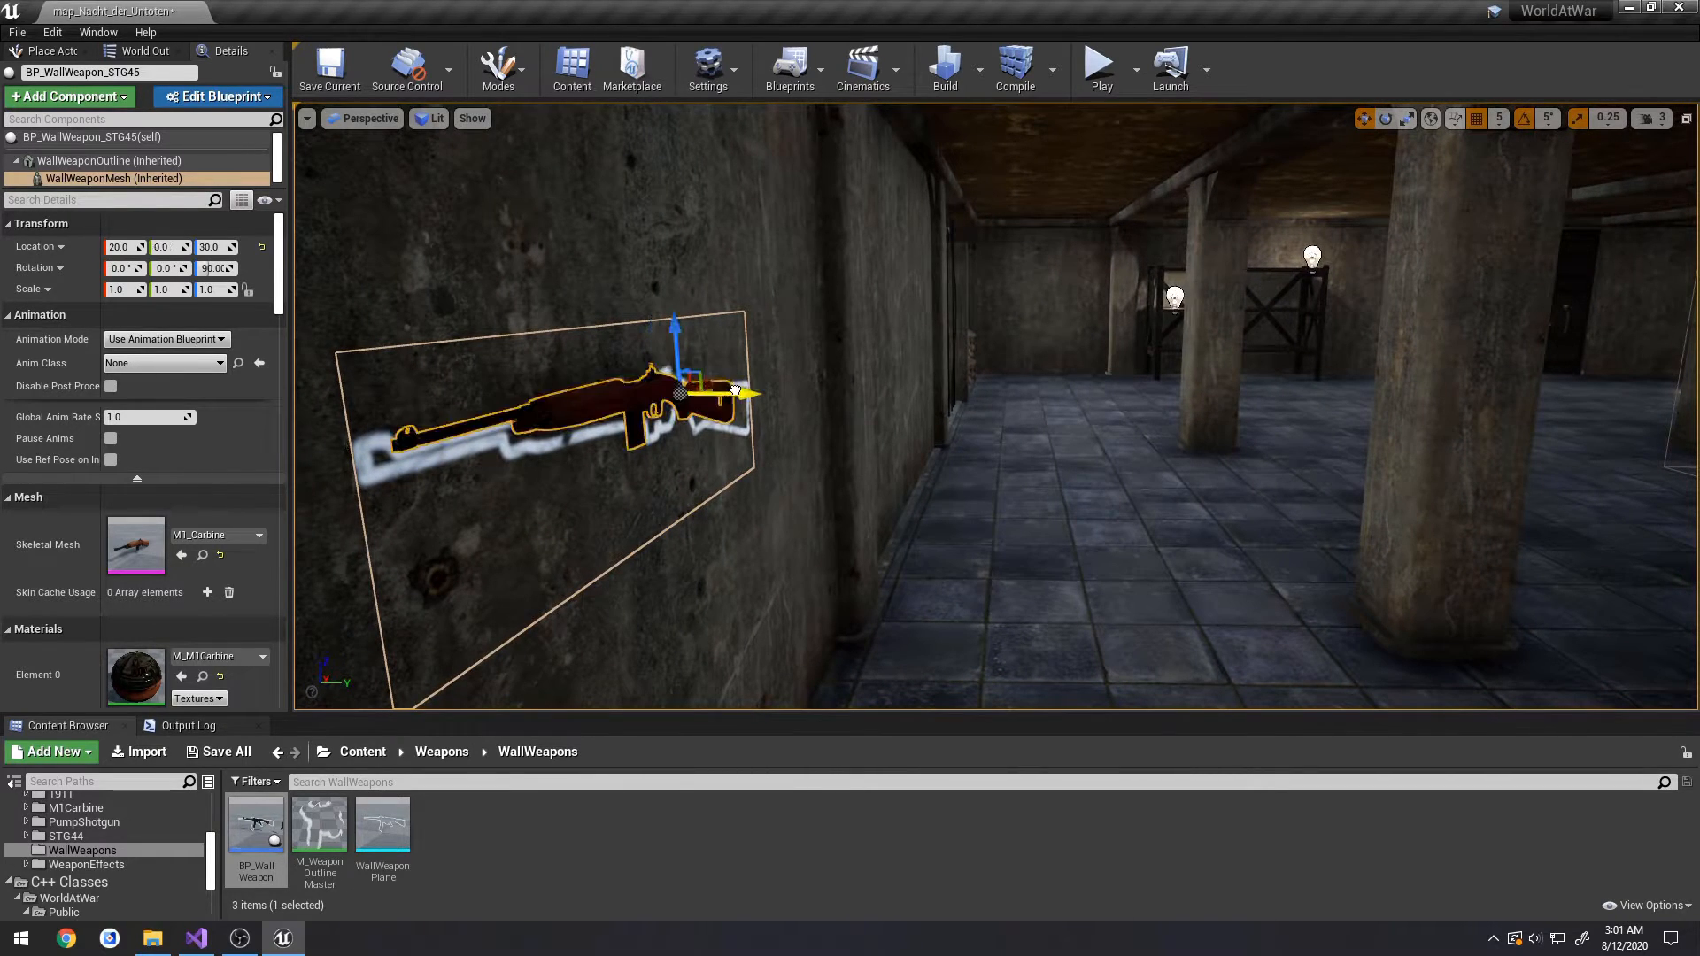
- Give the mesh the M1_Carbine skeletal mesh and place the actor right of the STG44
{"action": "left_click", "coordinate": [37, 246]}
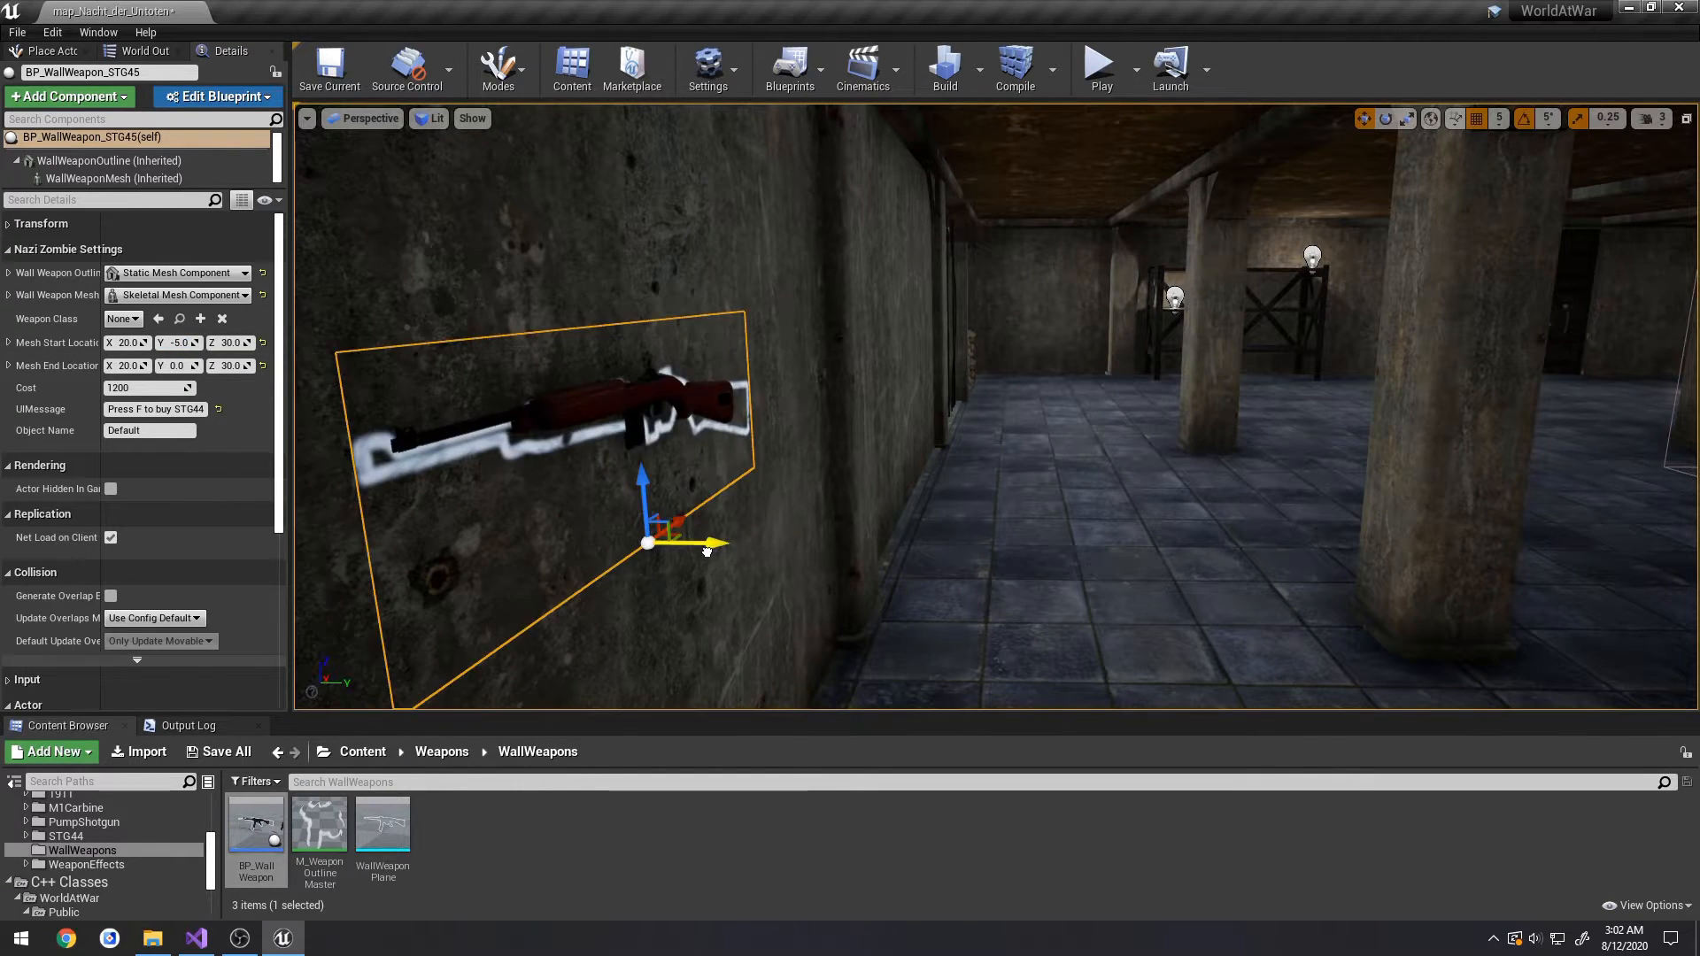
{"action": "left_click", "coordinate": [114, 178]}
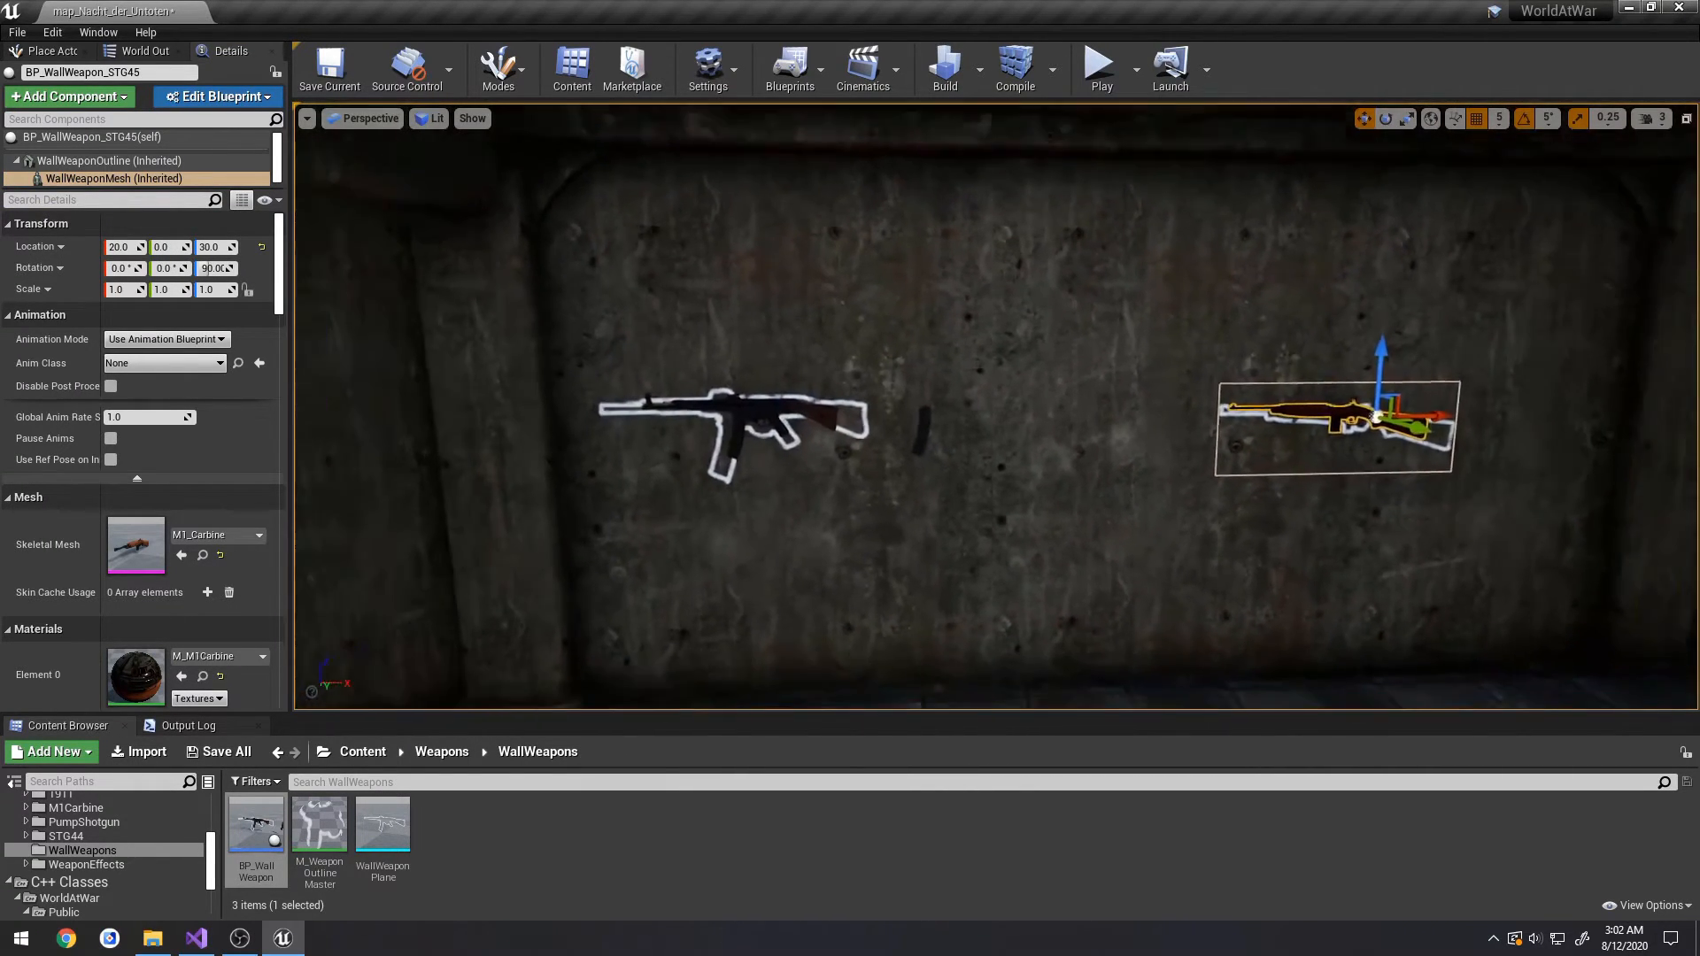
{"action": "left_click", "coordinate": [328, 67]}
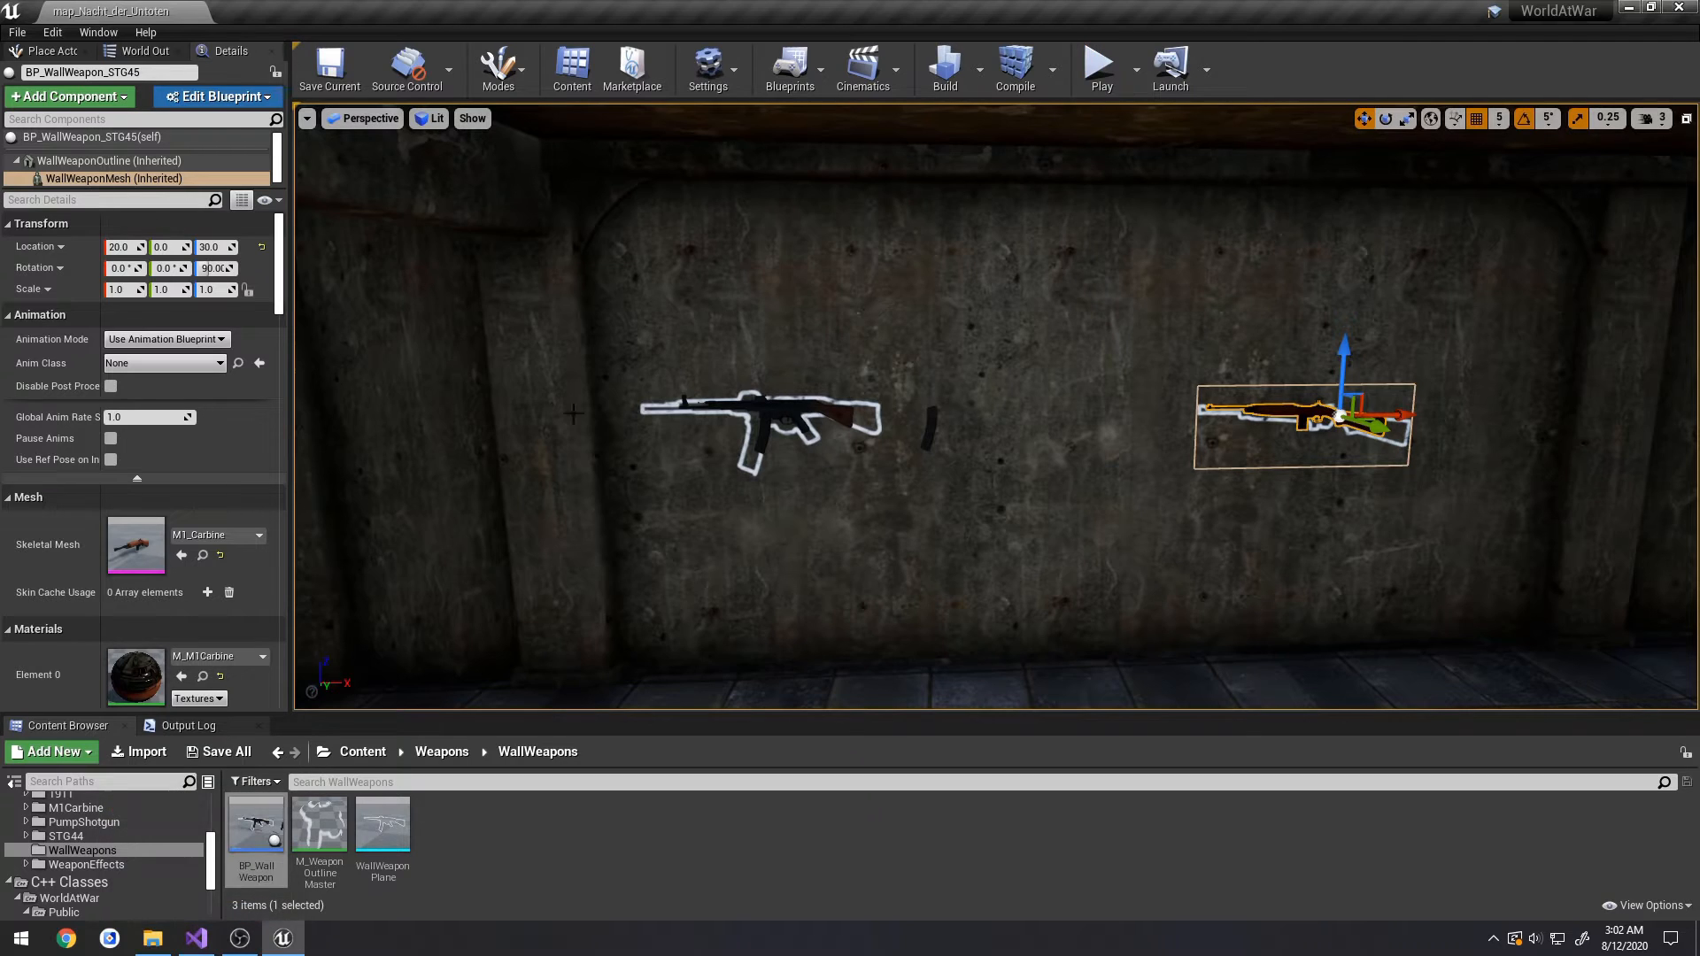
- Set Weapon Class to BP_M1Carbine and UIMessage to 'Press F to buy M1 Carbine'
{"action": "left_click", "coordinate": [758, 424]}
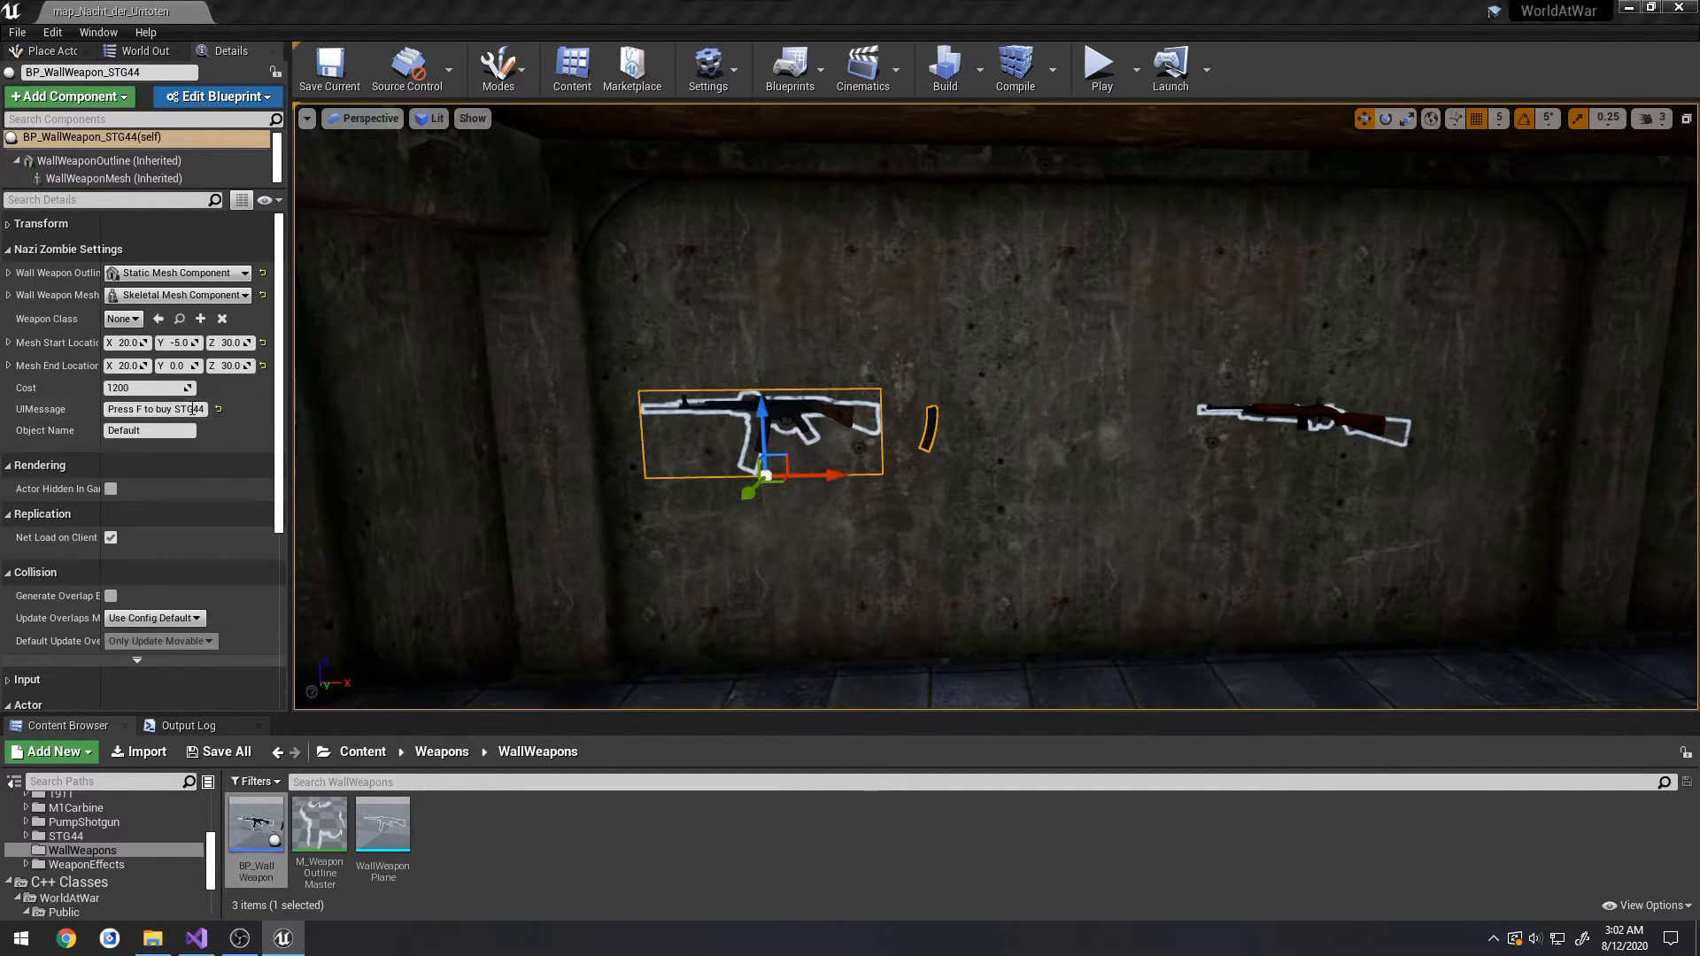
{"action": "left_click", "coordinate": [122, 318]}
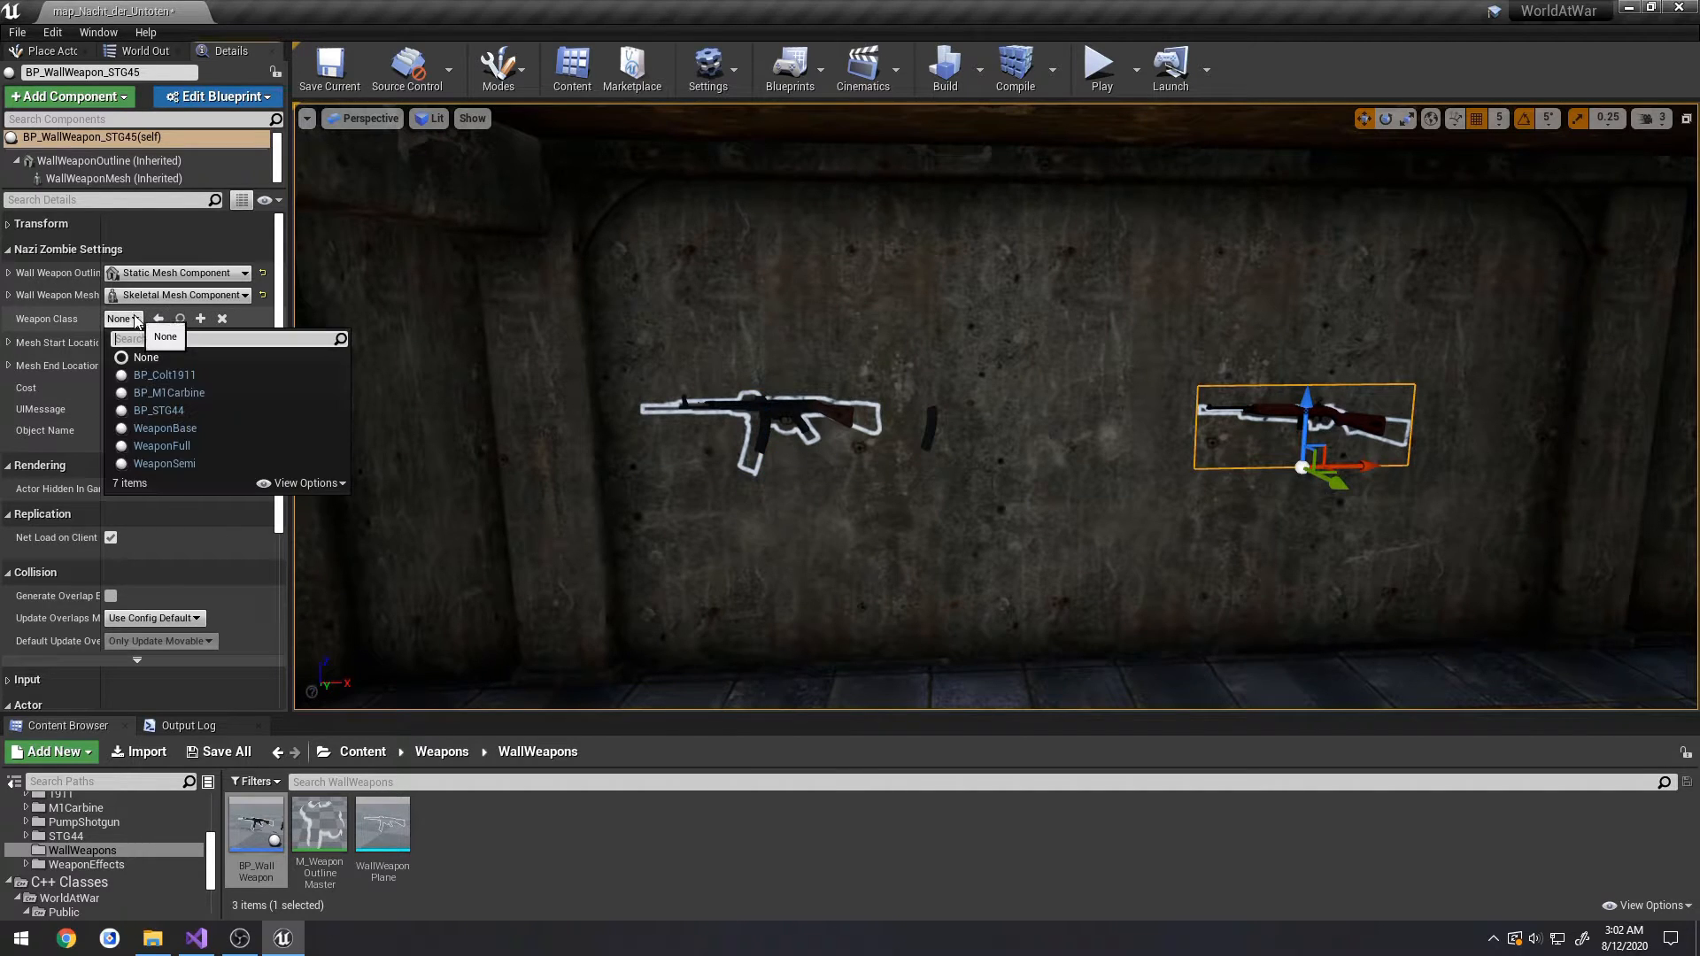
{"action": "left_click", "coordinate": [169, 392]}
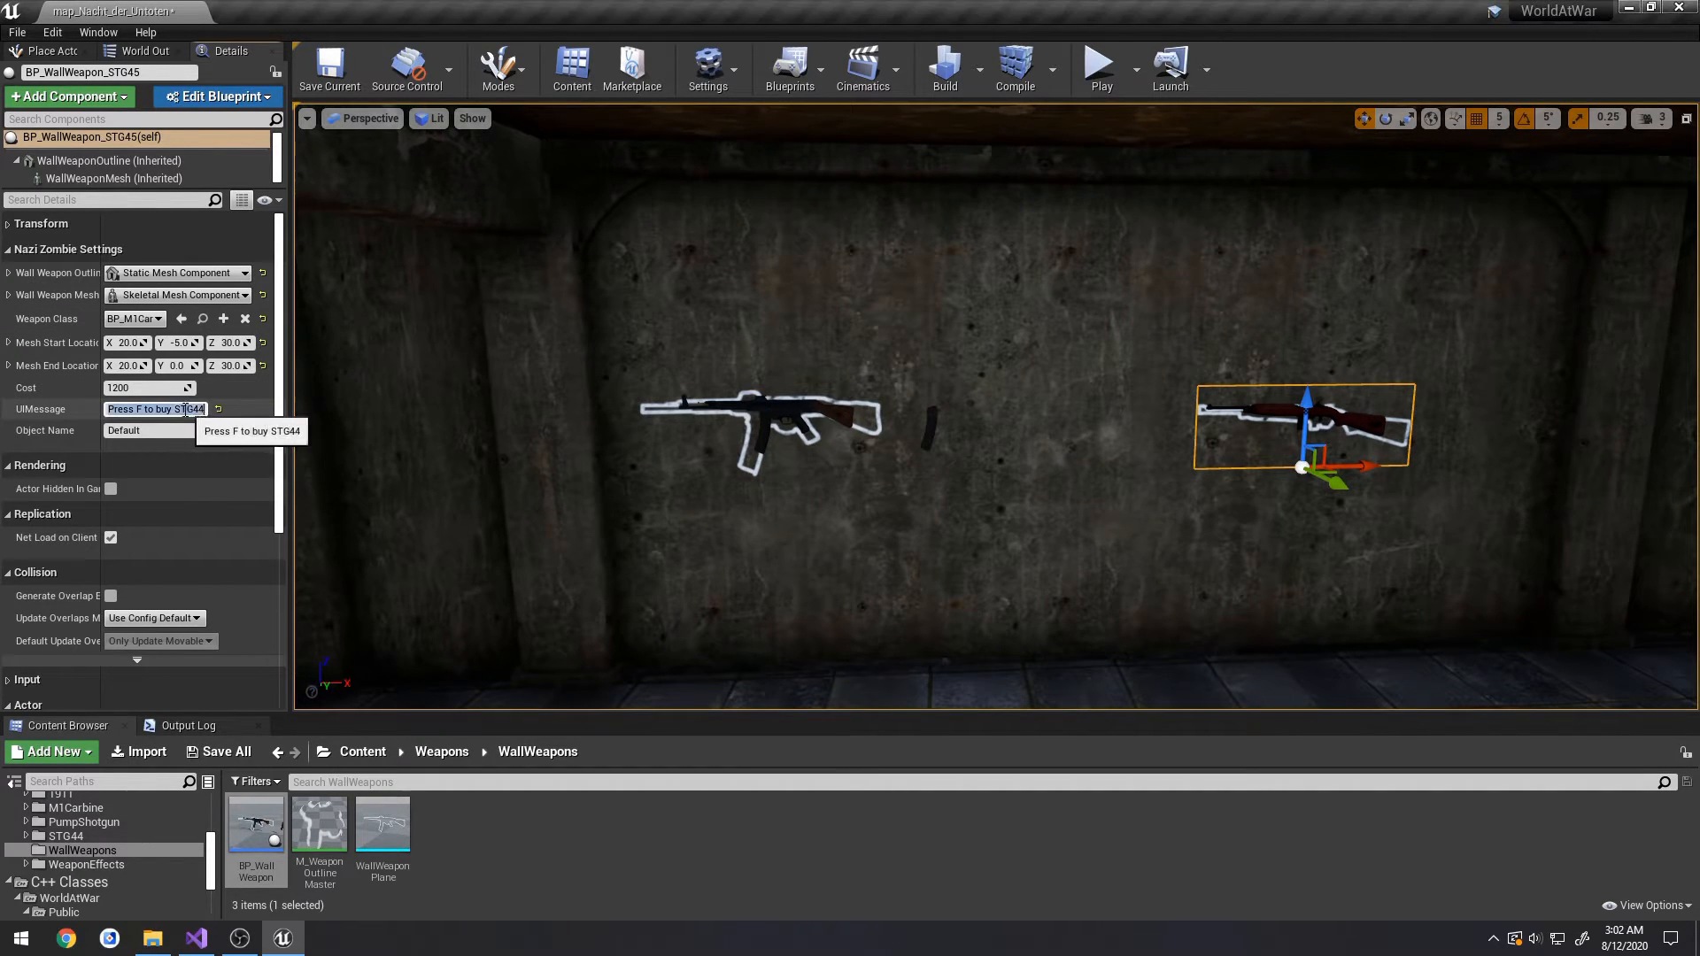
{"action": "type", "text": "Press F to buy M1 Carbine"}
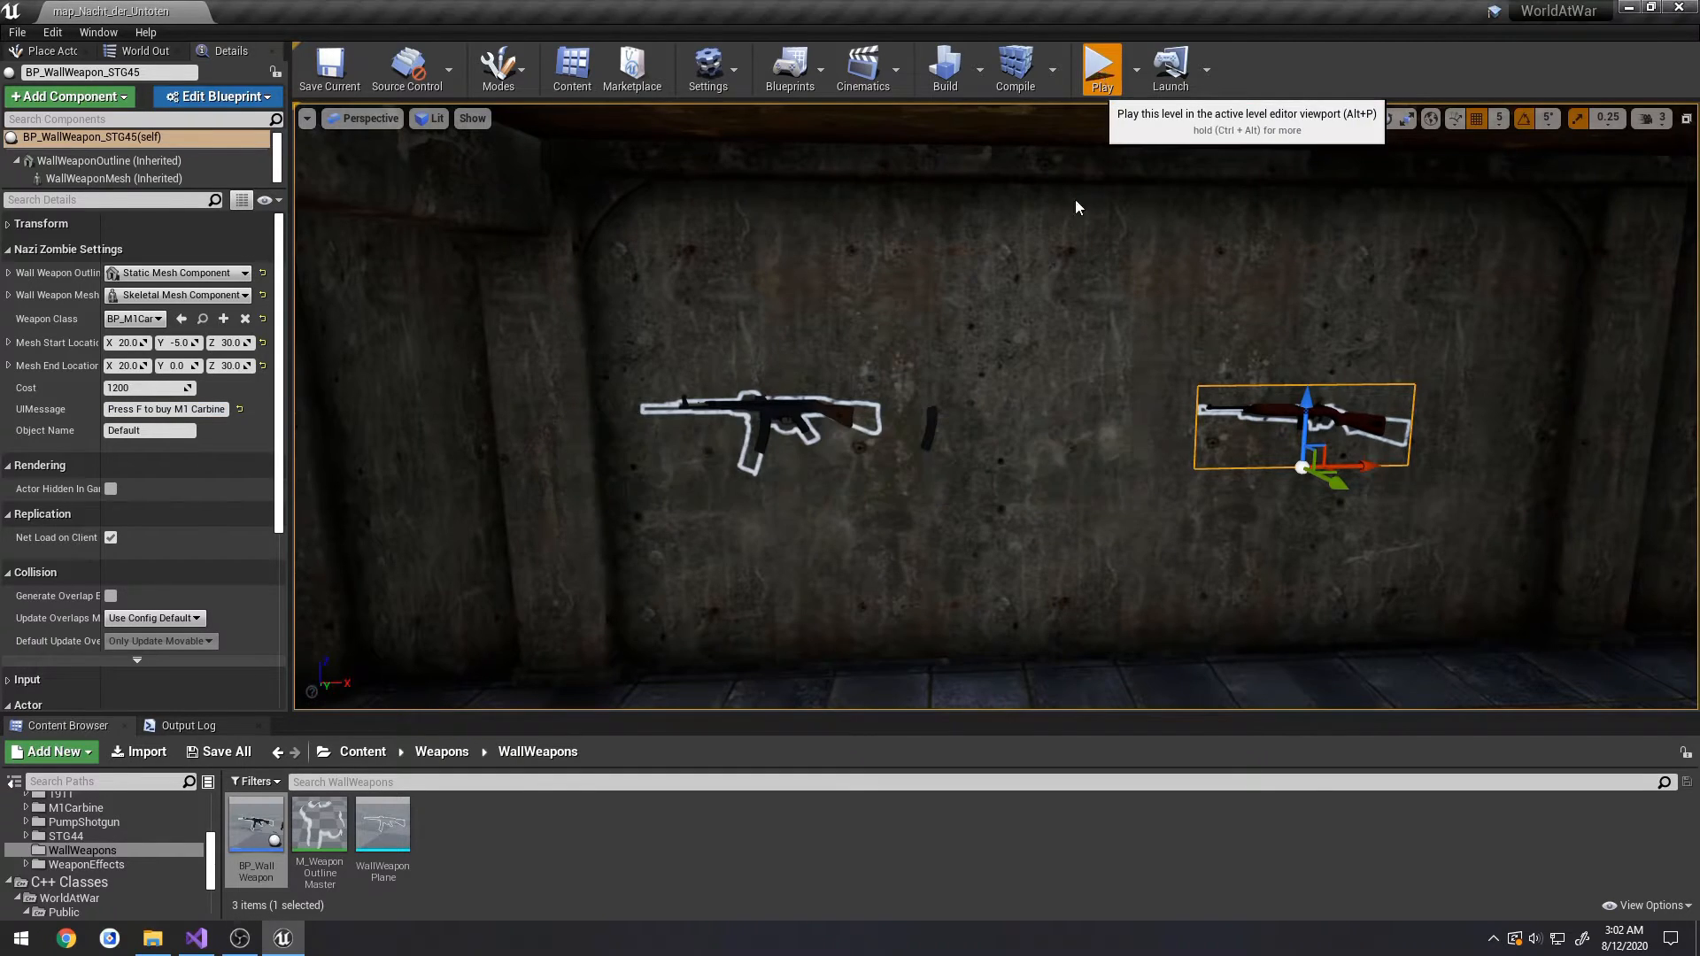
- Play-test both wall weapons, stop, then review each wall weapon and its mesh component
{"action": "left_click", "coordinate": [1099, 64]}
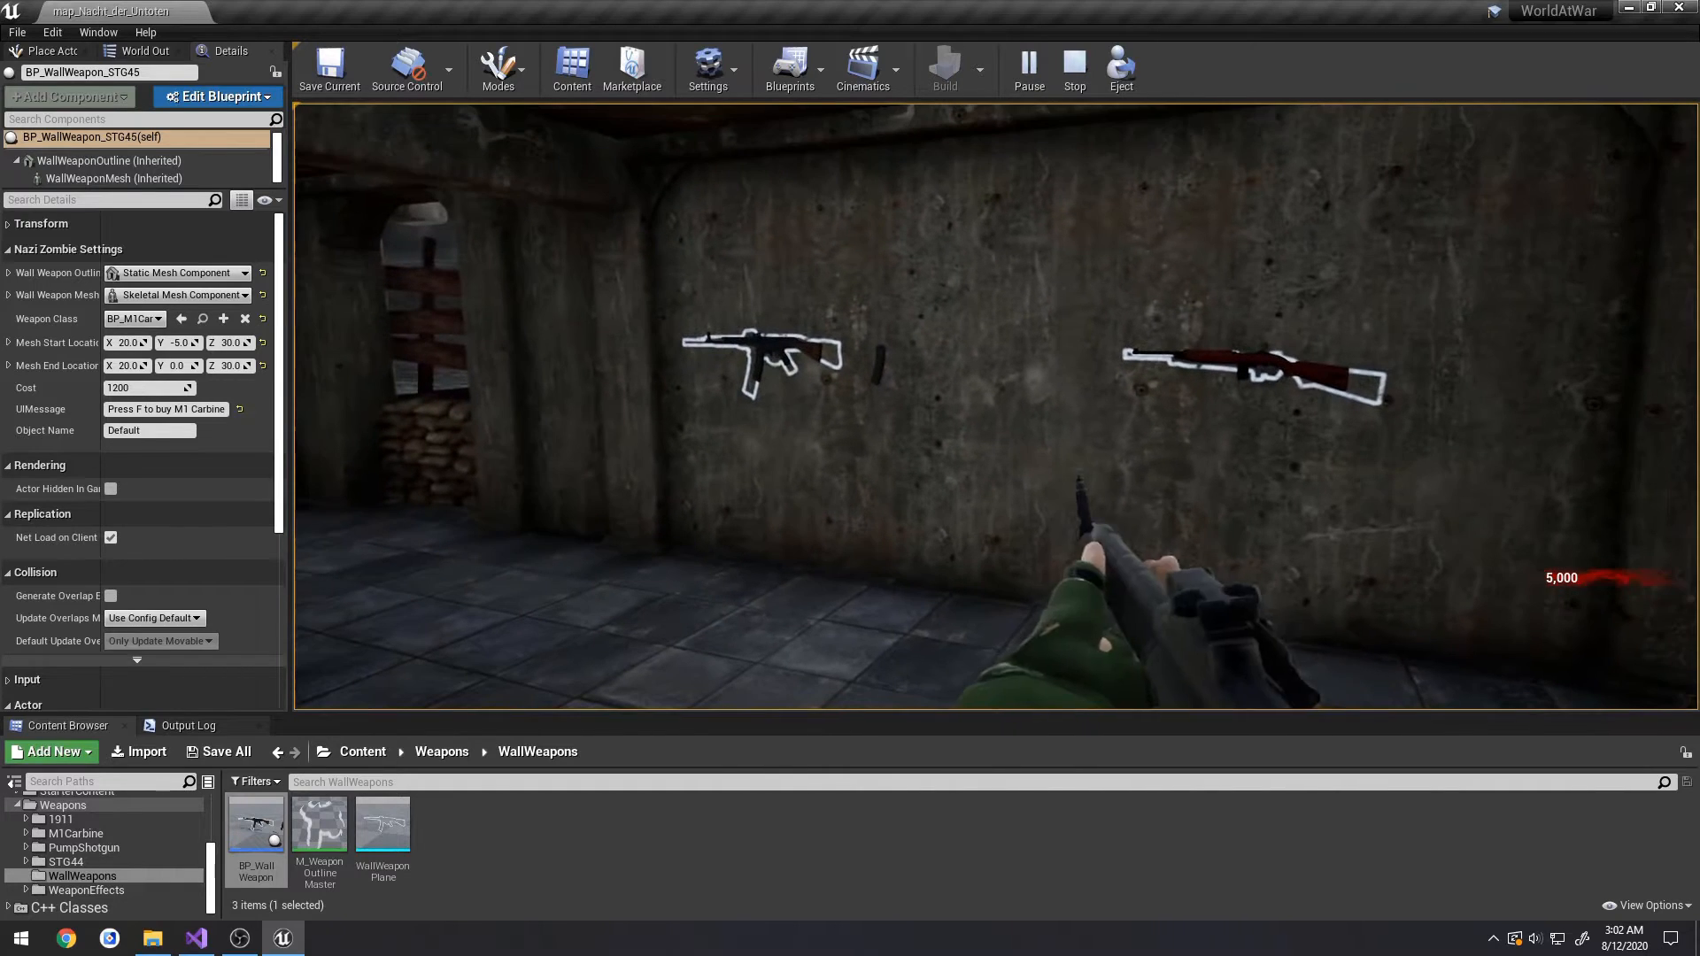
{"action": "left_click", "coordinate": [1072, 62]}
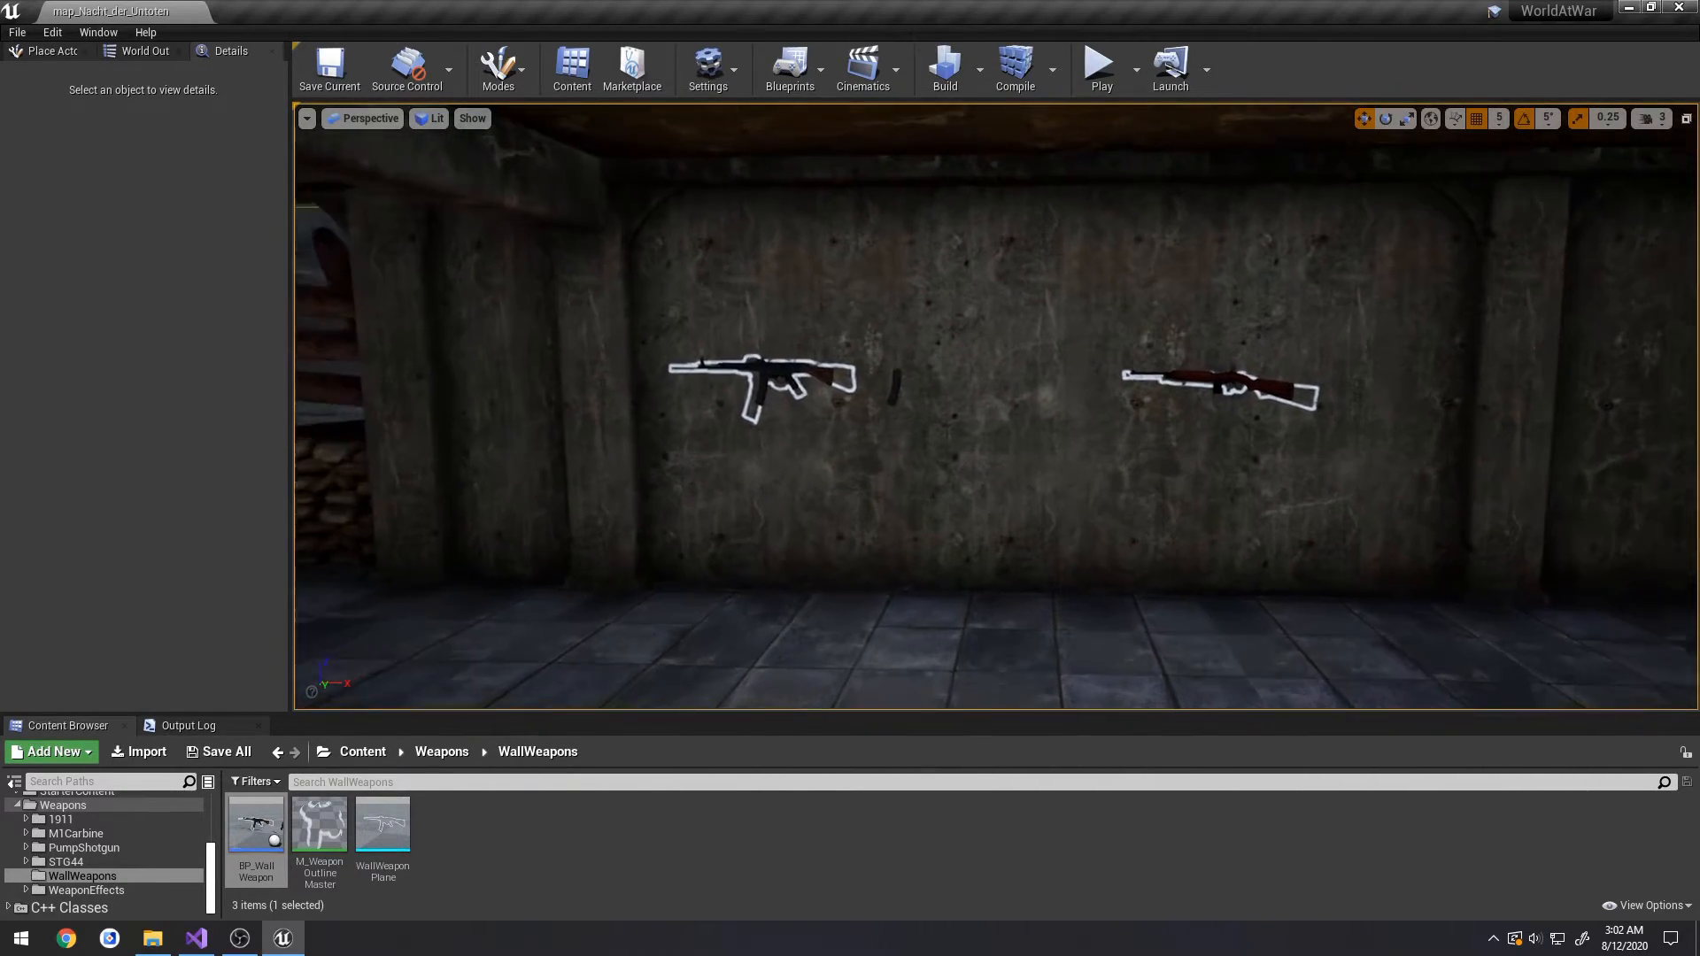
{"action": "left_click", "coordinate": [758, 380]}
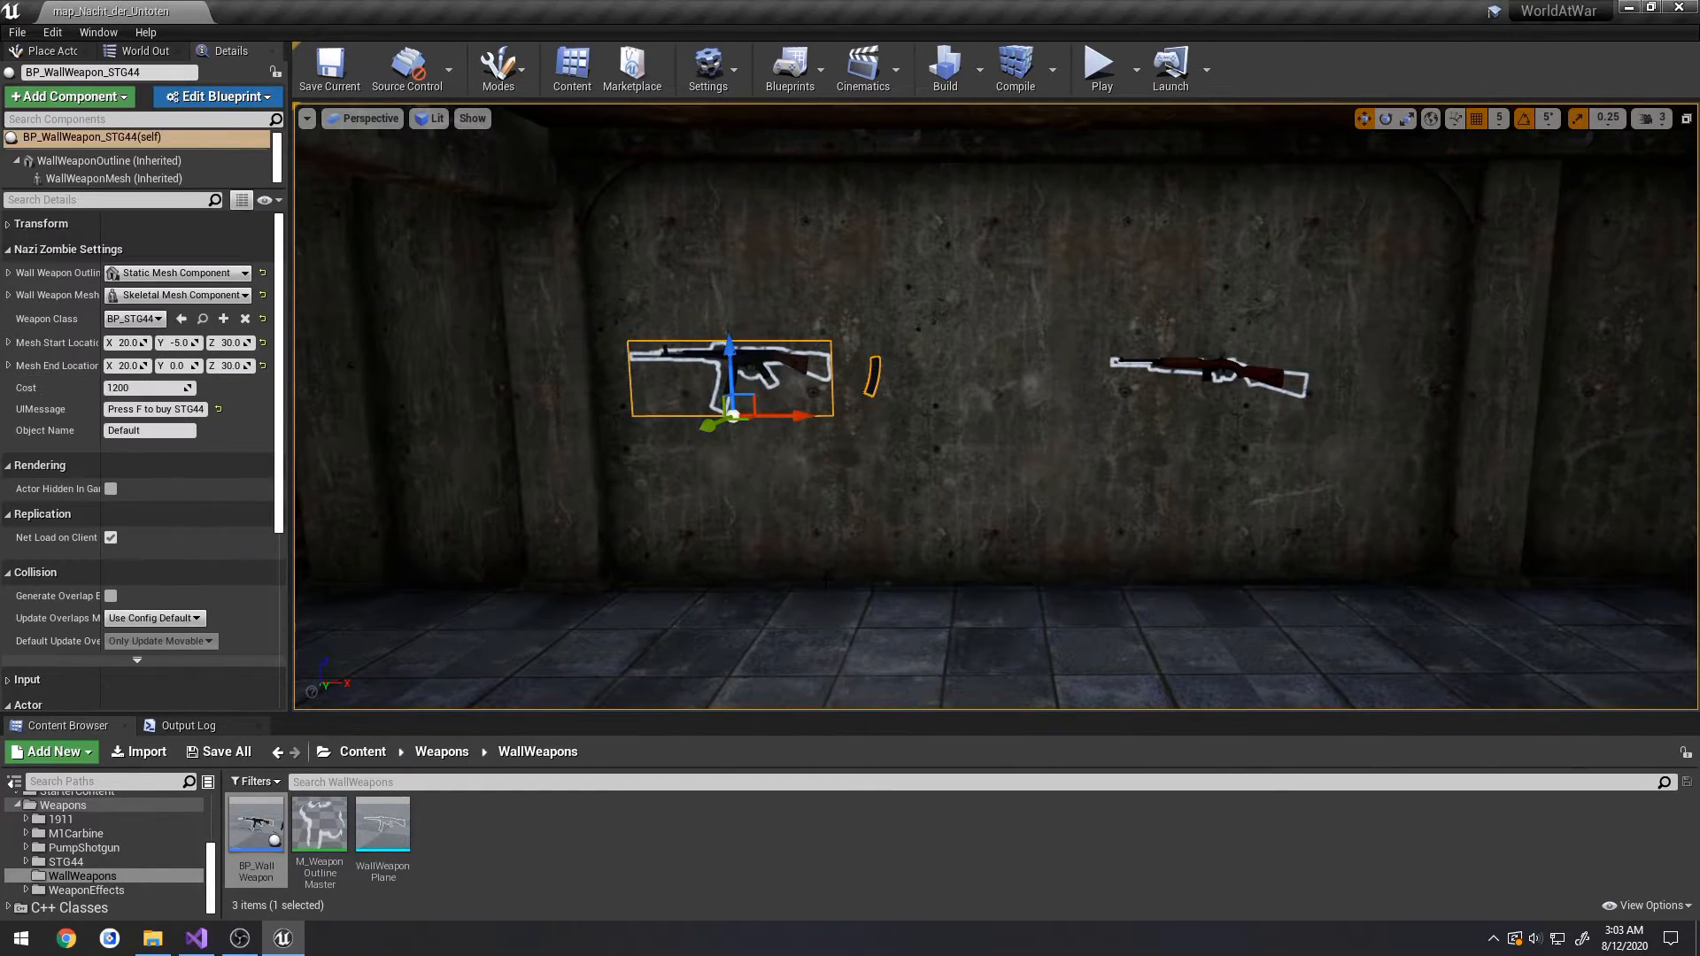
{"action": "mouse_move", "coordinate": [197, 937]}
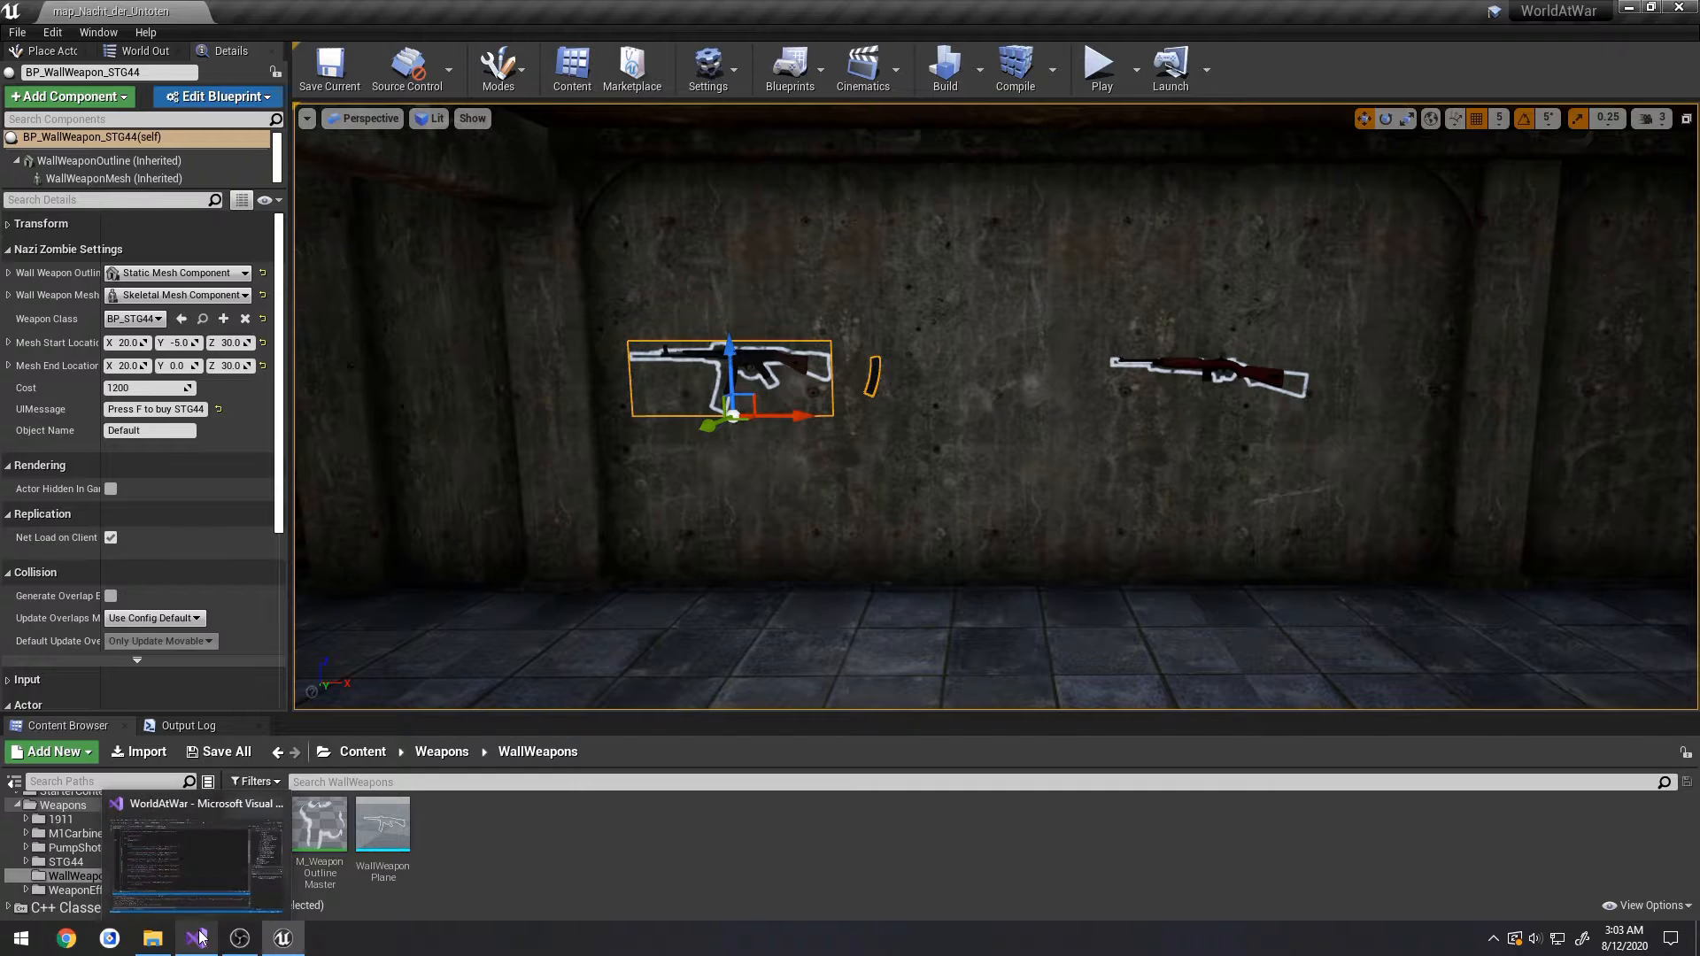
{"action": "mouse_move", "coordinate": [198, 937]}
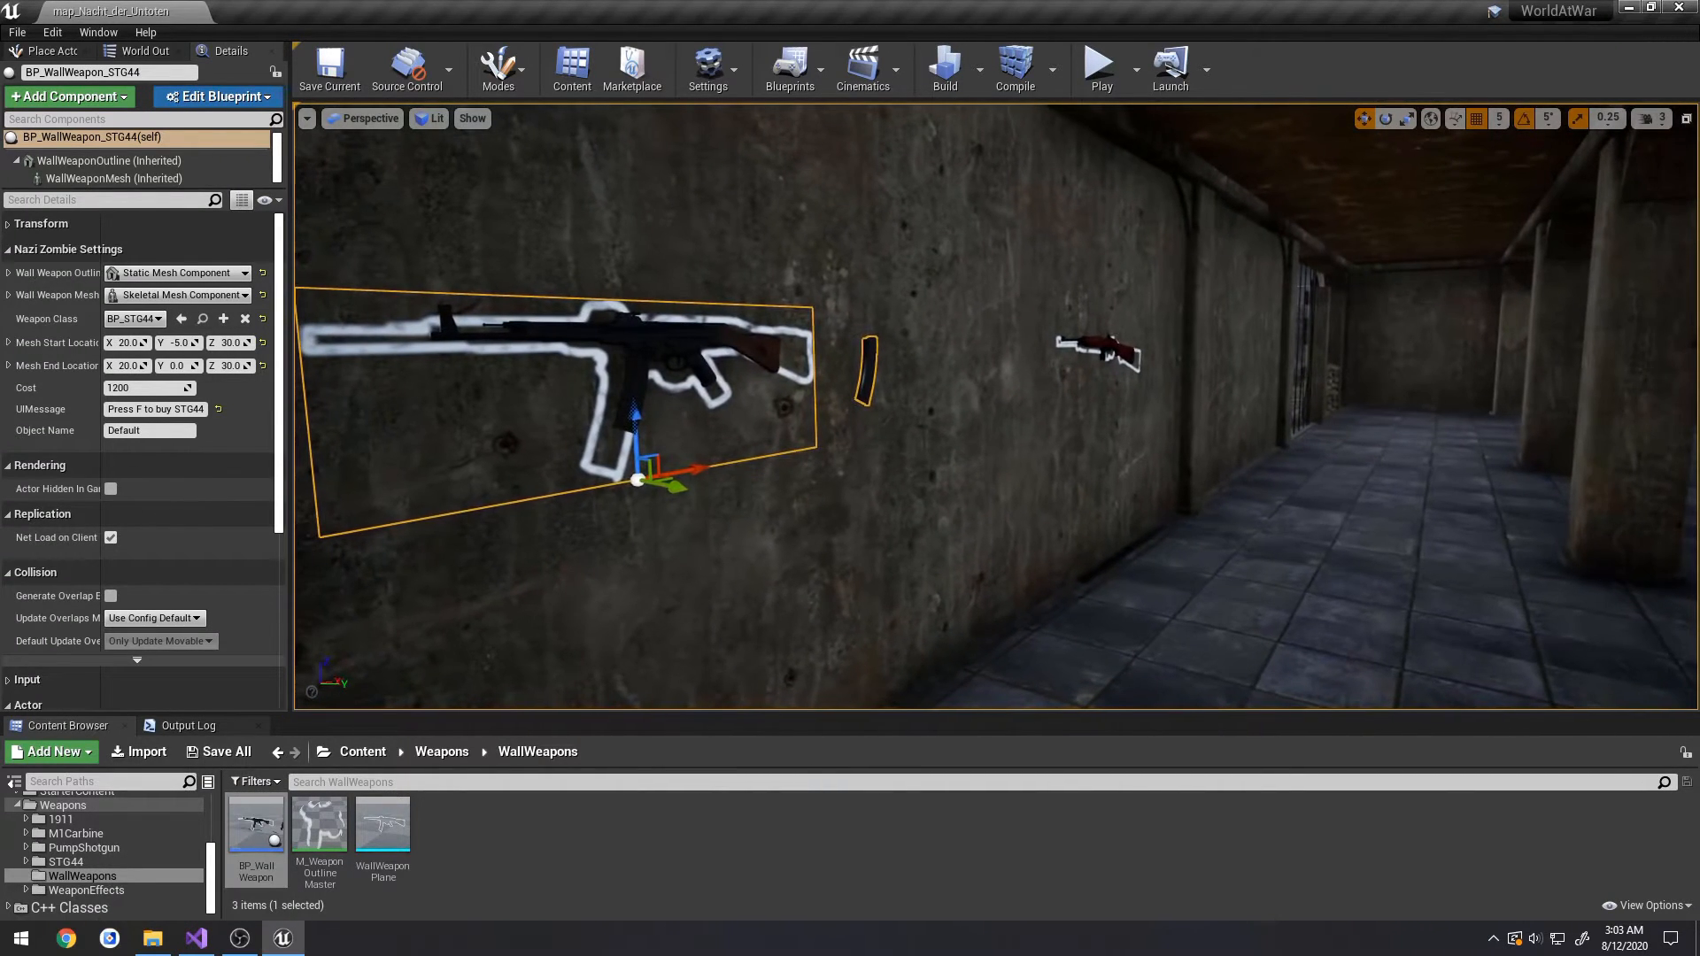
{"action": "left_click", "coordinate": [118, 178]}
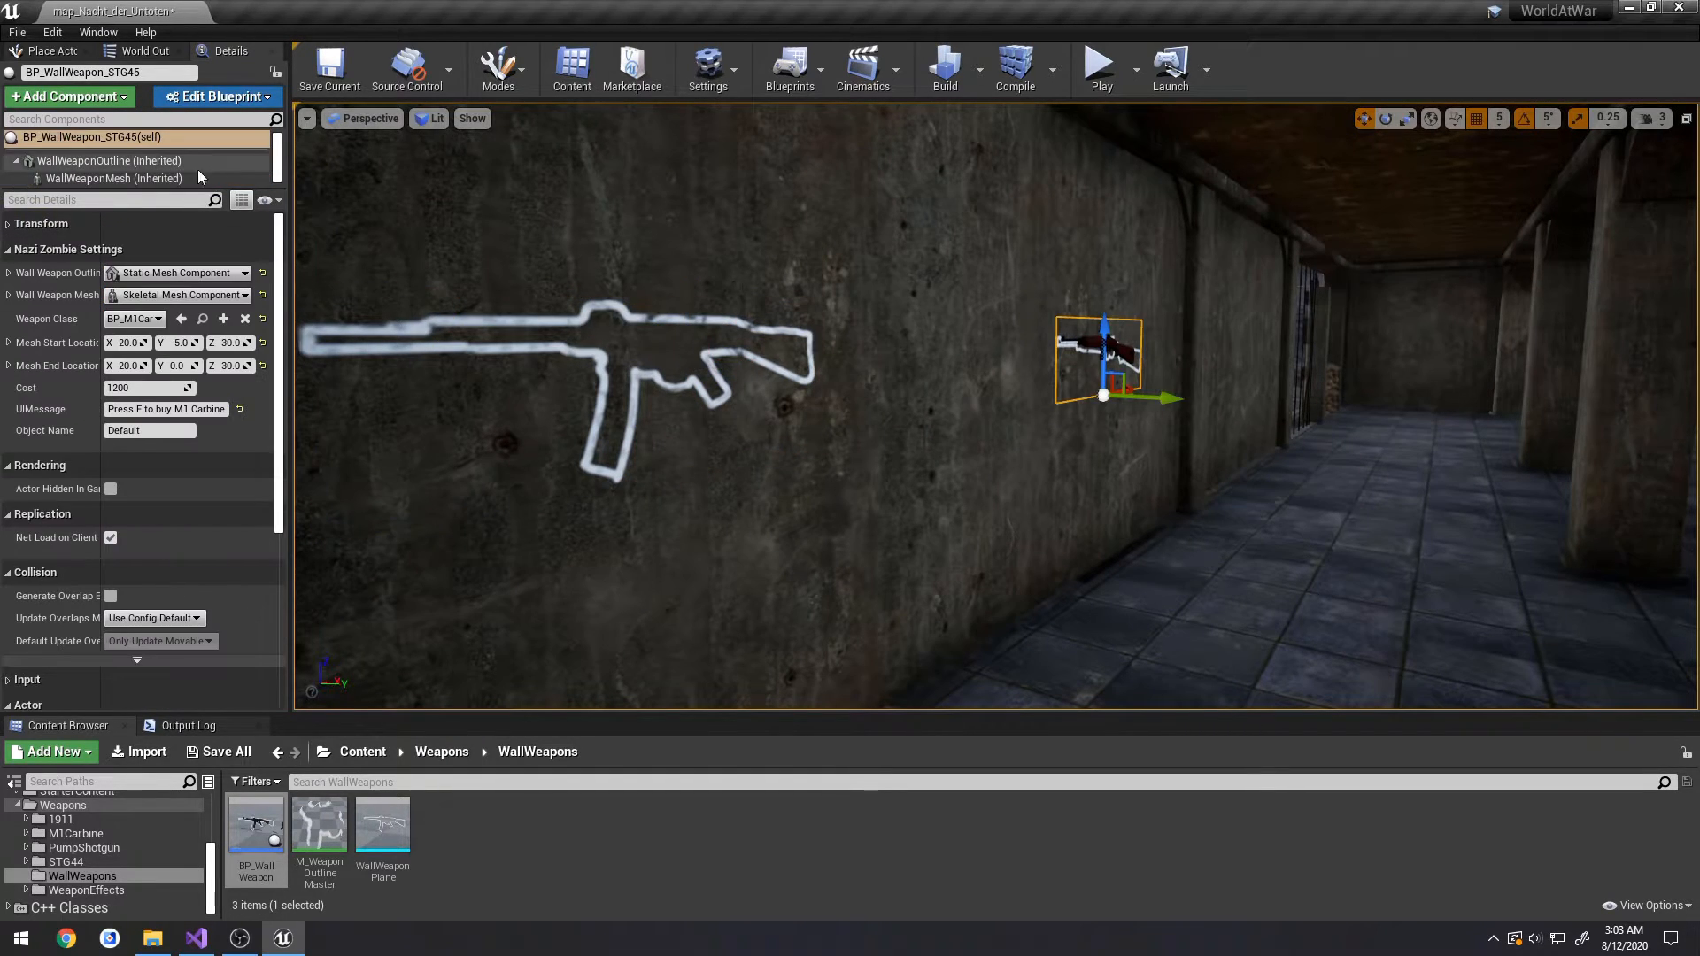
{"action": "left_click", "coordinate": [114, 178]}
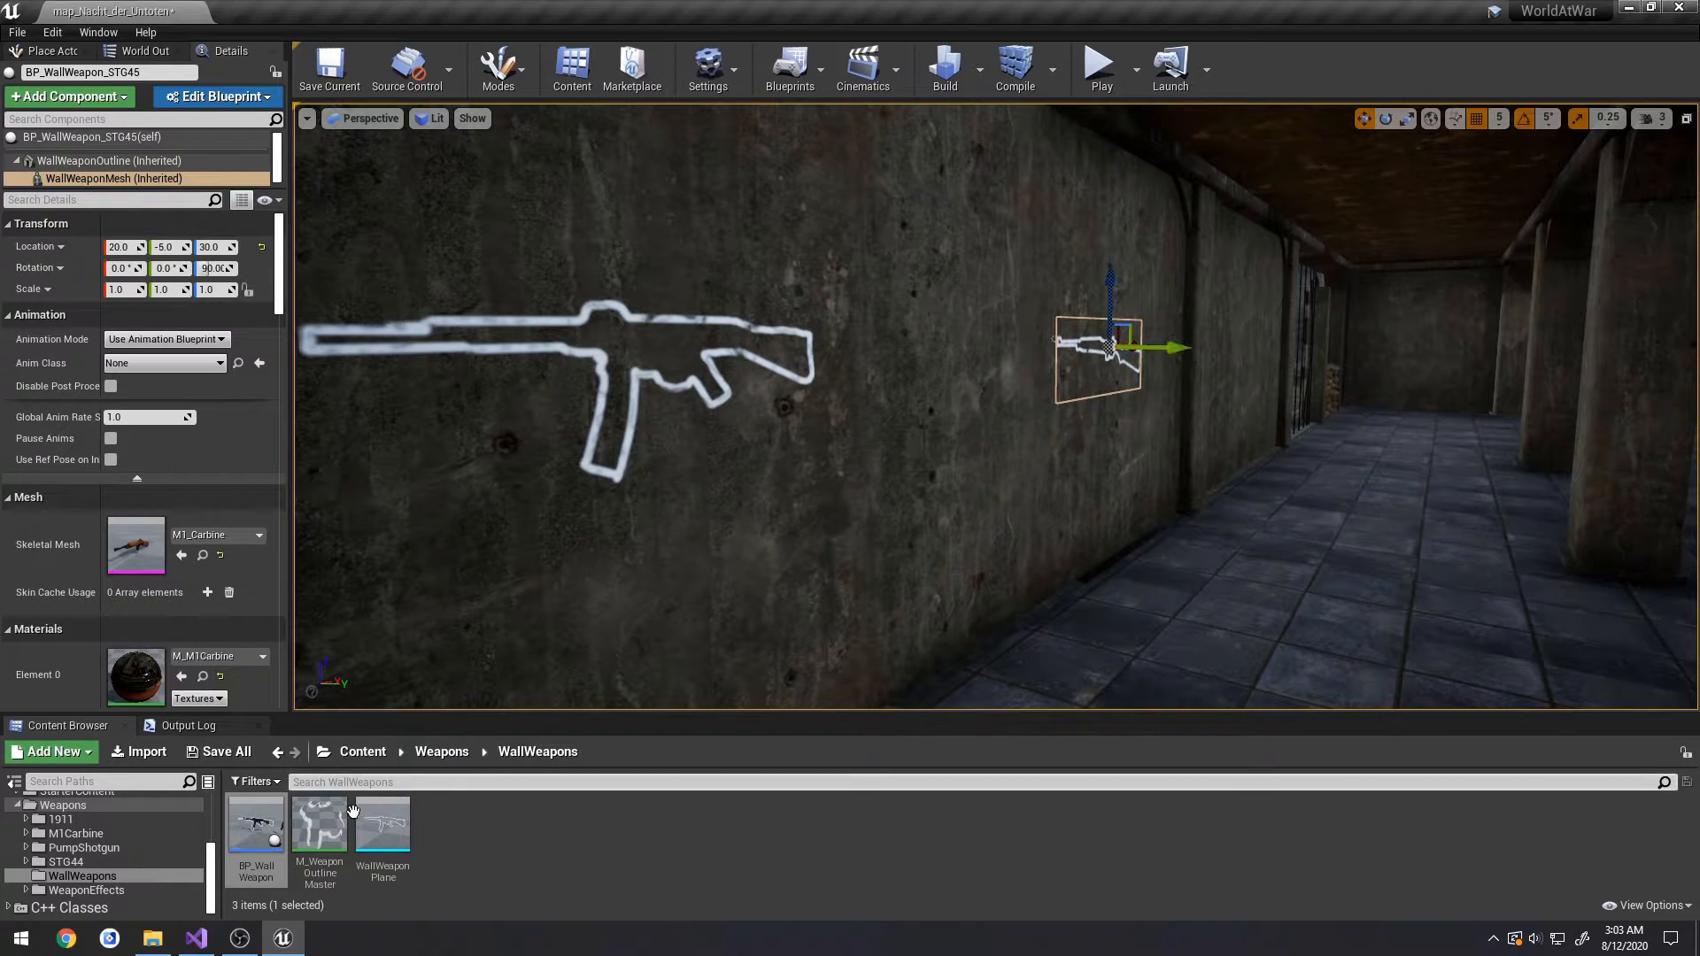
{"action": "left_click", "coordinate": [194, 938]}
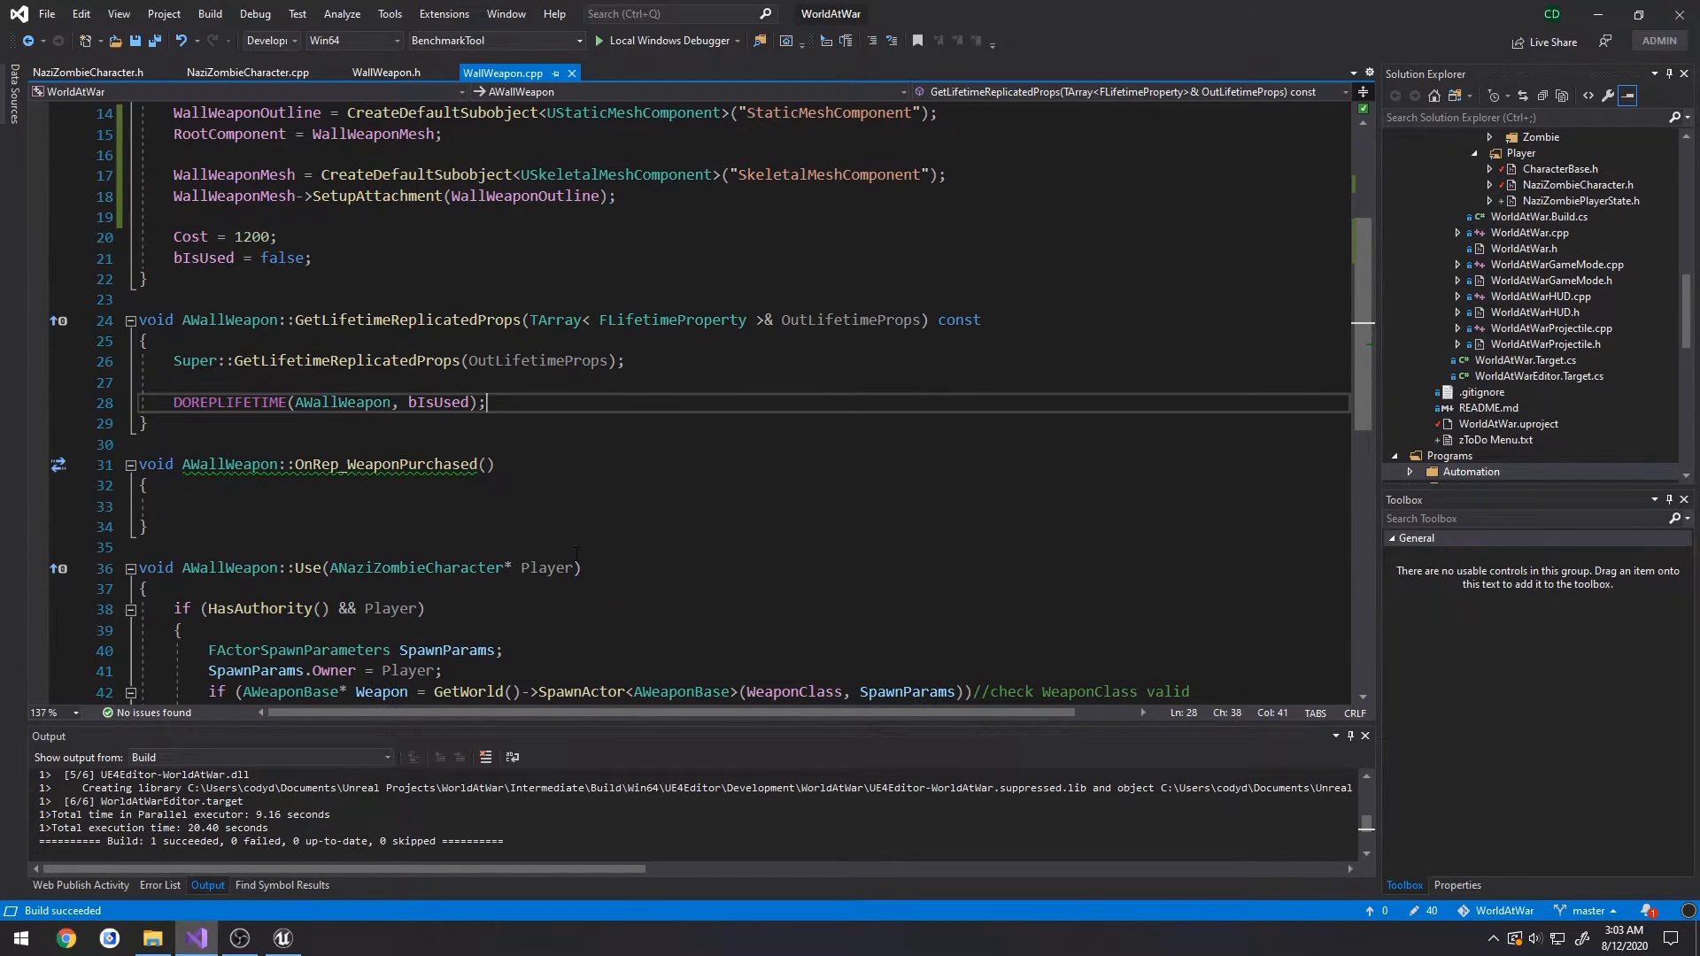
- Declare protected virtual void BeginPlay() override; in WallWeapon.h
{"action": "left_click", "coordinate": [385, 73]}
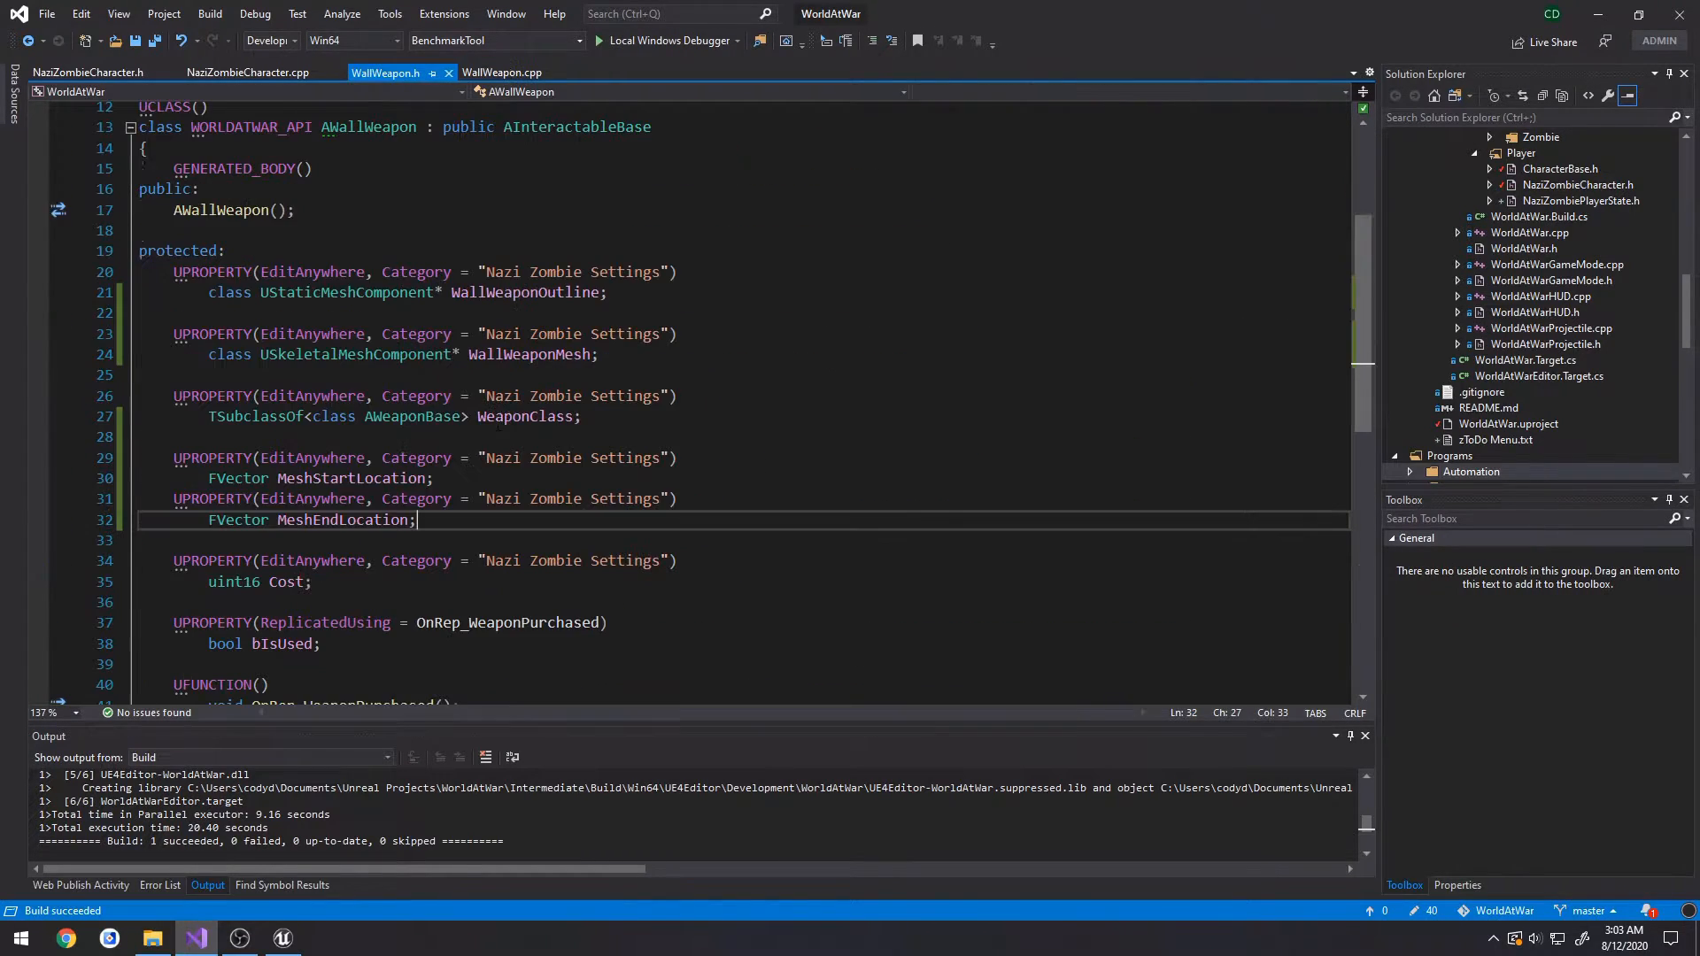
{"action": "scroll", "scroll_direction": "down", "scroll_amount": 3}
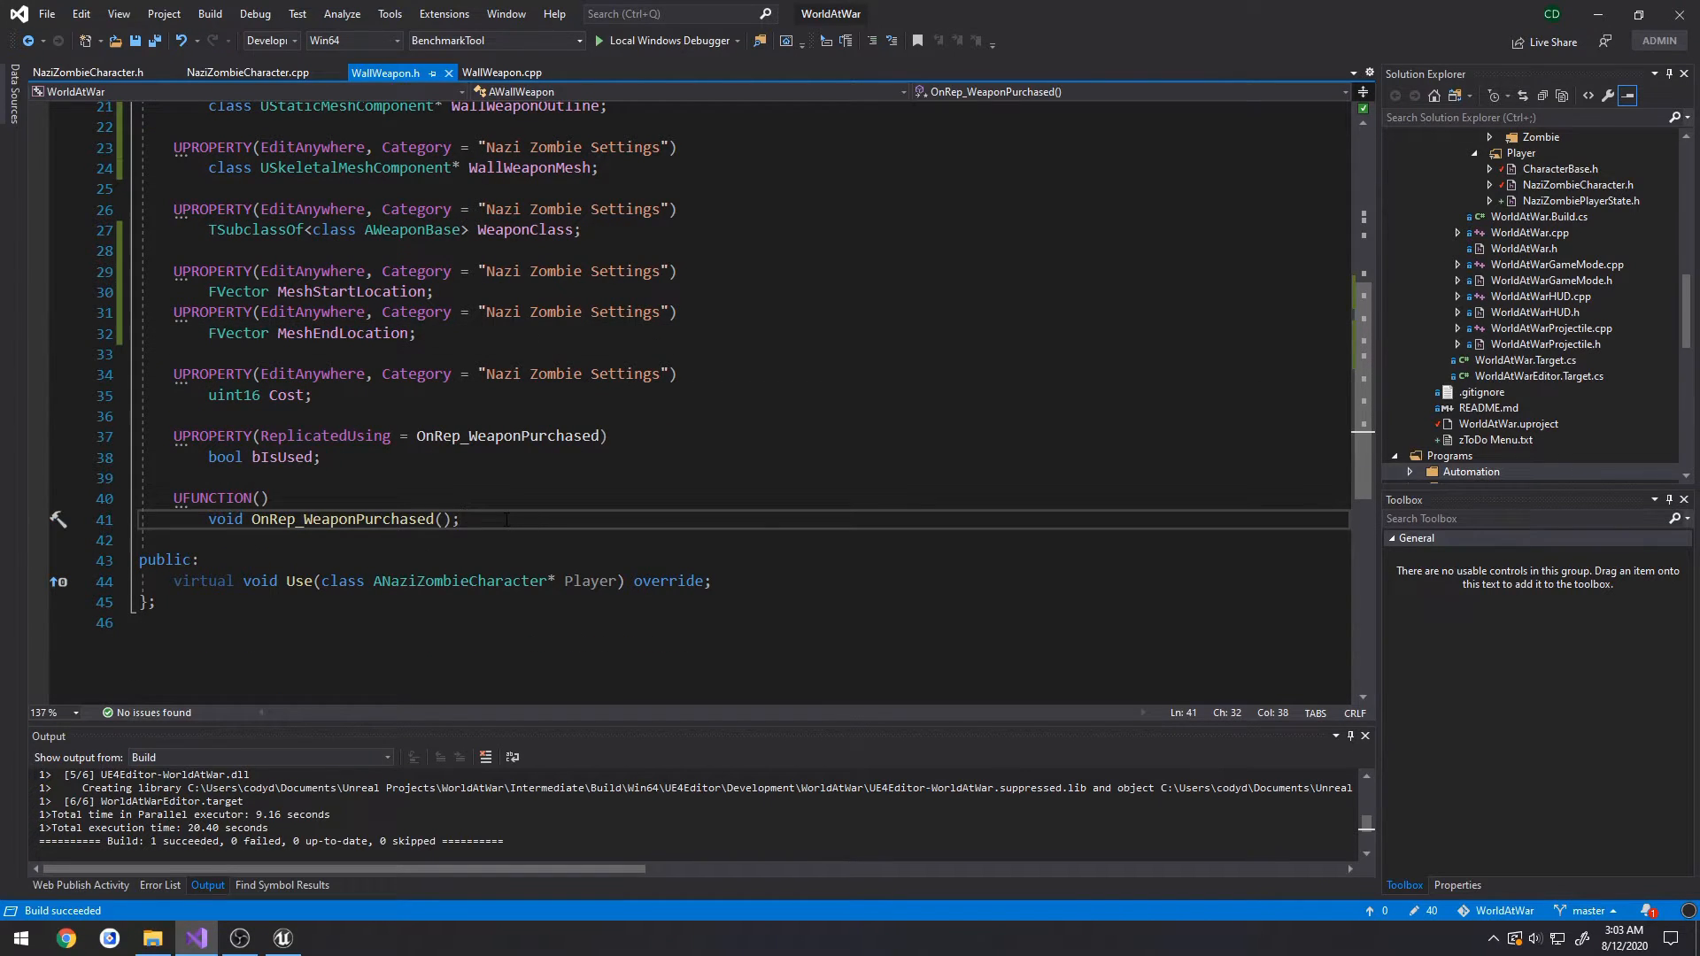
{"action": "type", "text": "protected:"}
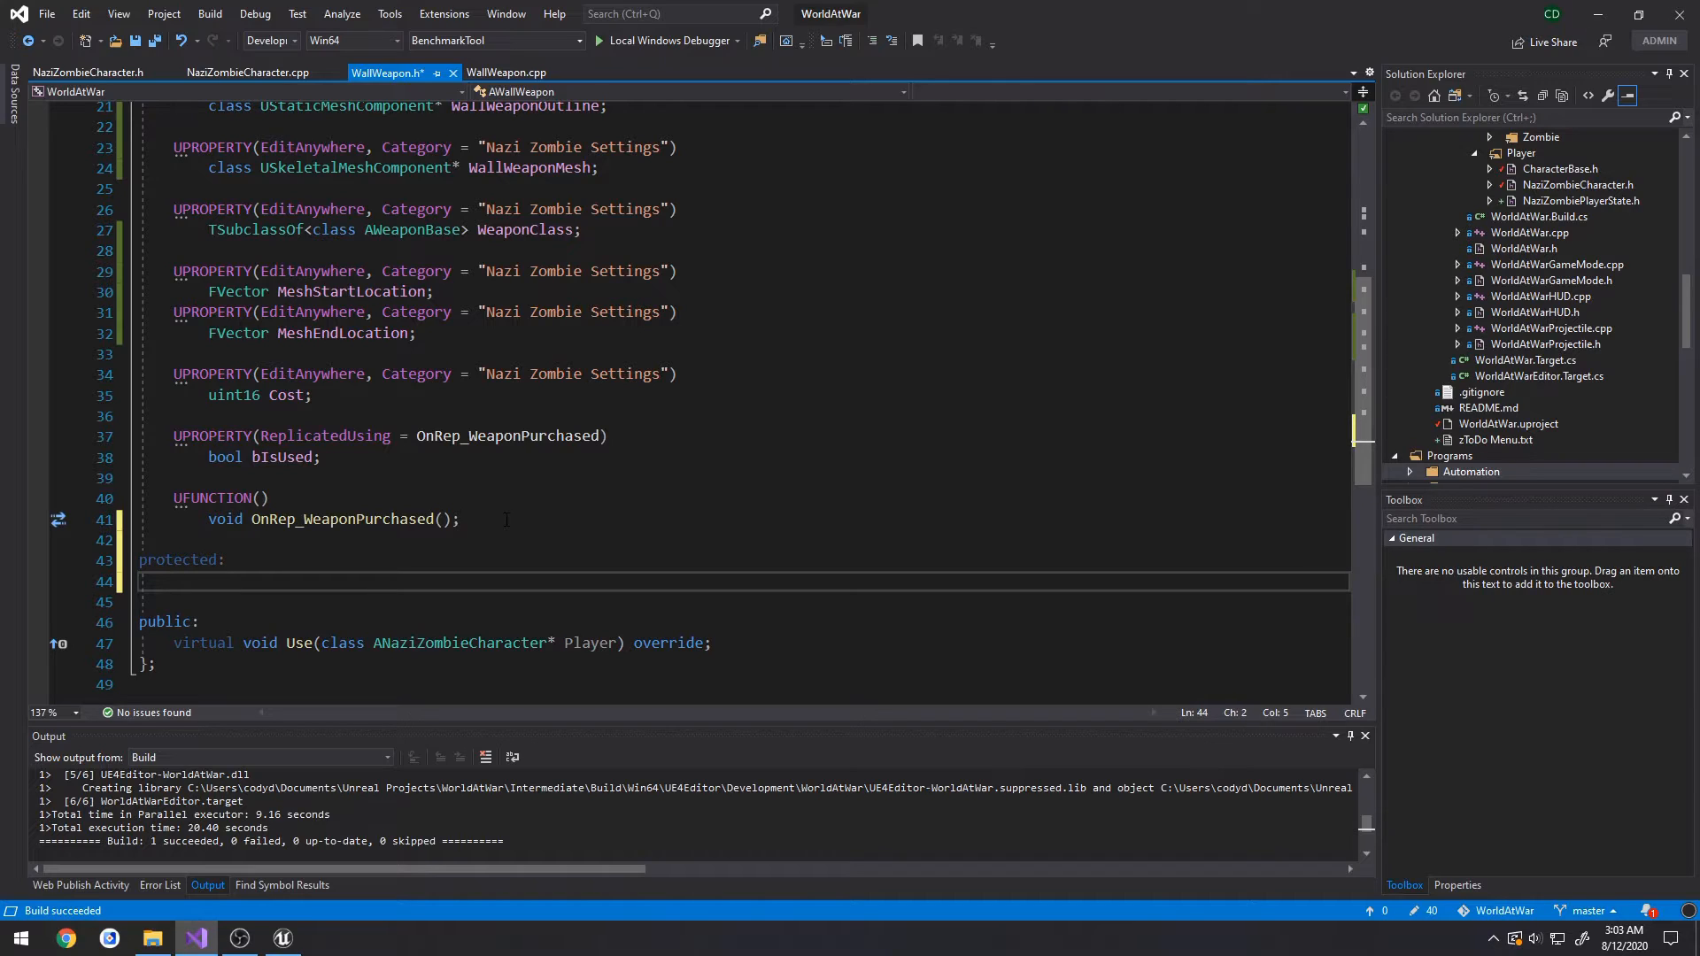
{"action": "type", "text": "virtual void BeginPlay"}
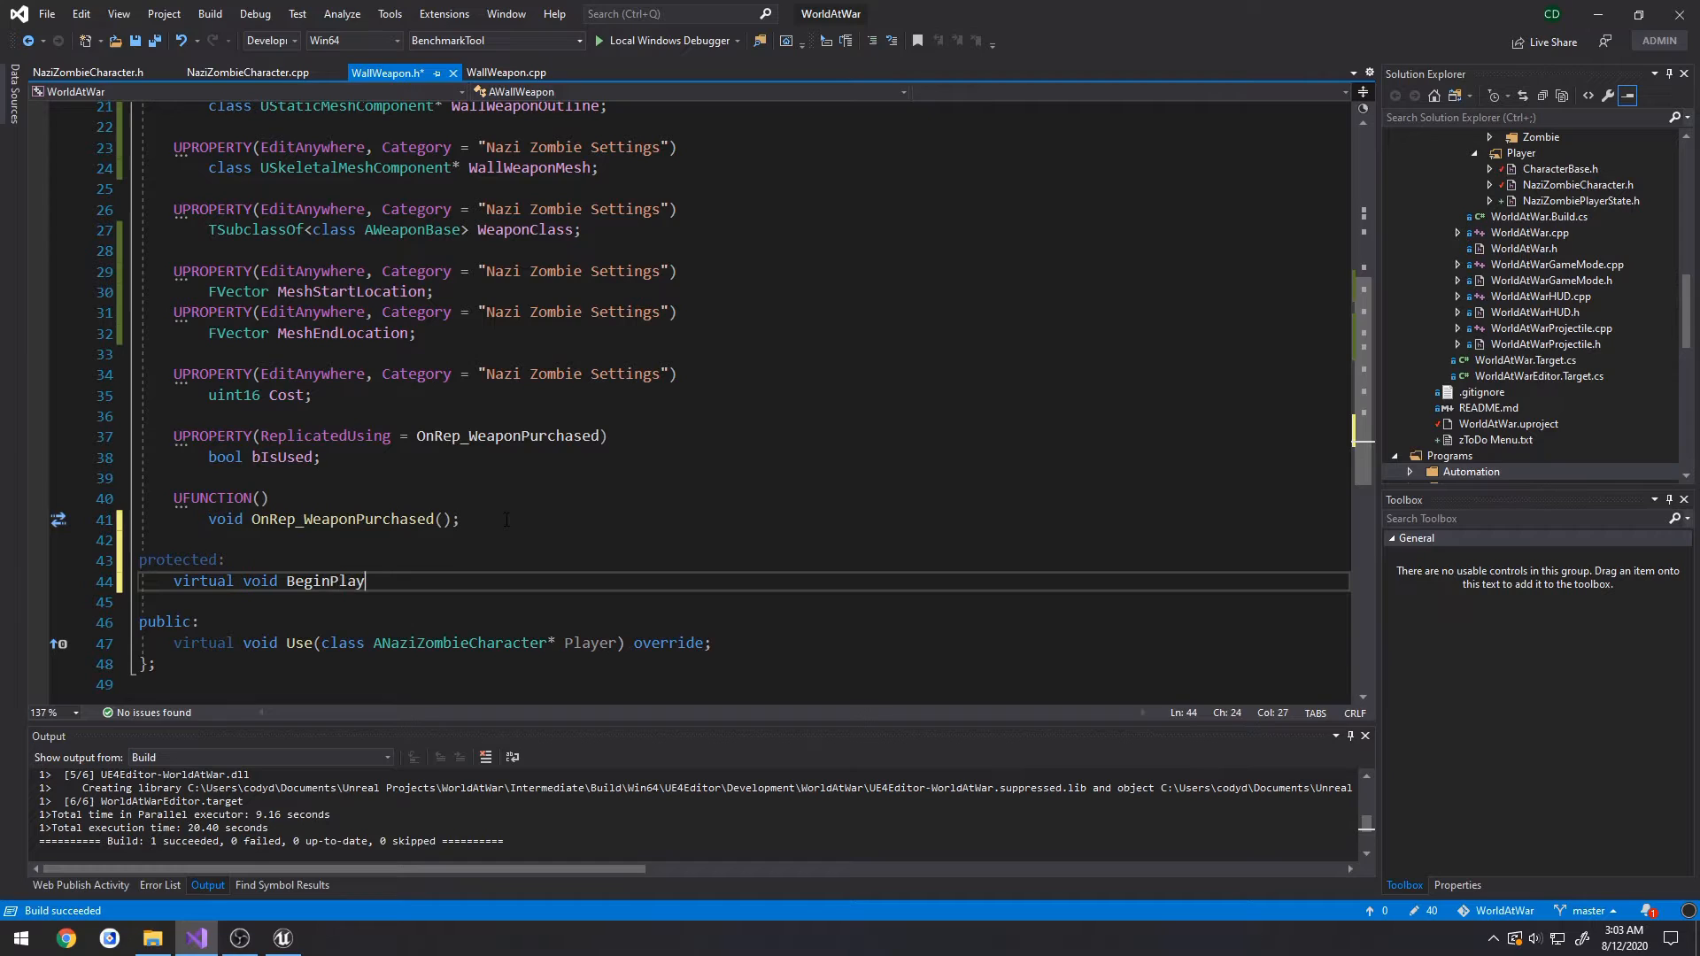
{"action": "type", "text": "() override;"}
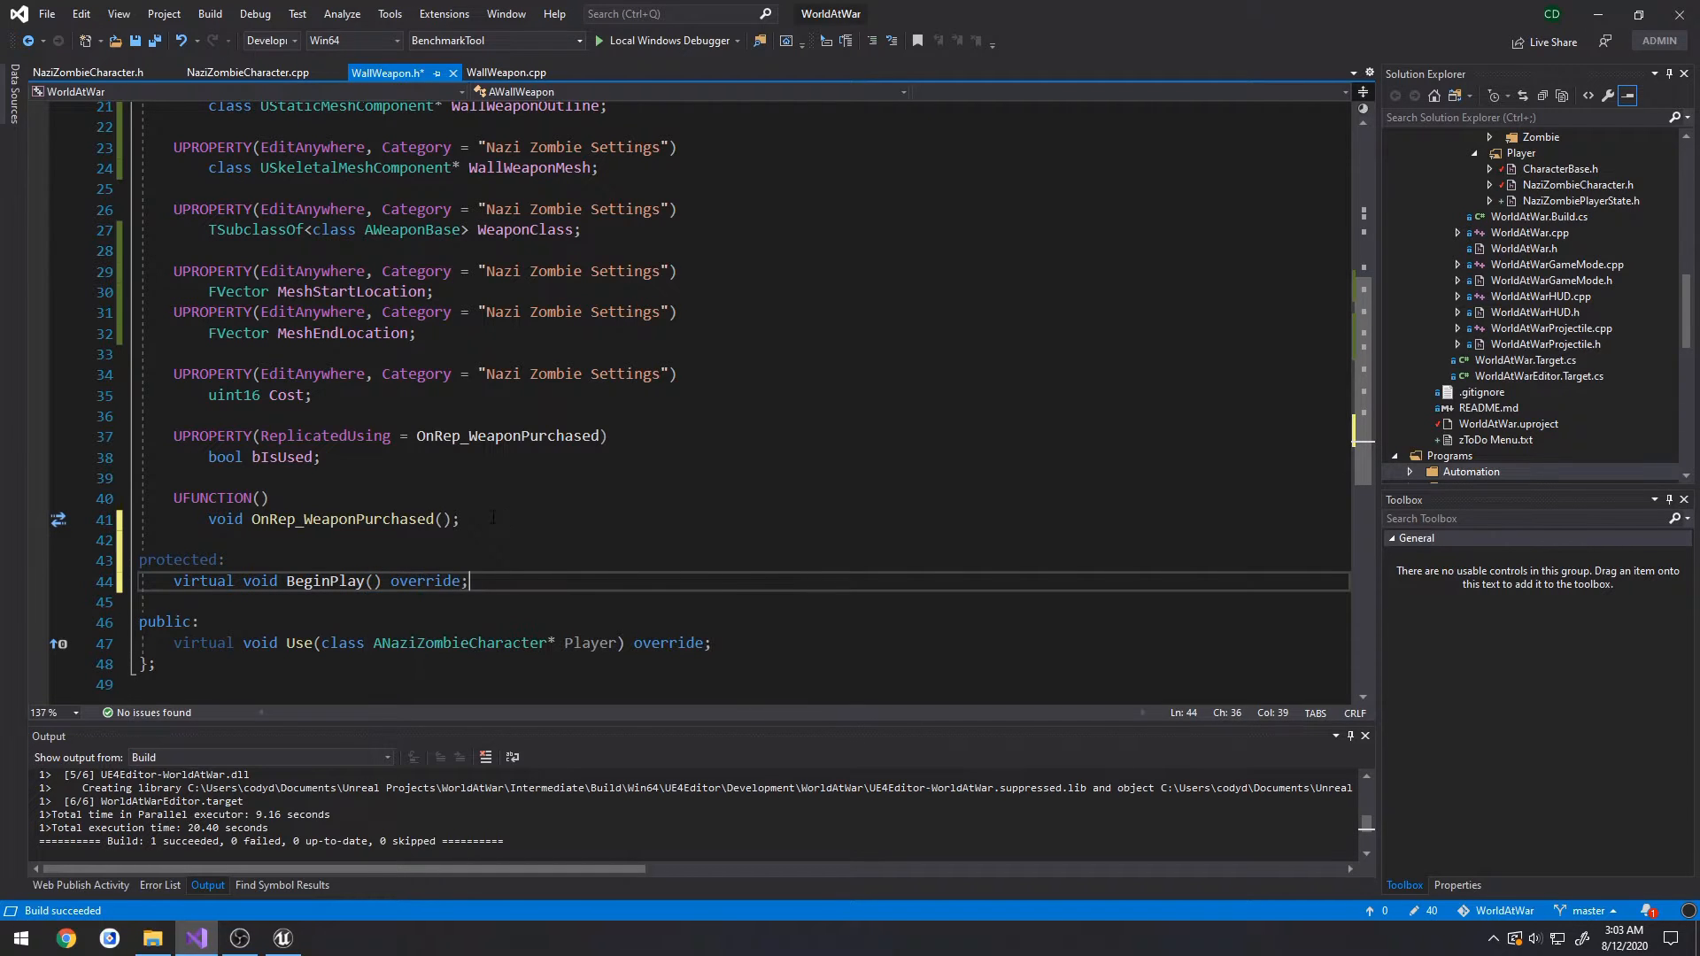
- Implement BeginPlay calling Super::BeginPlay() and WallWeaponMesh->SetRelativeLocation(MeshStartLocation)
{"action": "left_click", "coordinate": [323, 580]}
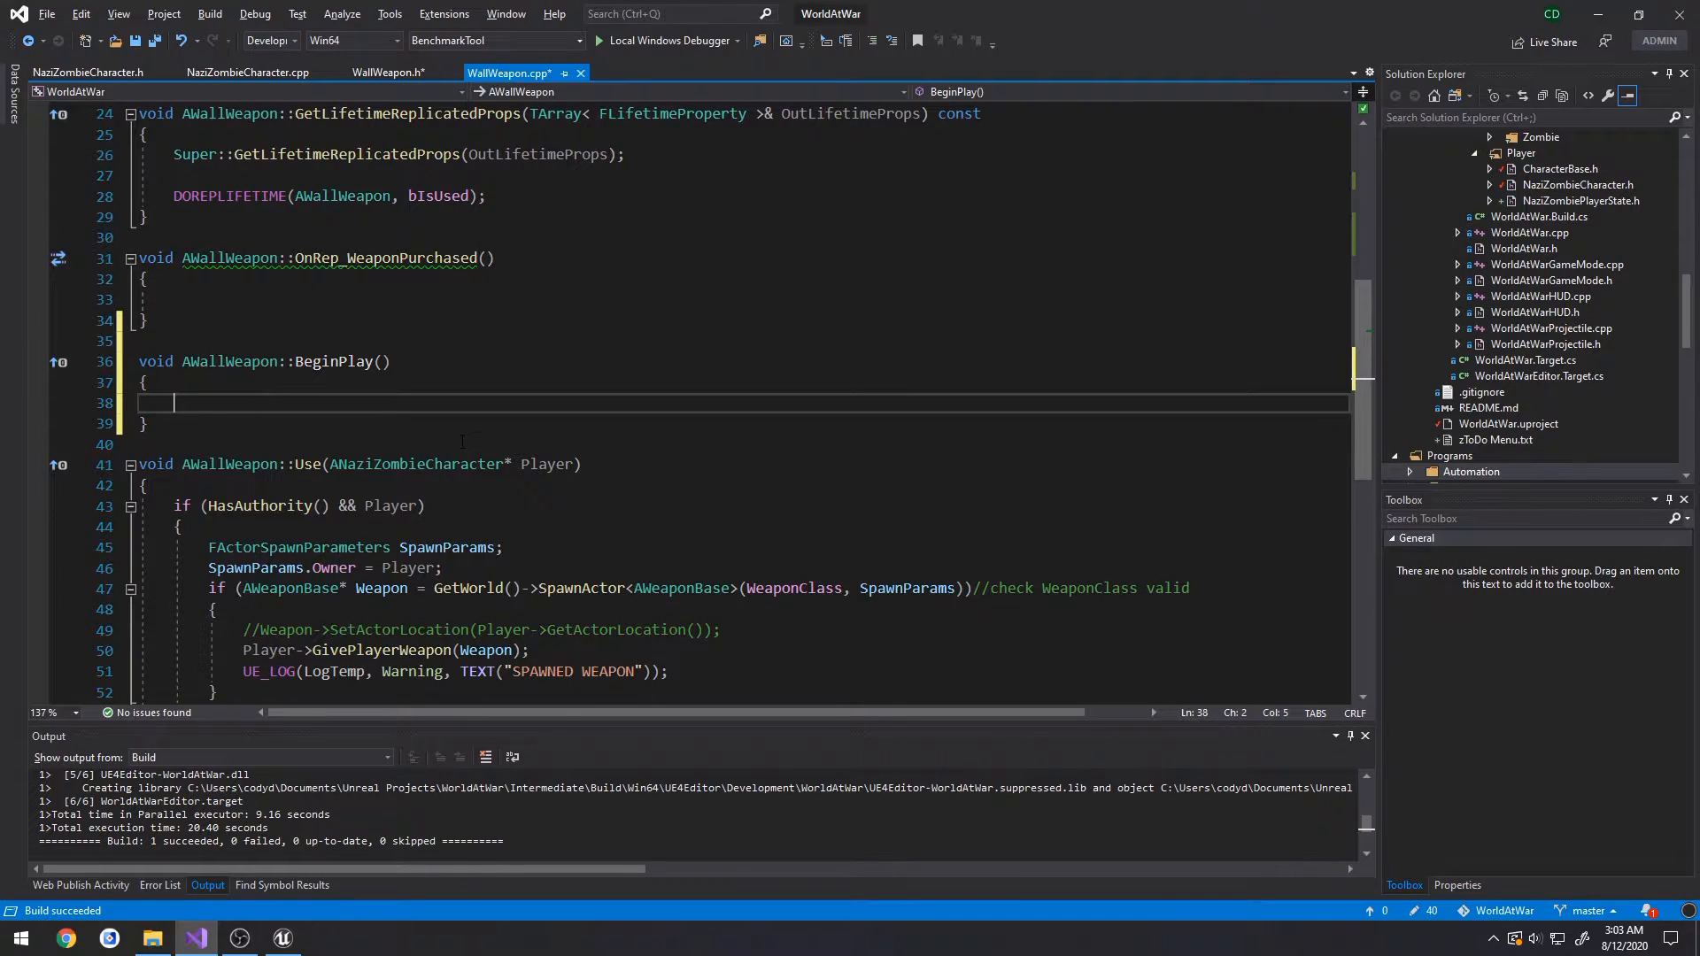
{"action": "type", "text": "Super::BeginPlay();"}
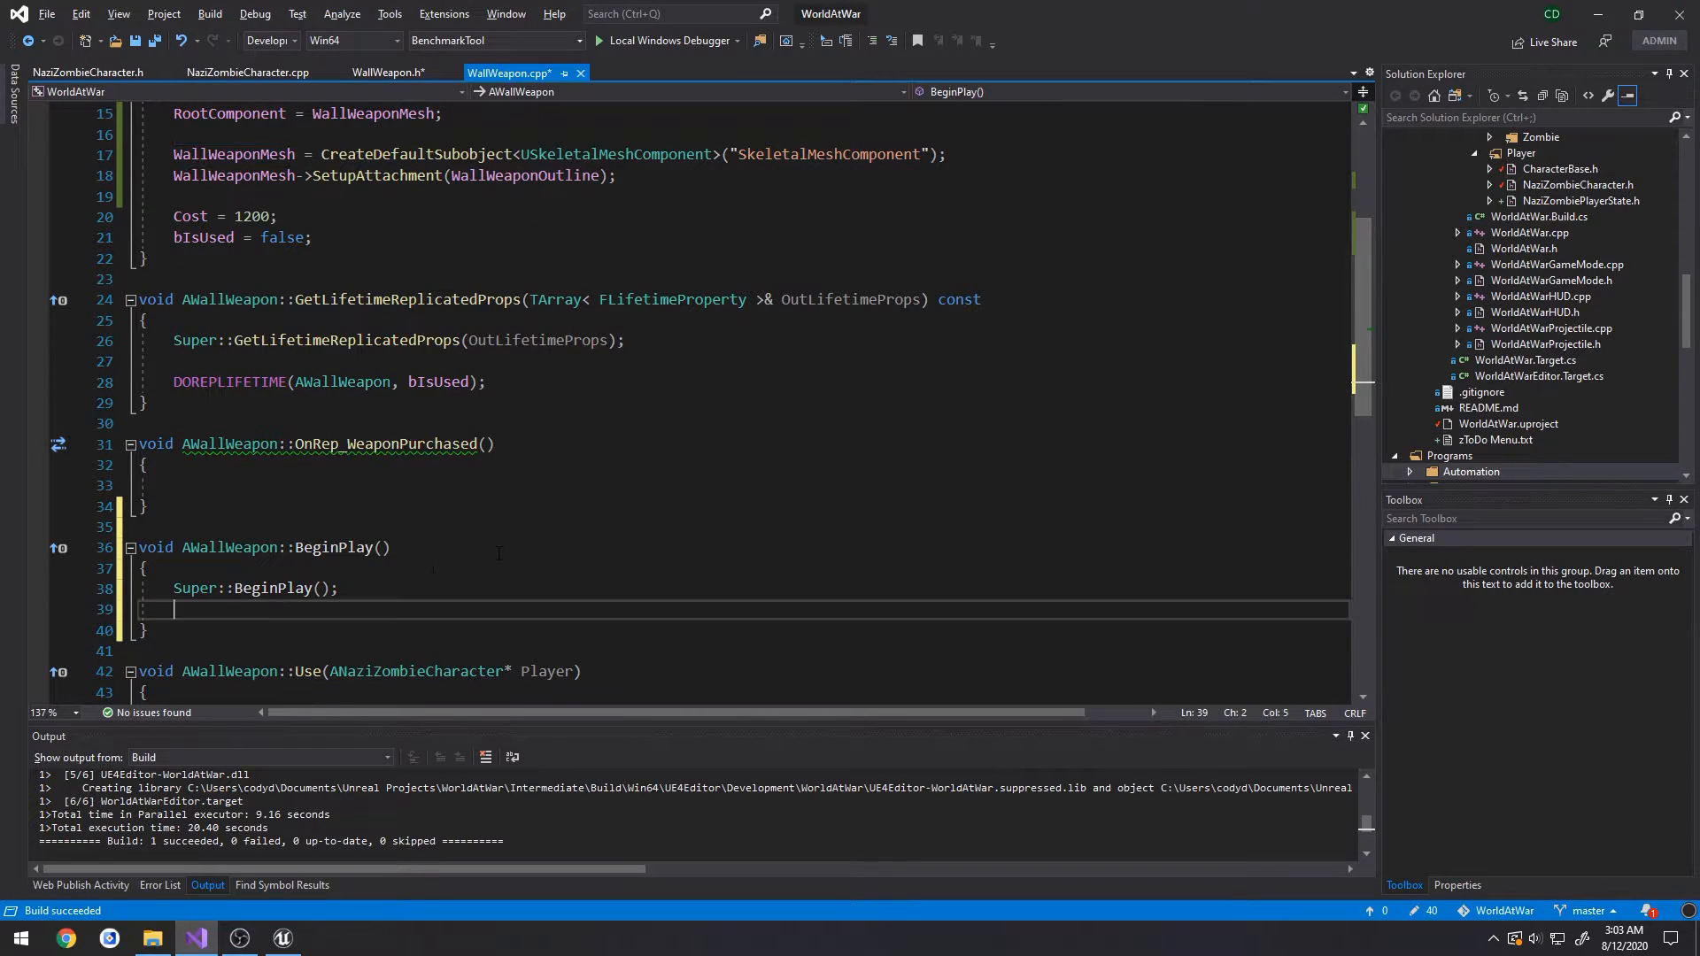
{"action": "type", "text": "WallWeaponMesh->SetRelativeLocation("}
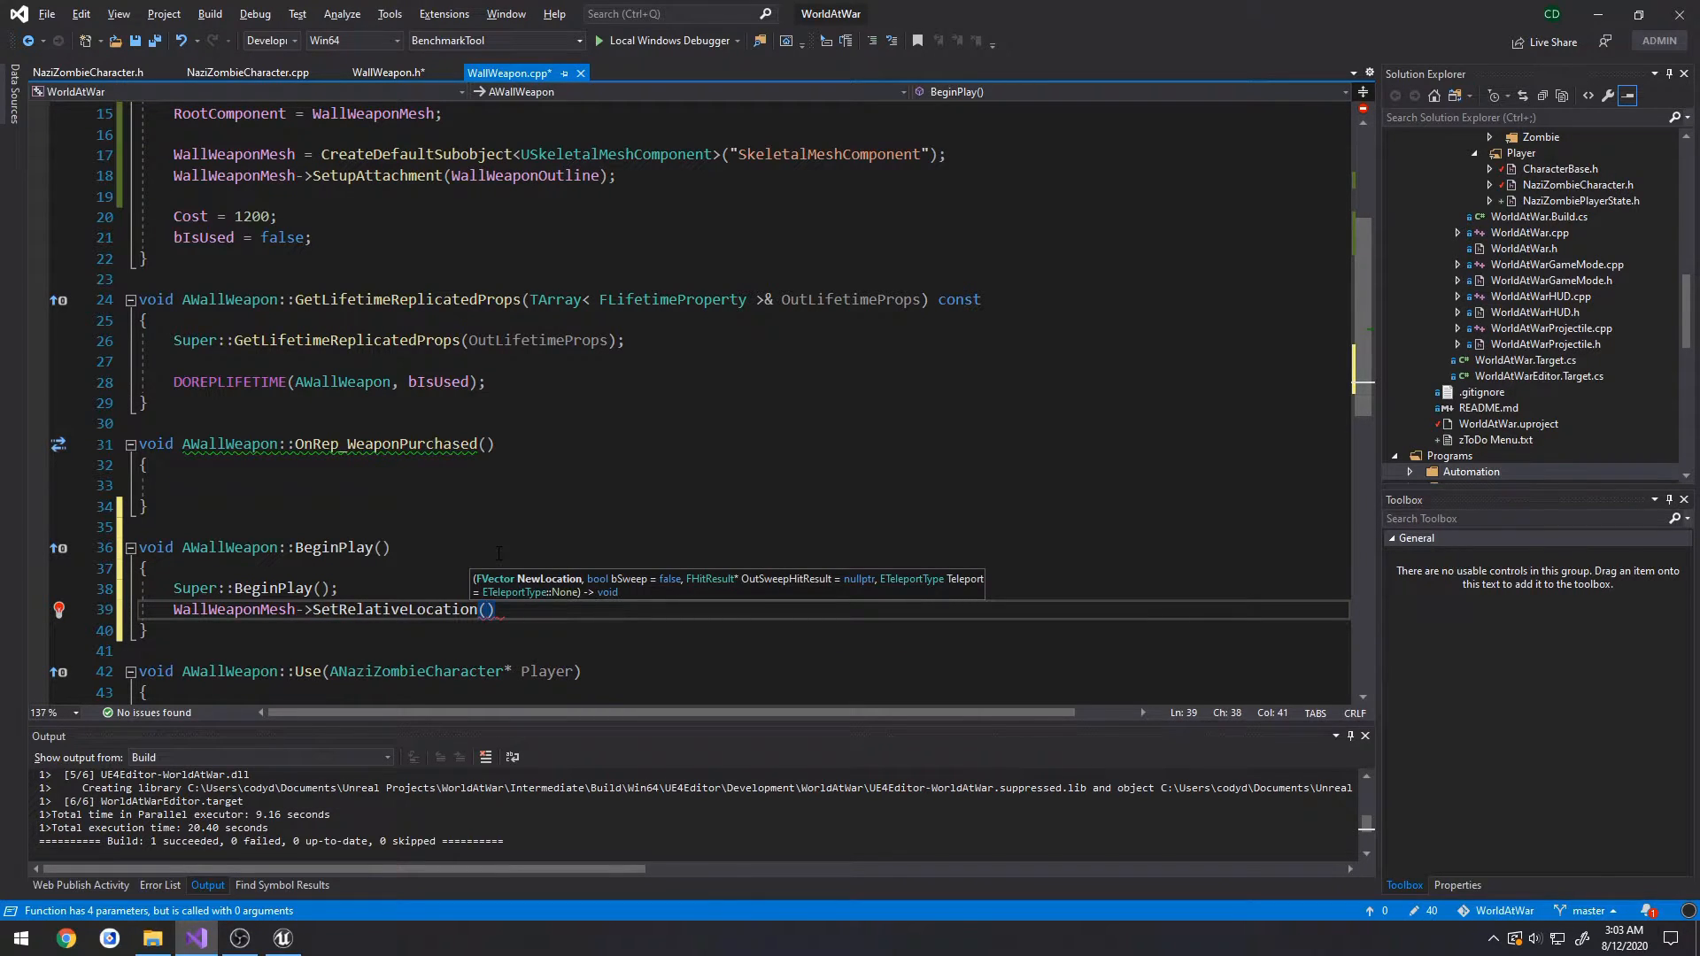
{"action": "left_click", "coordinate": [385, 72]}
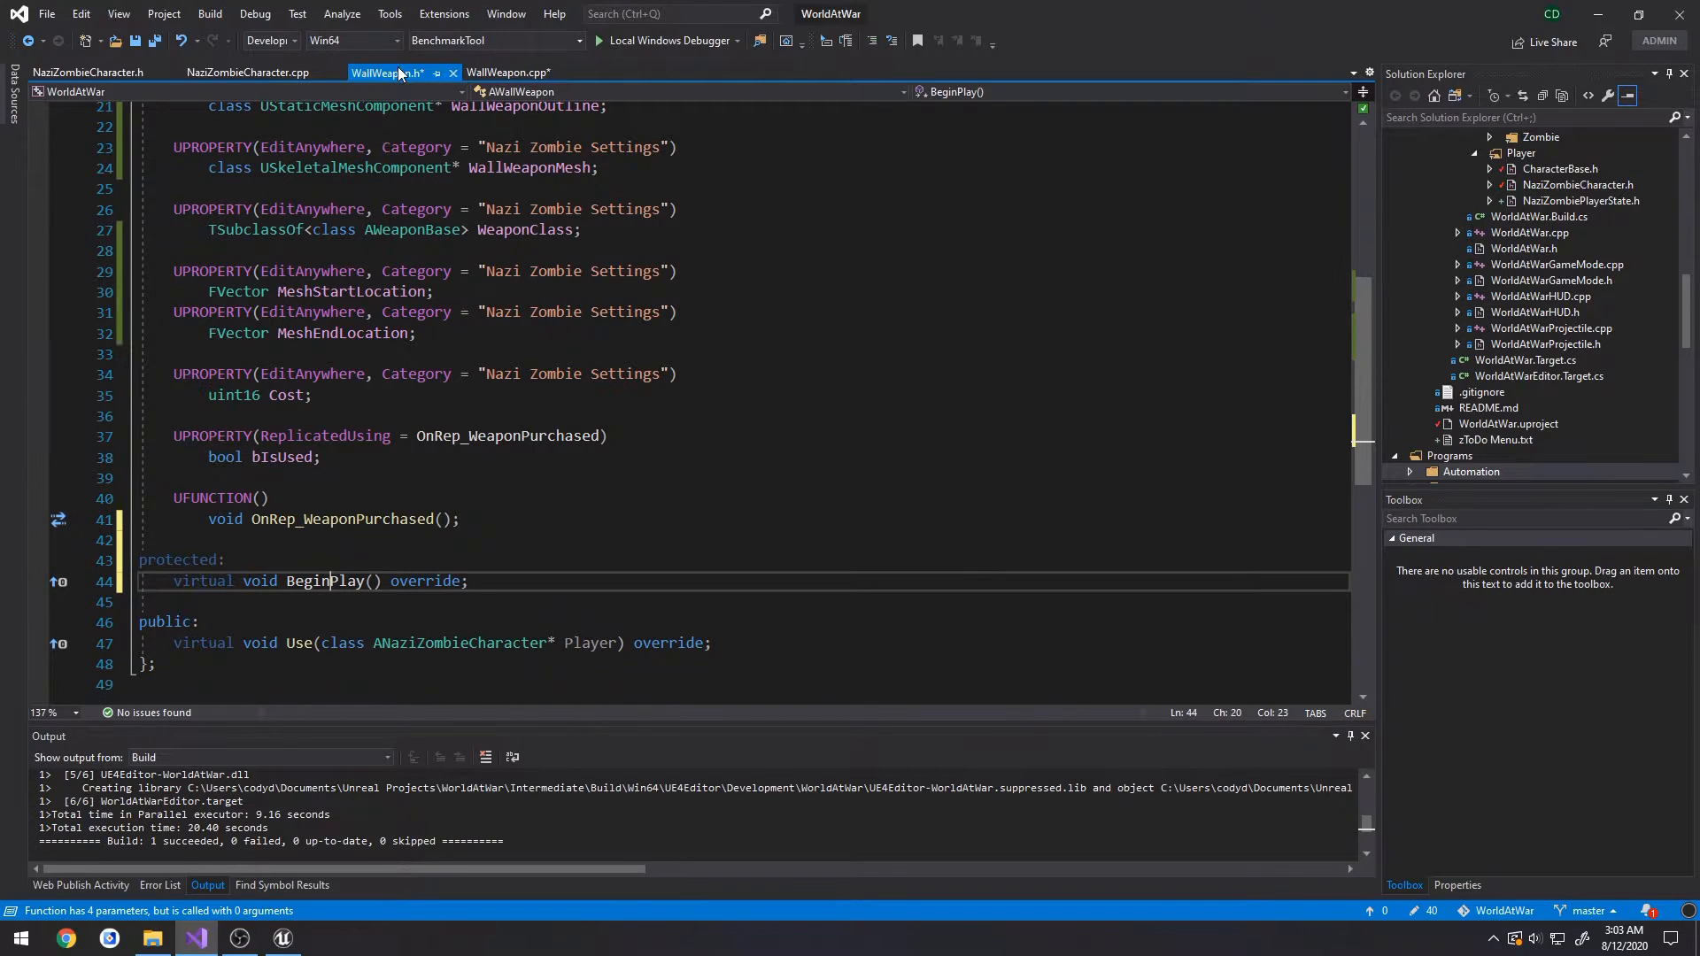
{"action": "left_click", "coordinate": [510, 72]}
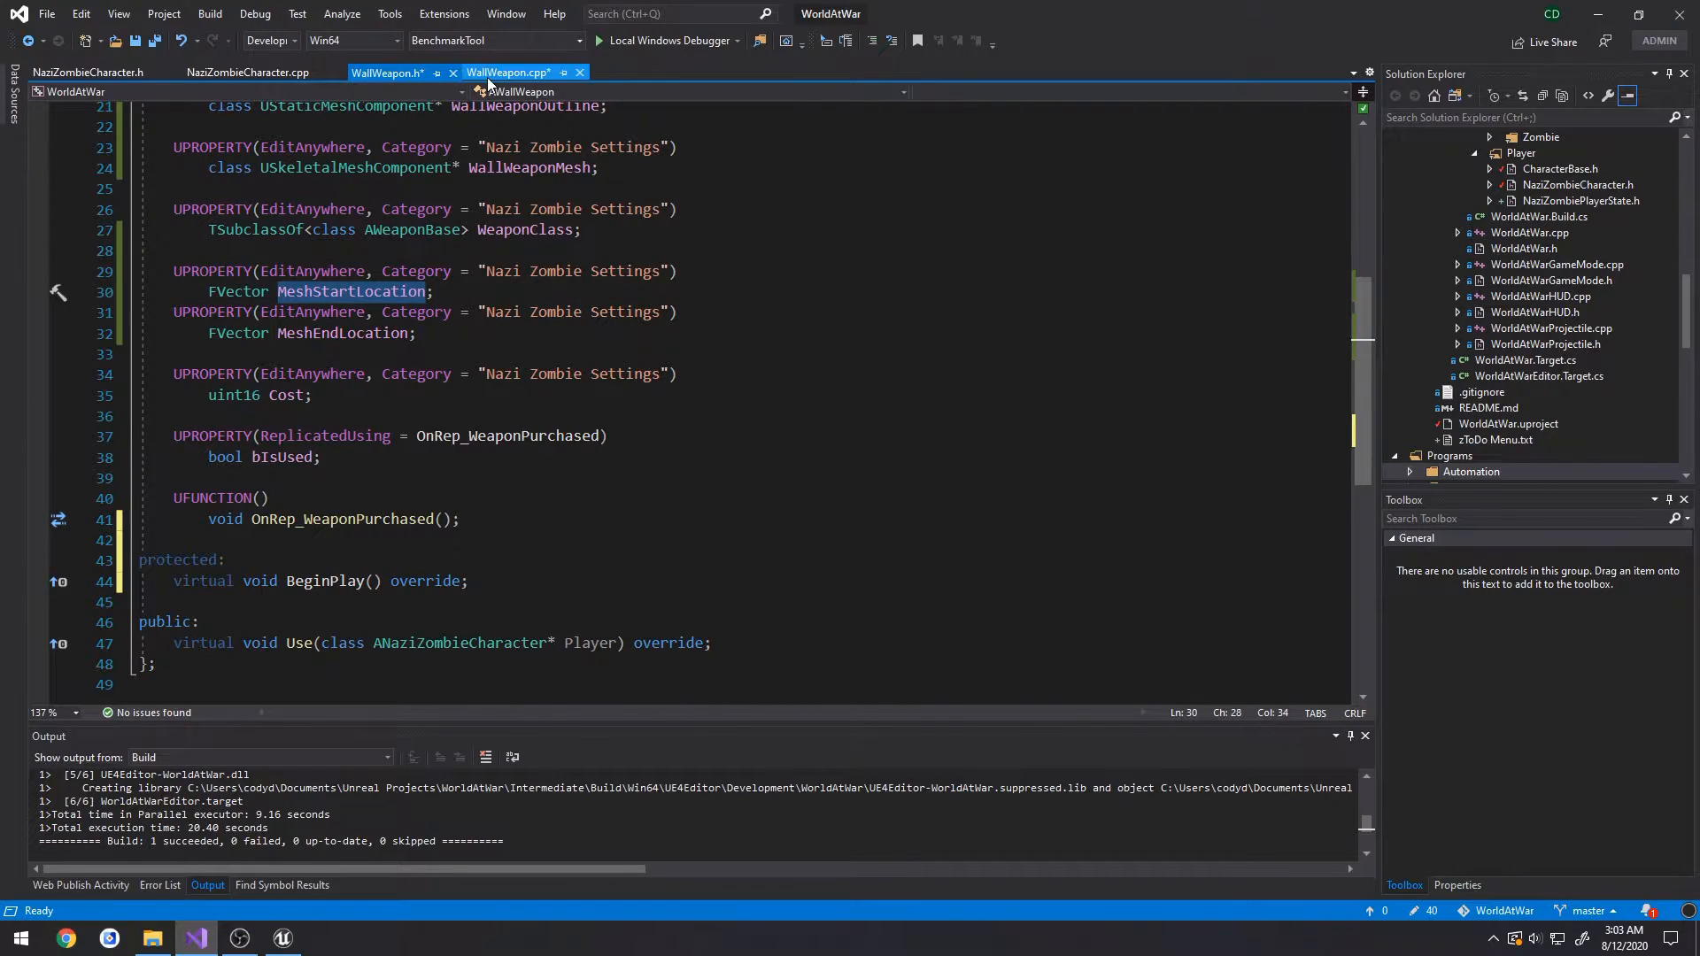
{"action": "left_click", "coordinate": [508, 73]}
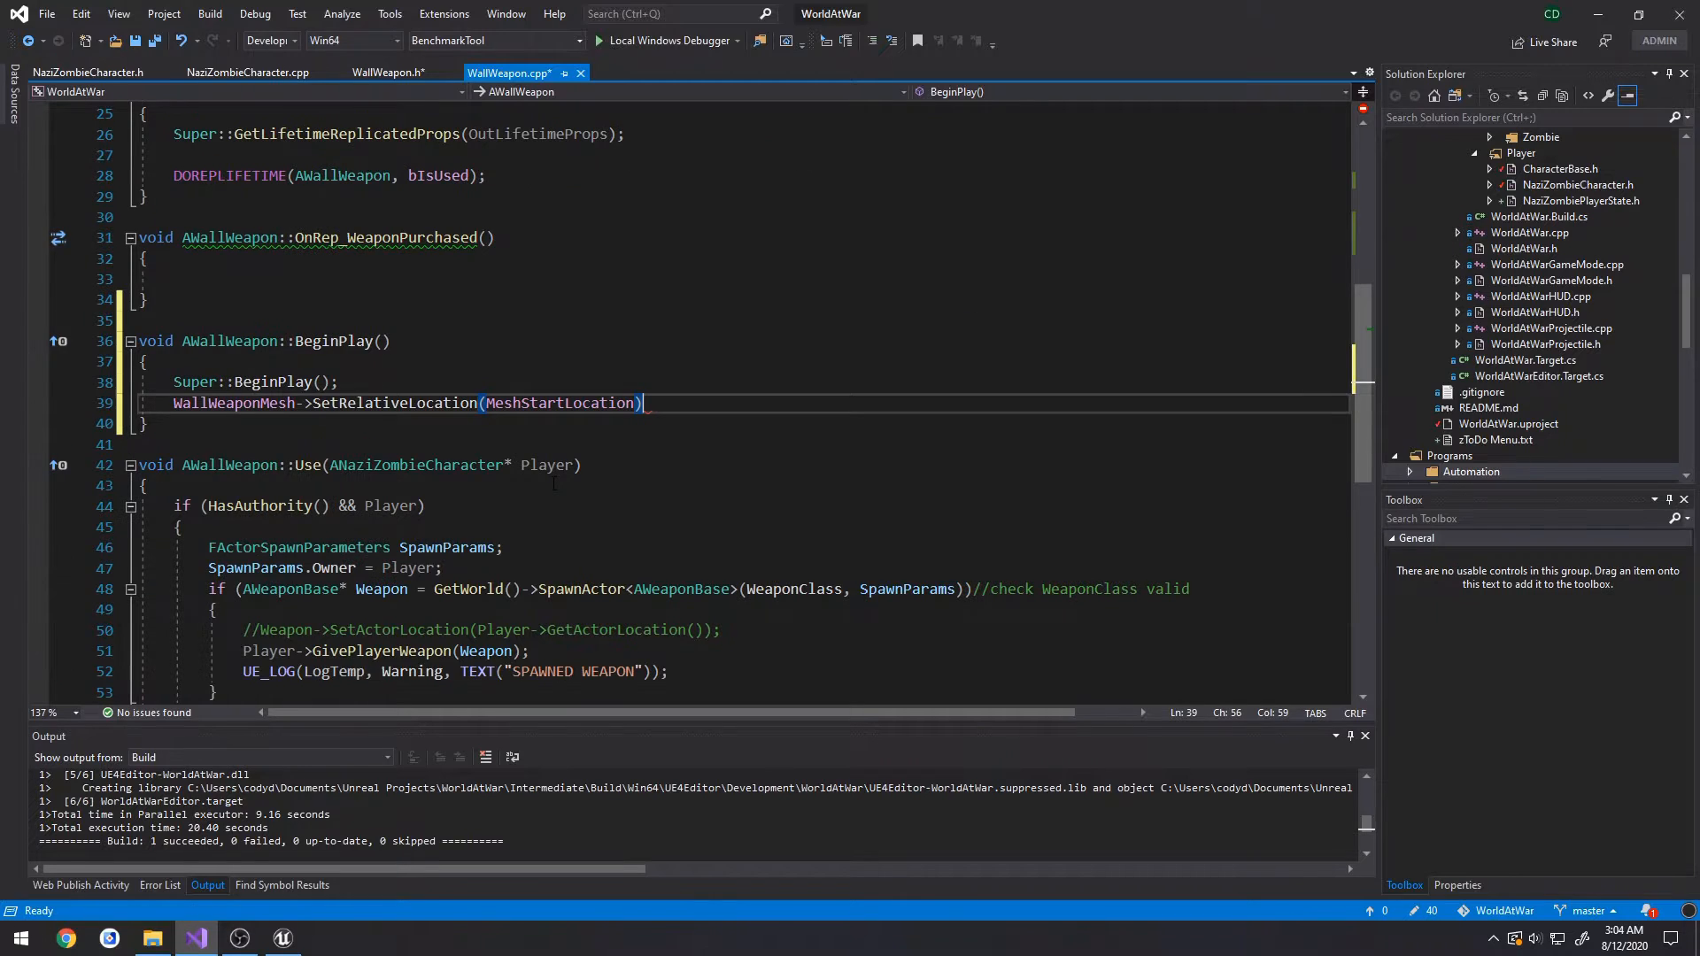
{"action": "type", "text": ";"}
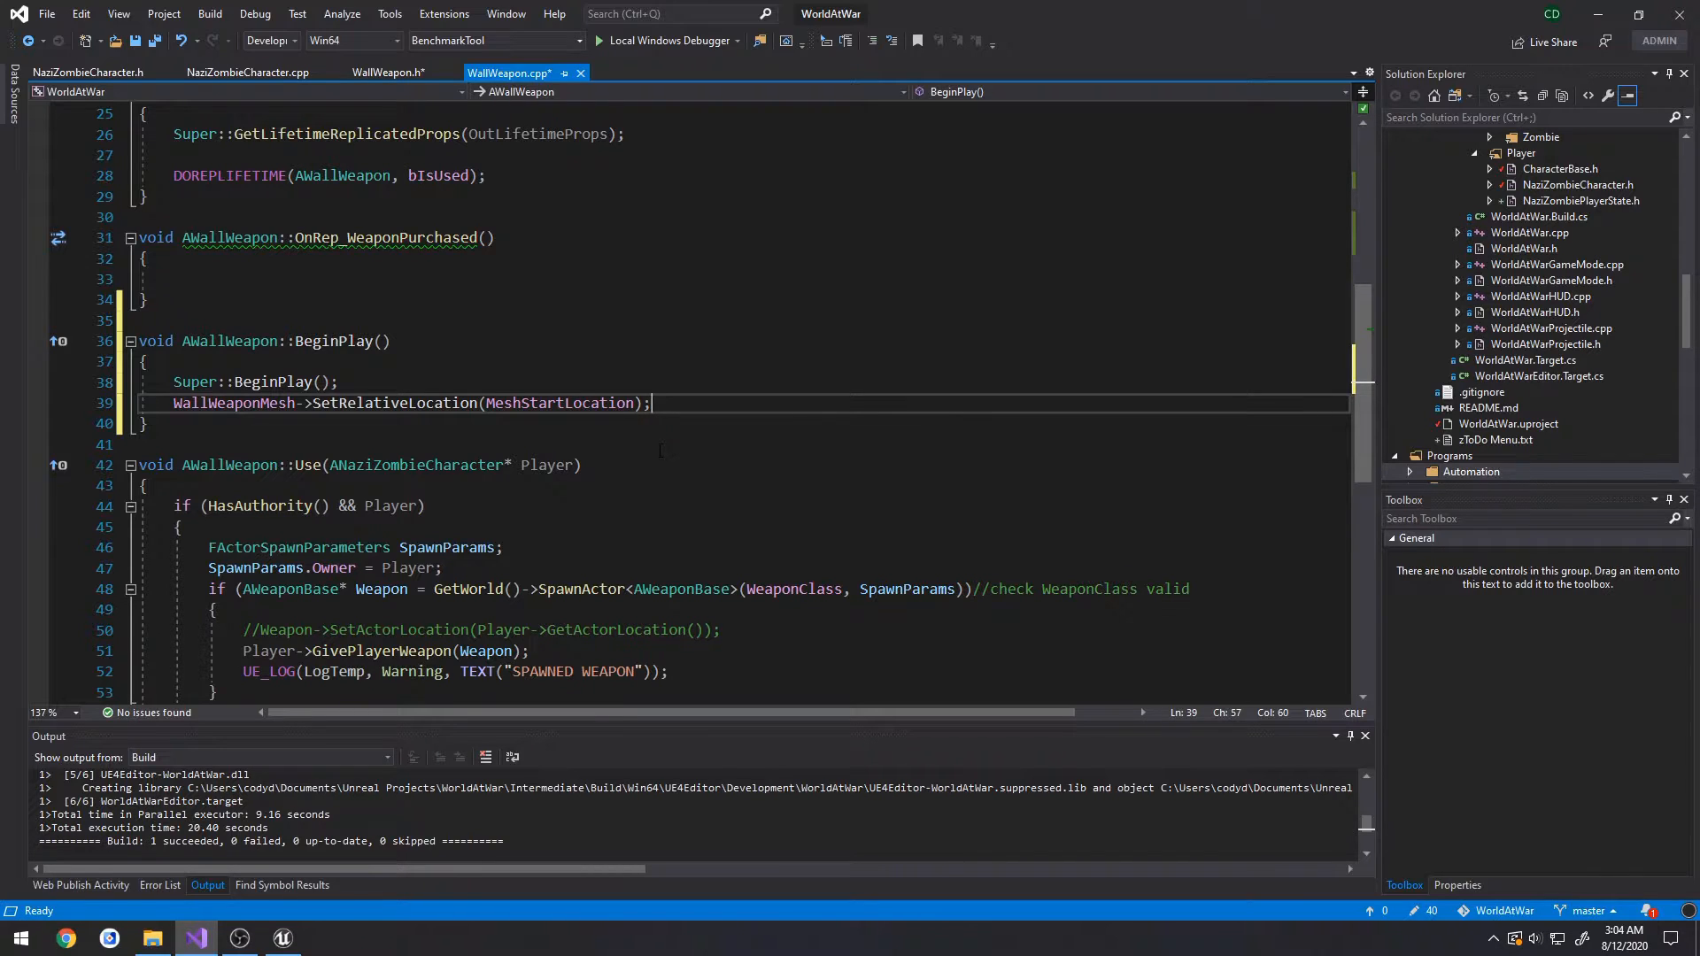
- In AWallWeapon::Use, add if (!bIsUsed) setting bIsUsed true and calling OnRep_WeaponPurchased()
{"action": "scroll", "scroll_direction": "down", "scroll_amount": 3}
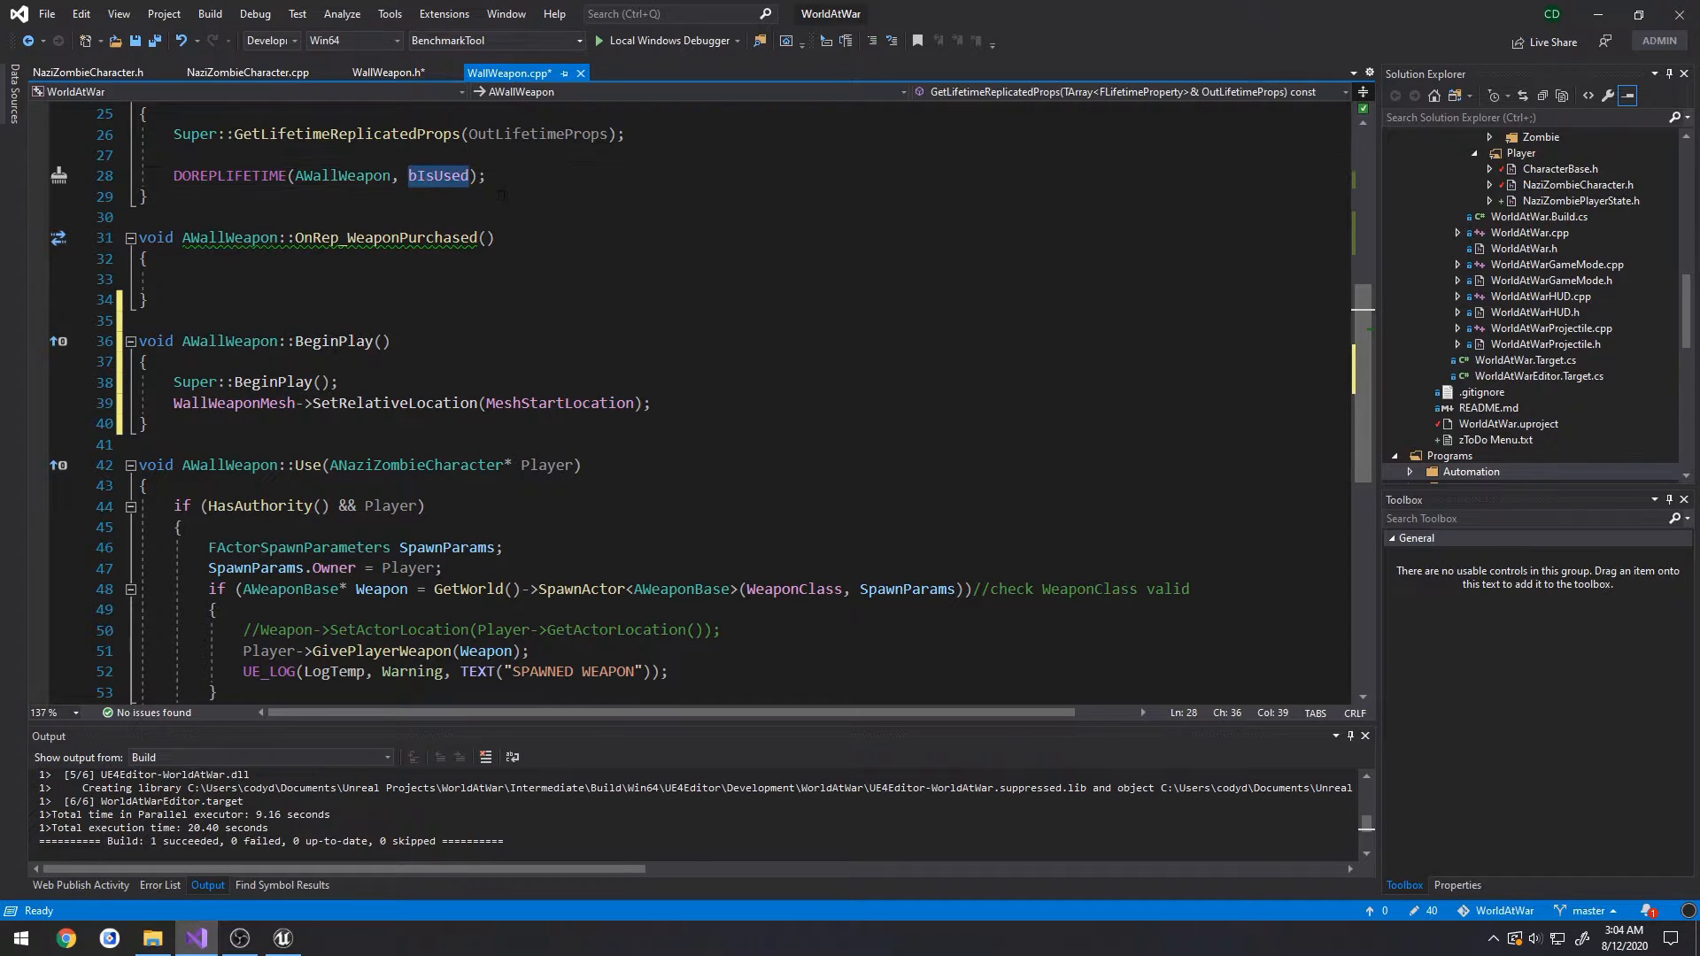
{"action": "scroll", "scroll_direction": "down", "scroll_amount": 3}
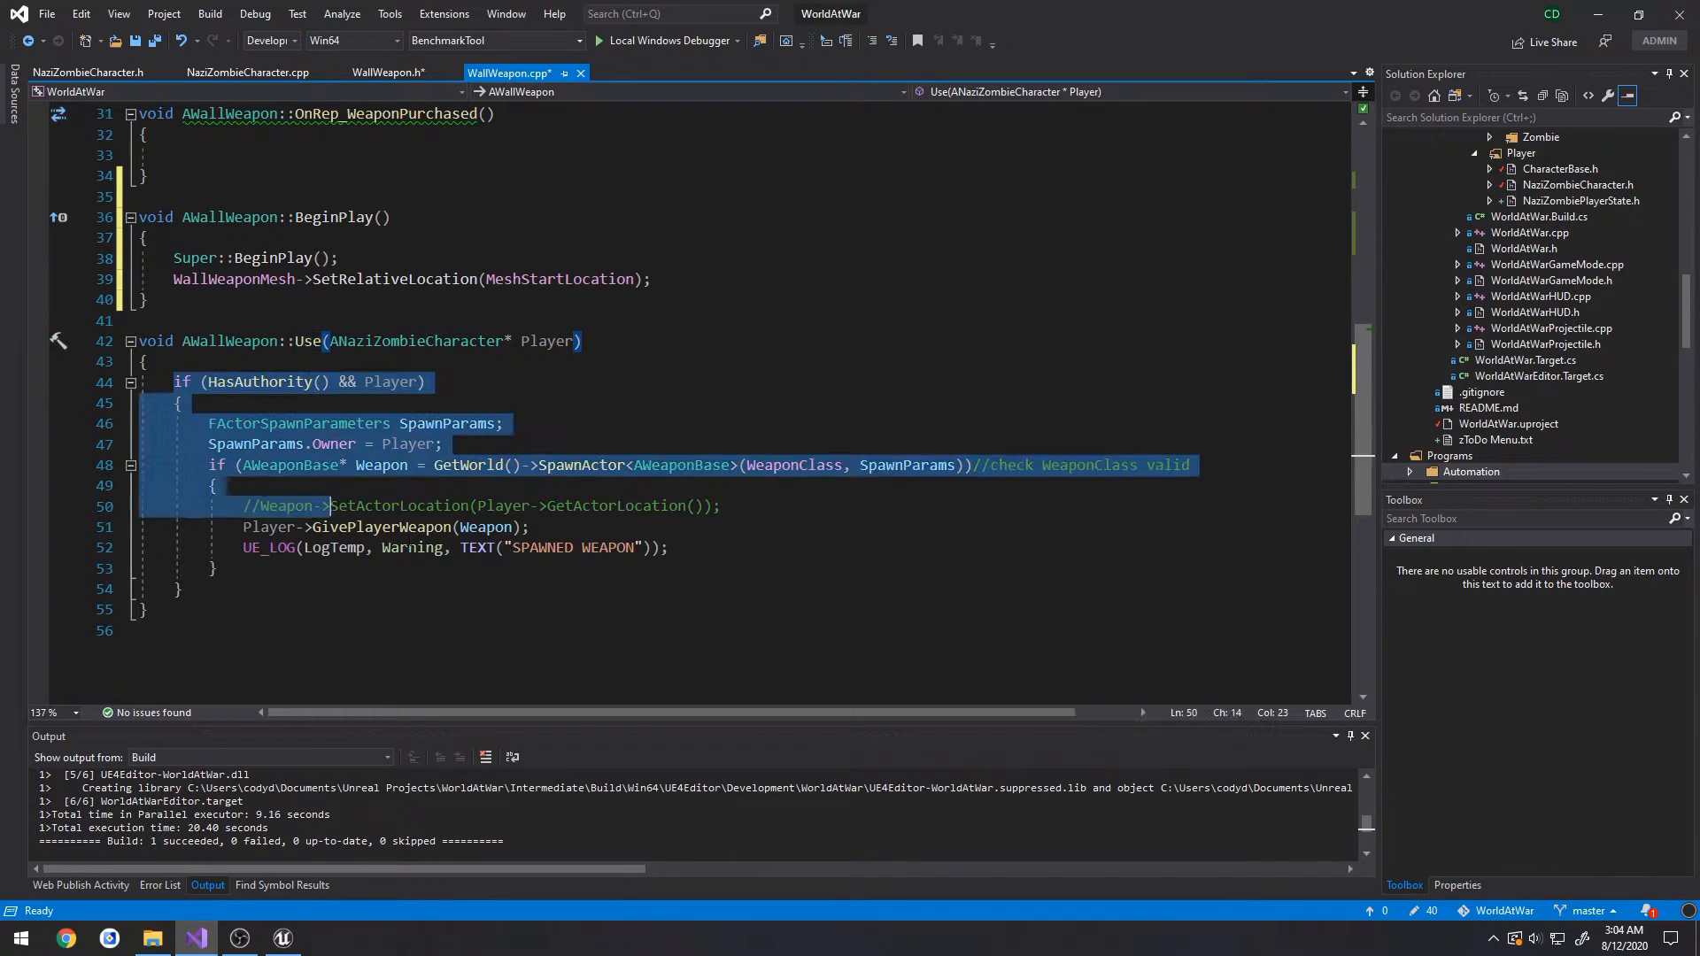
{"action": "left_click", "coordinate": [179, 589]}
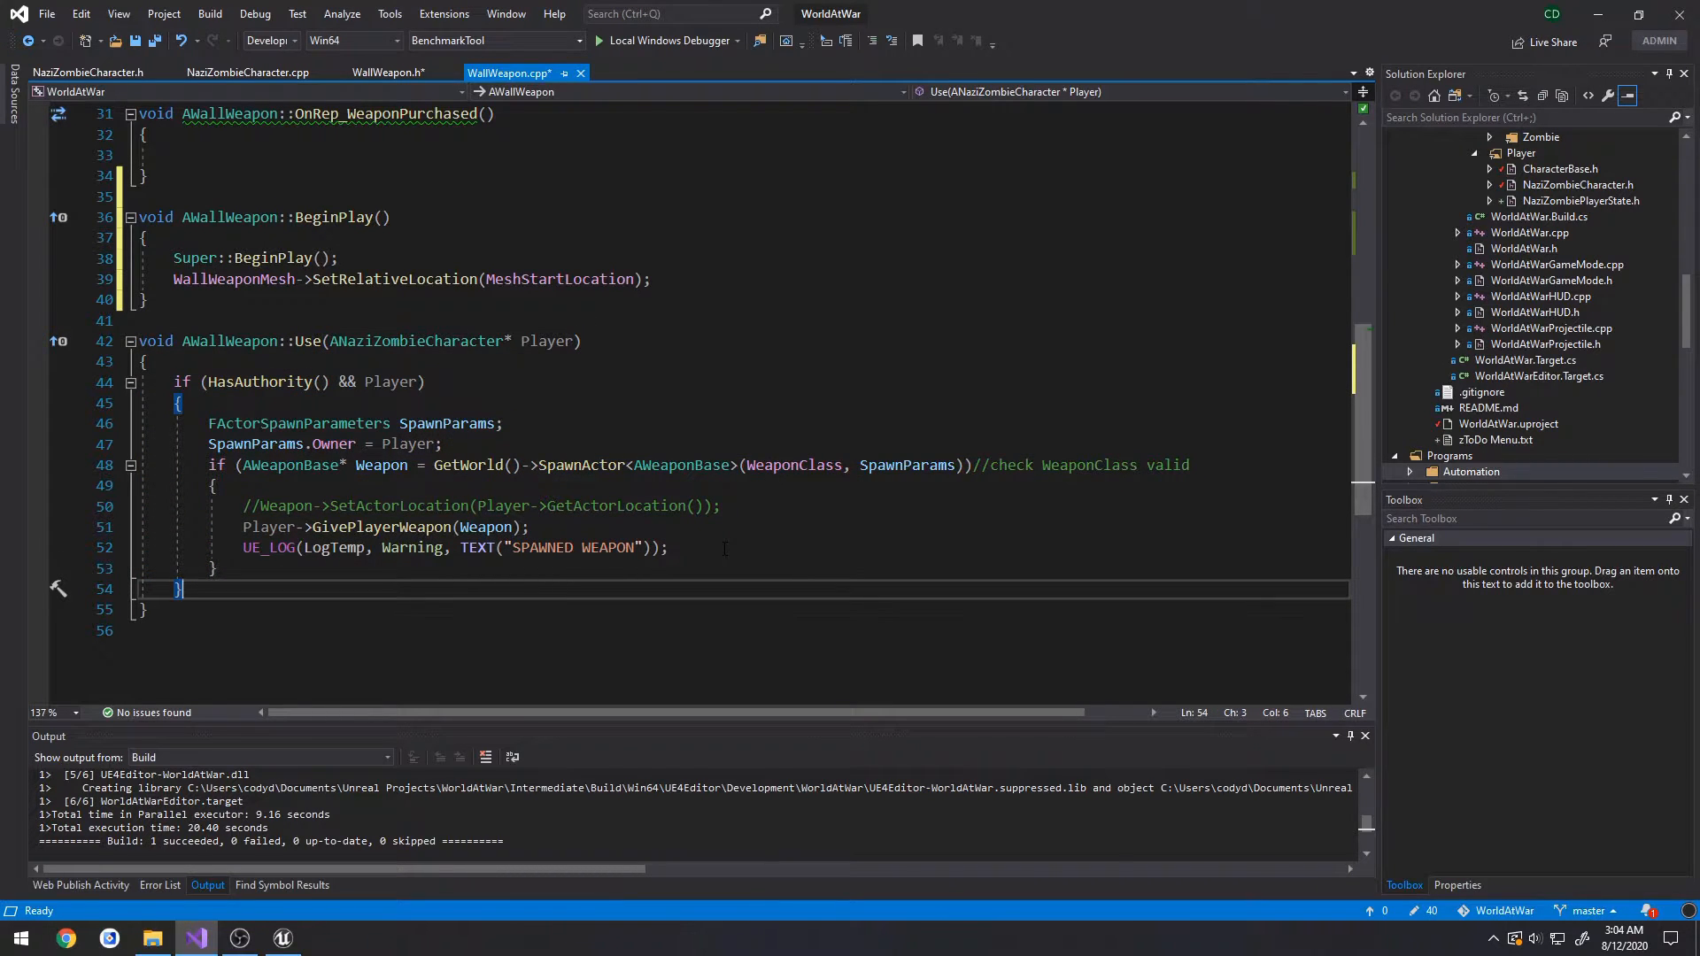
{"action": "key", "text": "enter"}
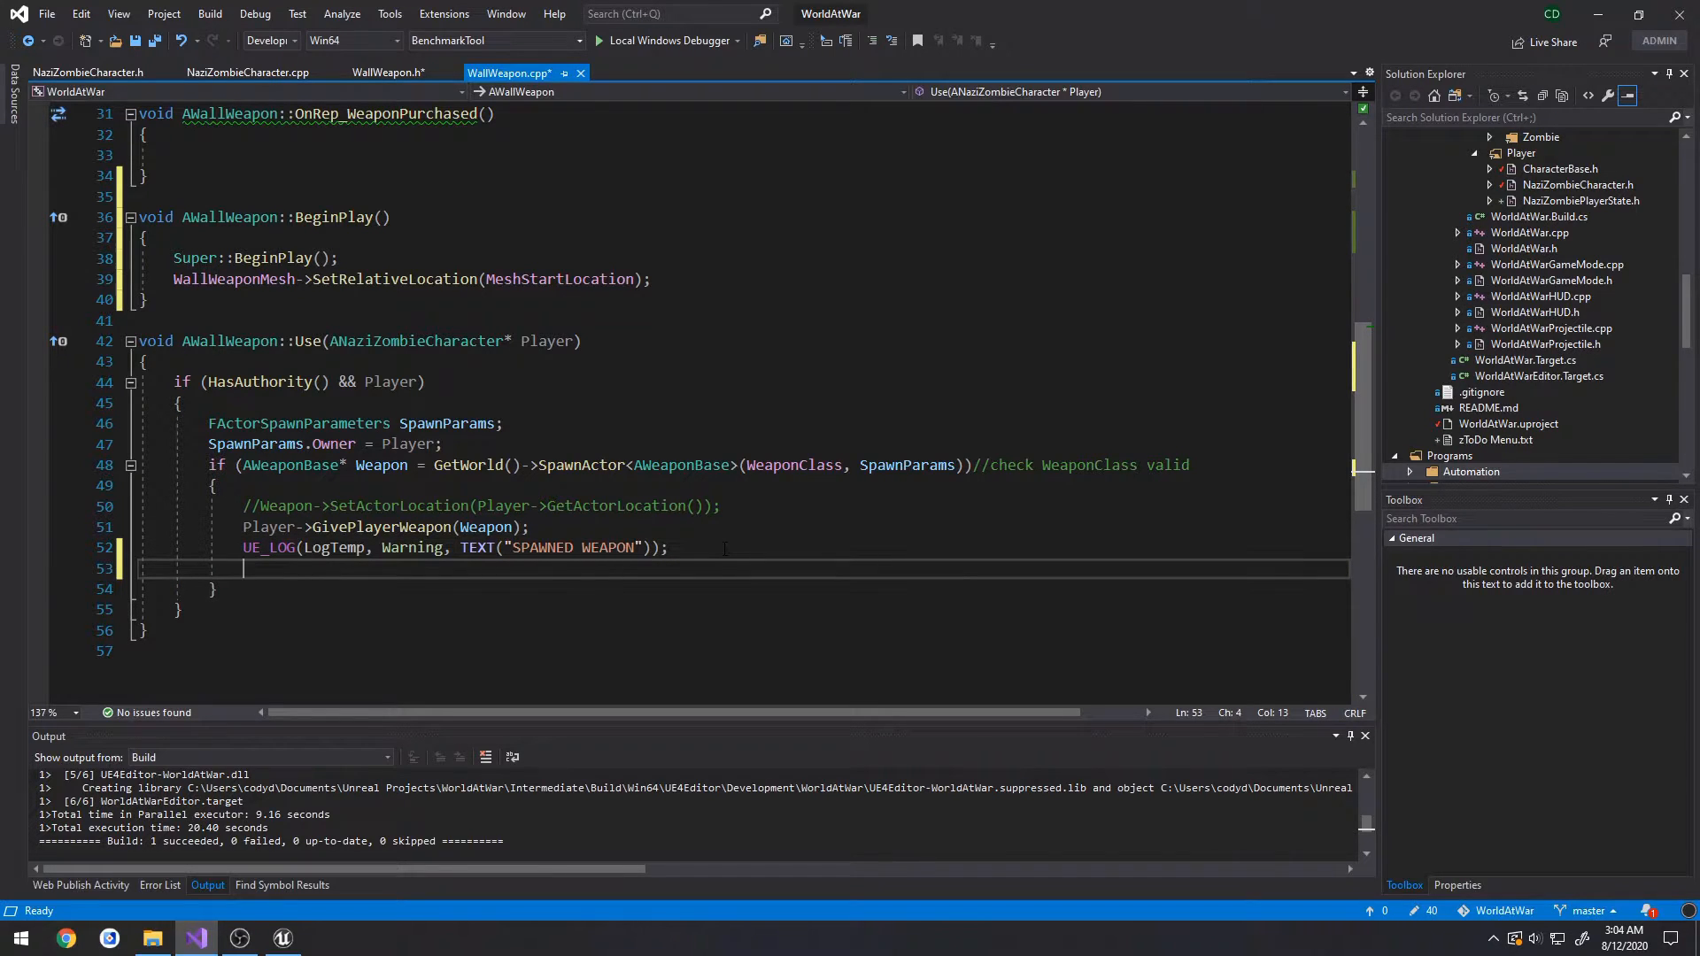
{"action": "type", "text": "bIsUsed = true;"}
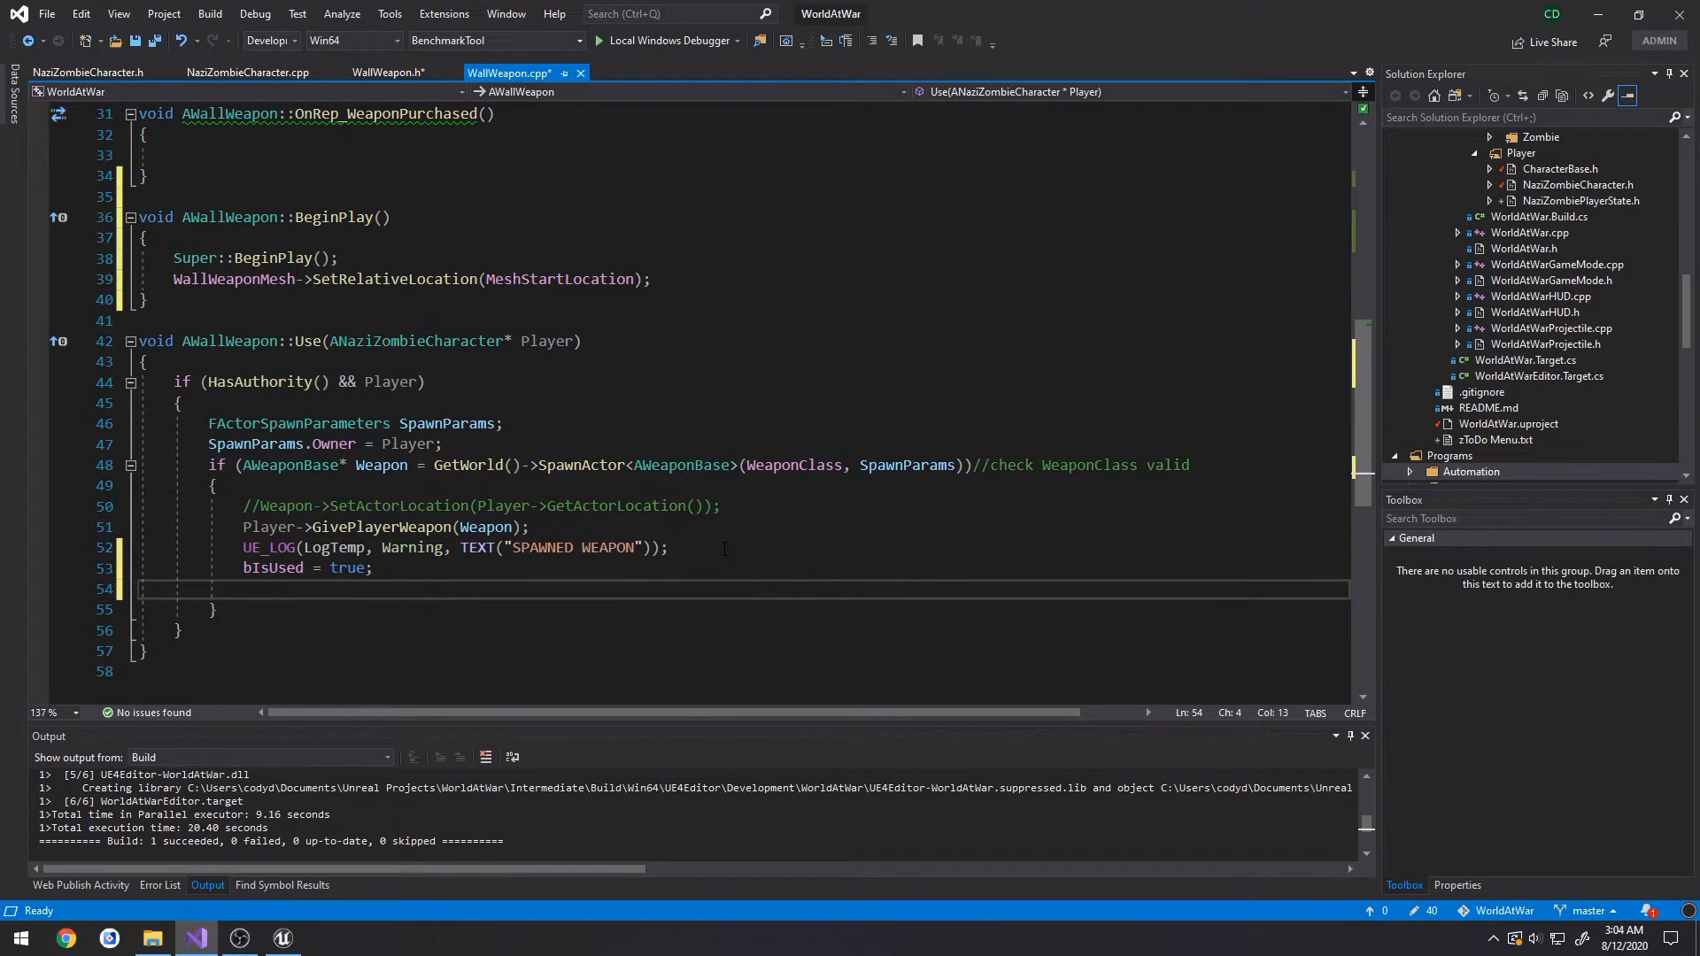
{"action": "type", "text": "OnRep_WeaponPurchased();"}
{"action": "type", "text": "if ("}
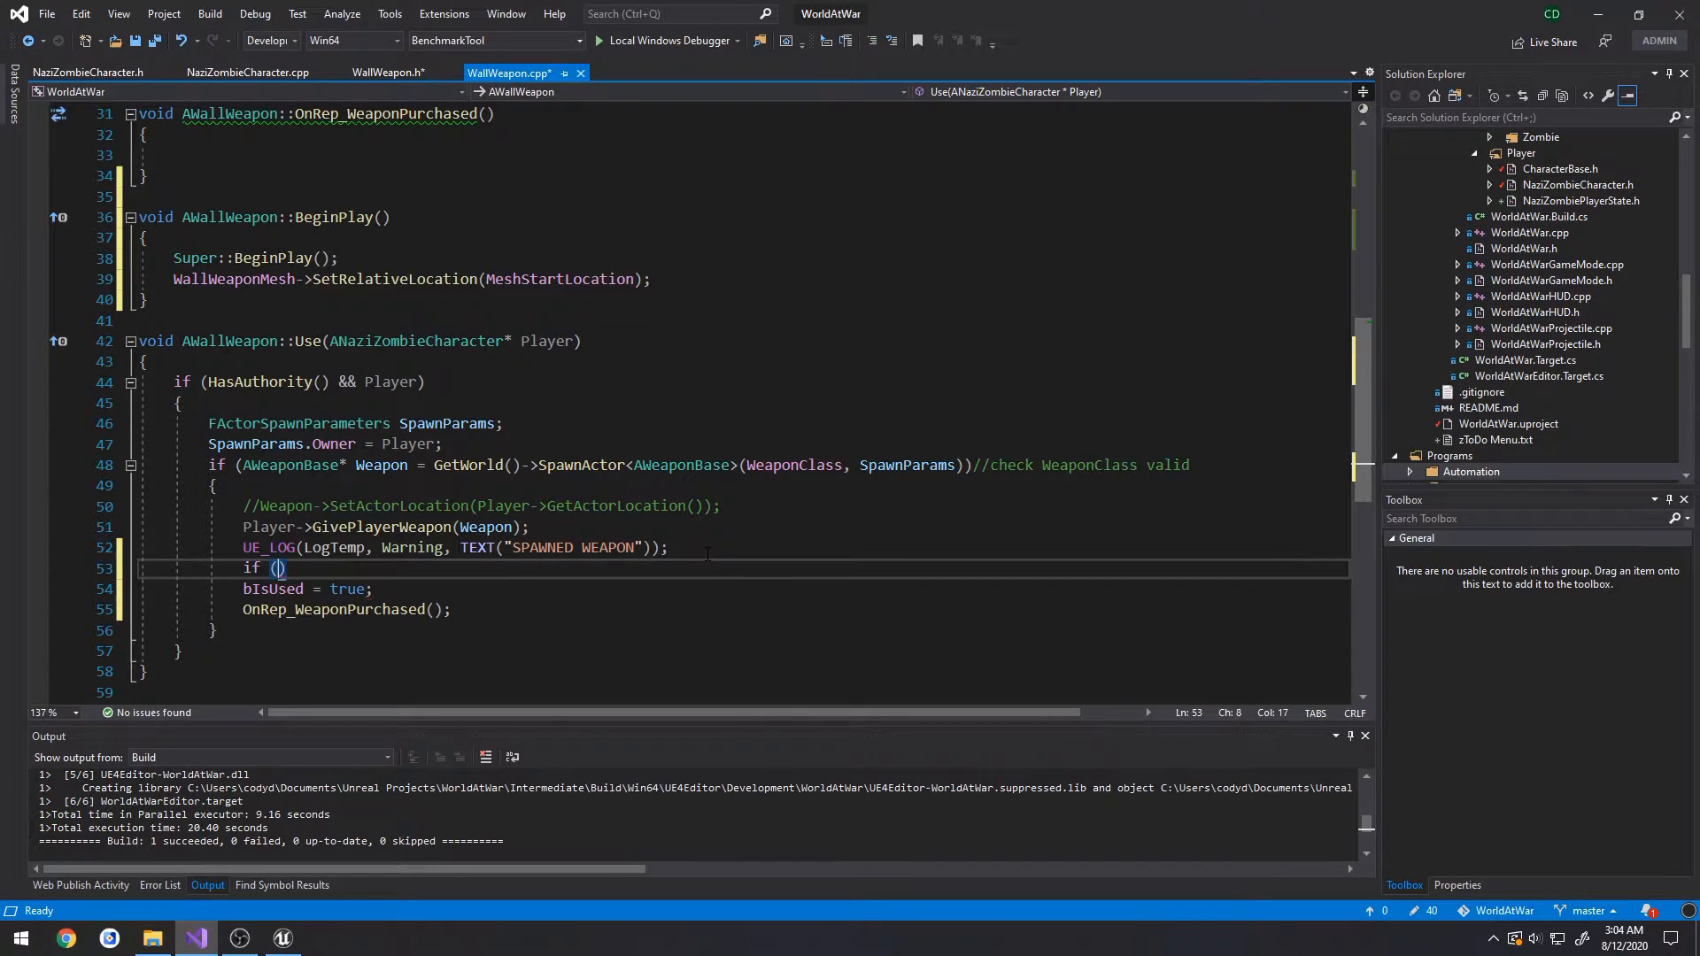
{"action": "type", "text": "bIsUsed"}
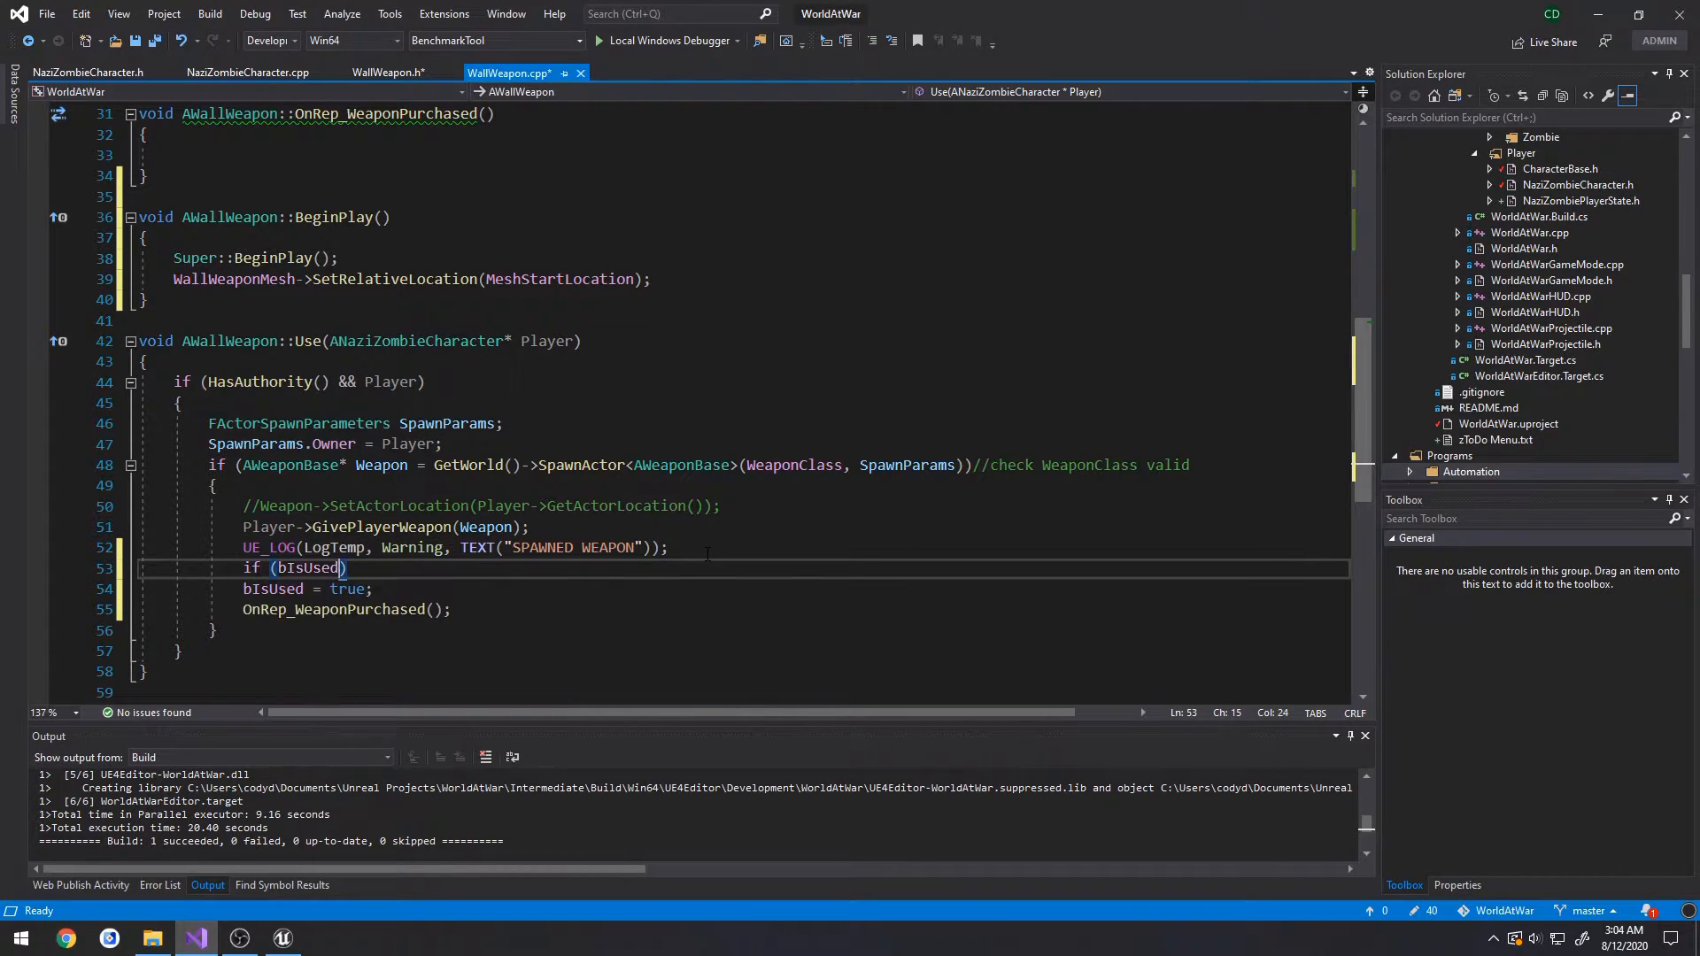
{"action": "double_click", "coordinate": [275, 589]}
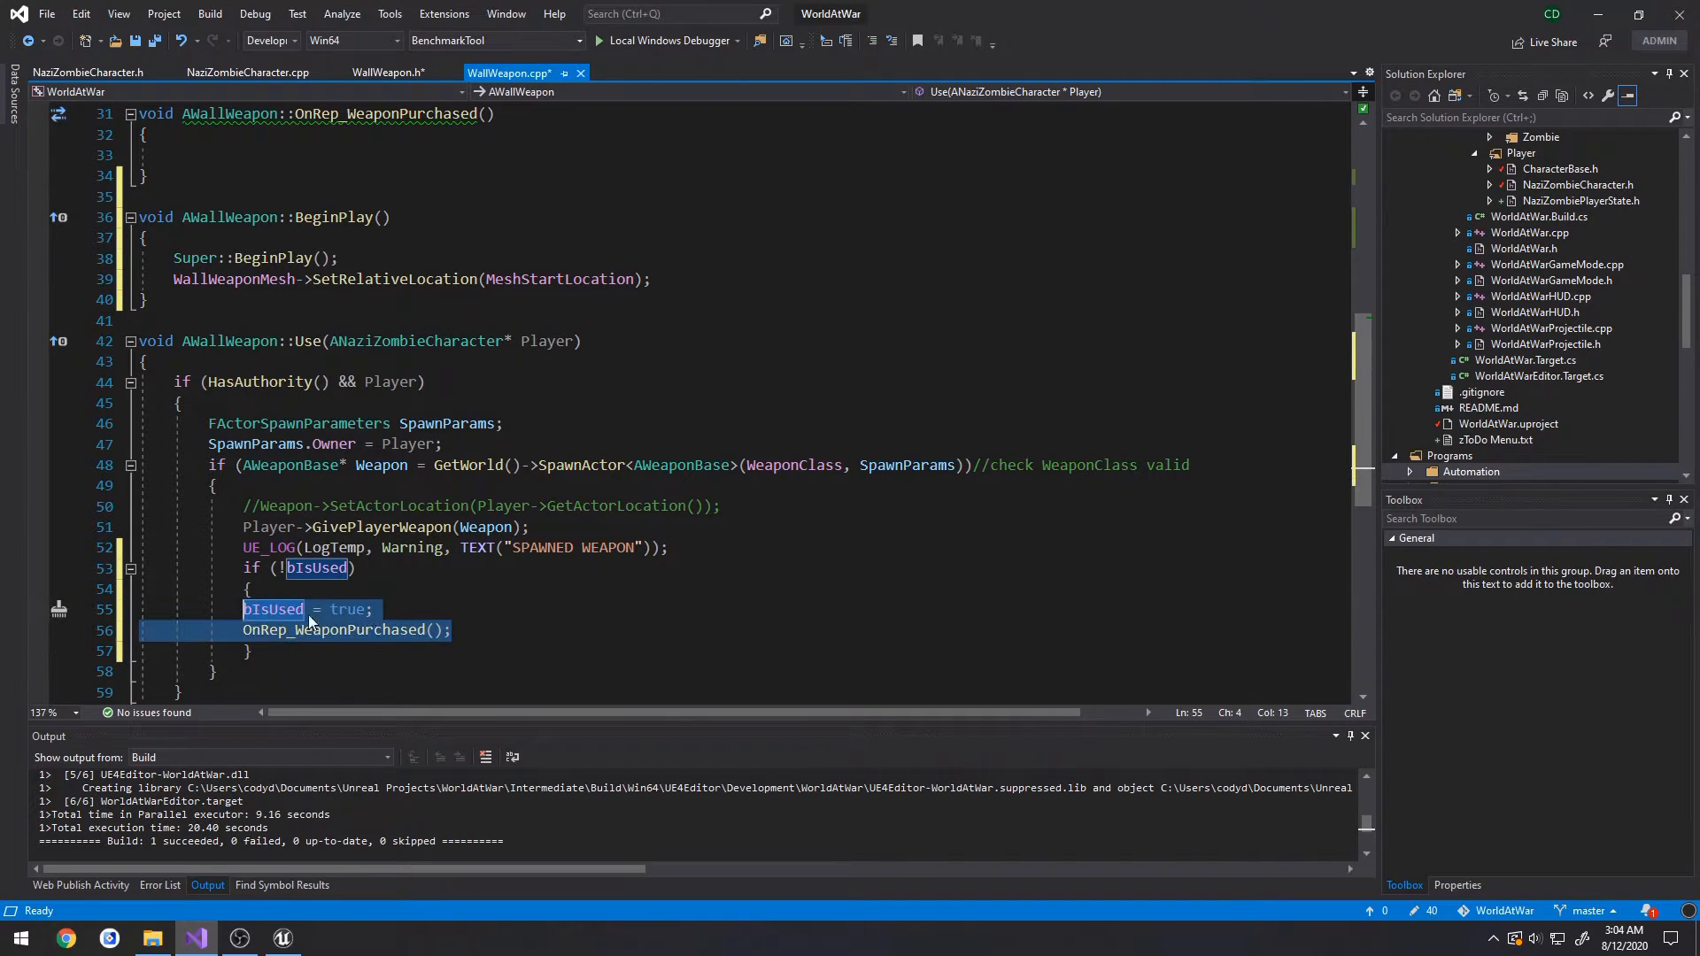
{"action": "left_click", "coordinate": [407, 608]}
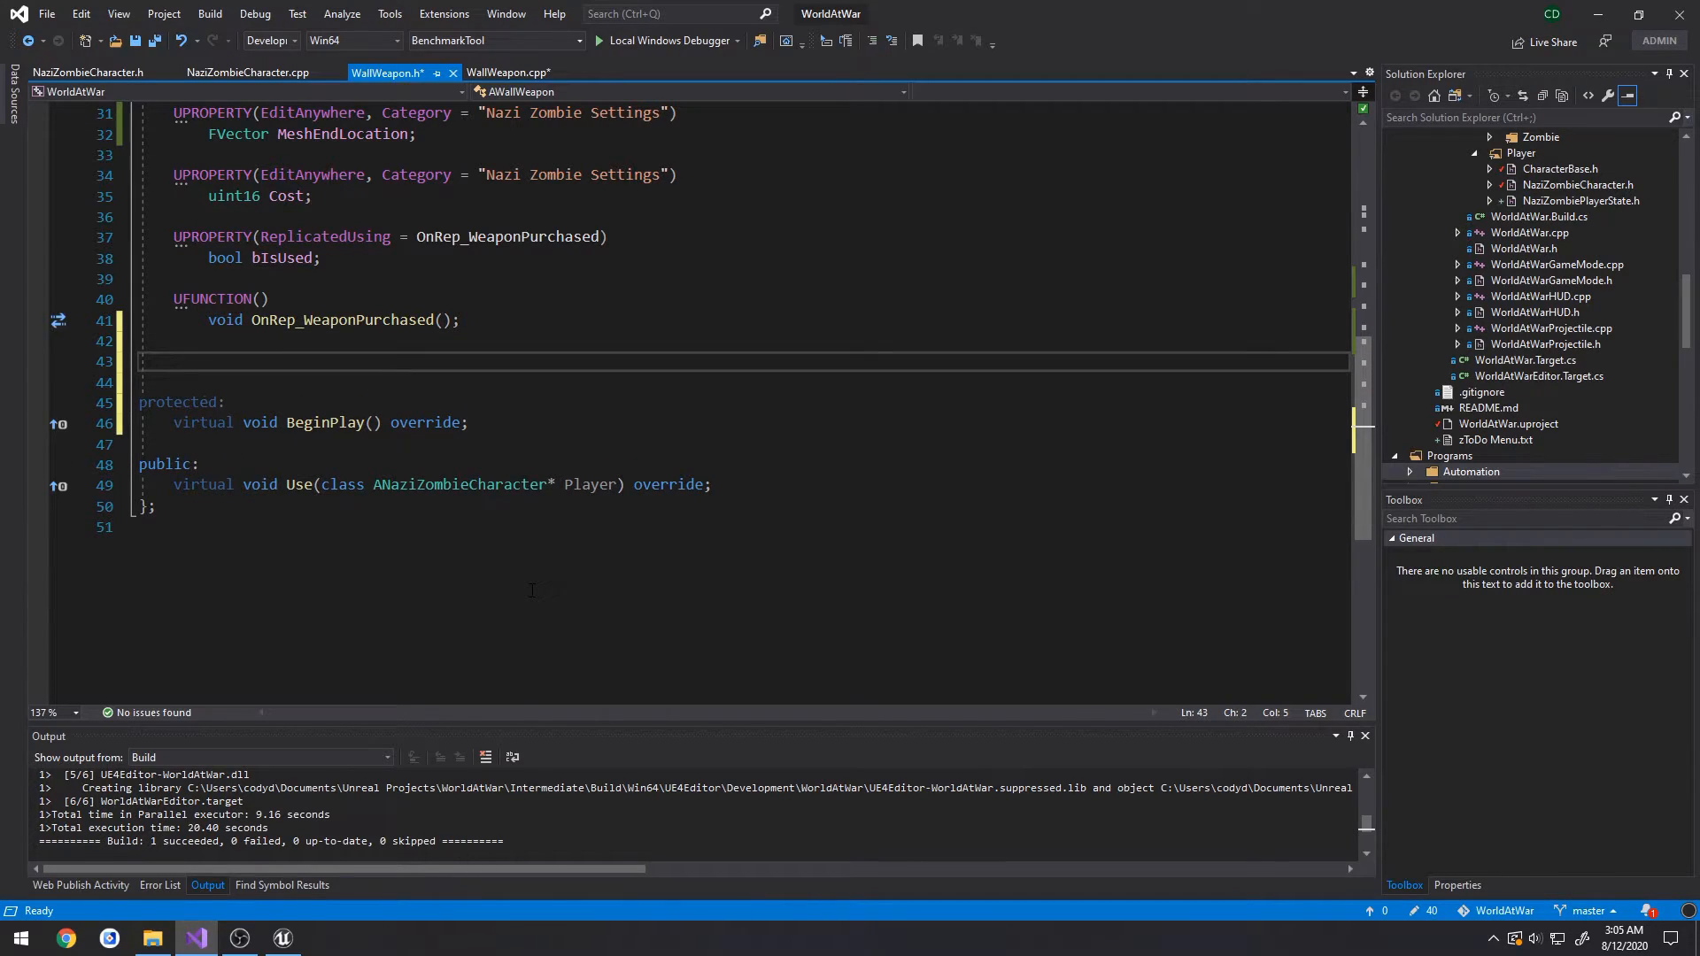
- Declare void LerpWeaponMeshToEnd() and FTimerHandle TLerpMesh, generating an empty LerpWeaponMeshToEnd definition
{"action": "type", "text": "void"}
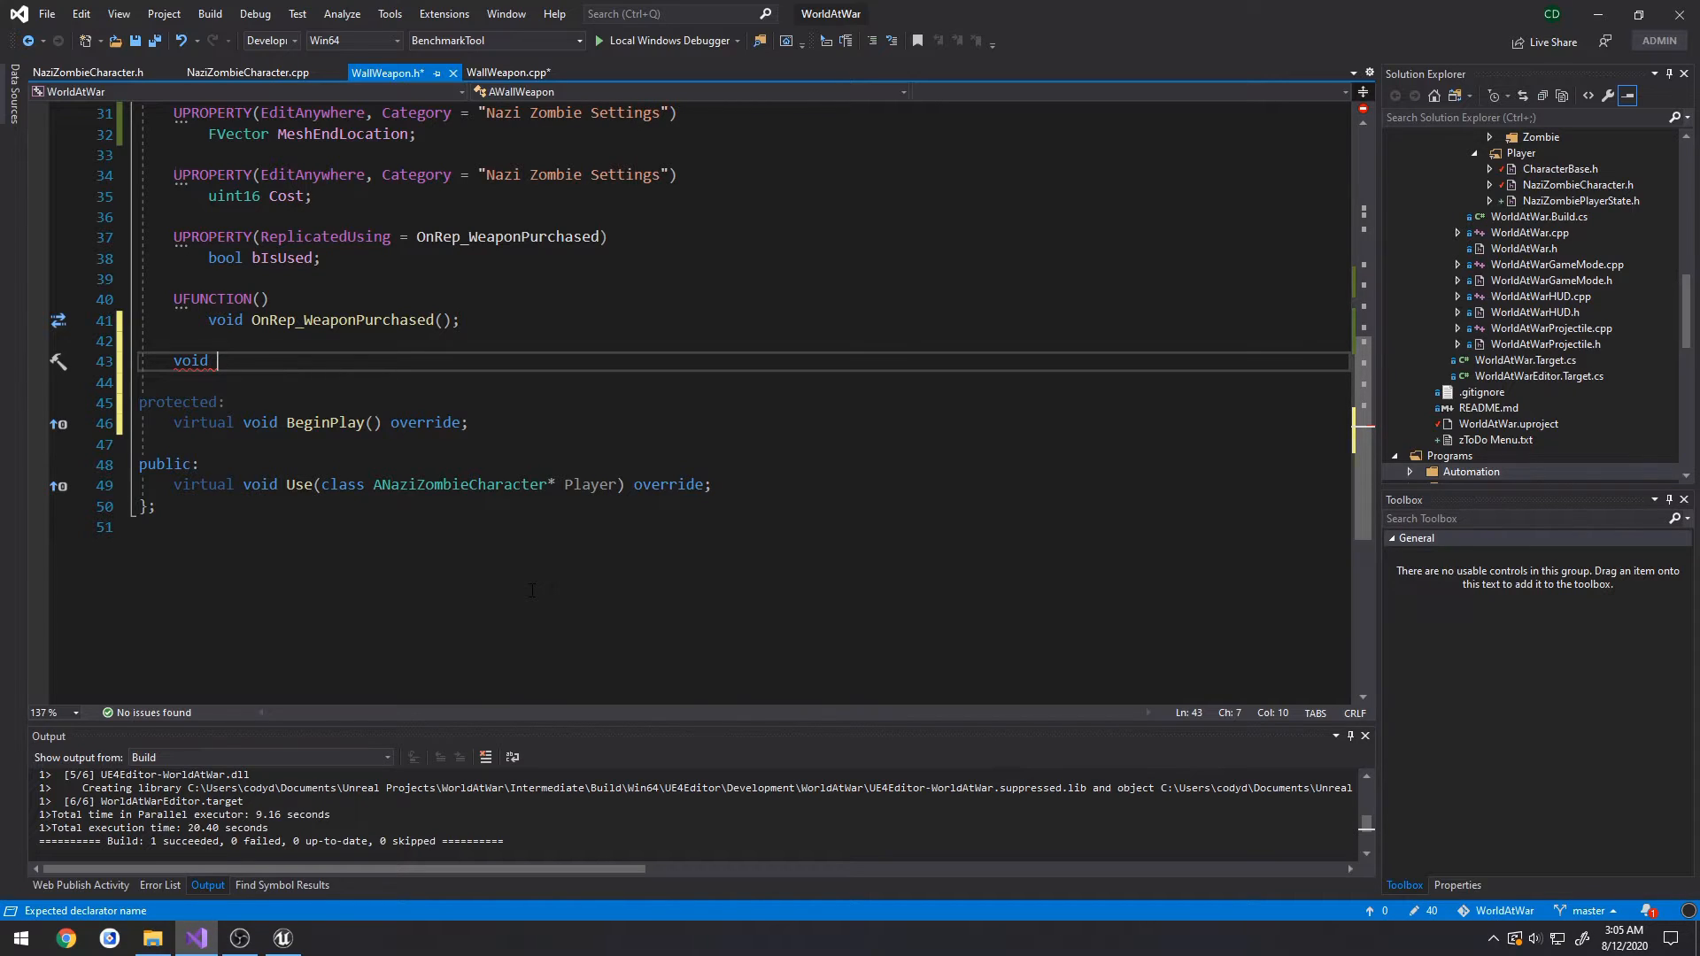
{"action": "type", "text": "LerpWeaponM"}
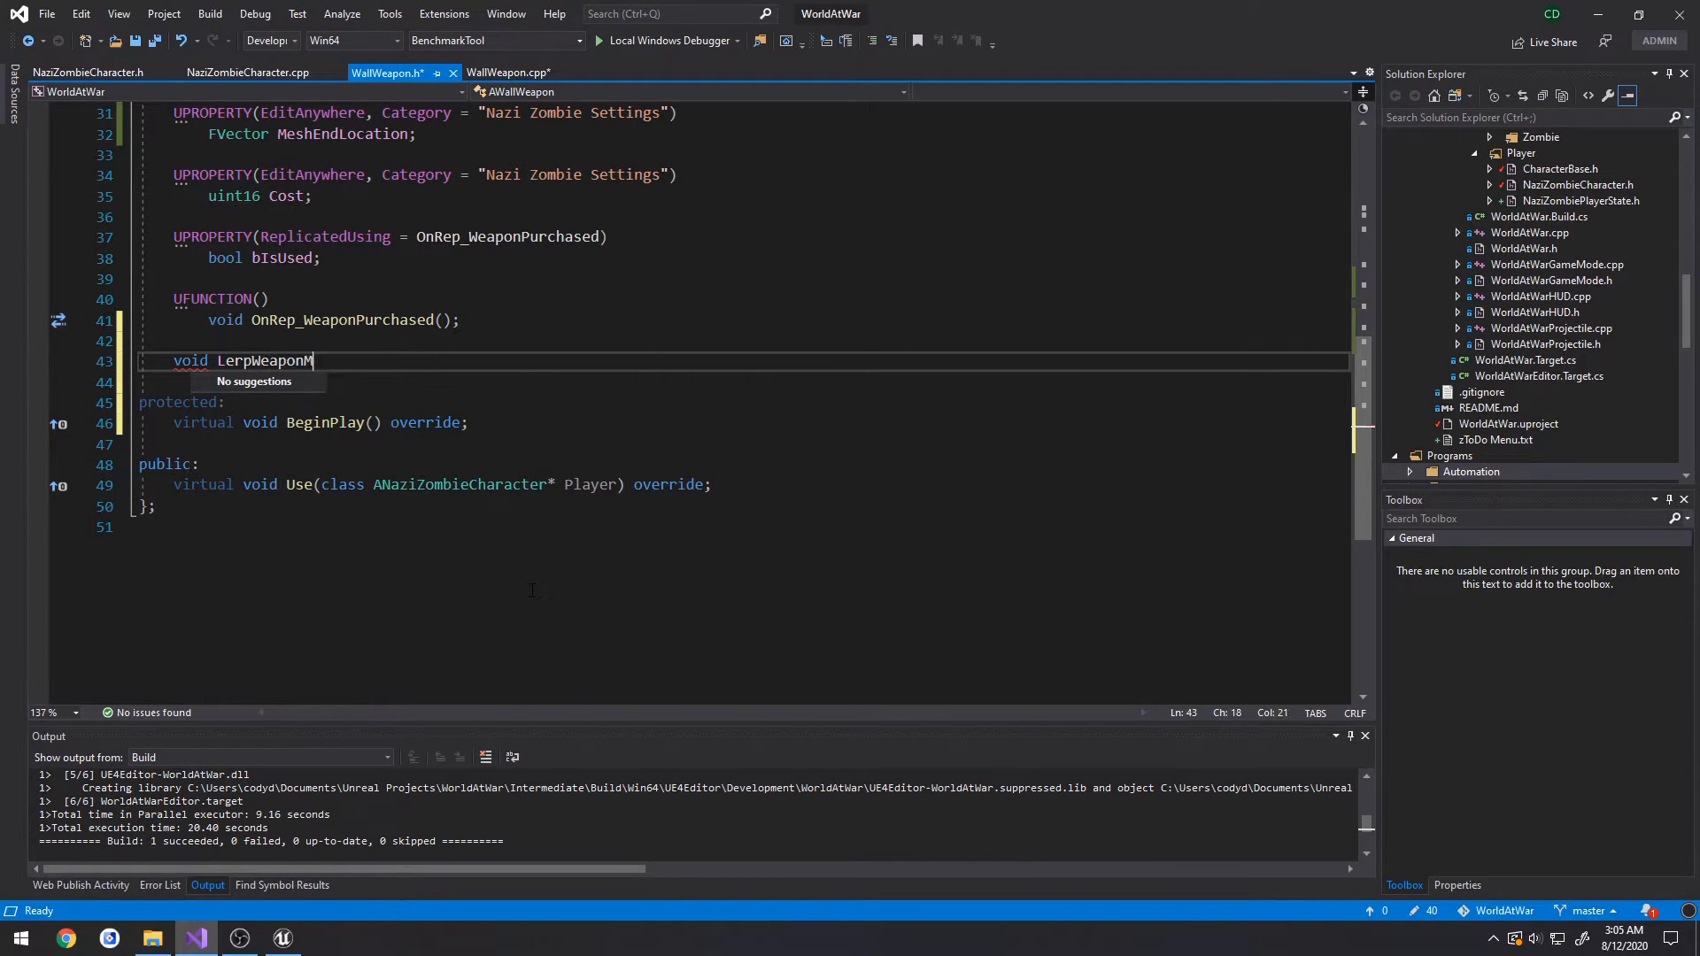
{"action": "type", "text": "eshT"}
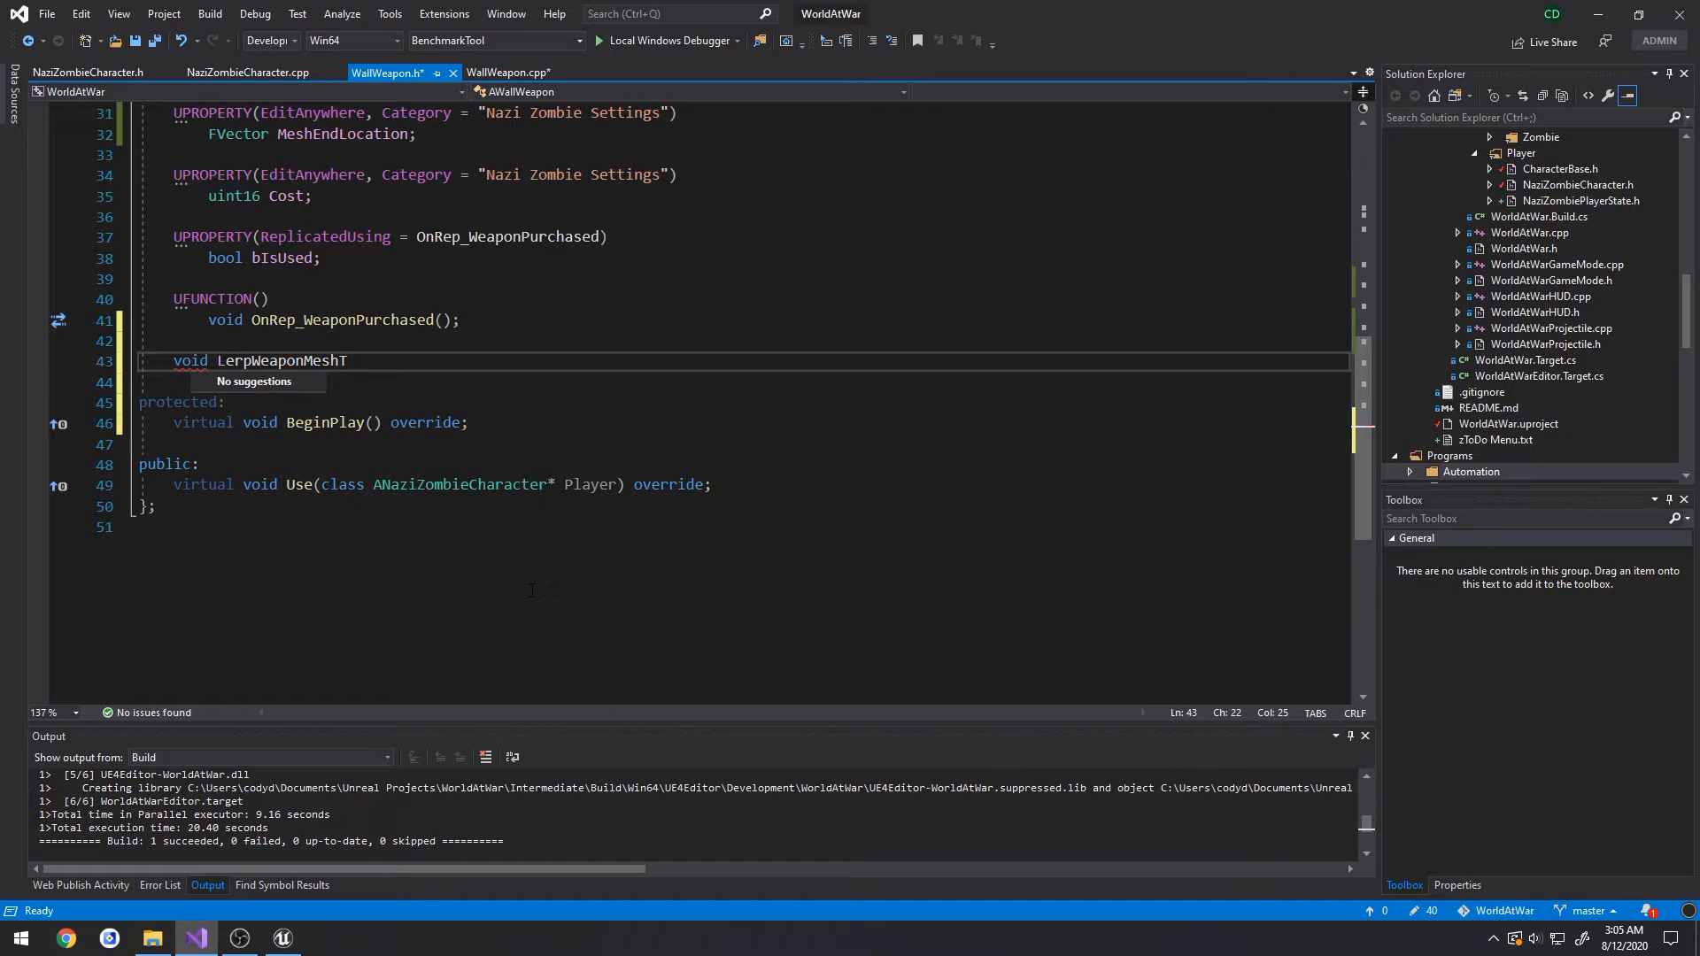
{"action": "type", "text": "oEnd();"}
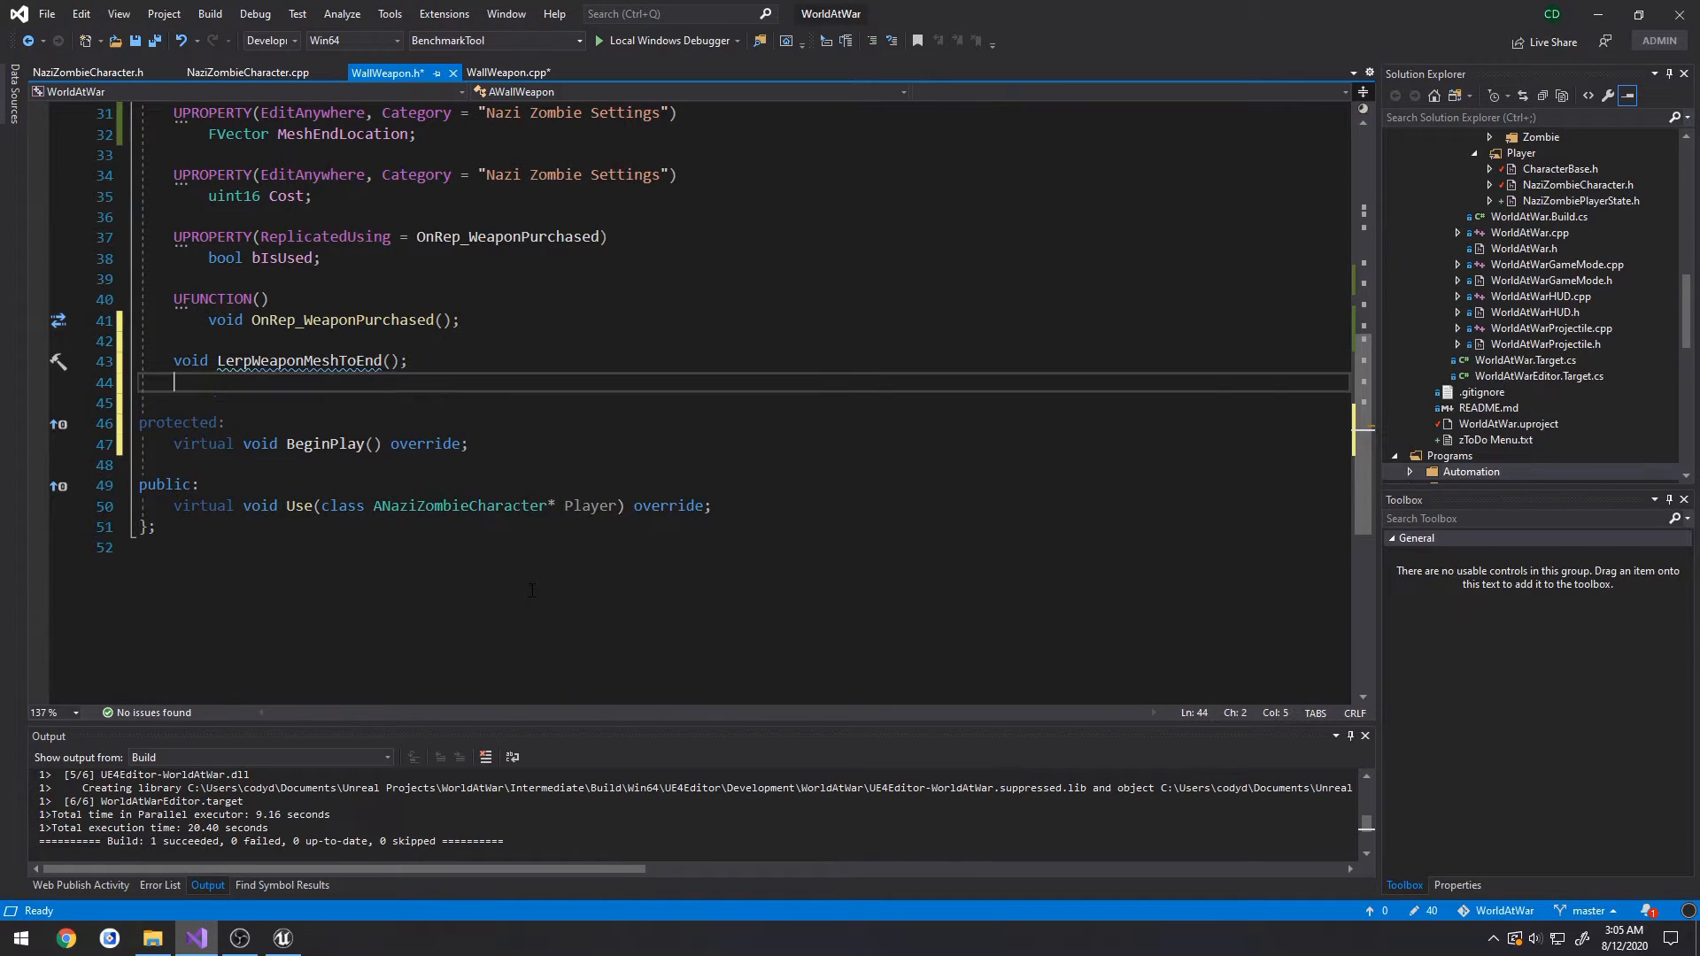
{"action": "type", "text": "FTimerHandle"}
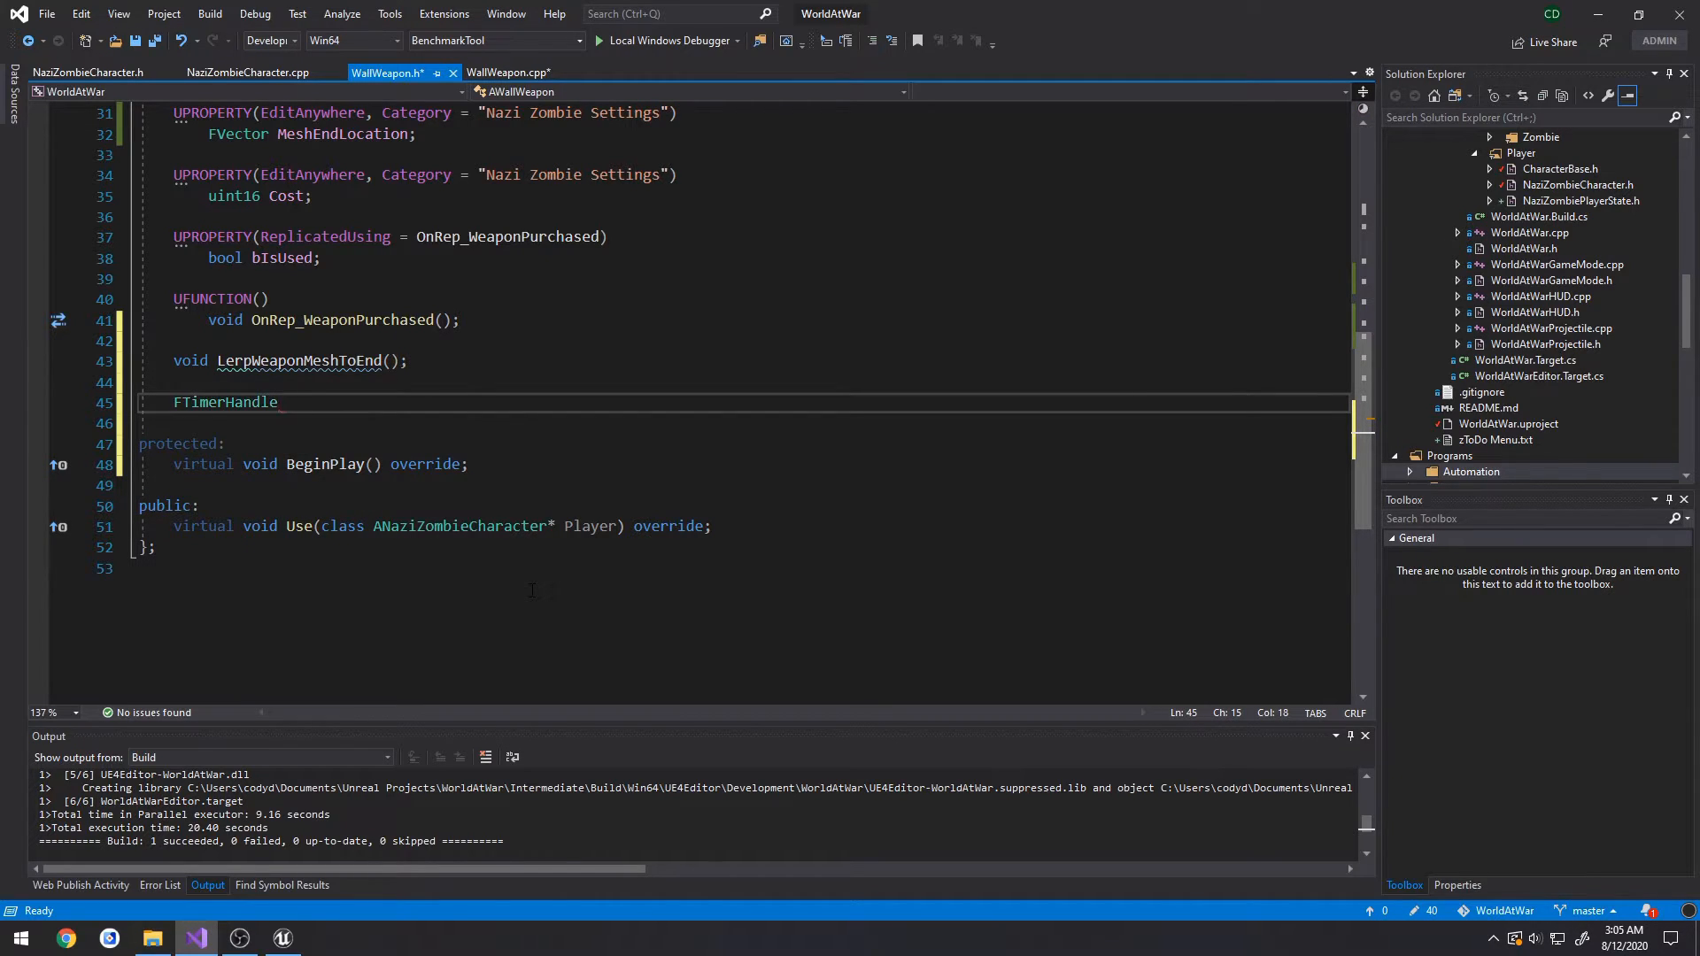
{"action": "type", "text": "TLerp"}
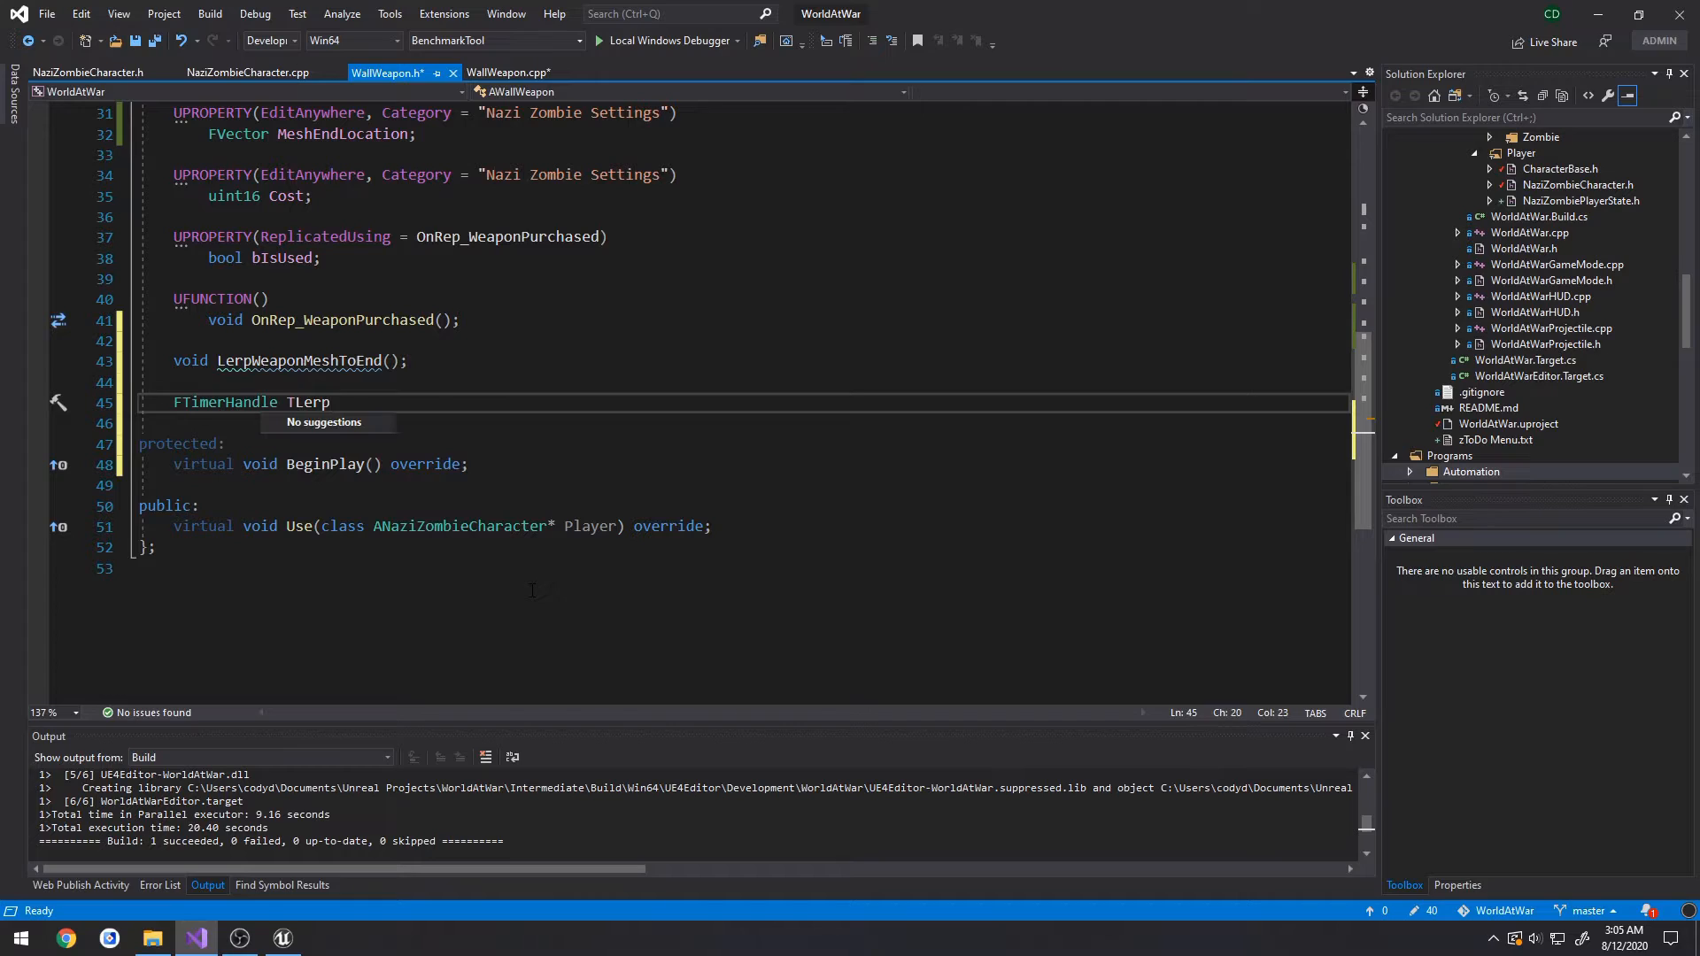
{"action": "type", "text": "Mesh;"}
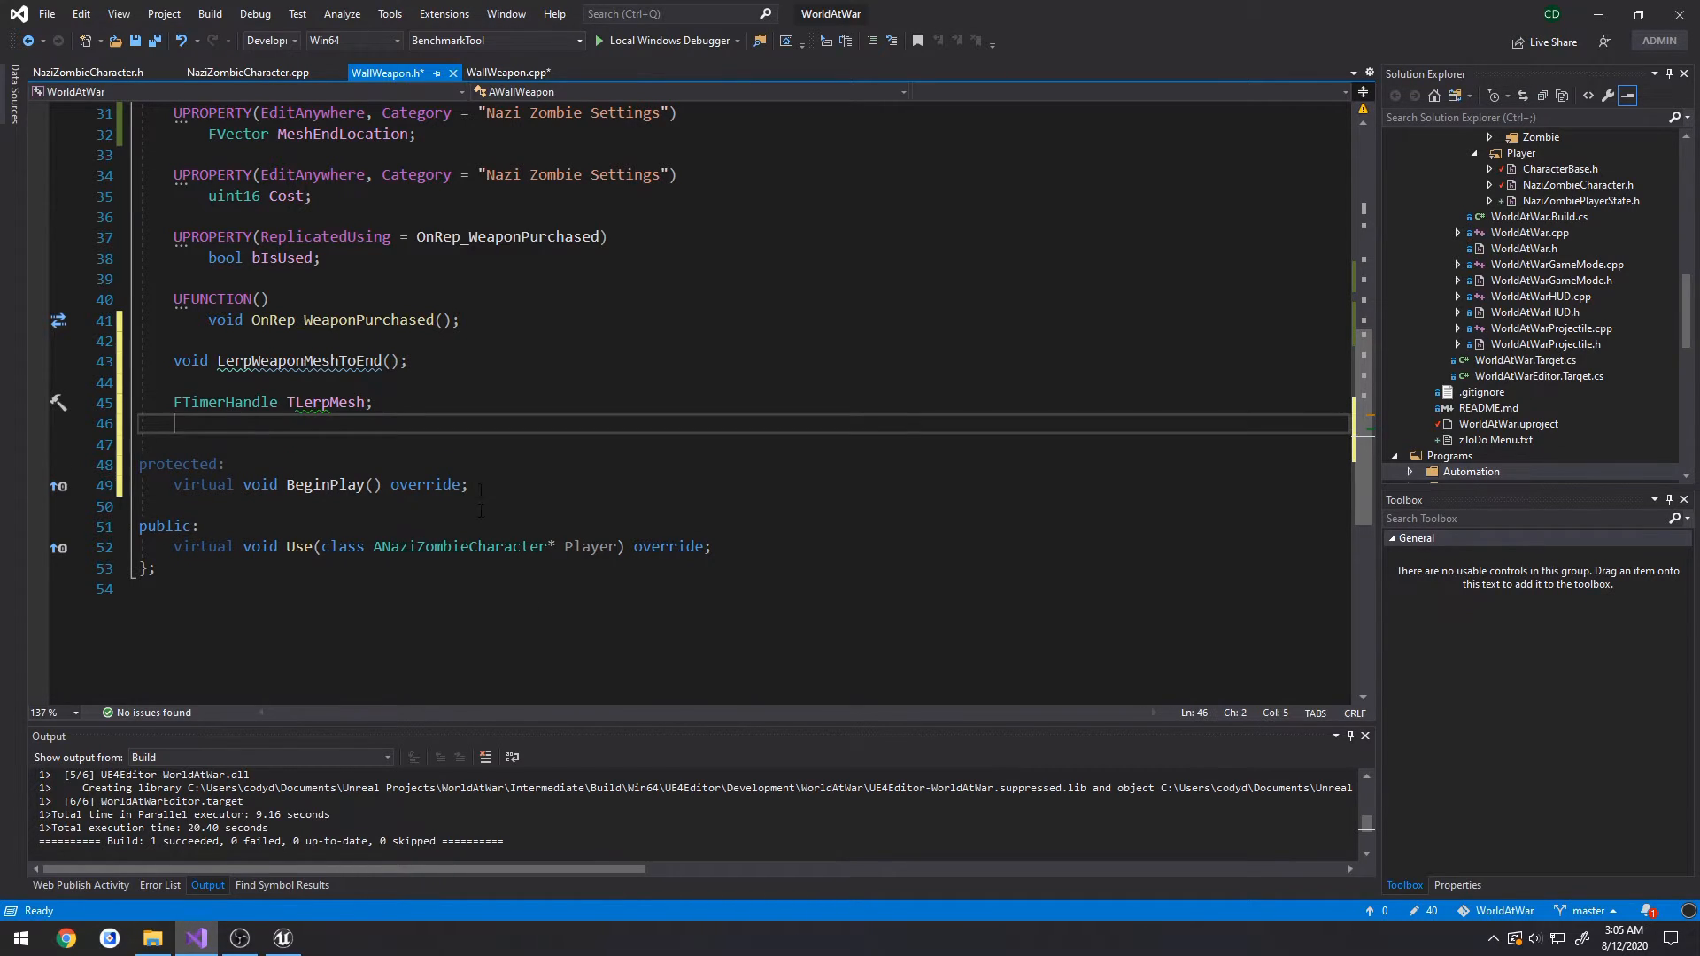
{"action": "left_click", "coordinate": [78, 358]}
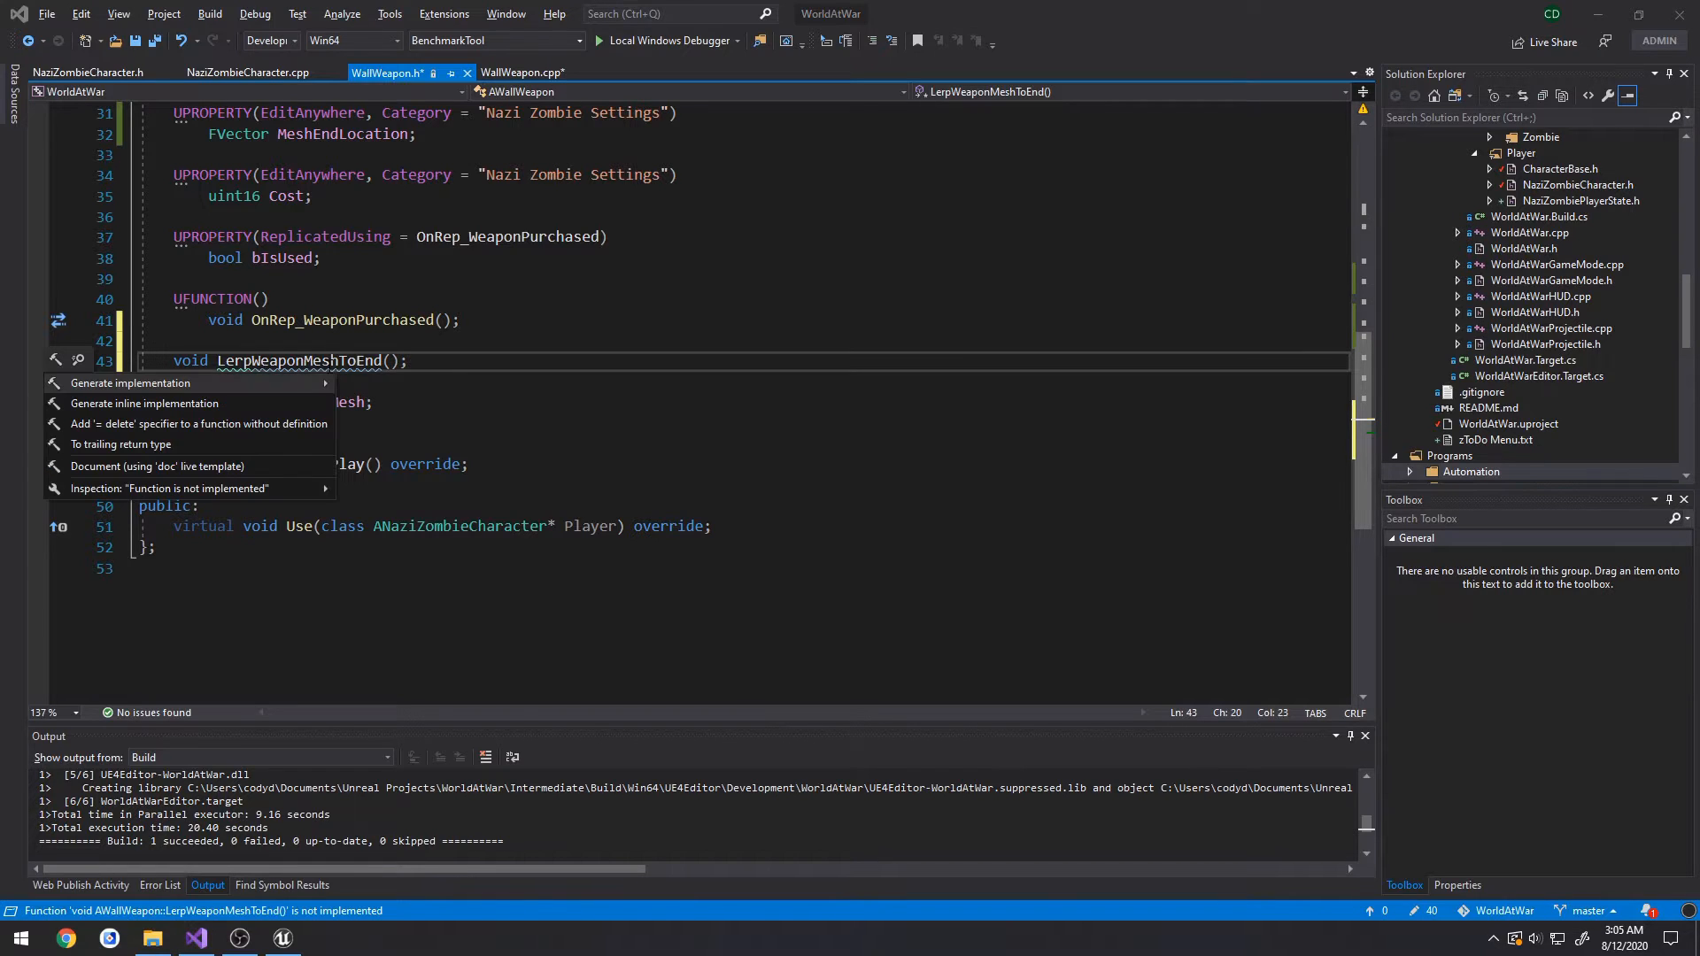
{"action": "left_click", "coordinate": [127, 382]}
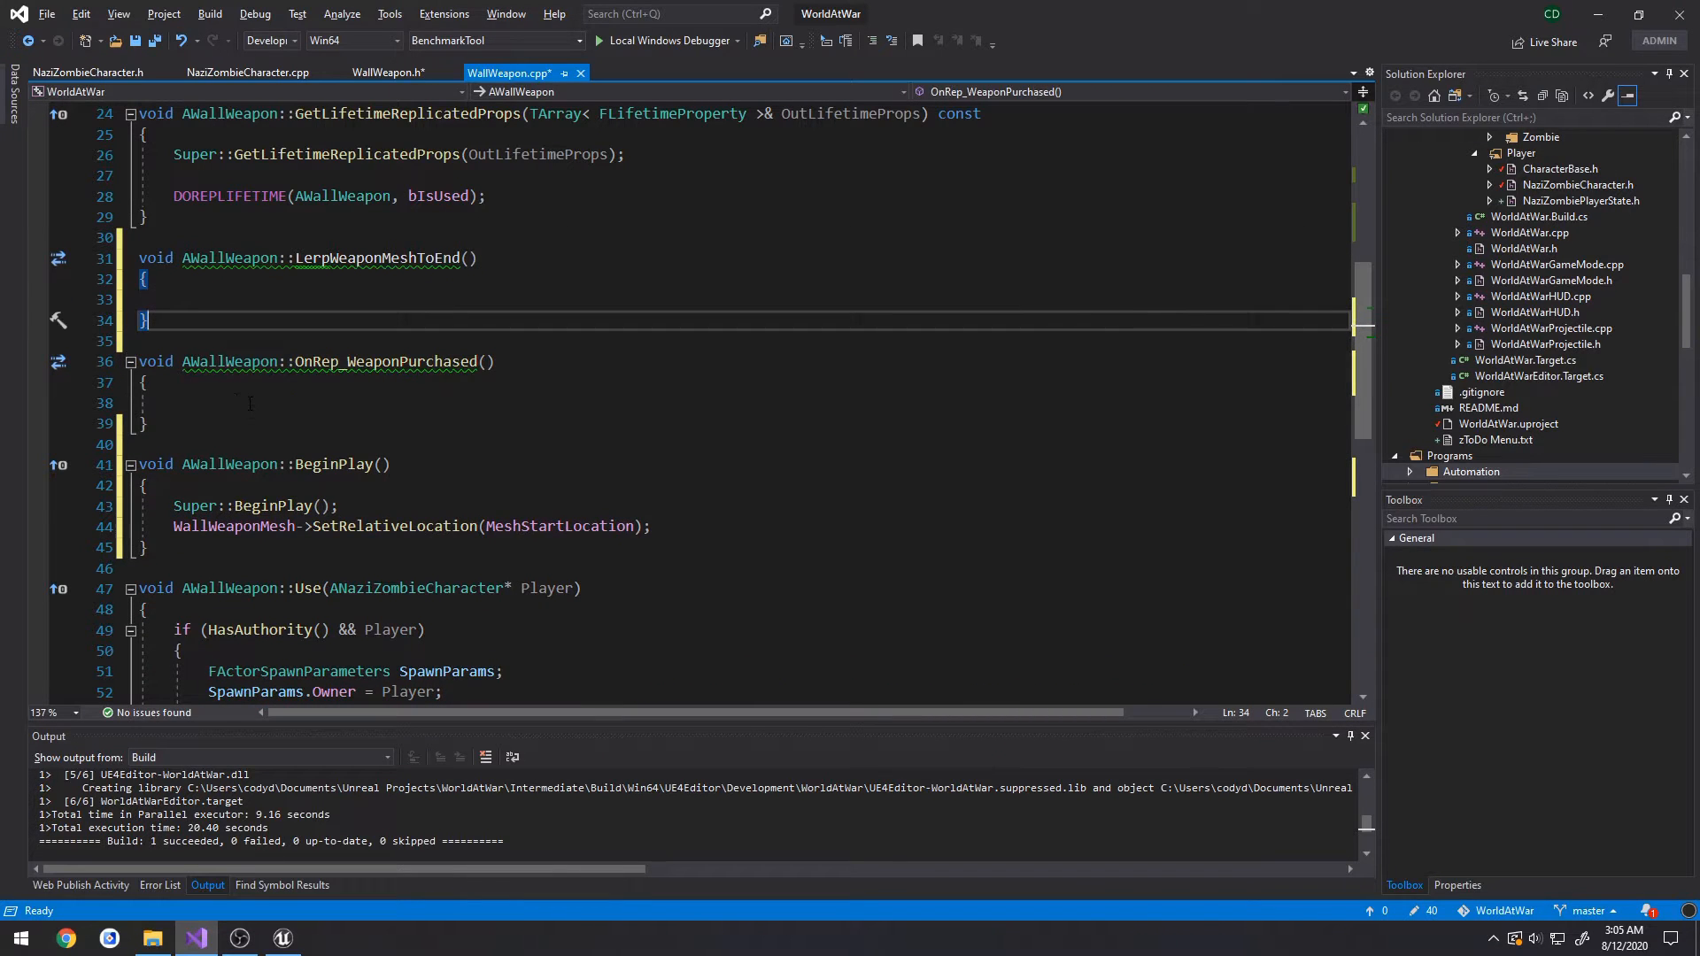
- Add GetWorld()->GetTimerManager().SetTimer(TLerpMesh, this, &AWallWeapon::LerpWeaponMeshToEnd, 0.1f, true) to OnRep_WeaponPurchased
{"action": "scroll", "scroll_direction": "up", "scroll_amount": 3}
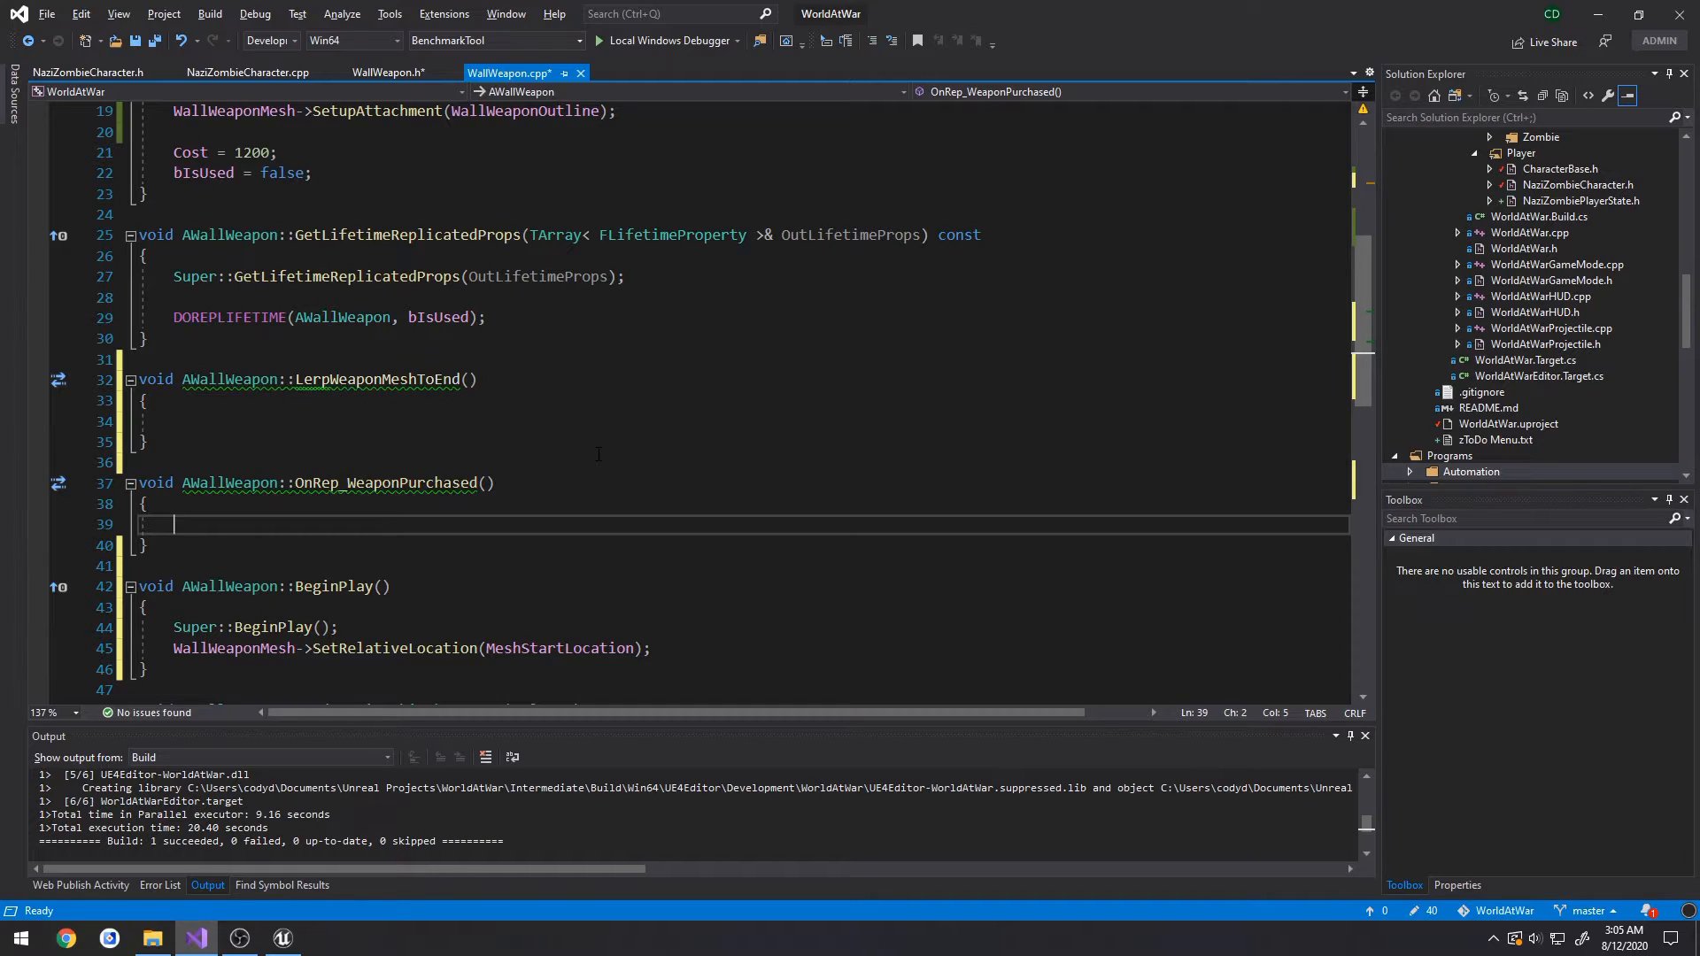
{"action": "type", "text": "GetWorld()->"}
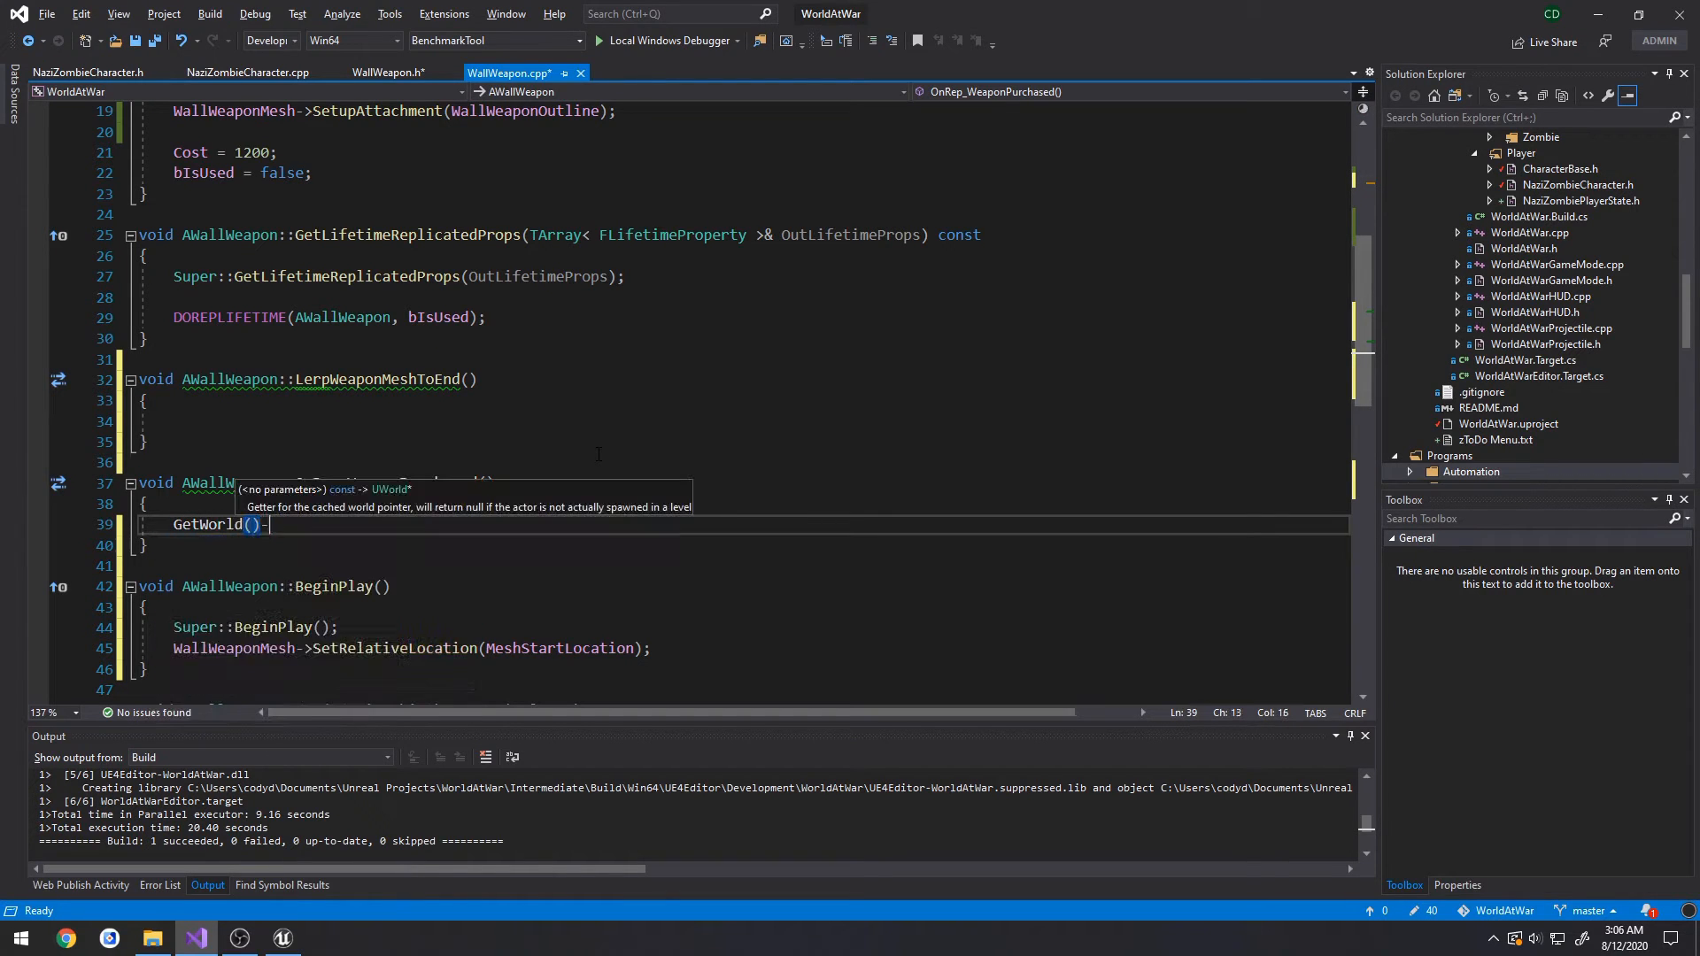
{"action": "type", "text": "SetT"}
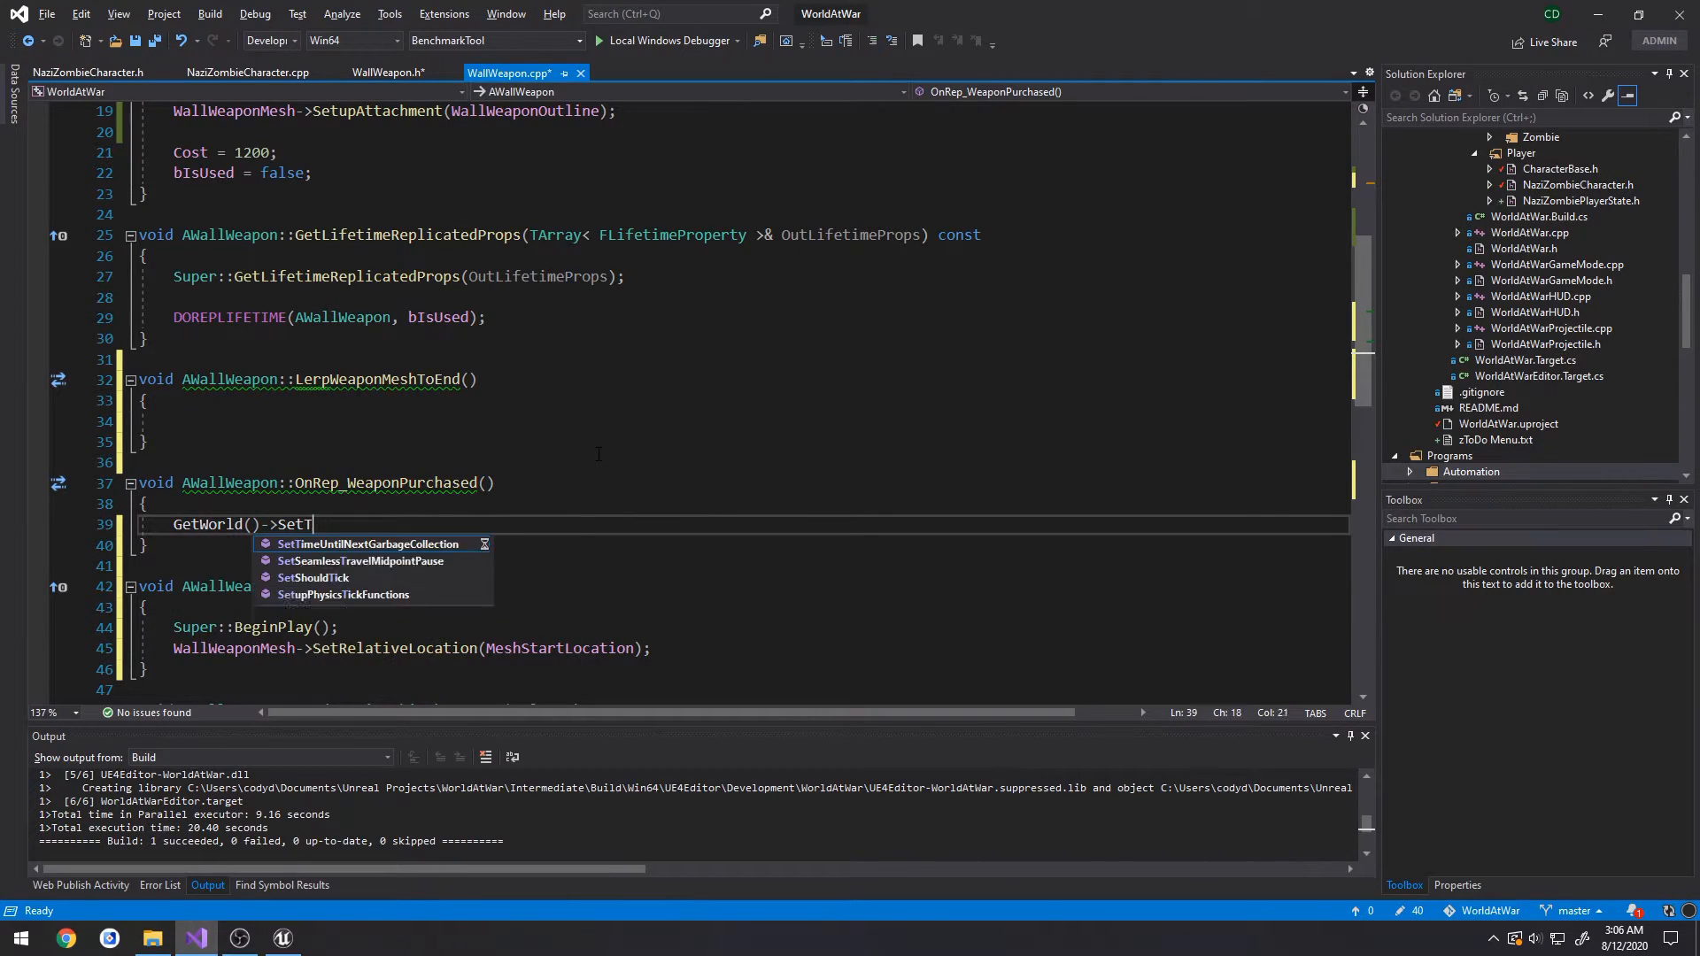
{"action": "type", "text": "GetTimerManager()"}
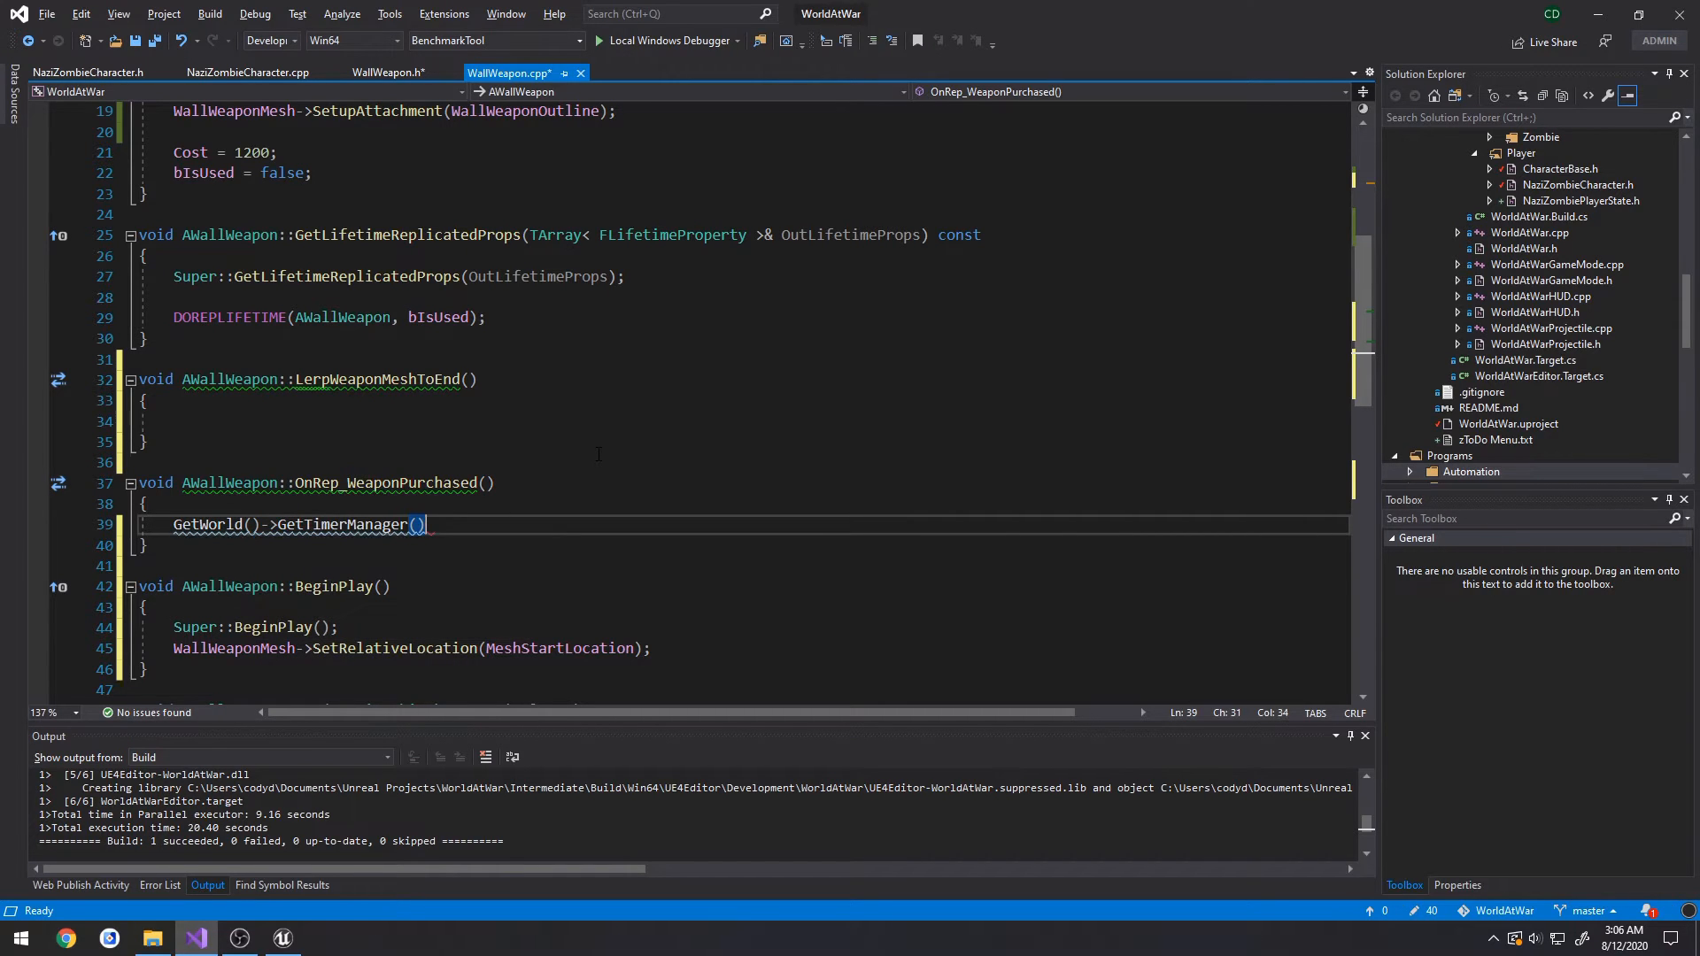
{"action": "type", "text": ".SetTimer("}
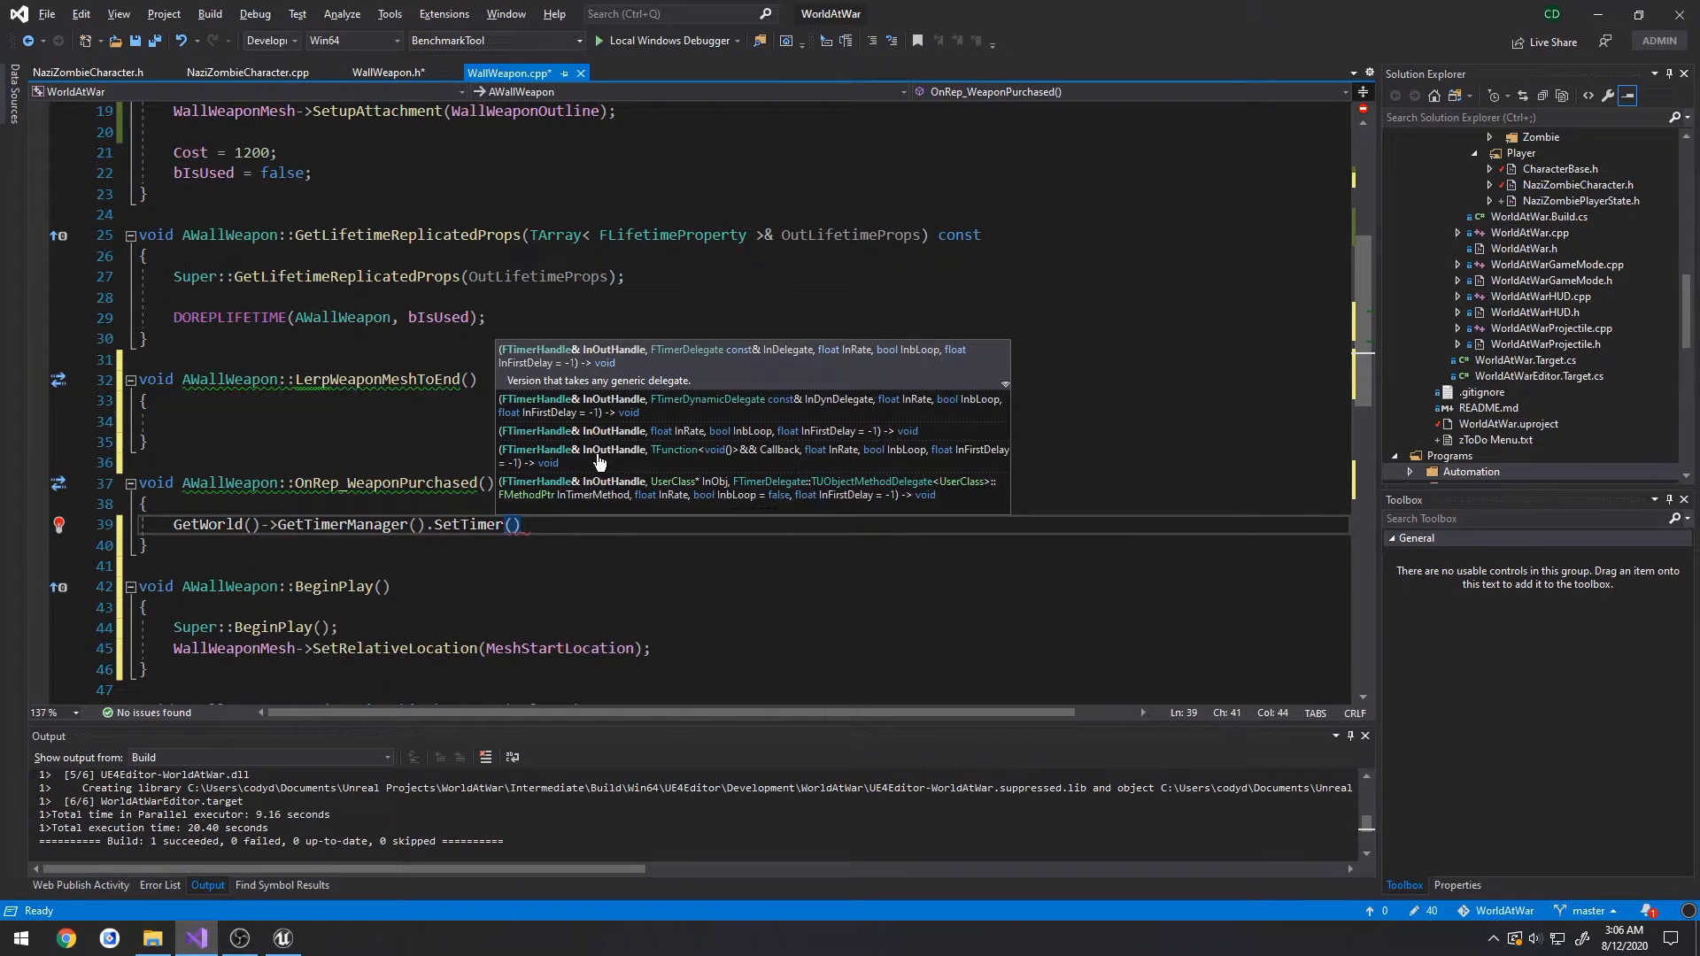
{"action": "type", "text": "TLerpMesh, this,"}
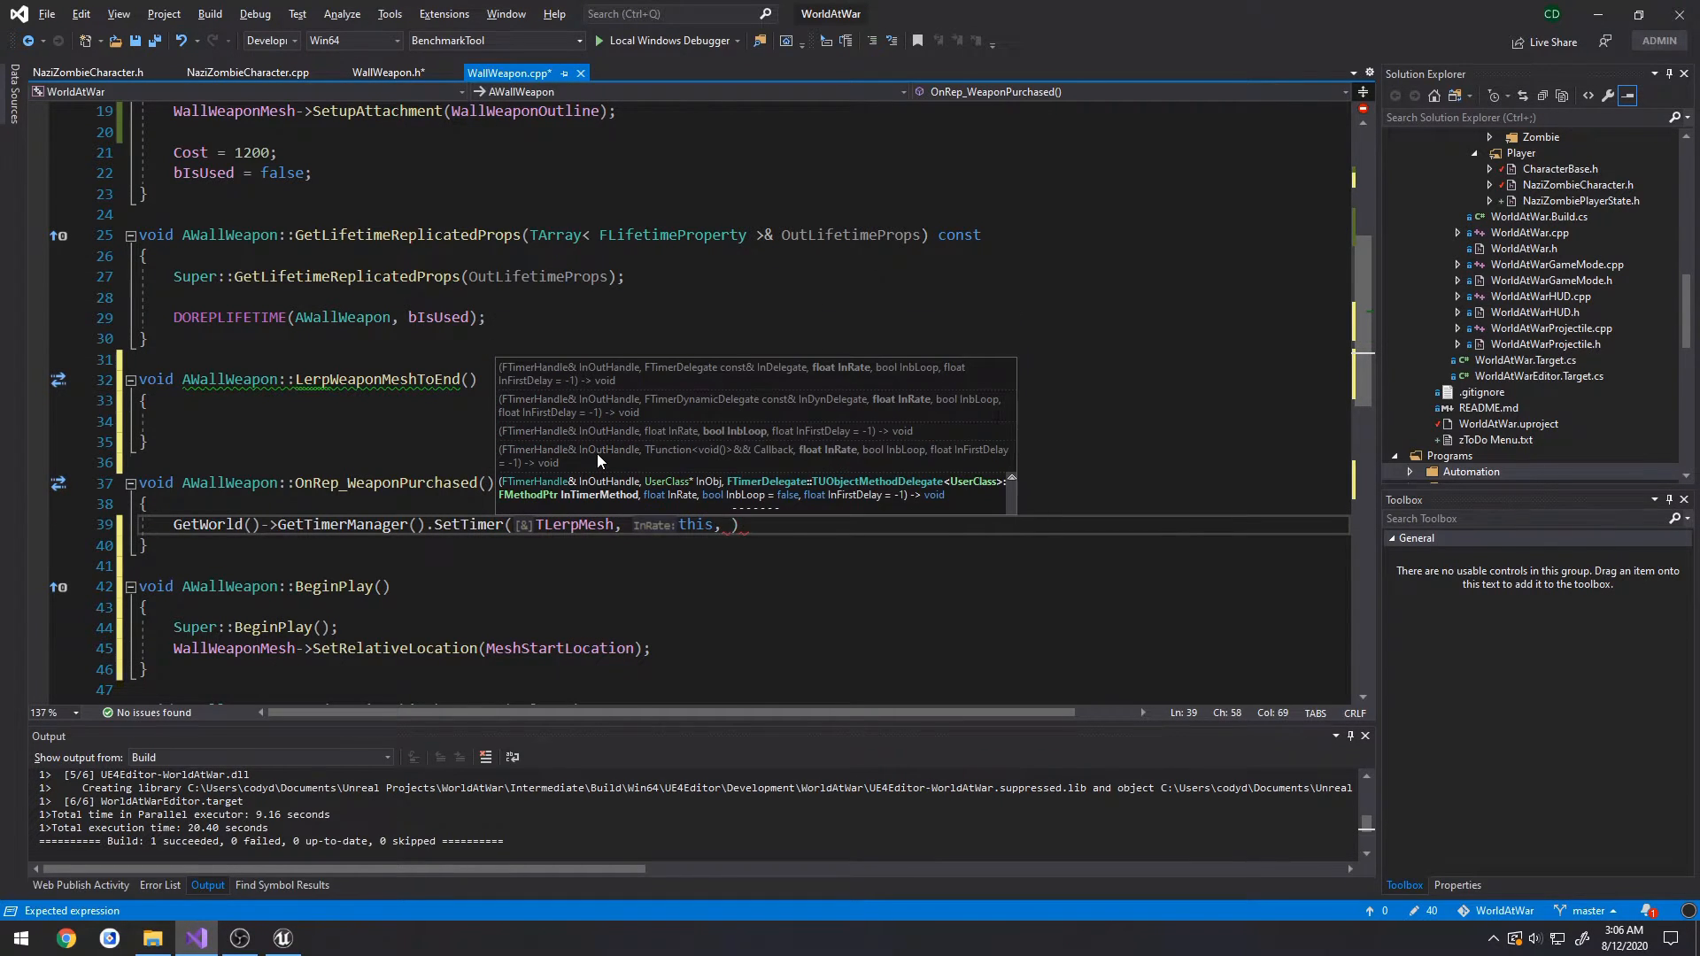
{"action": "type", "text": "&"}
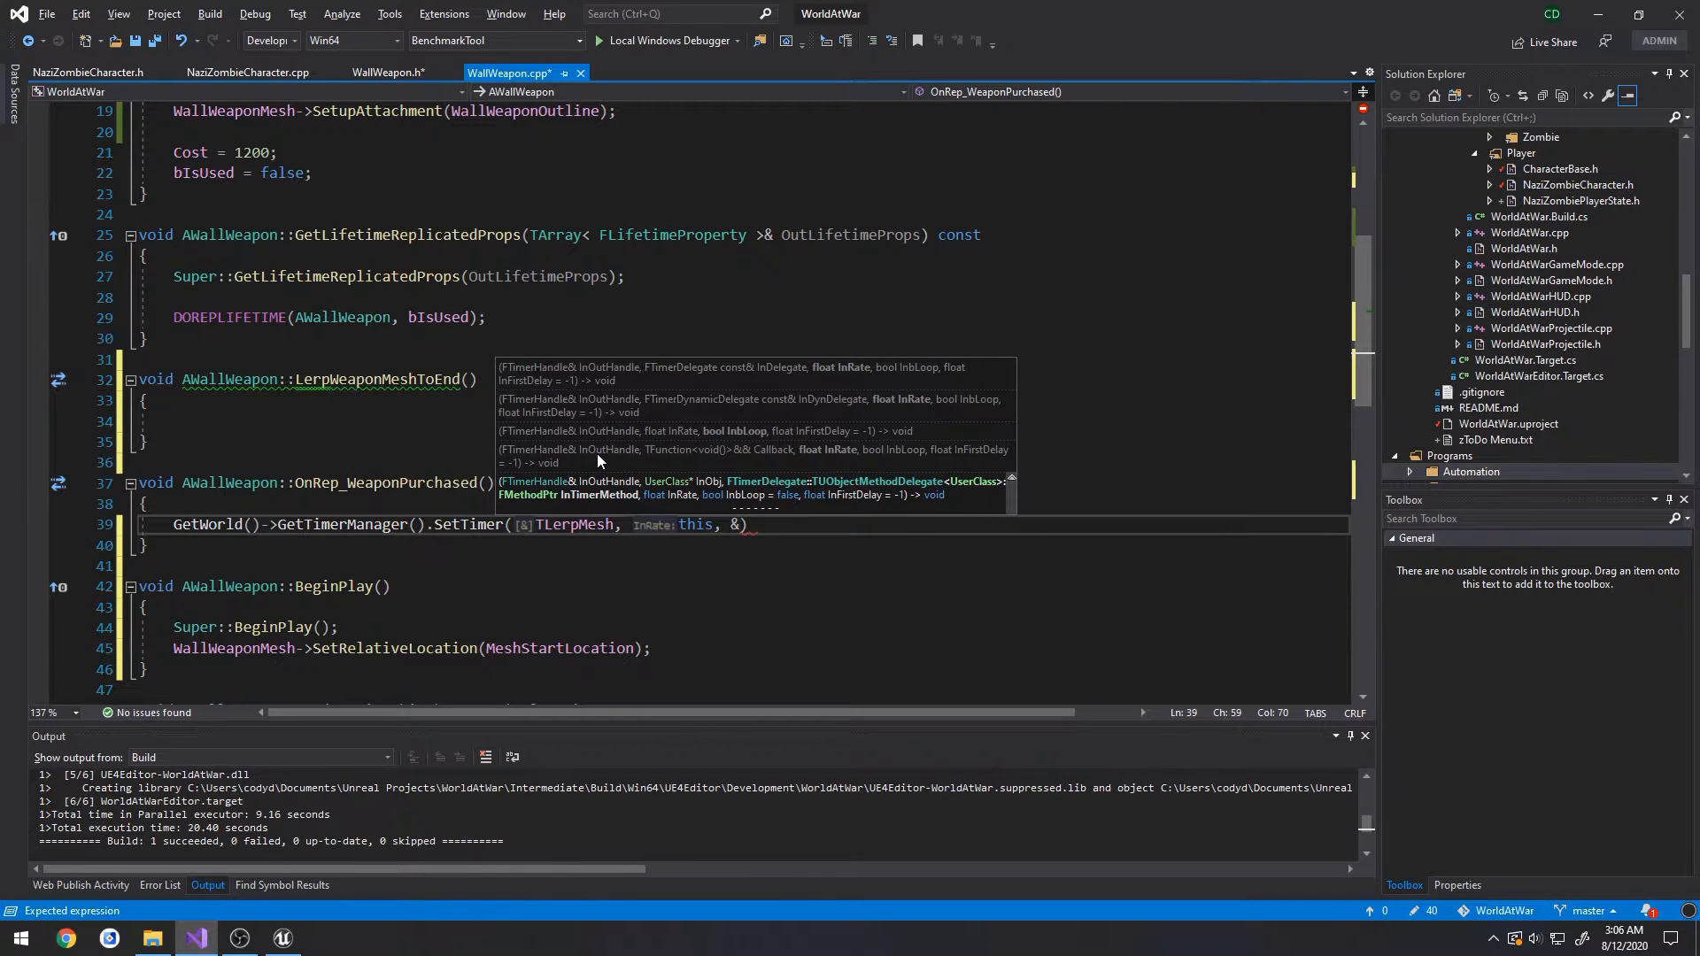
{"action": "type", "text": "AWallWeapon::"}
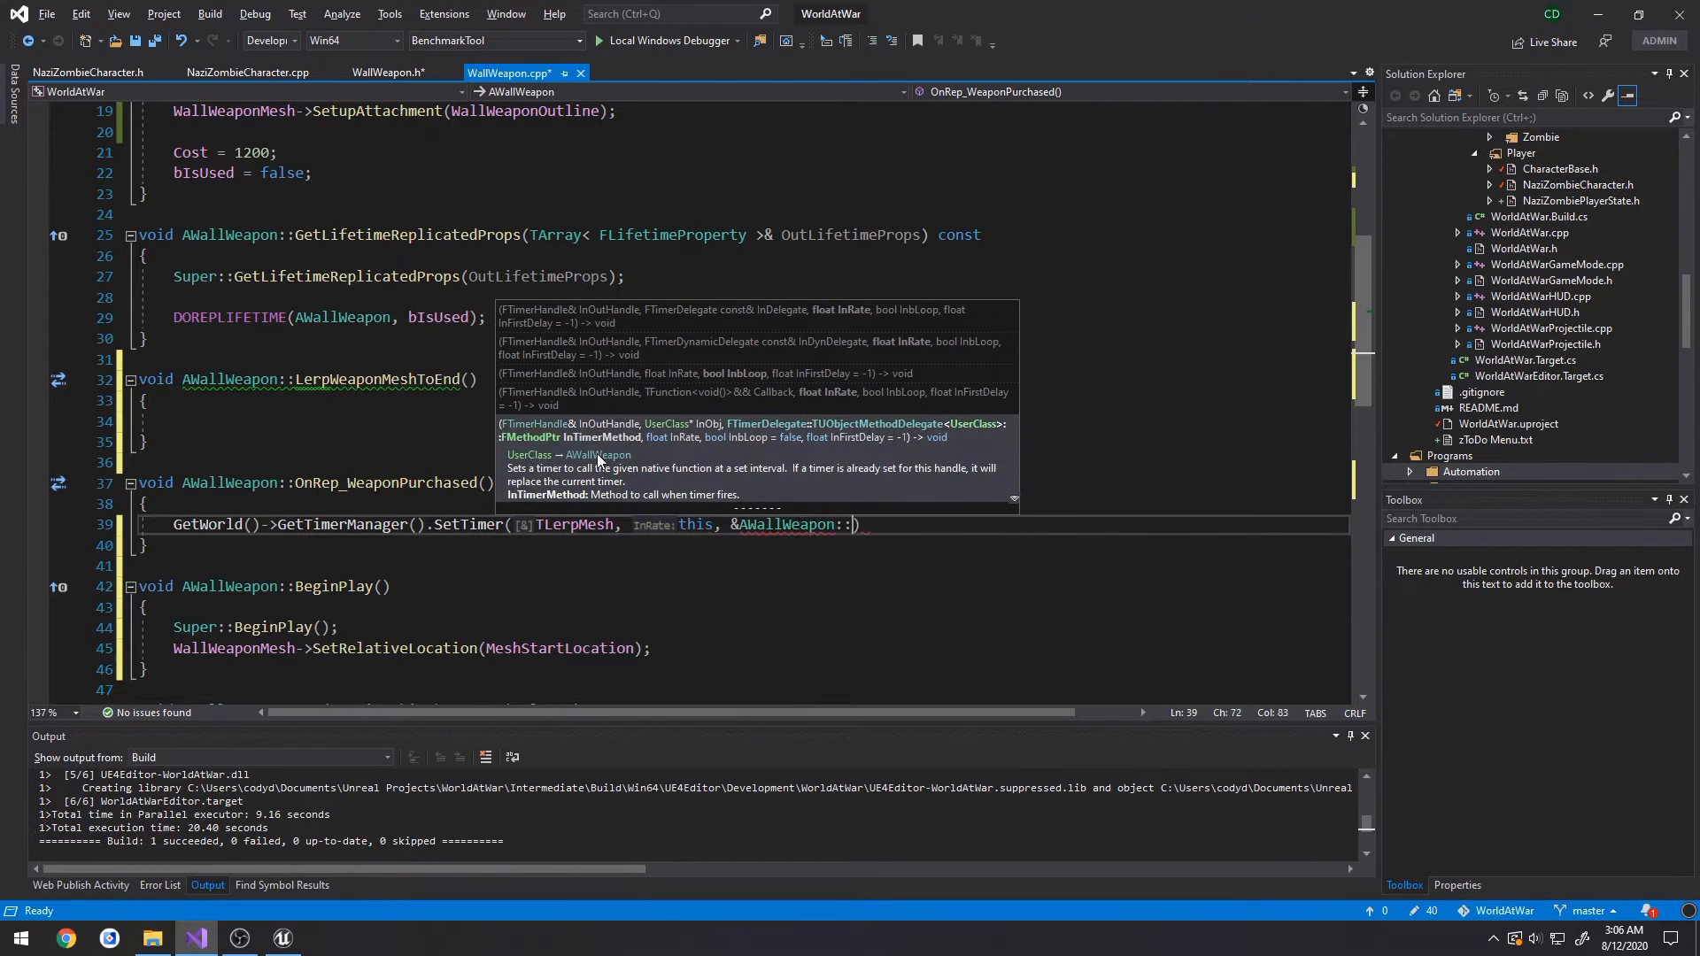
{"action": "type", "text": "LerpWeaponMeshToEnd)"}
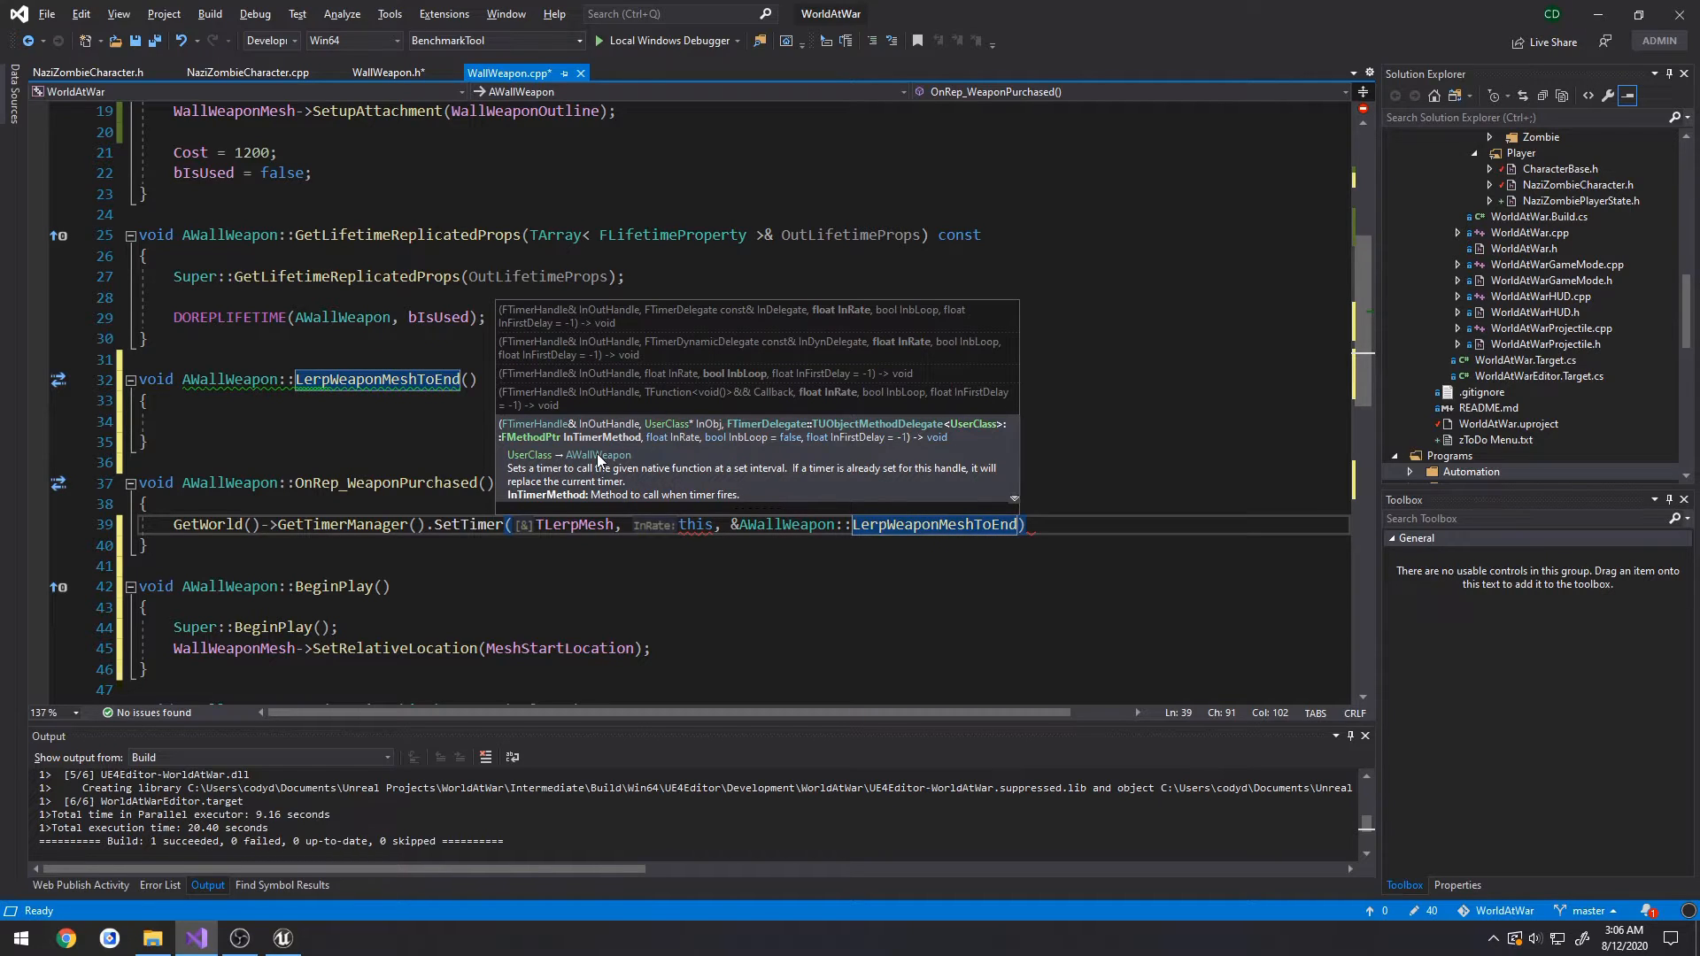
{"action": "type", "text": ","}
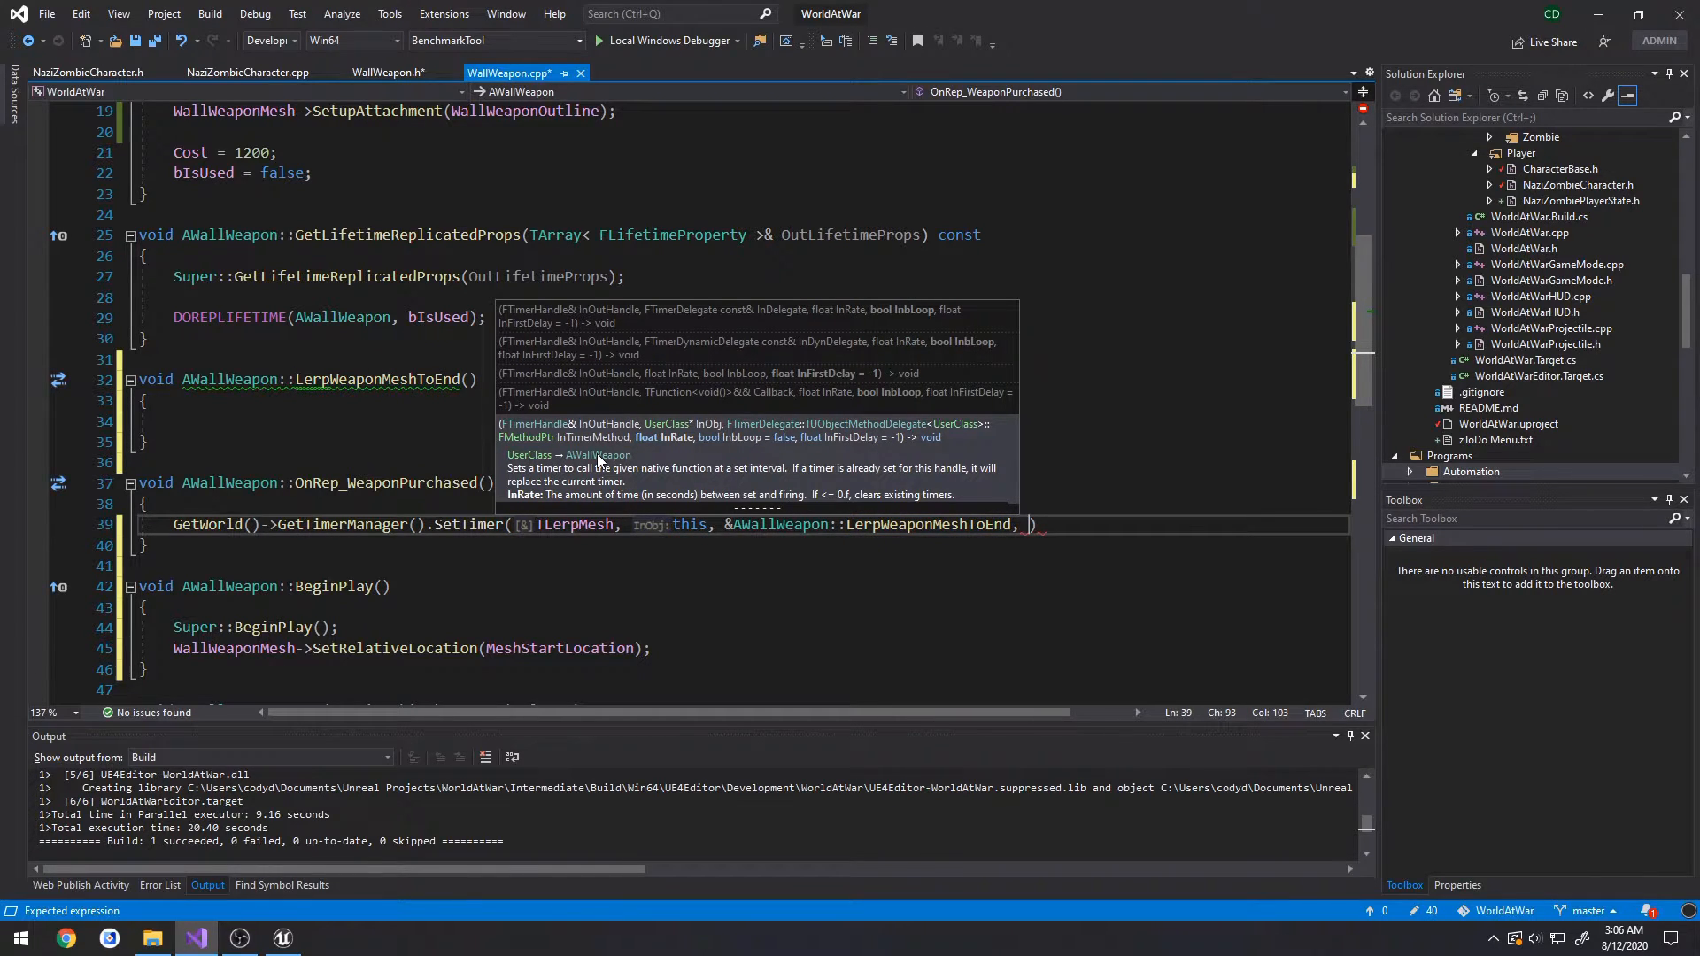
{"action": "type", "text": "0."}
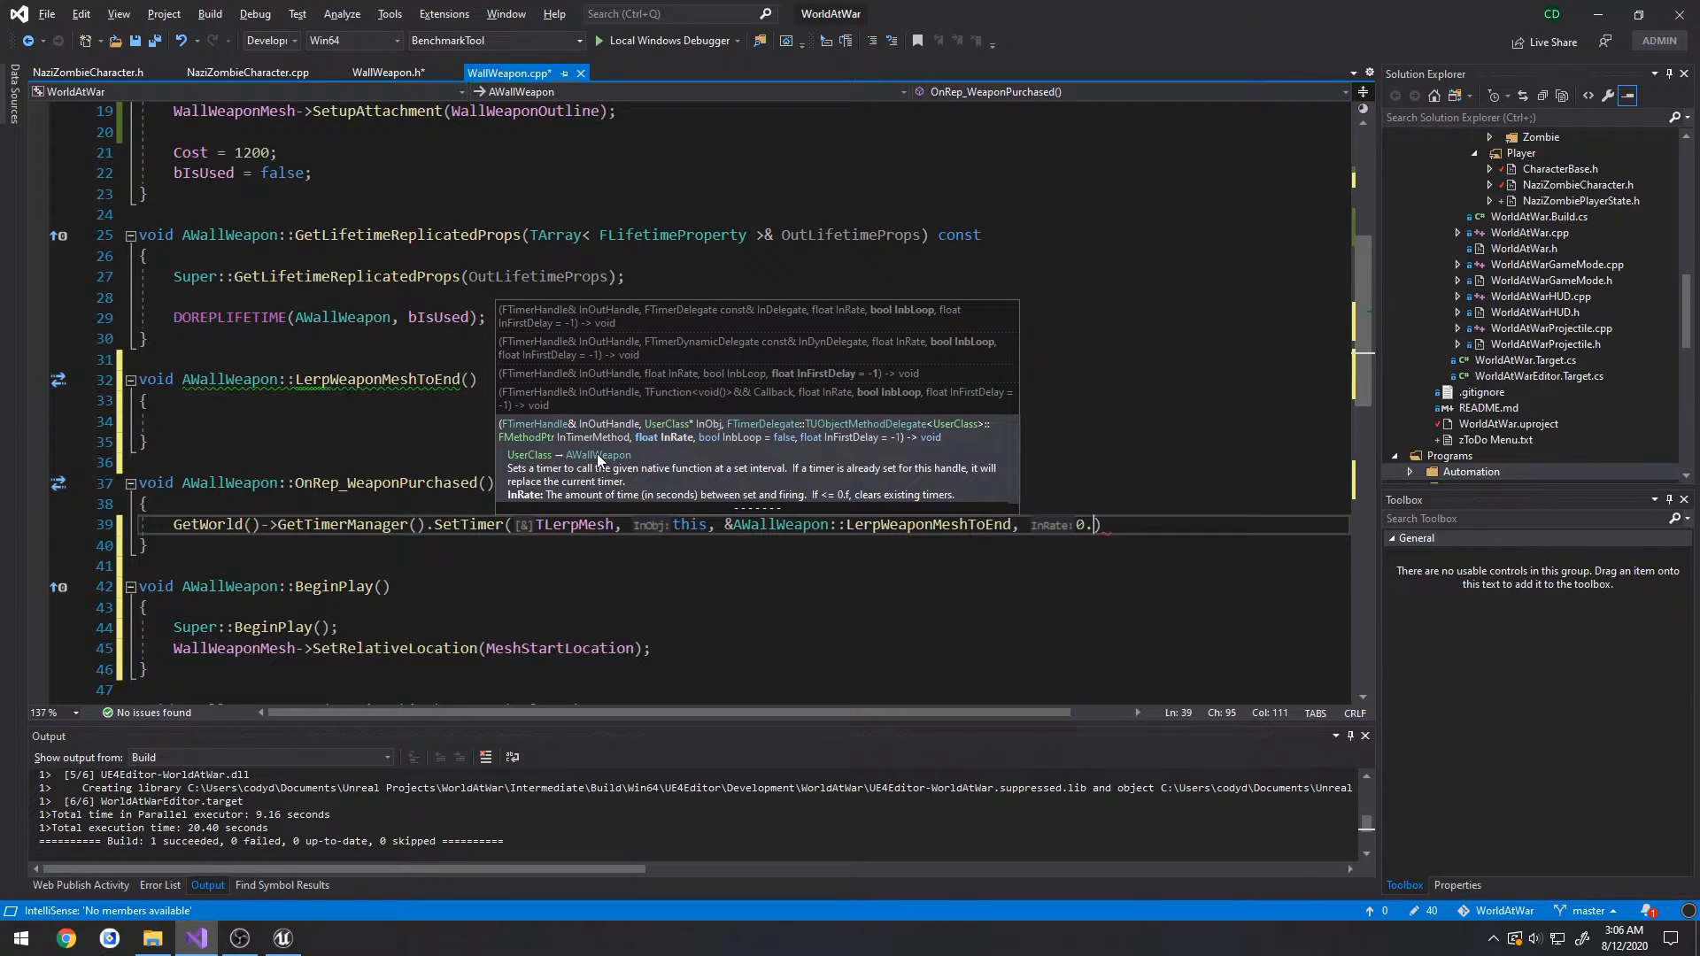
{"action": "type", "text": "1f, true"}
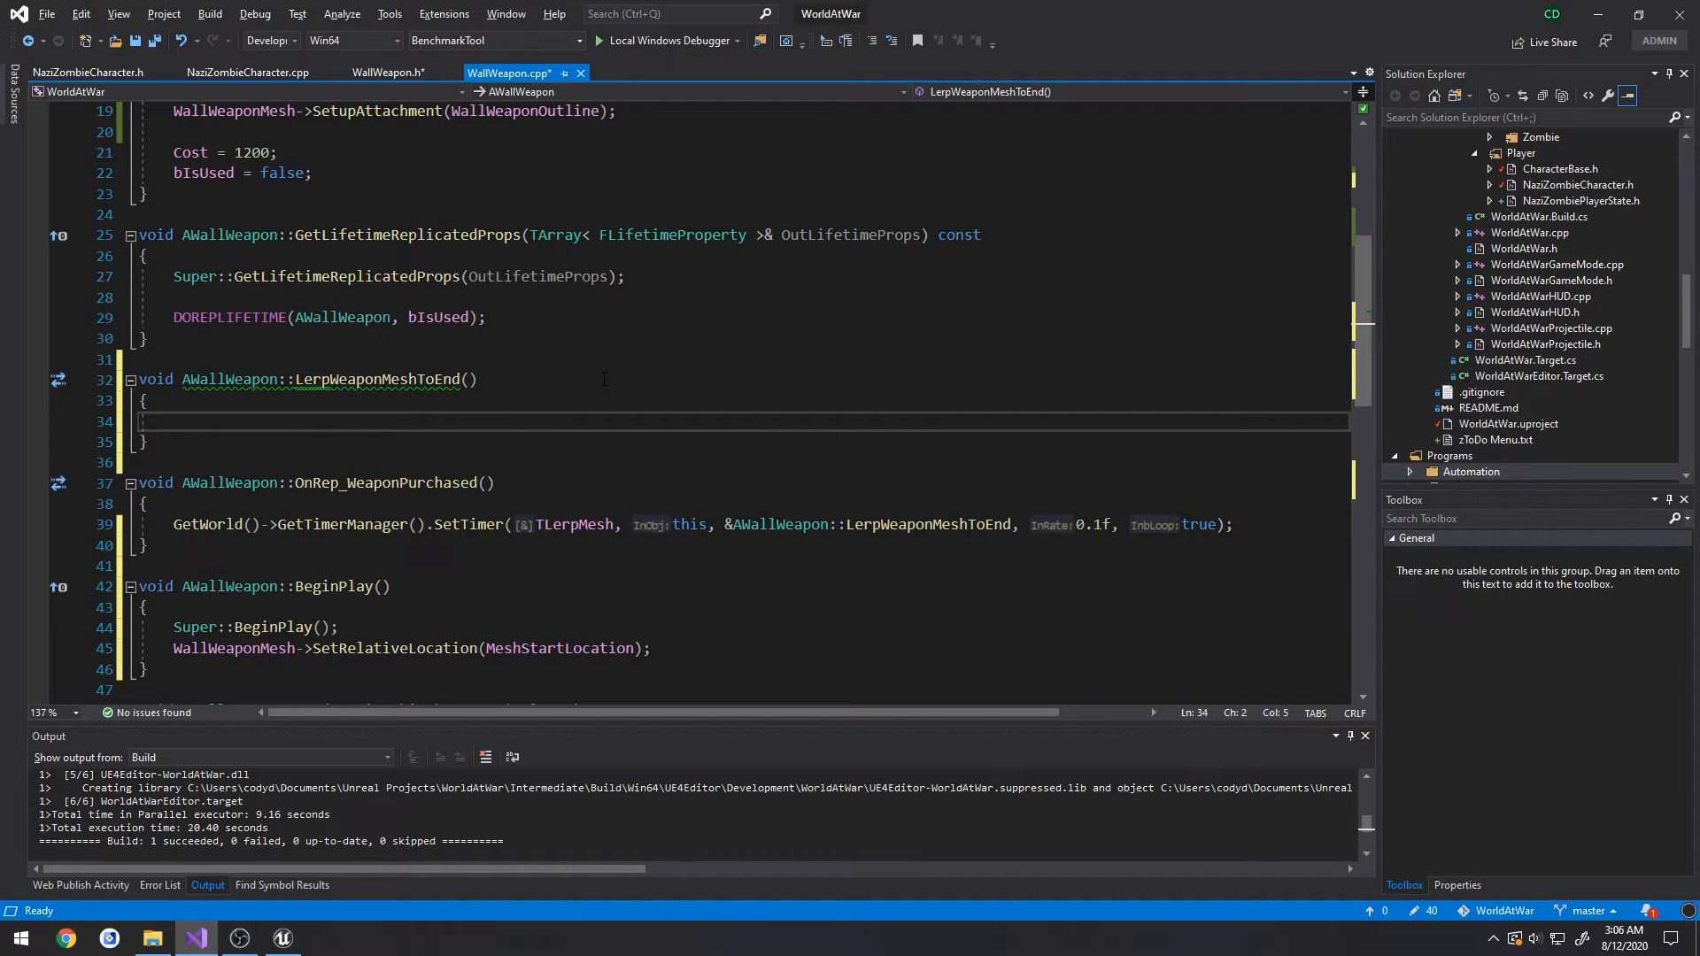
- Type FVector NewLocation = UKismetMathLibrary::VLerp() inside LerpWeaponMeshToEnd
{"action": "type", "text": "FVector NewLocation ="}
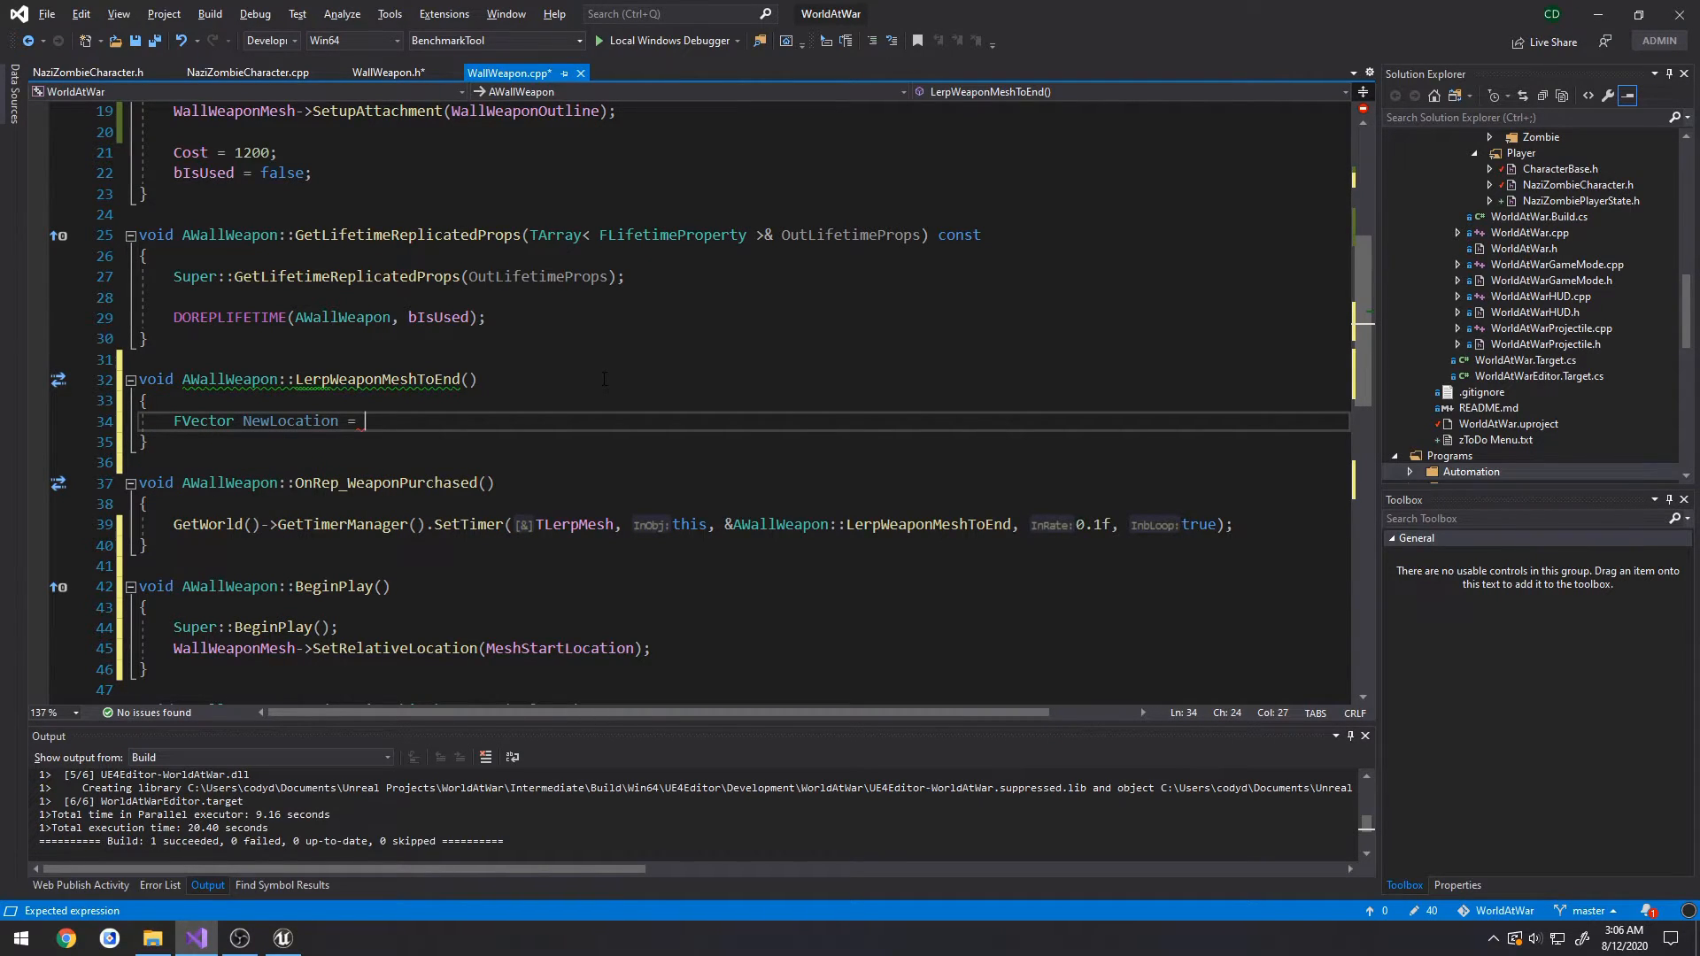
{"action": "type", "text": "UKism"}
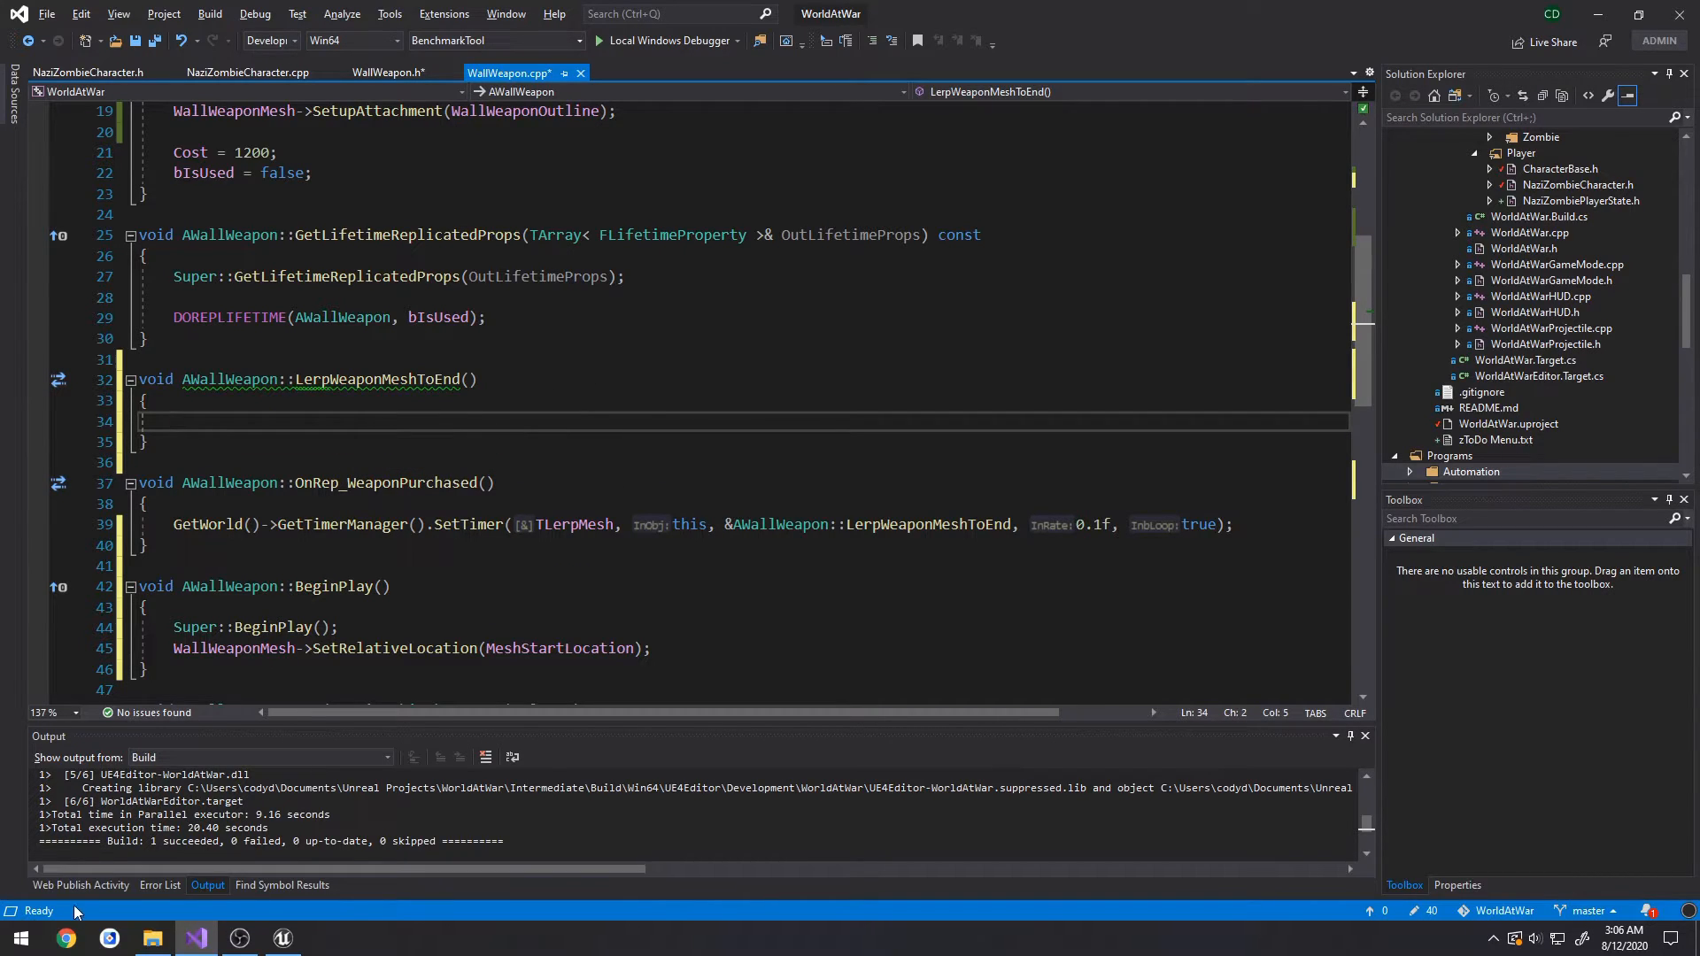
{"action": "type", "text": "FVector NewLocation = UKismet"}
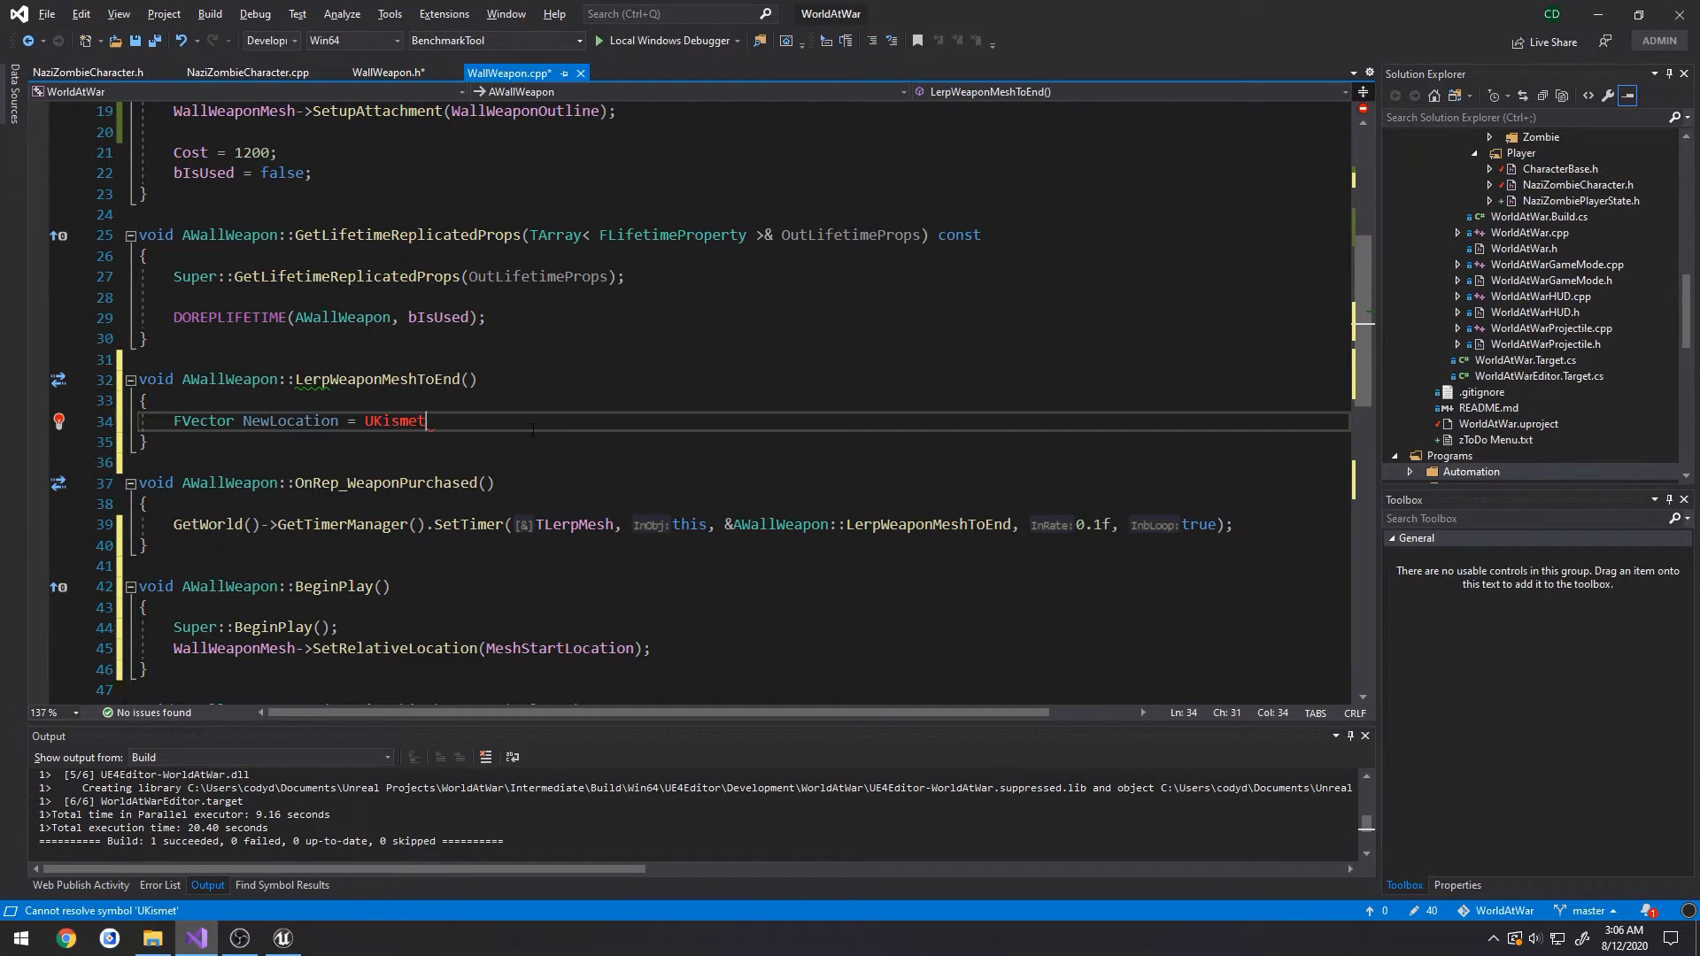
{"action": "type", "text": "MathLibar"}
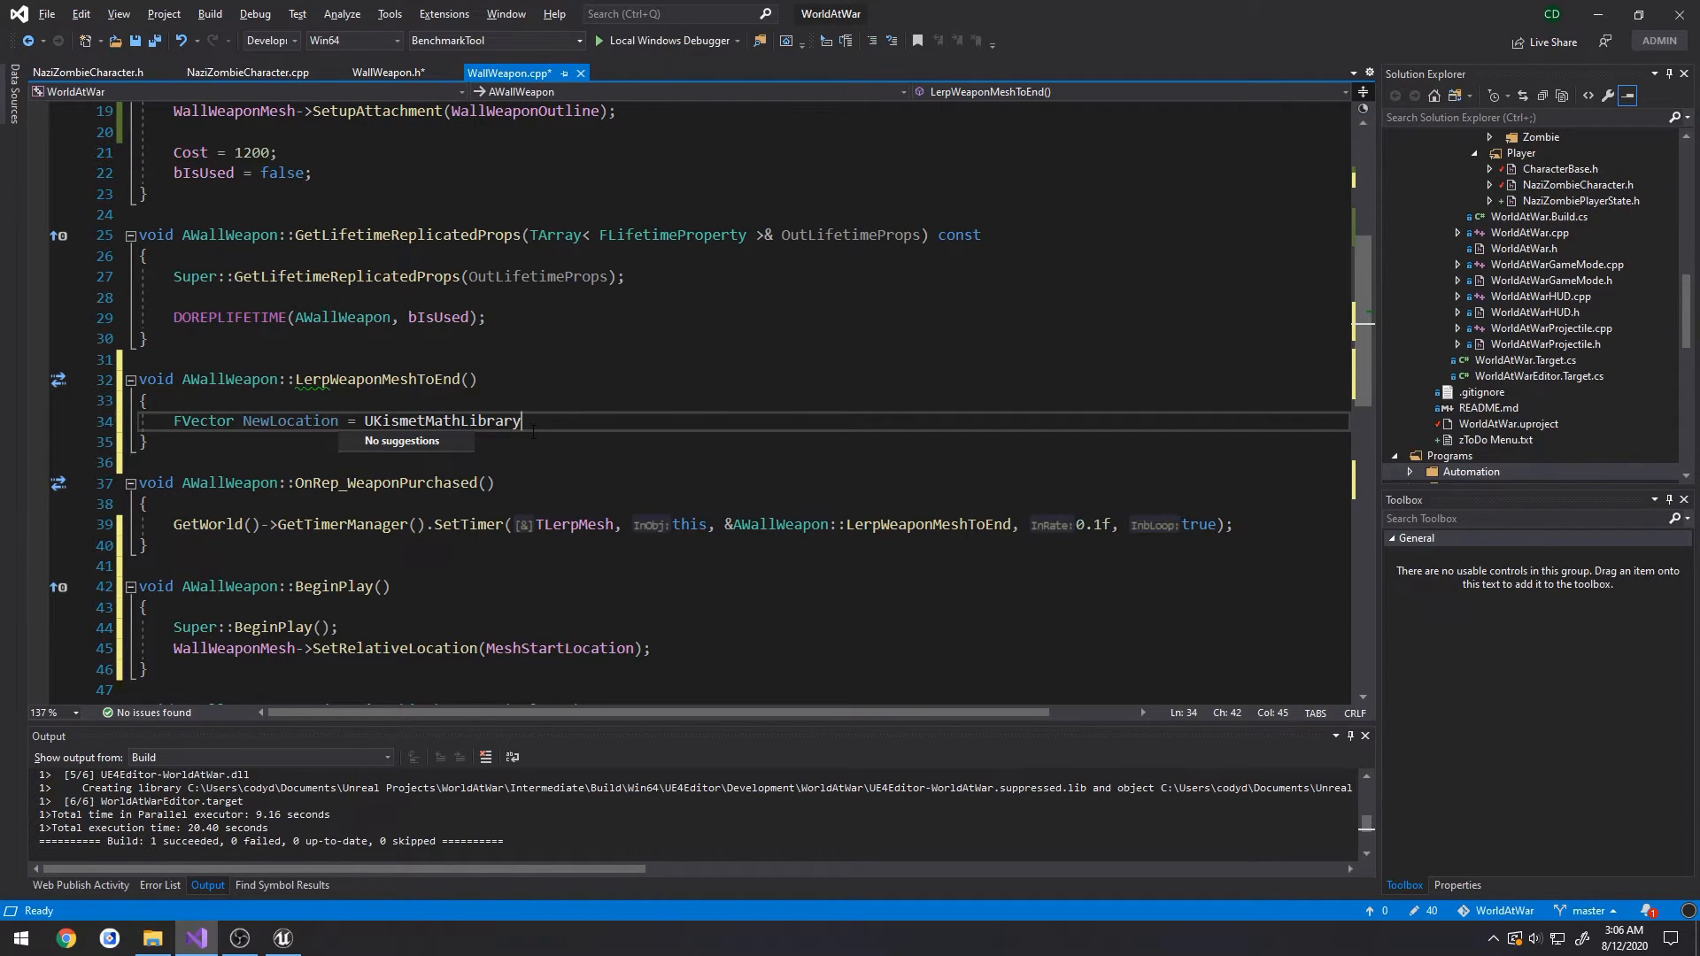
{"action": "type", "text": "::"}
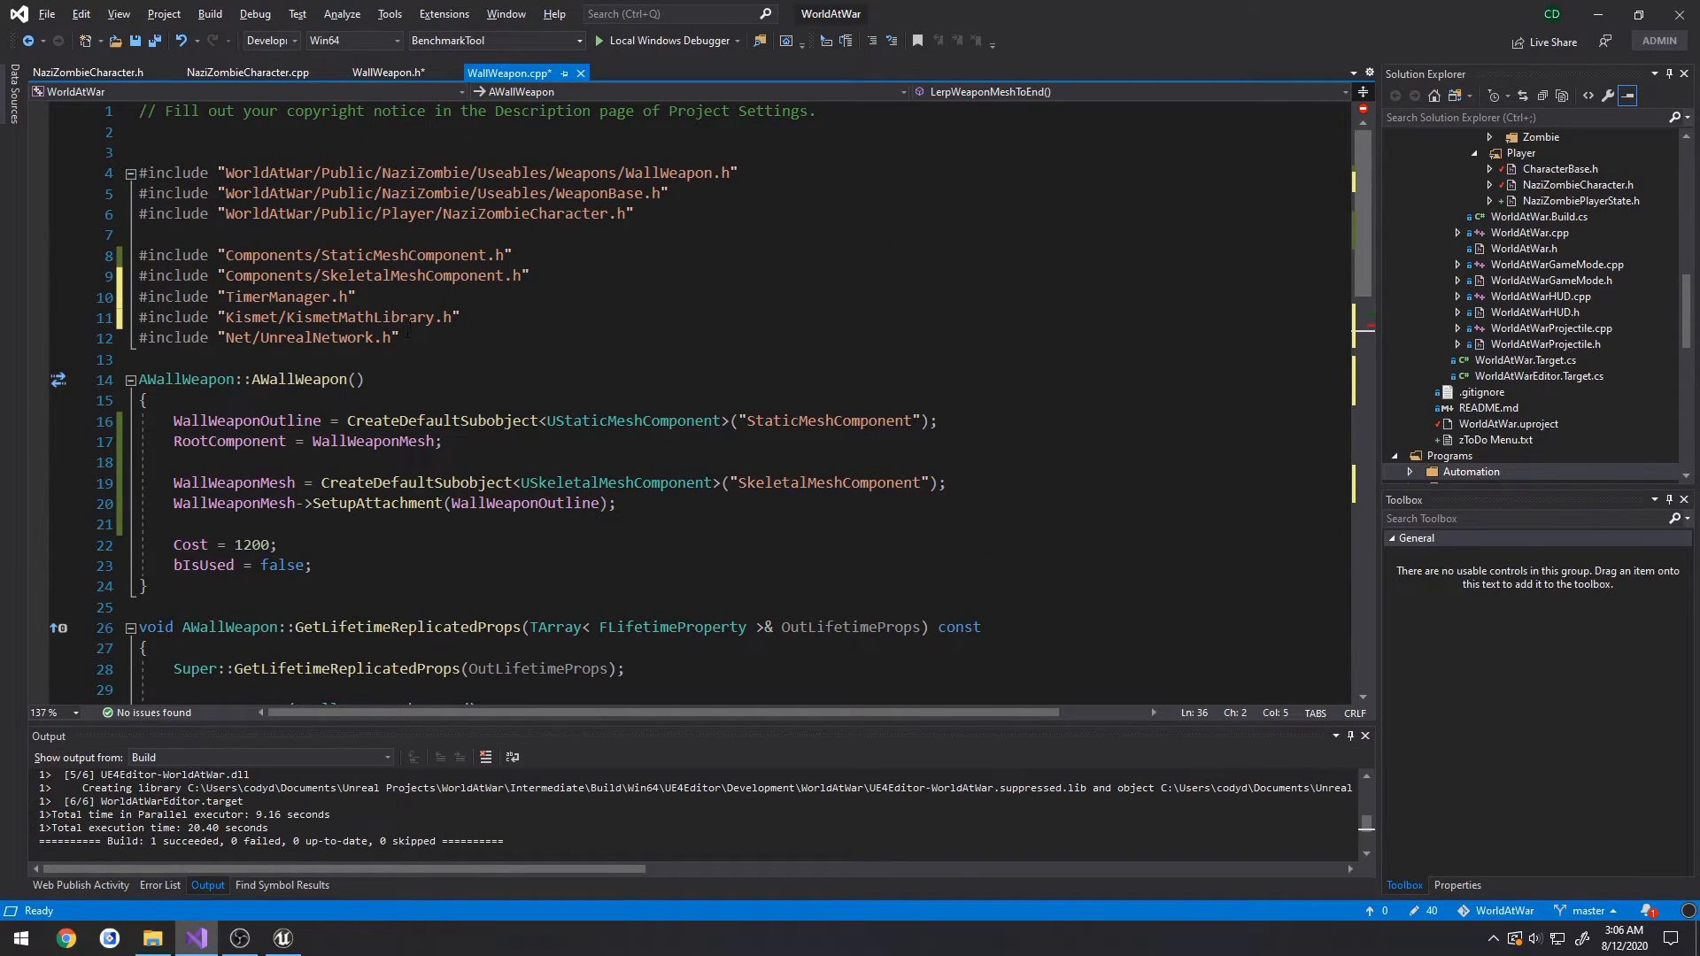
{"action": "double_click", "coordinate": [357, 317]}
{"action": "type", "text": "FVector NewLocation = UKismetMathLibrary"}
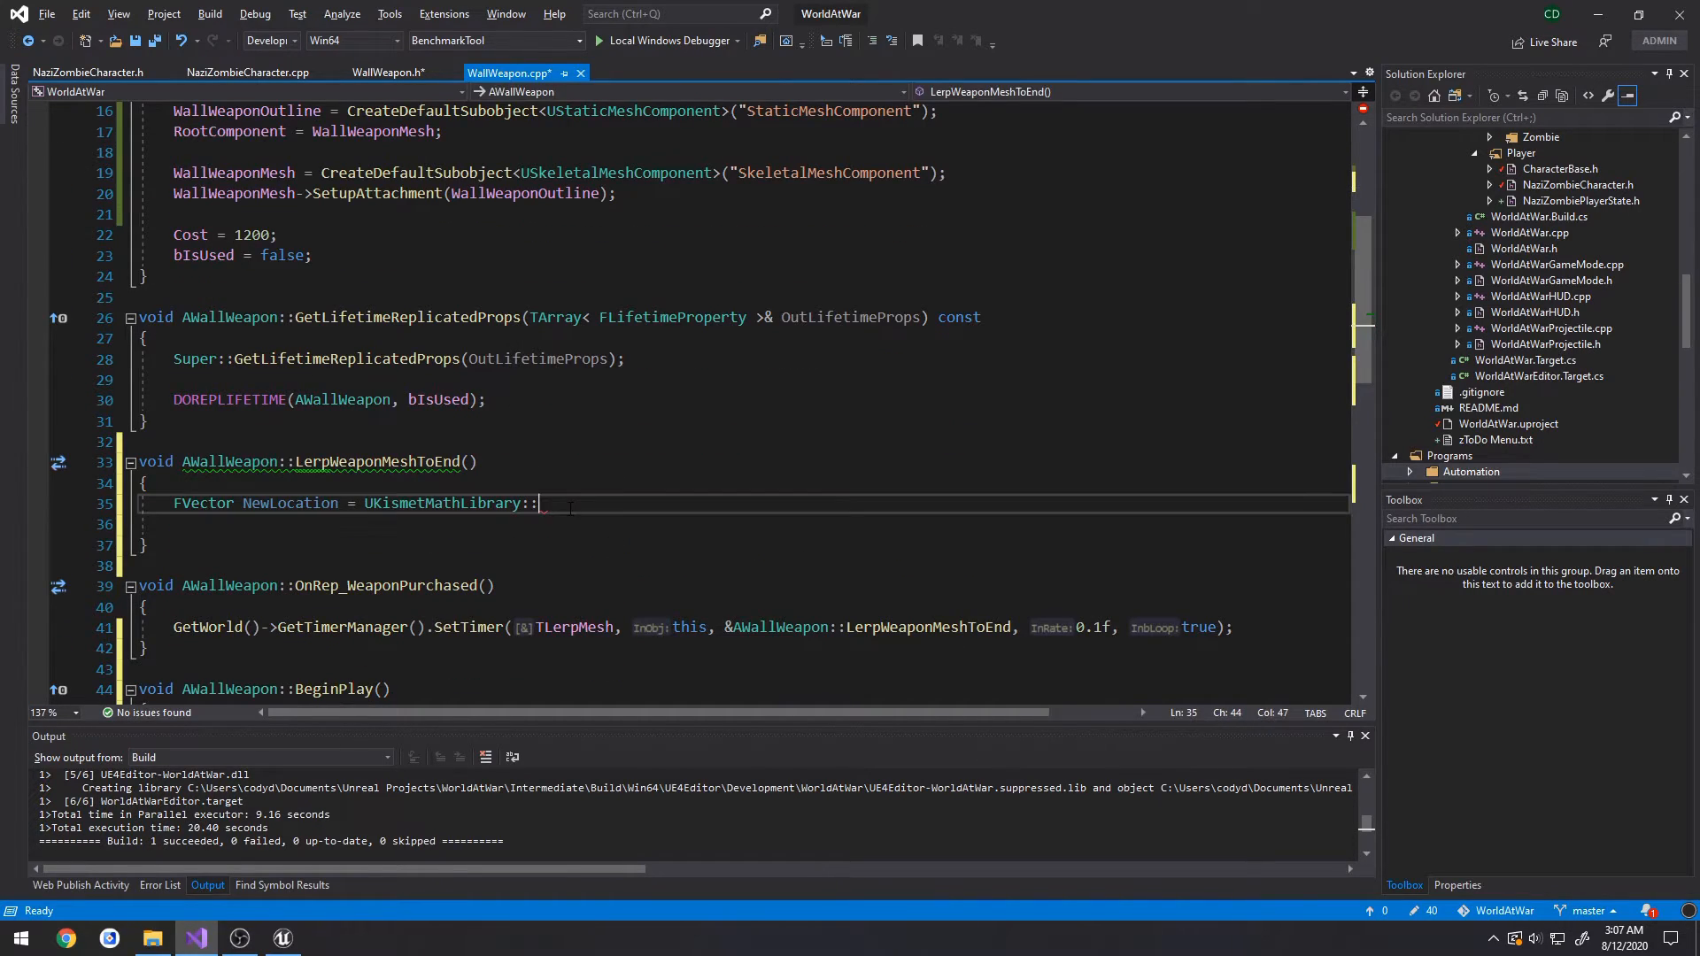
{"action": "type", "text": "::"}
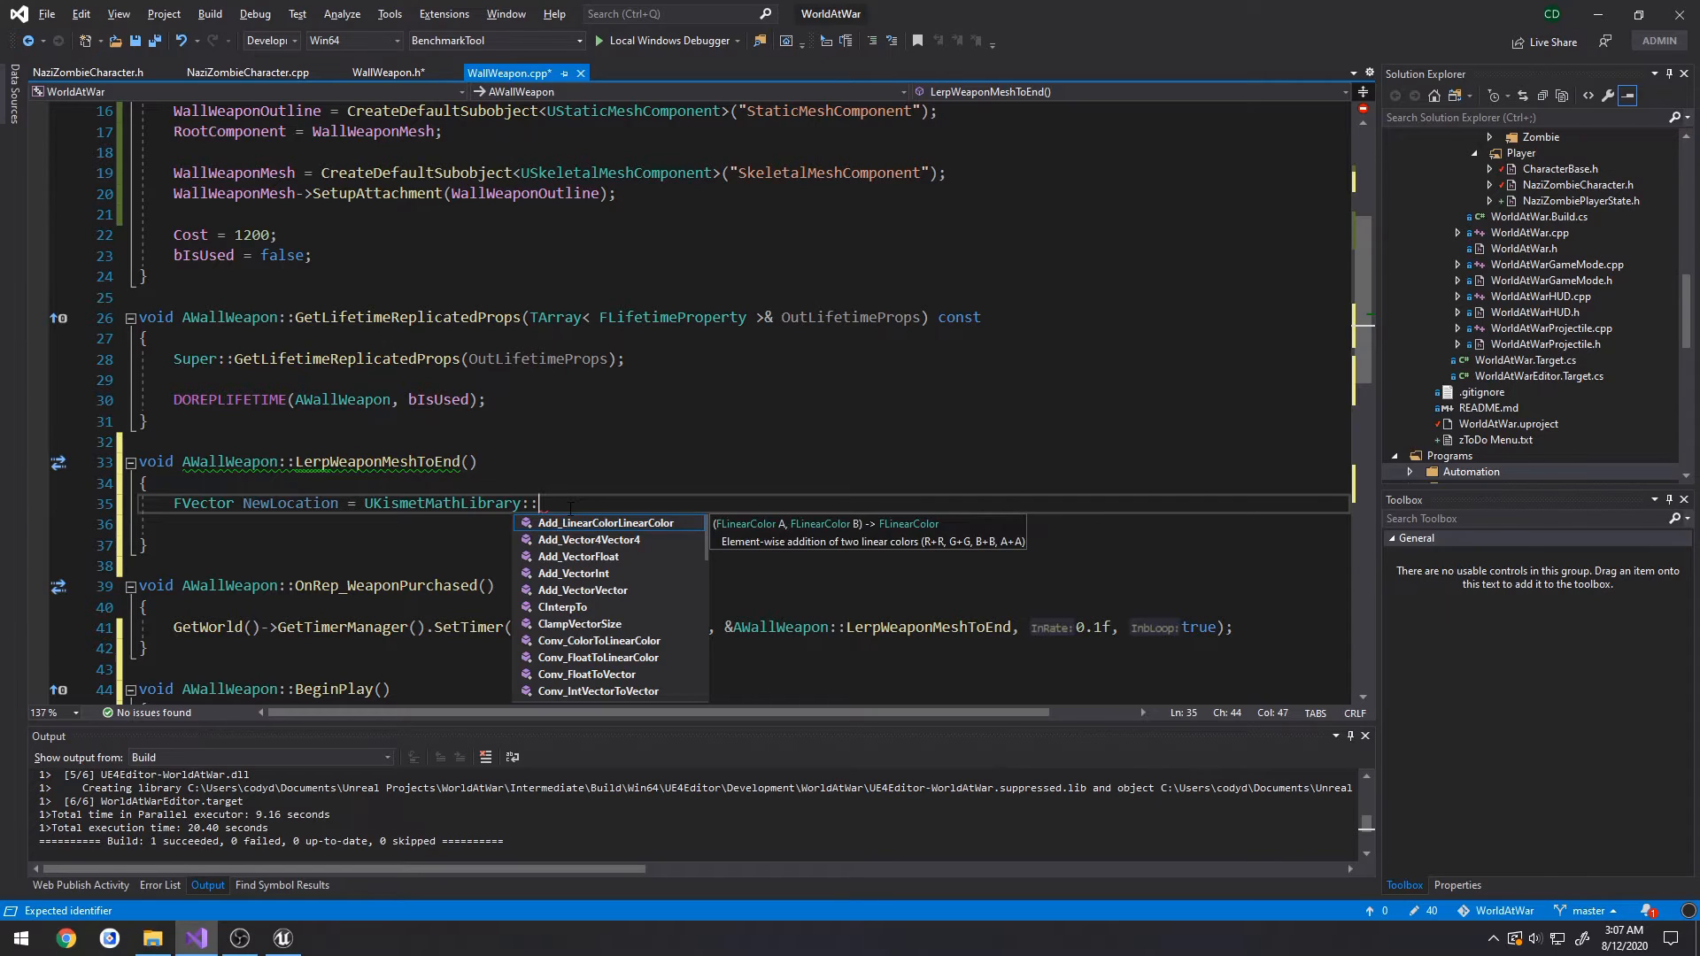
{"action": "type", "text": "Lerp("}
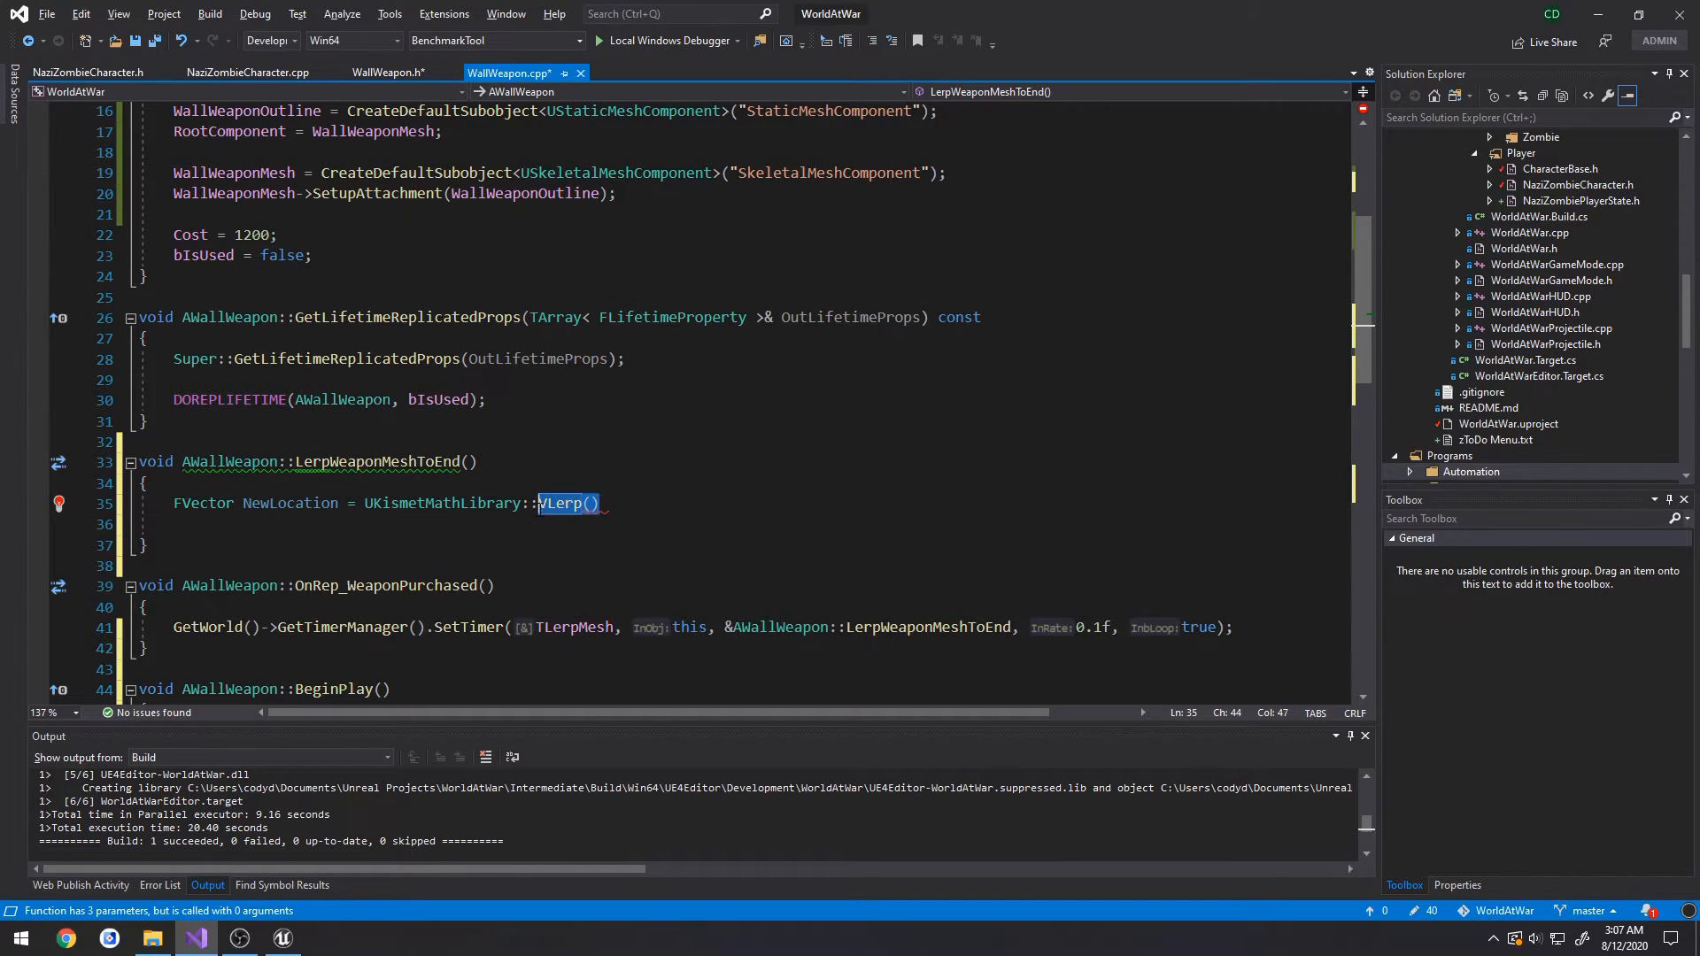
- Start NewLocation's VInterpTo call with the wall weapon mesh's current relative location
{"action": "type", "text": "FIn"}
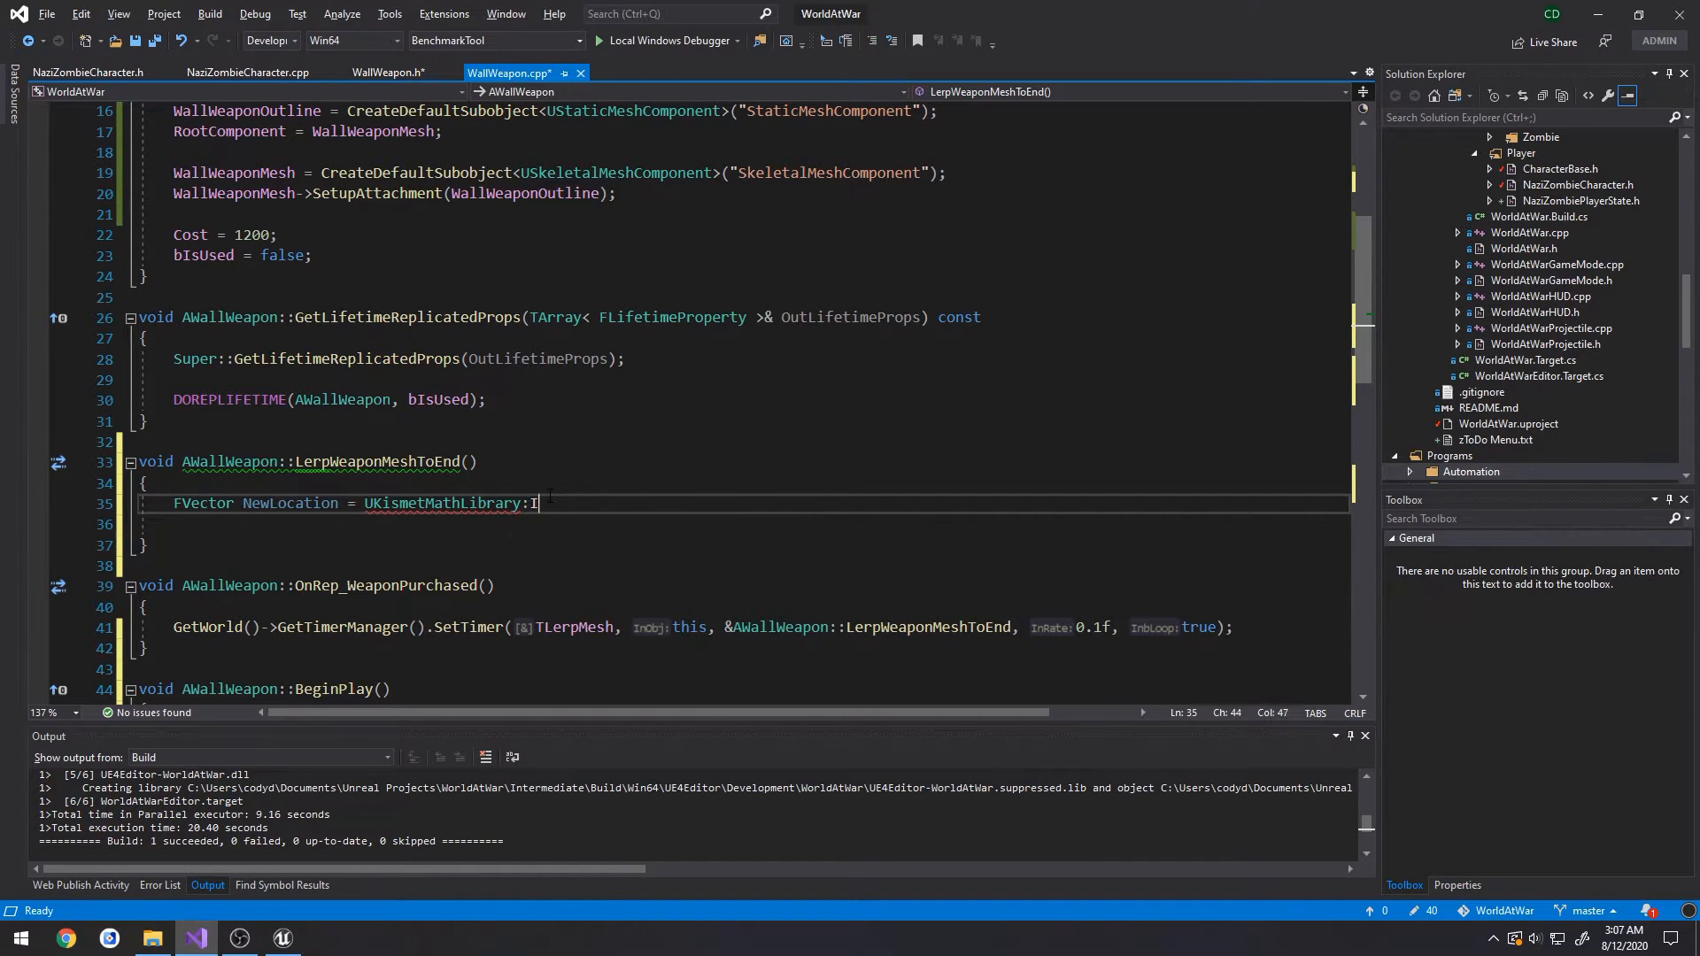
{"action": "type", "text": "Interp"}
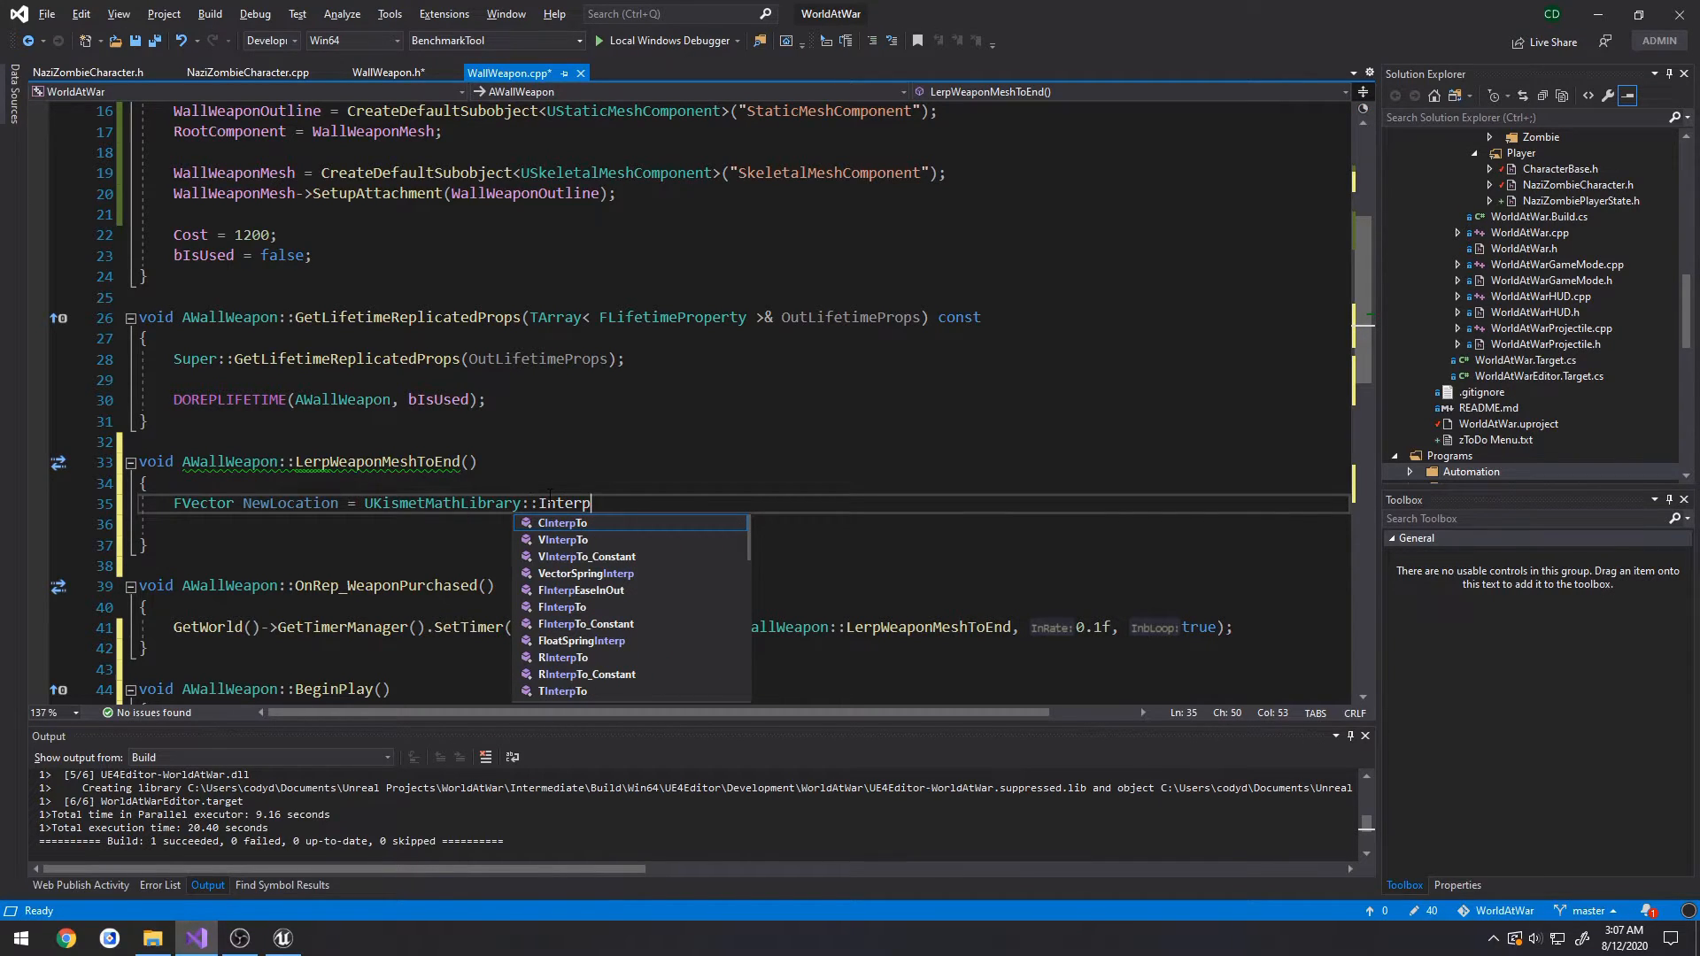
{"action": "mouse_move", "coordinate": [563, 539]}
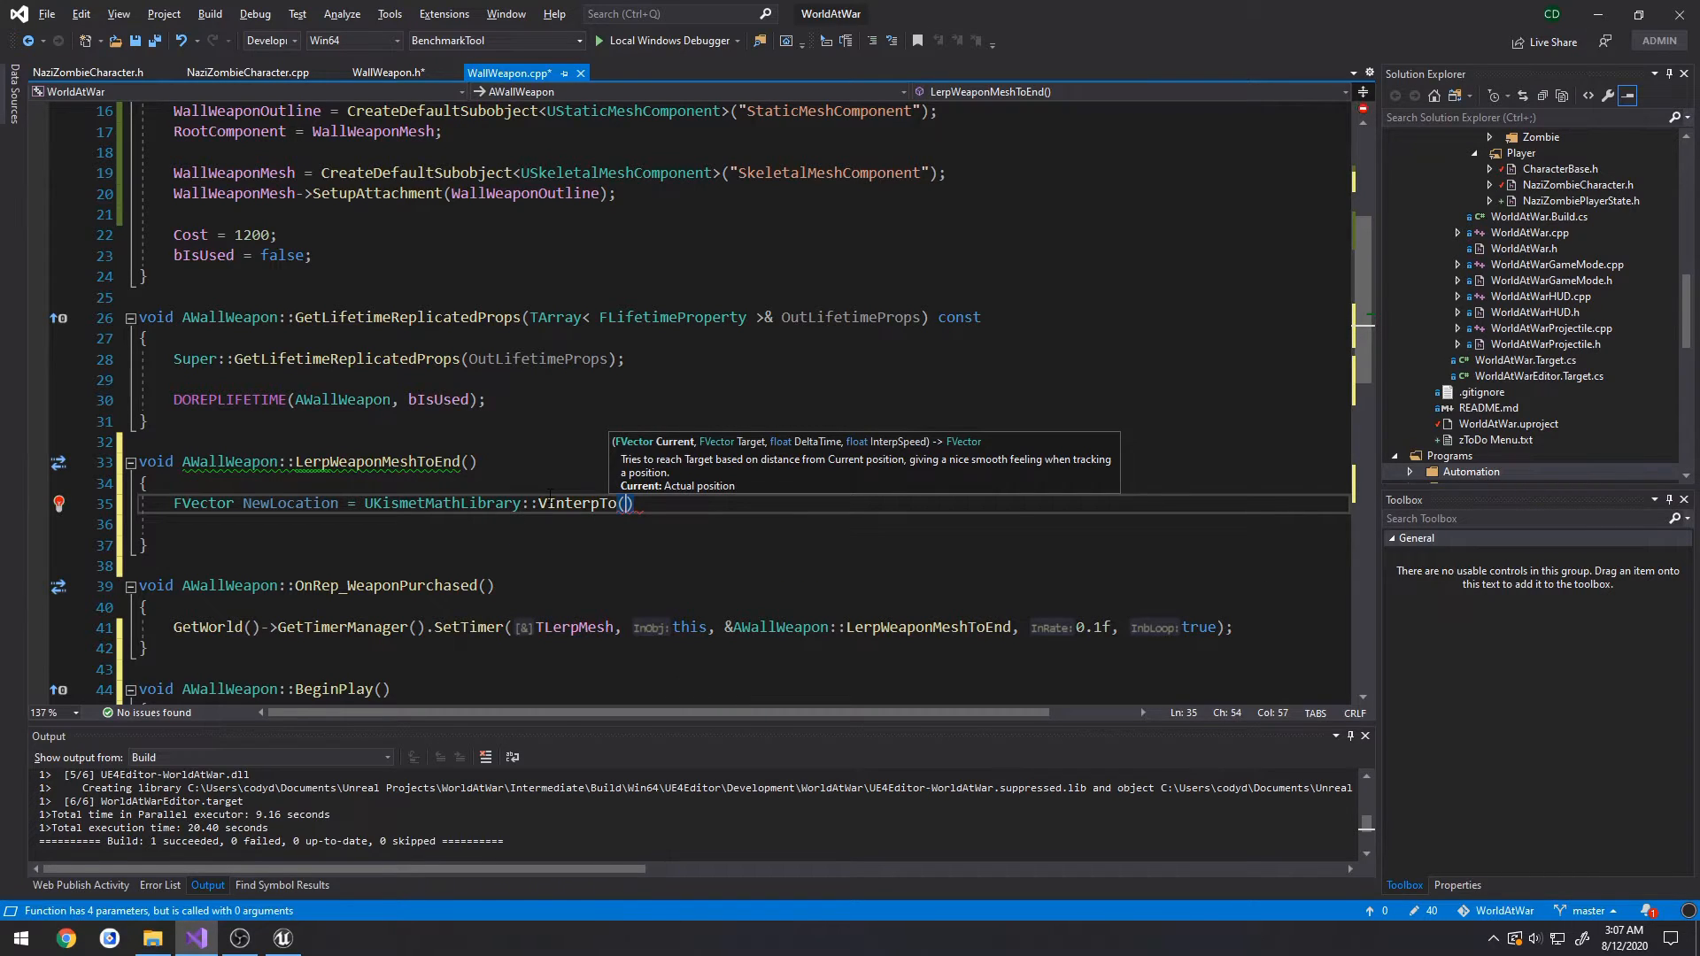
{"action": "type", "text": "WeaponMesh"}
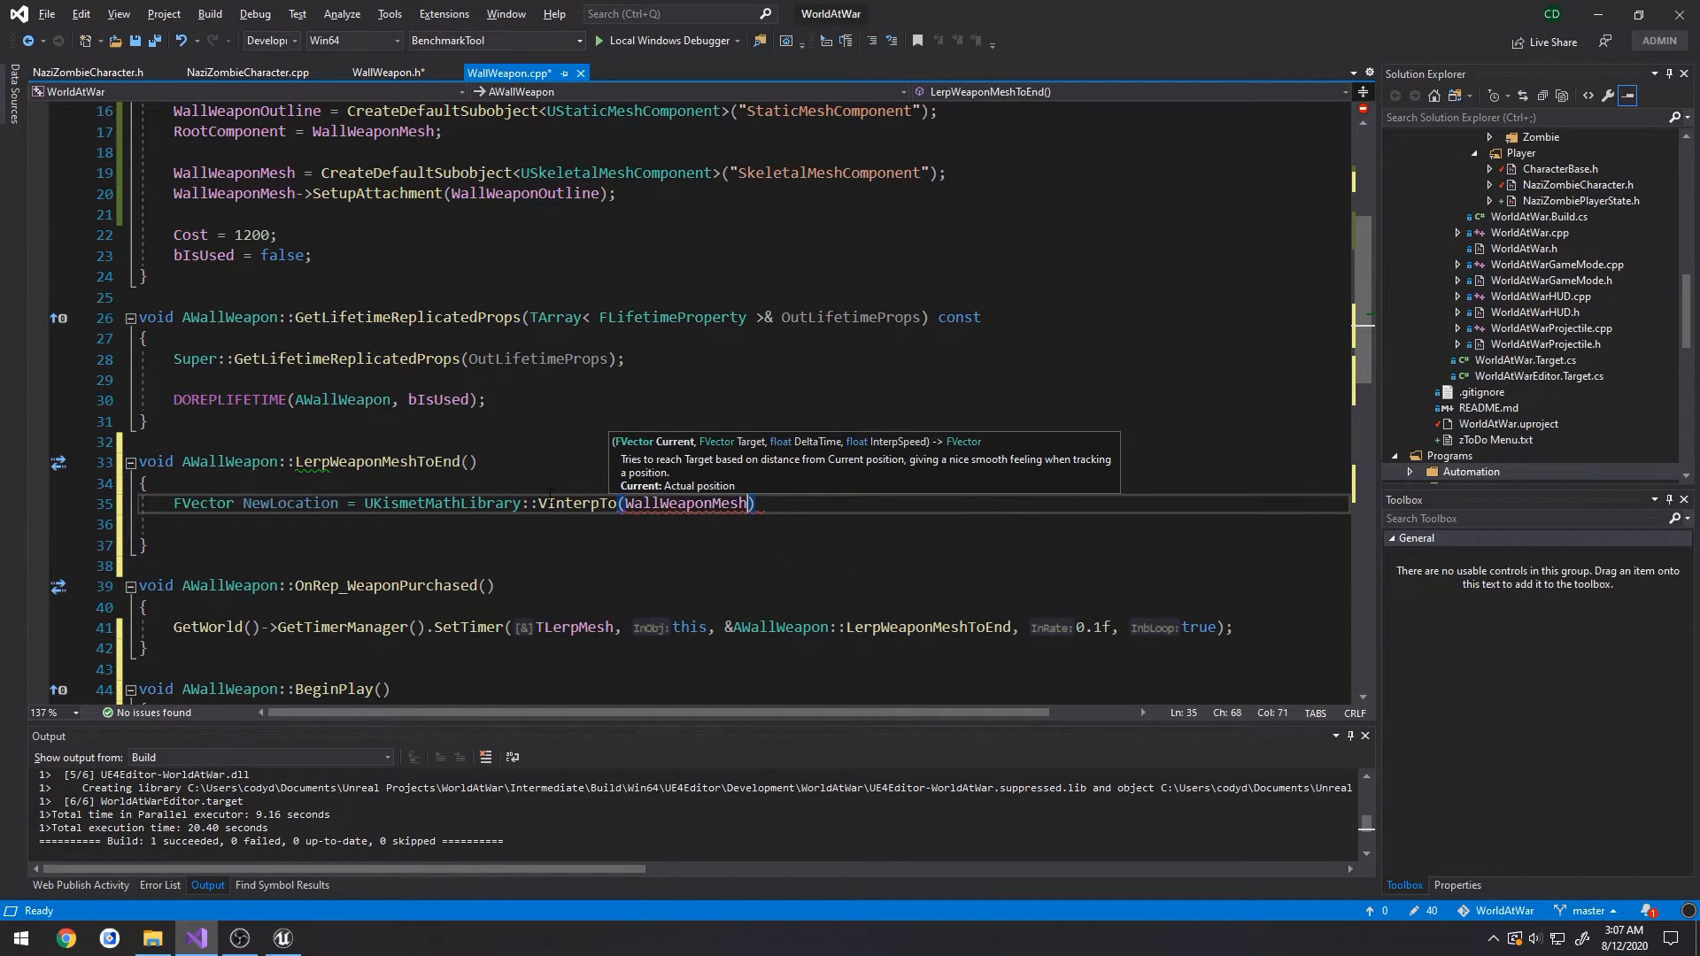
{"action": "type", "text": "->GetActor"}
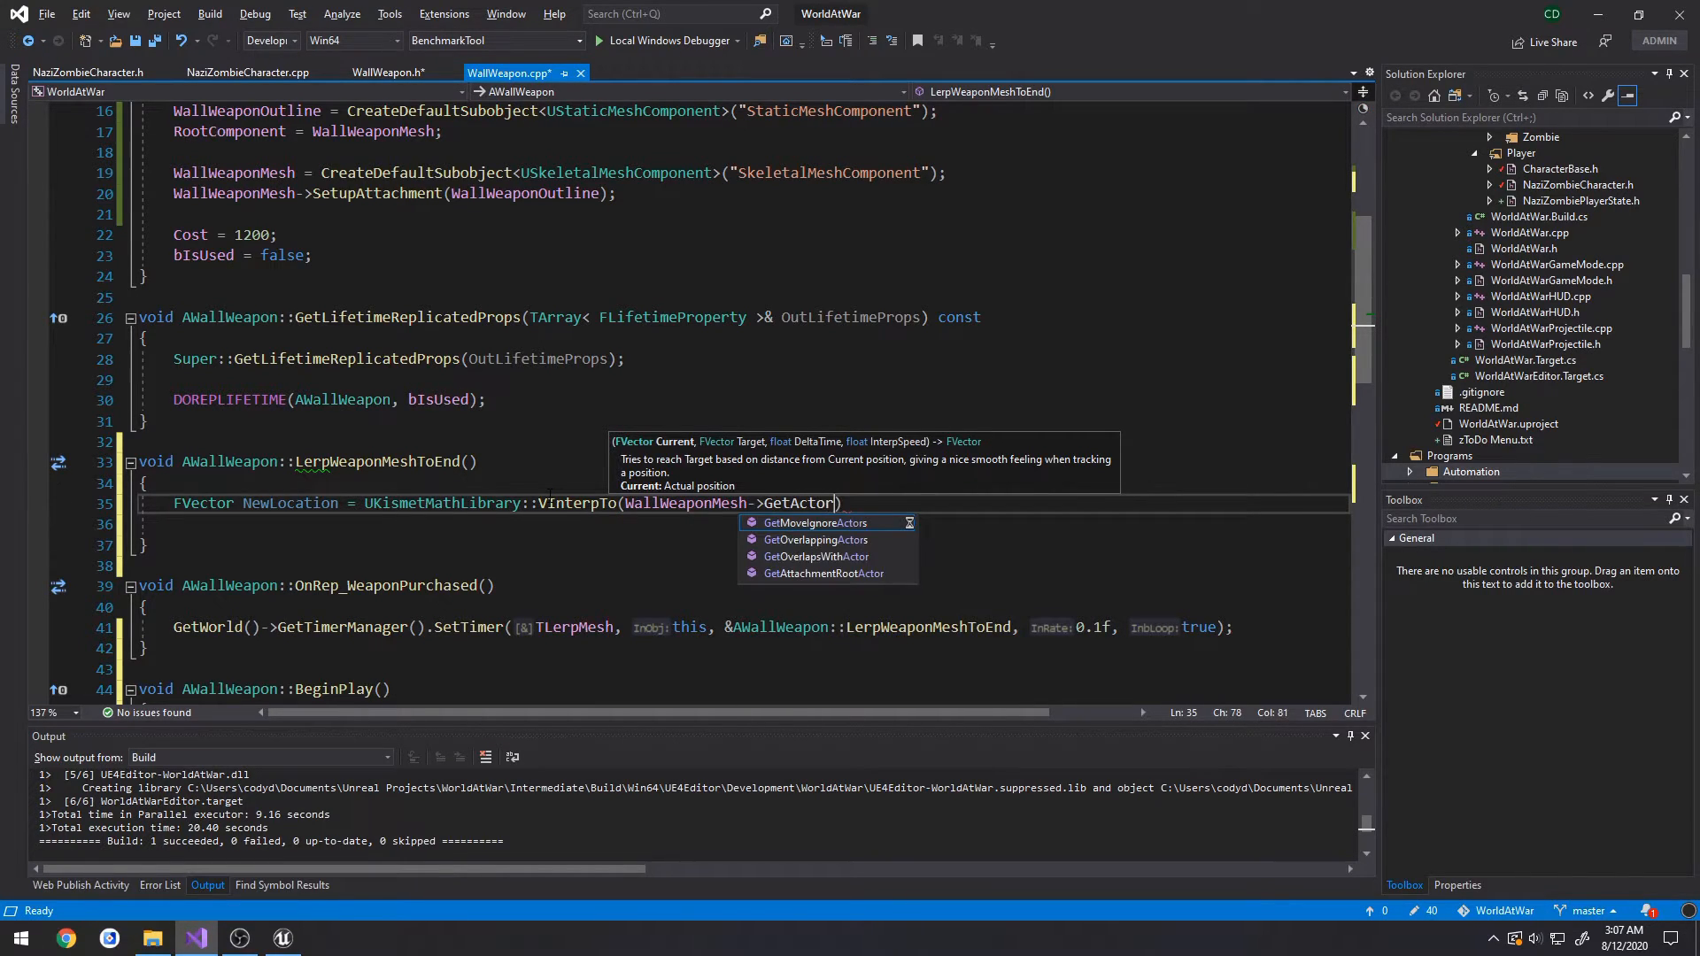
{"action": "key", "text": "Backspace"}
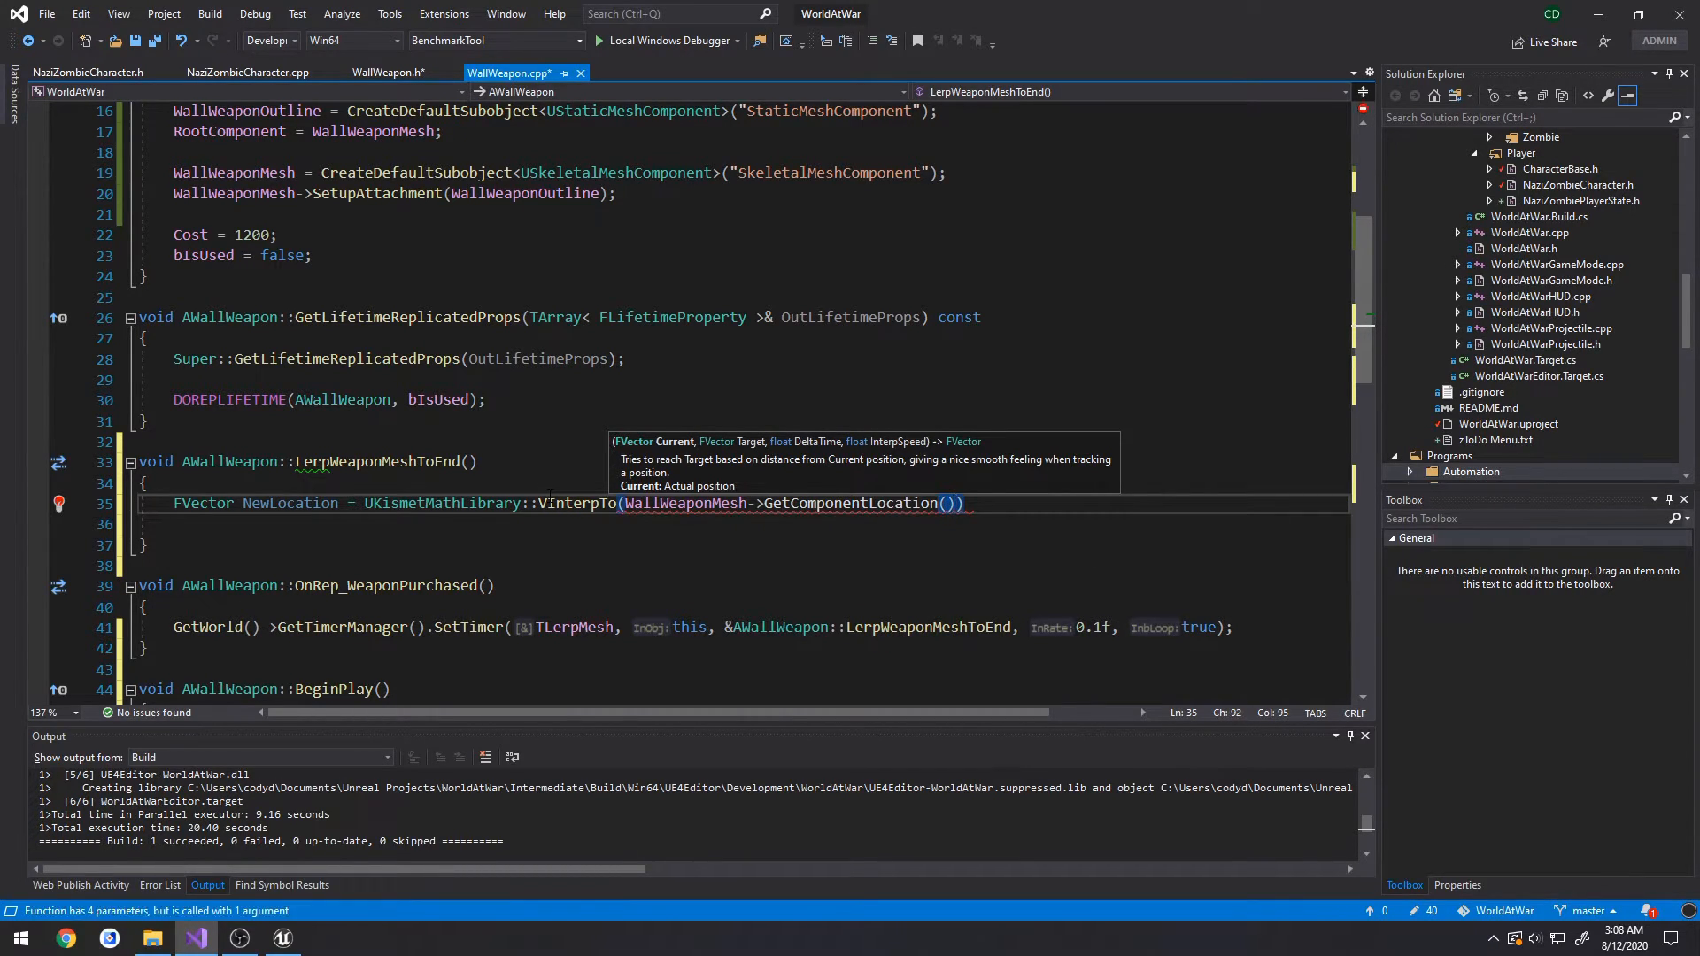
{"action": "type", "text": ","}
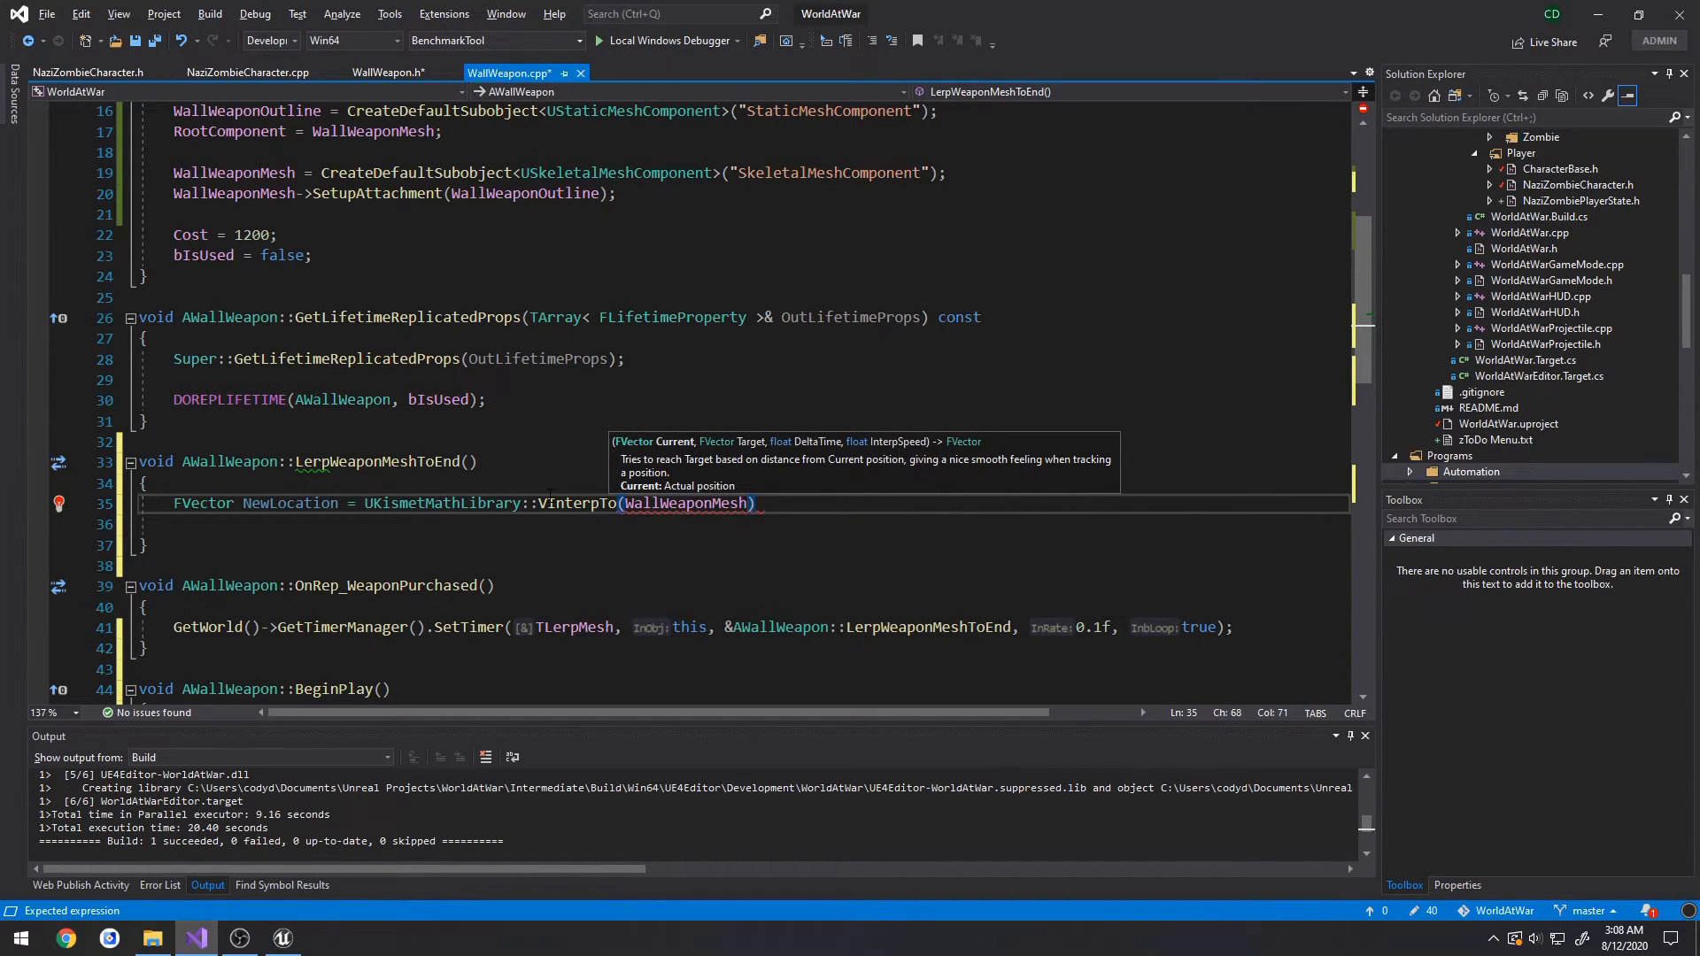
{"action": "type", "text": "->GetRelativeLocation()"}
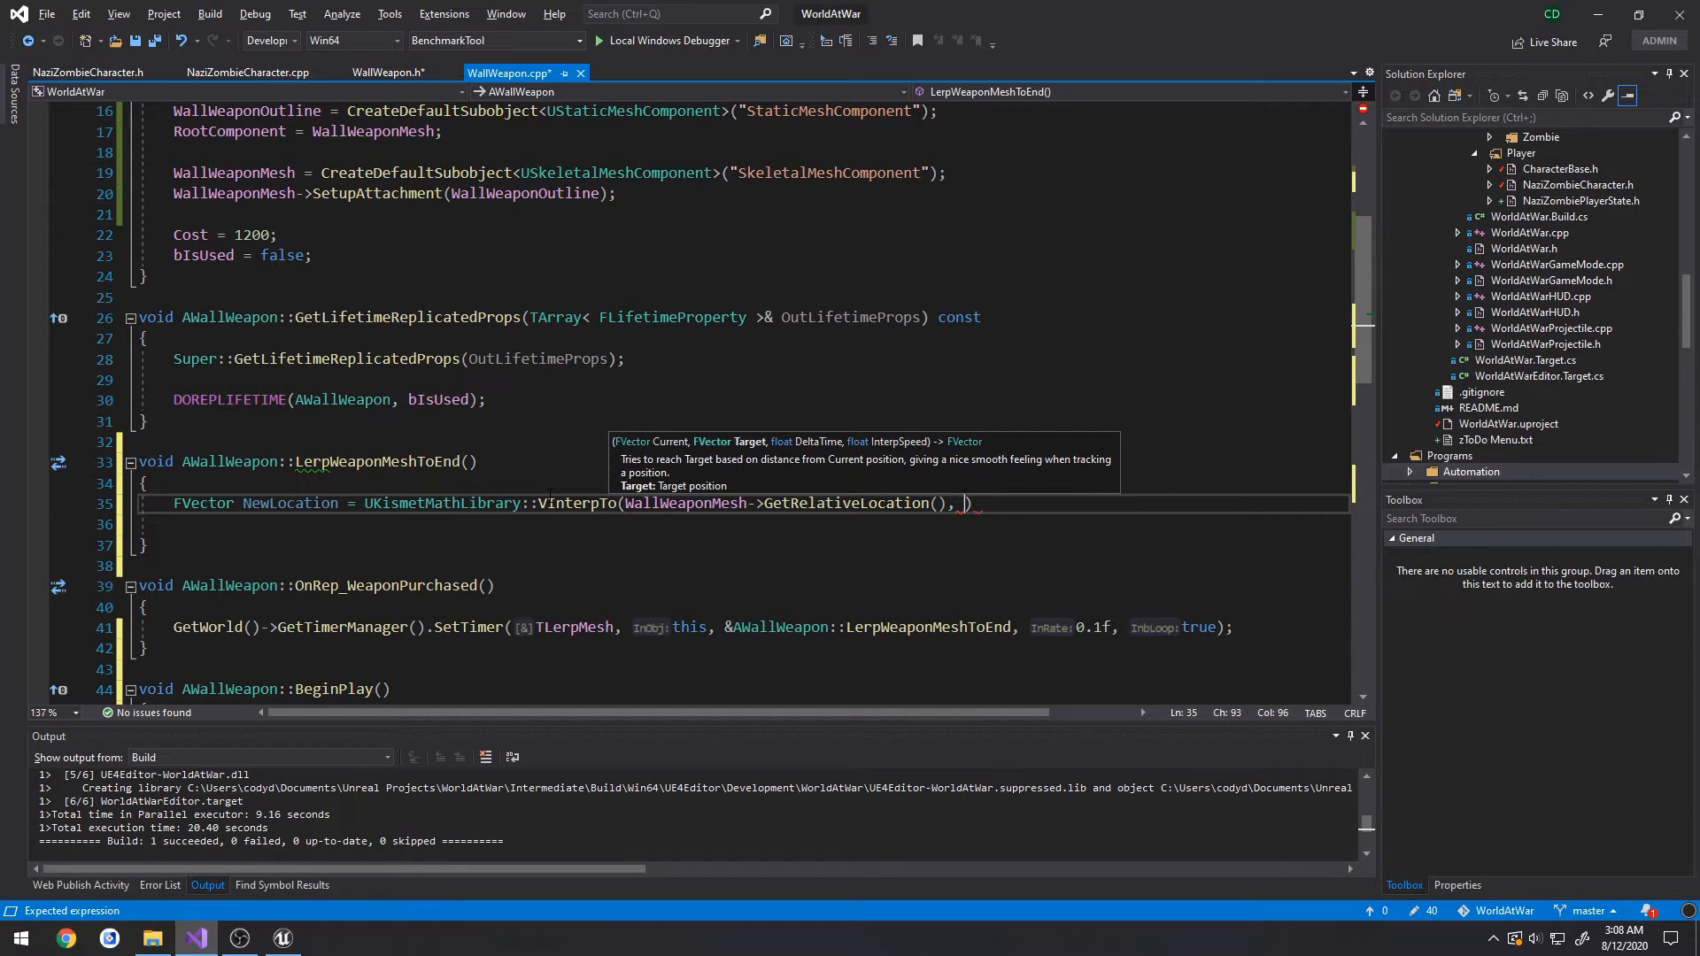
- Add MeshEndLocation and GetWorld()->GetDeltaSeconds() as the next VInterpTo arguments
{"action": "type", "text": "W"}
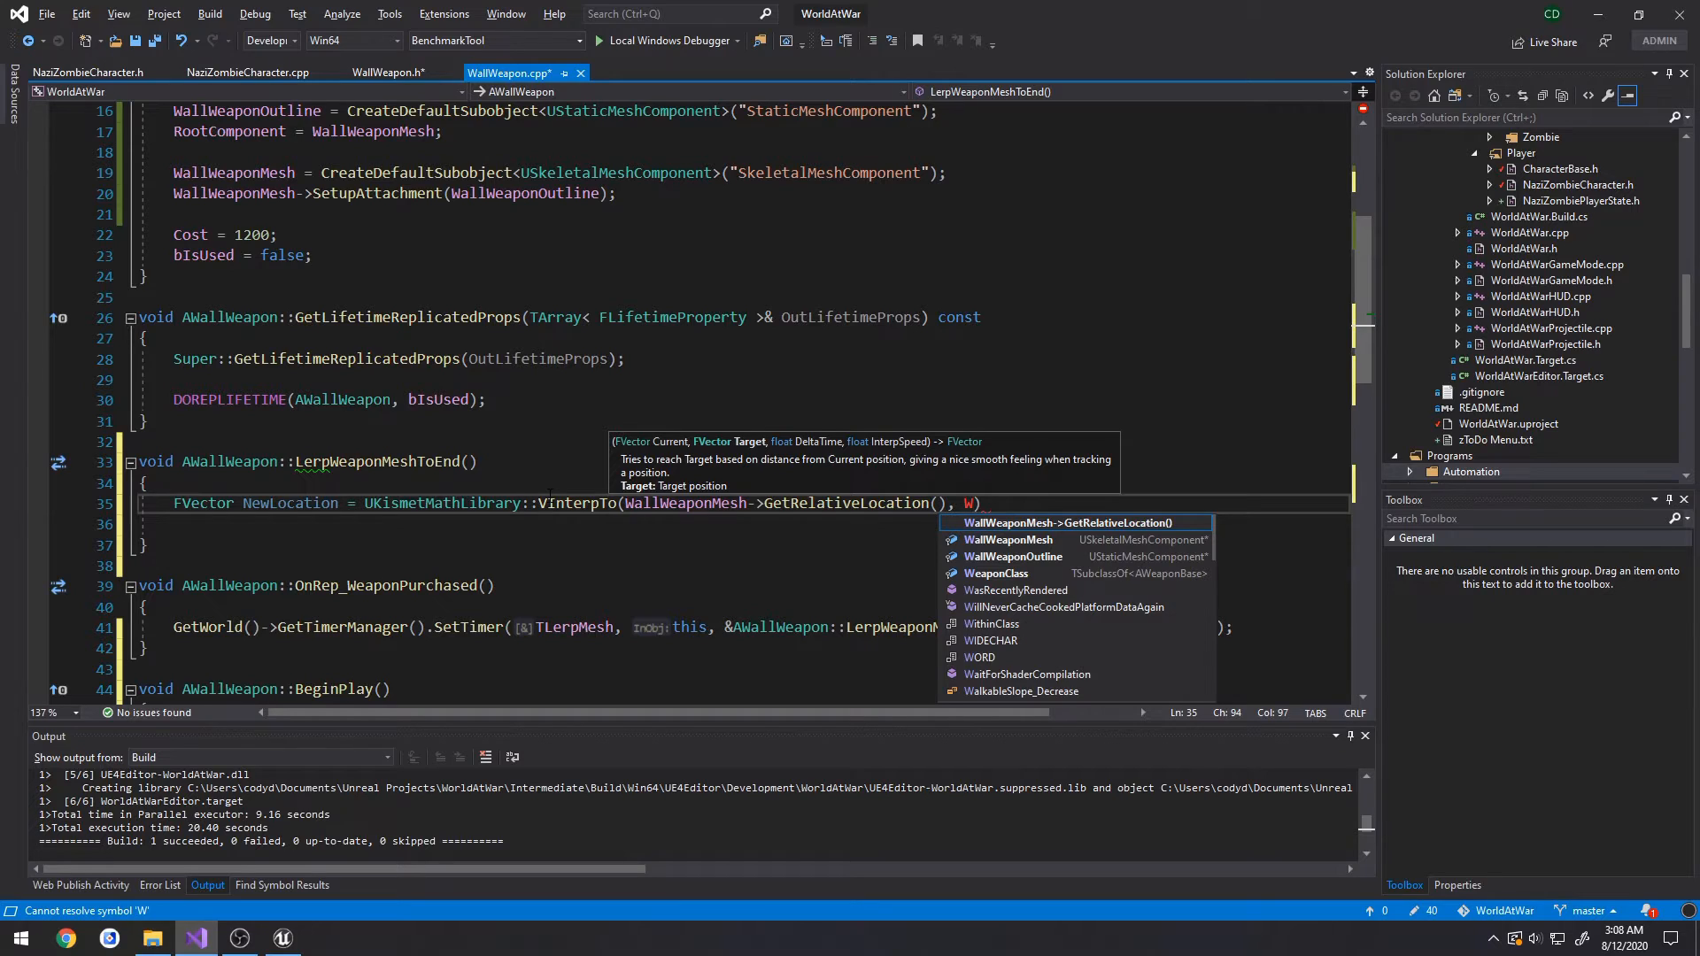
{"action": "type", "text": "EndLocation"}
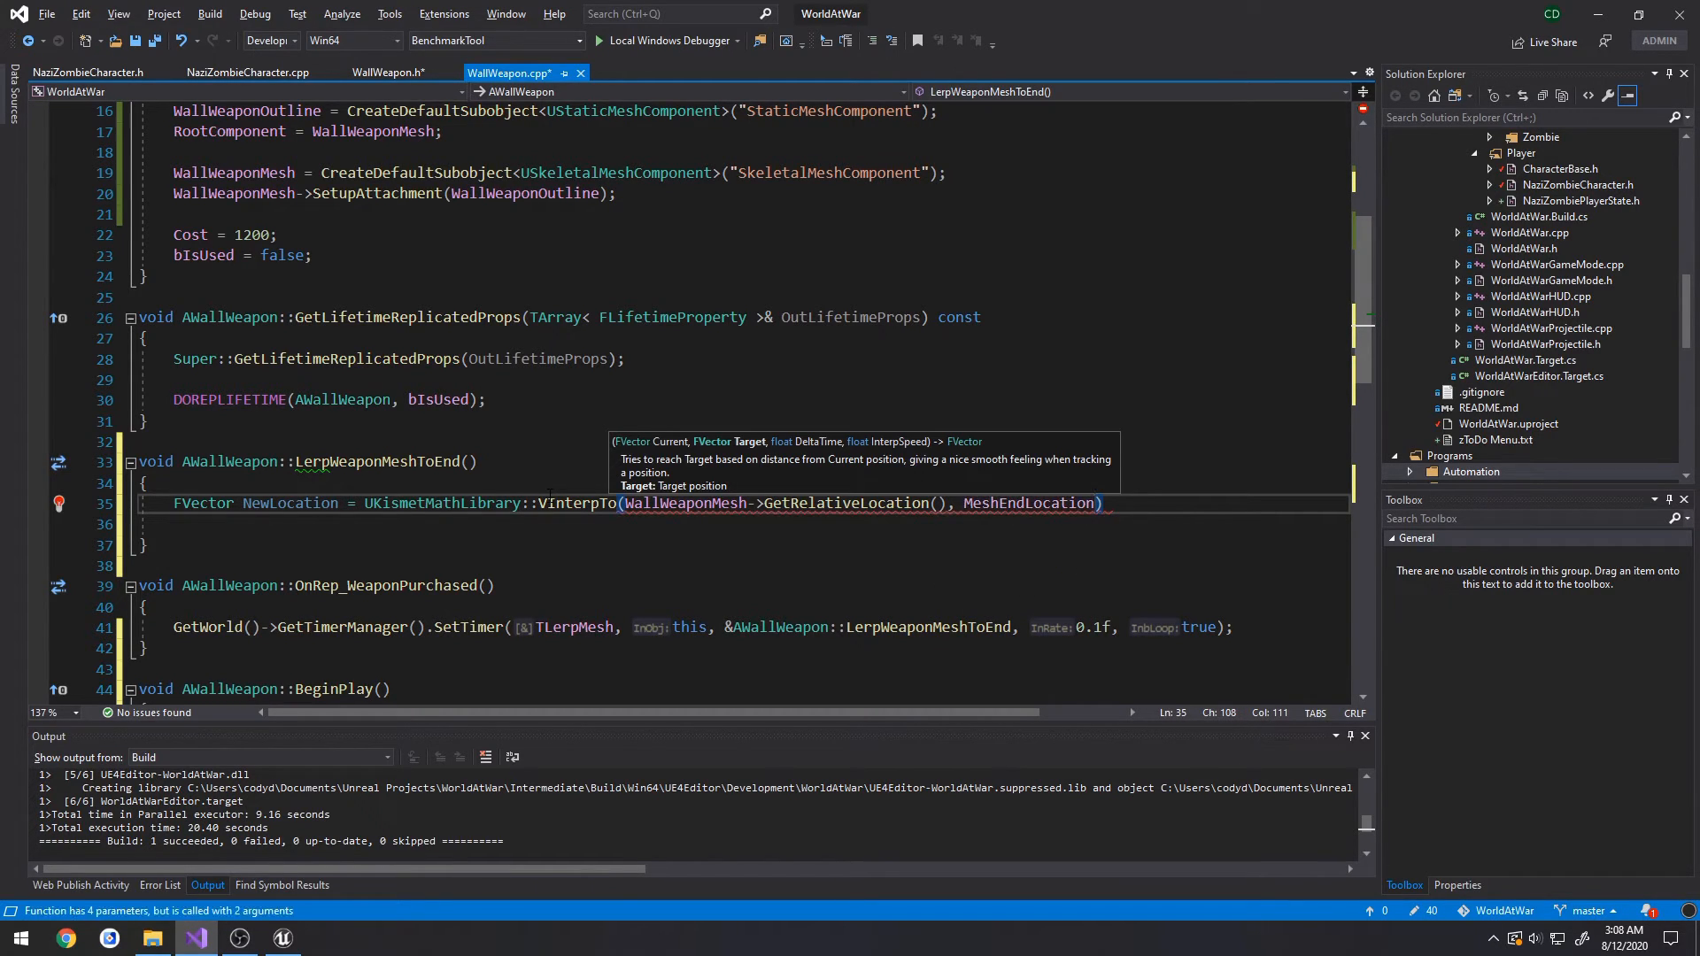
{"action": "type", "text": ","}
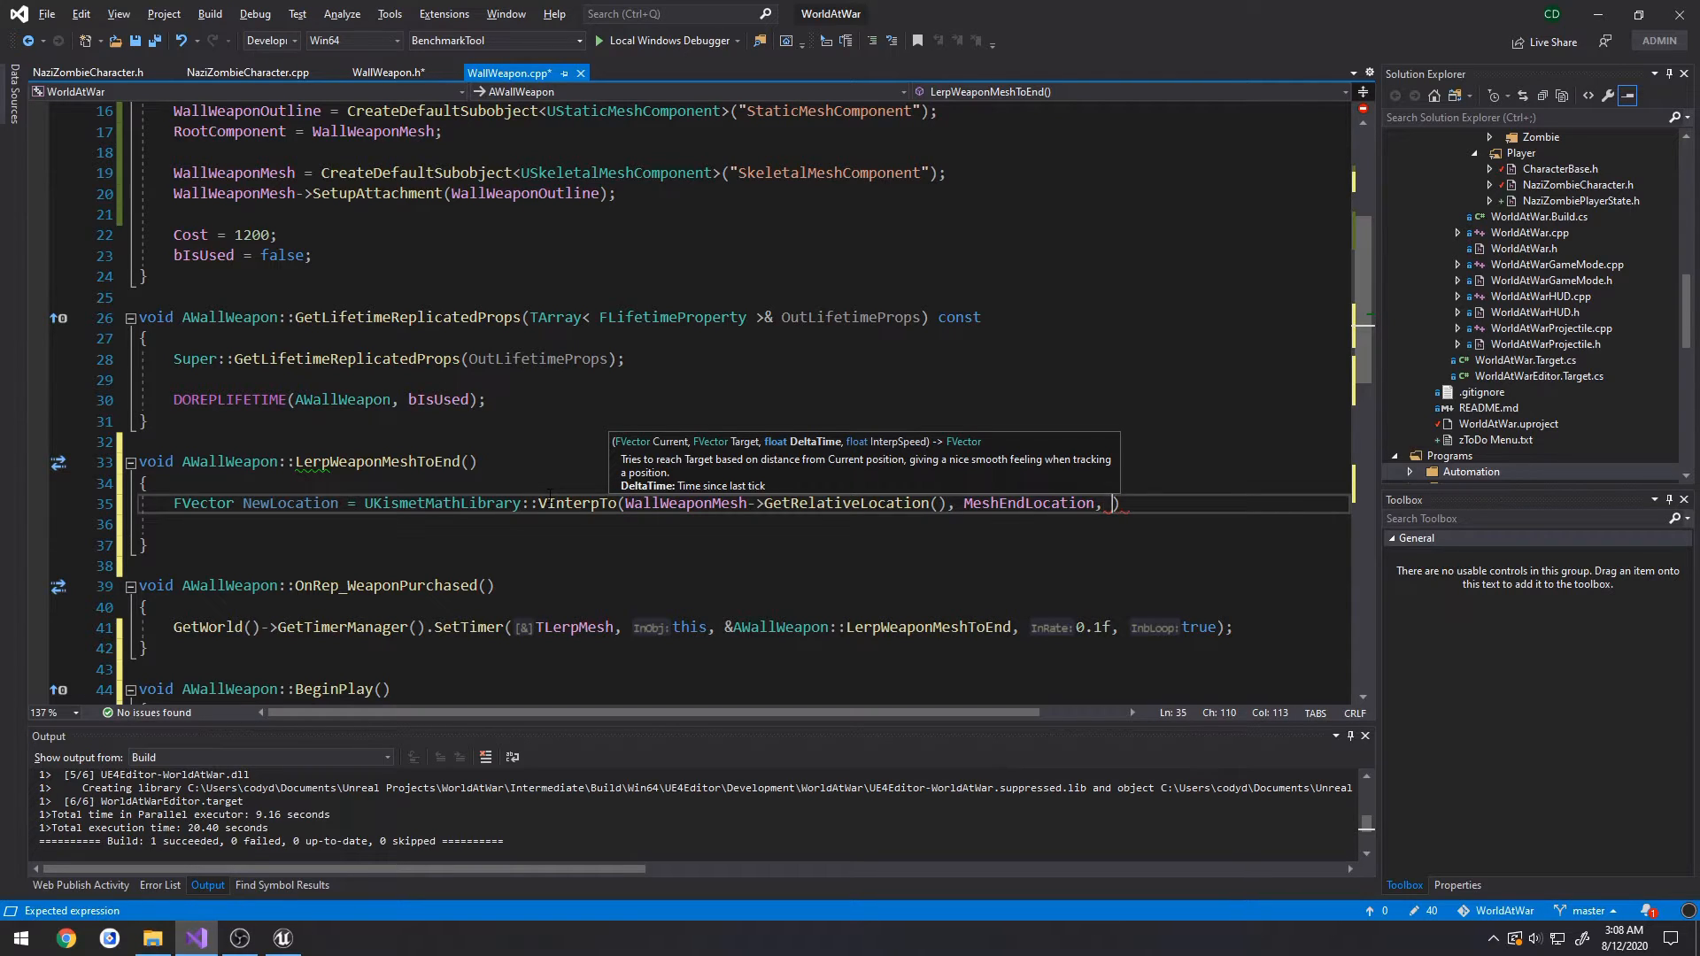
{"action": "type", "text": "GetWorld()->GetDeltaSeconds())"}
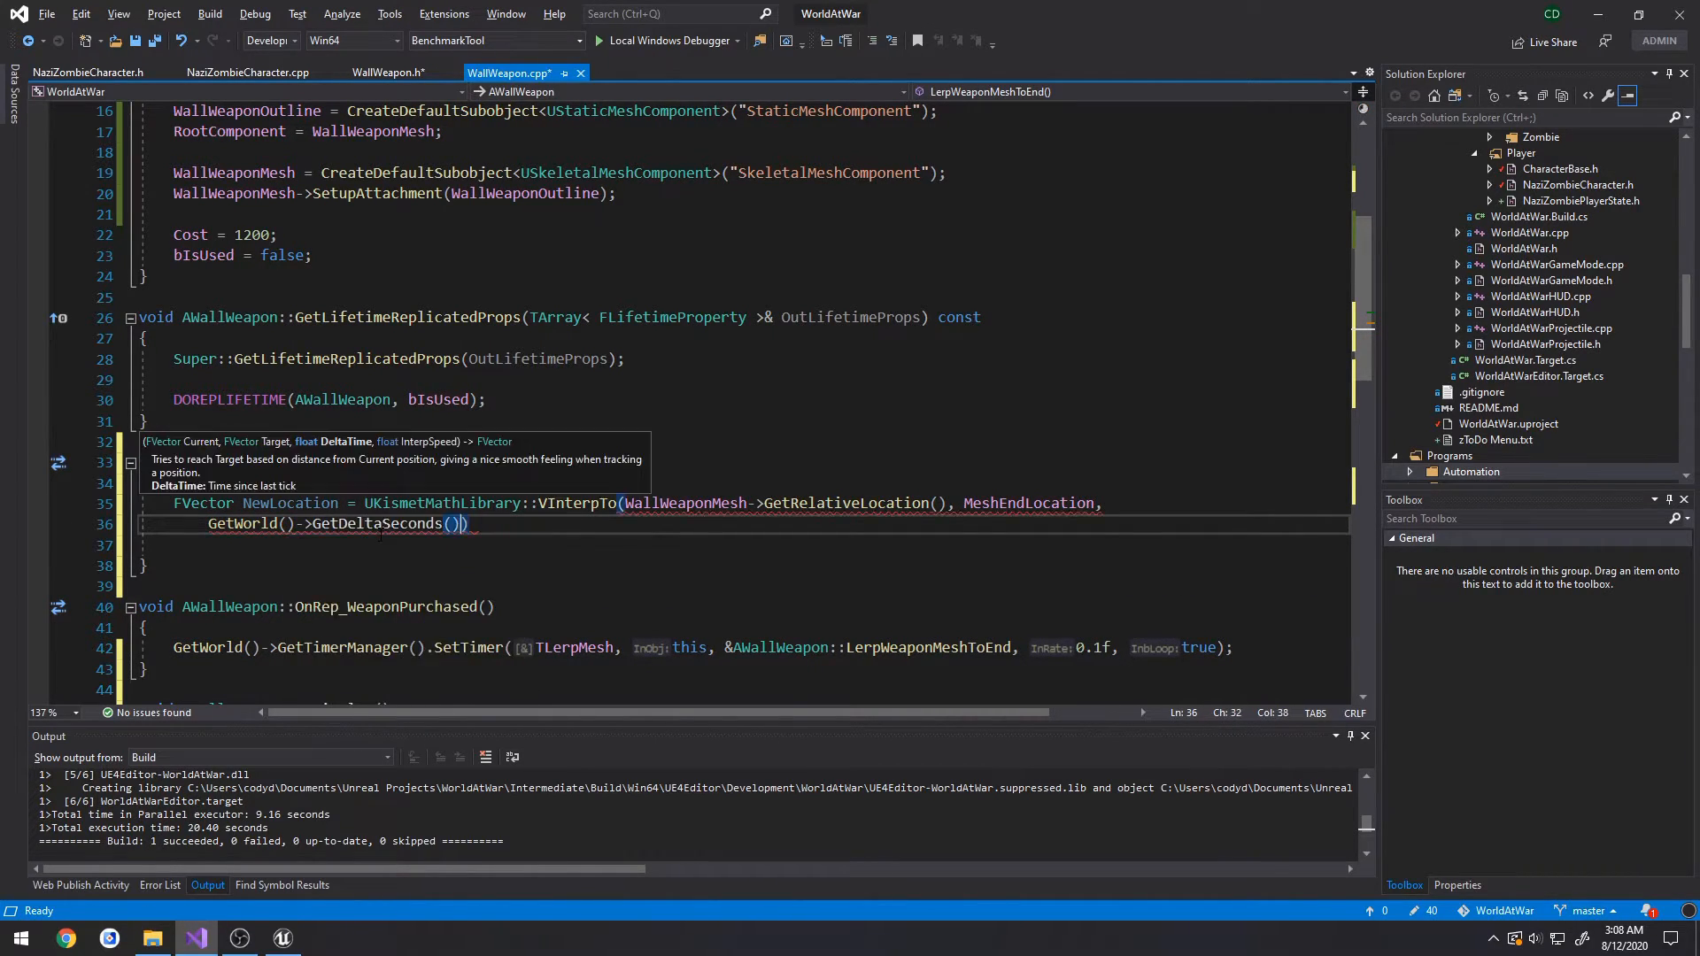
{"action": "type", "text": ","}
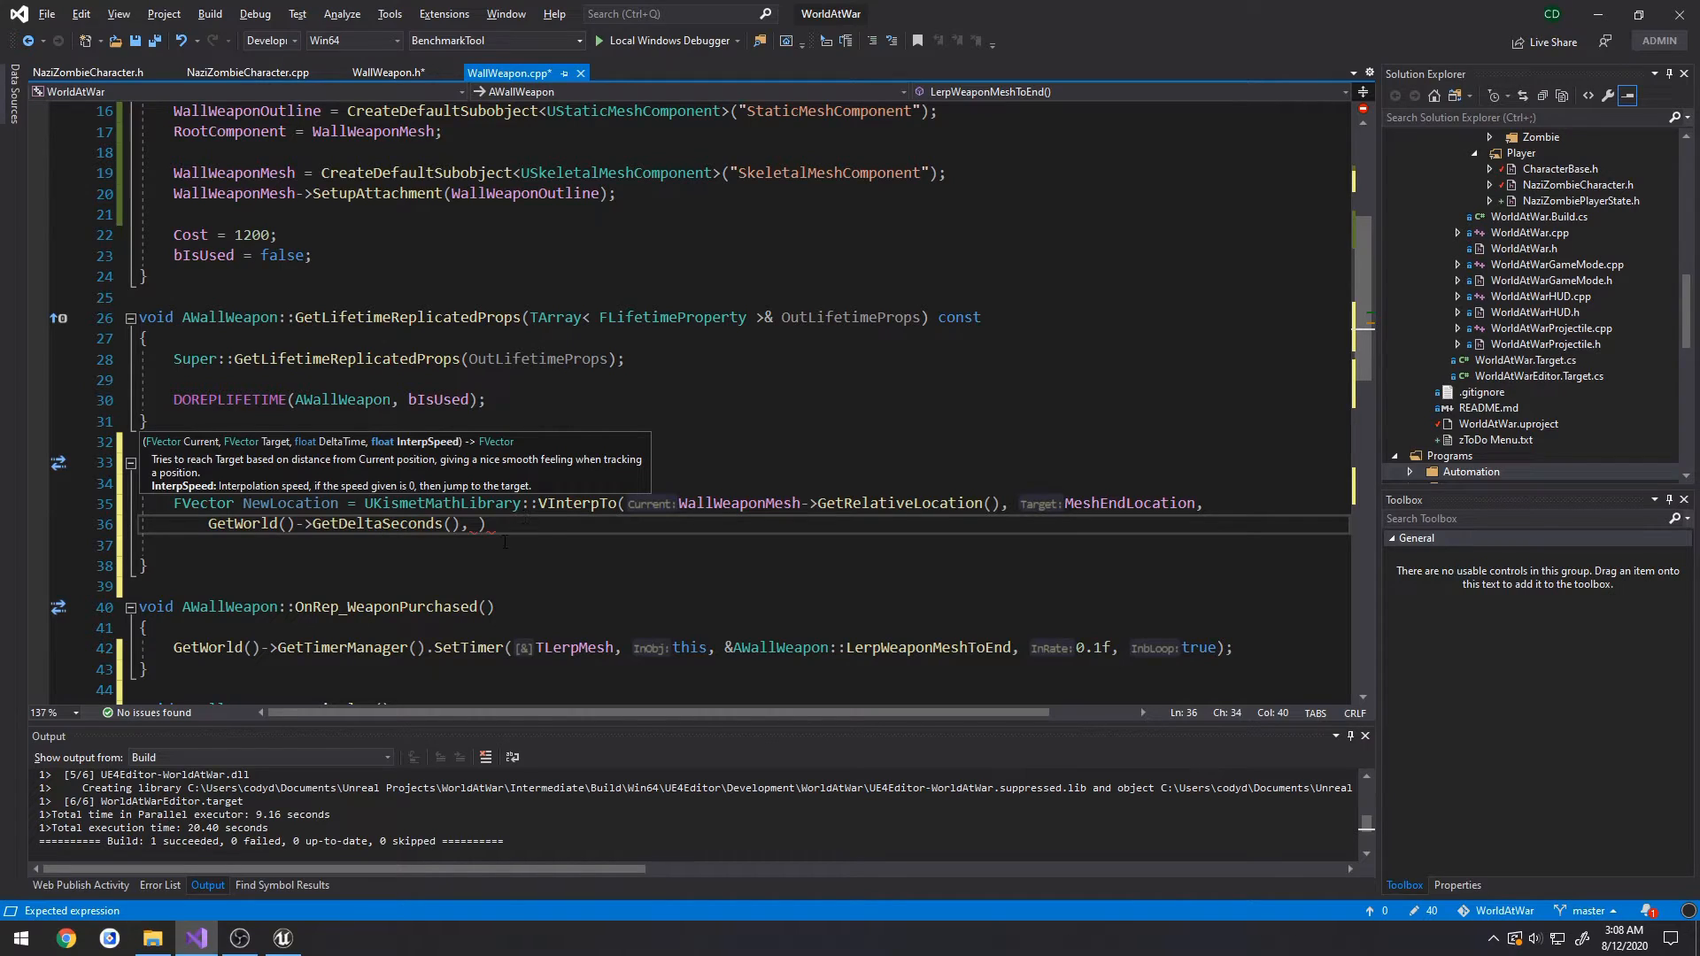
{"action": "mouse_move", "coordinate": [424, 449]}
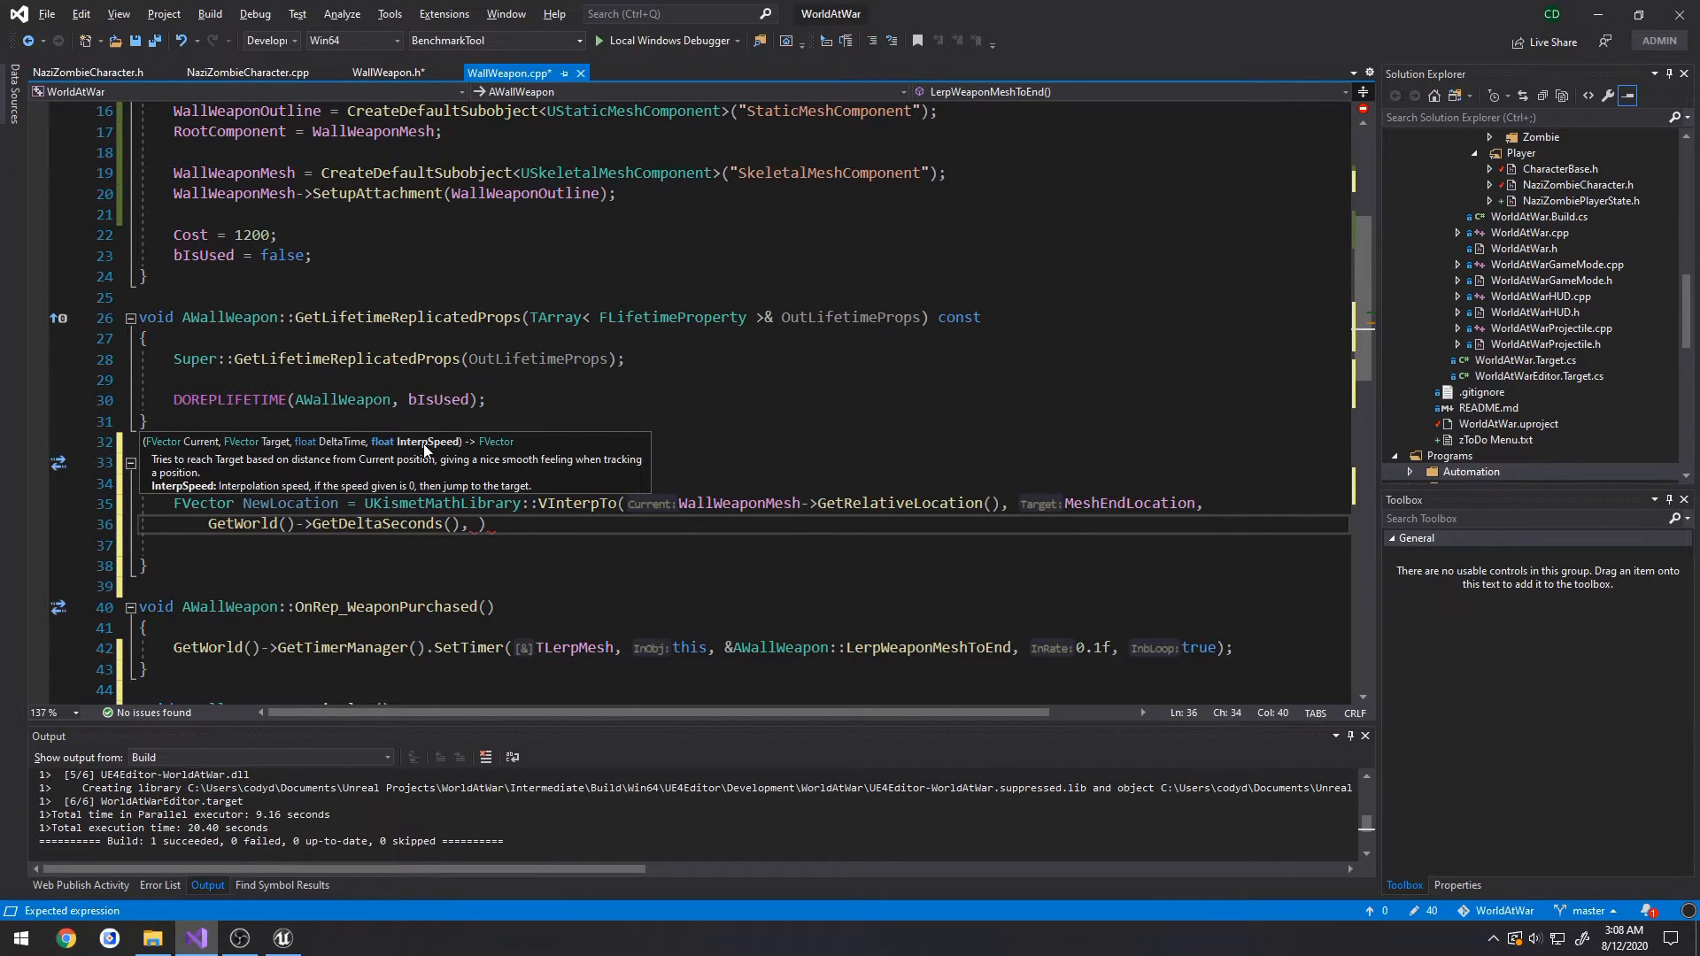
{"action": "left_click", "coordinate": [387, 72]}
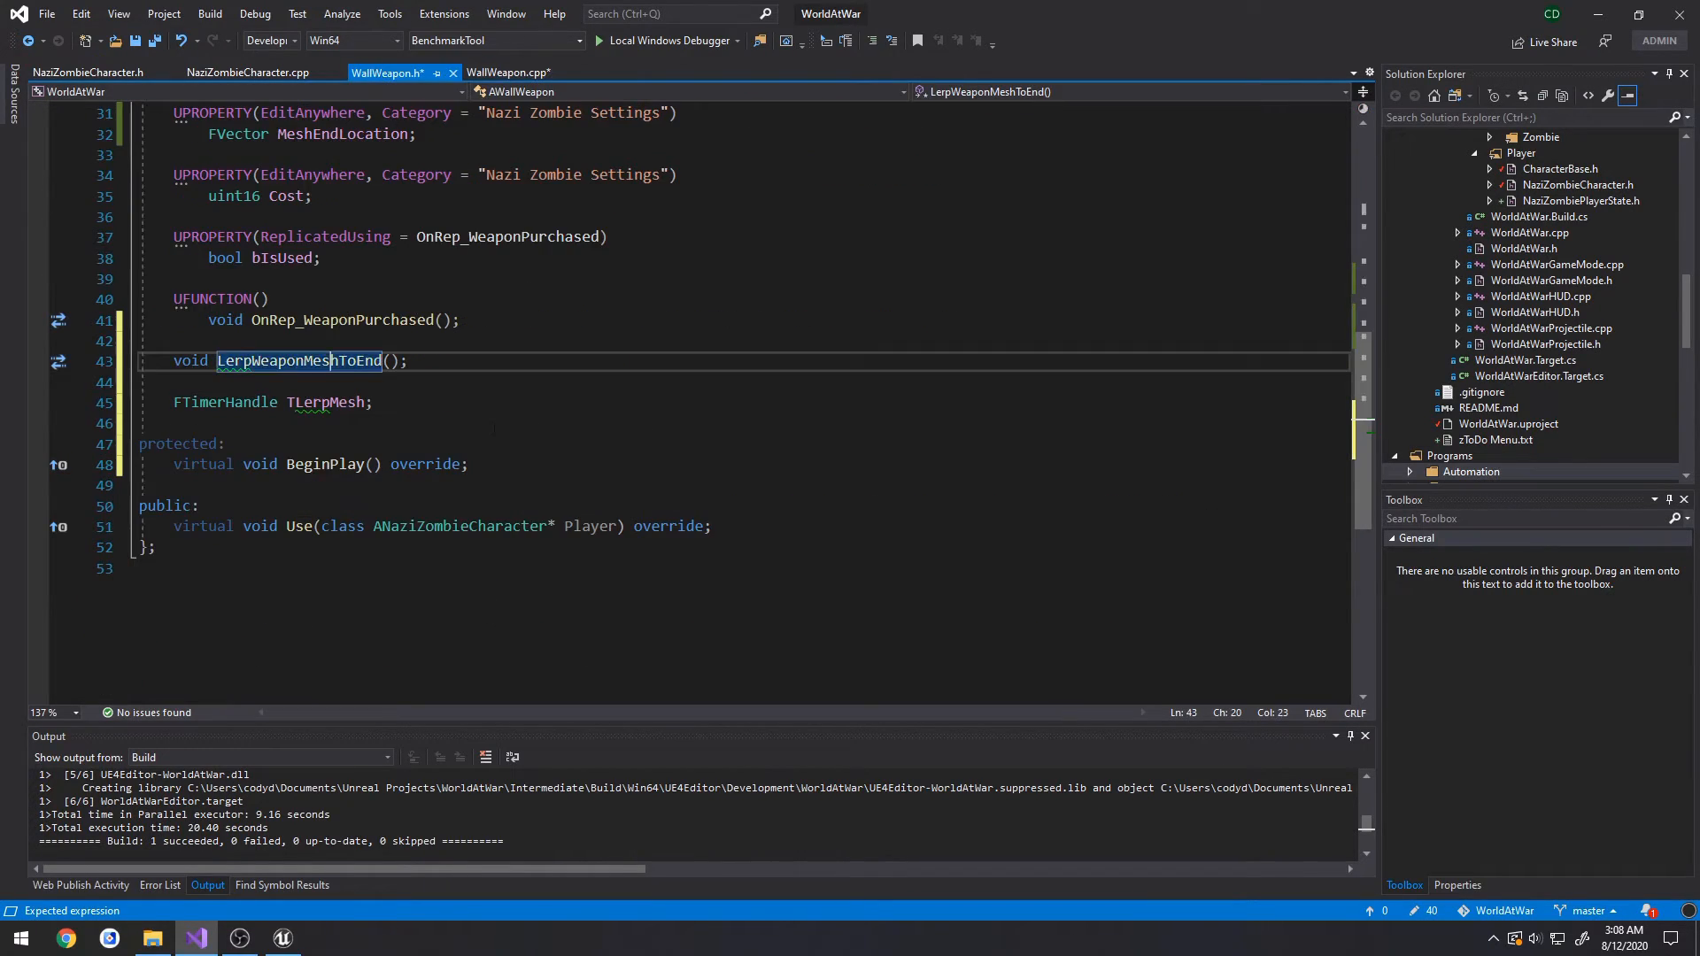
- Add an EditAnywhere float MeshLerpSpeed under category 'Nazi Zombie Settings' in WallWeapon.h
{"action": "left_click", "coordinate": [373, 401]}
{"action": "type", "text": "UPROPERTY(EditAnywhere, Category = \"Nazi Zombie Settings"}
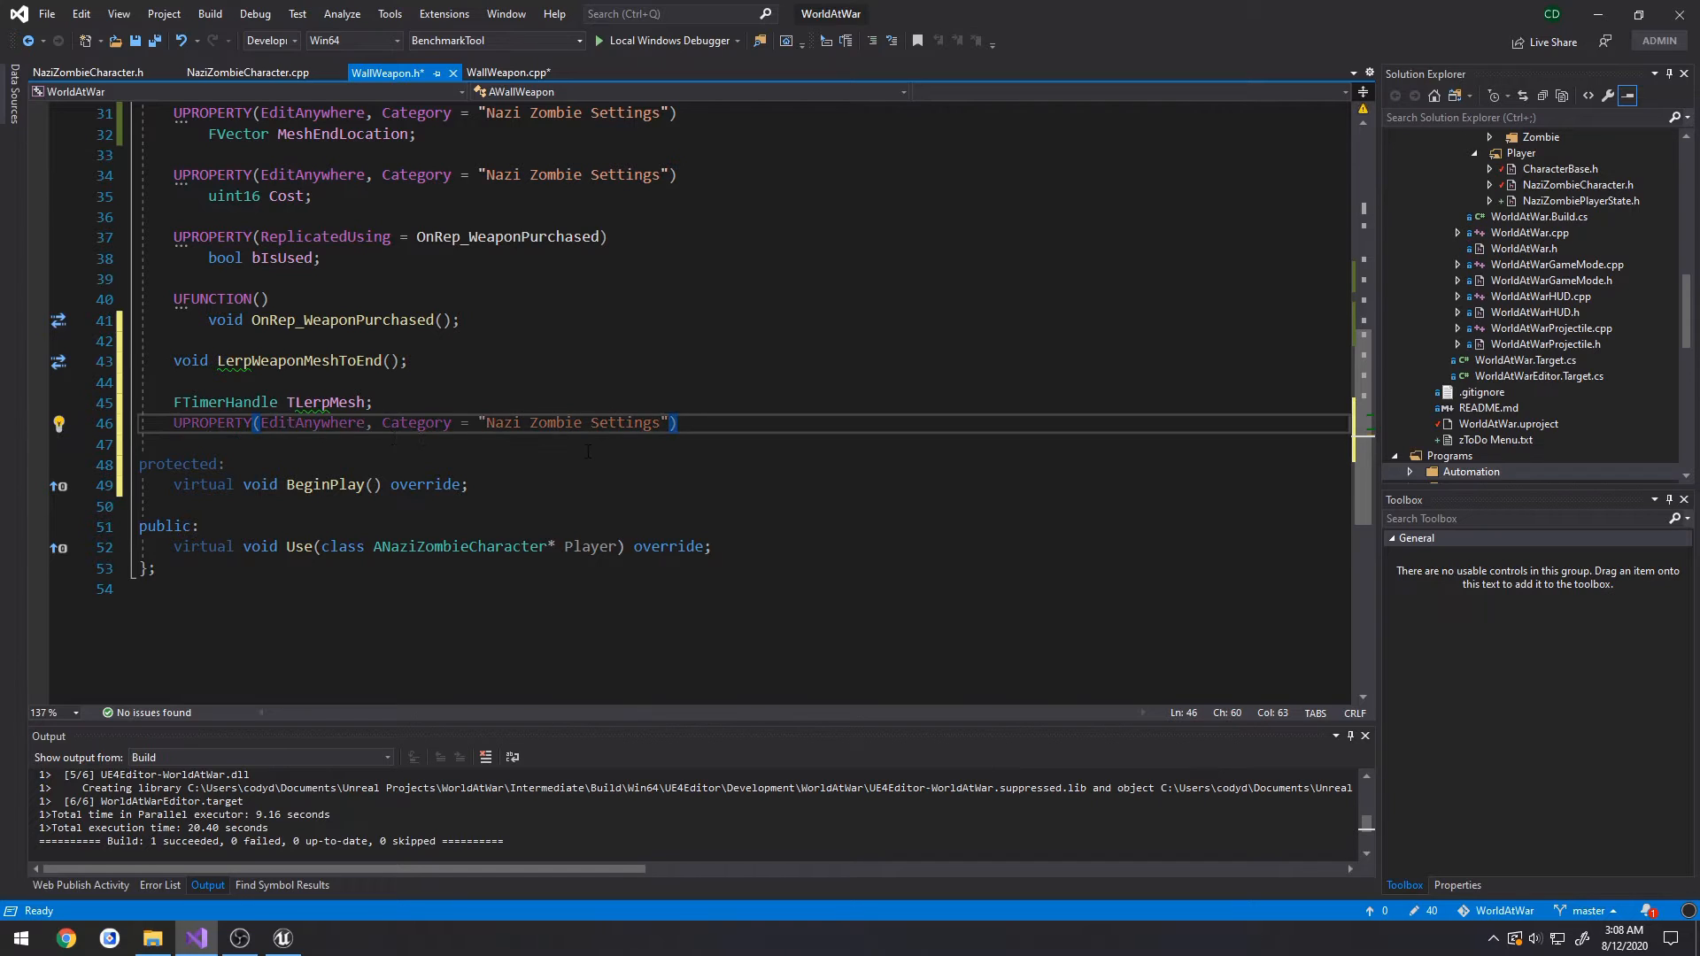
{"action": "type", "text": "float"}
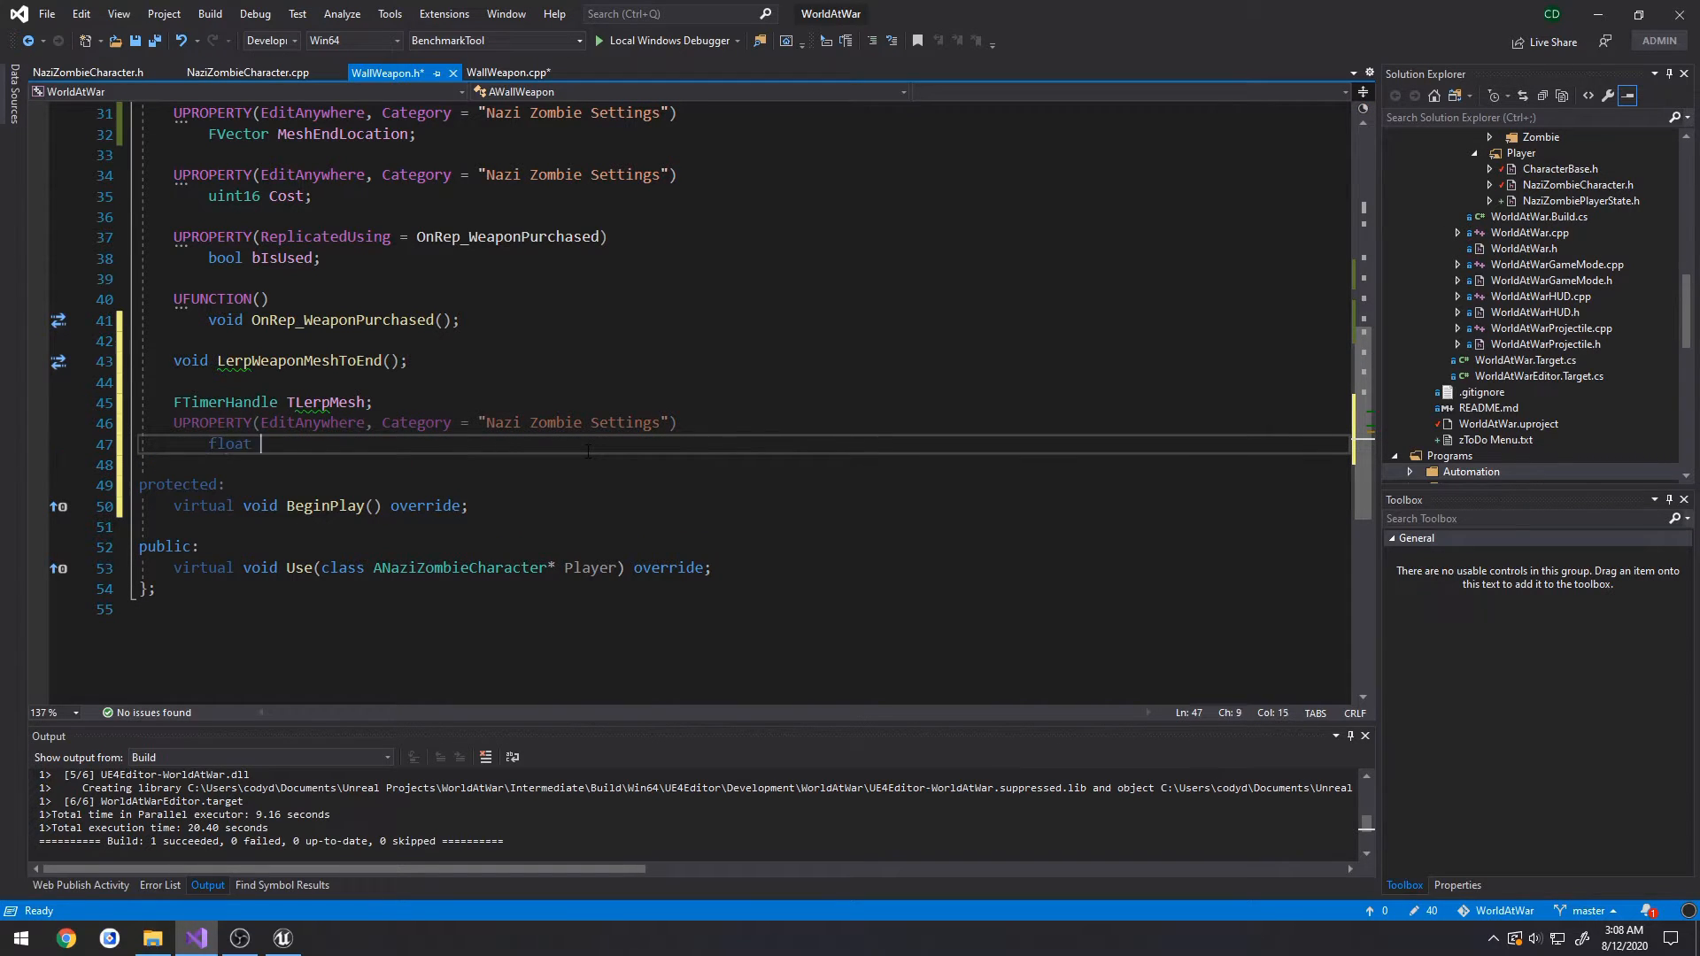
{"action": "type", "text": "Iner"}
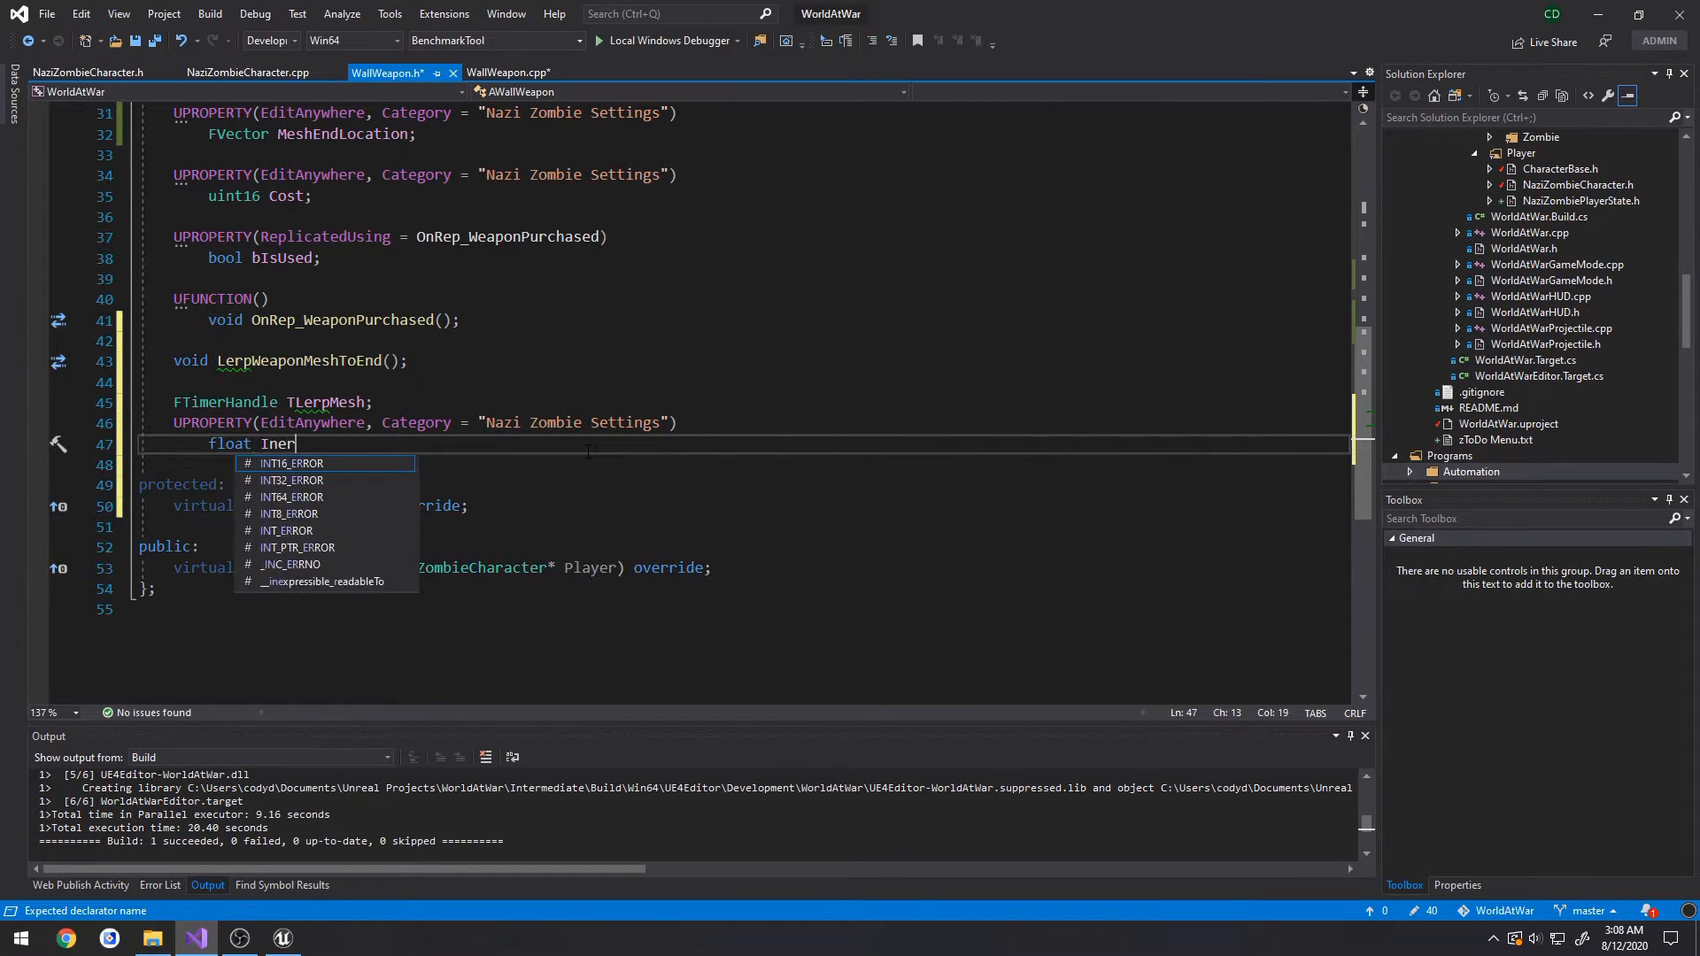
{"action": "type", "text": "tpolat"}
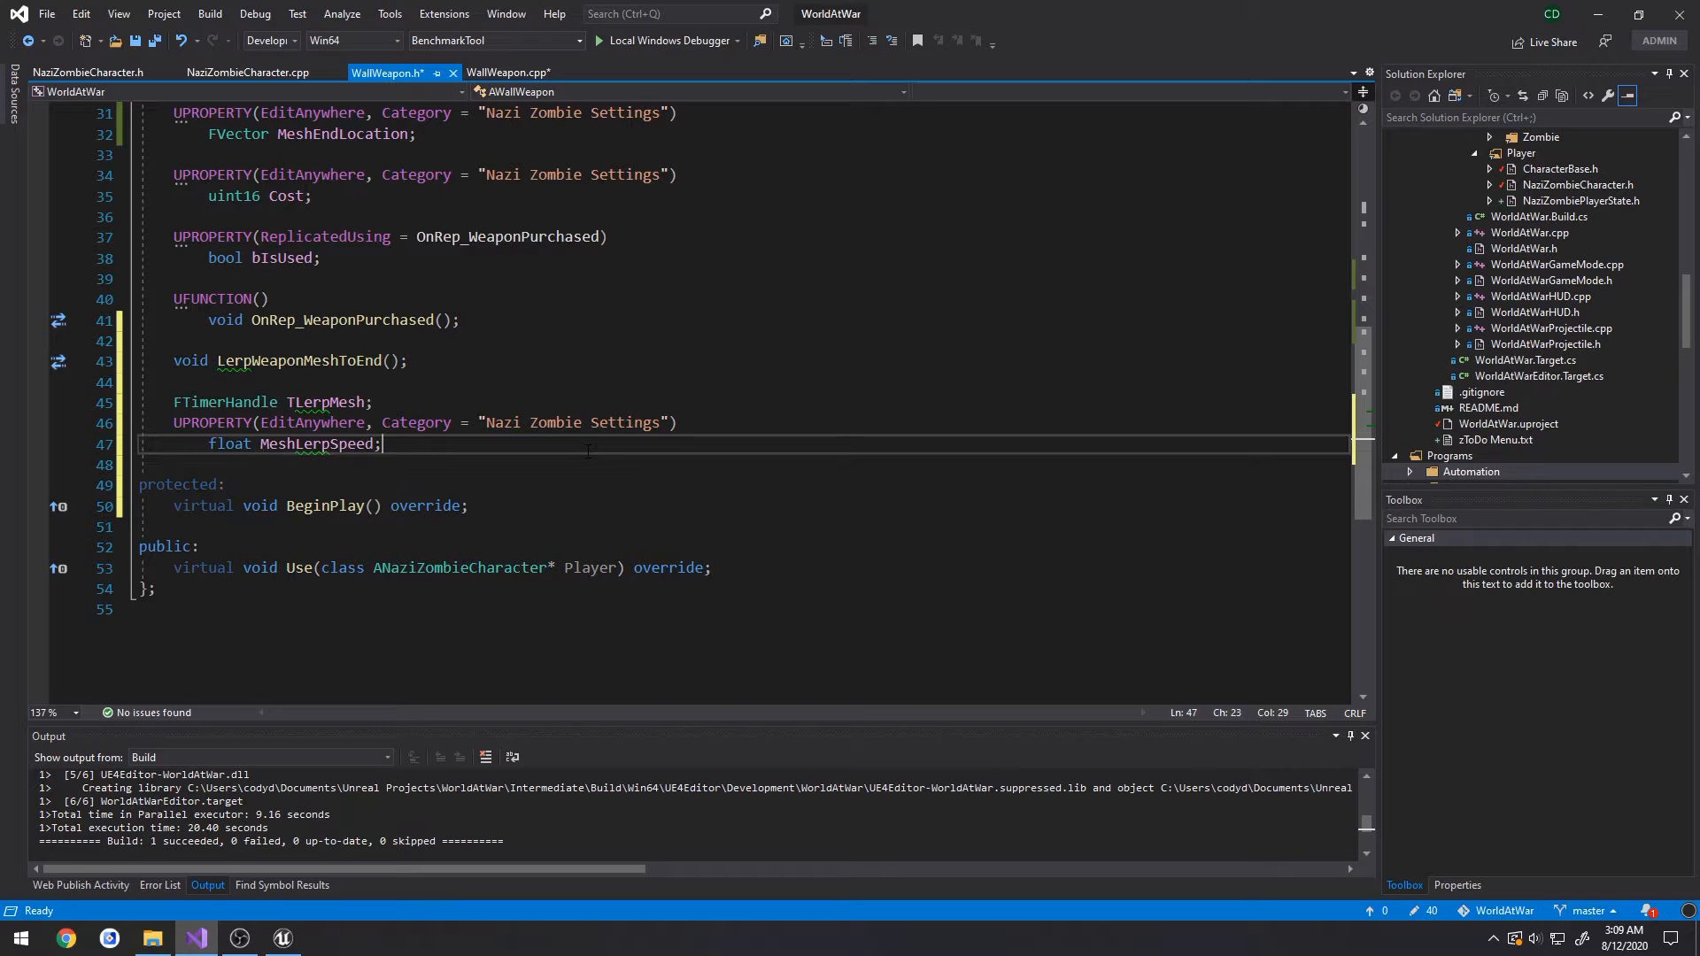
{"action": "double_click", "coordinate": [315, 443]}
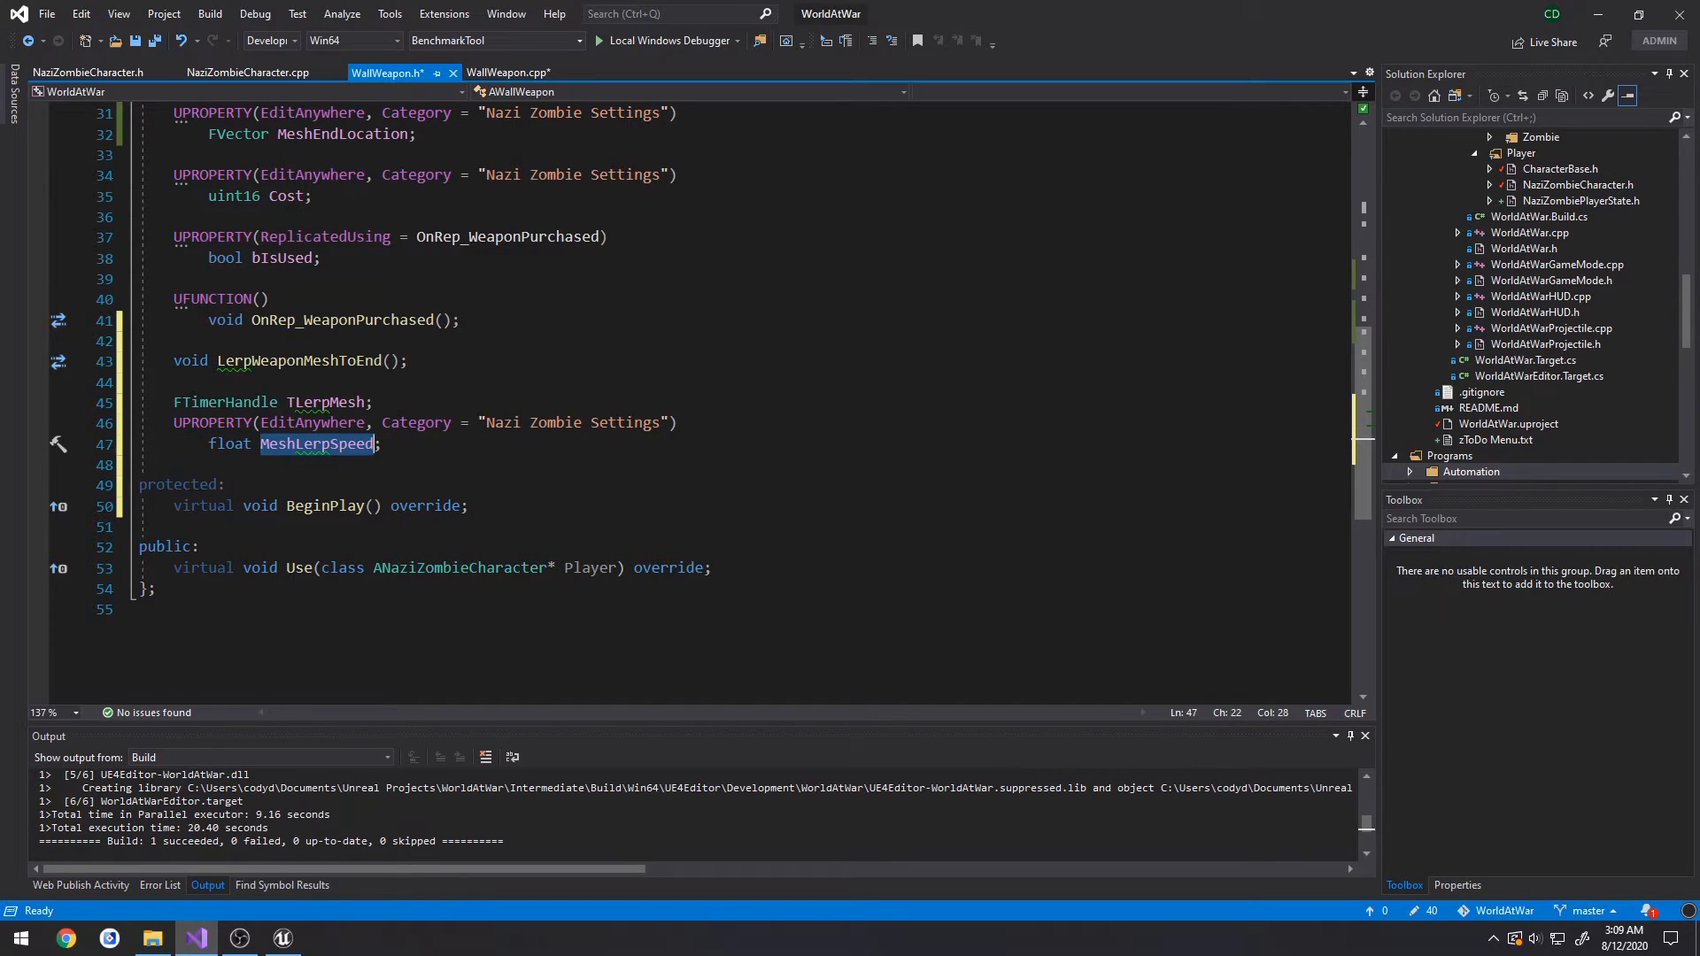
{"action": "left_click", "coordinate": [510, 73]}
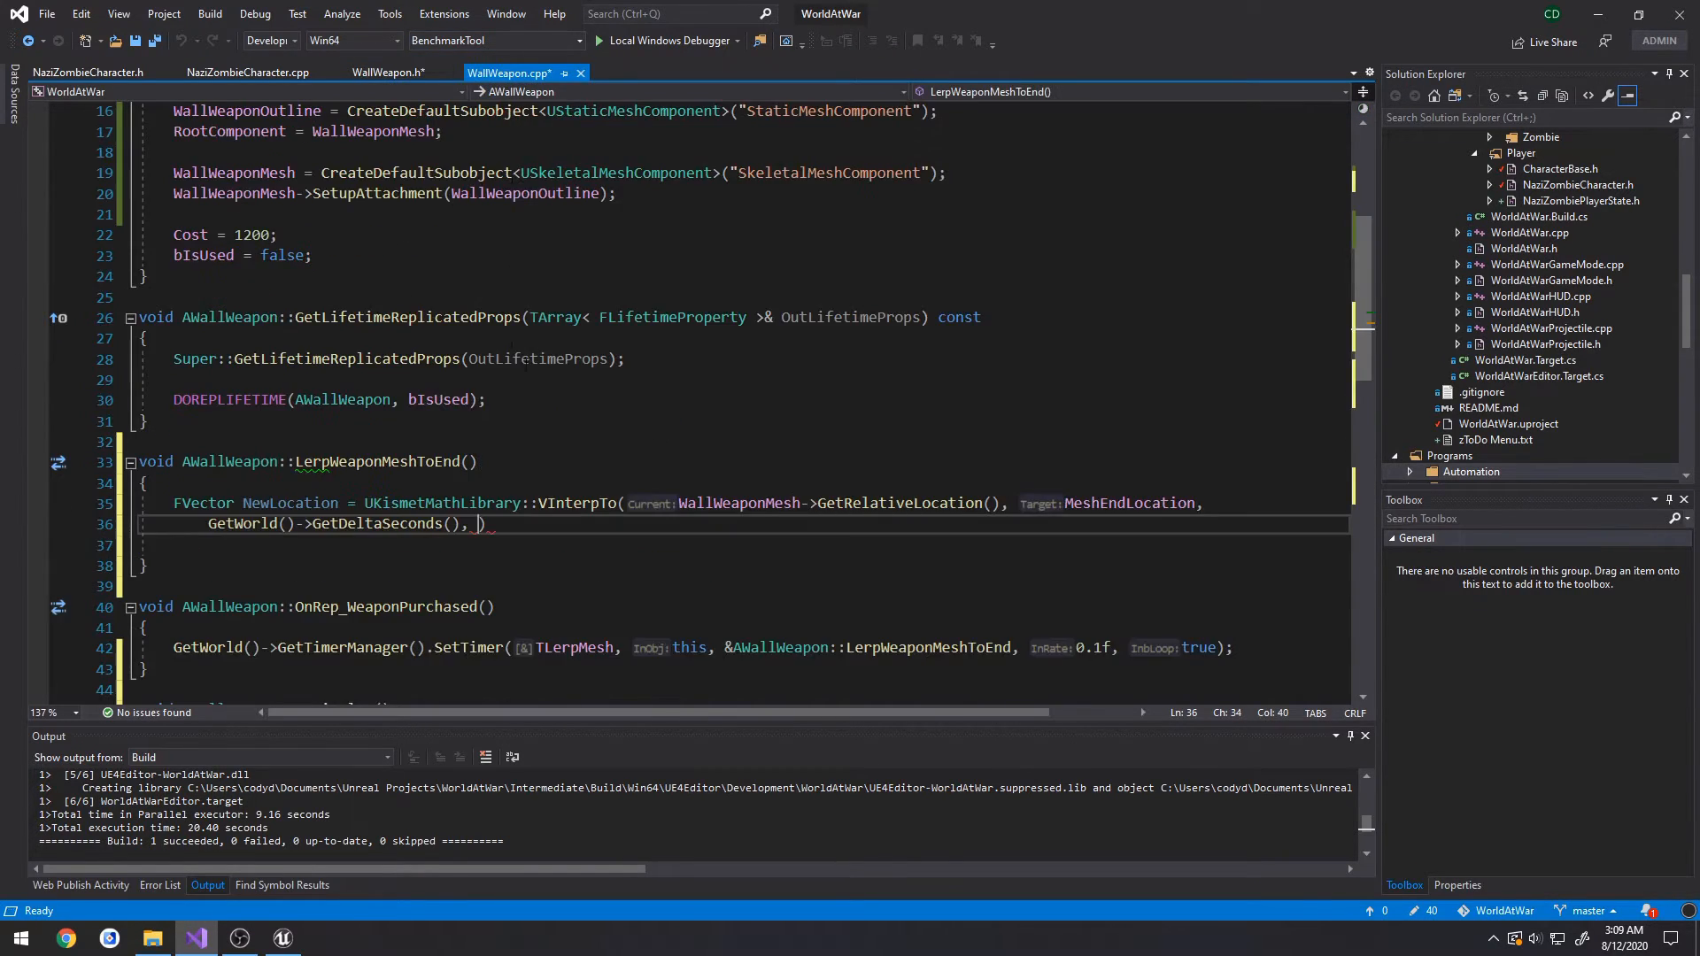
- Default MeshLerpSpeed to 10, use it as interp speed, and set the mesh to NewLocation
{"action": "type", "text": "MeshLerpSpeed"}
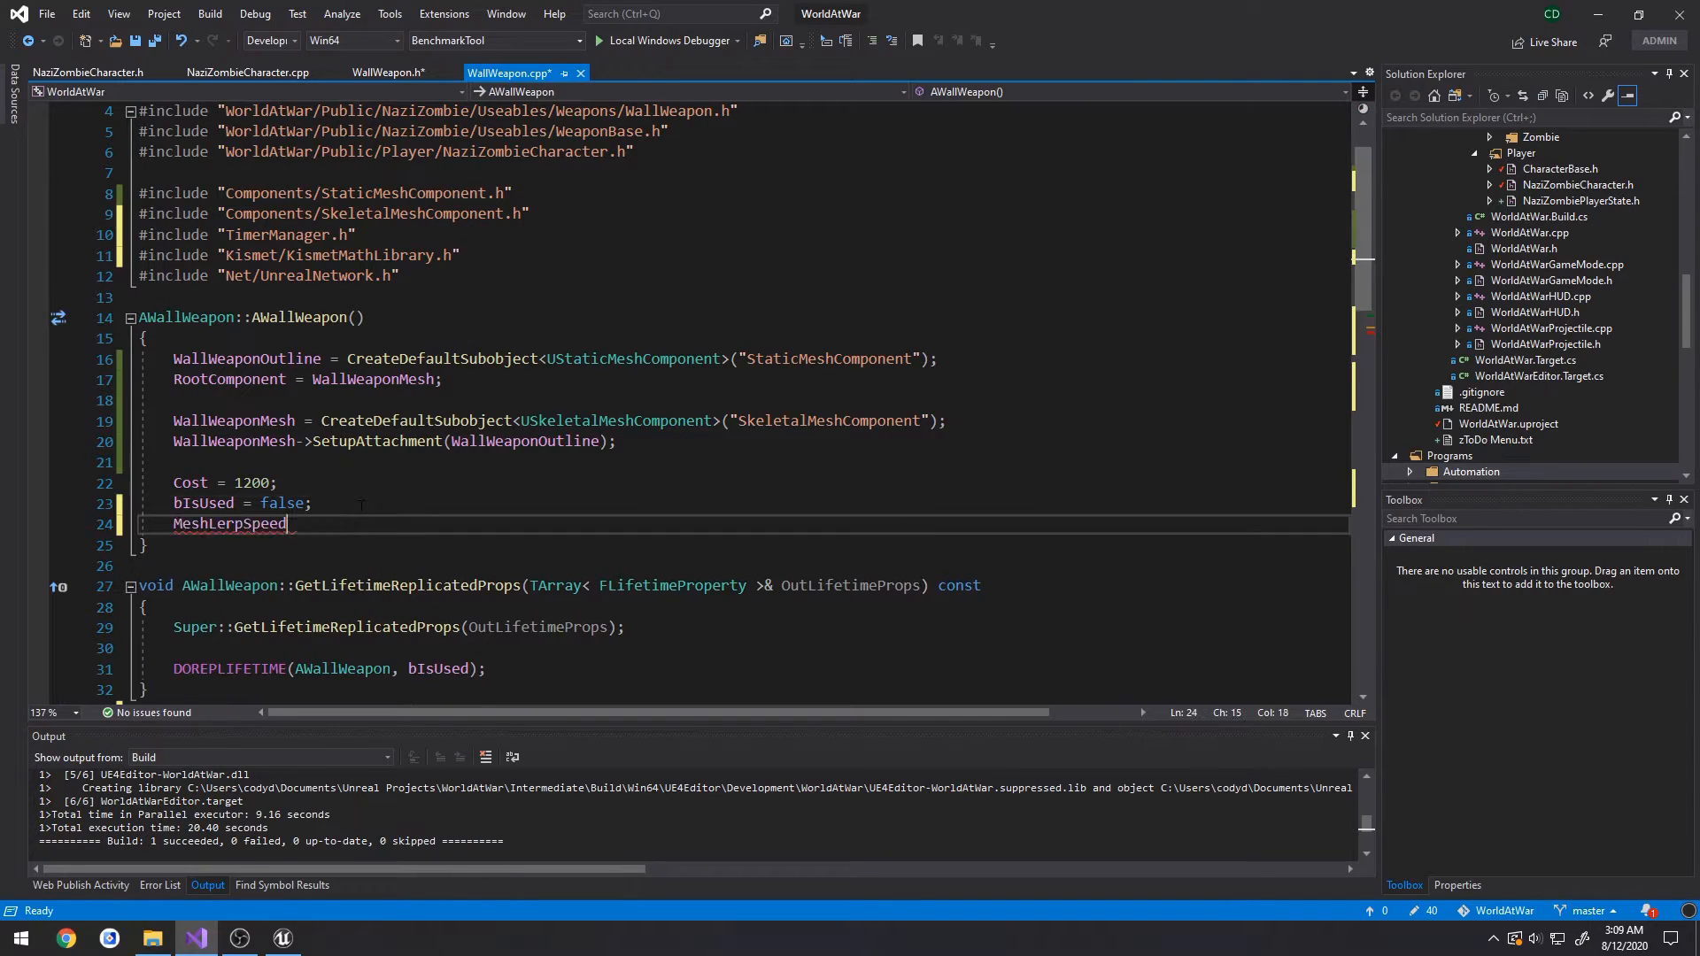
{"action": "type", "text": "= 1.0f"}
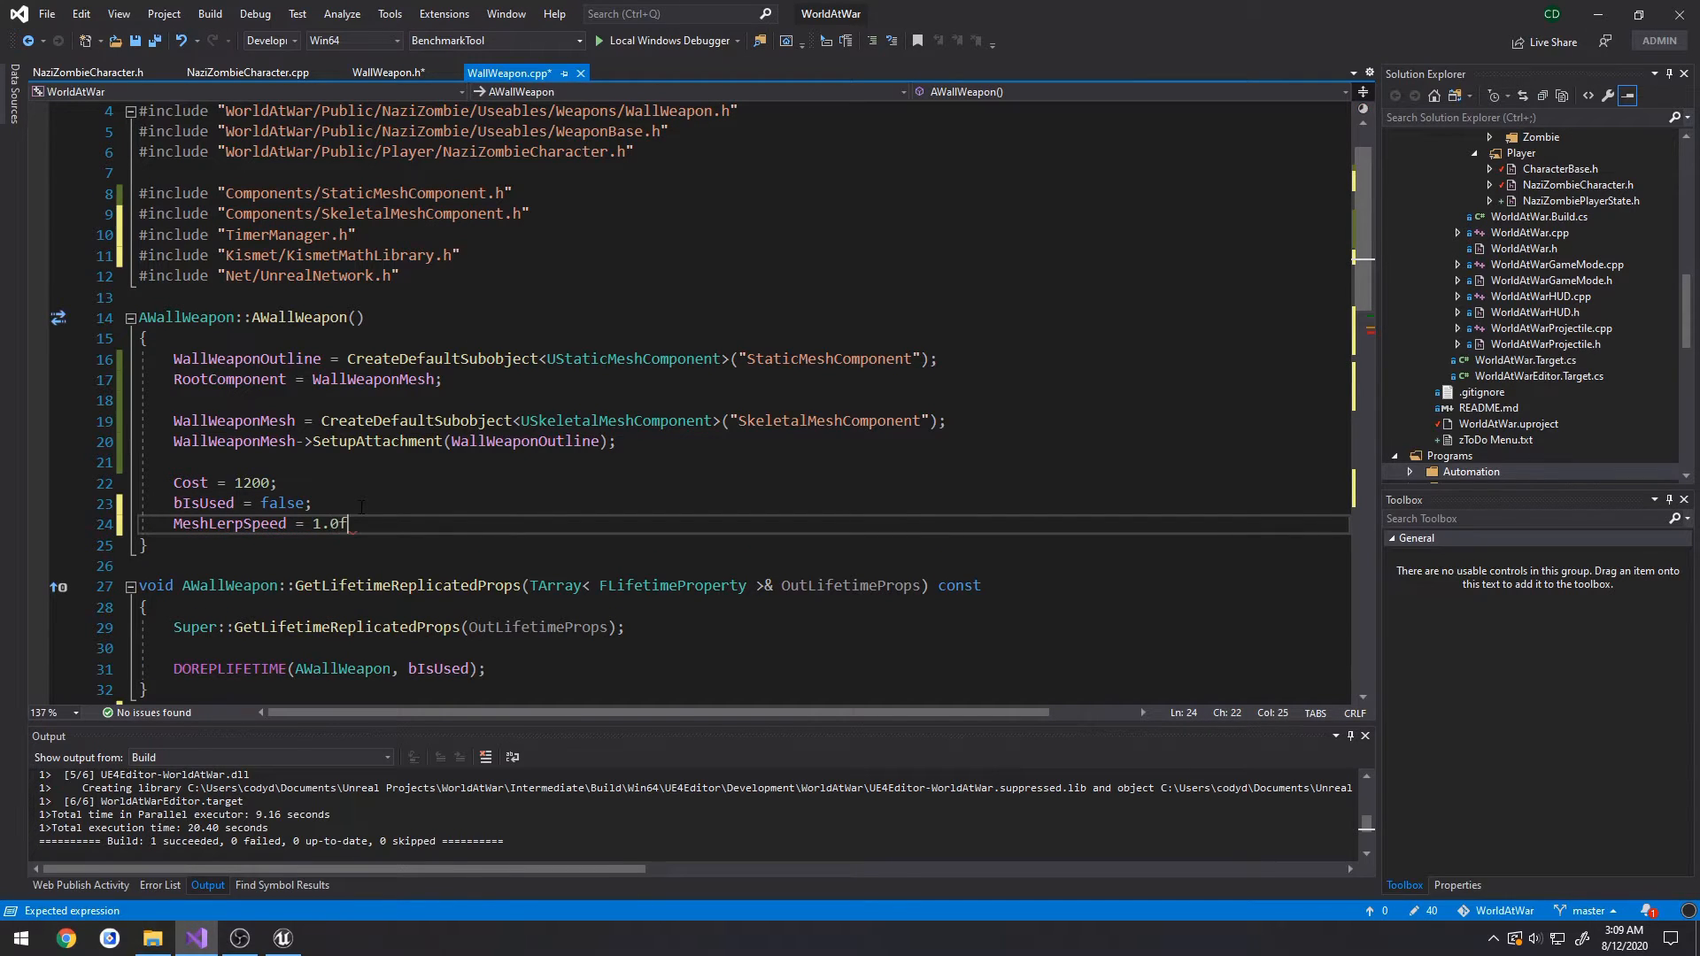
{"action": "type", "text": "0"}
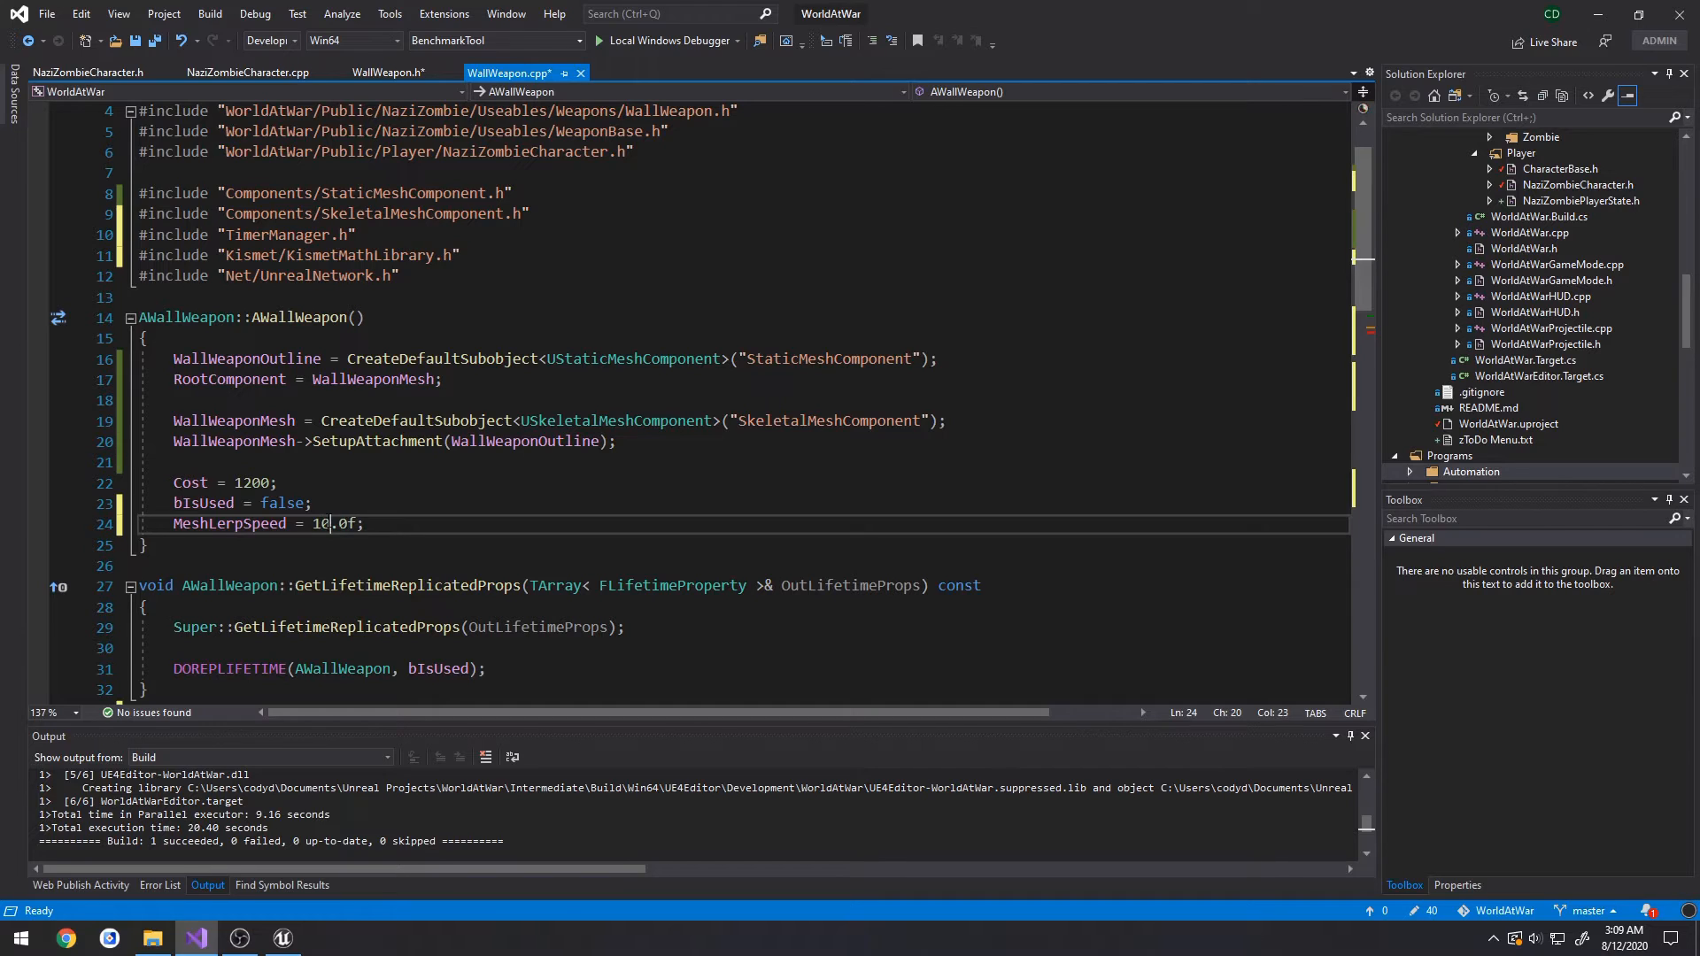
{"action": "scroll", "scroll_direction": "down", "scroll_amount": 3}
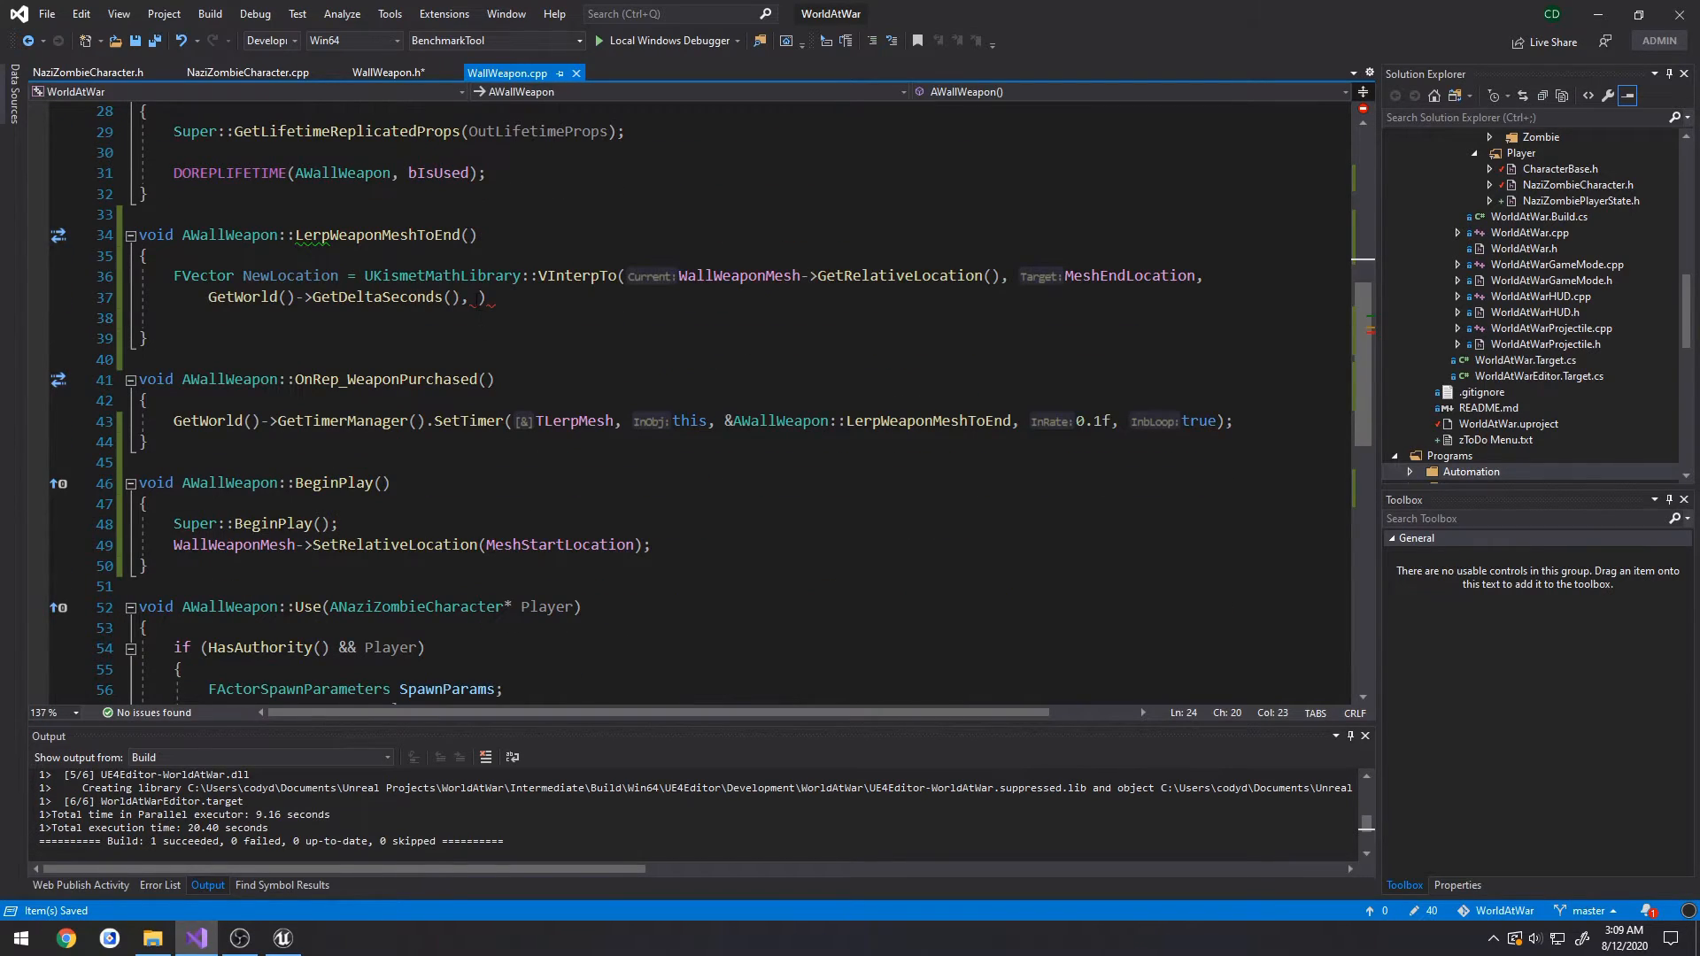
{"action": "type", "text": "MeshLerpSpeed"}
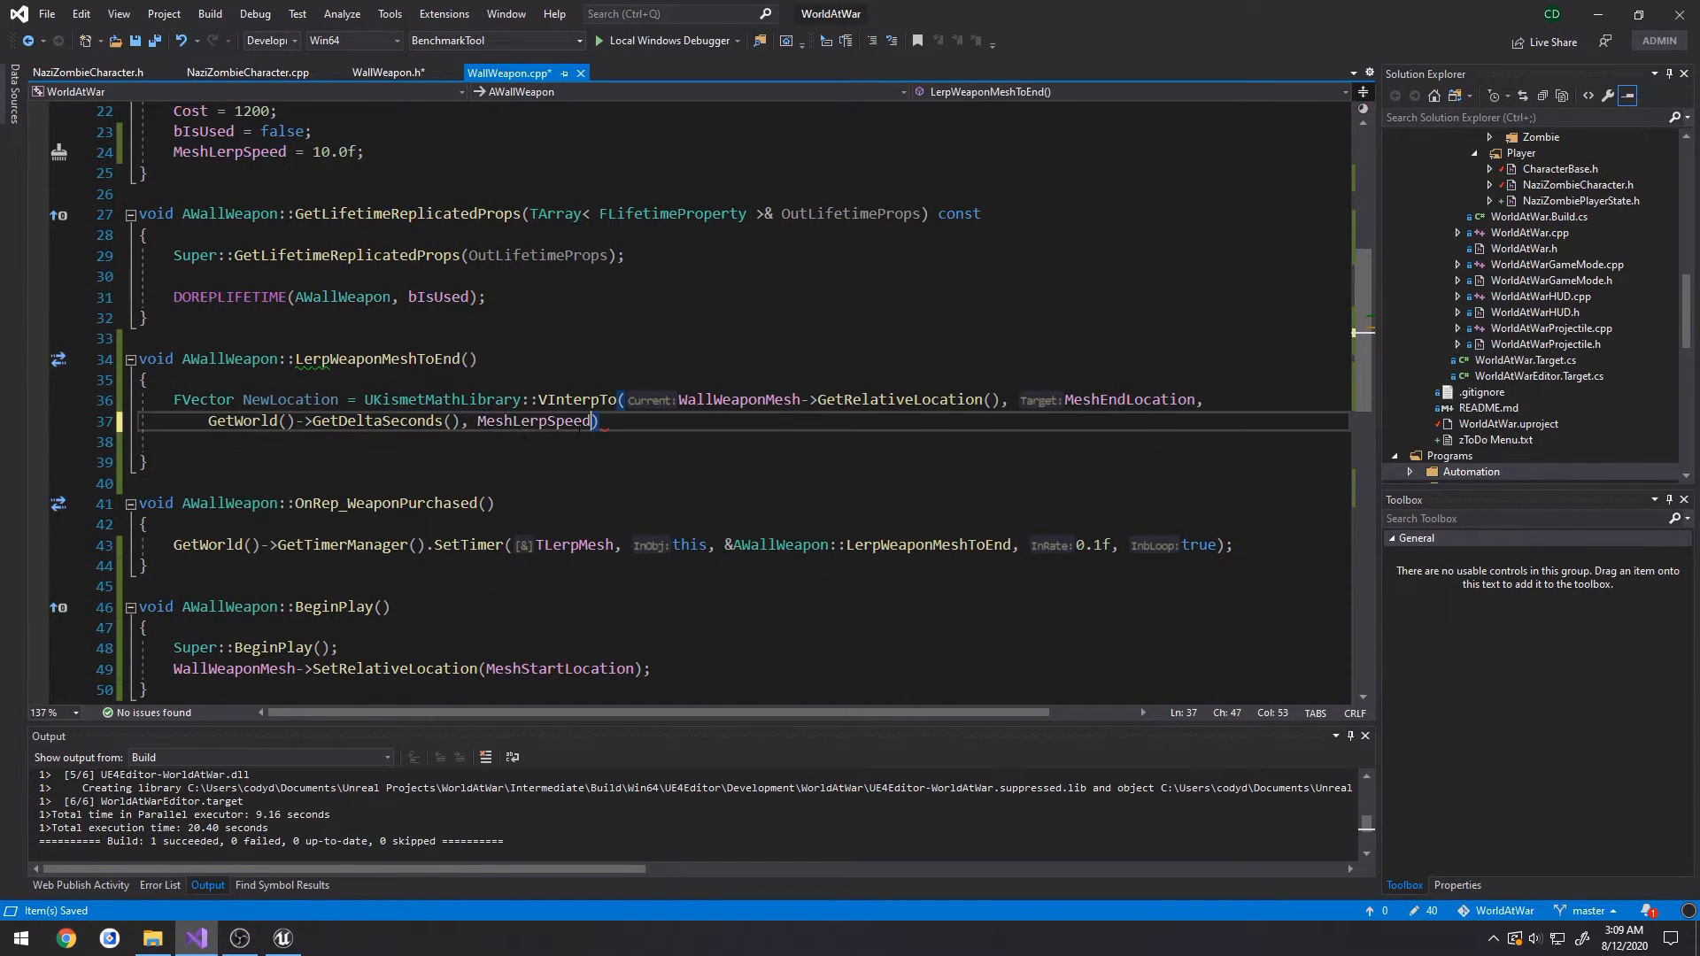
{"action": "type", "text": ";"}
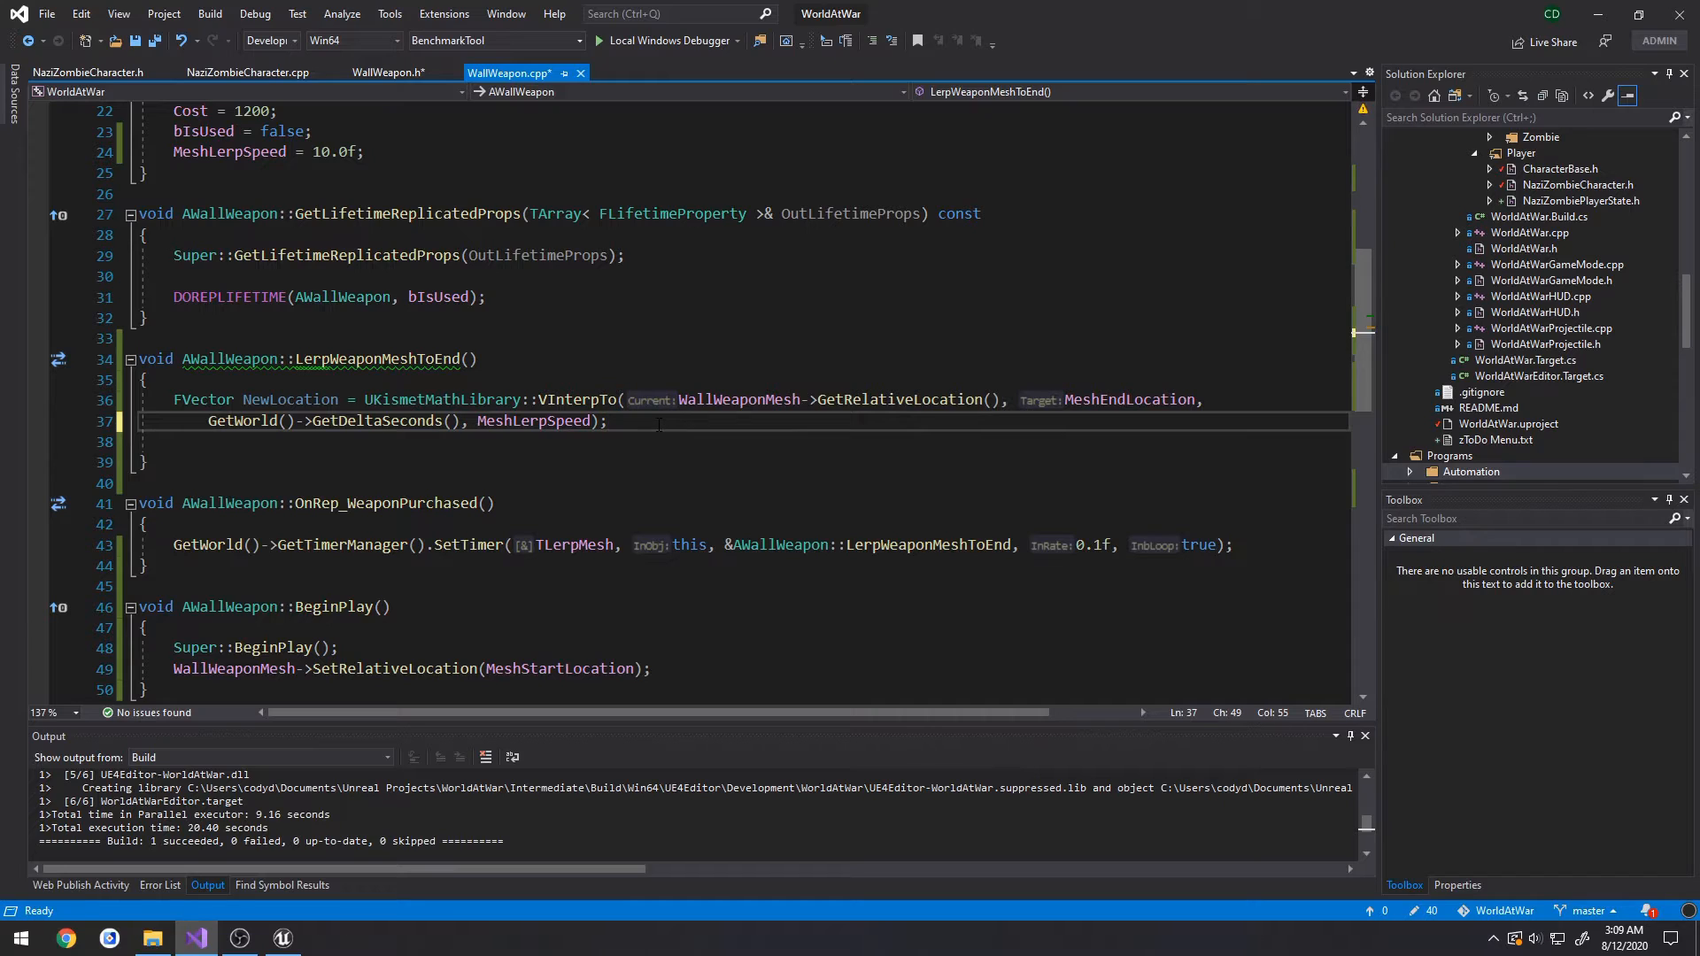
{"action": "key", "text": "enter"}
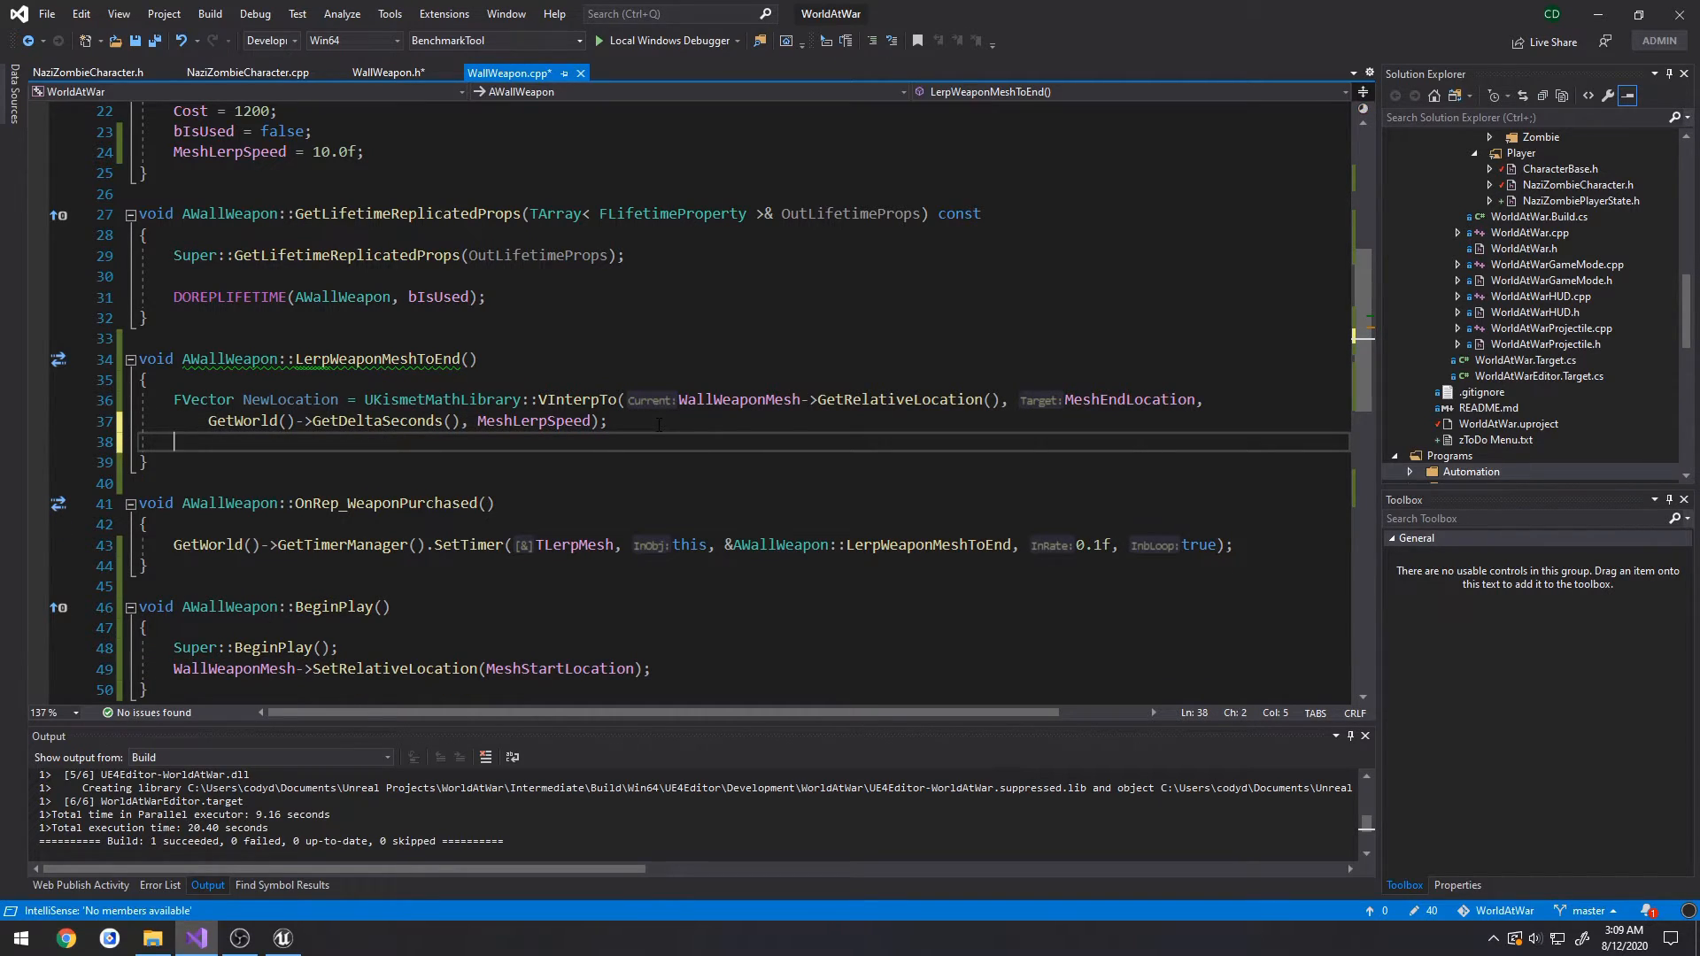
{"action": "type", "text": "WallWeaponMesh"}
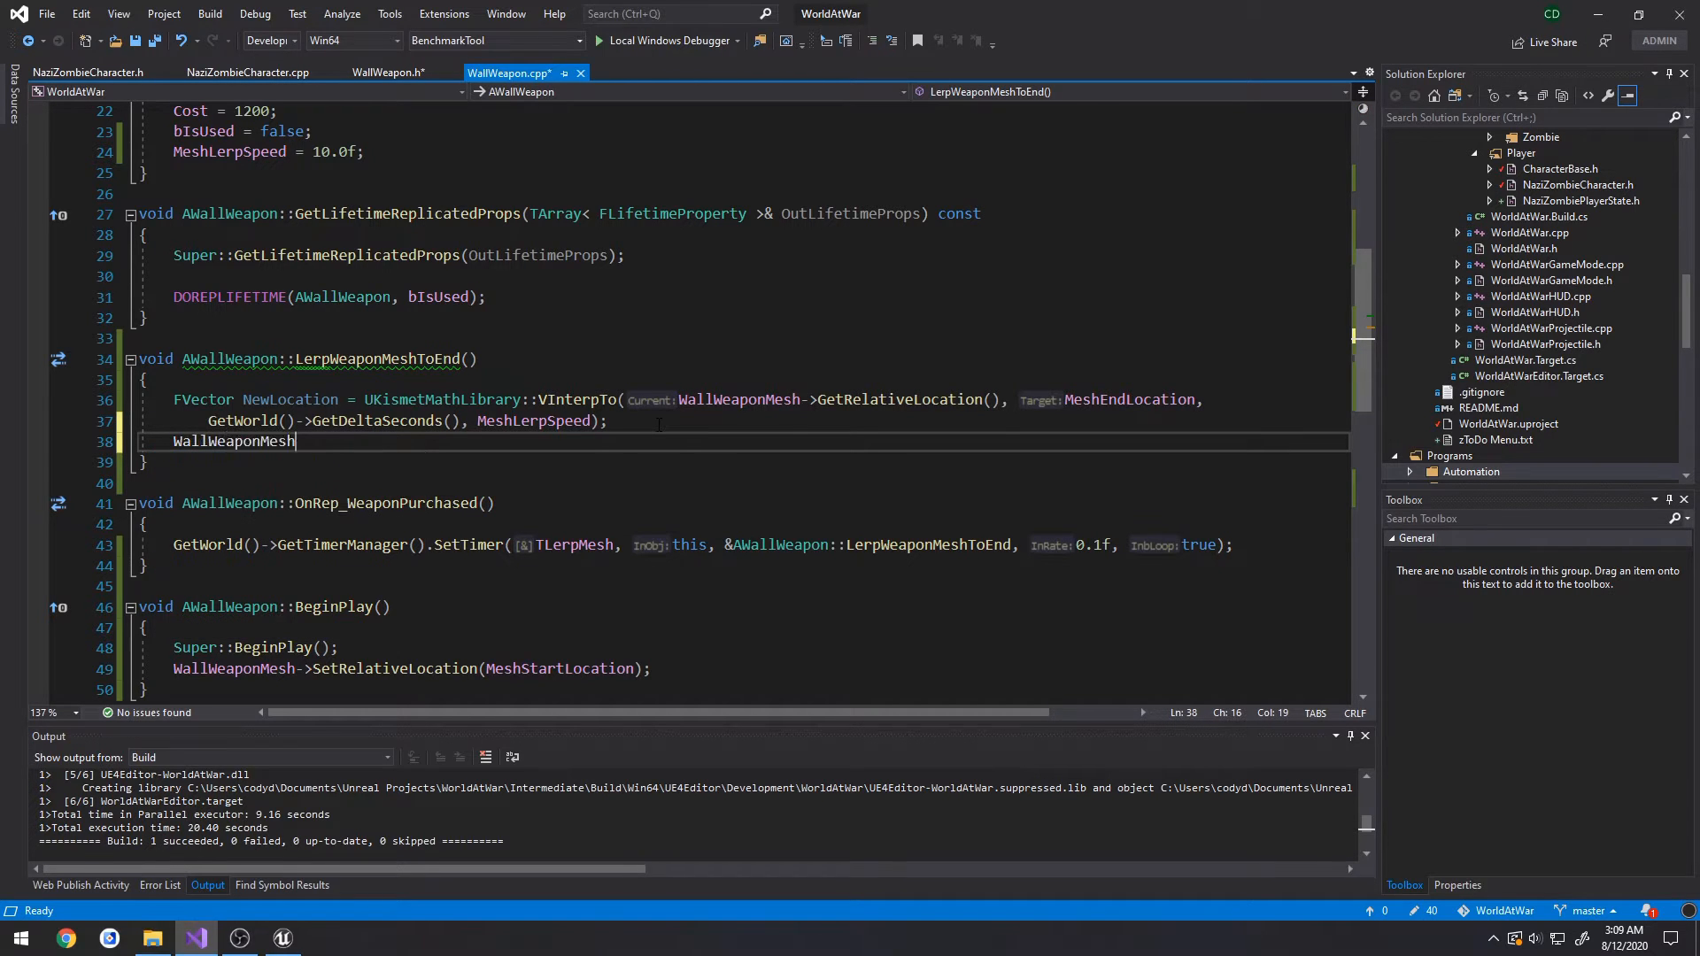
{"action": "type", "text": "->SetRelativeLocation("}
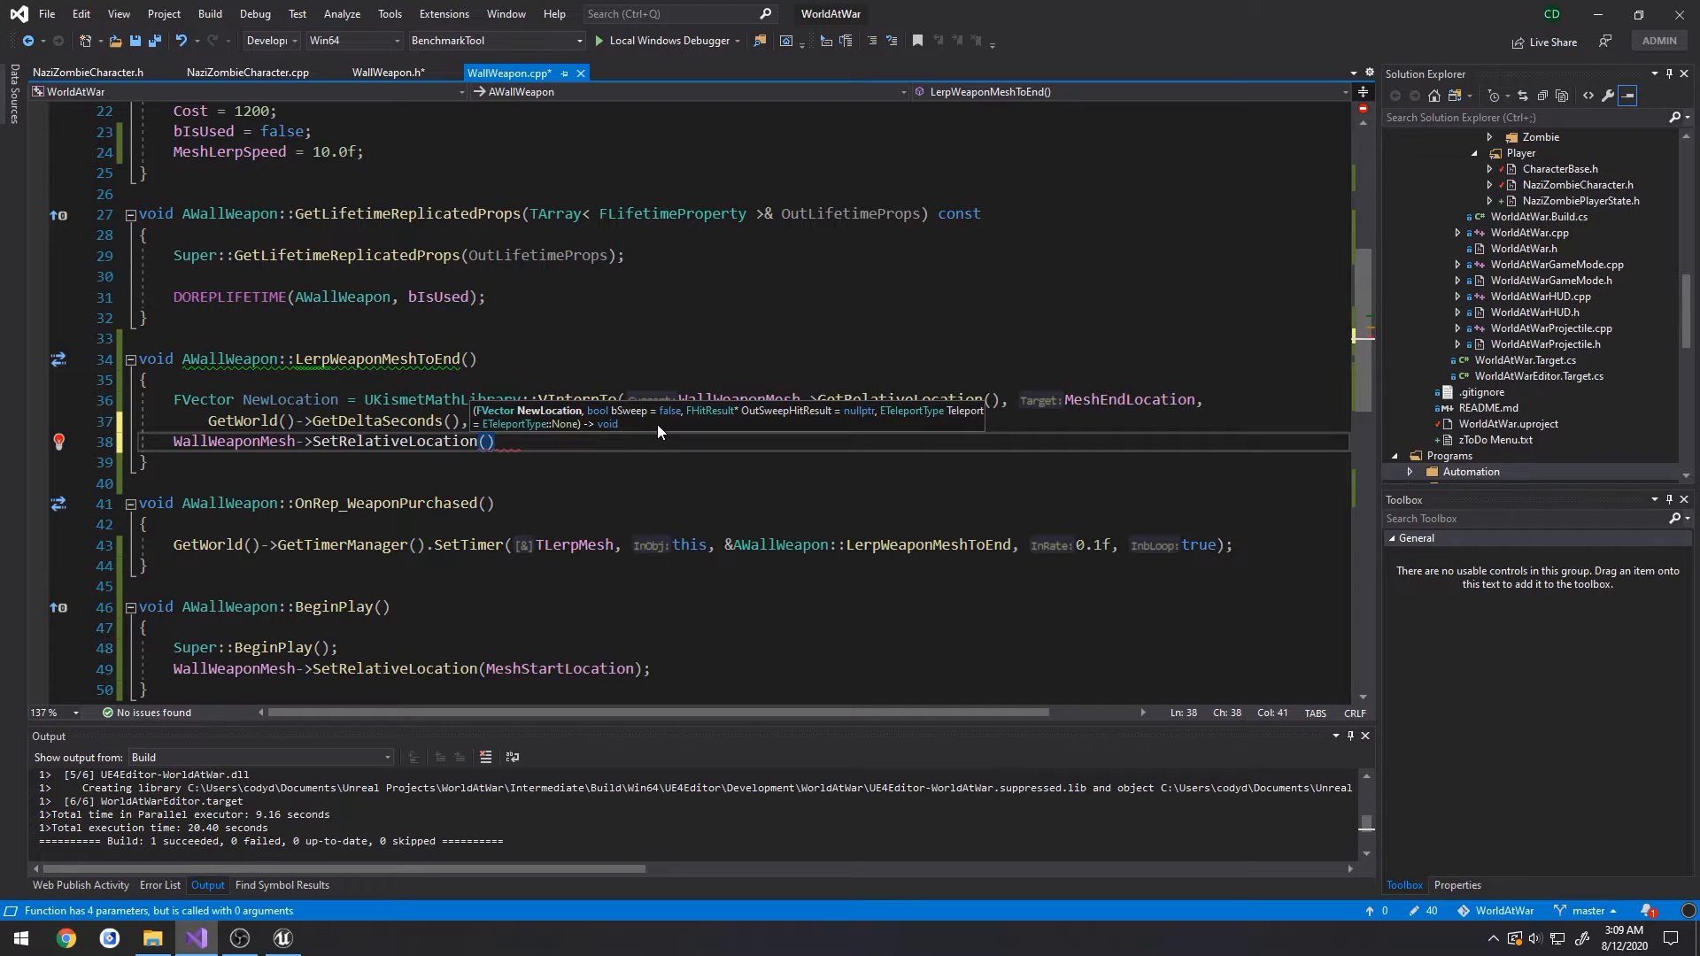
{"action": "type", "text": "NewLocation"}
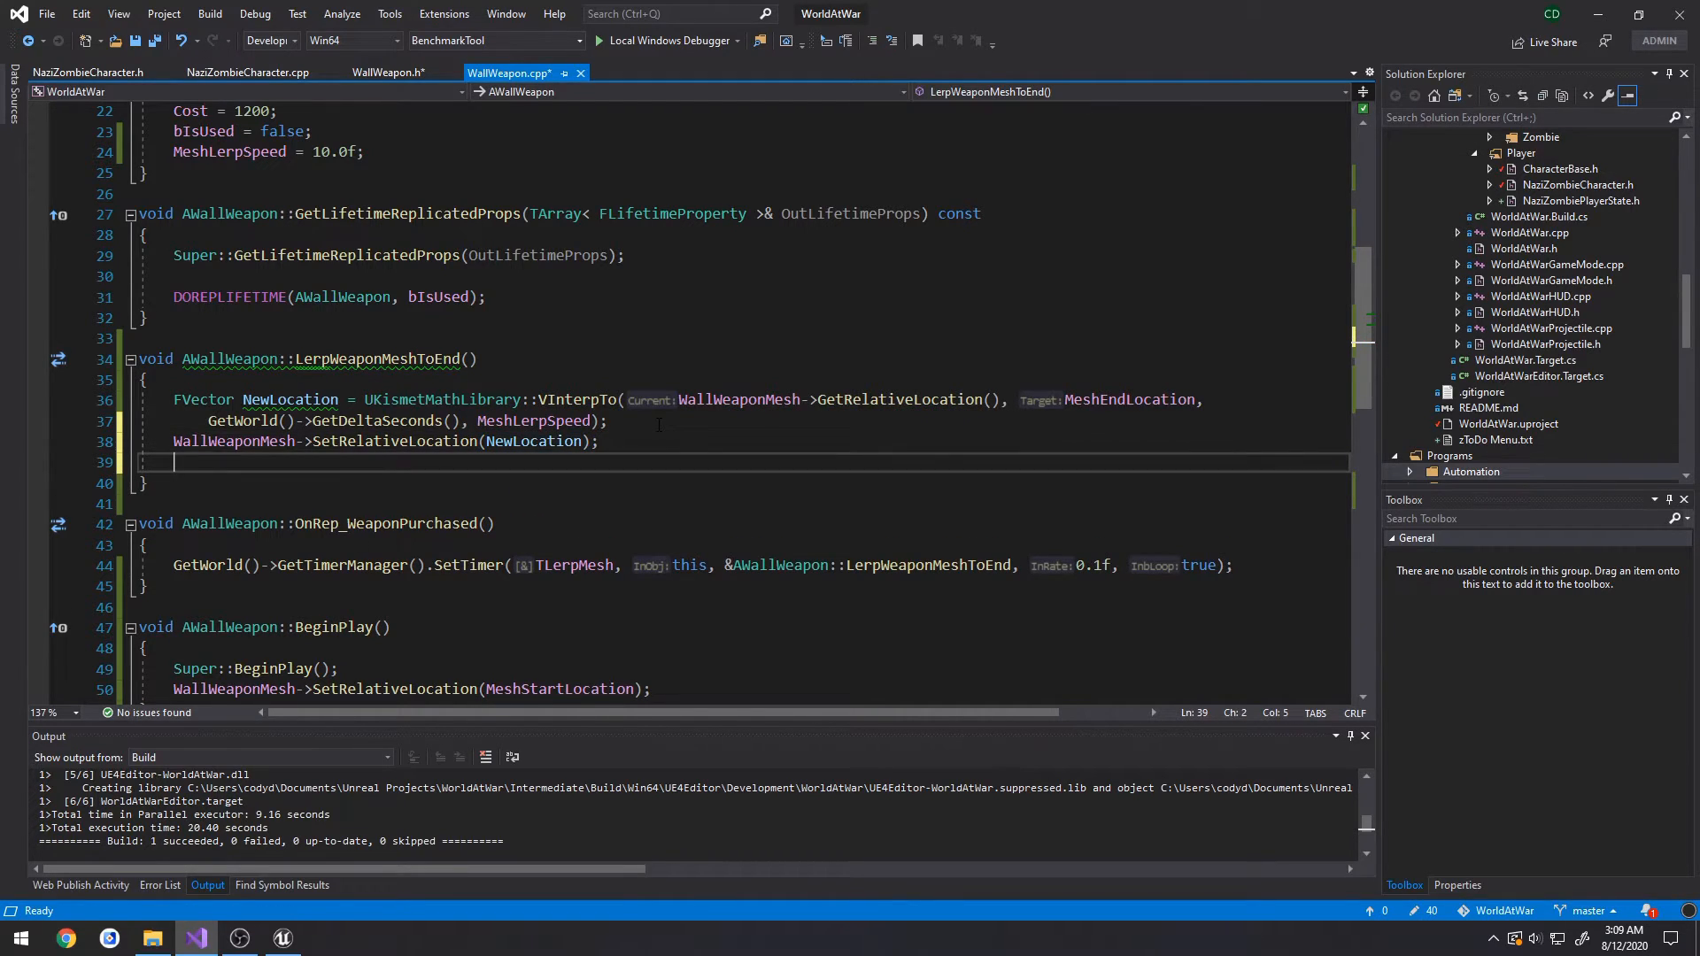
- Add an if block checking the mesh's relative location Equals NewLocation
{"action": "type", "text": "if"}
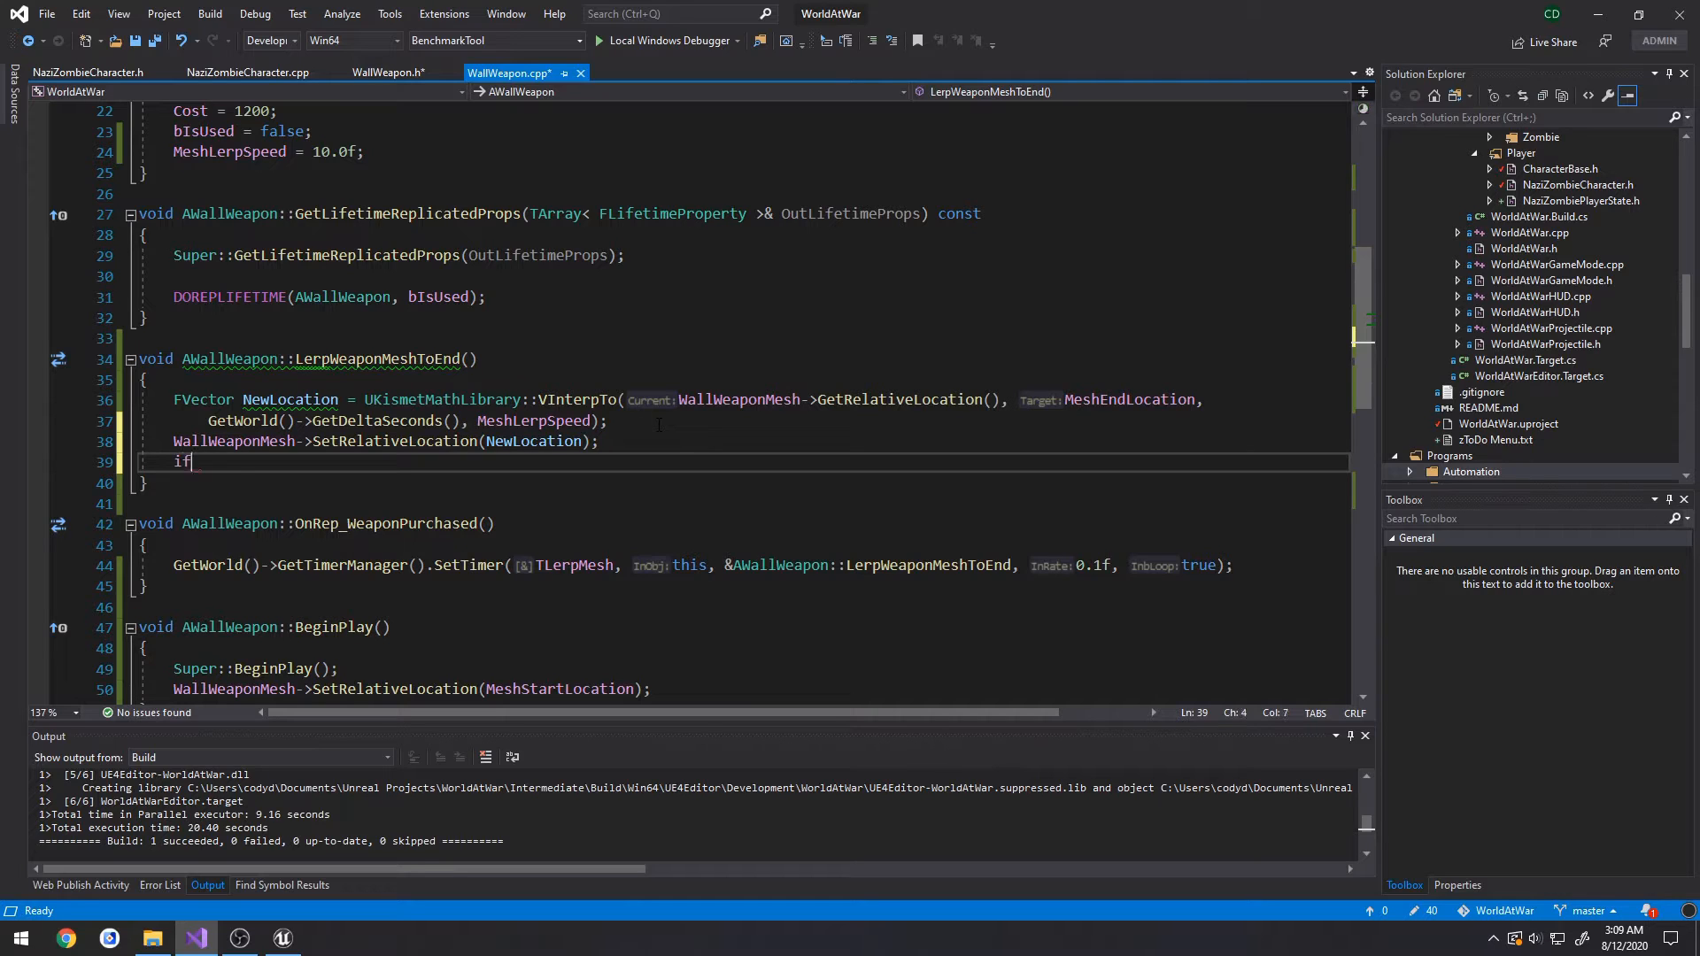
{"action": "type", "text": "()"}
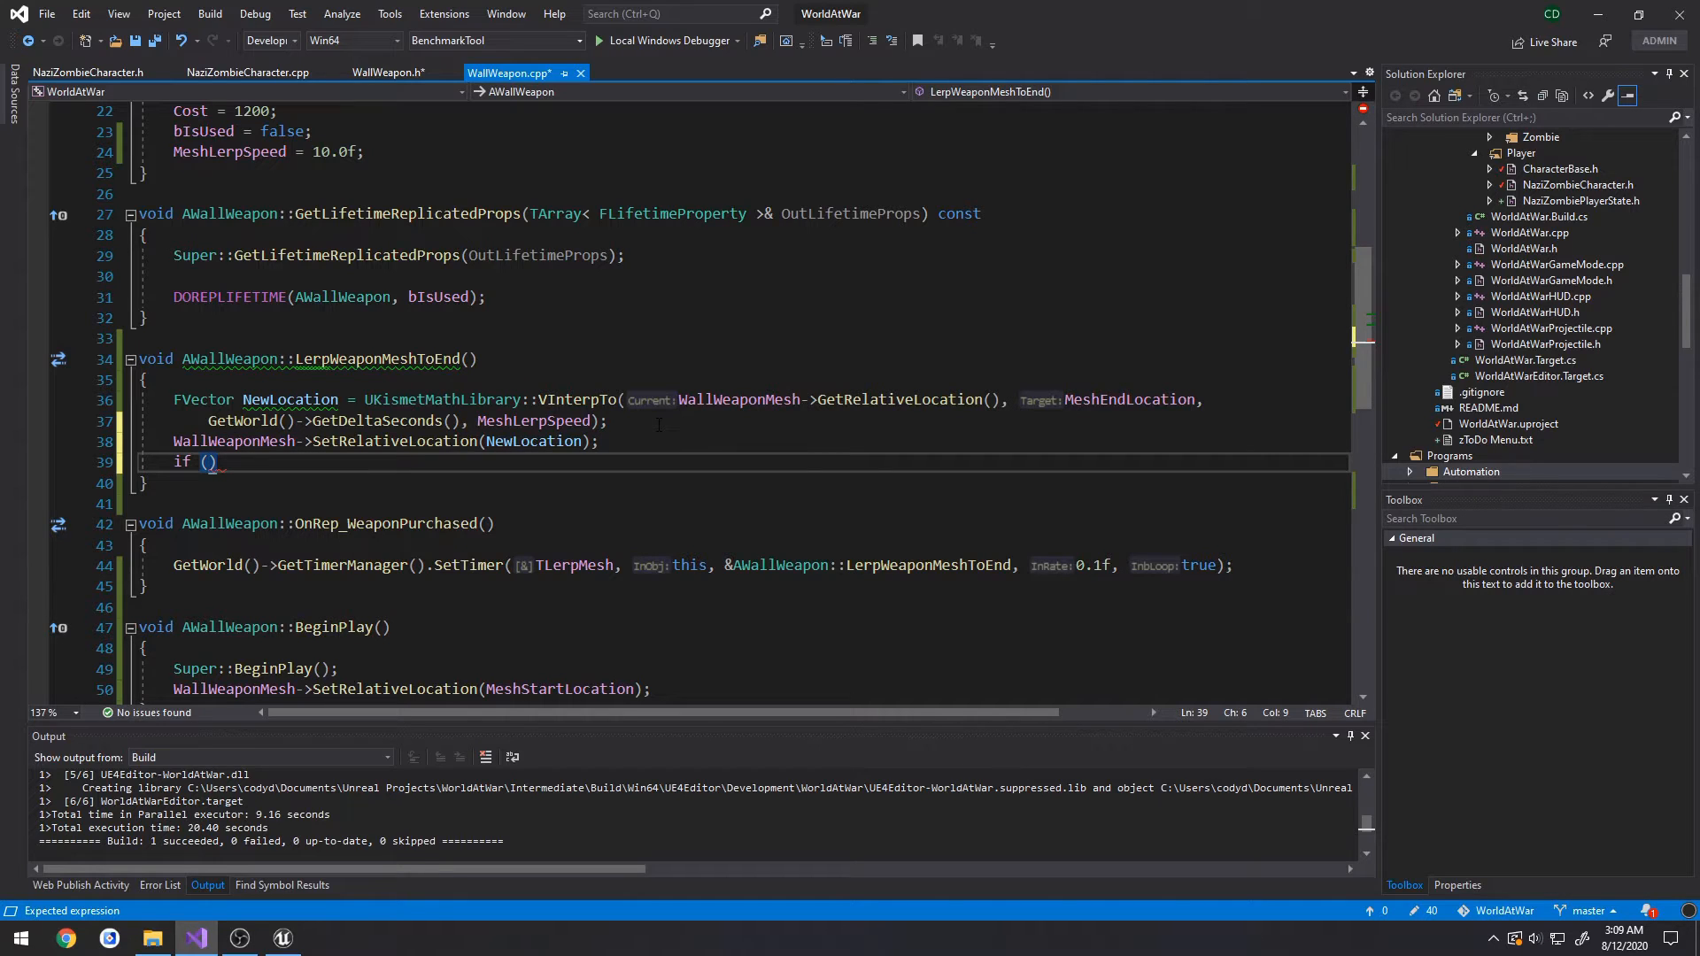
{"action": "type", "text": "WallWeaponMesh"}
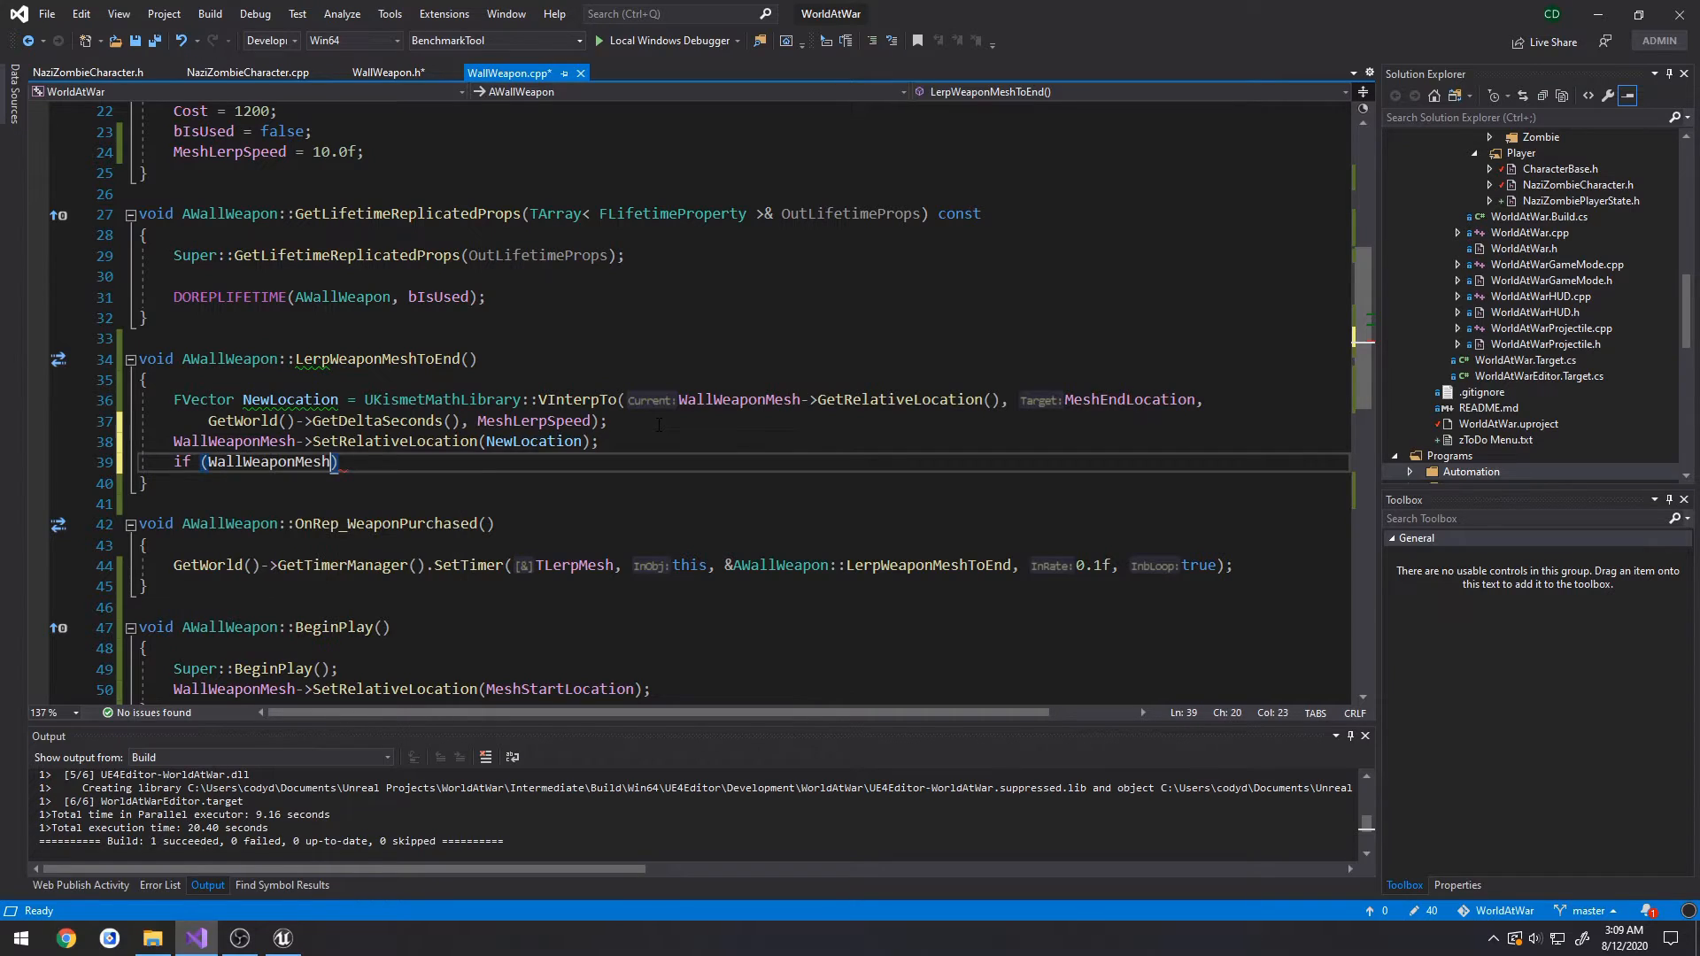
{"action": "type", "text": "->GetRel"}
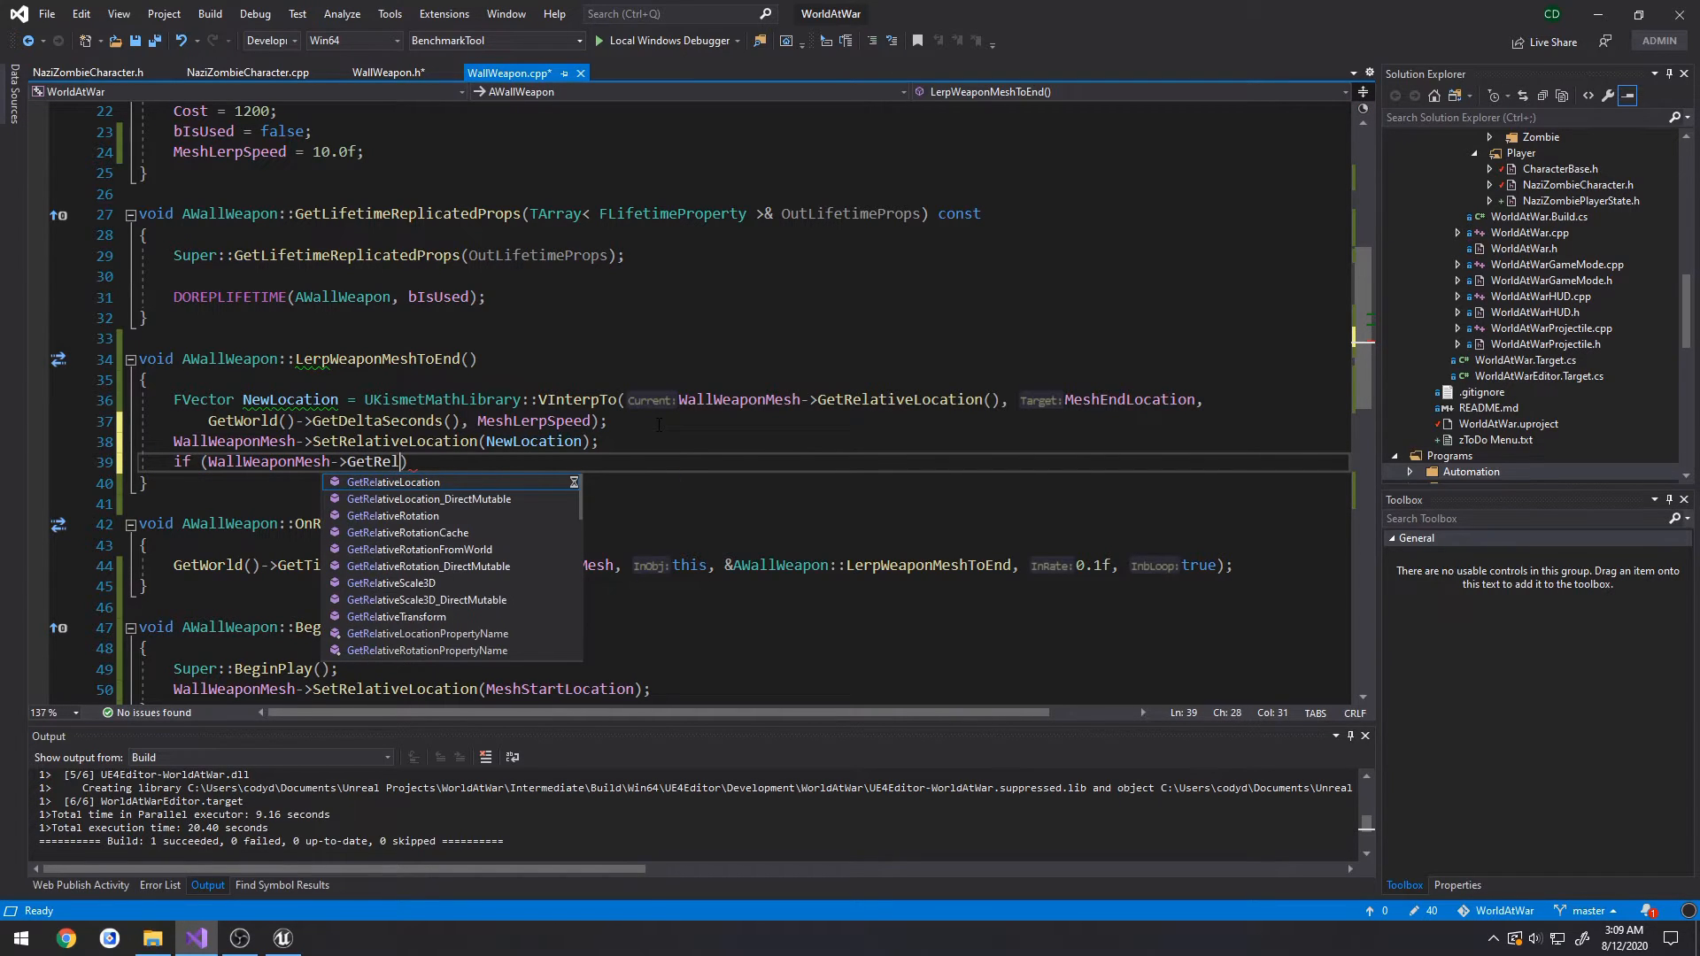
{"action": "left_click", "coordinate": [391, 482]}
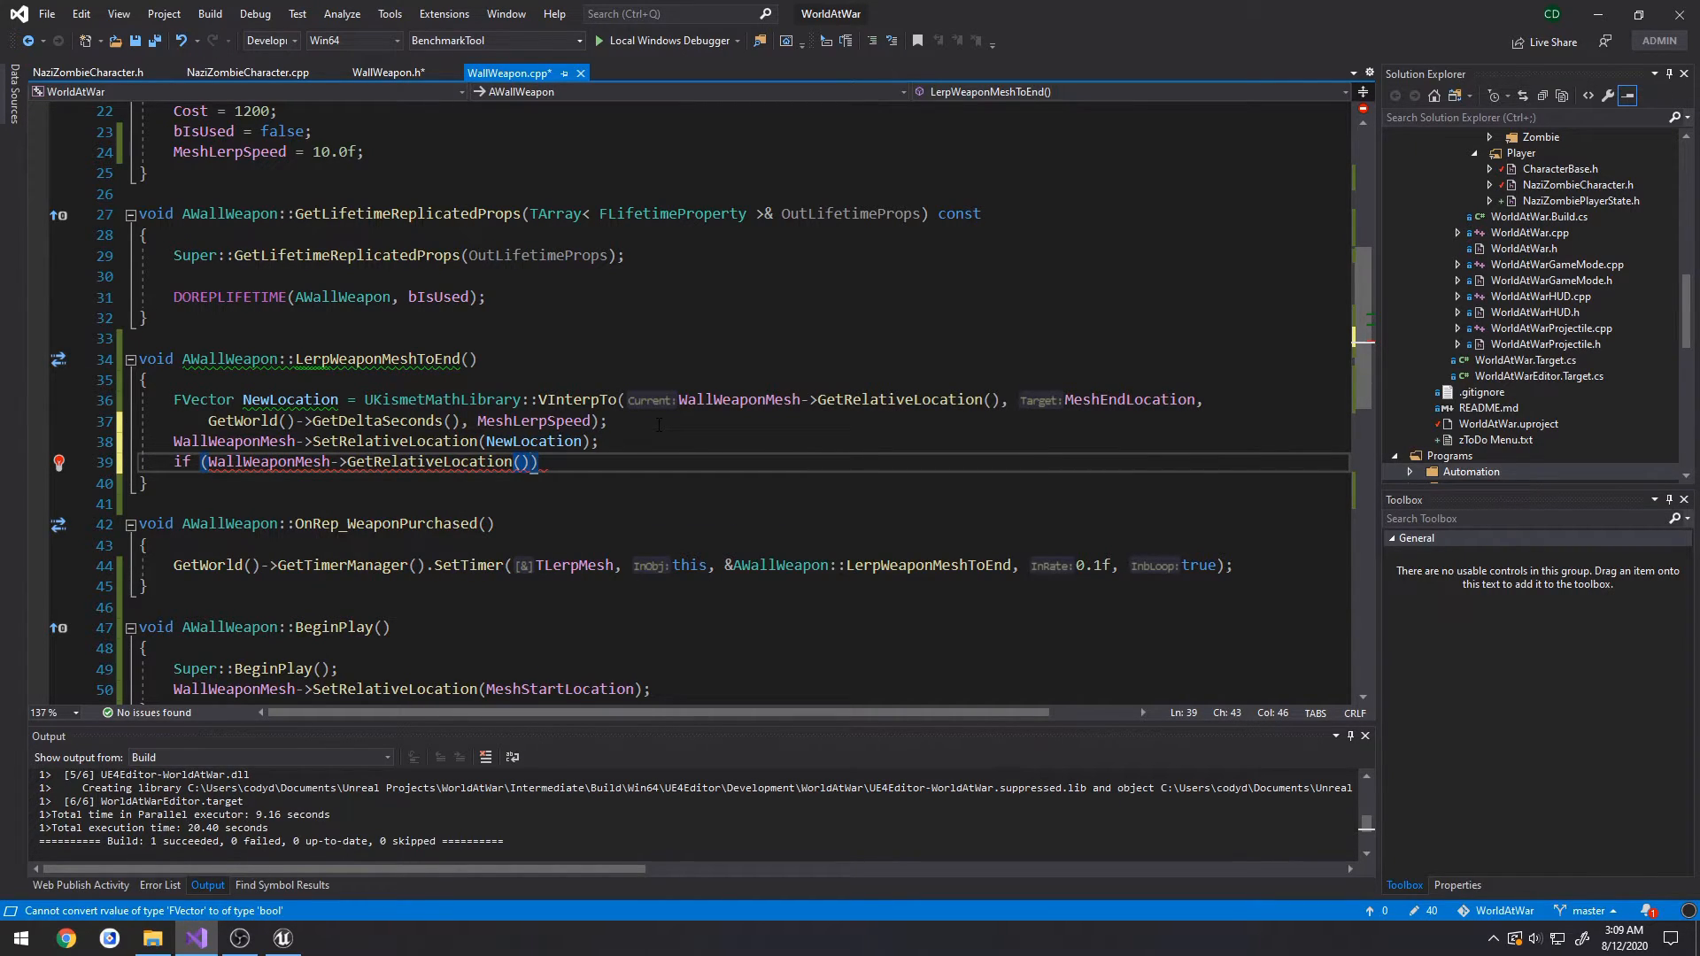
{"action": "type", "text": ".Equals("}
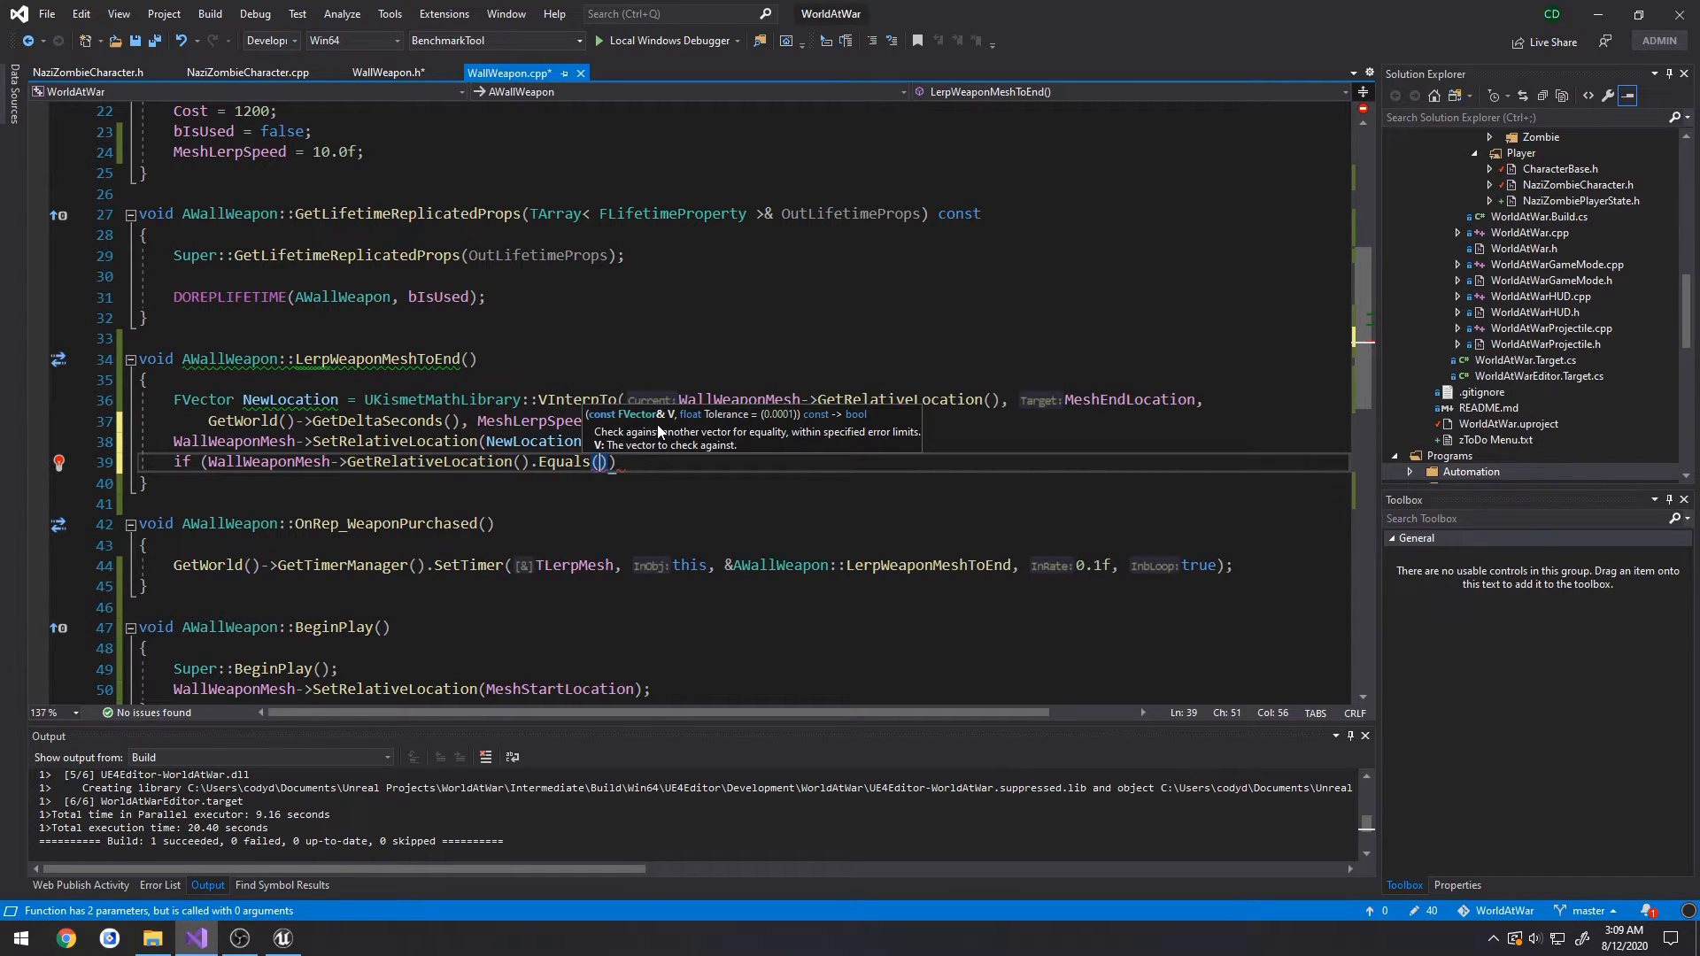
{"action": "type", "text": "NewLocat"}
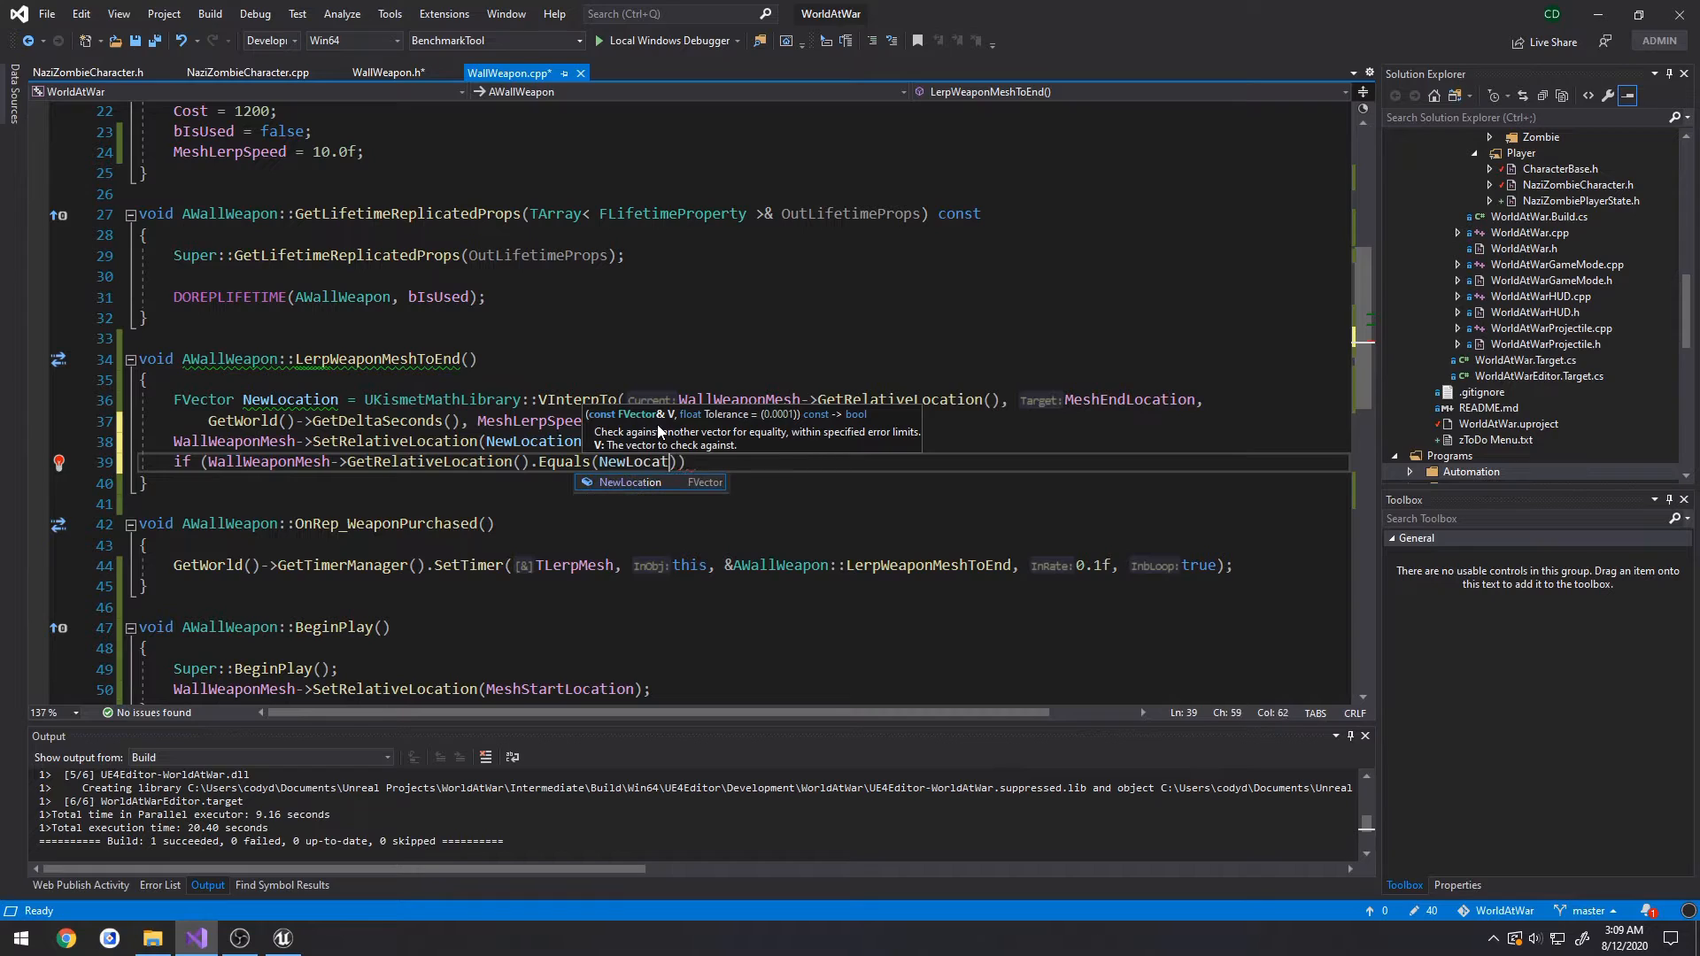
{"action": "type", "text": ","}
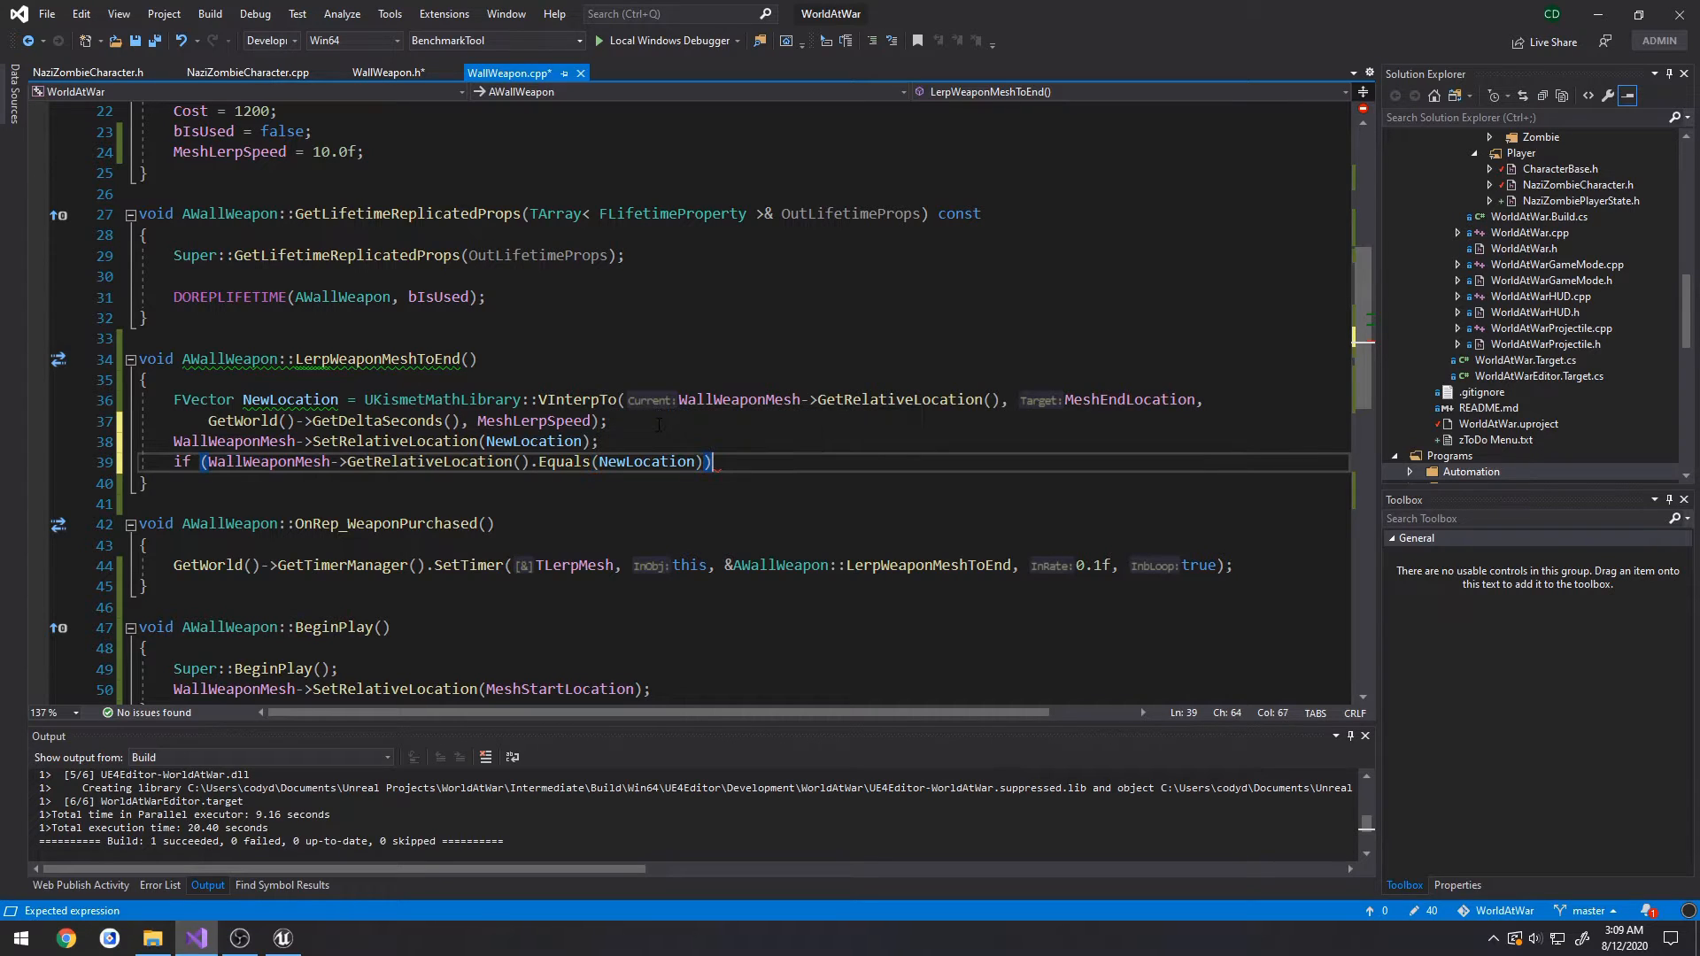
{"action": "key", "text": "enter"}
{"action": "type", "text": "{"}
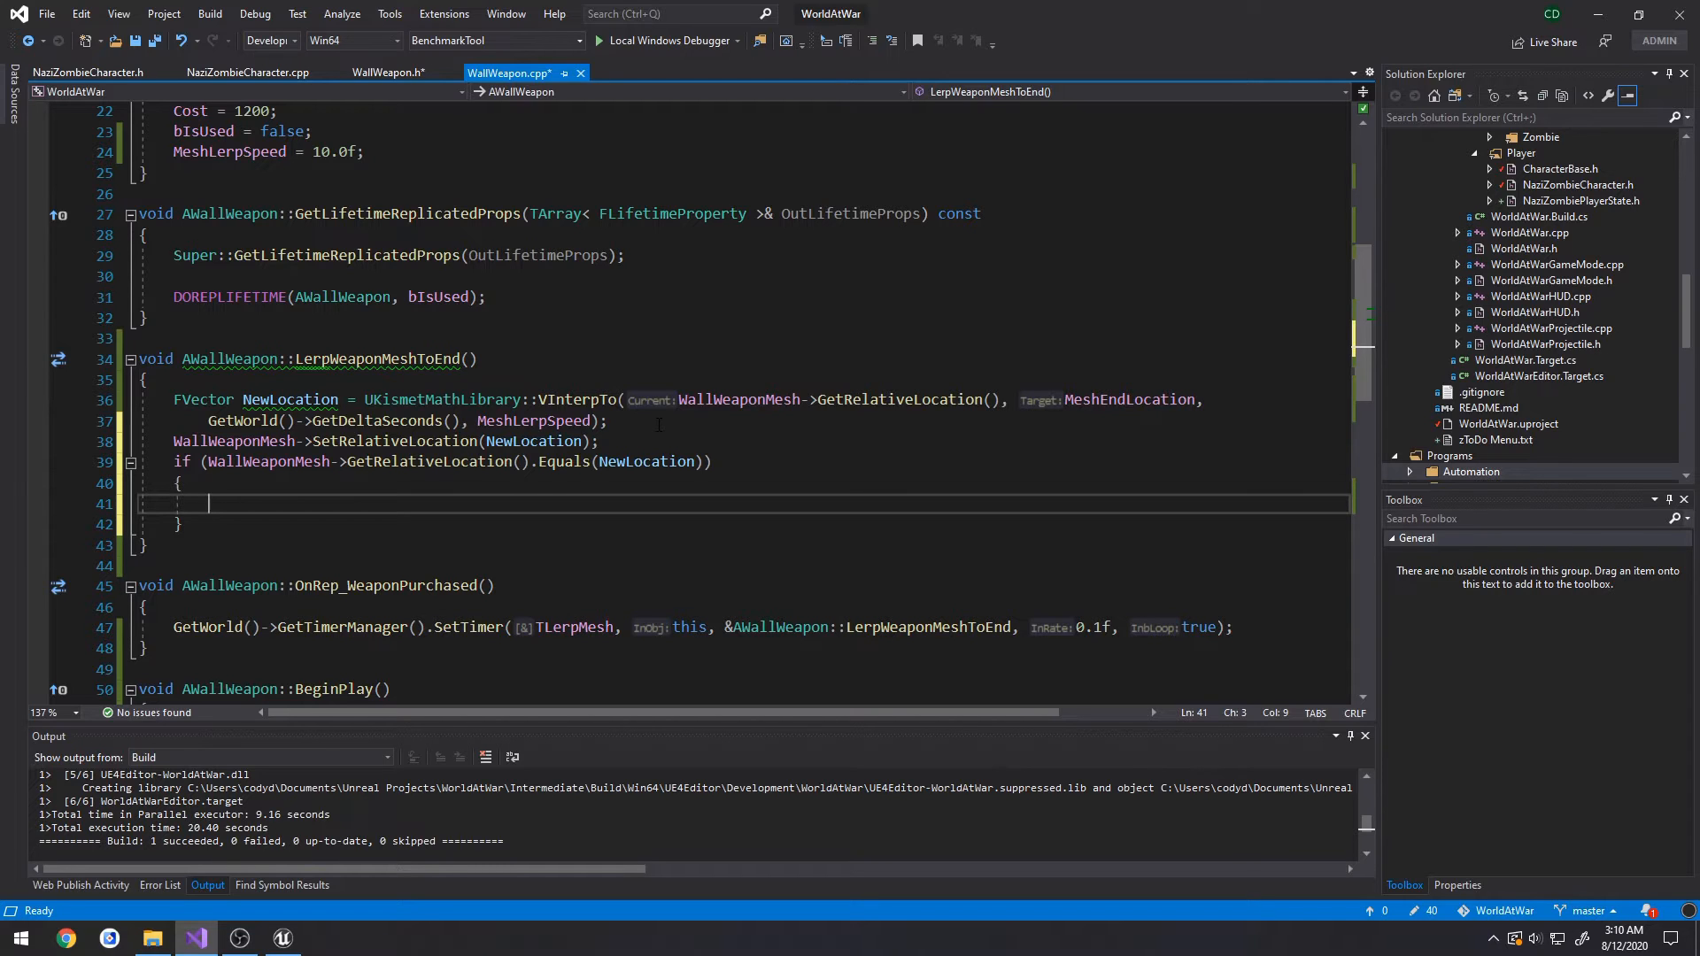
- Begin the ClearTimer(TLerpMesh) call inside the if block
{"action": "scroll", "scroll_direction": "down", "scroll_amount": 3}
{"action": "type", "text": "GetWorld()->GetTimerManager("}
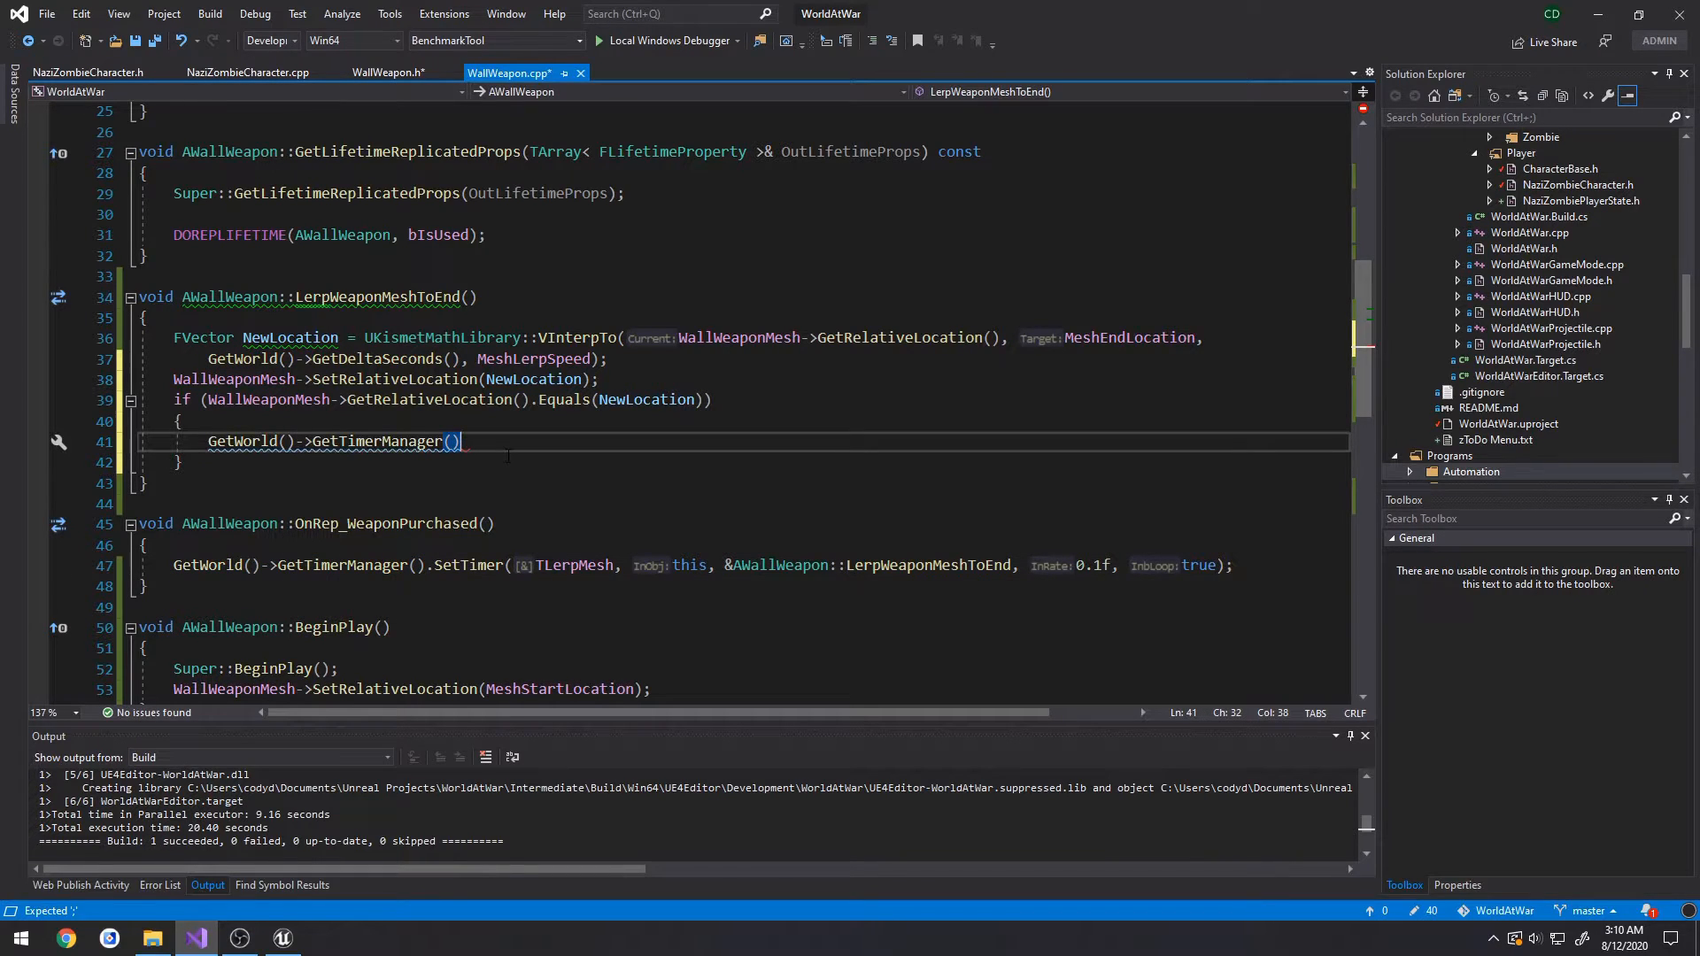
{"action": "type", "text": ".ClearAllTimersForObject"}
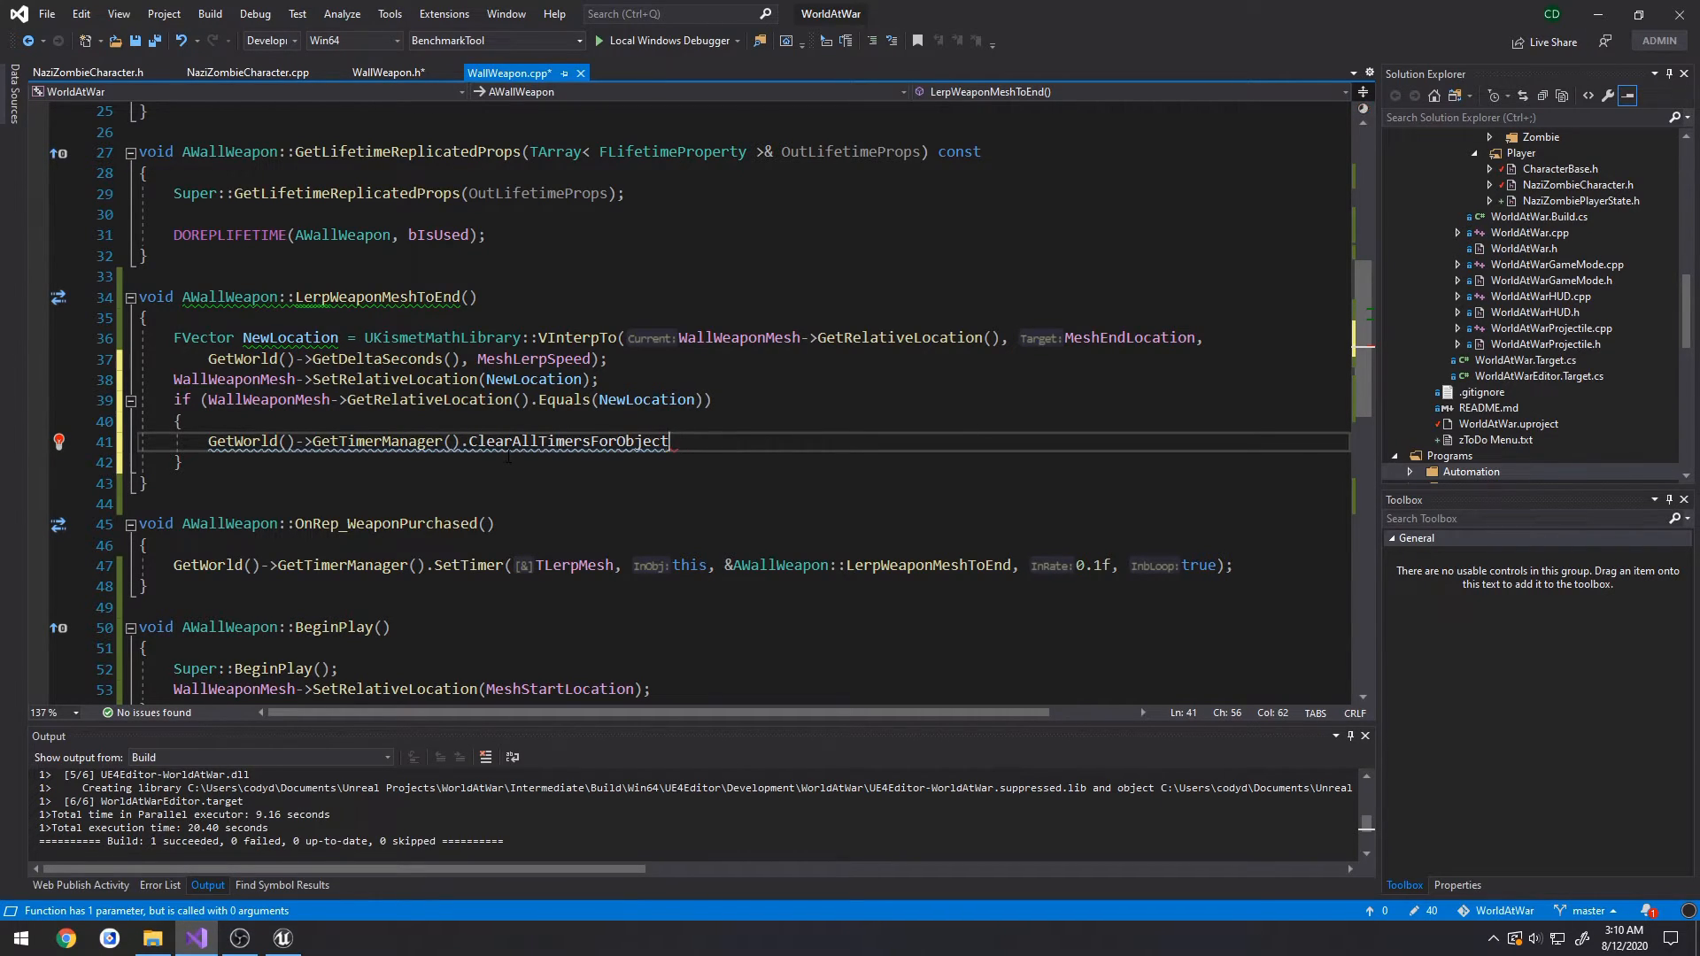
{"action": "key", "text": "Backspace"}
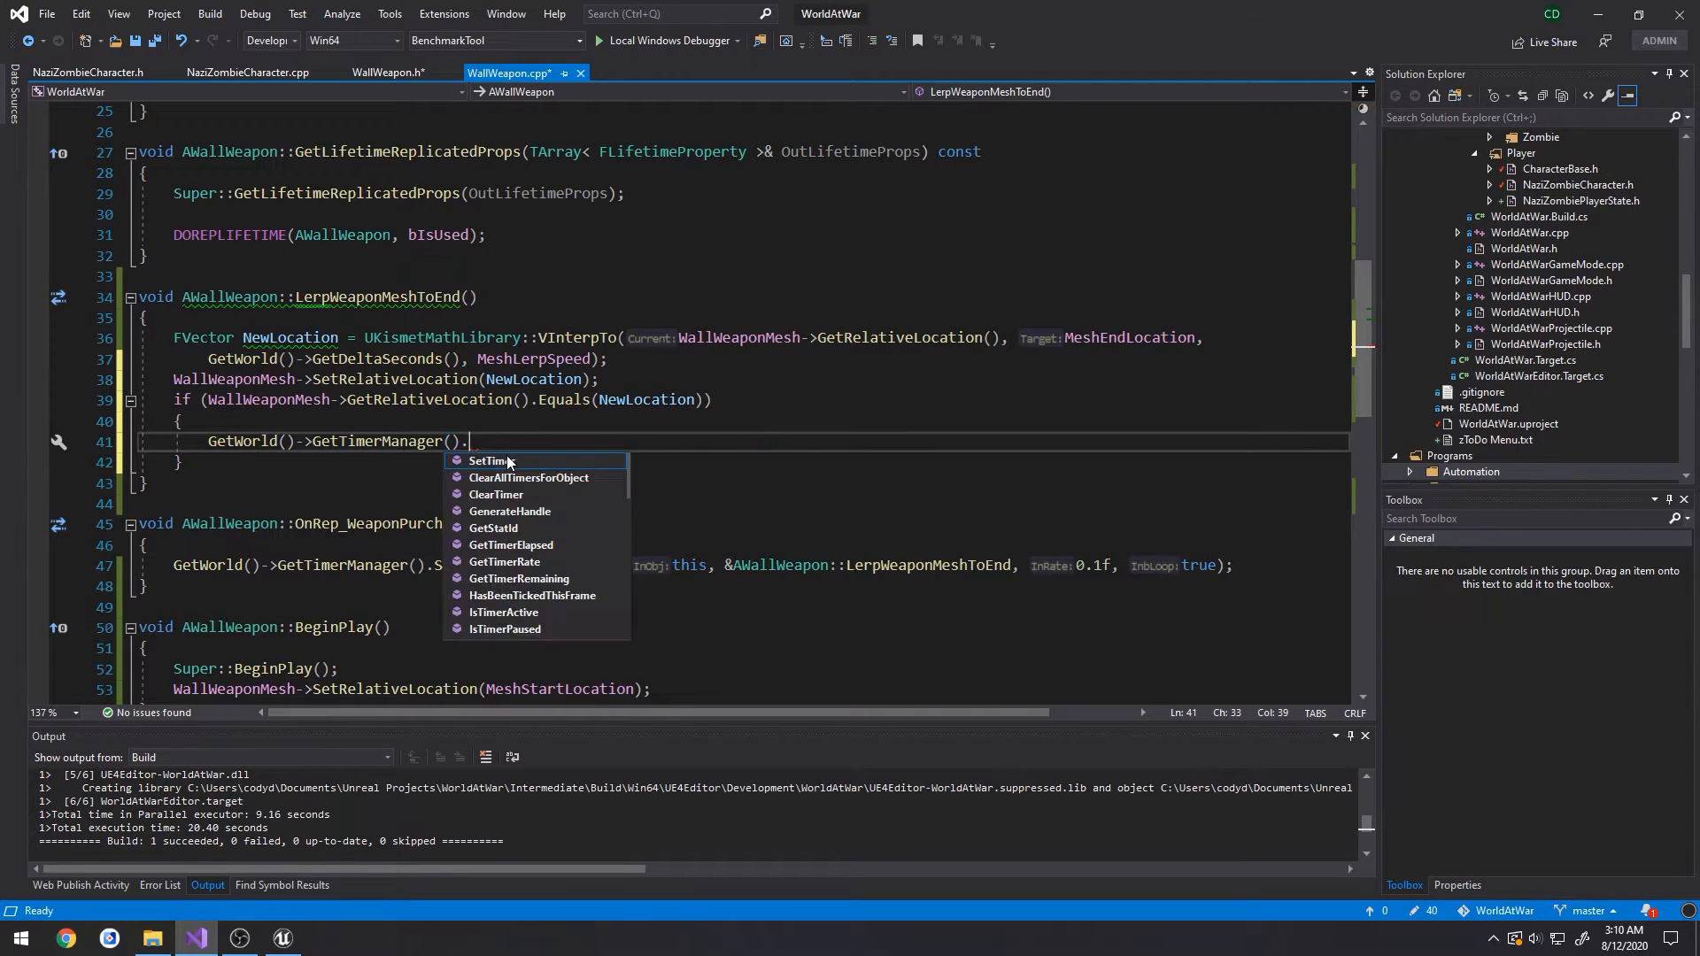
{"action": "type", "text": "Clear"}
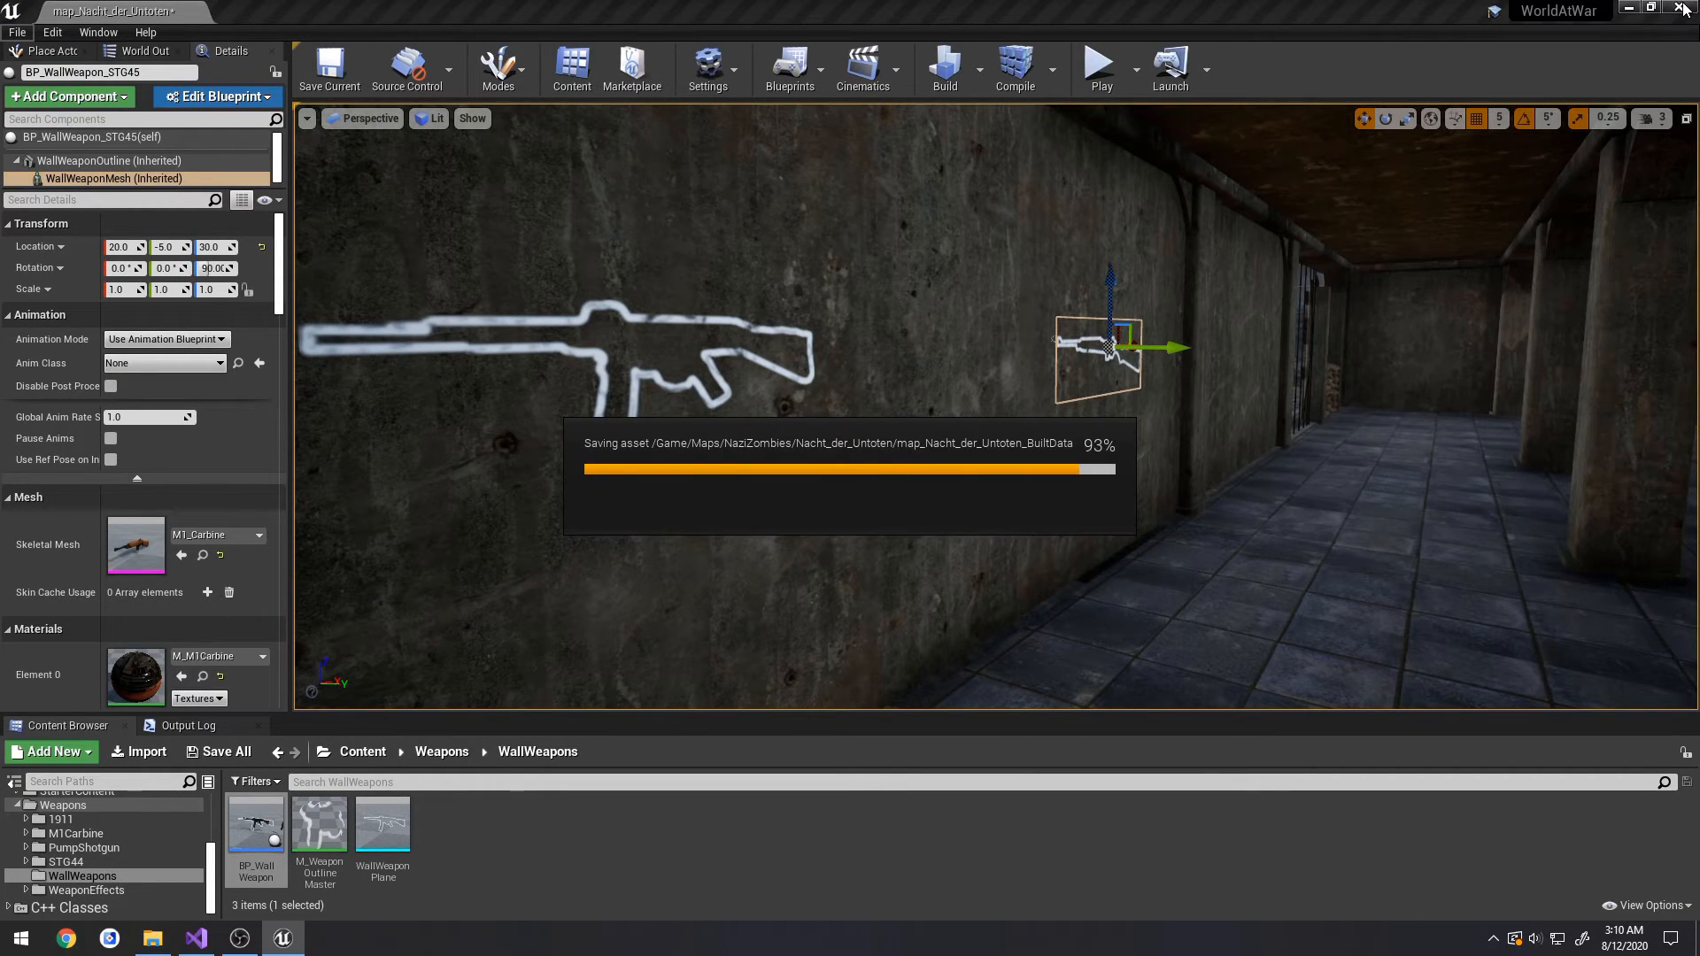
- Close the saved editor, then reopen WorldAtWar.uproject after the build
{"action": "left_click", "coordinate": [194, 937]}
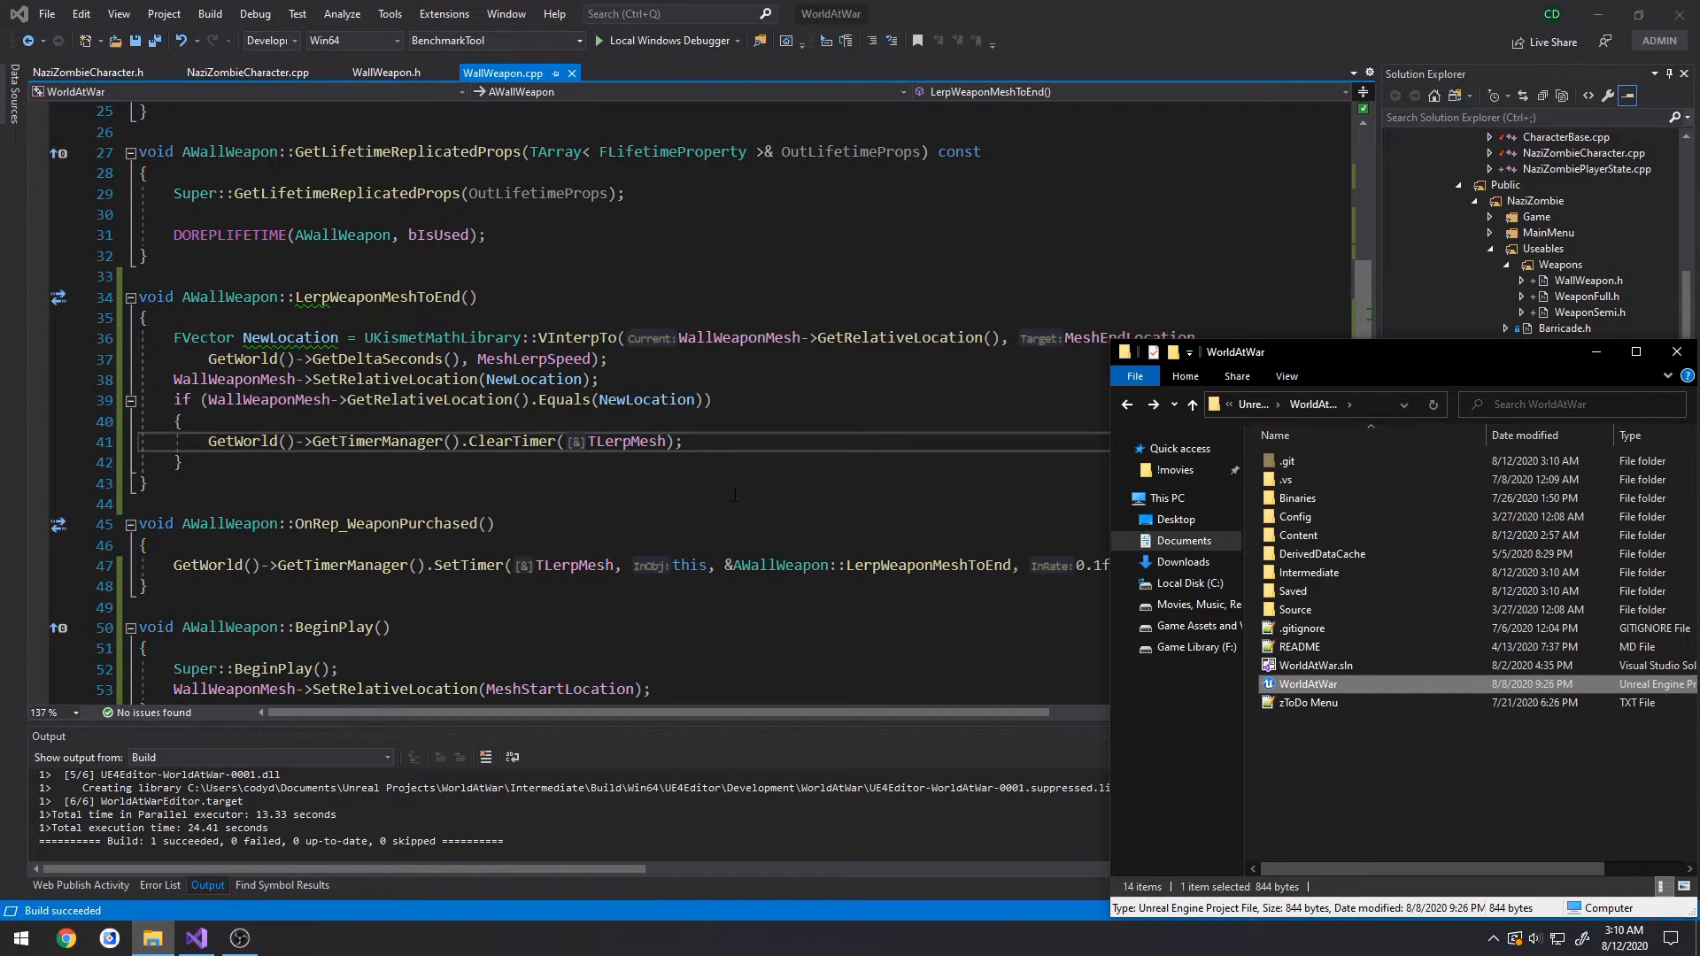
{"action": "double_click", "coordinate": [1307, 683]}
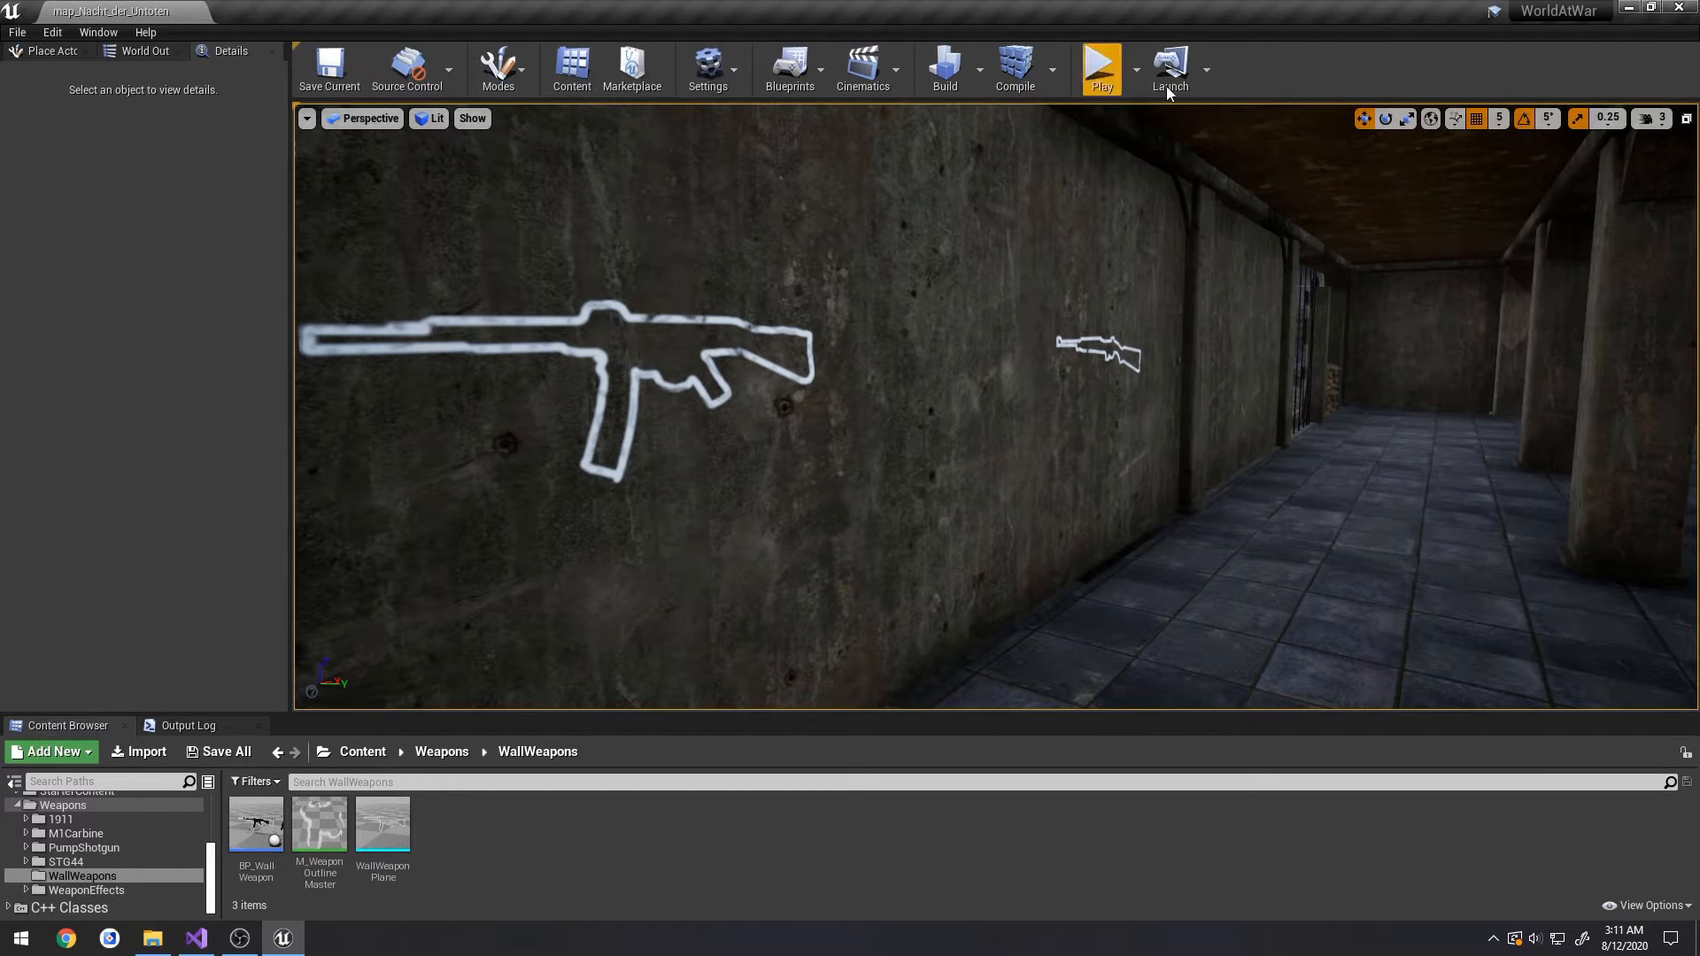
- Play-test buying the STG44, then raise its Mesh Lerp Speed to 100
{"action": "left_click", "coordinate": [1099, 65]}
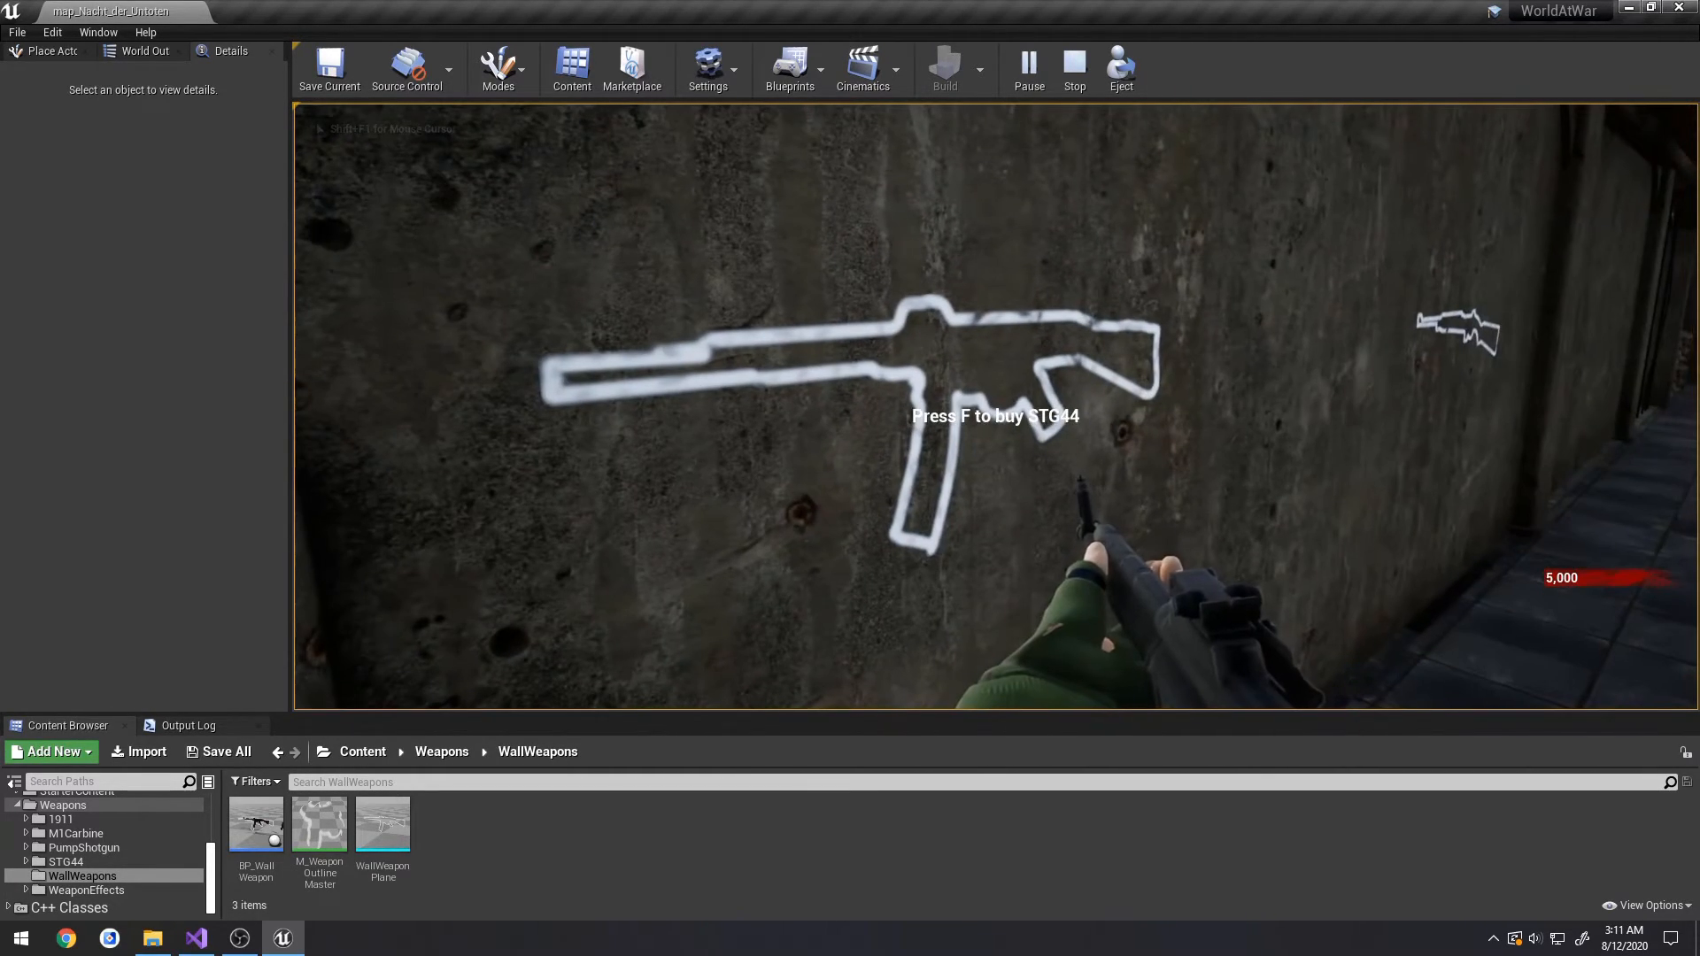
{"action": "left_click", "coordinate": [1072, 66]}
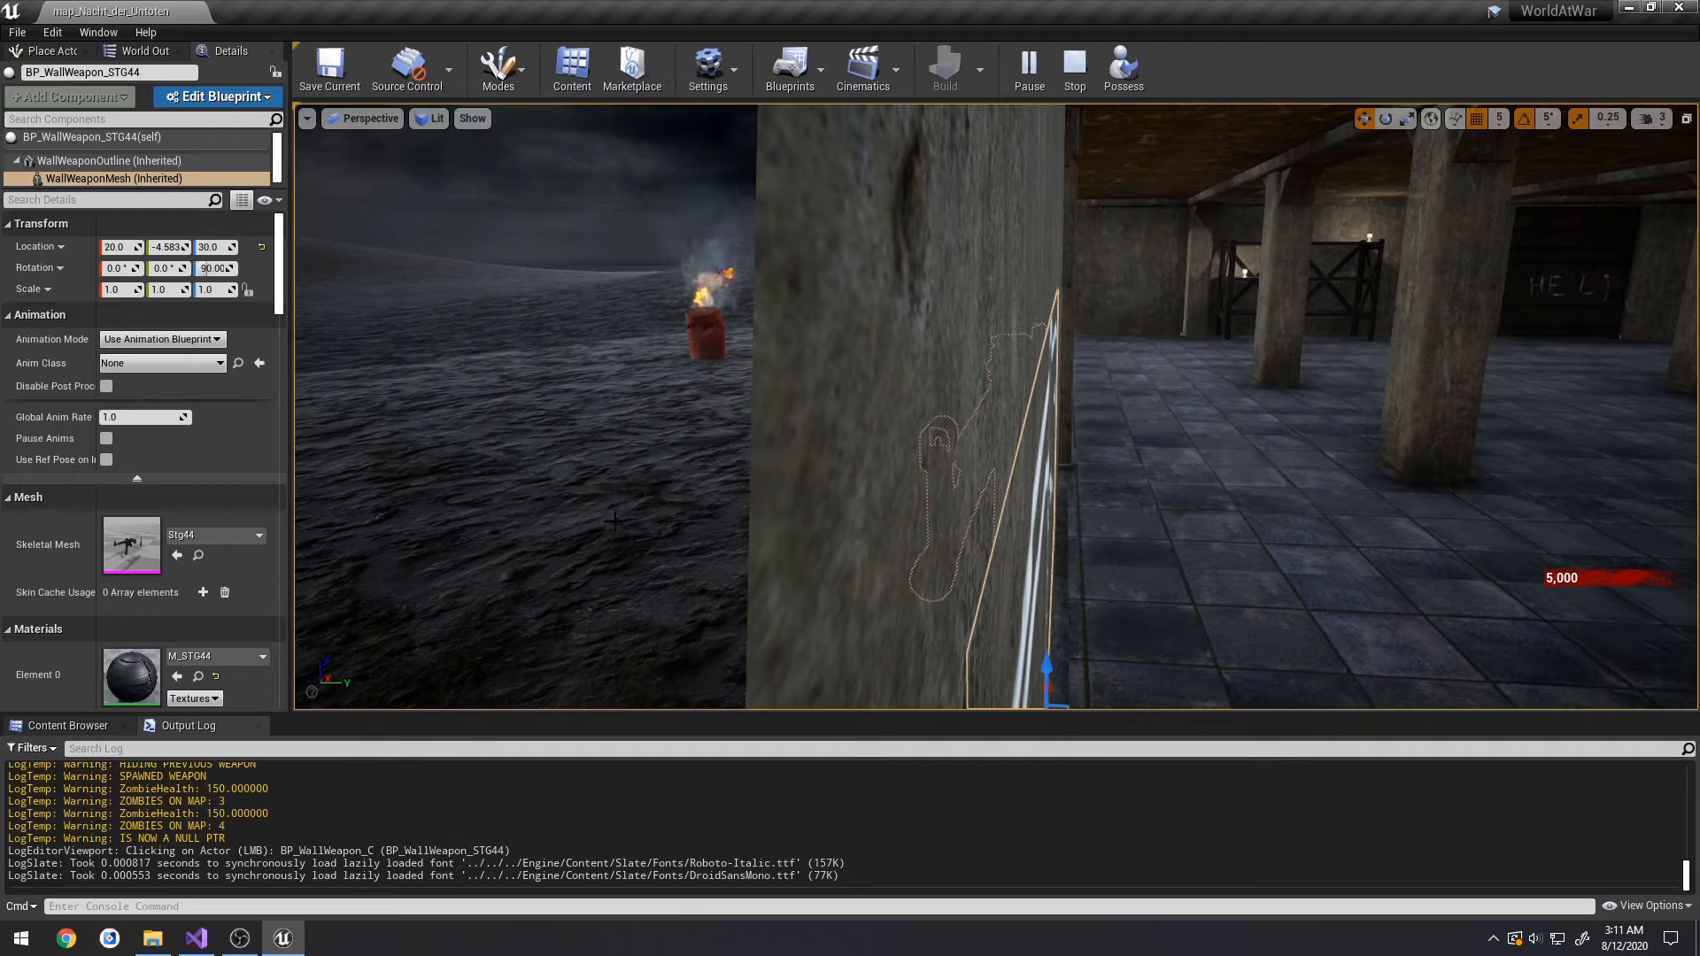
{"action": "left_click", "coordinate": [1072, 68]}
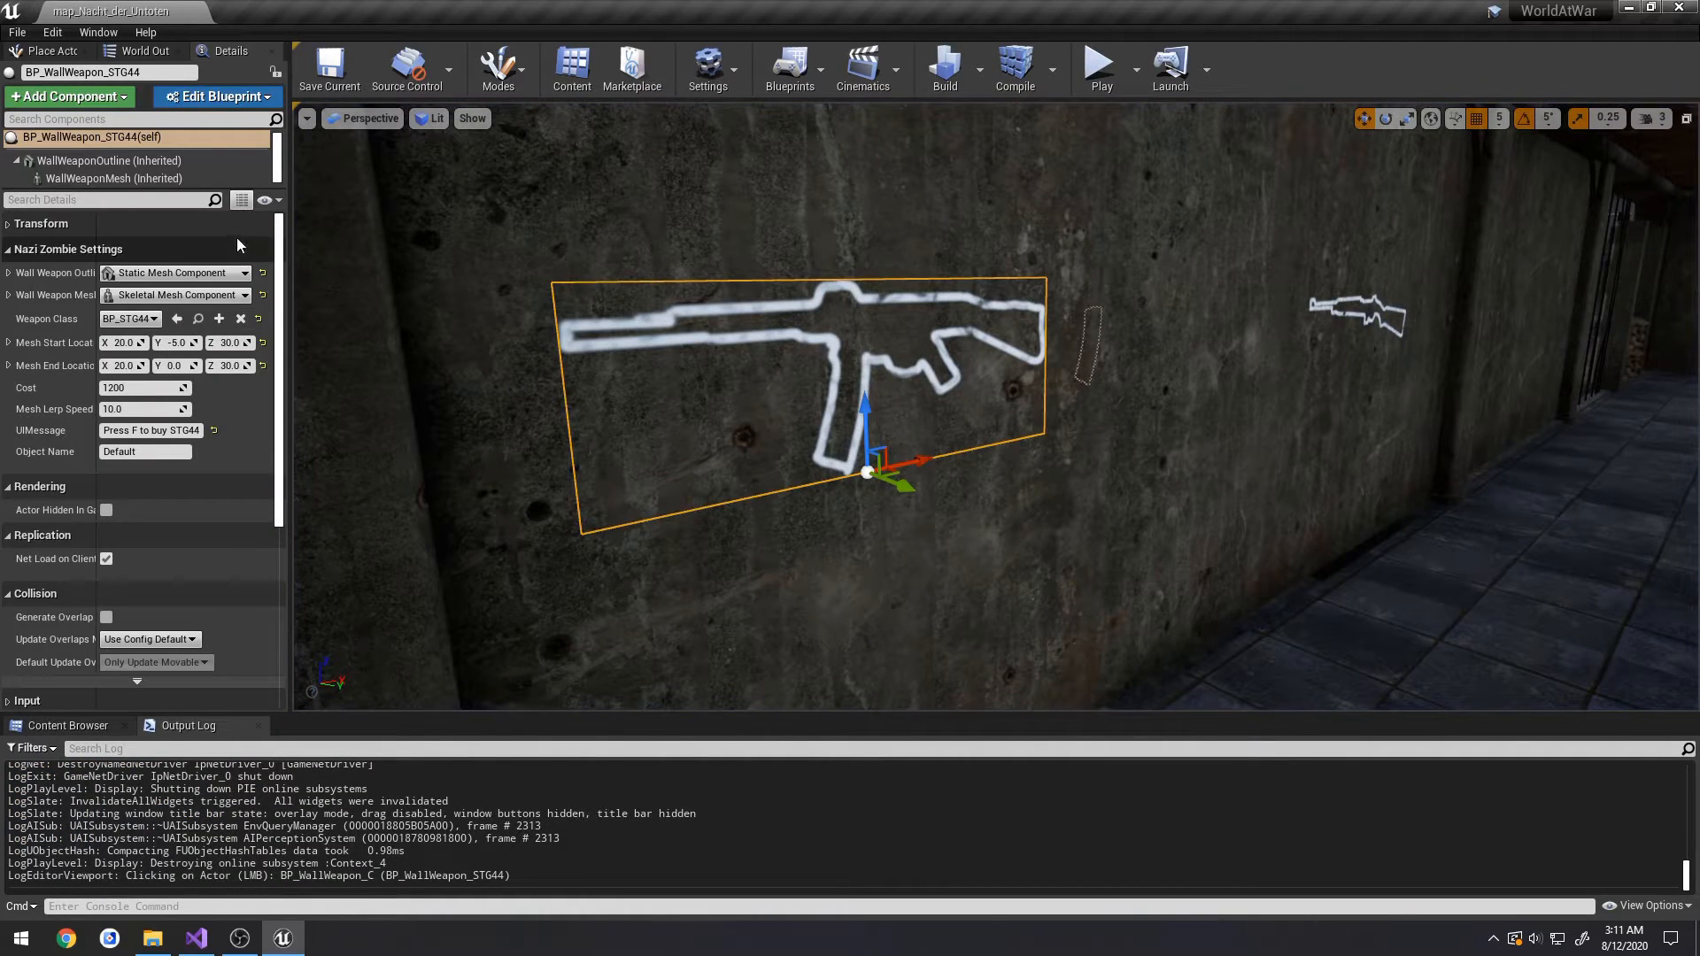
{"action": "left_click", "coordinate": [144, 409]}
{"action": "type", "text": "100"}
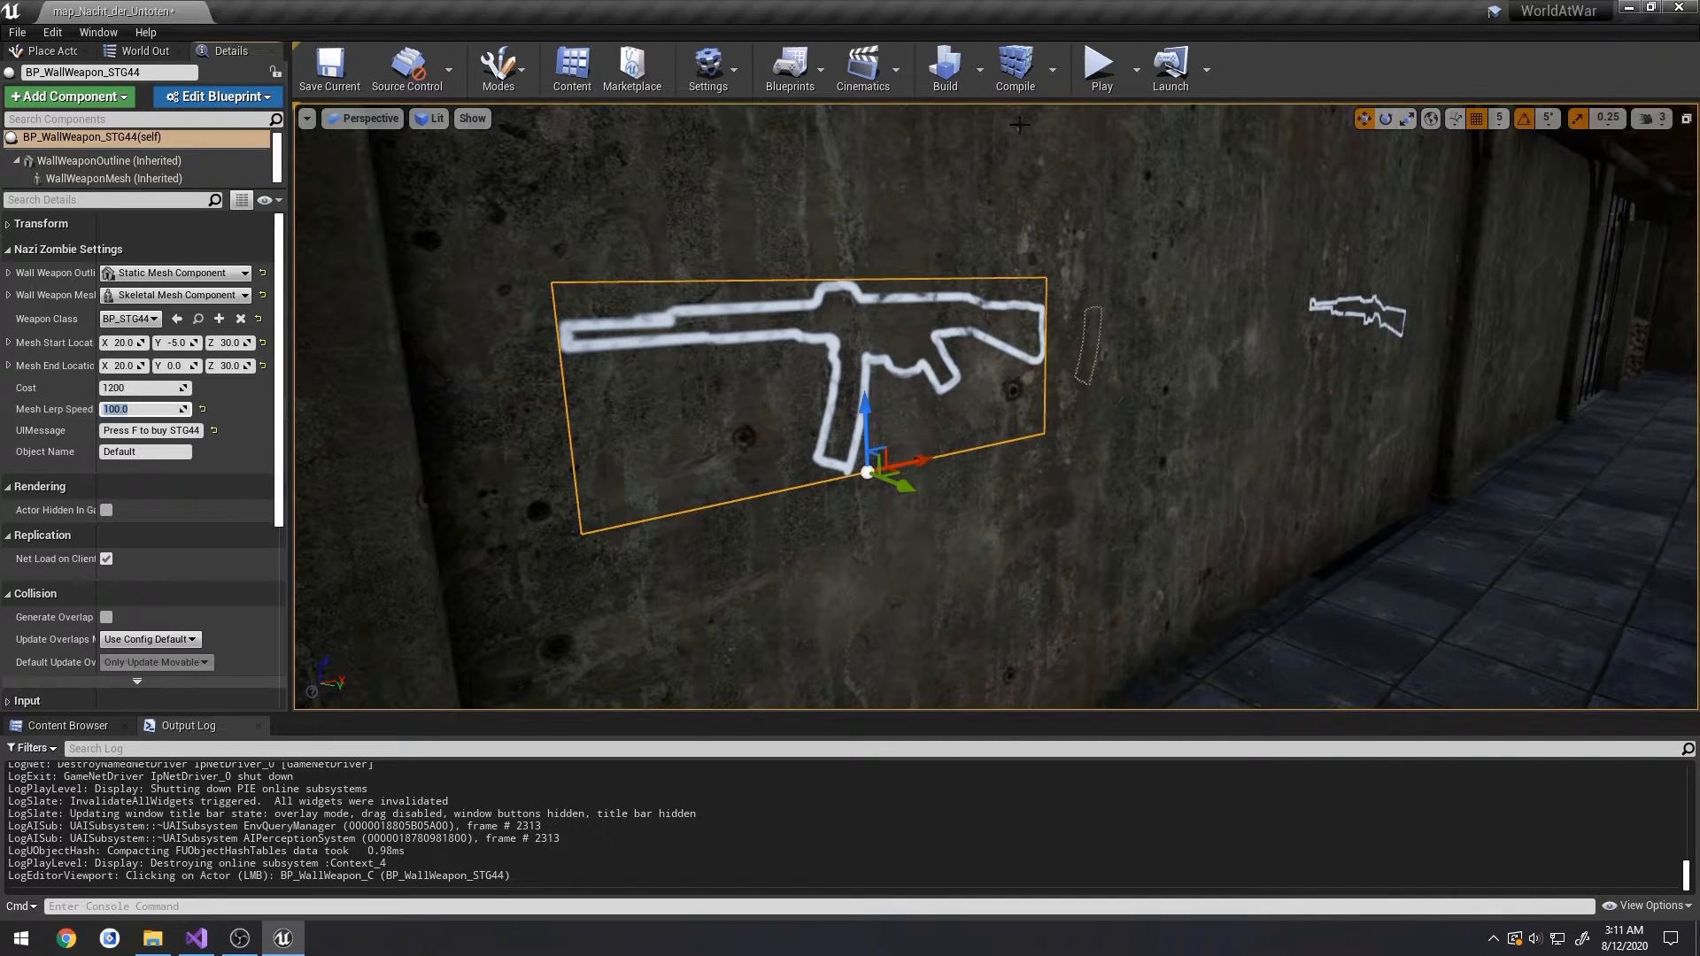
- Replay the purchase, lower Mesh Lerp Speed to 50, and test again
{"action": "left_click", "coordinate": [1098, 68]}
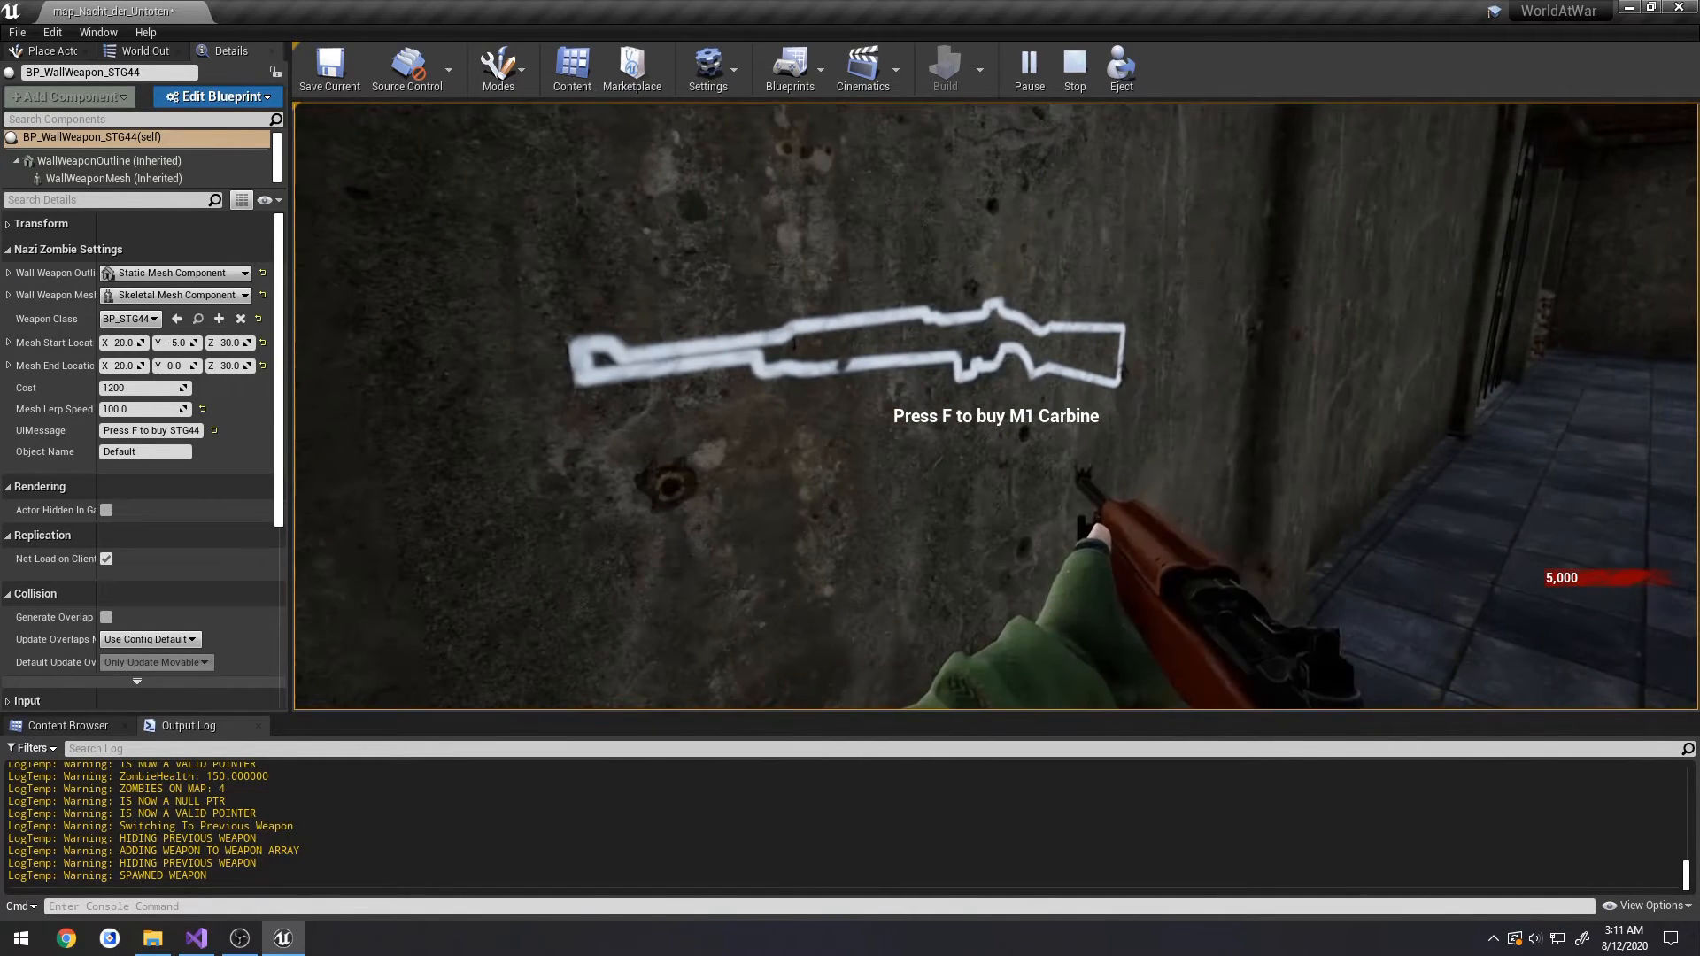
{"action": "left_click", "coordinate": [1072, 62]}
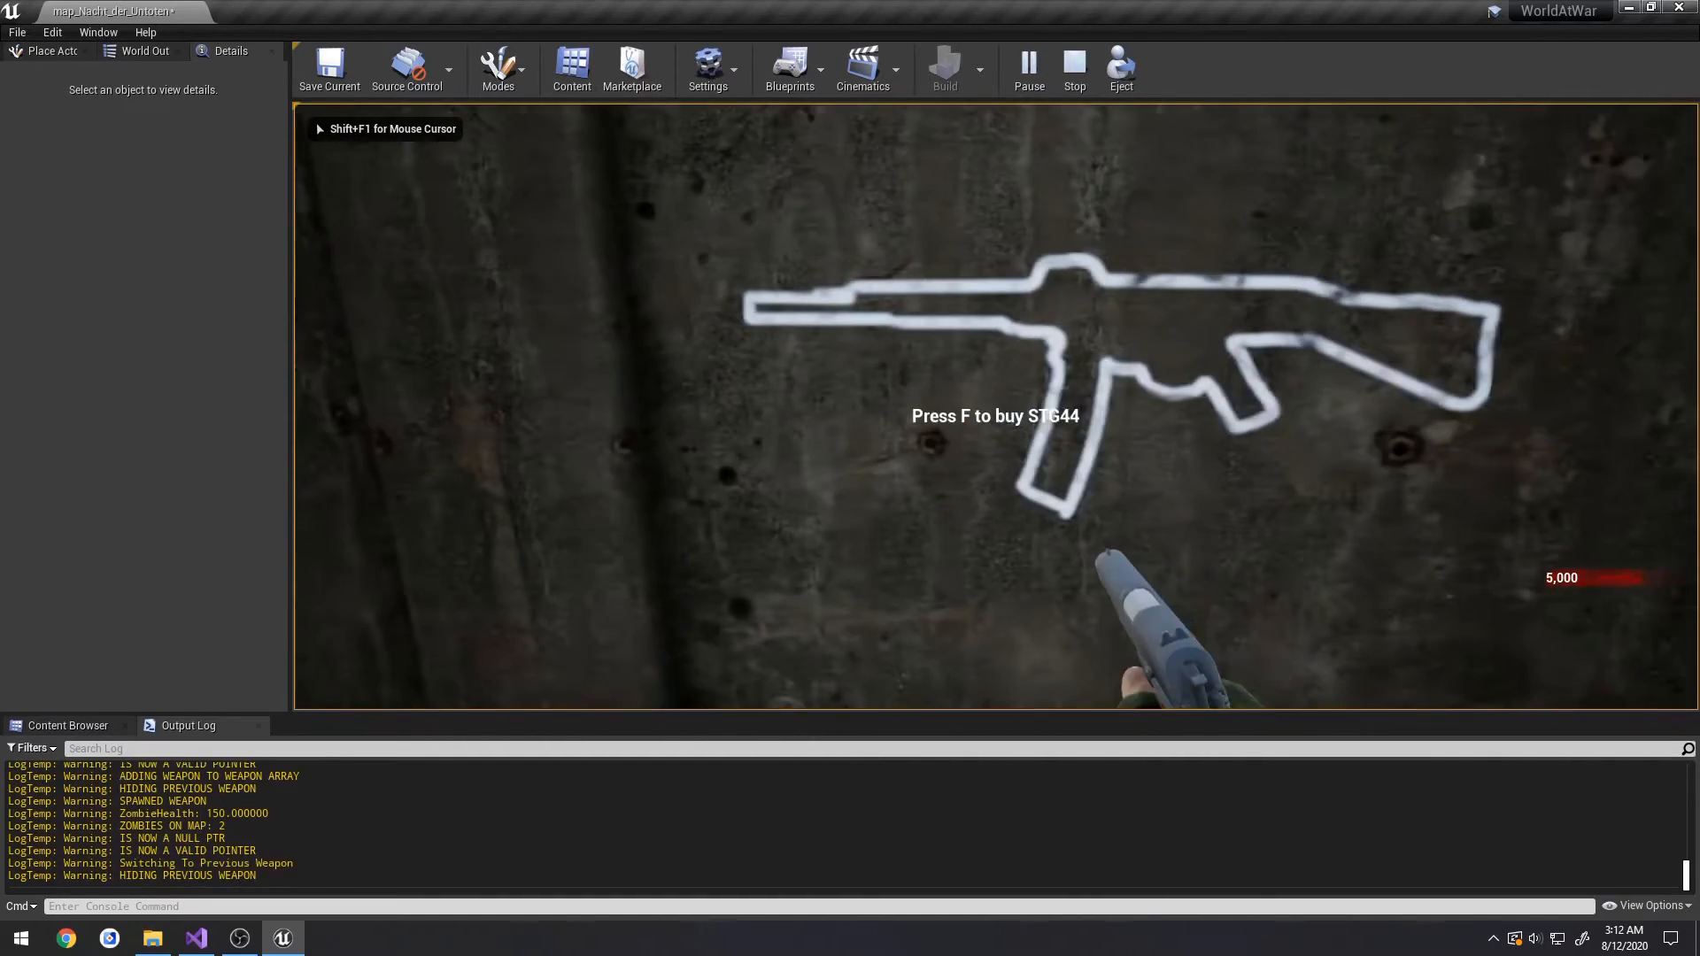
{"action": "left_click", "coordinate": [1072, 64]}
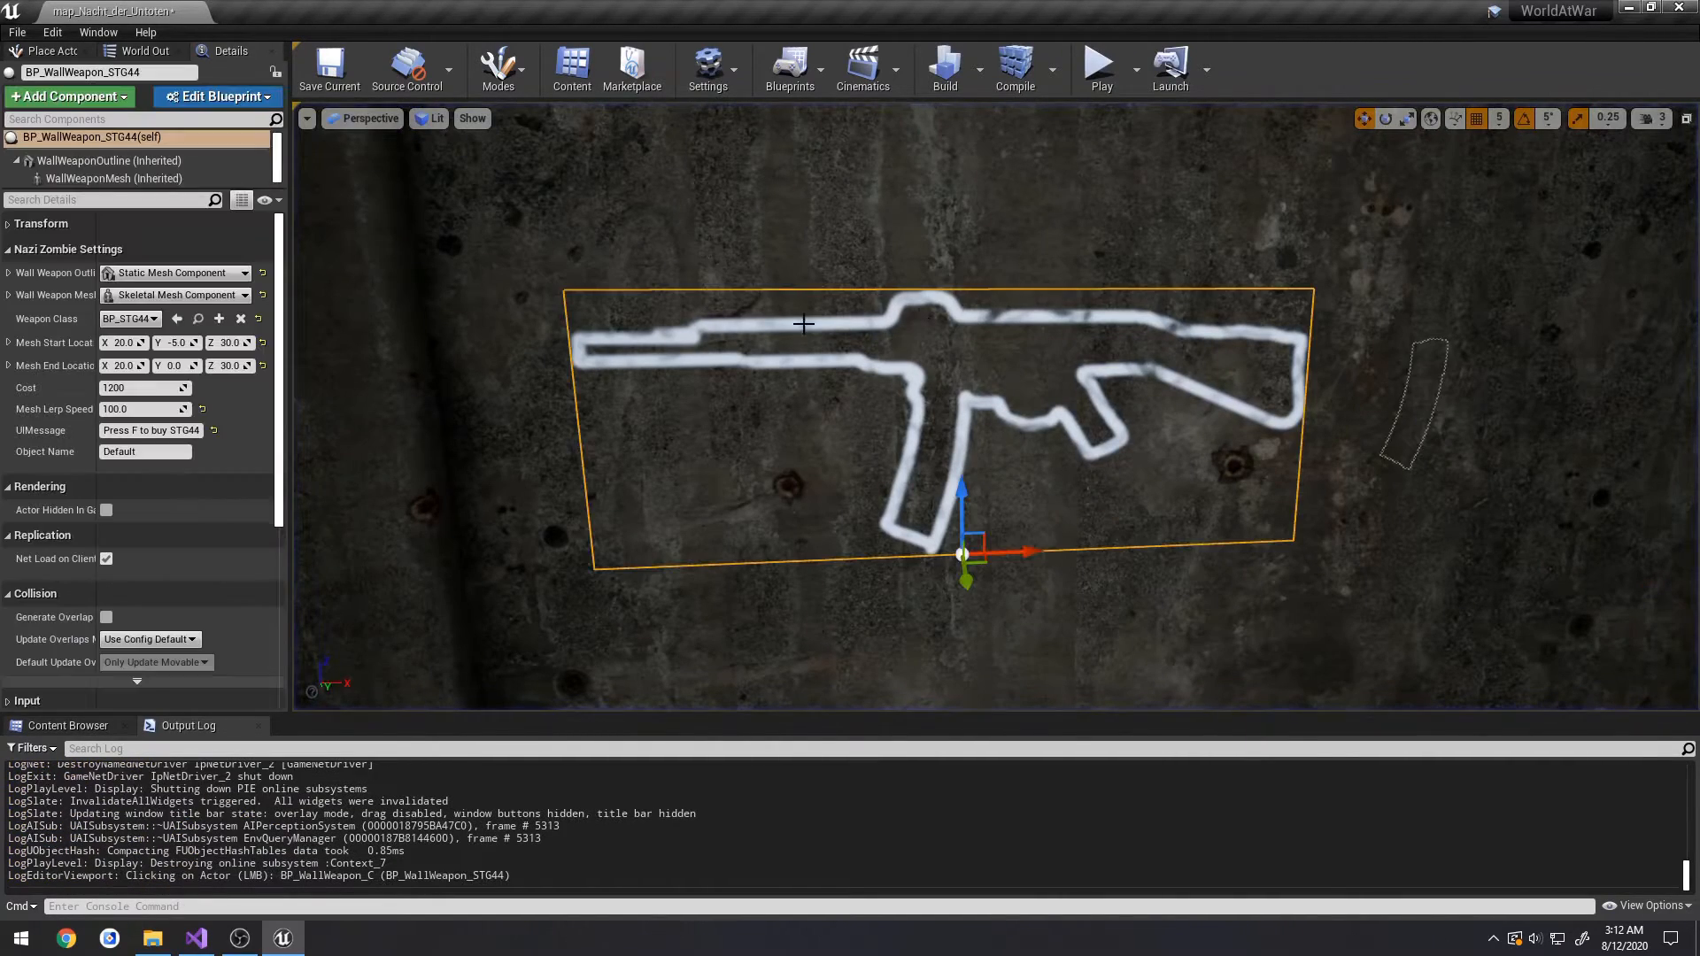
{"action": "left_click", "coordinate": [141, 409]}
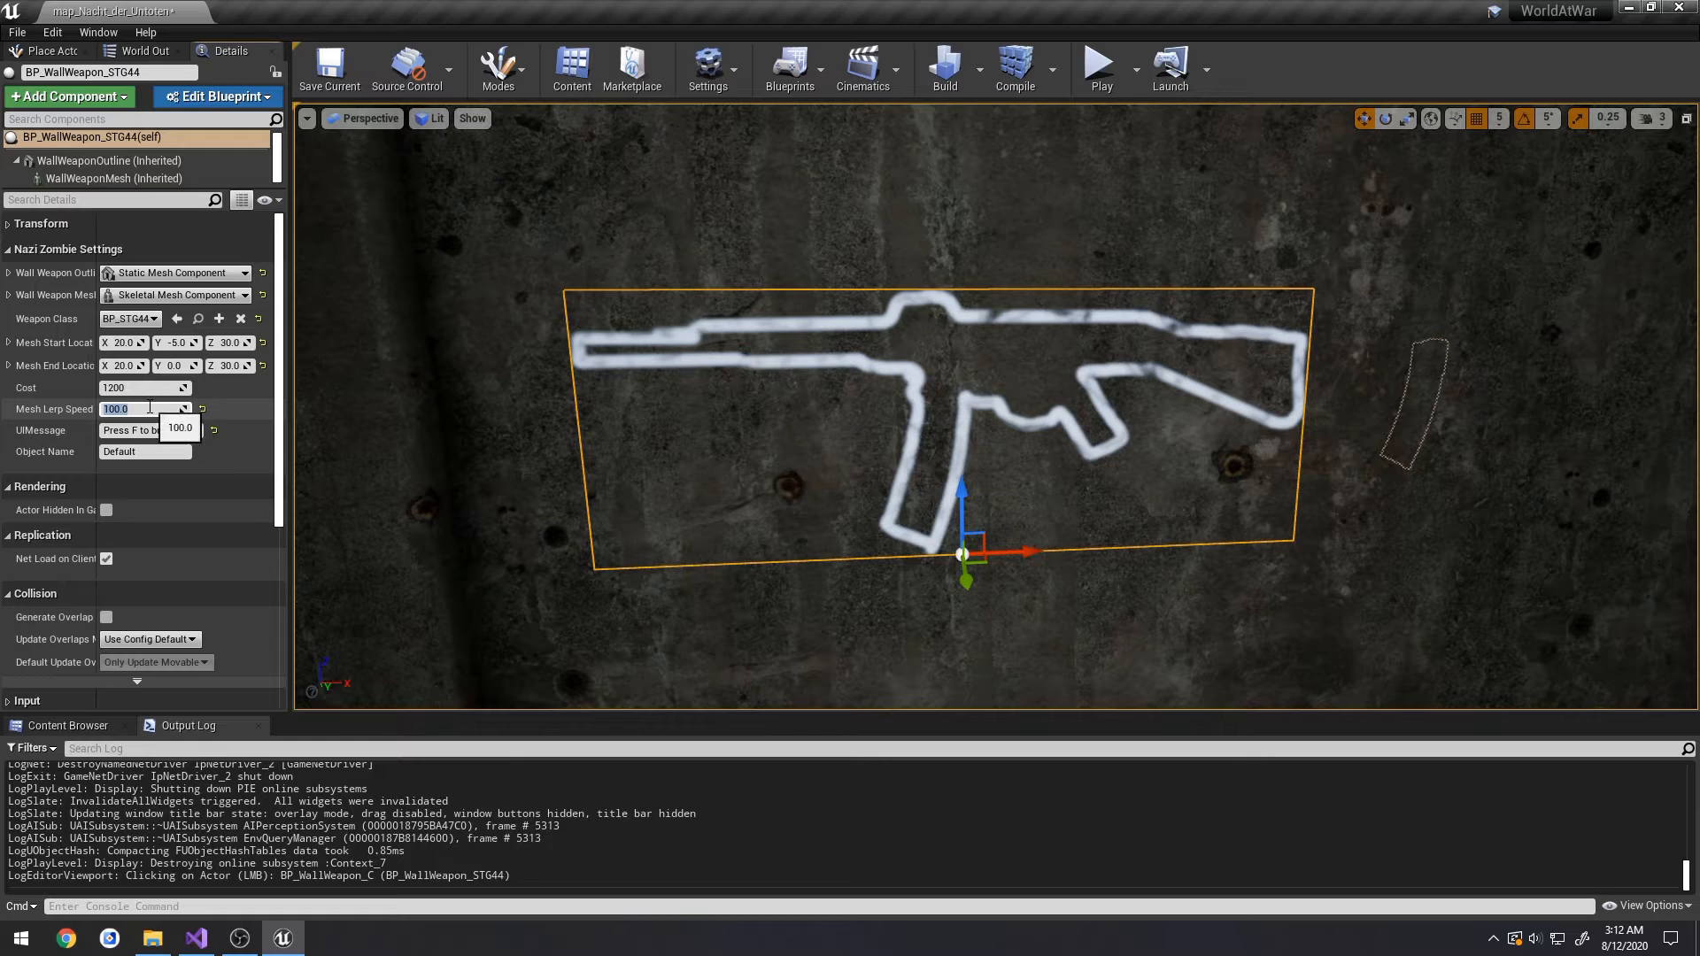
{"action": "left_click", "coordinate": [1098, 65]}
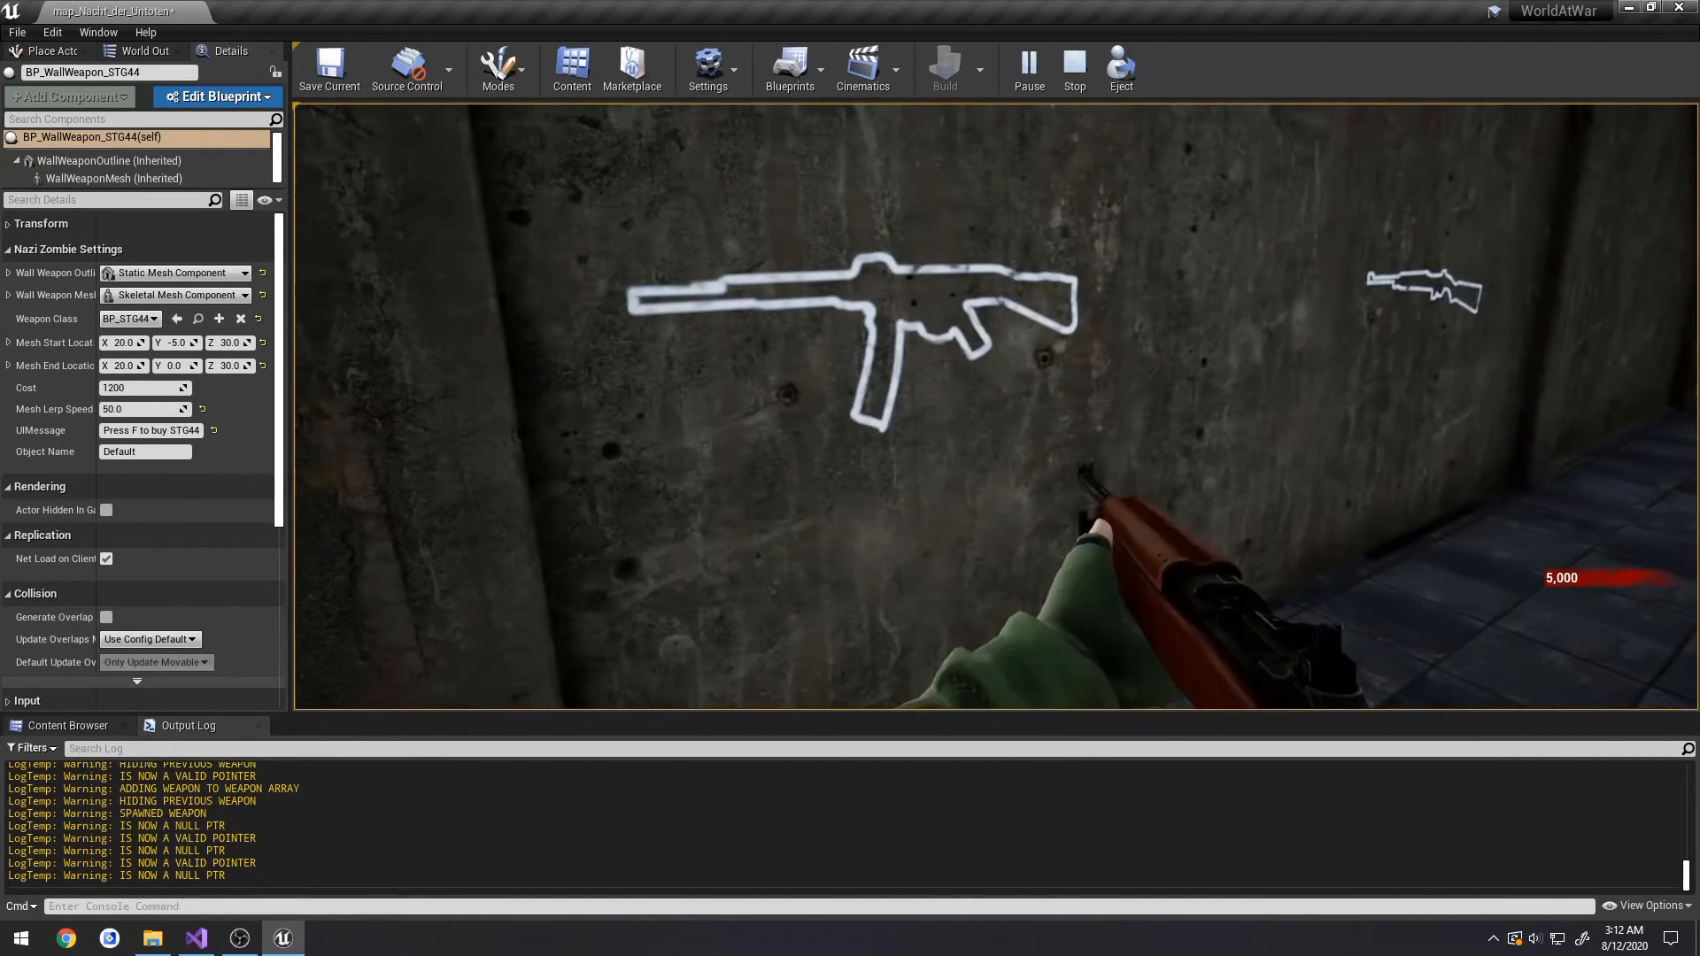
{"action": "left_click", "coordinate": [1071, 65]}
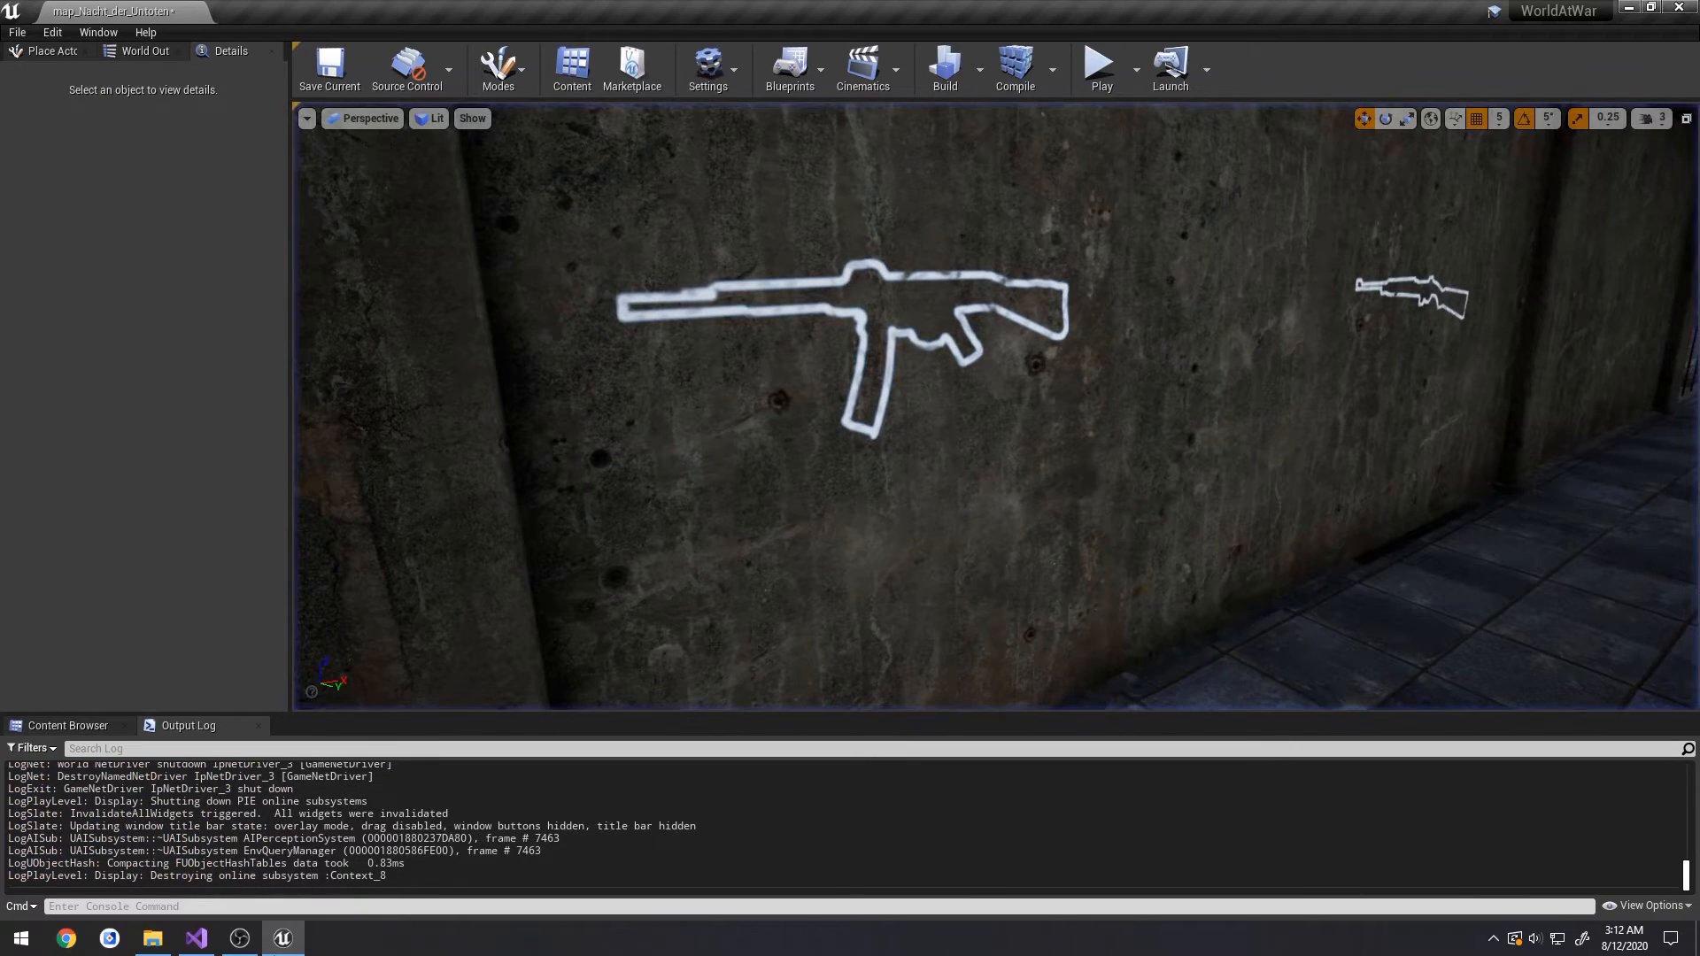
- Read FVector::Equals in Vector.h, then return to WallWeapon.cpp
{"action": "left_click", "coordinate": [195, 937]}
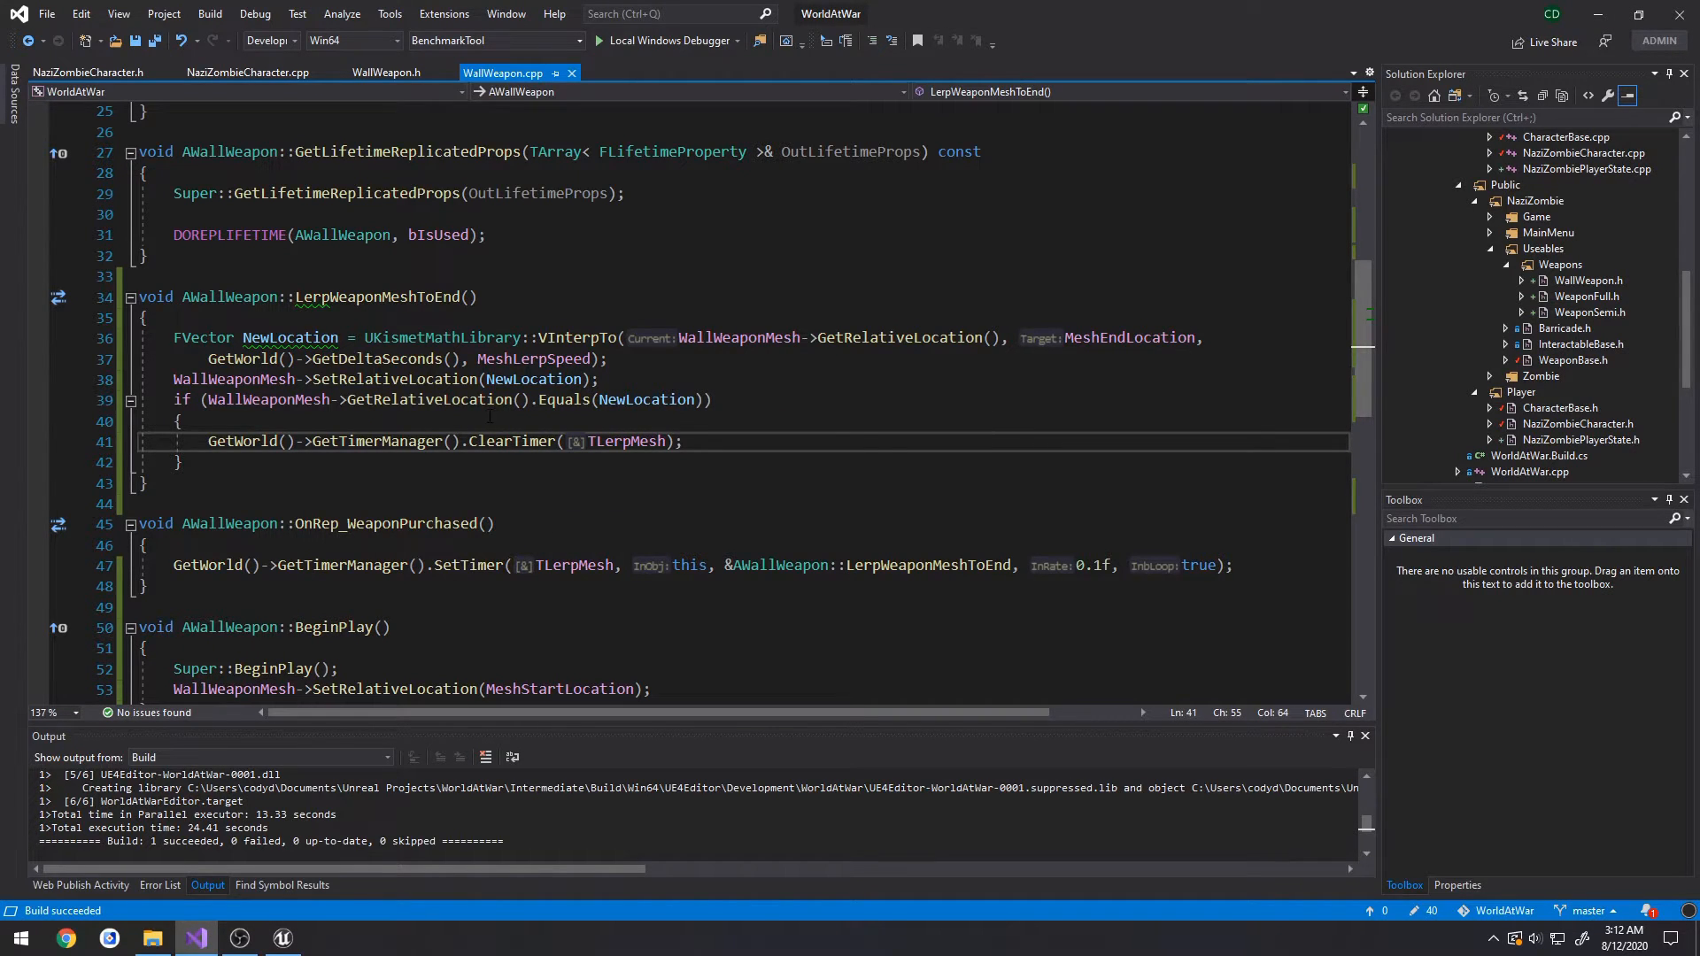
{"action": "mouse_move", "coordinate": [645, 399]}
{"action": "type", "text": ", "}
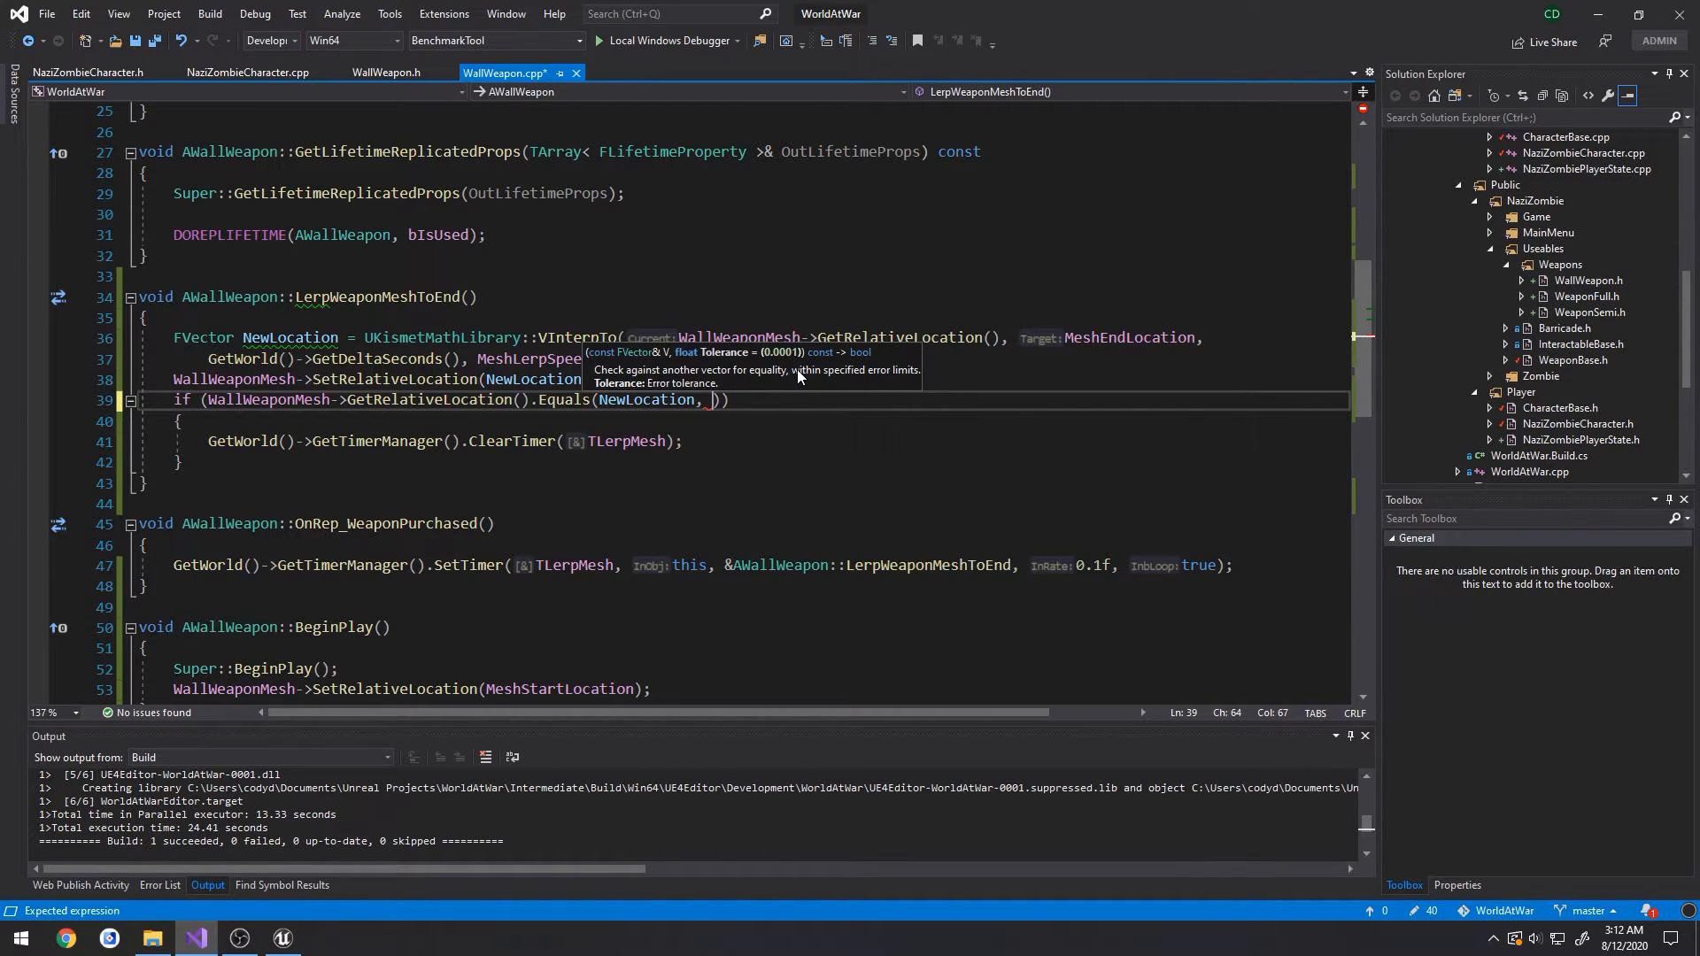
{"action": "mouse_move", "coordinate": [596, 391]}
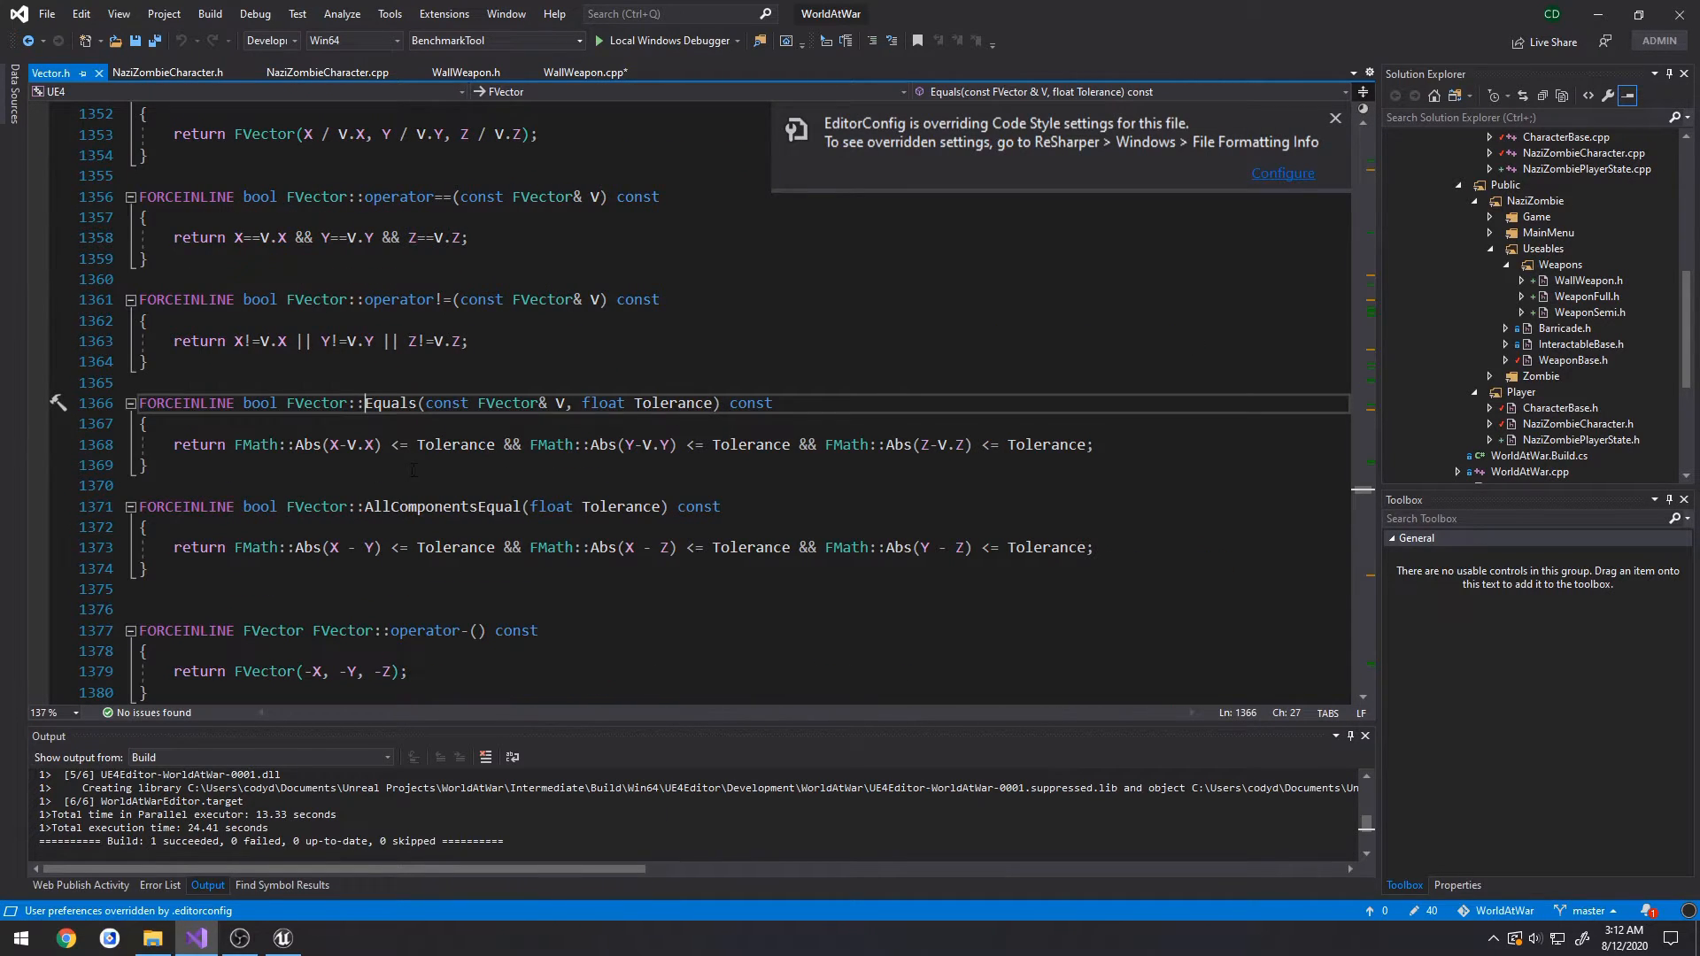
{"action": "left_click", "coordinate": [467, 72]}
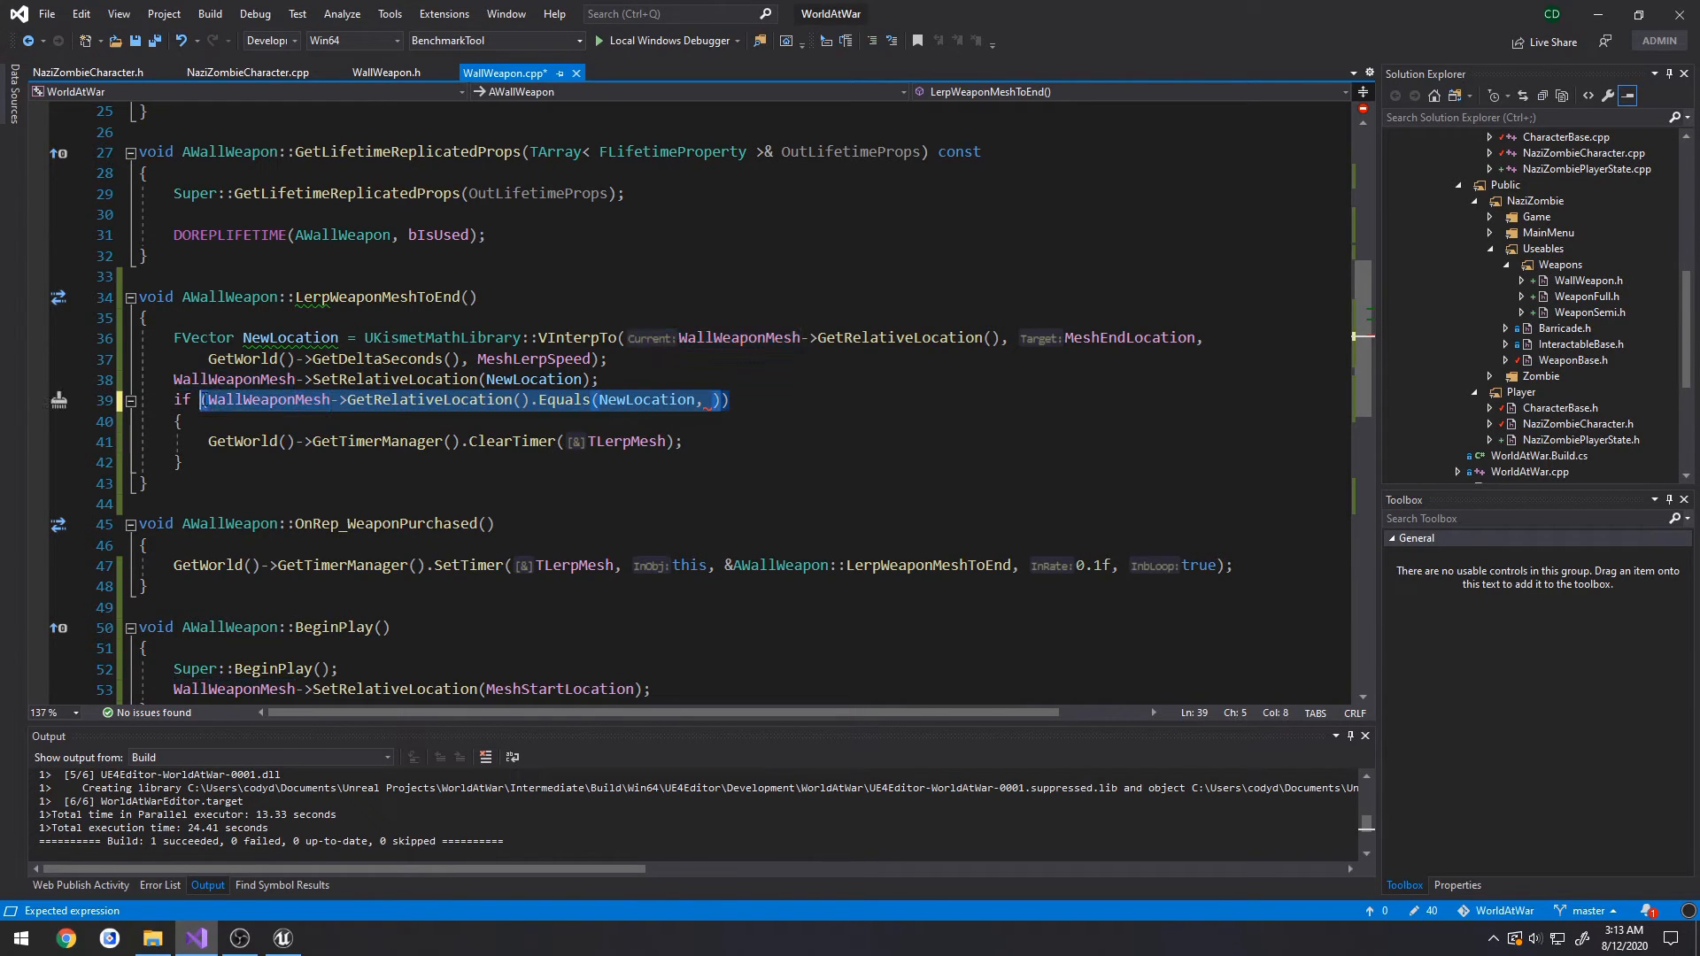
- Compute float Distance as FVector::Distance between the mesh's relative location and NewLocation
{"action": "key", "text": "Delete"}
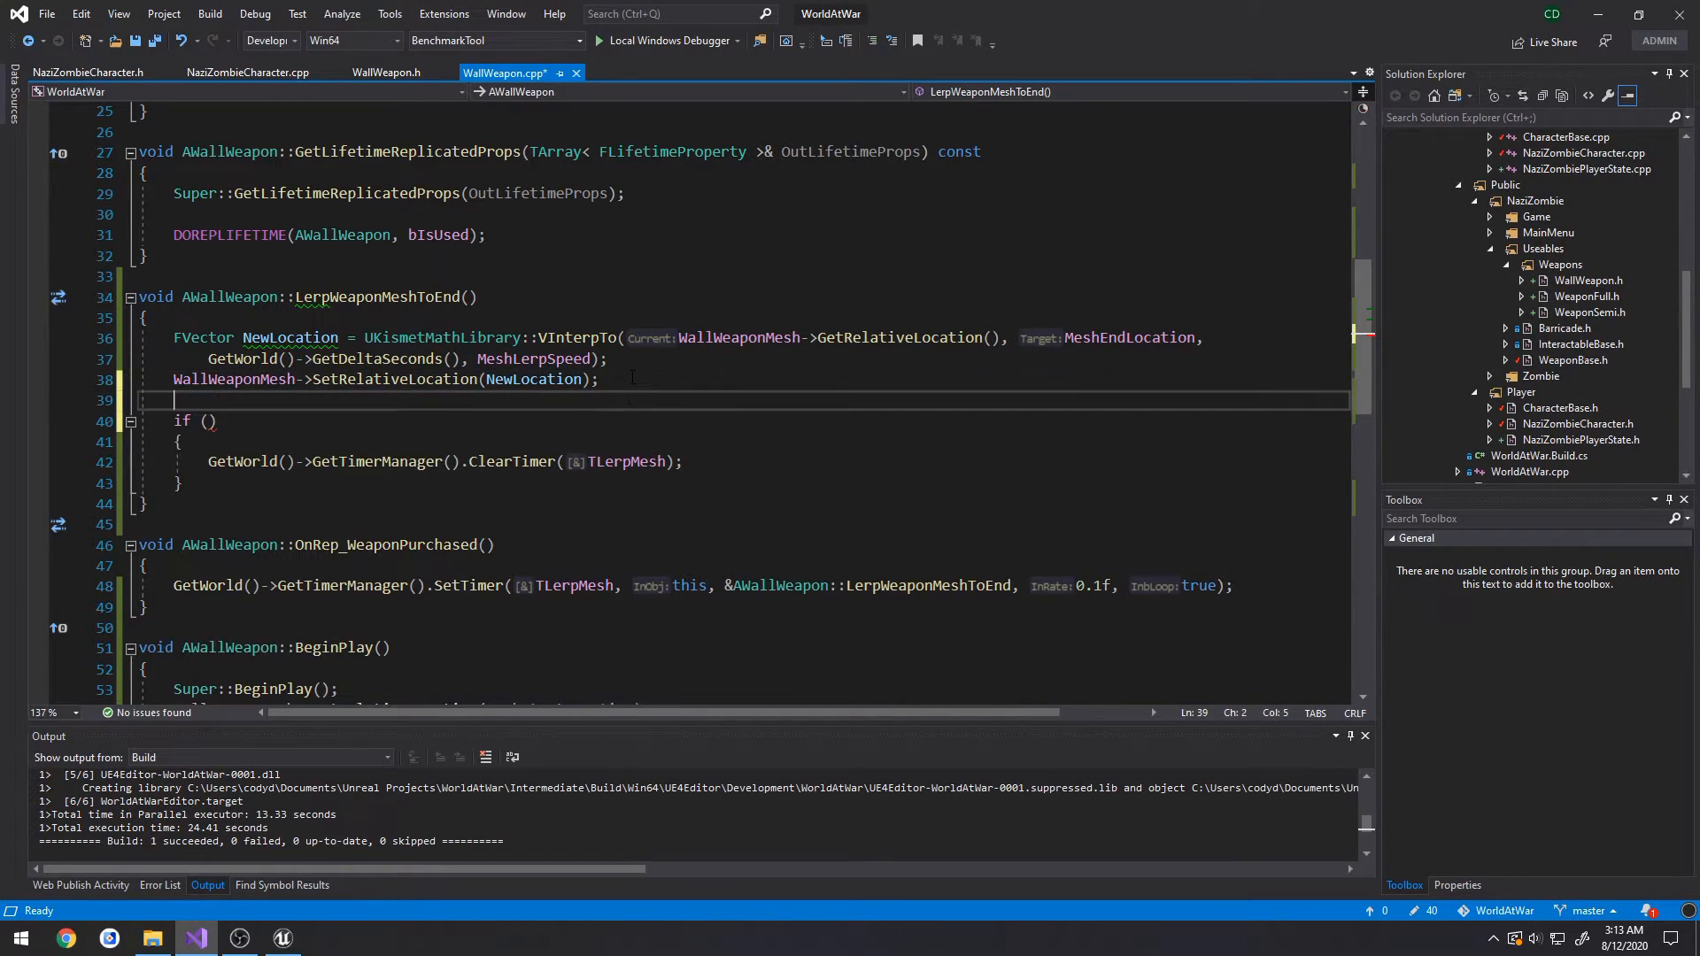
{"action": "type", "text": "float Distance"}
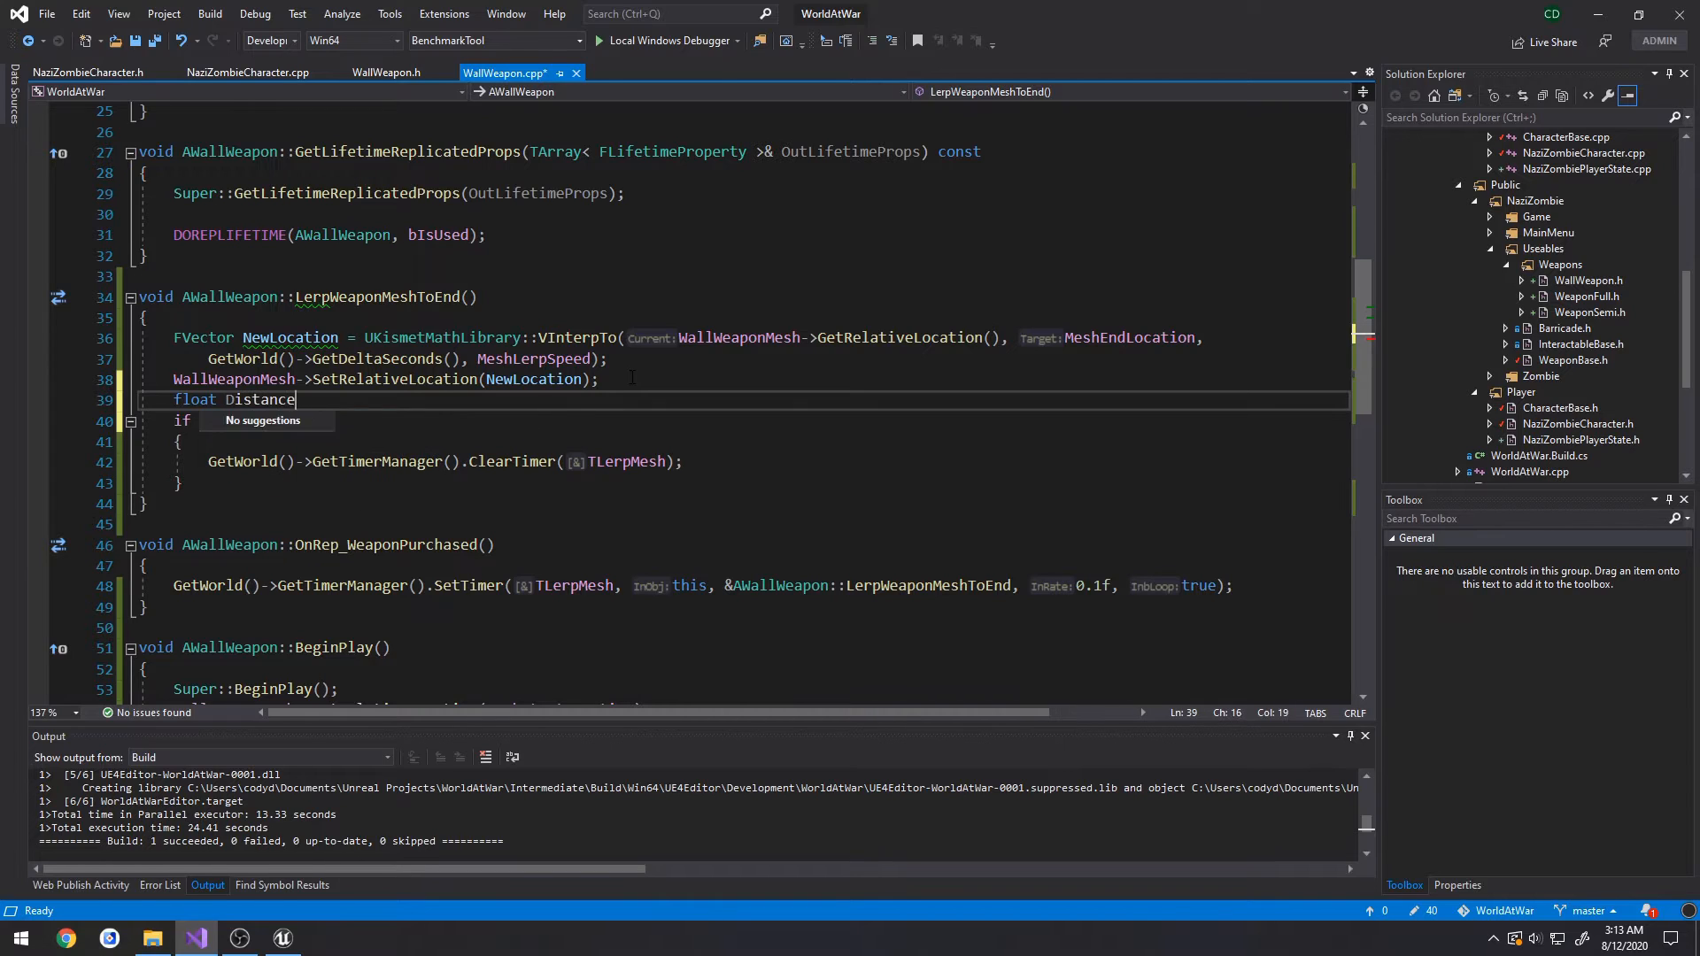
{"action": "type", "text": "= WallWeaponMesh->GetRelativeLocation()"}
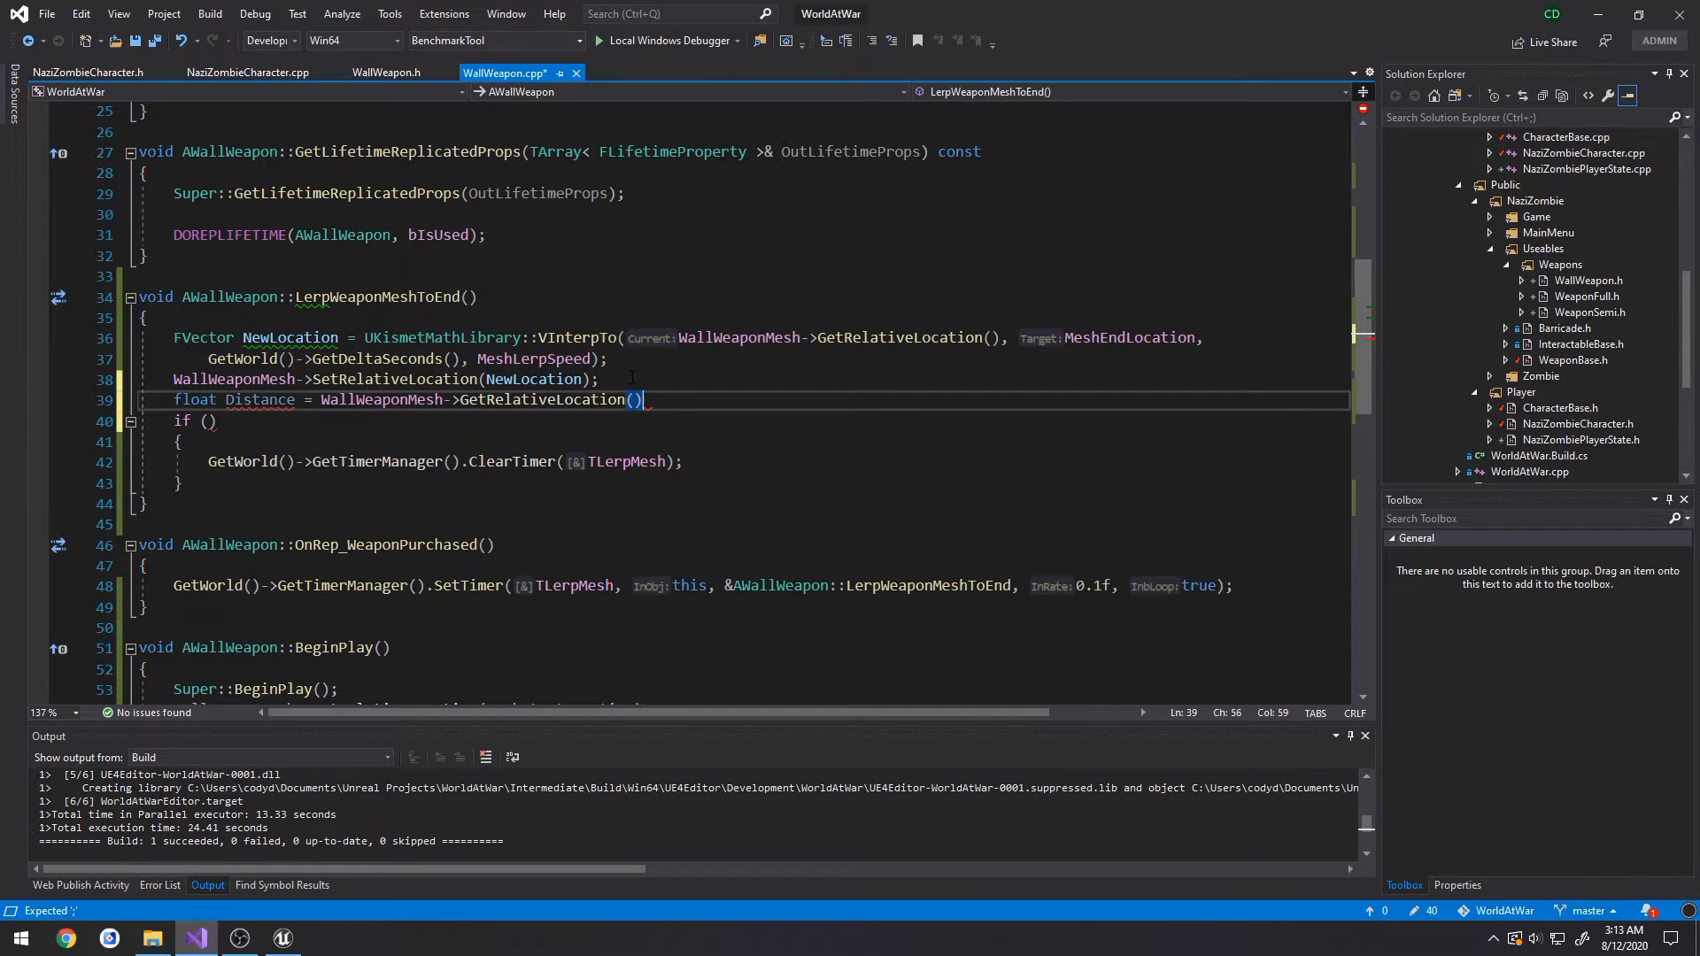
{"action": "type", "text": "."}
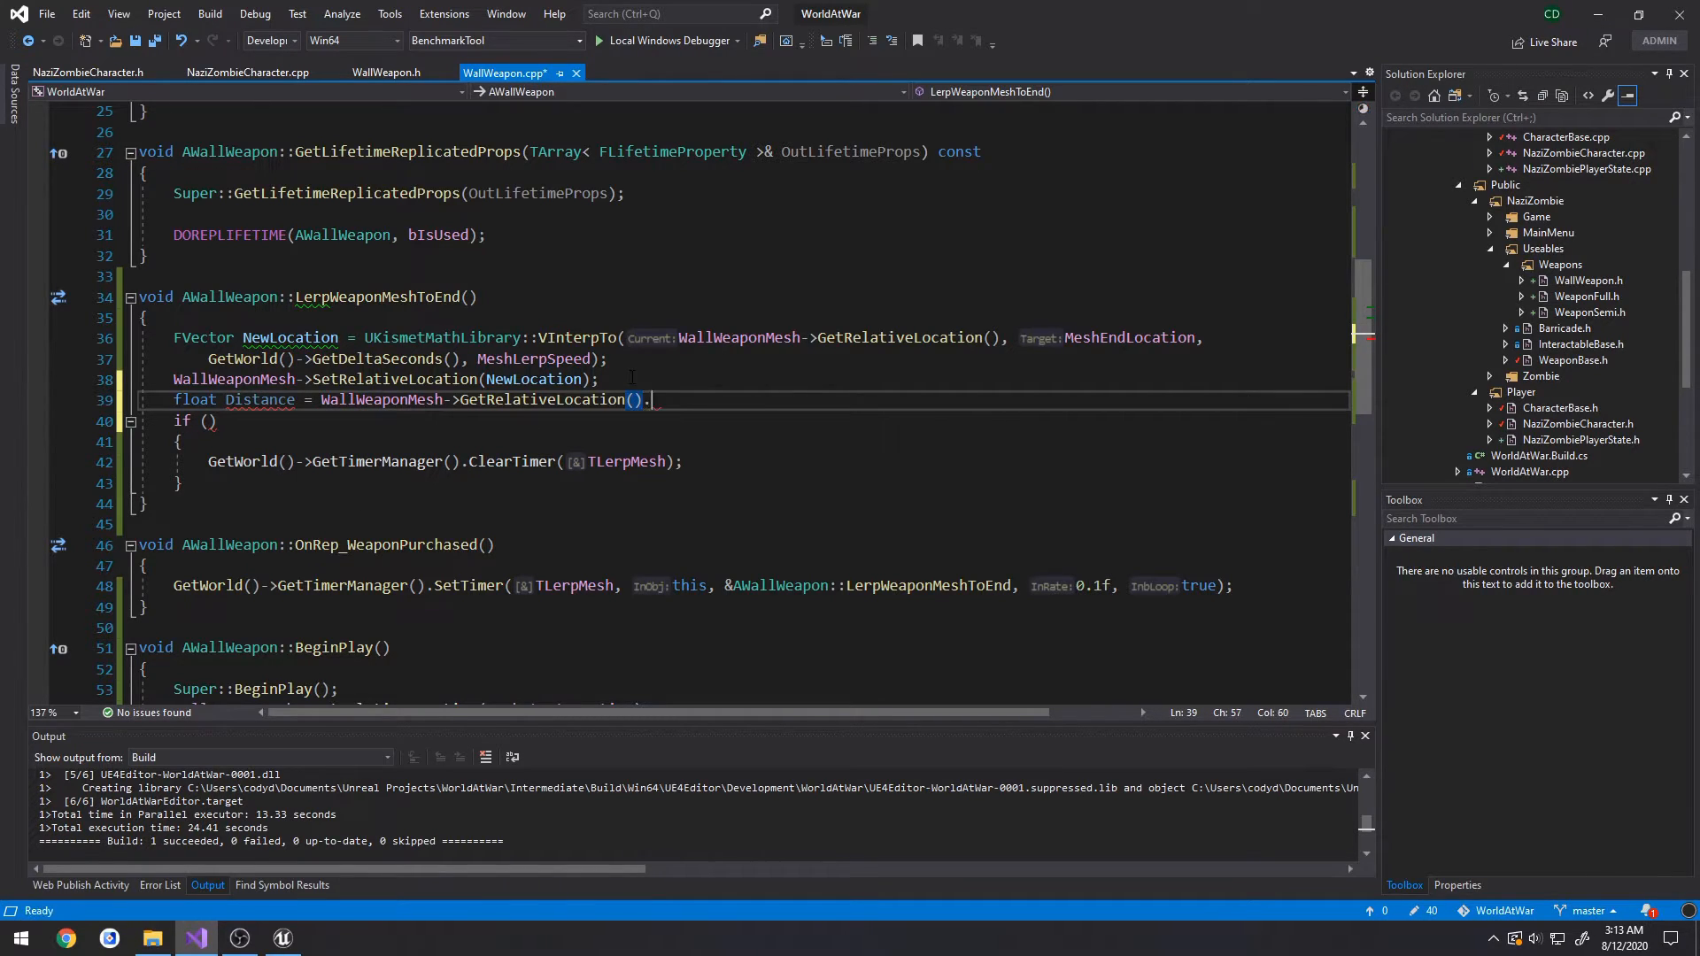
{"action": "type", "text": "Distance("}
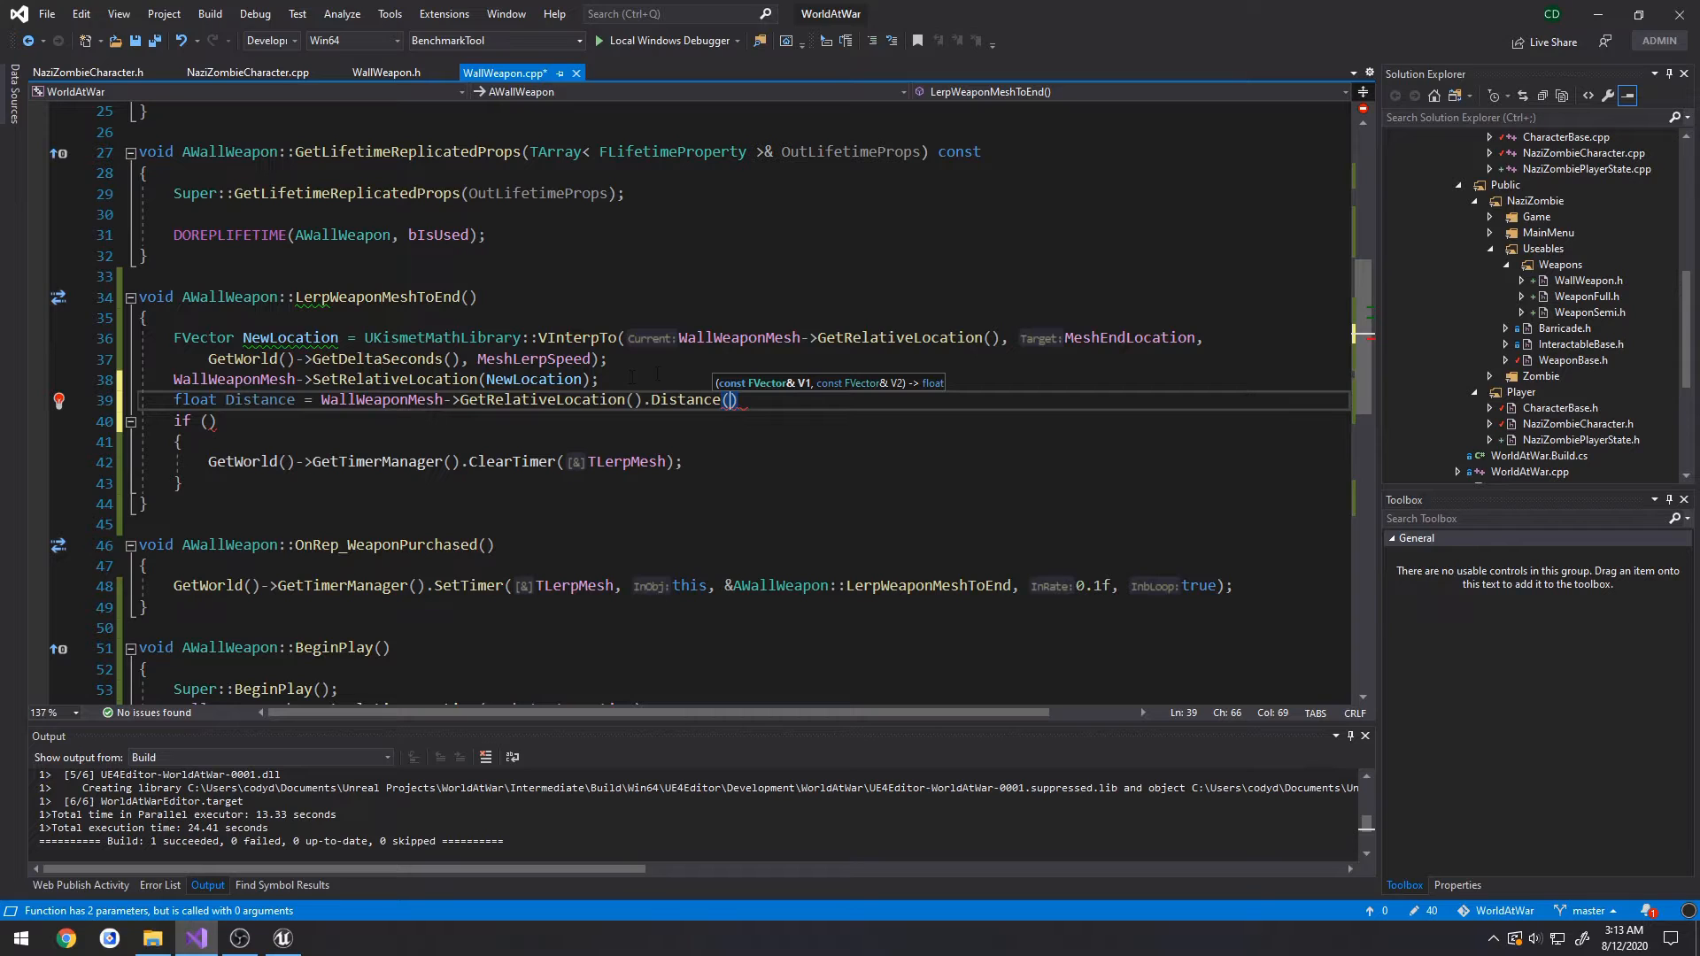
{"action": "double_click", "coordinate": [365, 399]}
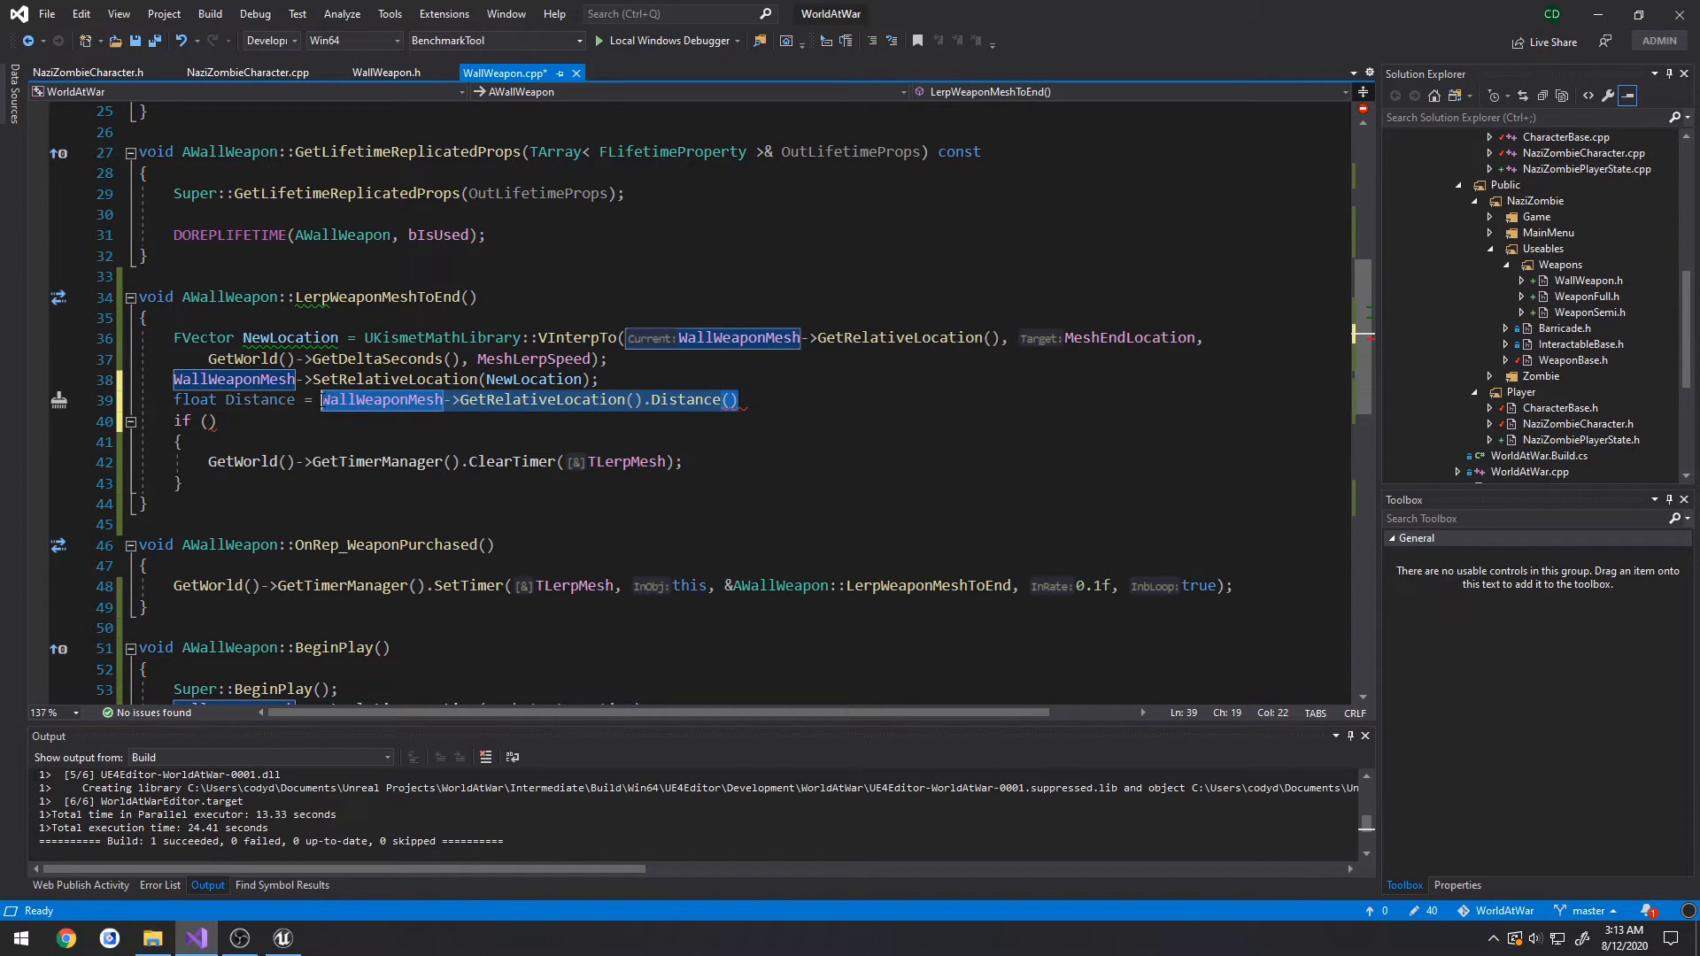
{"action": "type", "text": "FVector::Distance("}
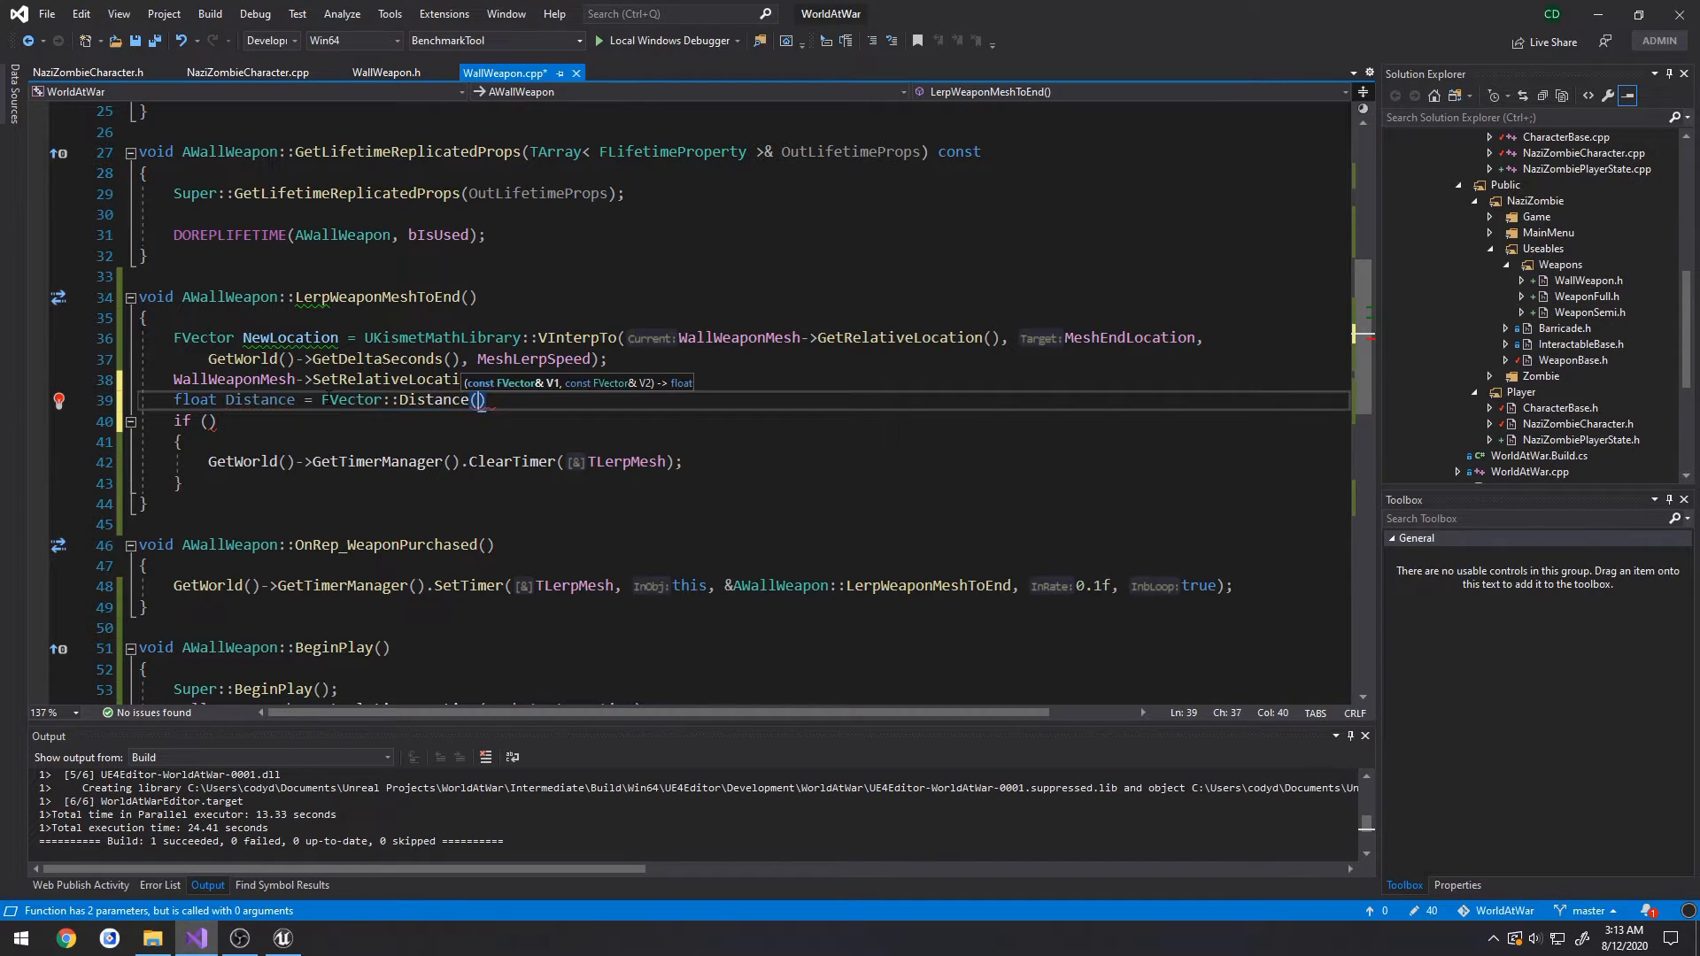
{"action": "type", "text": "WallWeaponMesh->GetRelativeLocation()"}
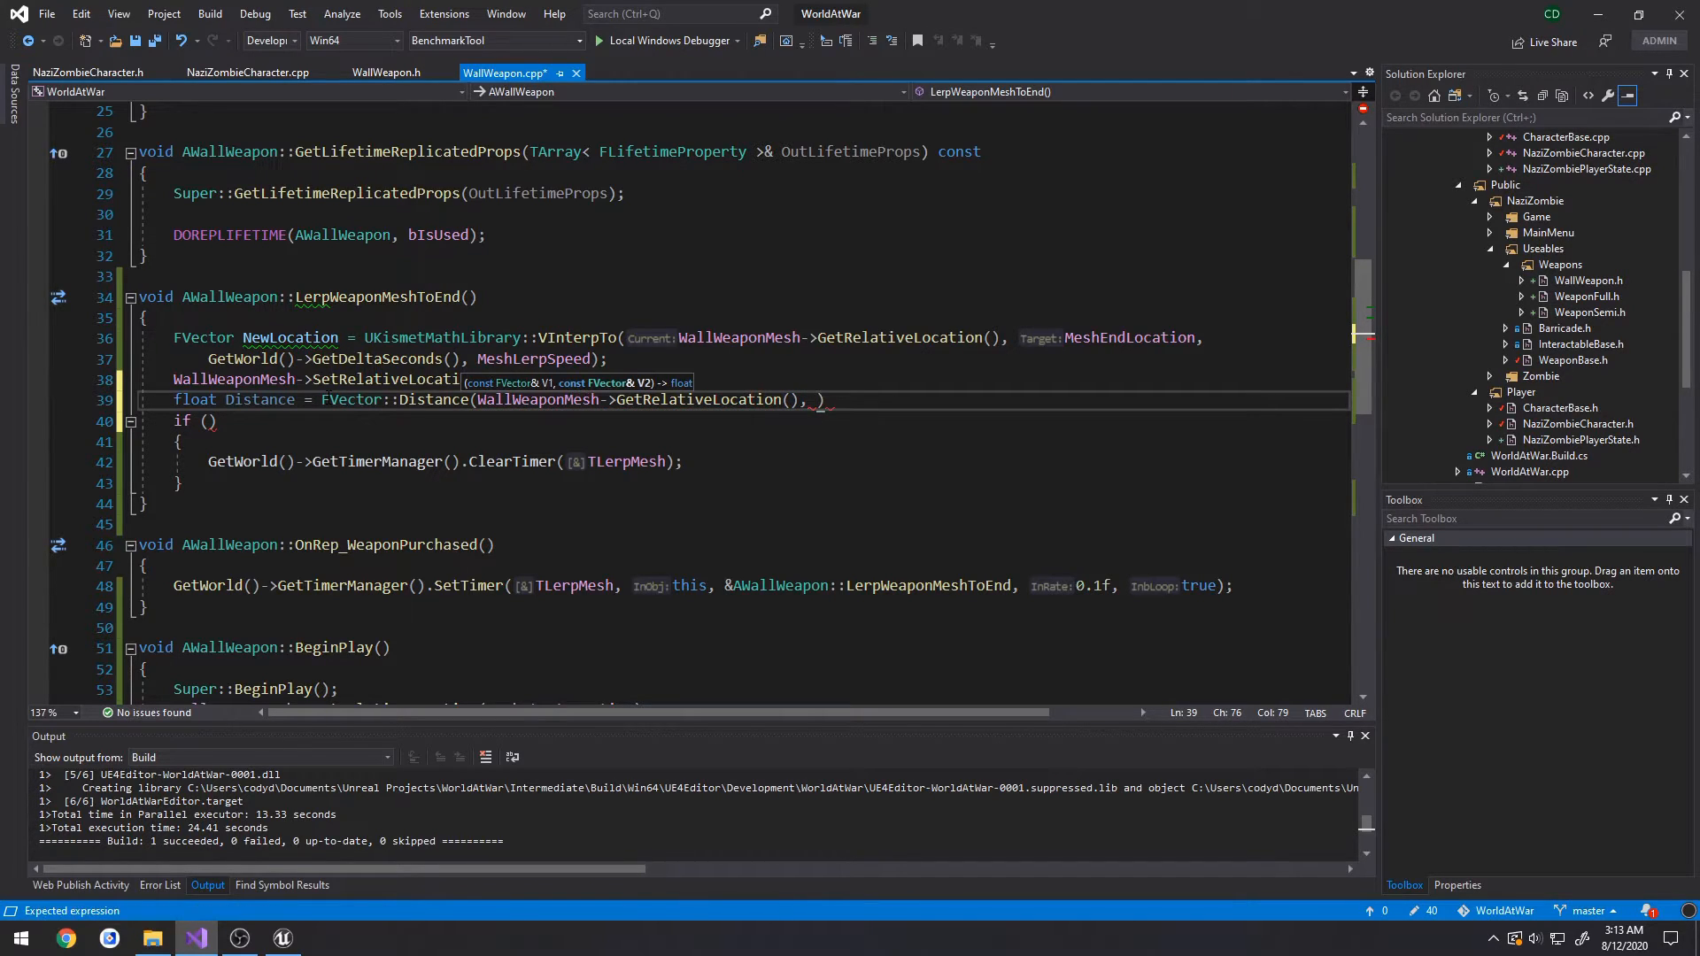
{"action": "type", "text": "NewLocation);"}
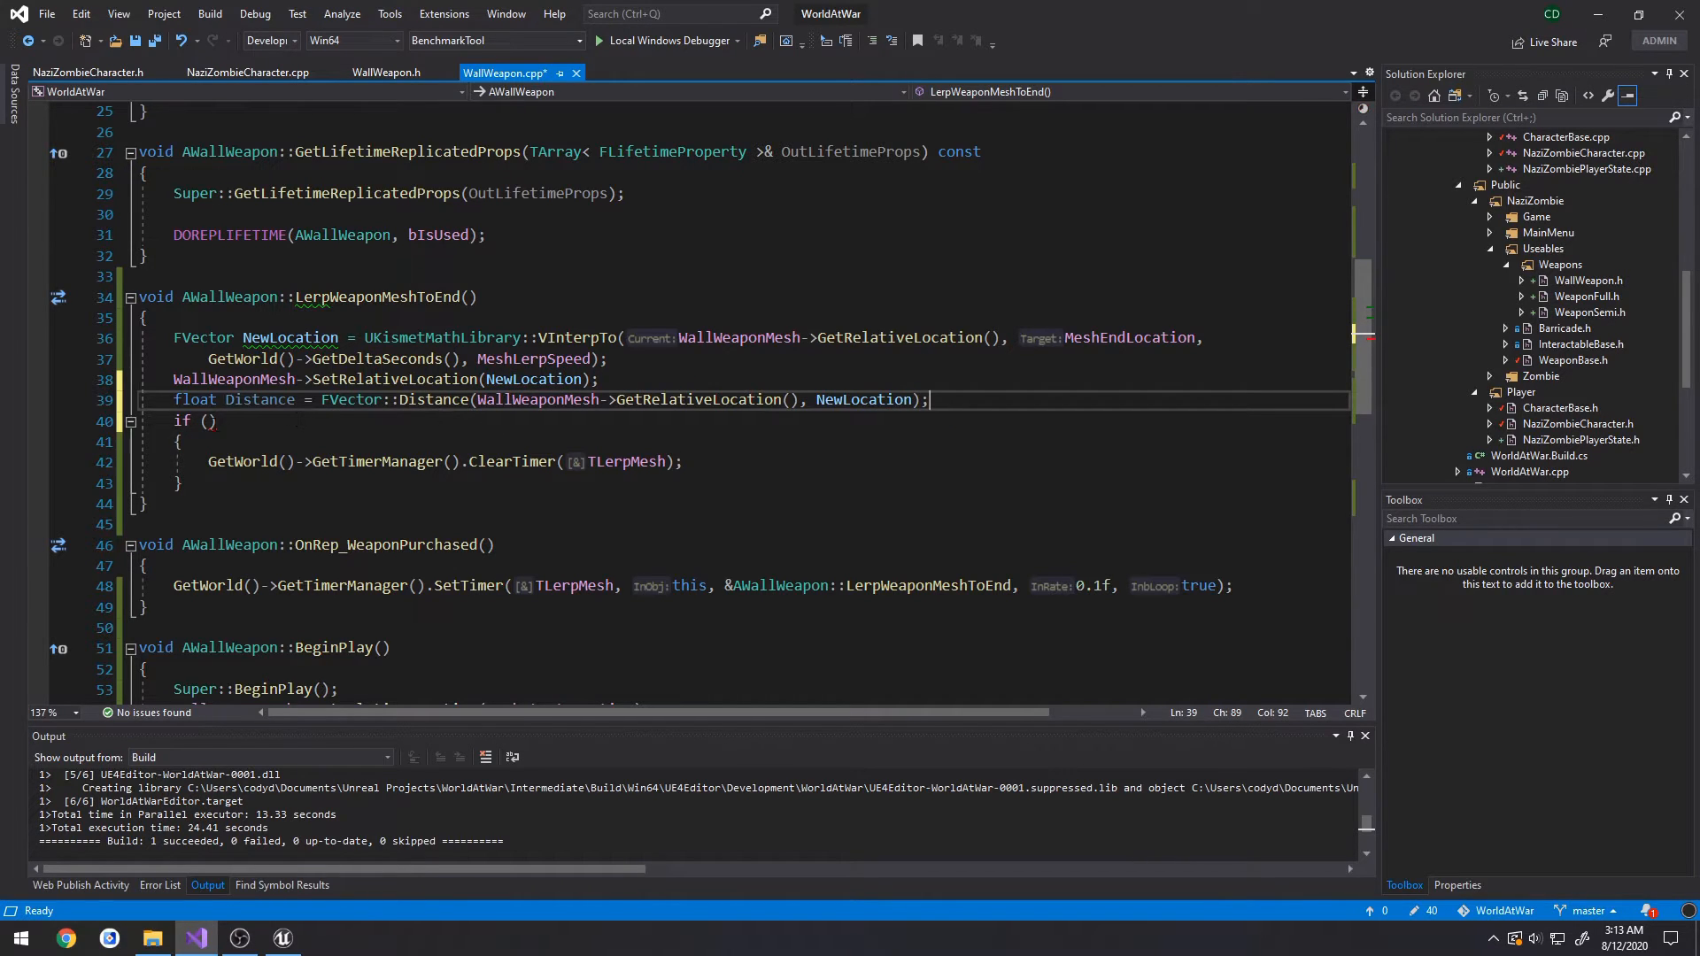
- Change the arrival check to Distance < 0.1f and pass Distance to UE_LOG
{"action": "type", "text": "Distance"}
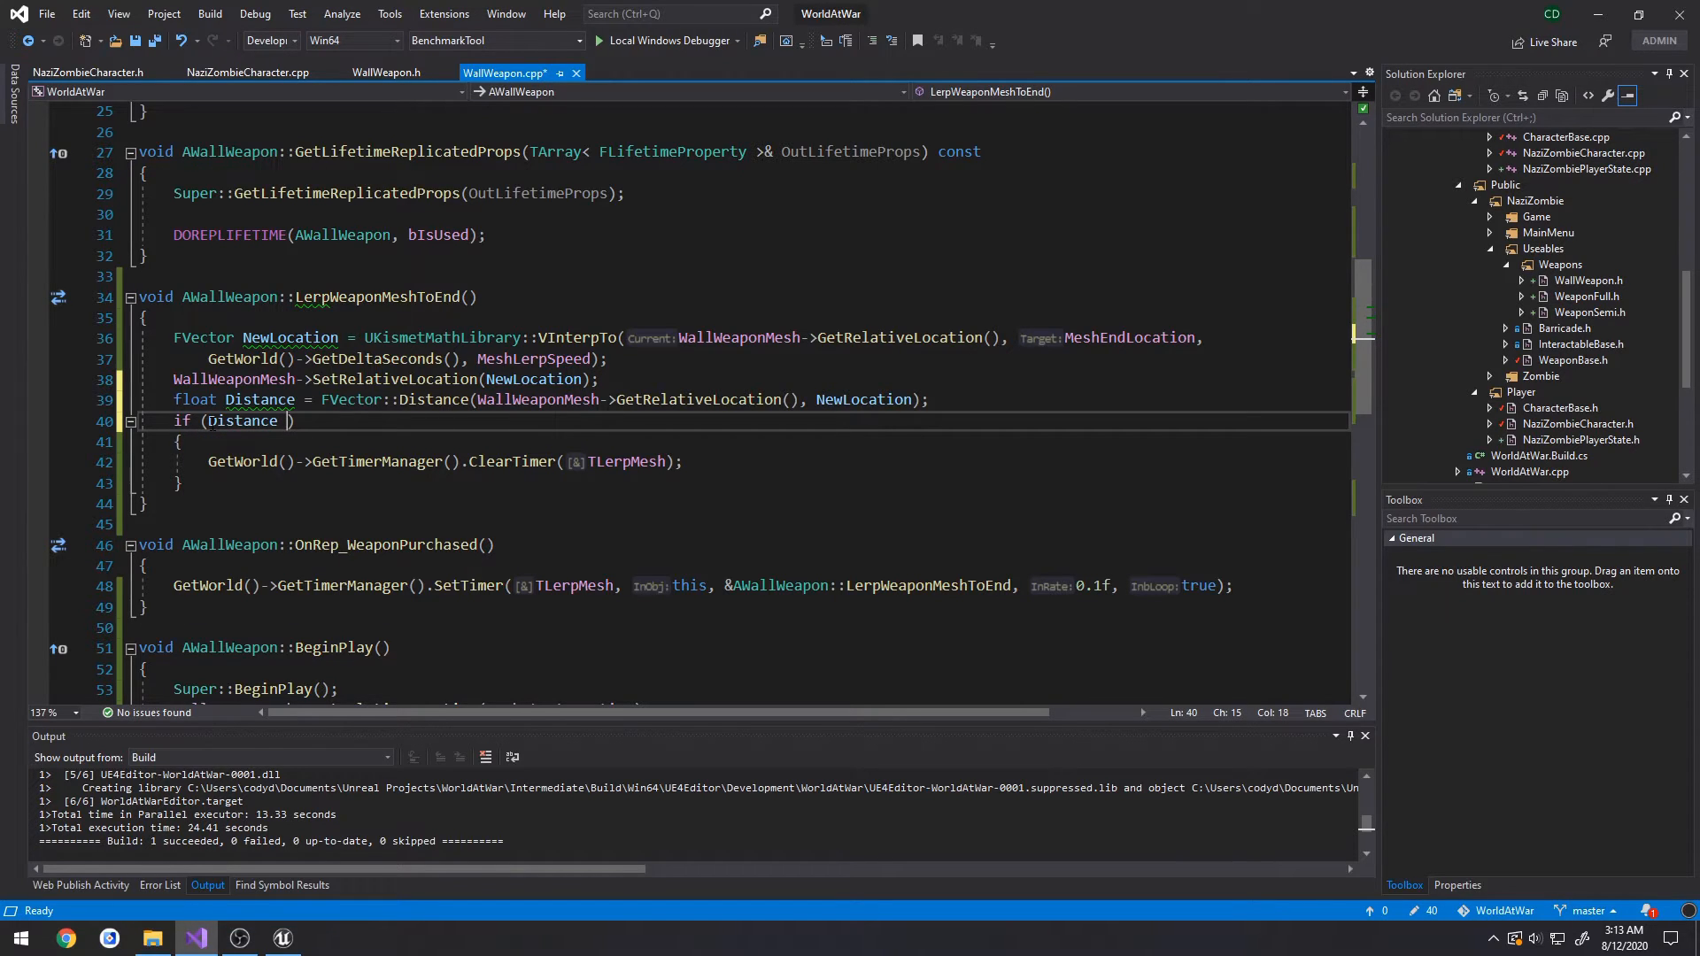
{"action": "type", "text": "<"}
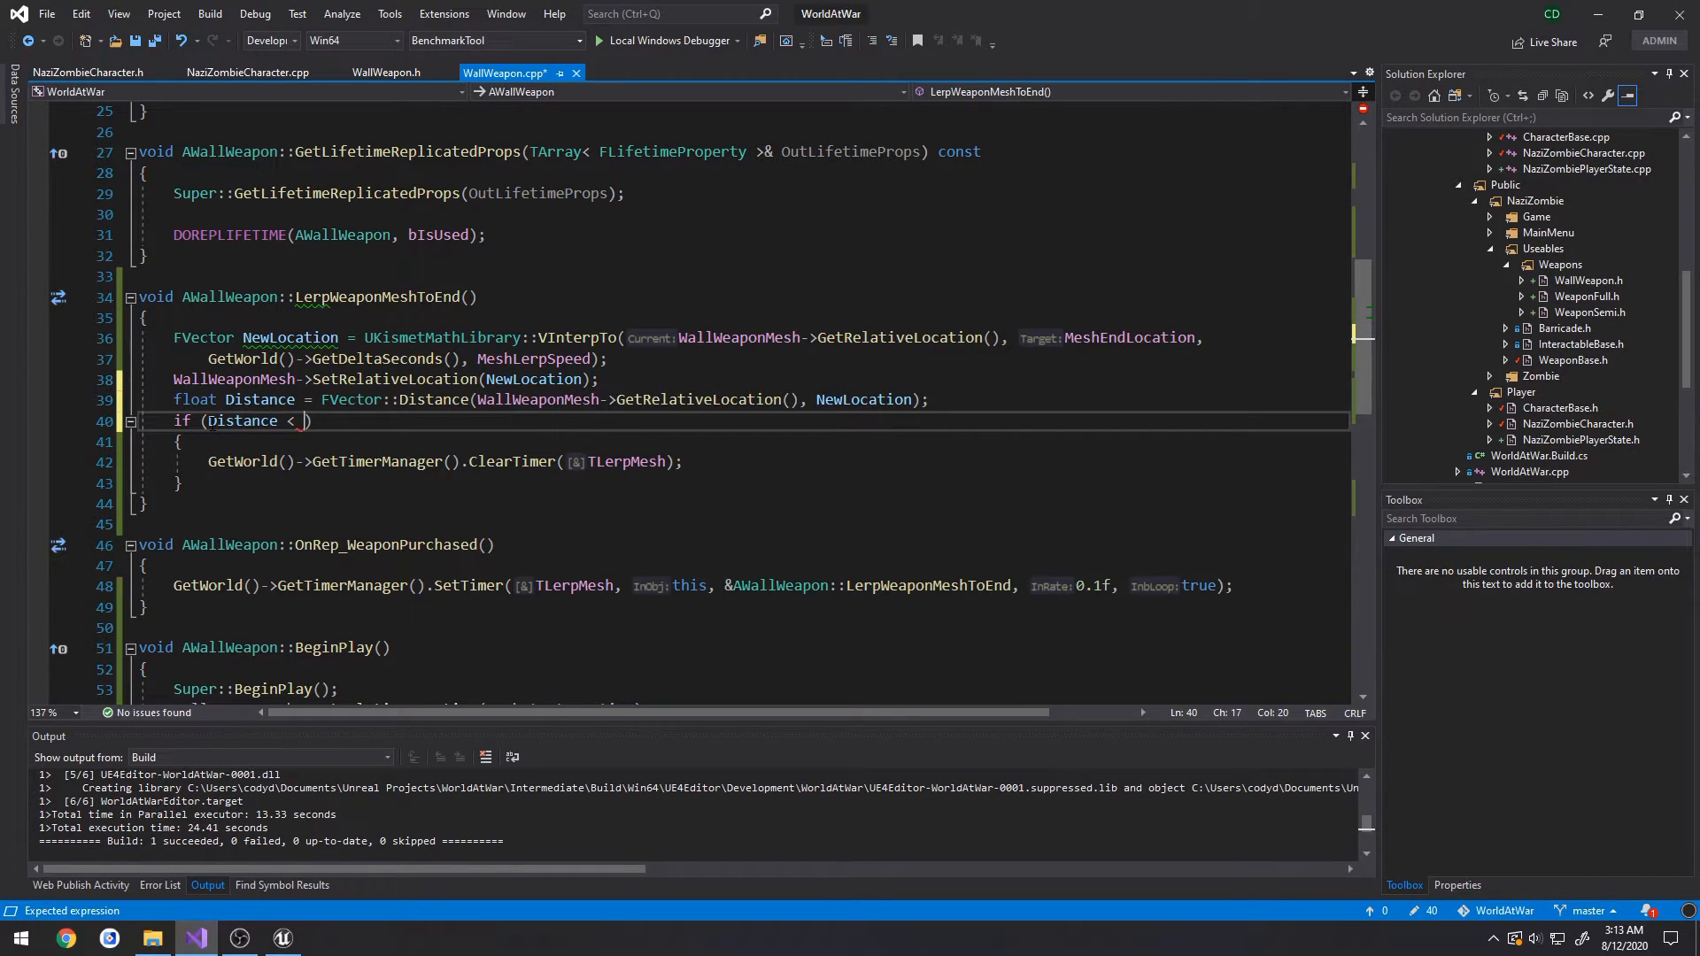
{"action": "type", "text": "0."}
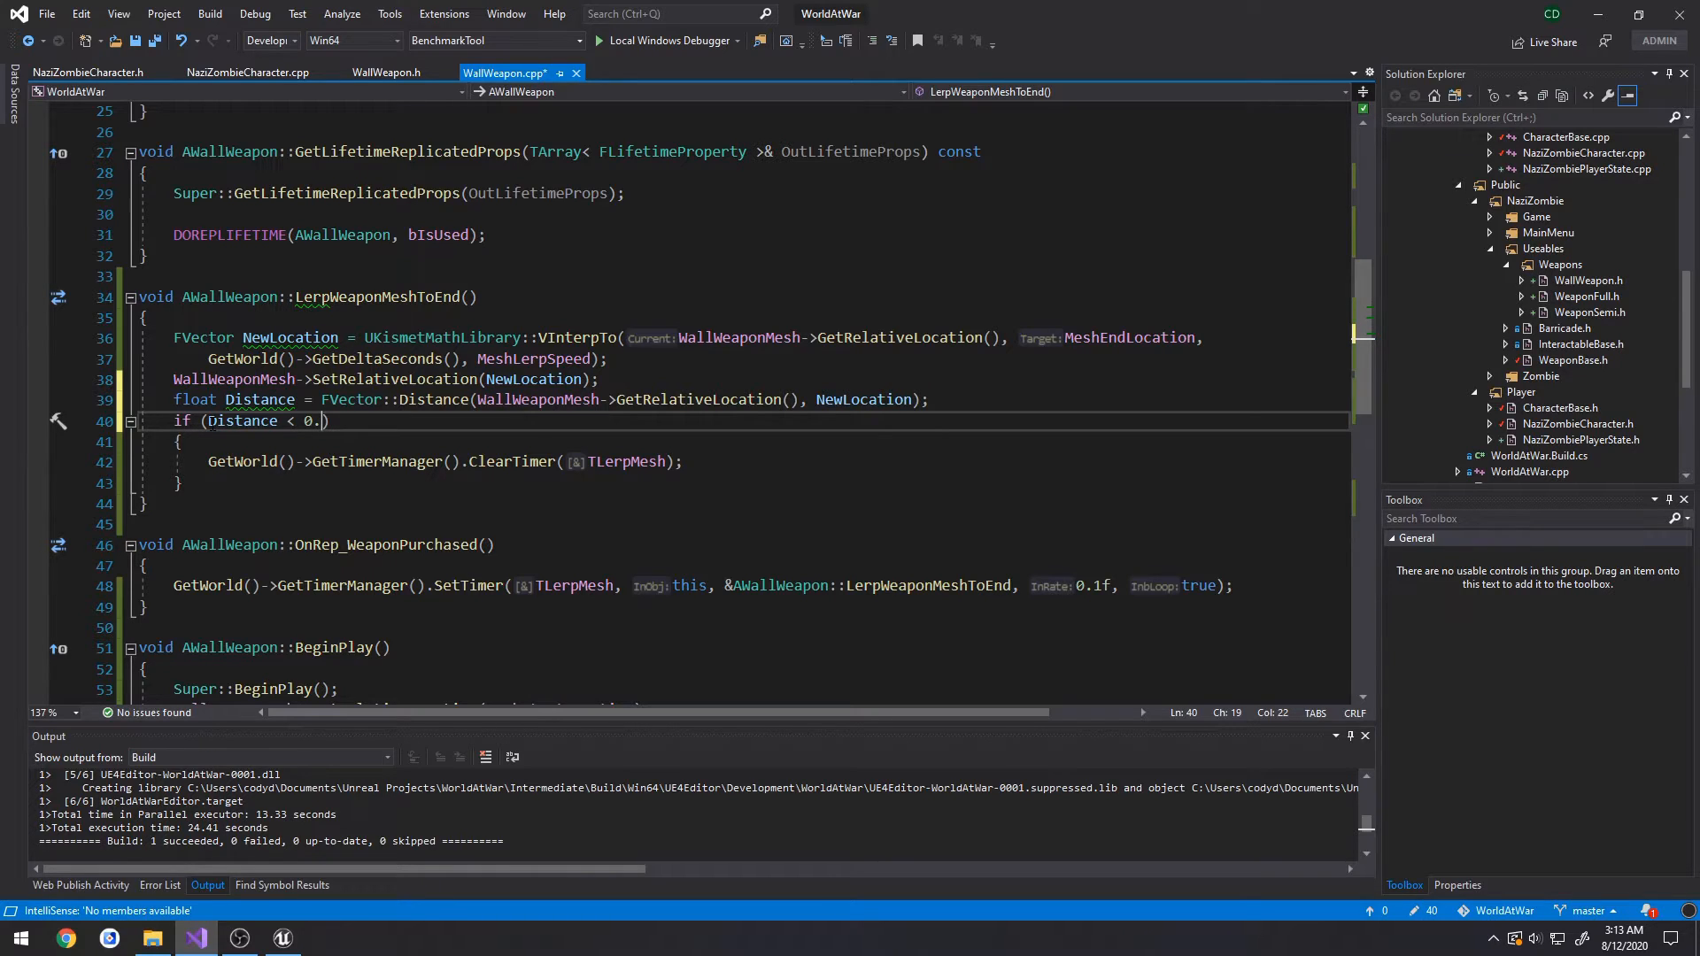
{"action": "type", "text": "1f"}
{"action": "type", "text": "UE_LOG(LogTemp, Warning, TEXT("}
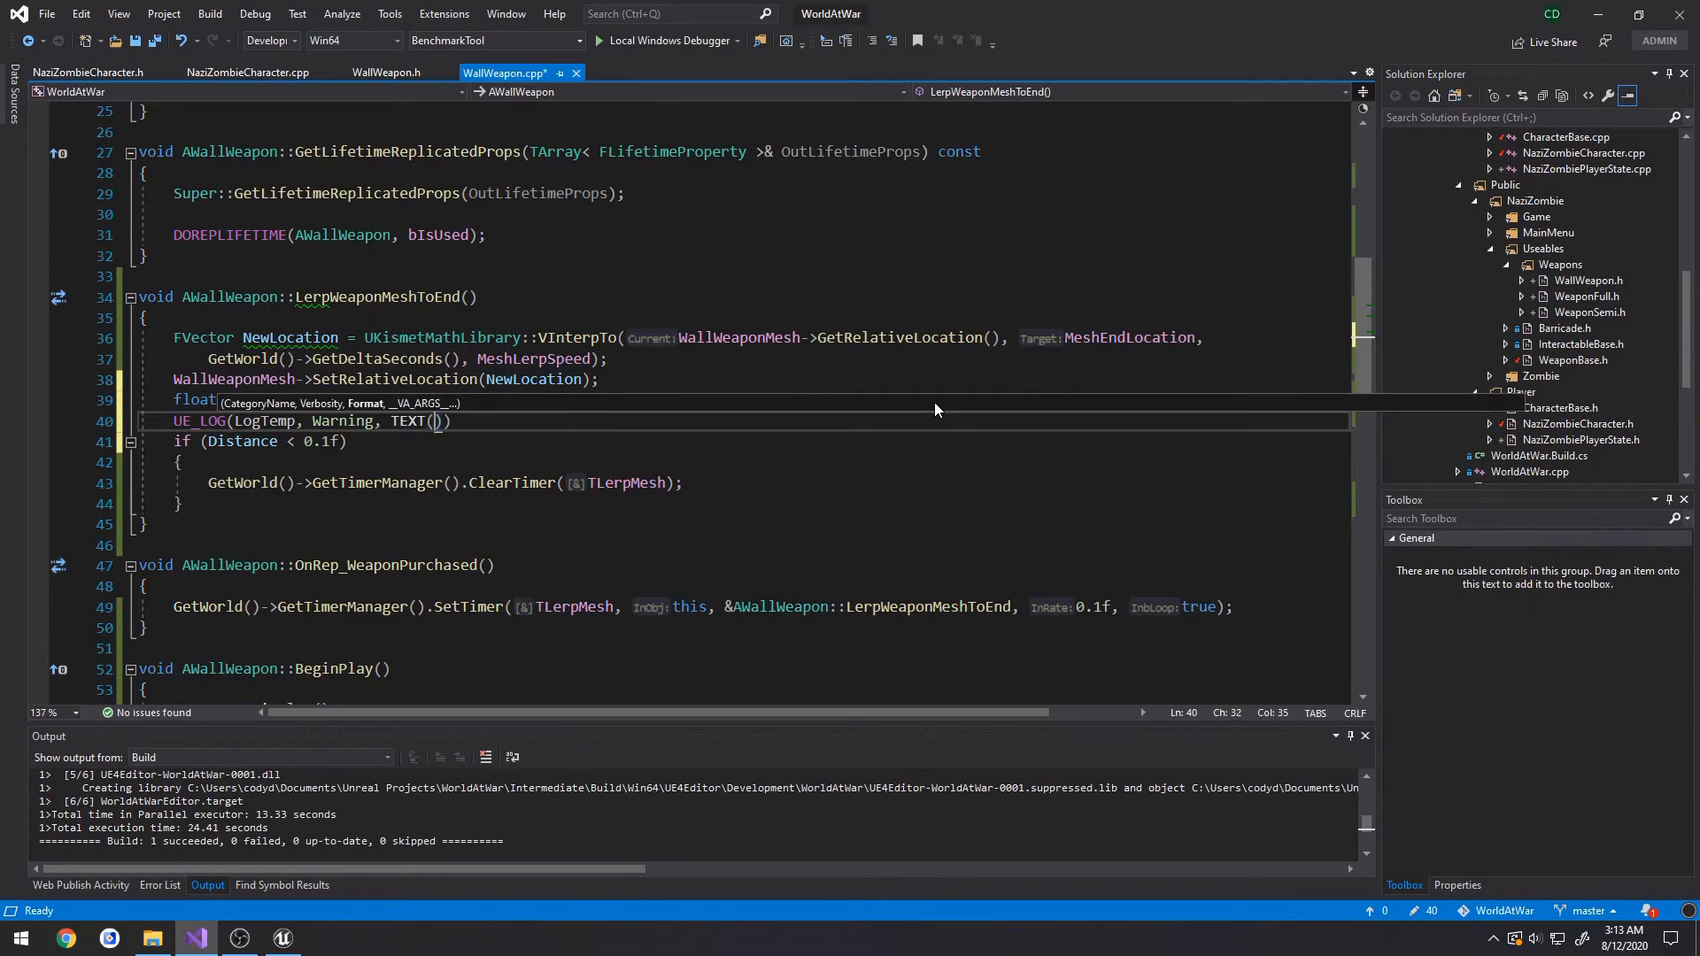
{"action": "type", "text": "Distance: %f"}
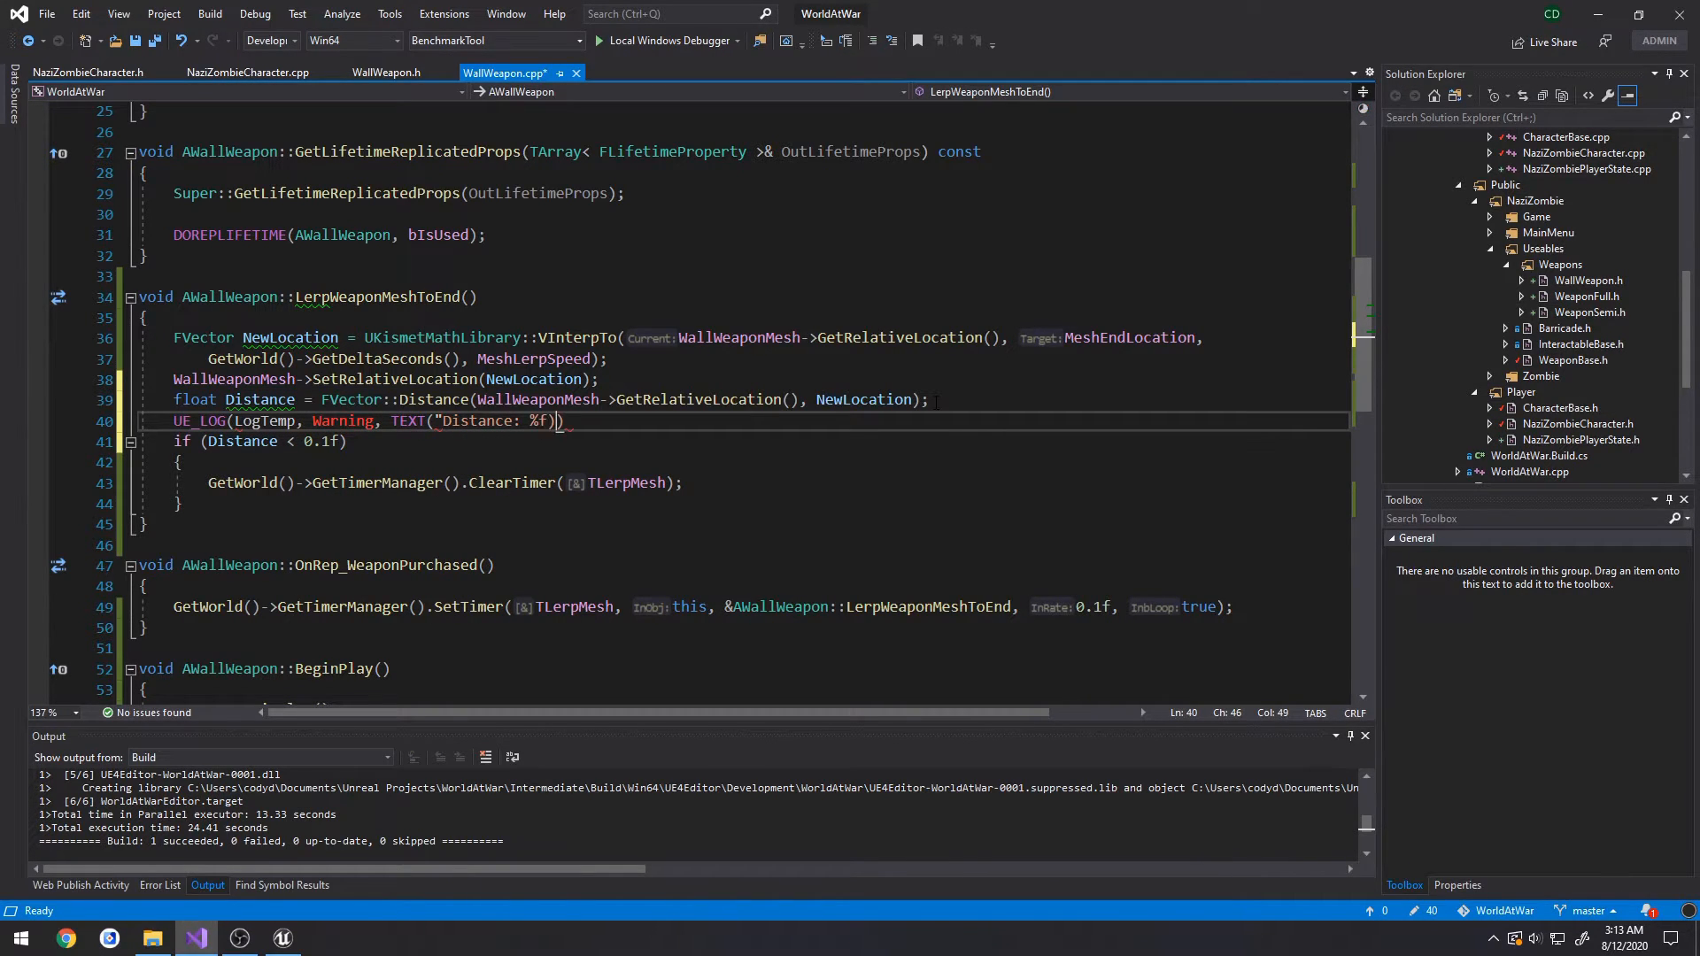
{"action": "type", "text": ");"}
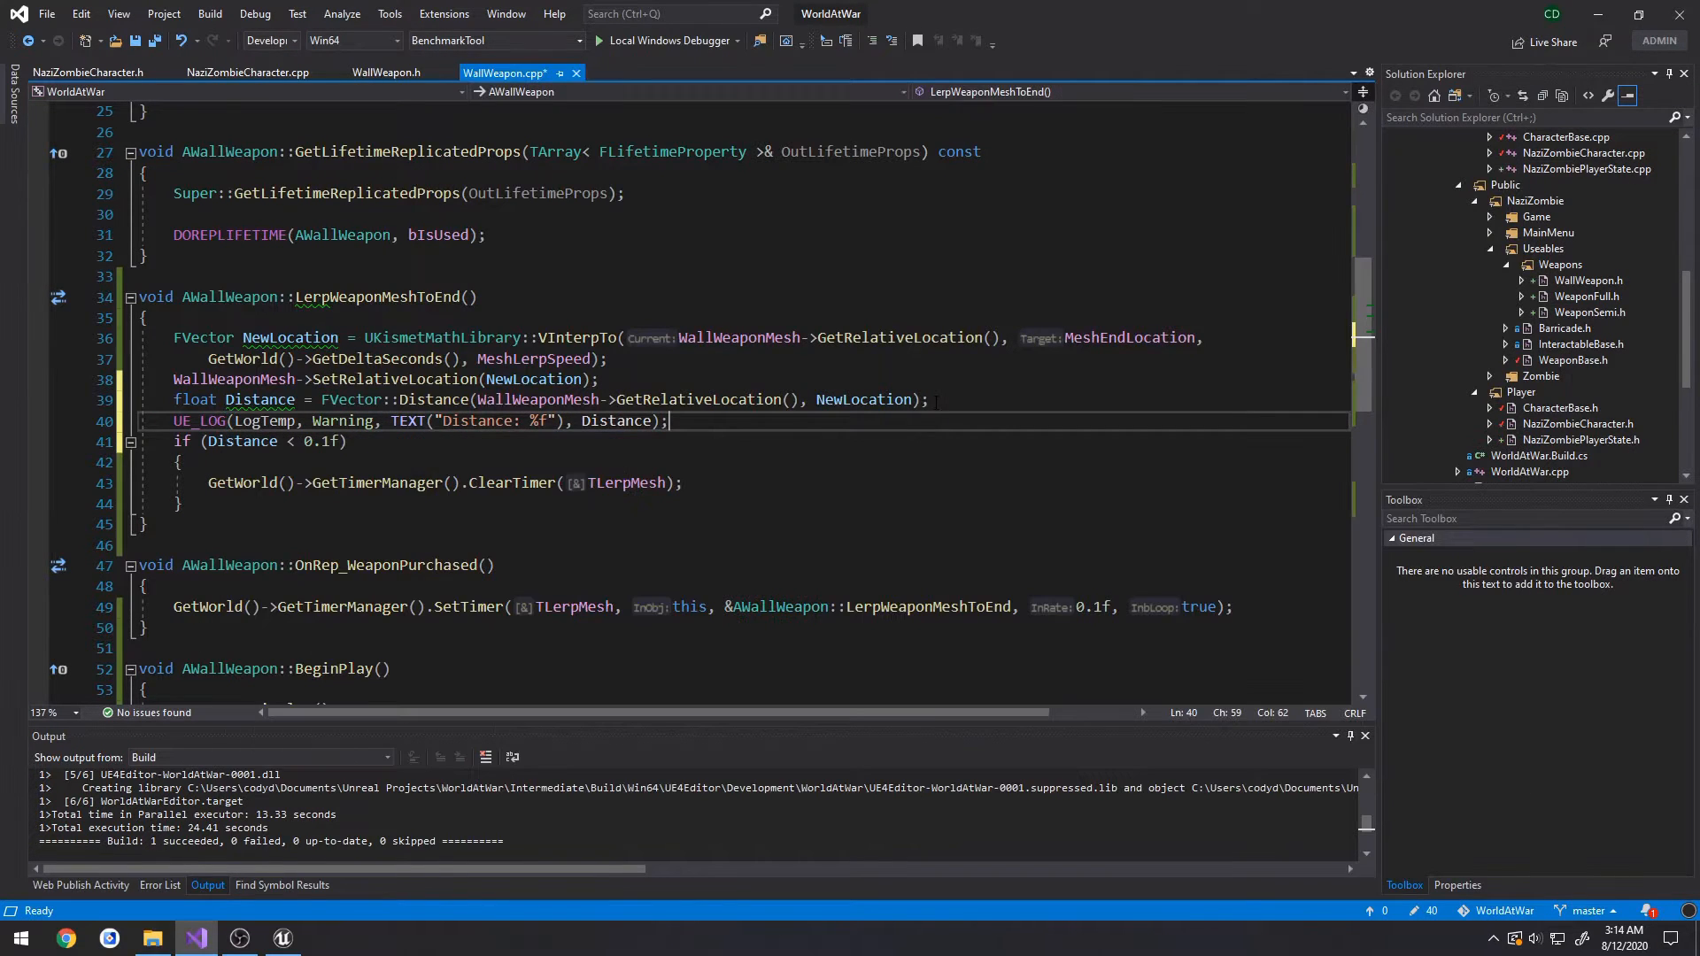
{"action": "left_click", "coordinate": [281, 938]}
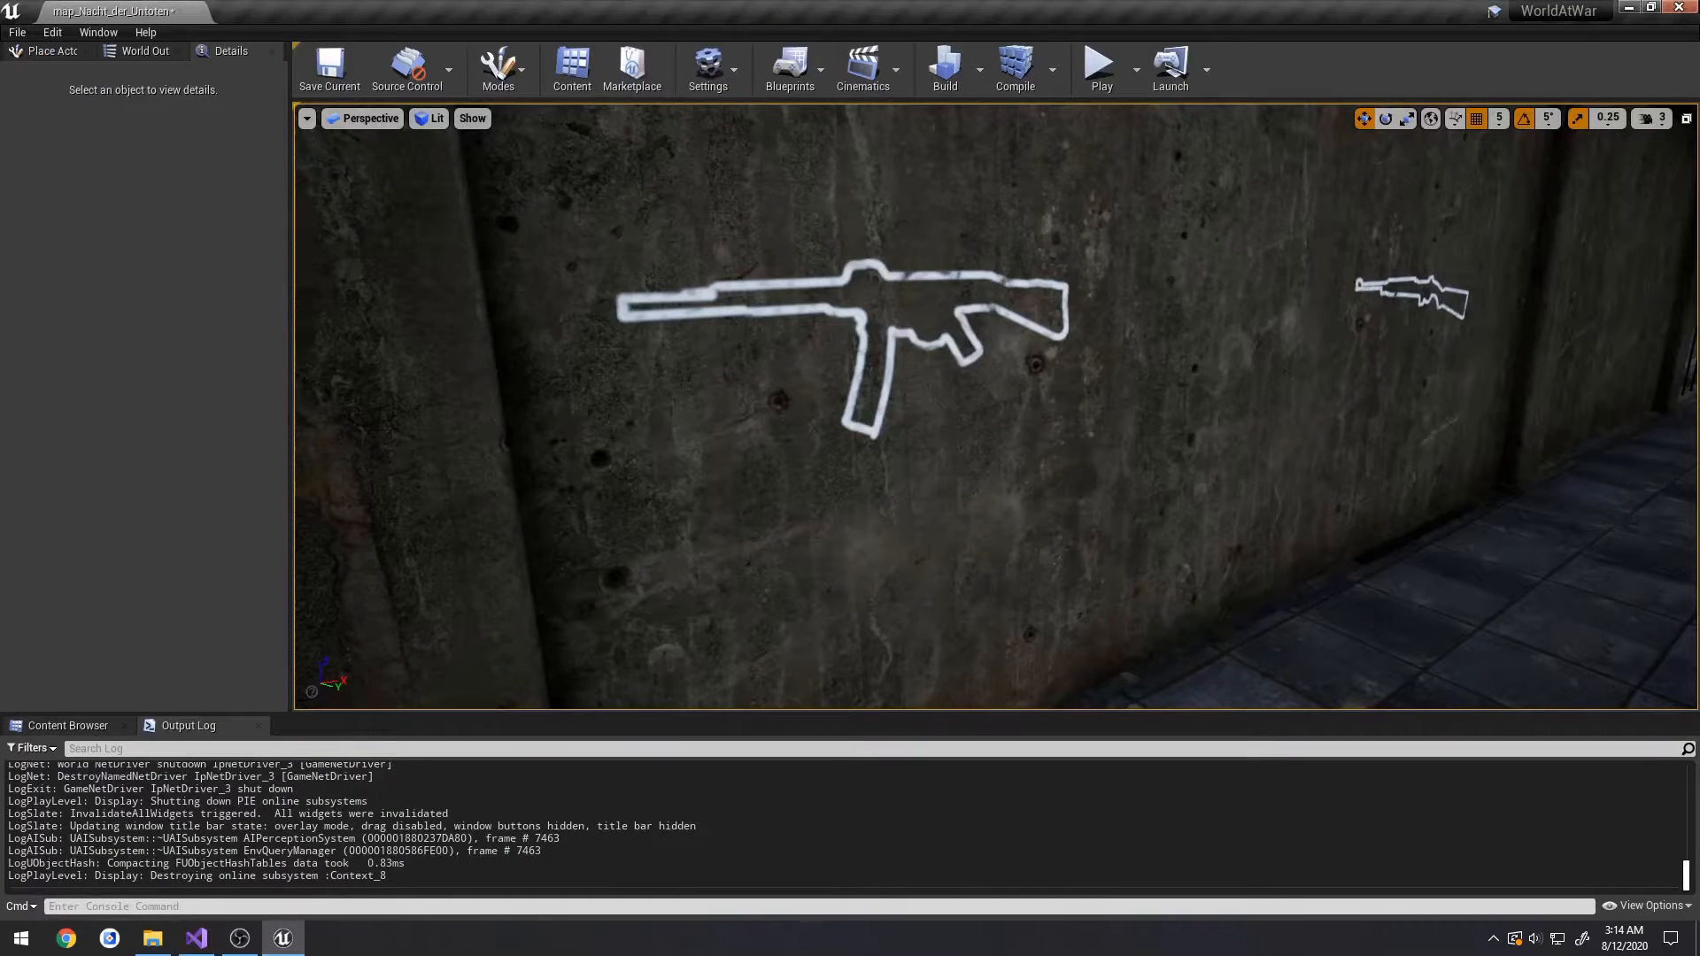
{"action": "left_click", "coordinate": [329, 69]}
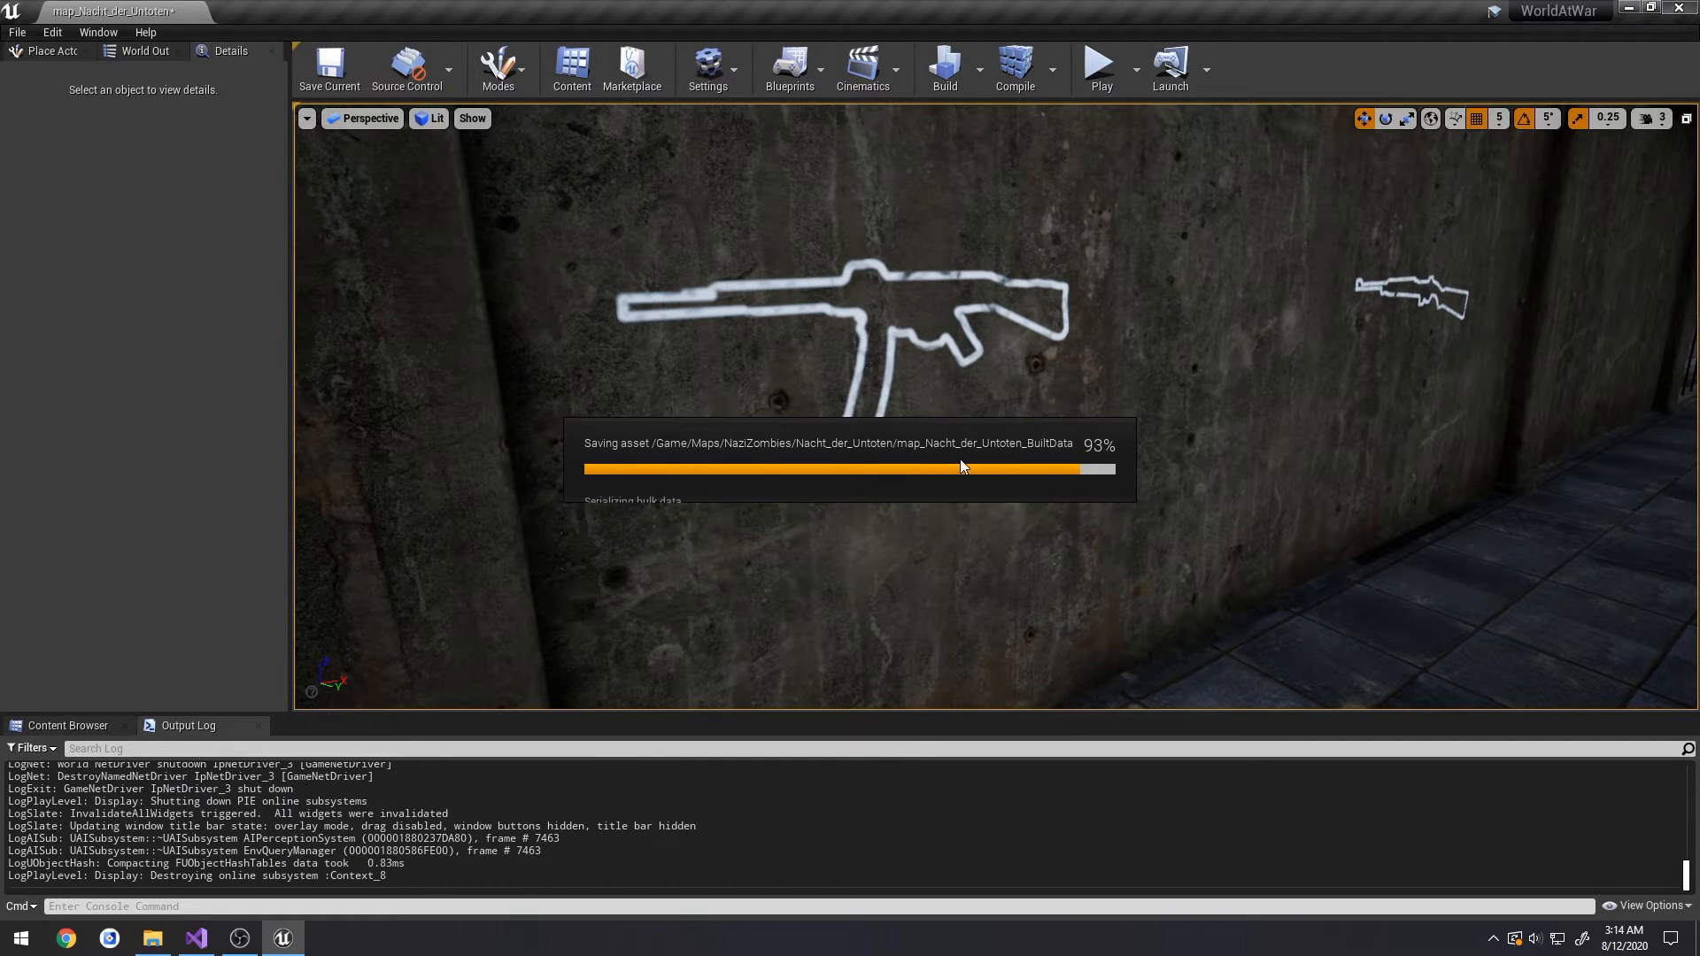
- Close the editor to rebuild, then reopen the WorldAtWar project
{"action": "left_click", "coordinate": [195, 938]}
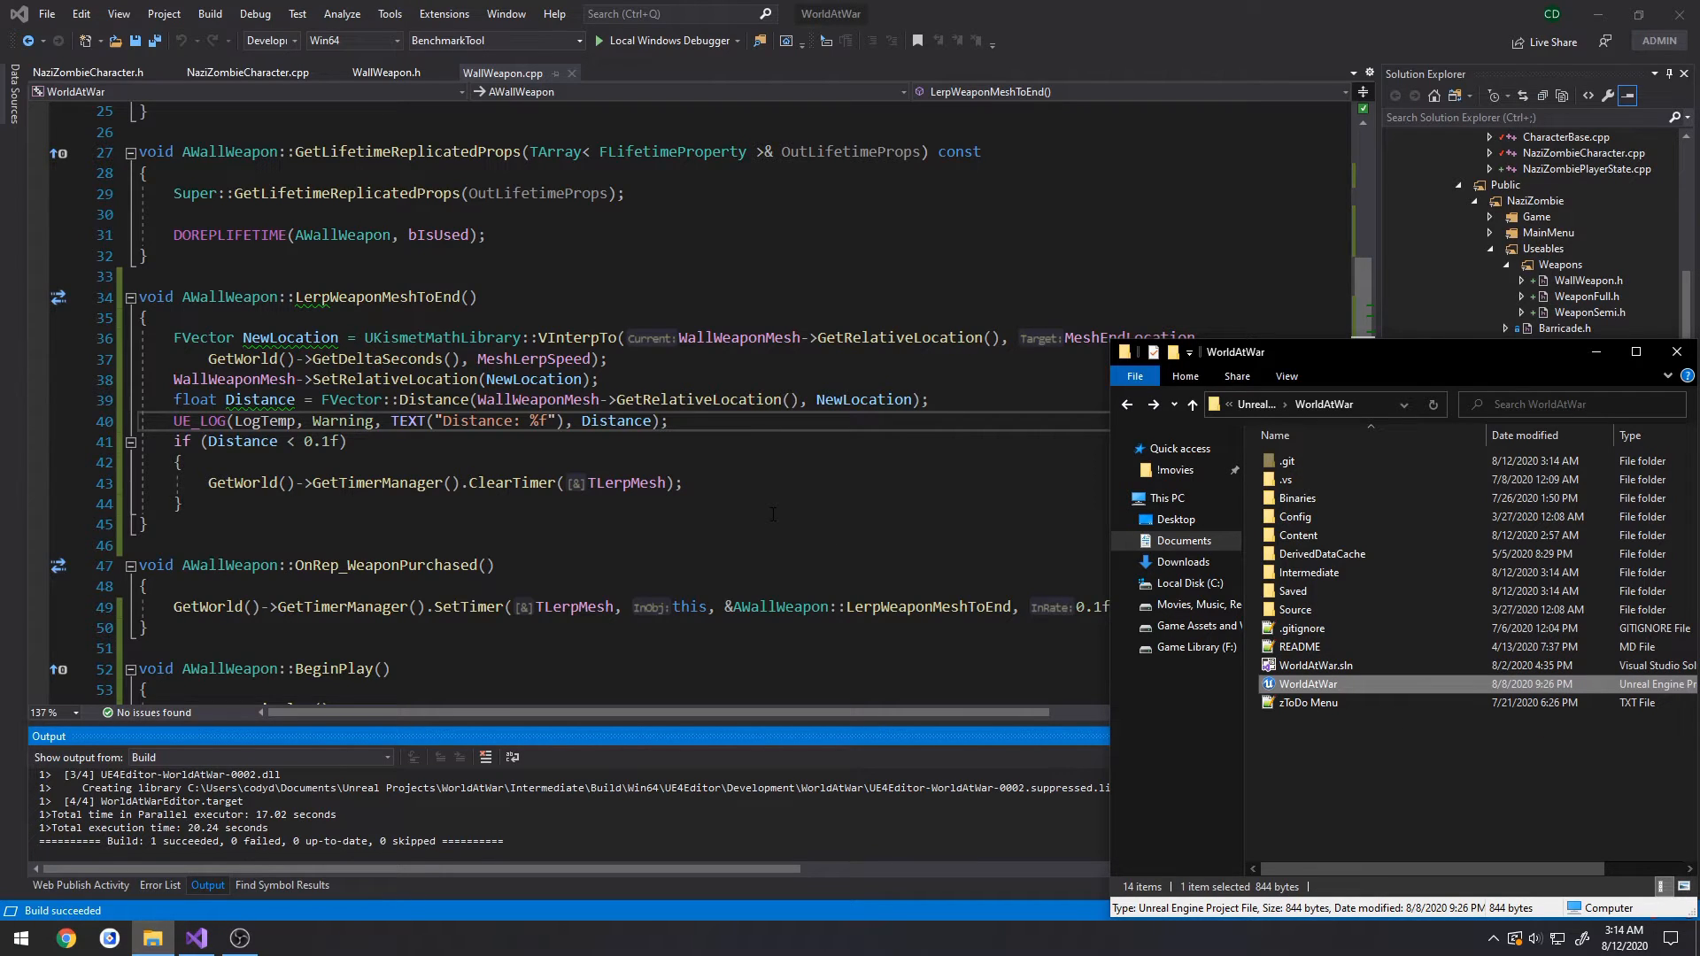
{"action": "double_click", "coordinate": [1308, 682]}
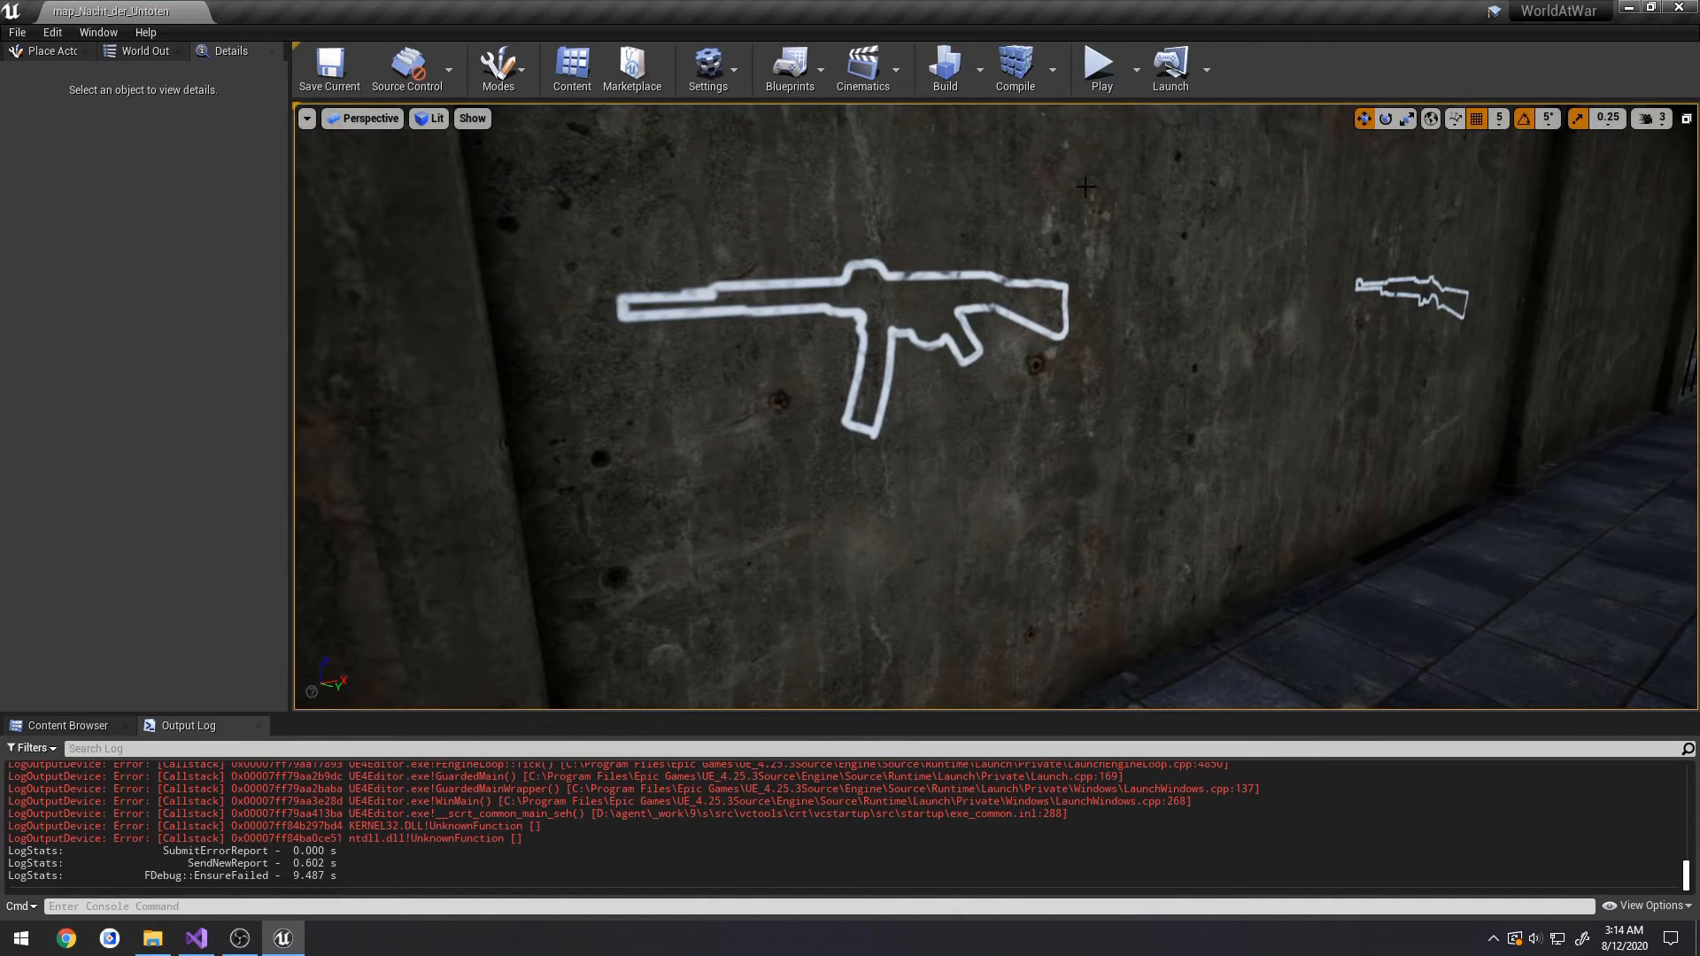
- Play-test buying the STG44 with Mesh End Location Y 10, inspecting WallWeaponMesh's position
{"action": "left_click", "coordinate": [846, 336]}
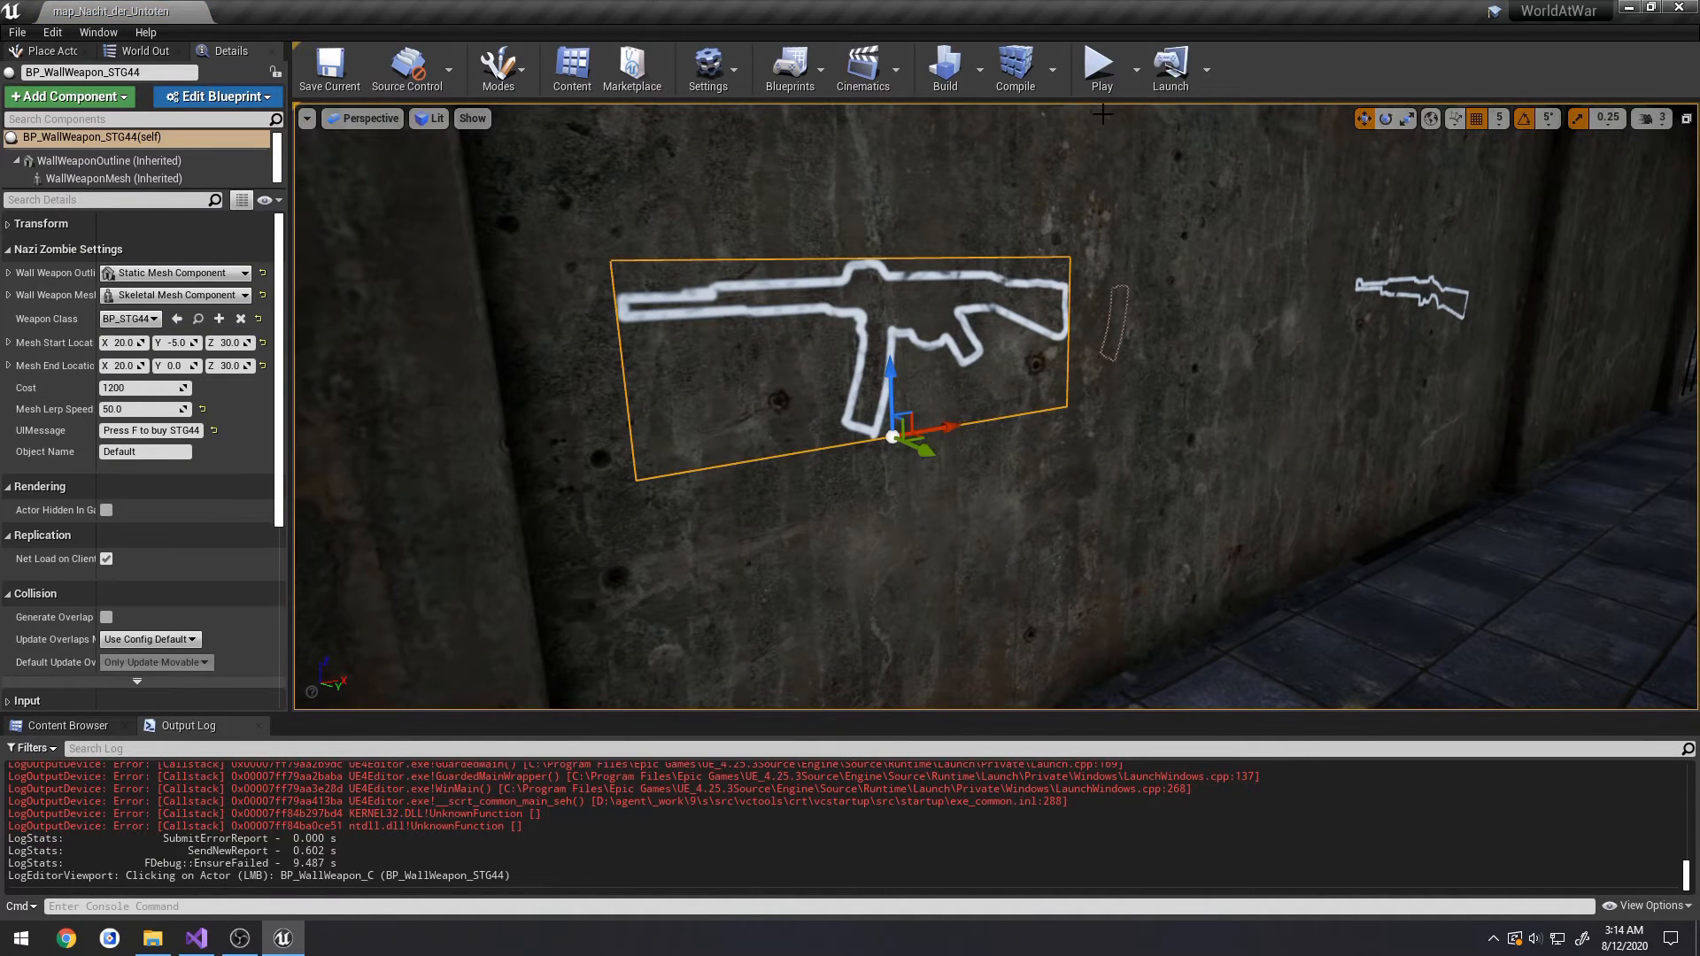
{"action": "left_click", "coordinate": [1098, 62]}
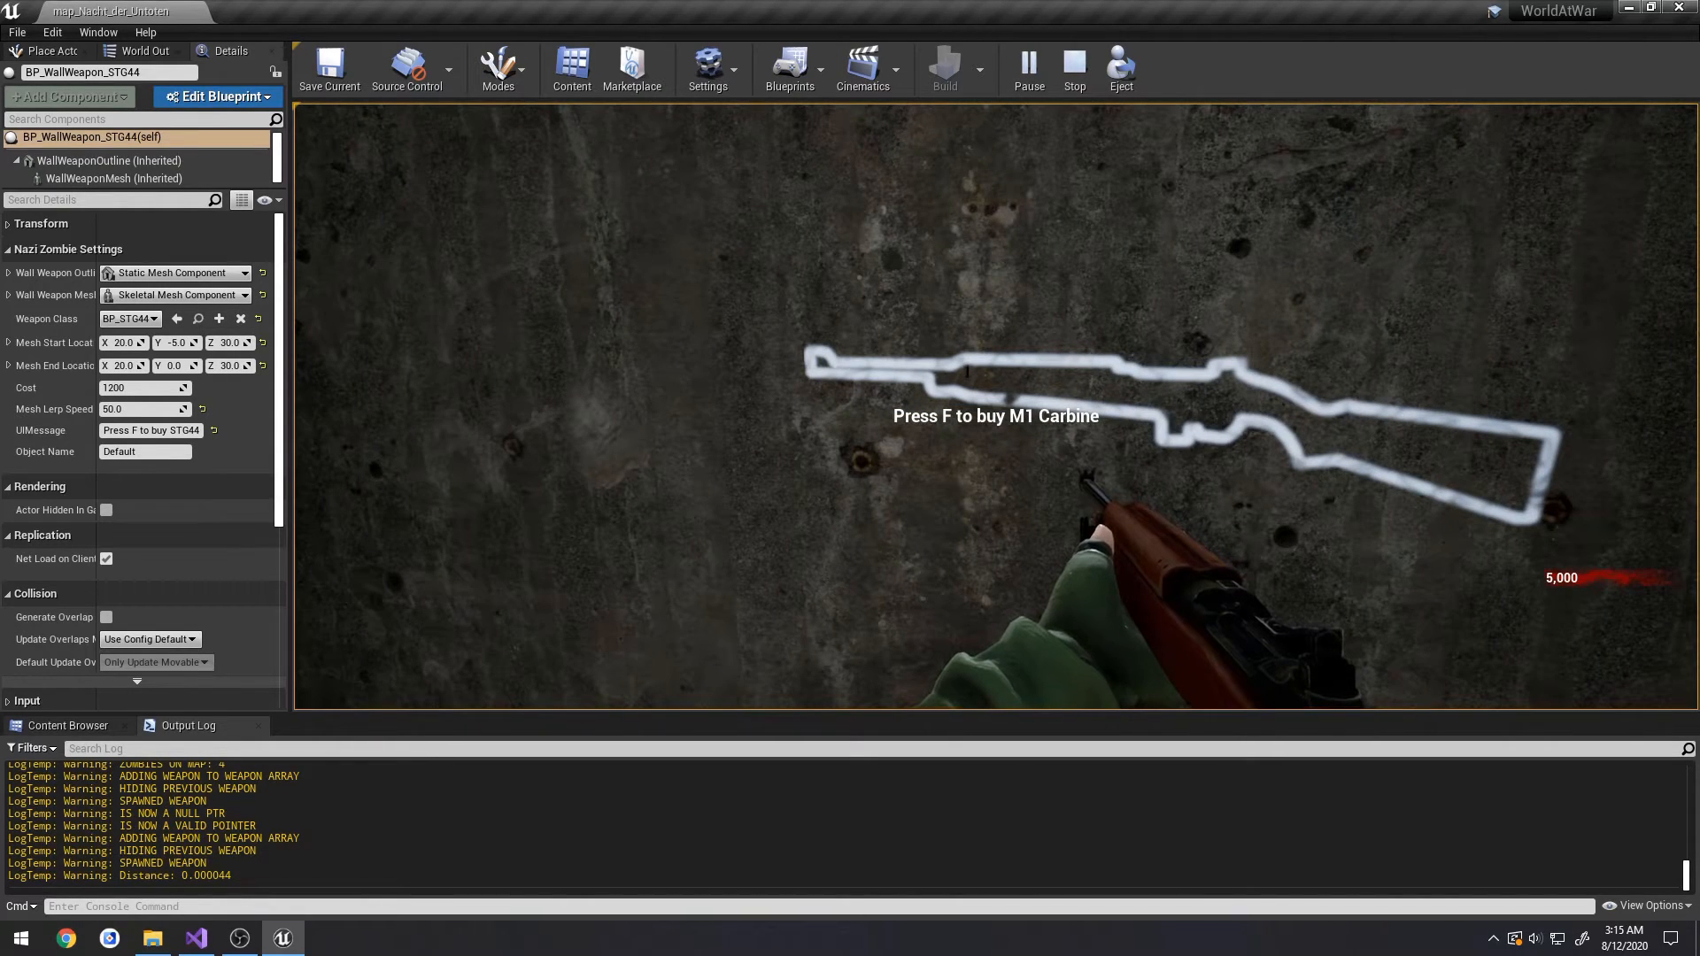
{"action": "left_click", "coordinate": [1118, 62]}
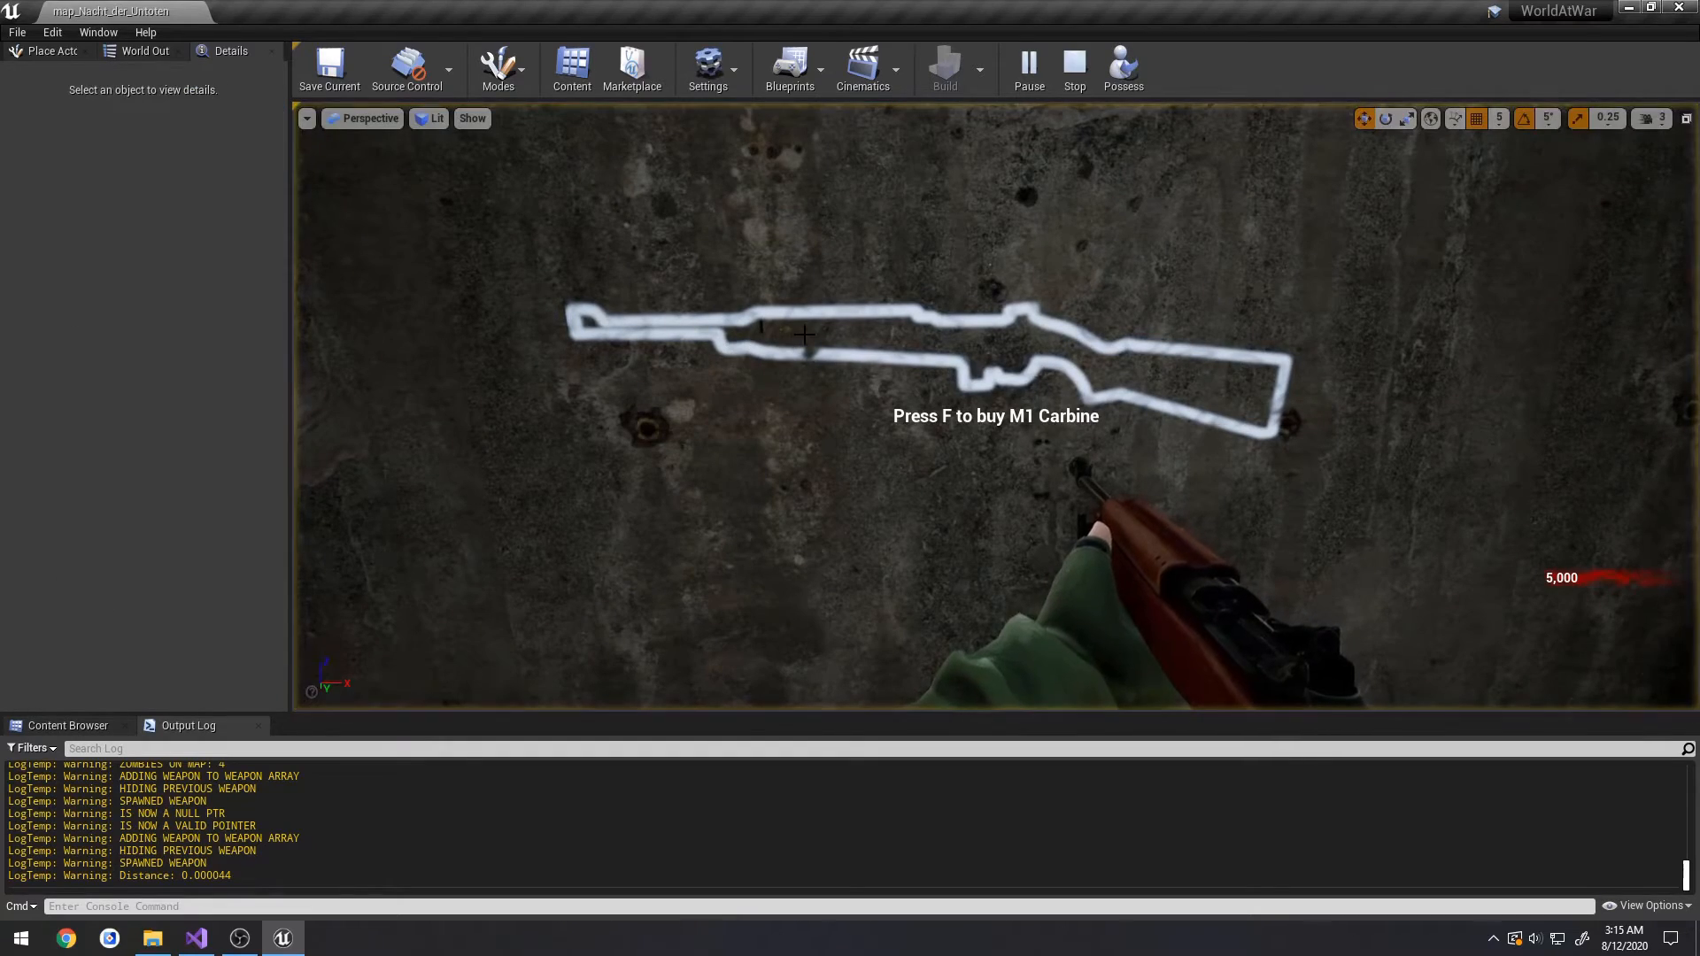
{"action": "left_click", "coordinate": [1072, 67]}
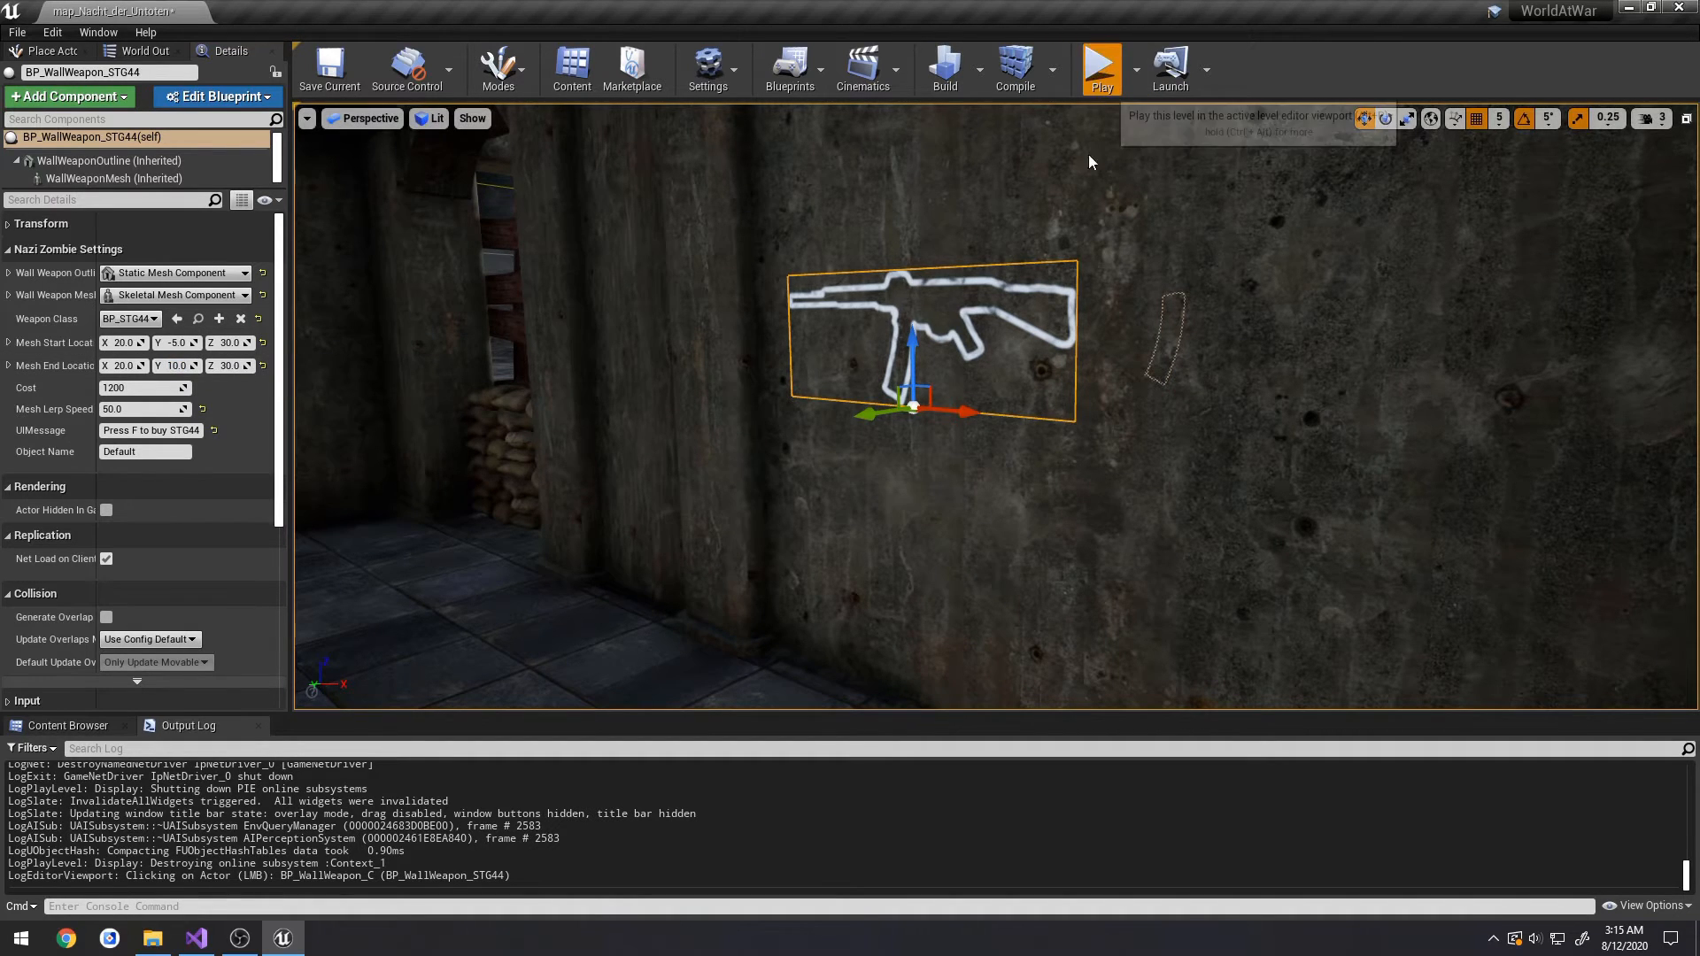
{"action": "left_click", "coordinate": [1098, 62]}
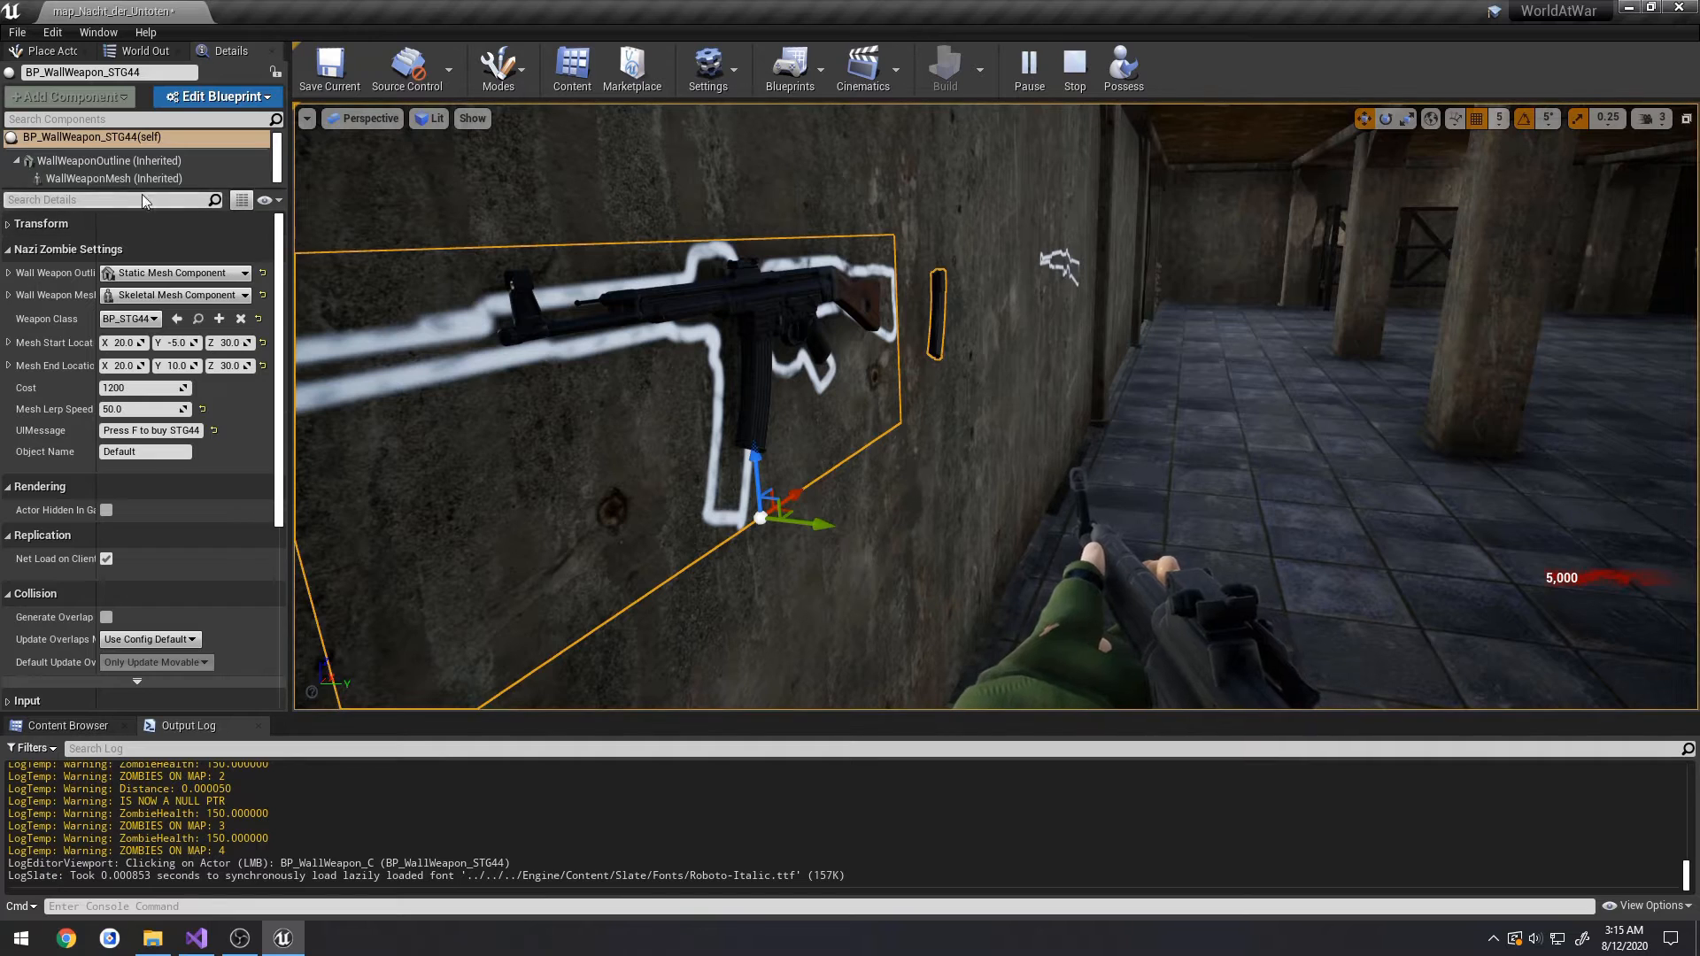
{"action": "left_click", "coordinate": [116, 177]}
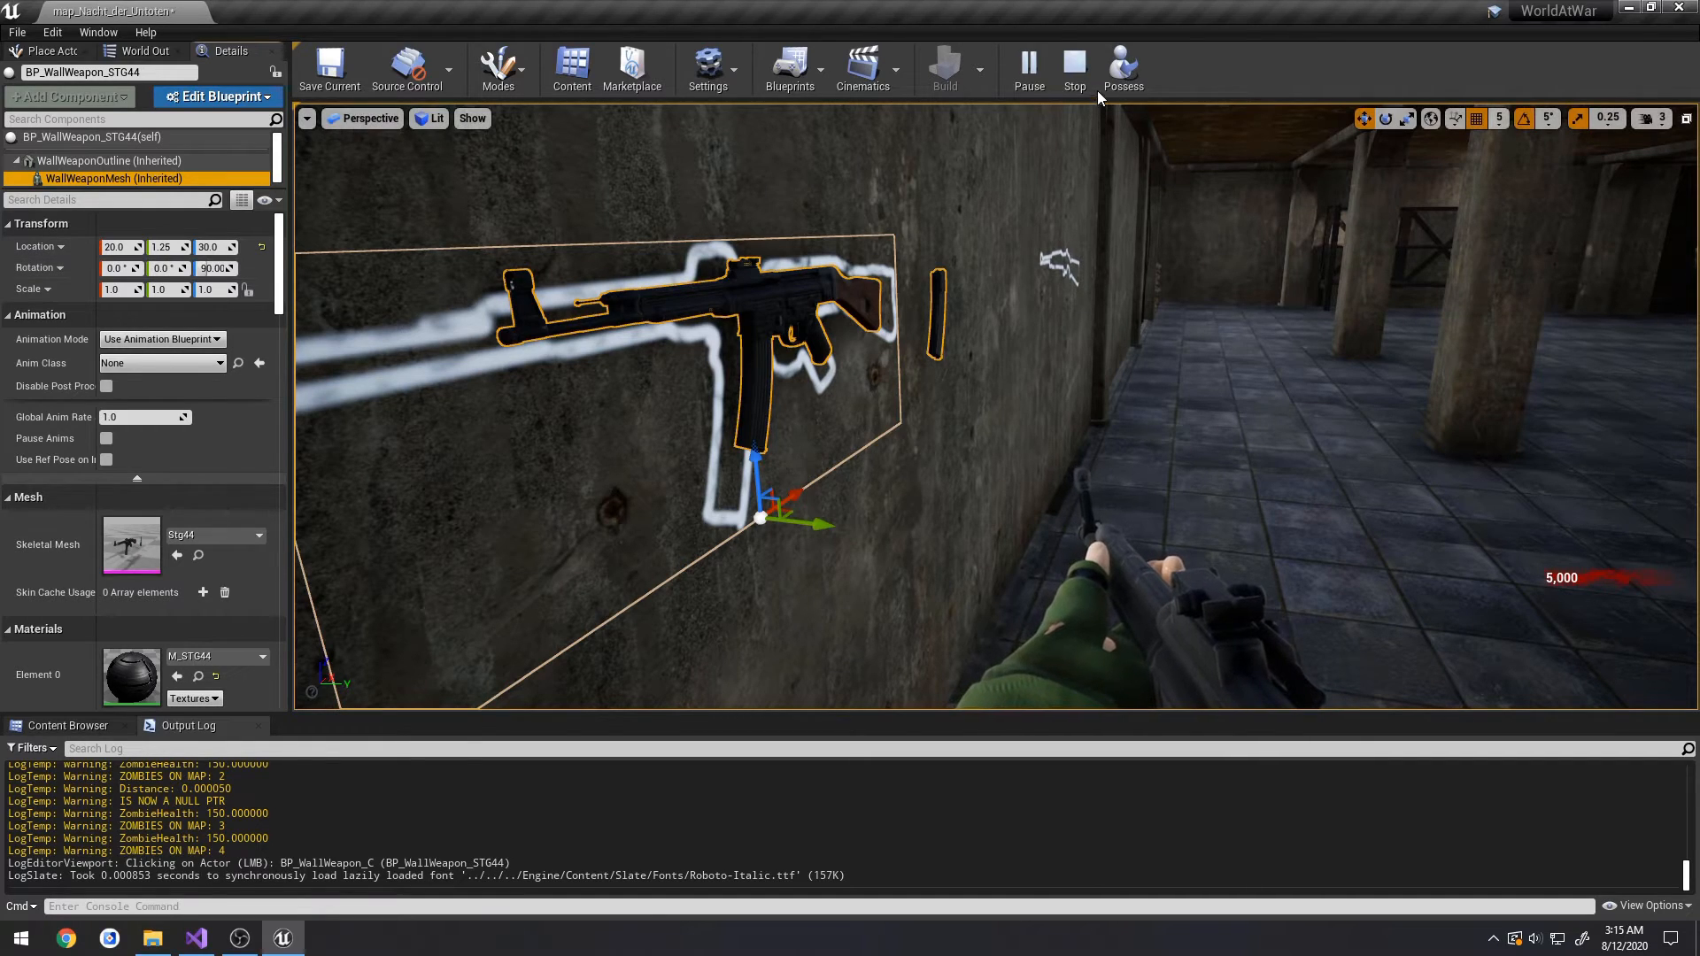
{"action": "left_click", "coordinate": [1122, 67]}
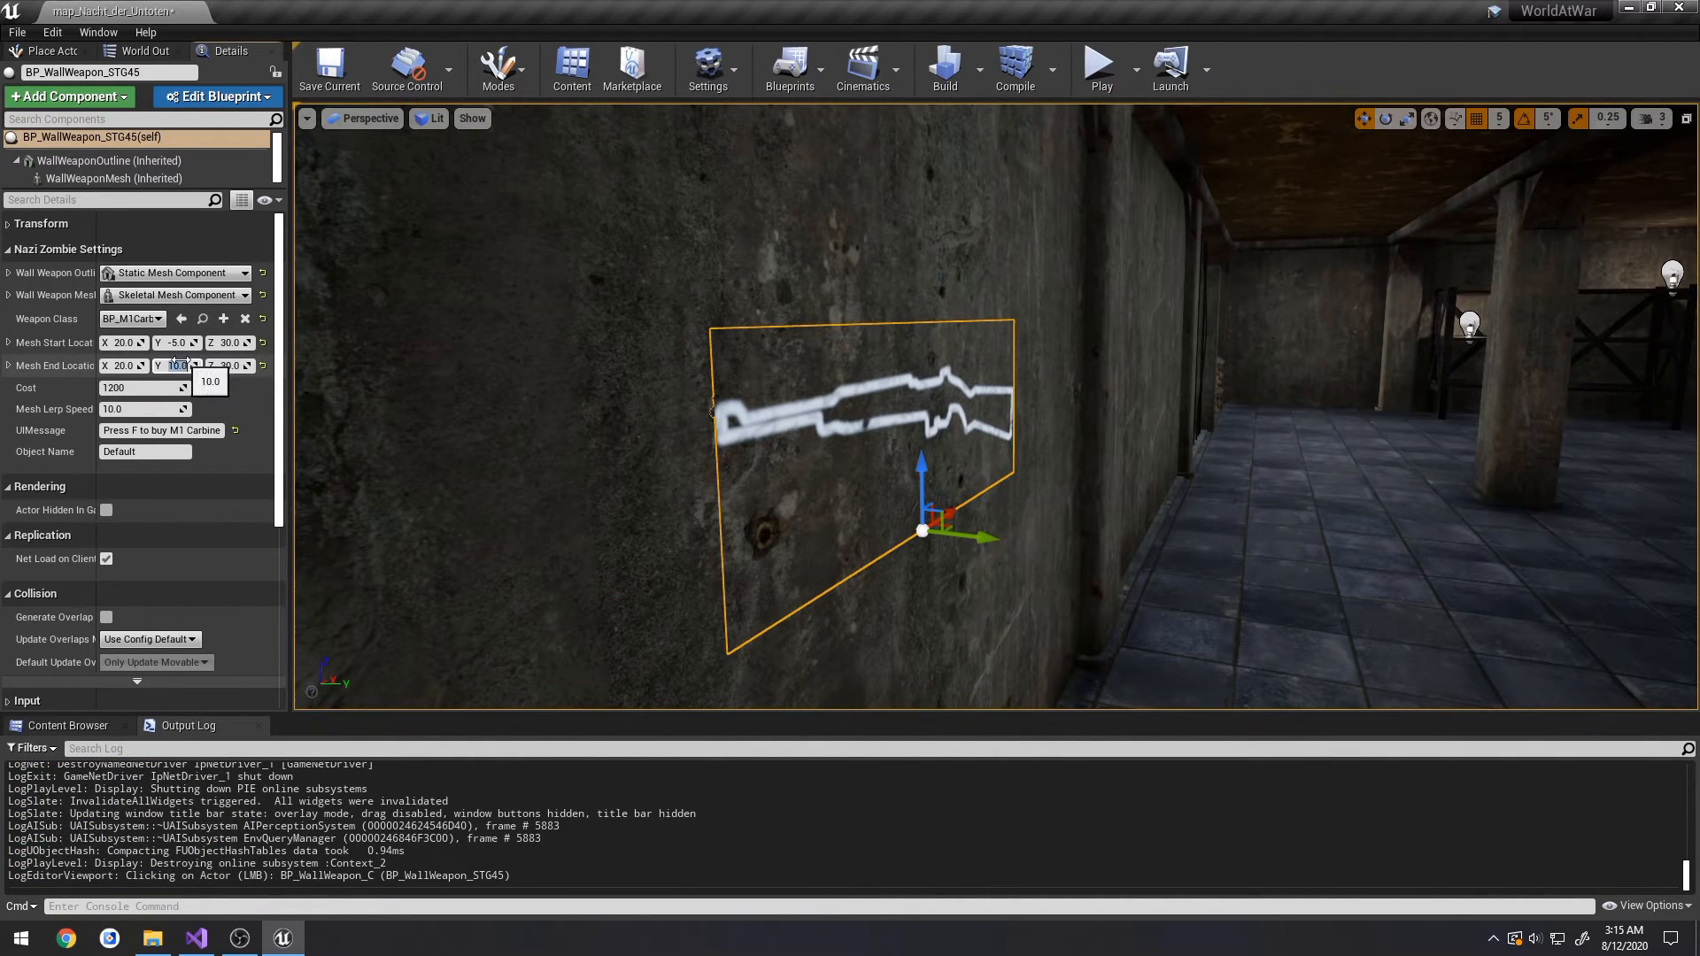
- Play-test buying the M1 Carbine, checking WallWeaponMesh's location and Mesh Lerp Speed
{"action": "left_click", "coordinate": [1098, 64]}
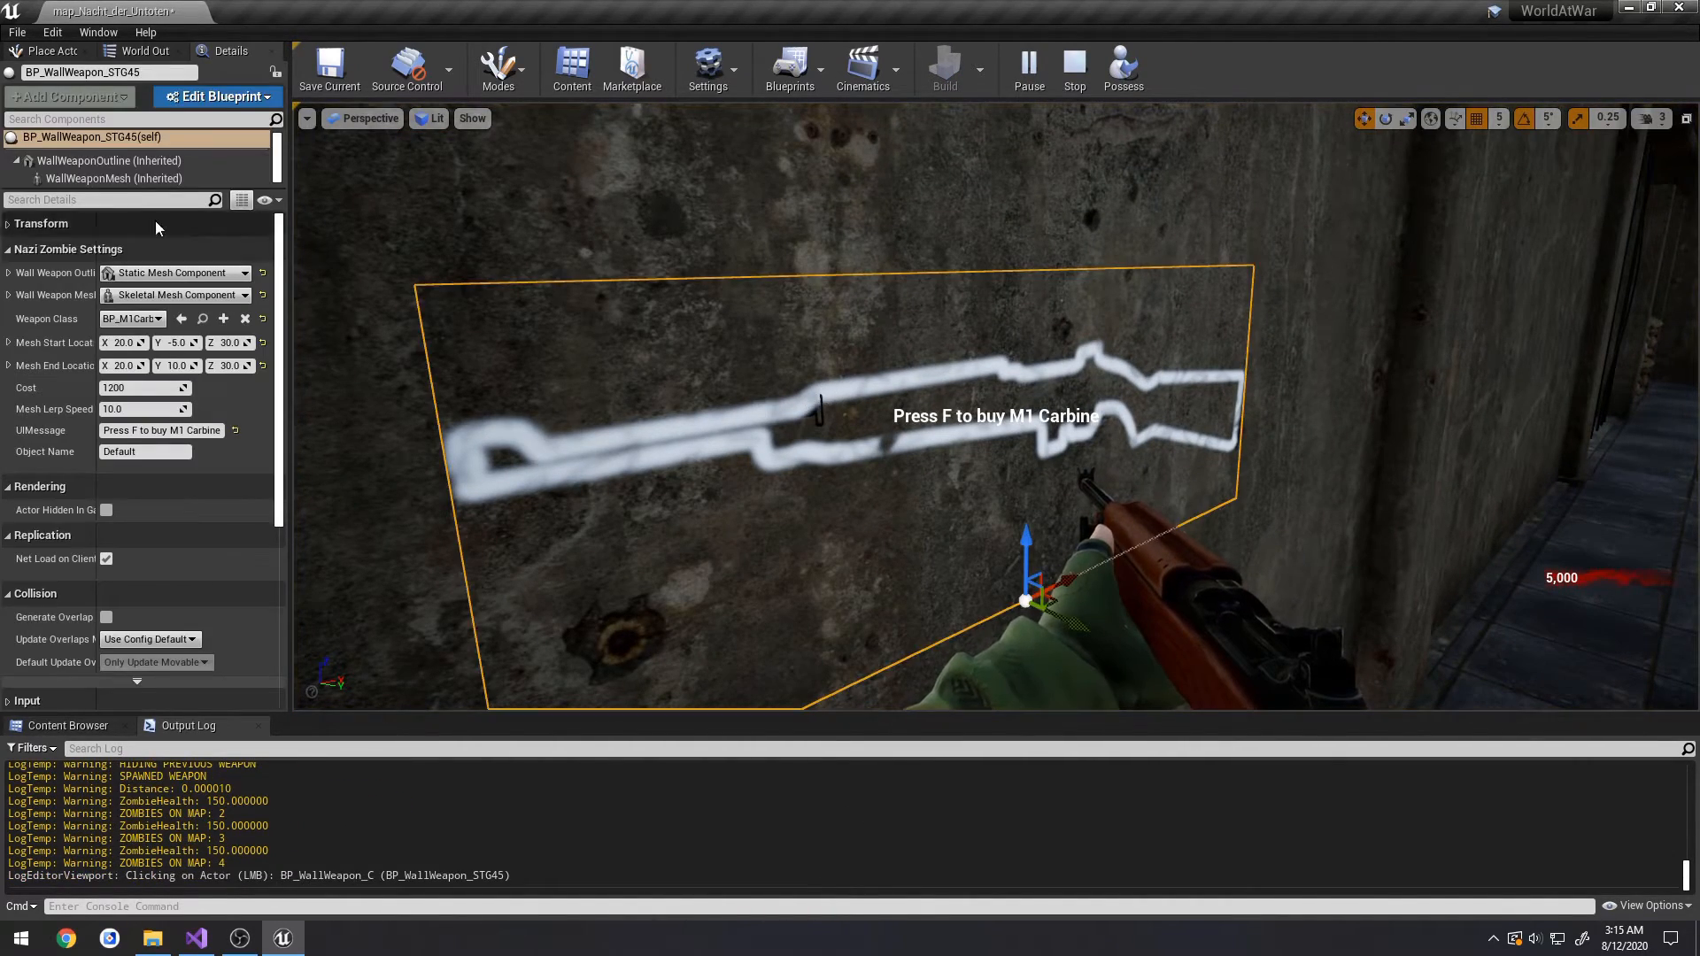
{"action": "left_click", "coordinate": [116, 178]}
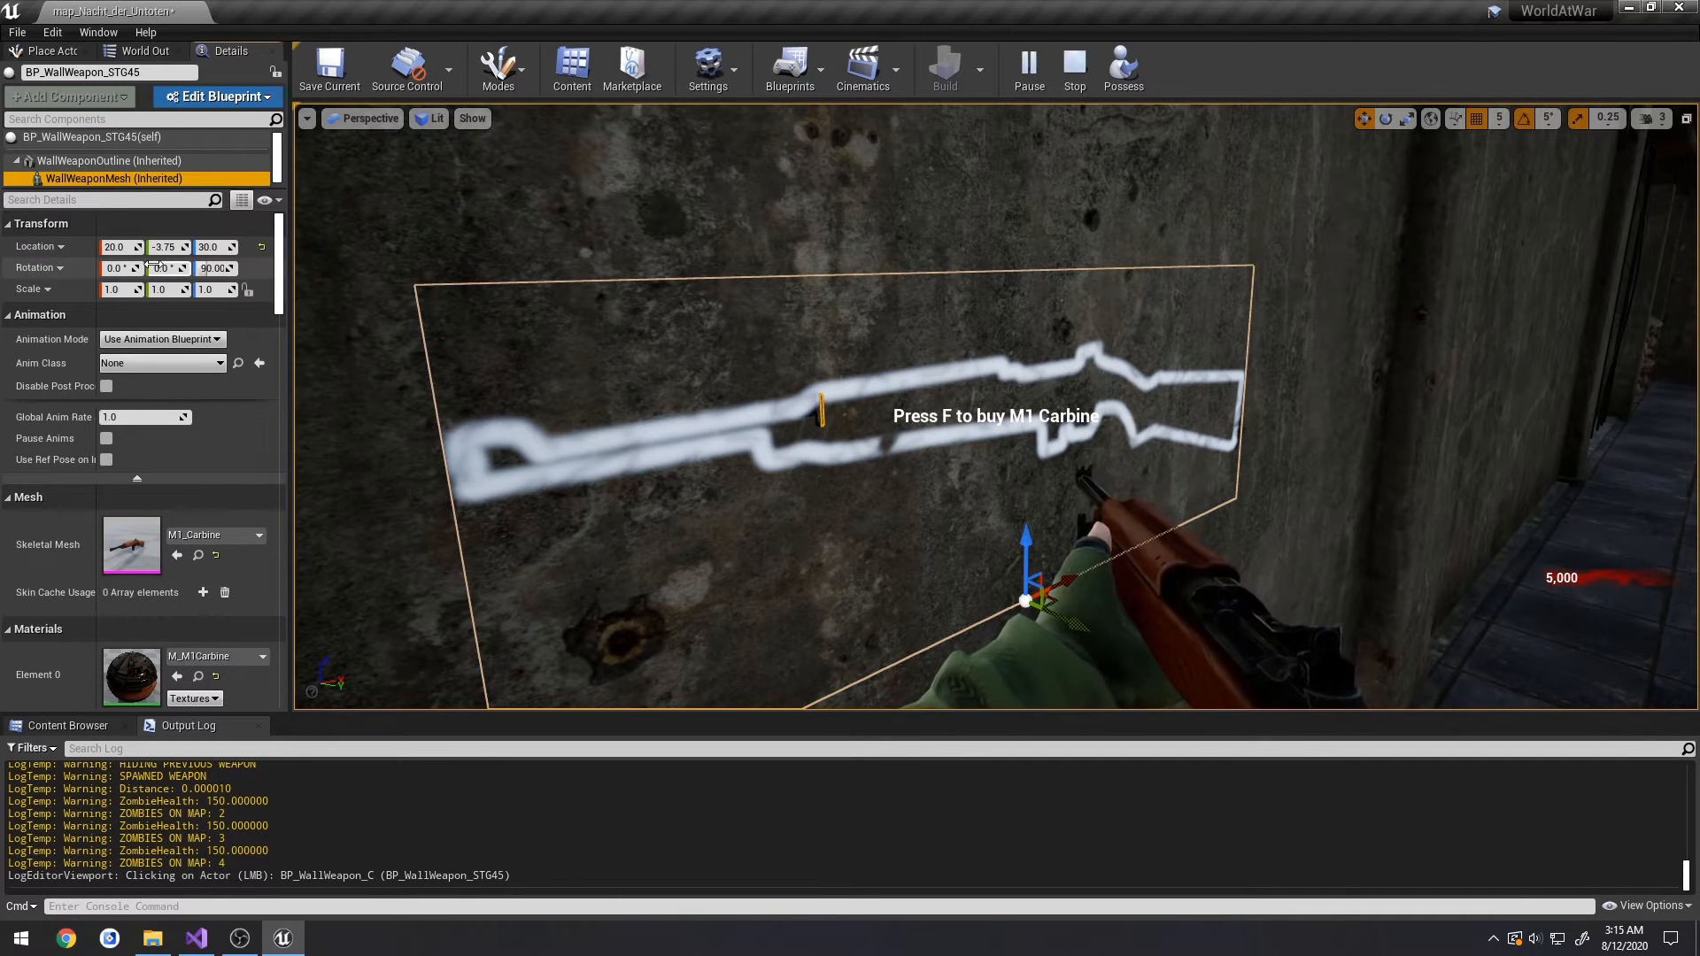
{"action": "left_click", "coordinate": [92, 136]}
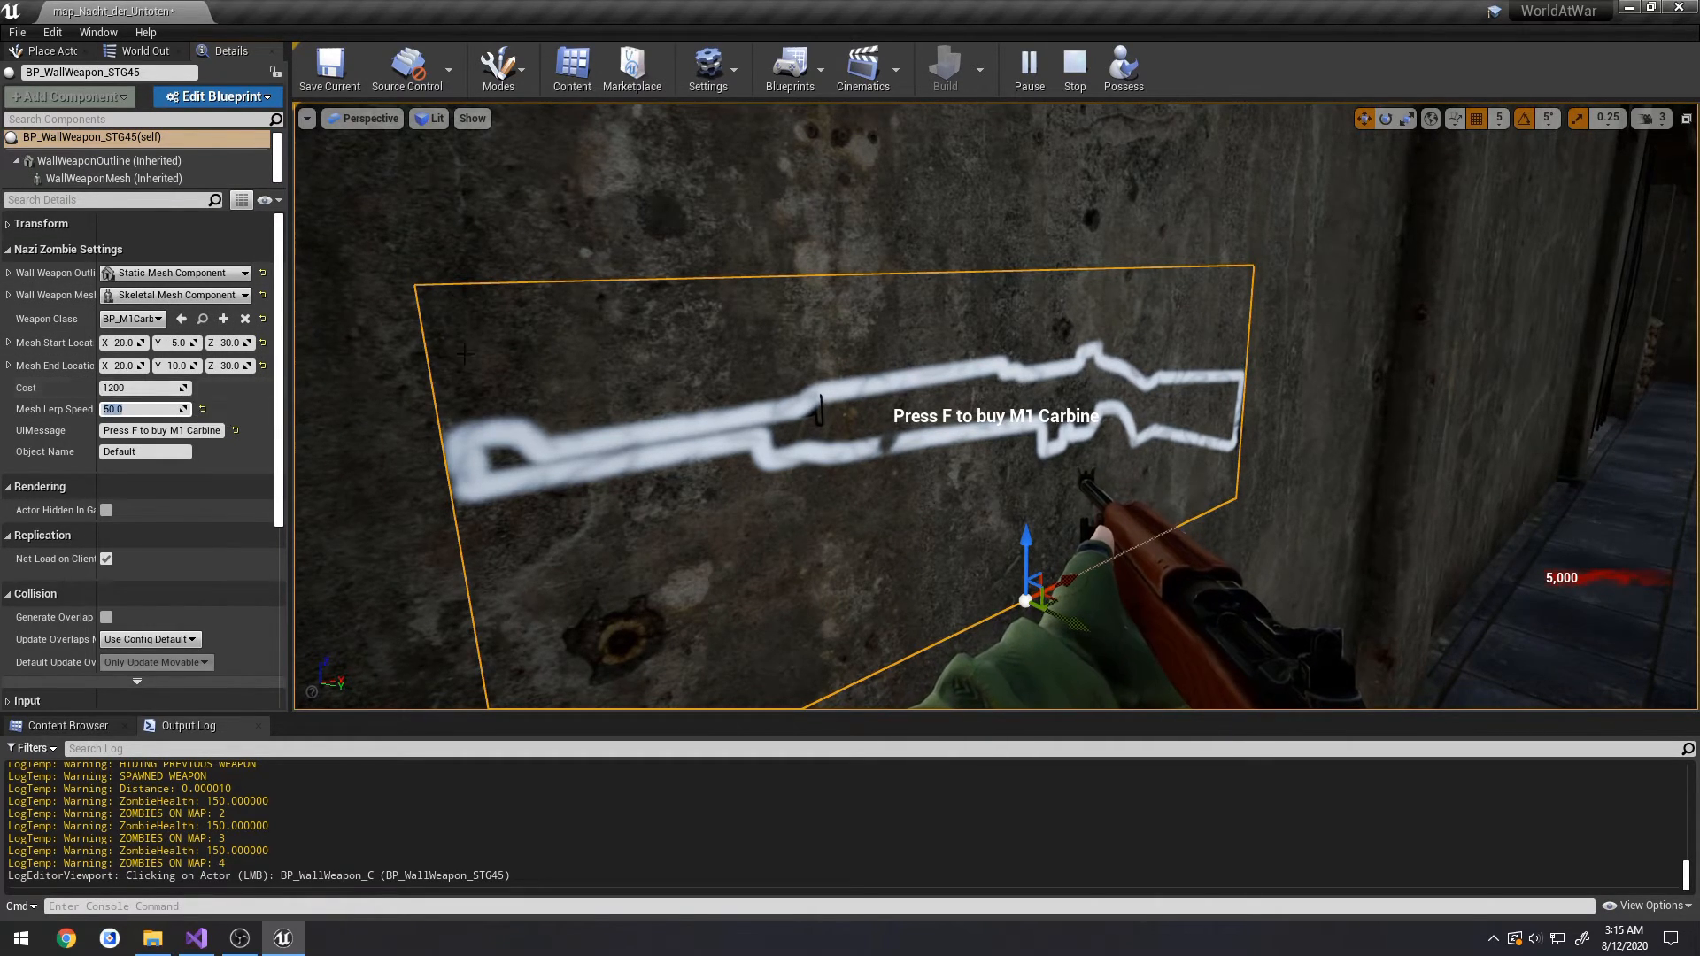
{"action": "left_click", "coordinate": [1121, 68]}
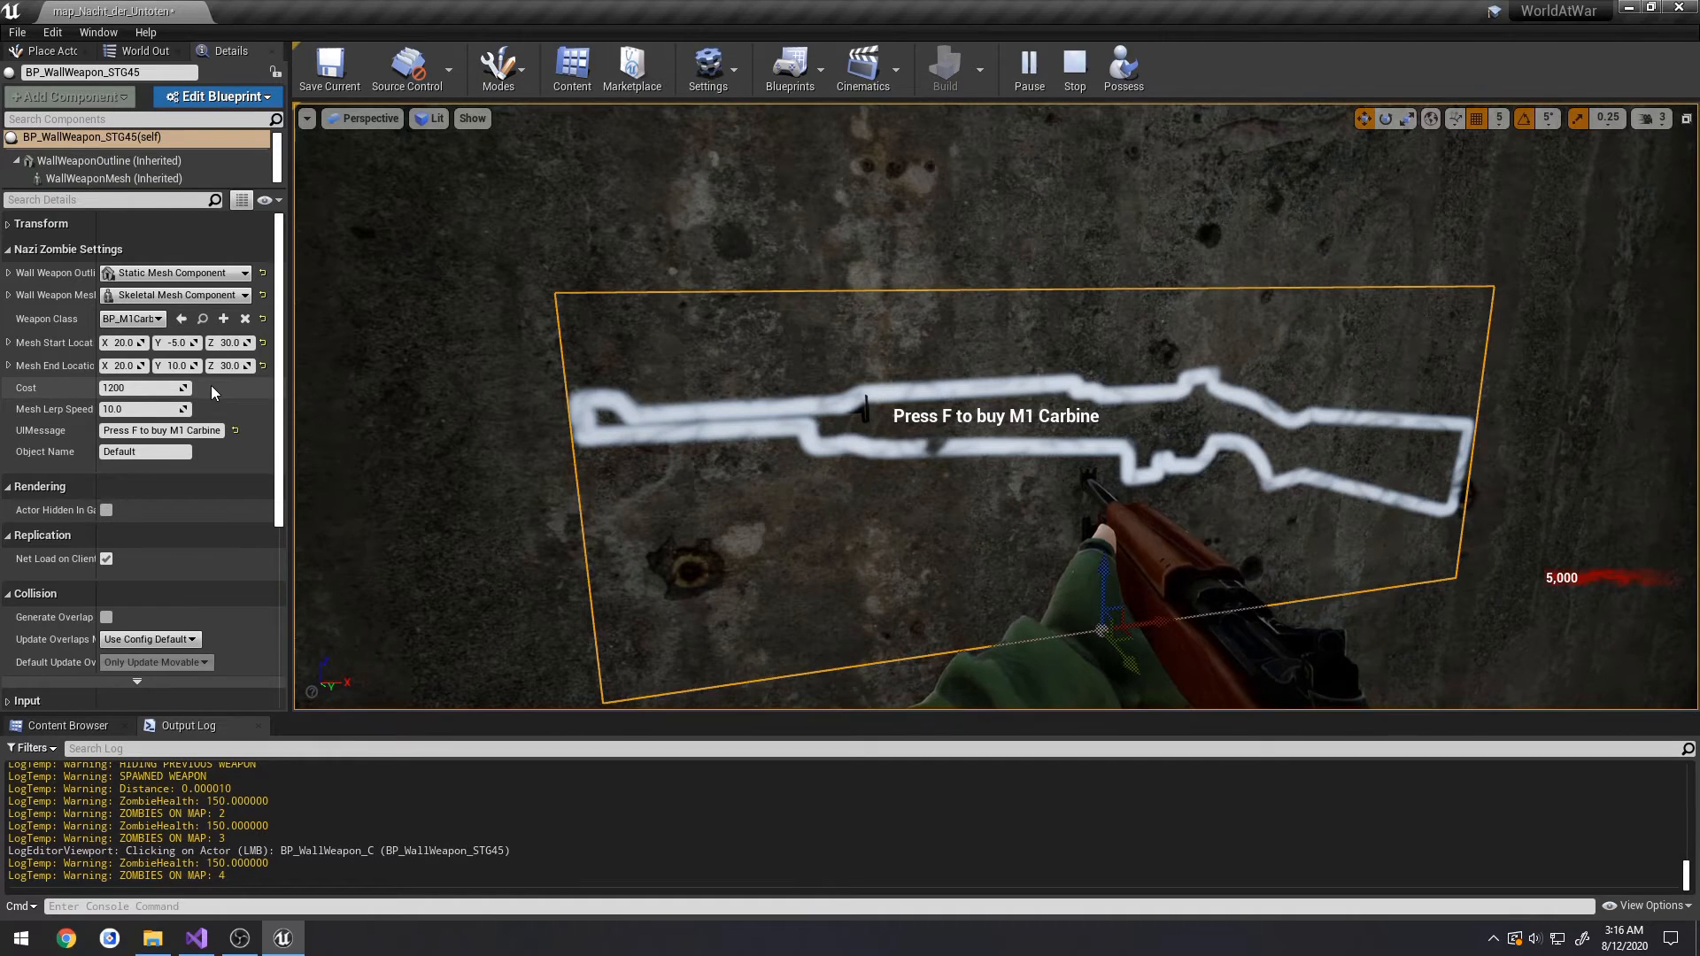
{"action": "left_click", "coordinate": [1072, 62]}
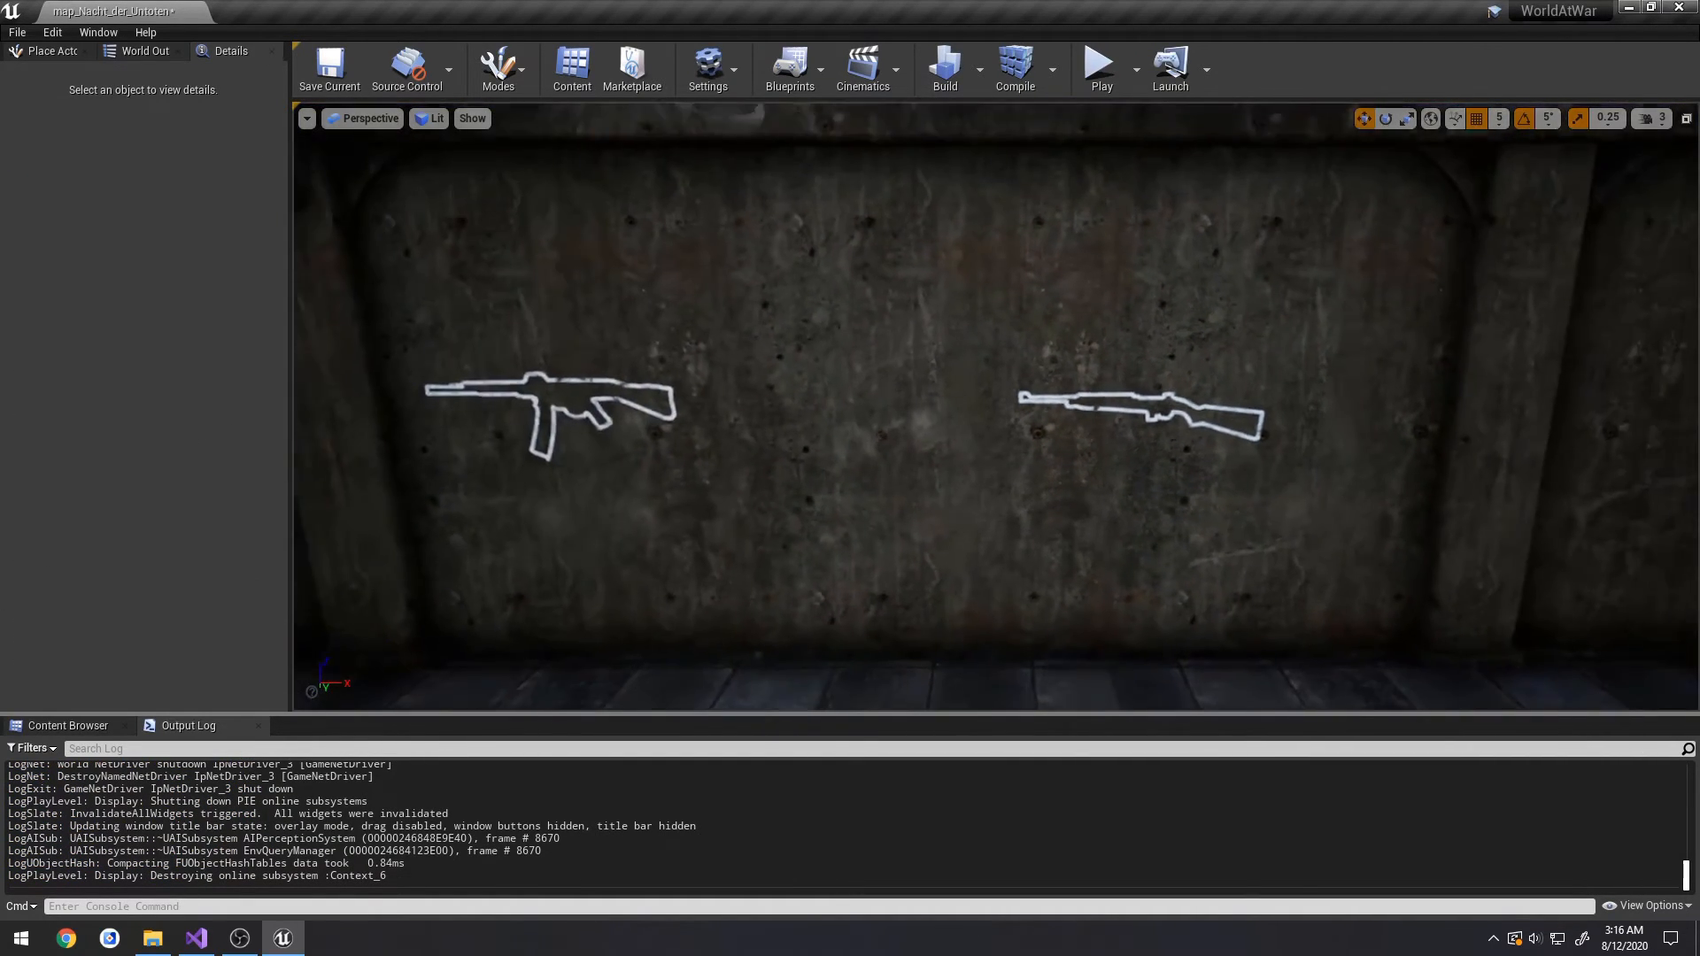
- Change the timer-clear condition to Distance == 0.0f, rebuild, and relaunch WorldAtWar in Unreal
{"action": "left_click", "coordinate": [194, 937]}
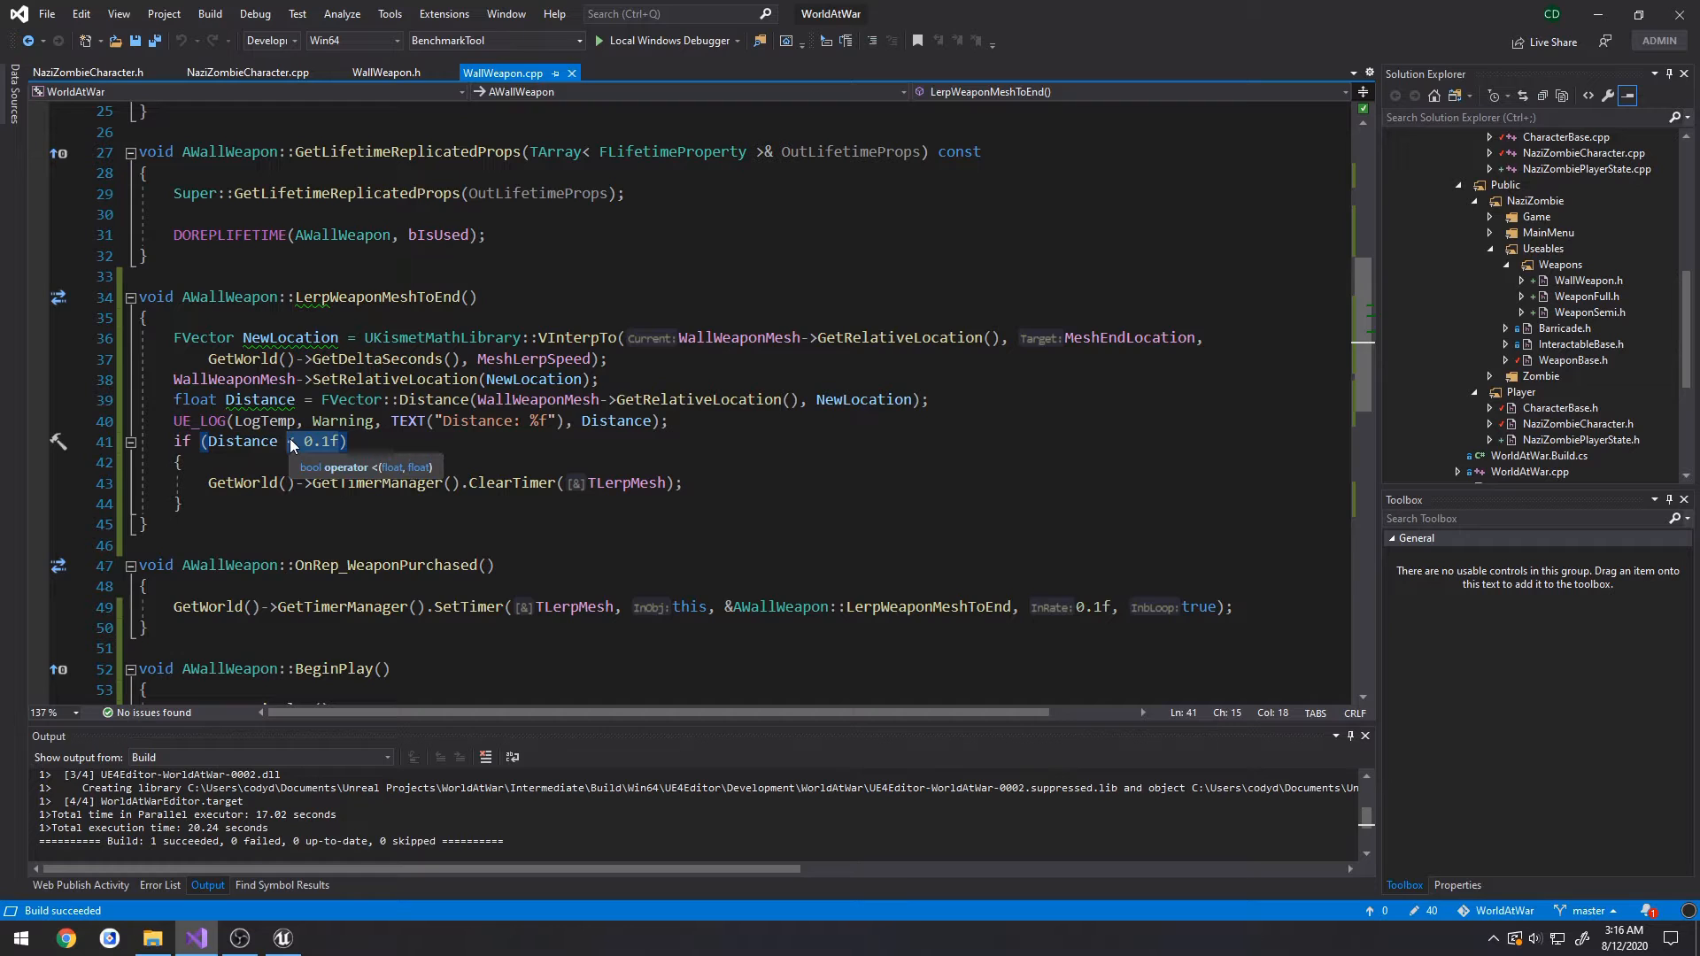
{"action": "type", "text": "== 0"}
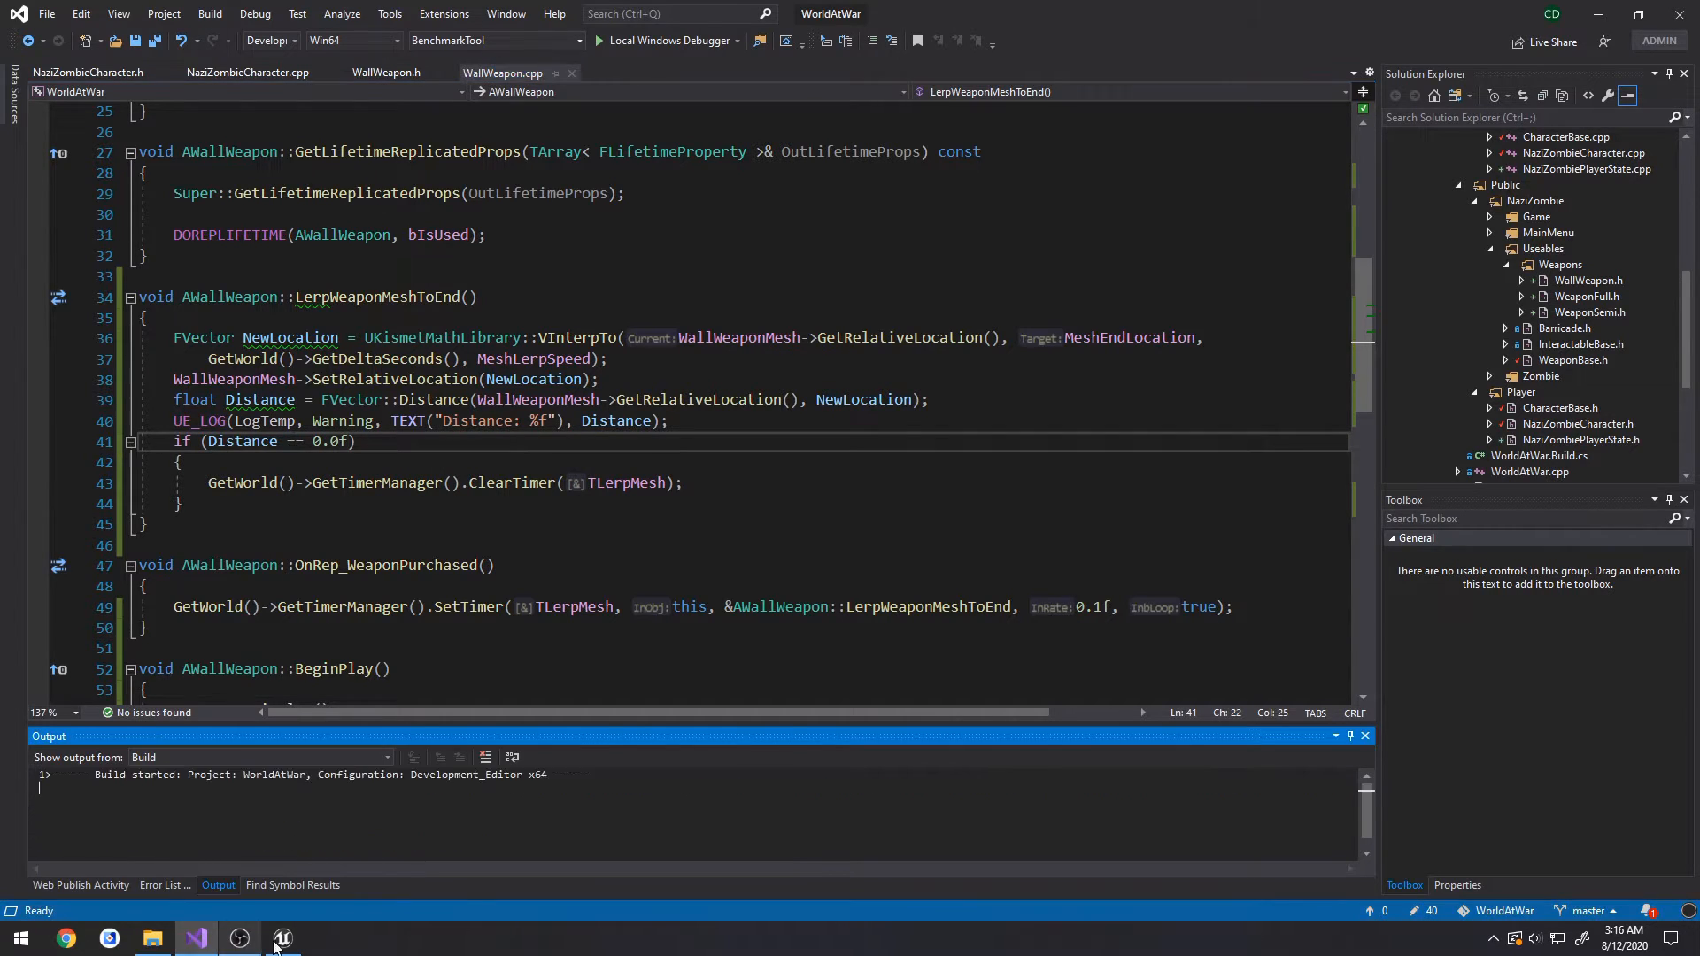
{"action": "left_click", "coordinate": [282, 937]}
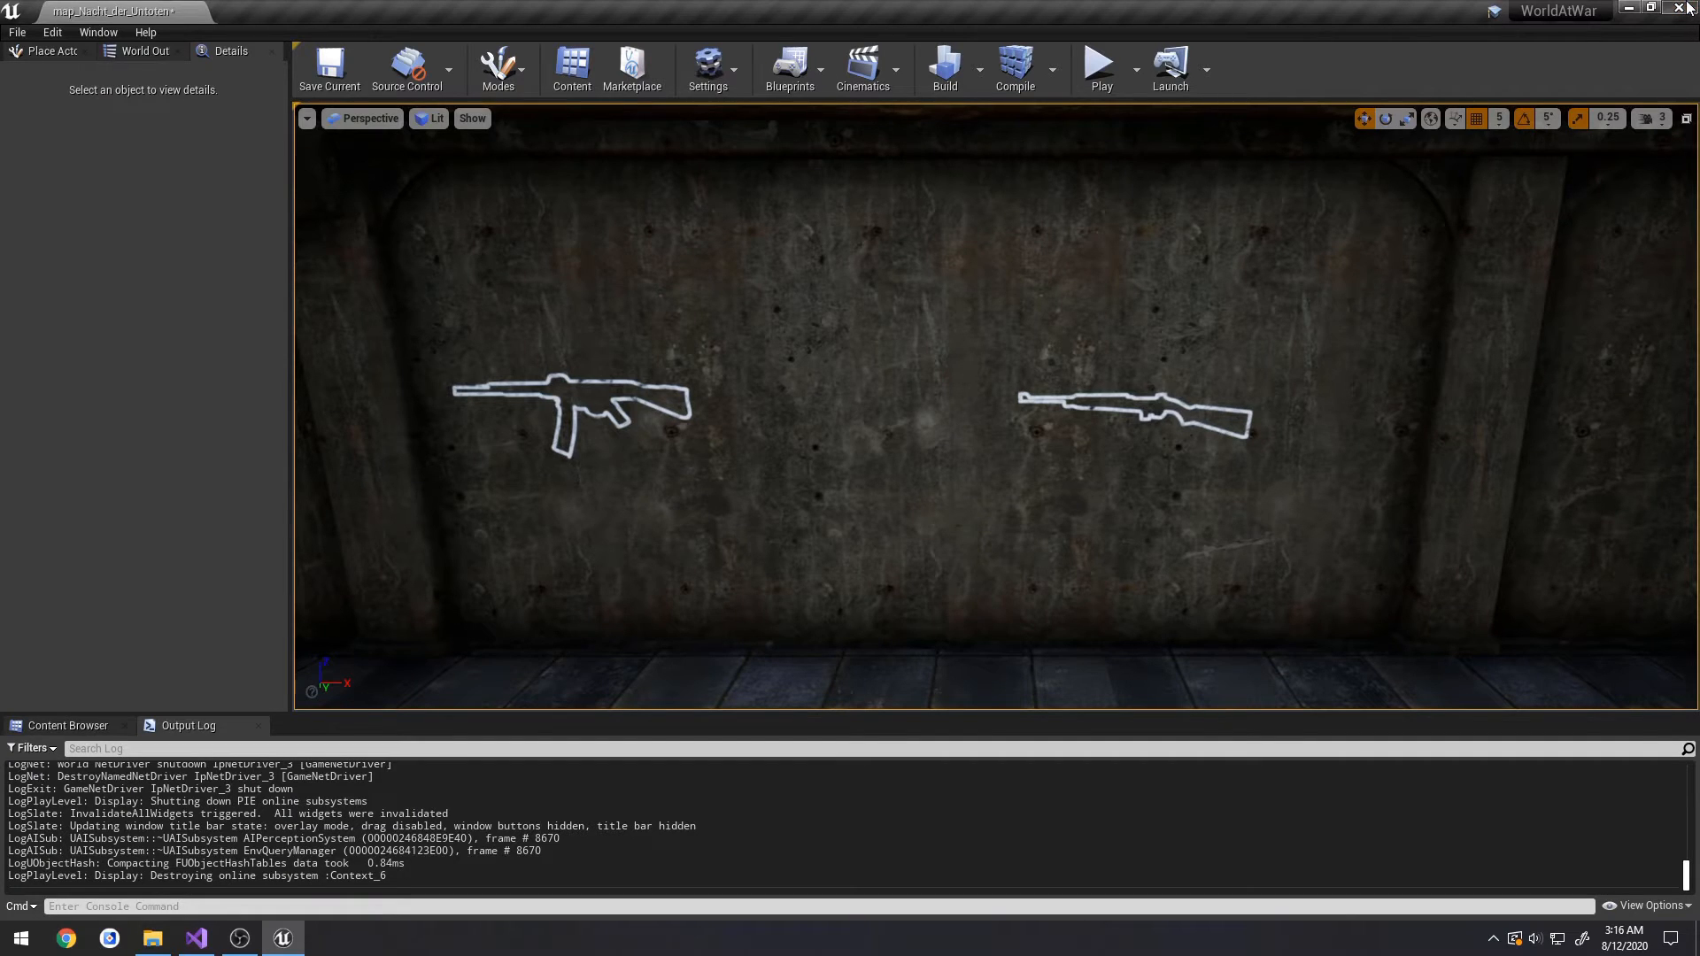
{"action": "left_click", "coordinate": [329, 68]}
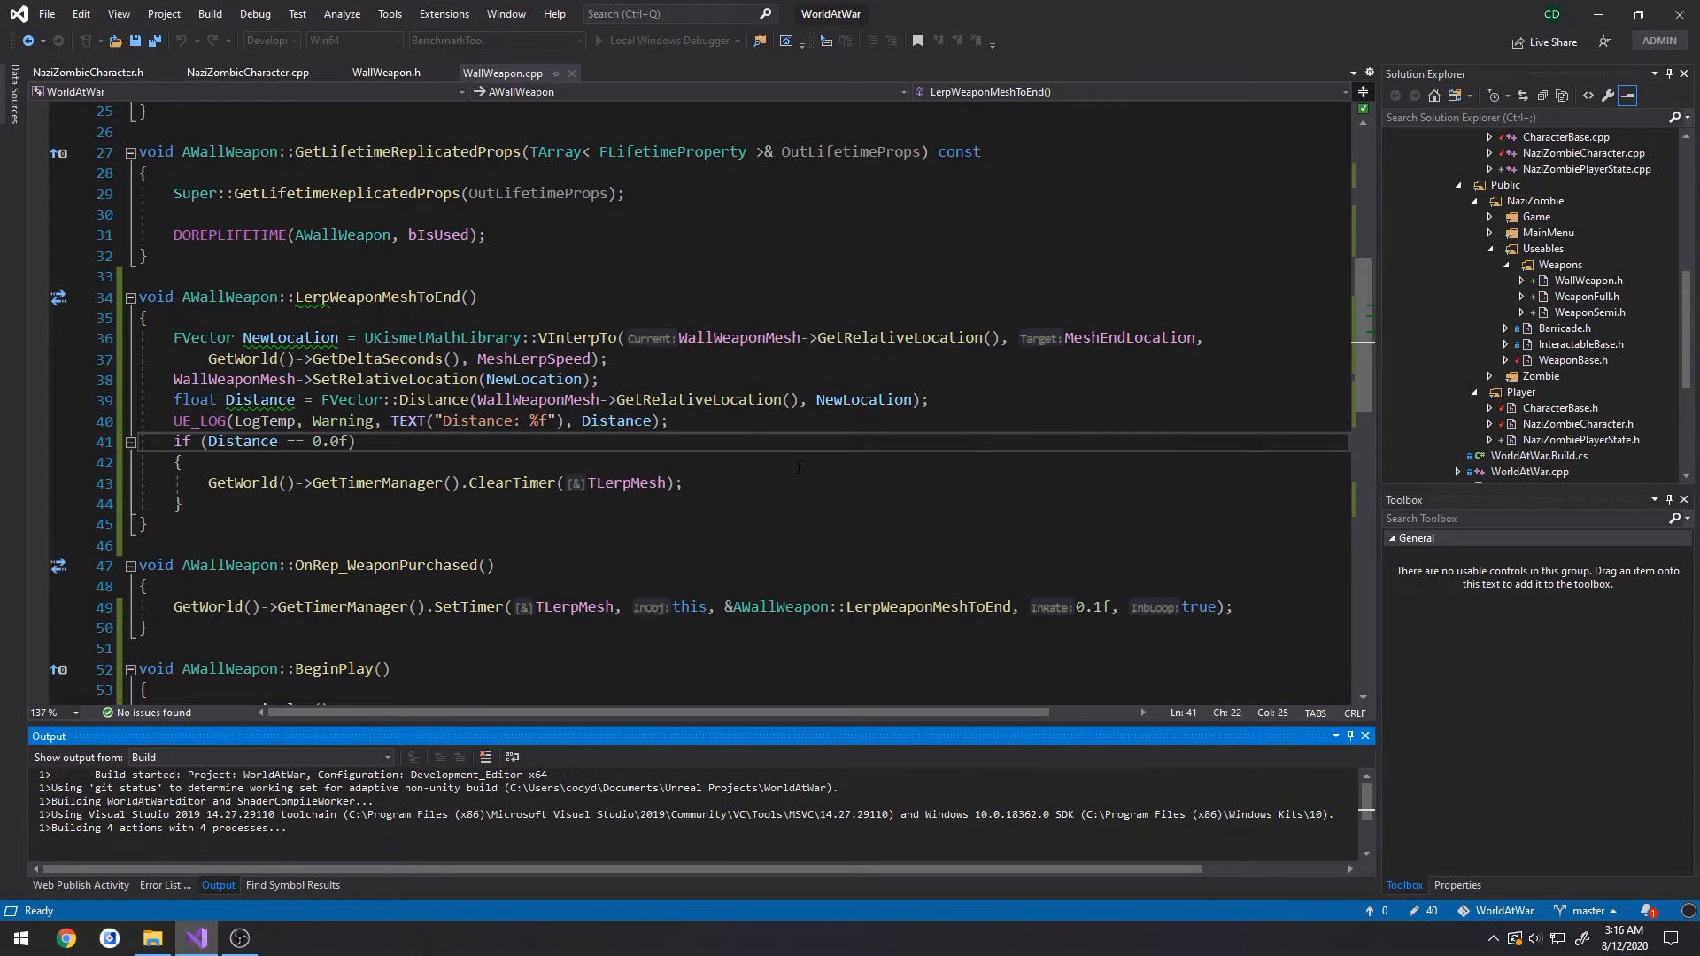
{"action": "left_click", "coordinate": [181, 462]}
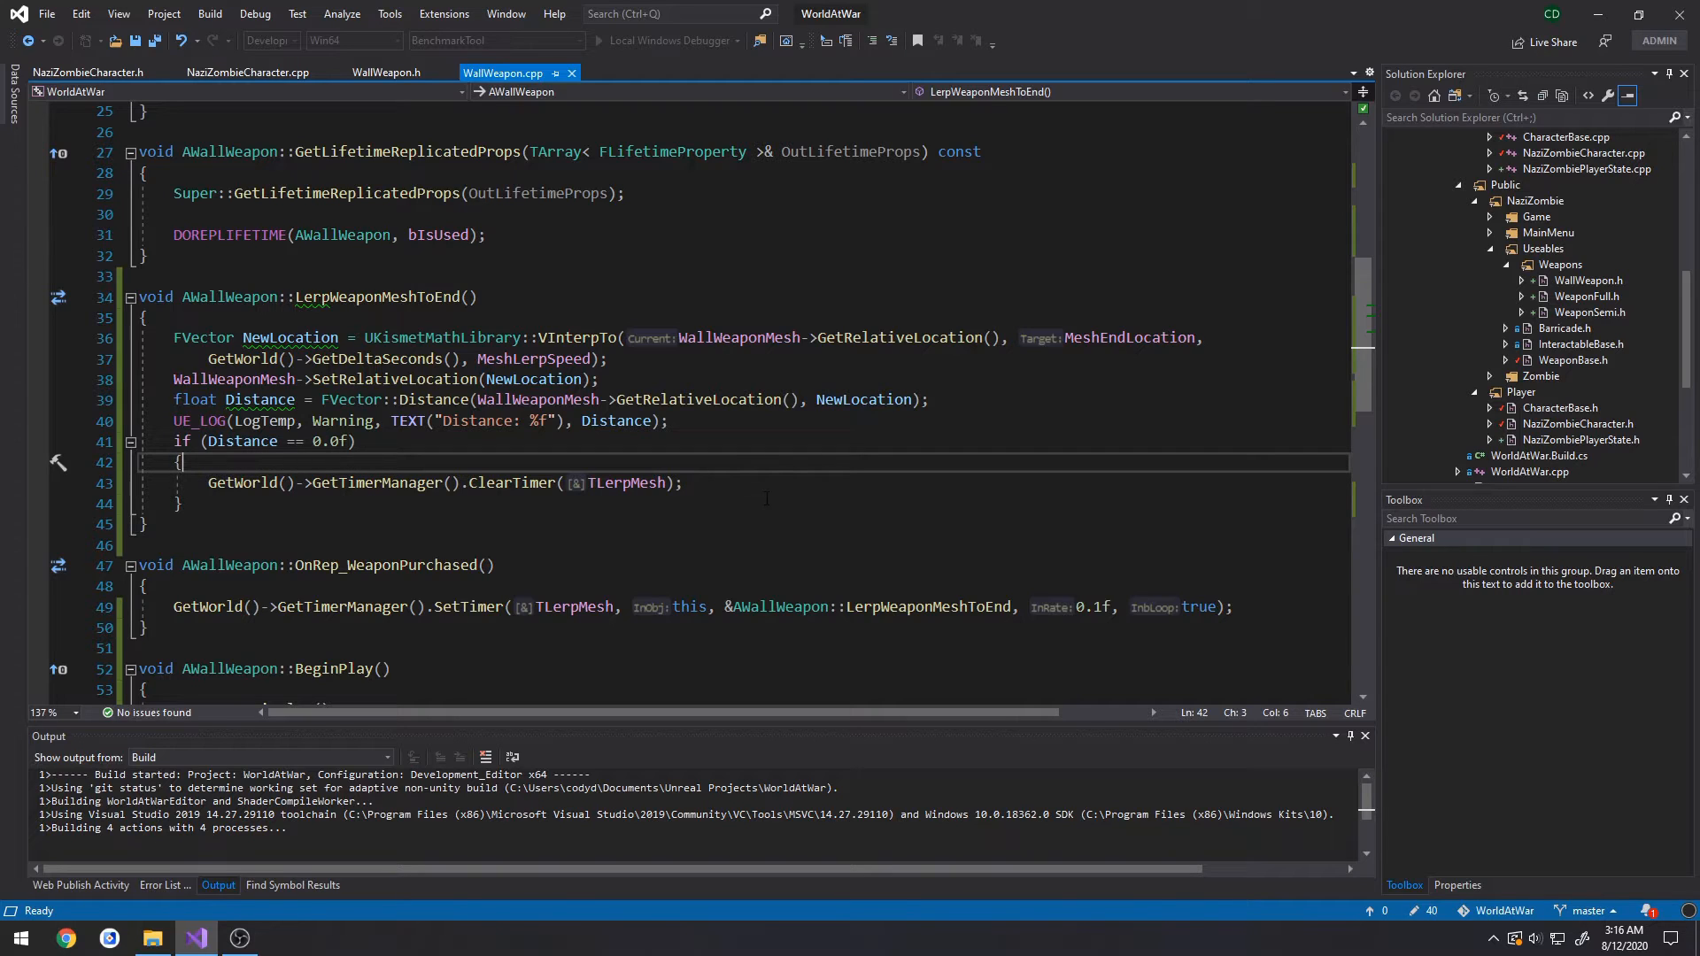
{"action": "double_click", "coordinate": [533, 359]}
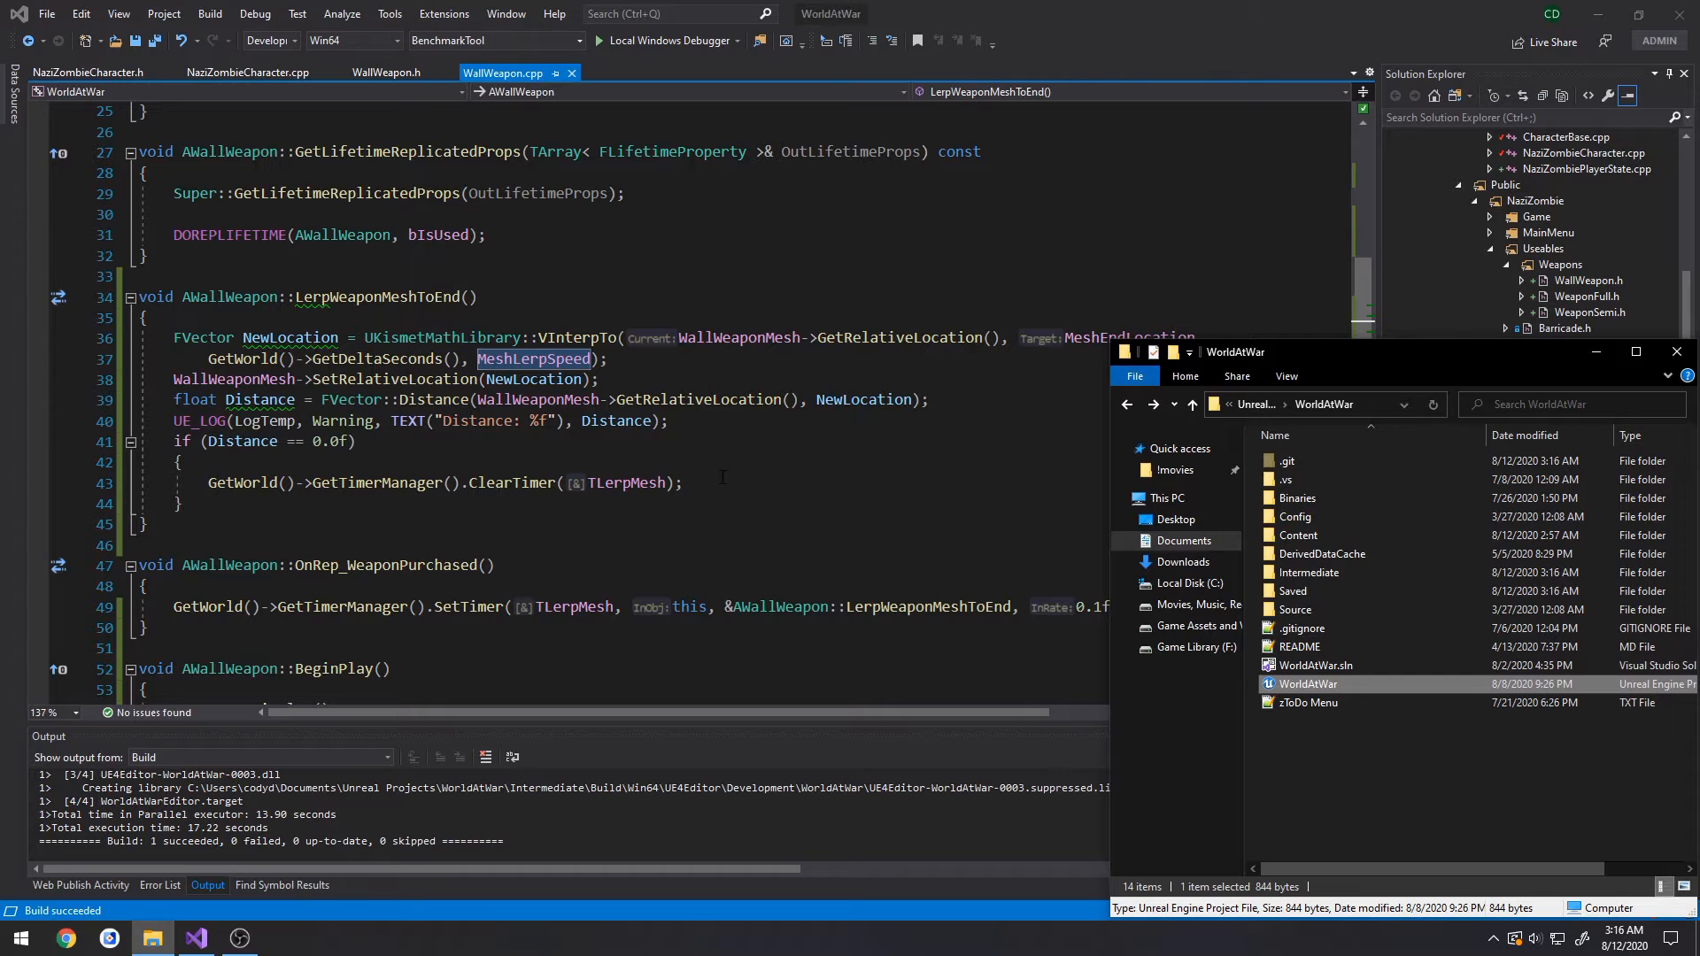
{"action": "double_click", "coordinate": [1307, 682]}
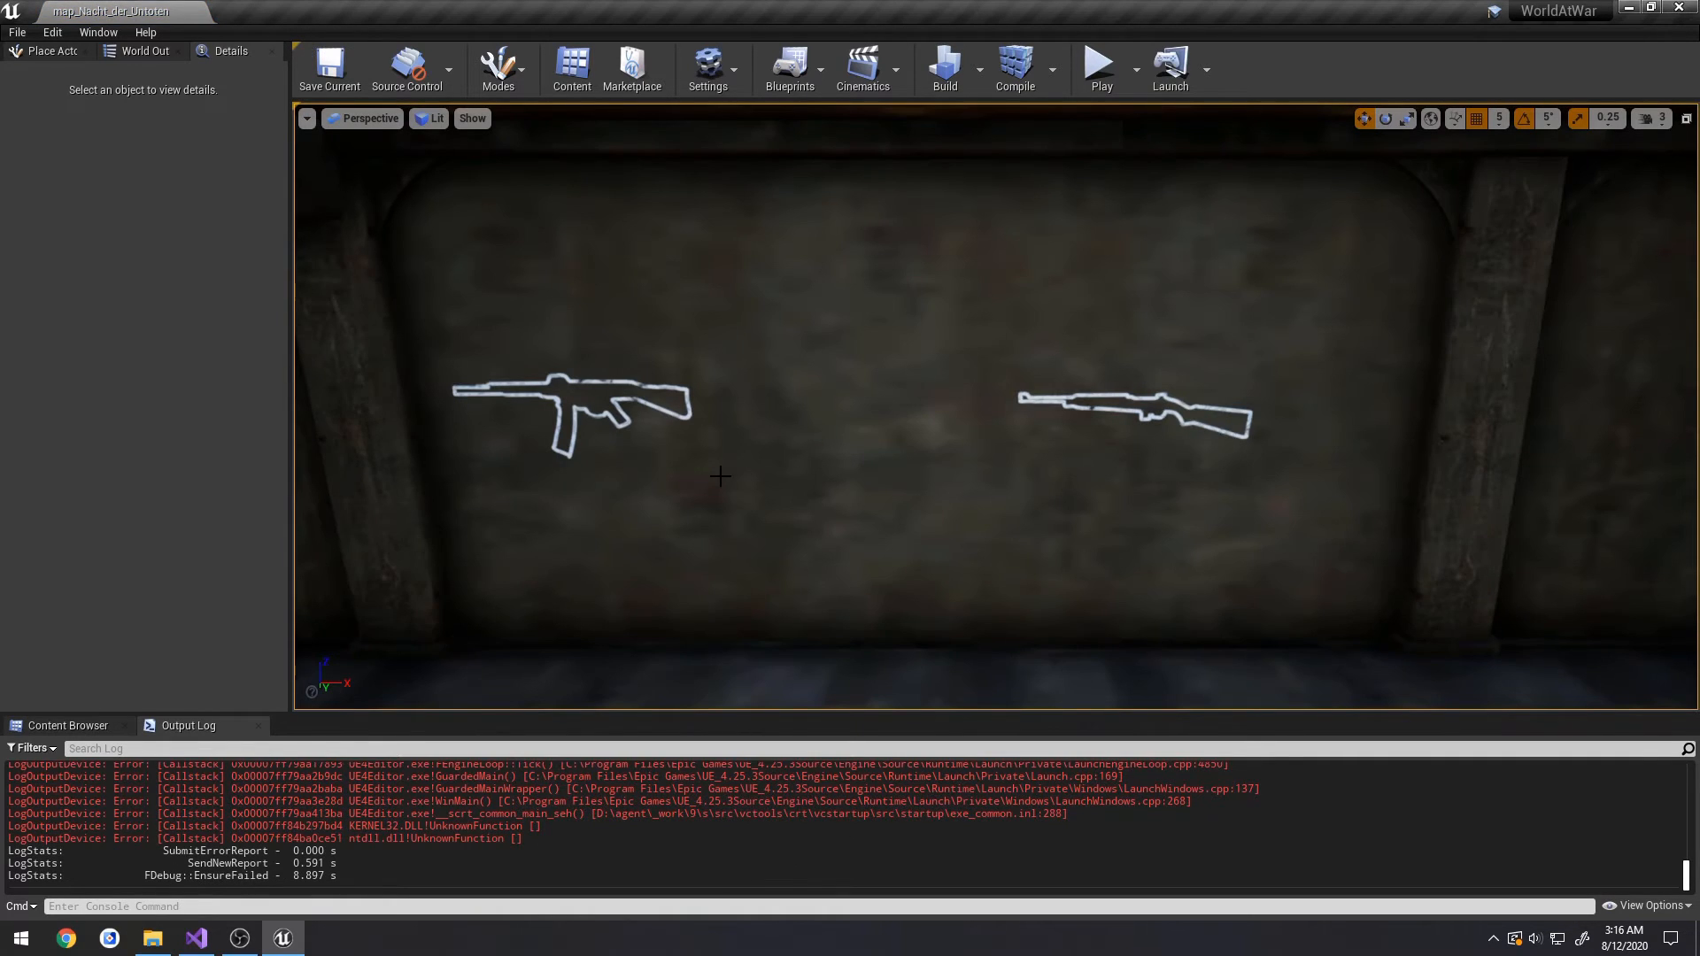
- Select the STG44 wall weapon and play-test its purchase twice
{"action": "left_click", "coordinate": [571, 414]}
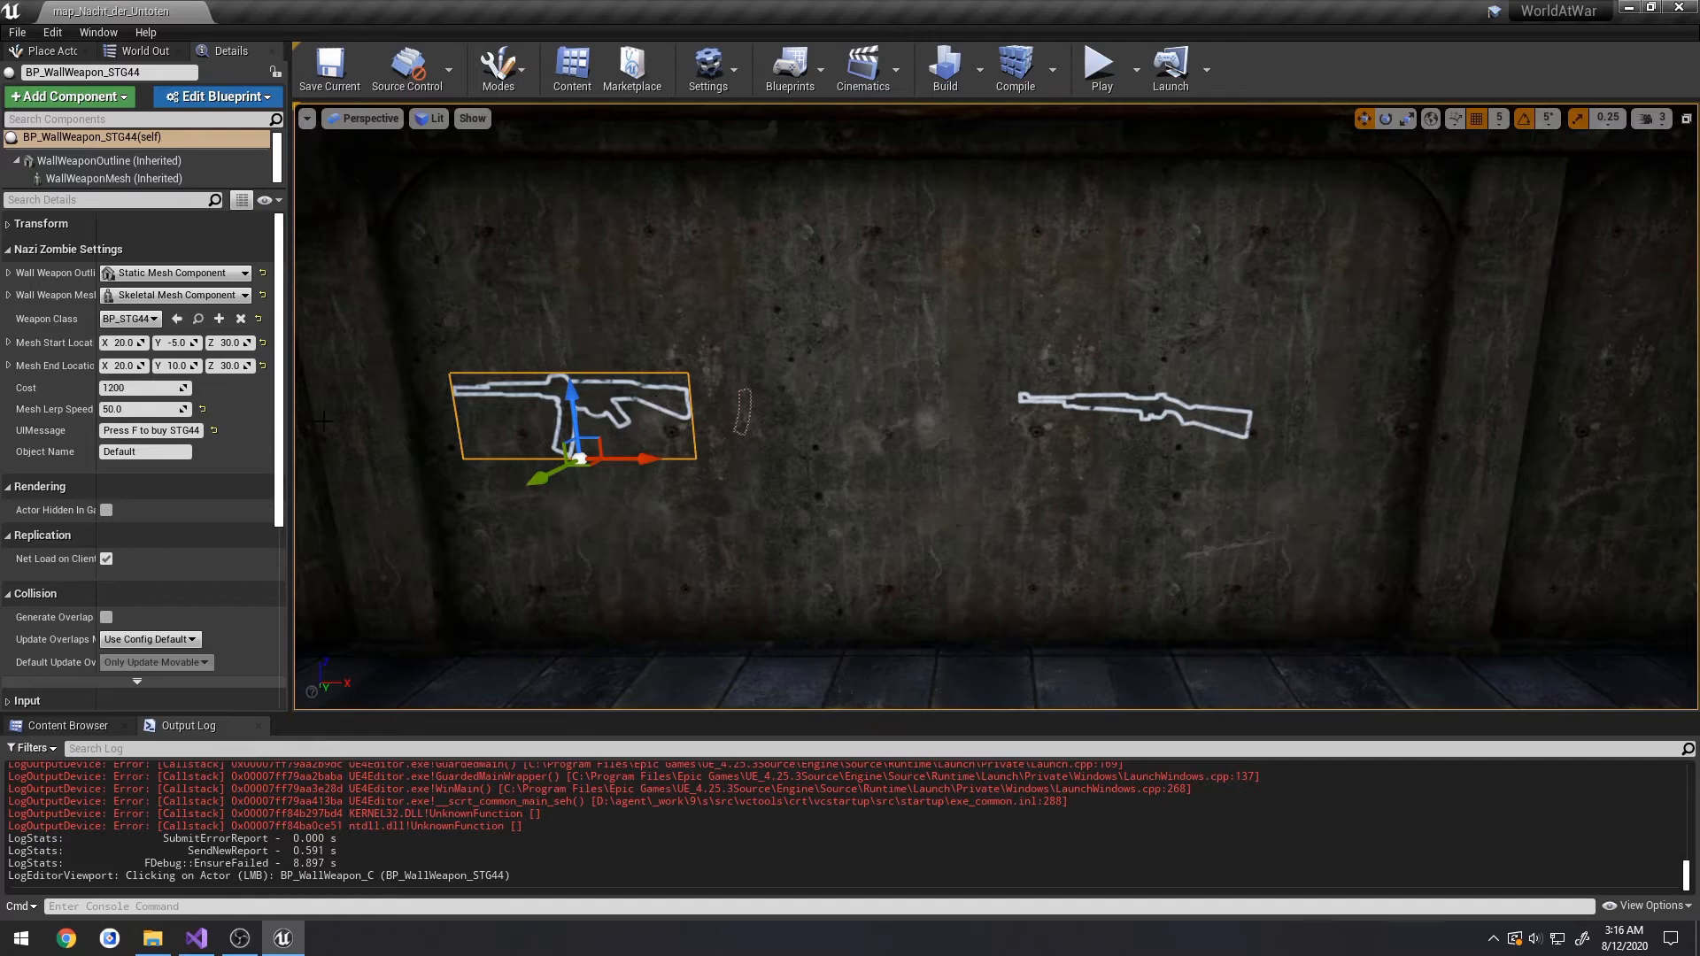
{"action": "left_click", "coordinate": [1098, 65]}
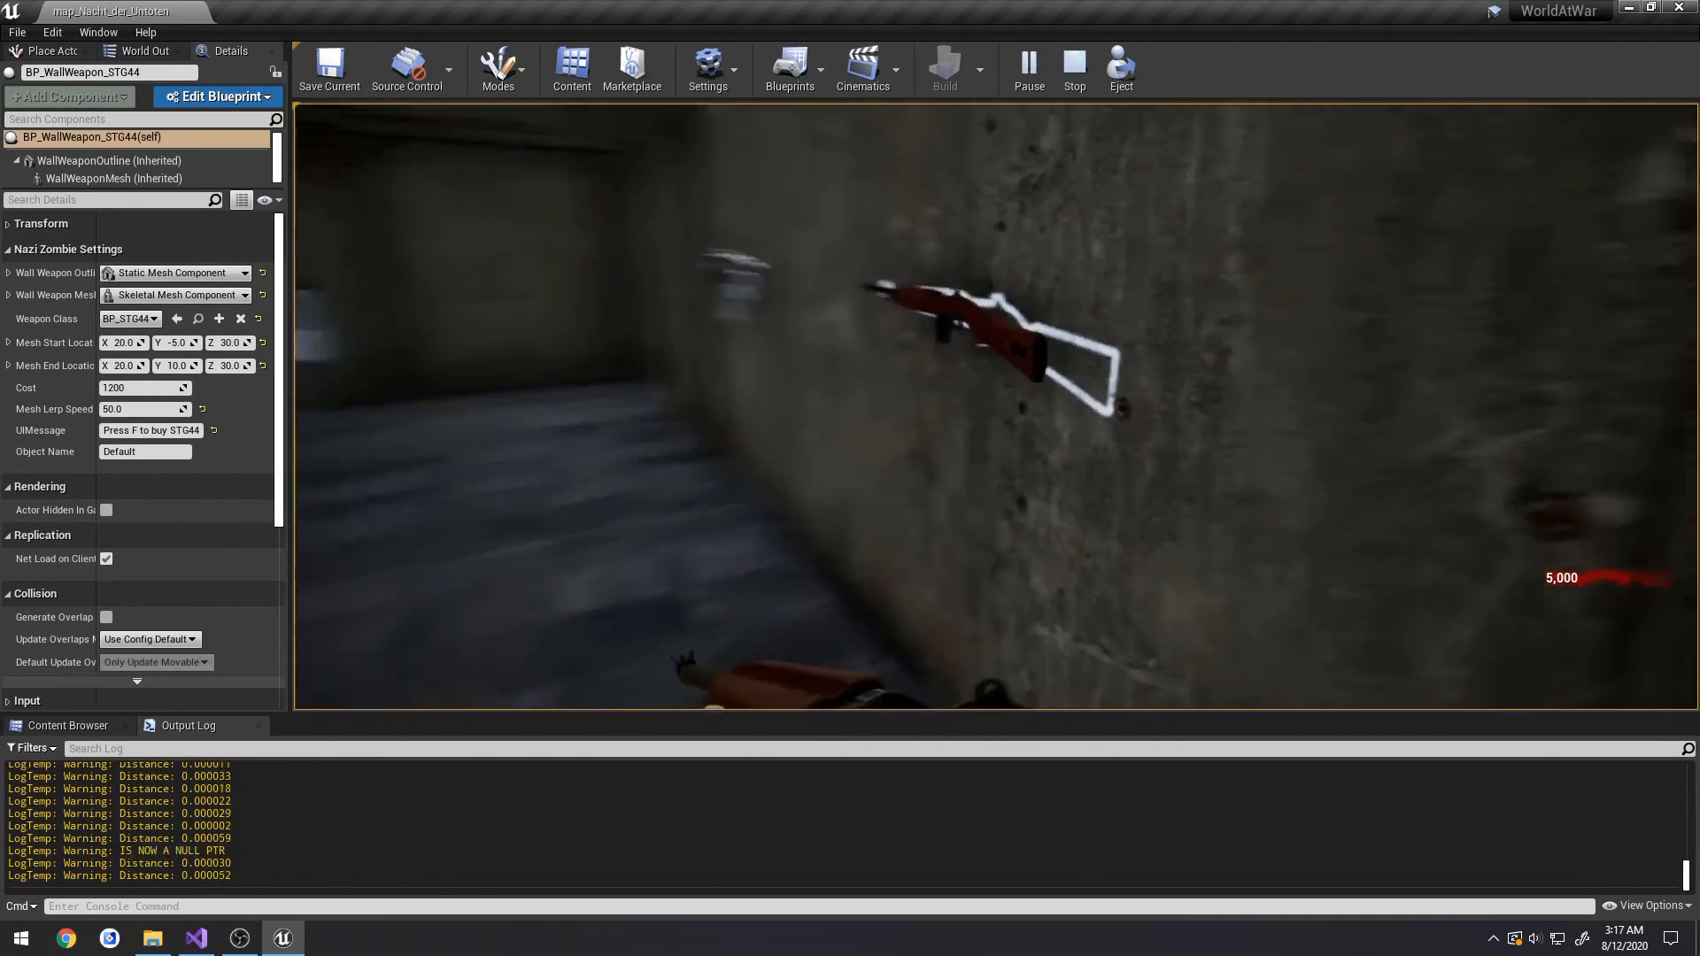
{"action": "left_click", "coordinate": [1072, 65]}
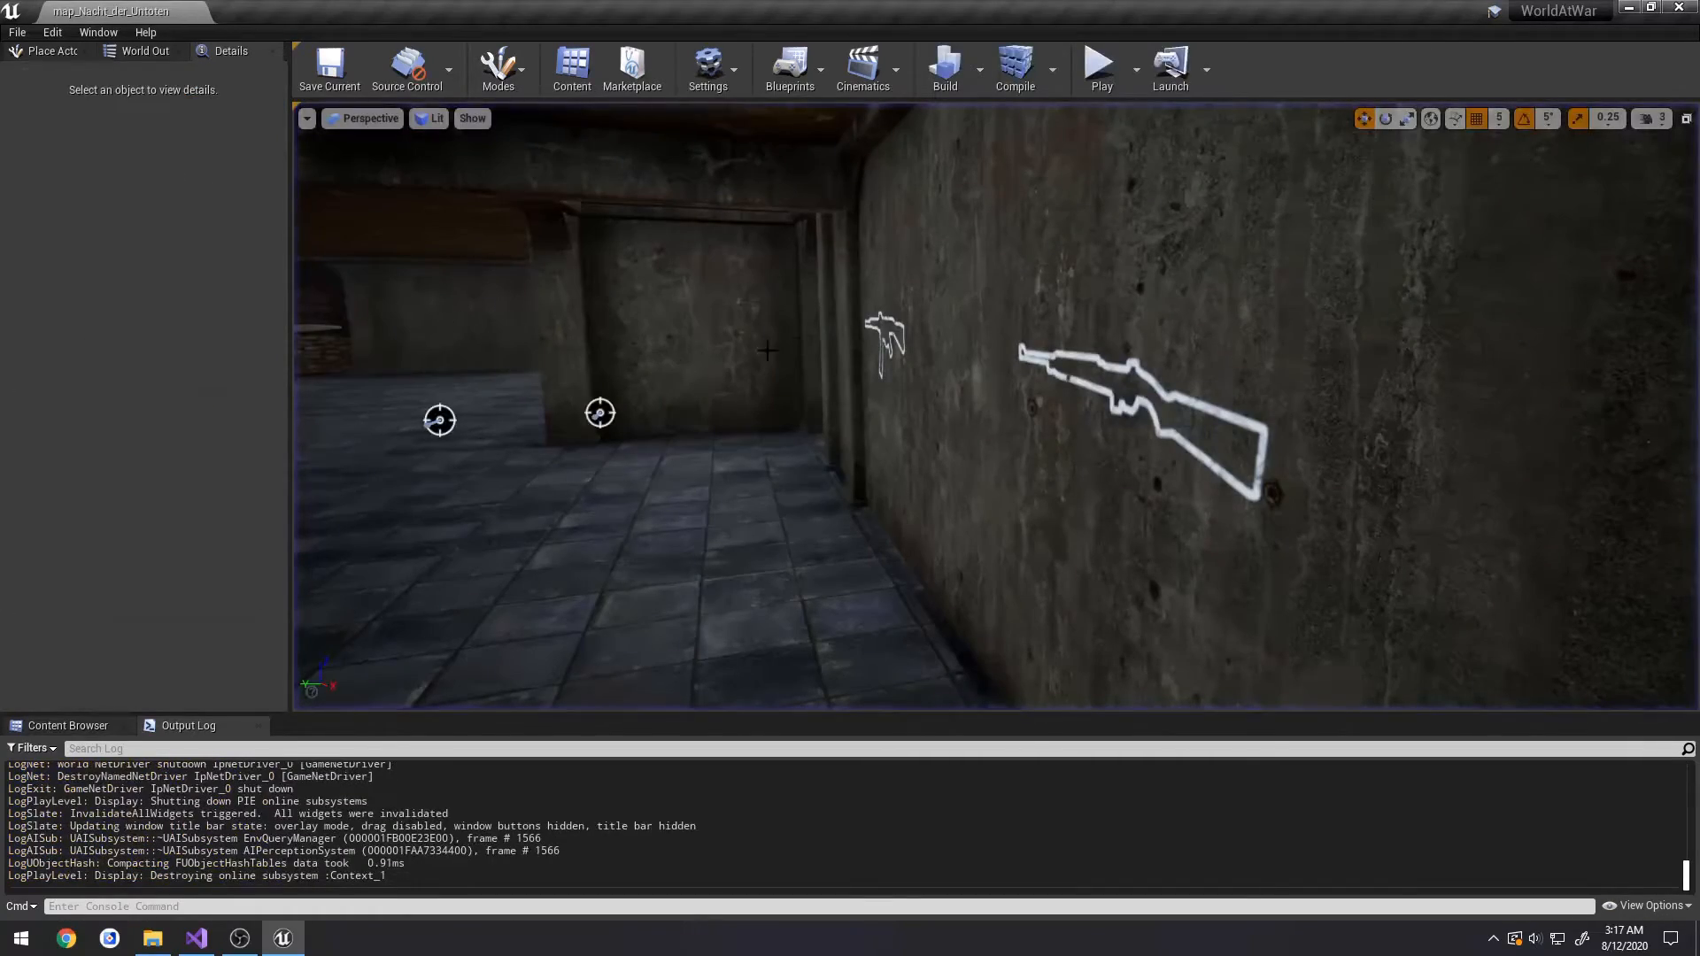
{"action": "left_click", "coordinate": [1097, 65]}
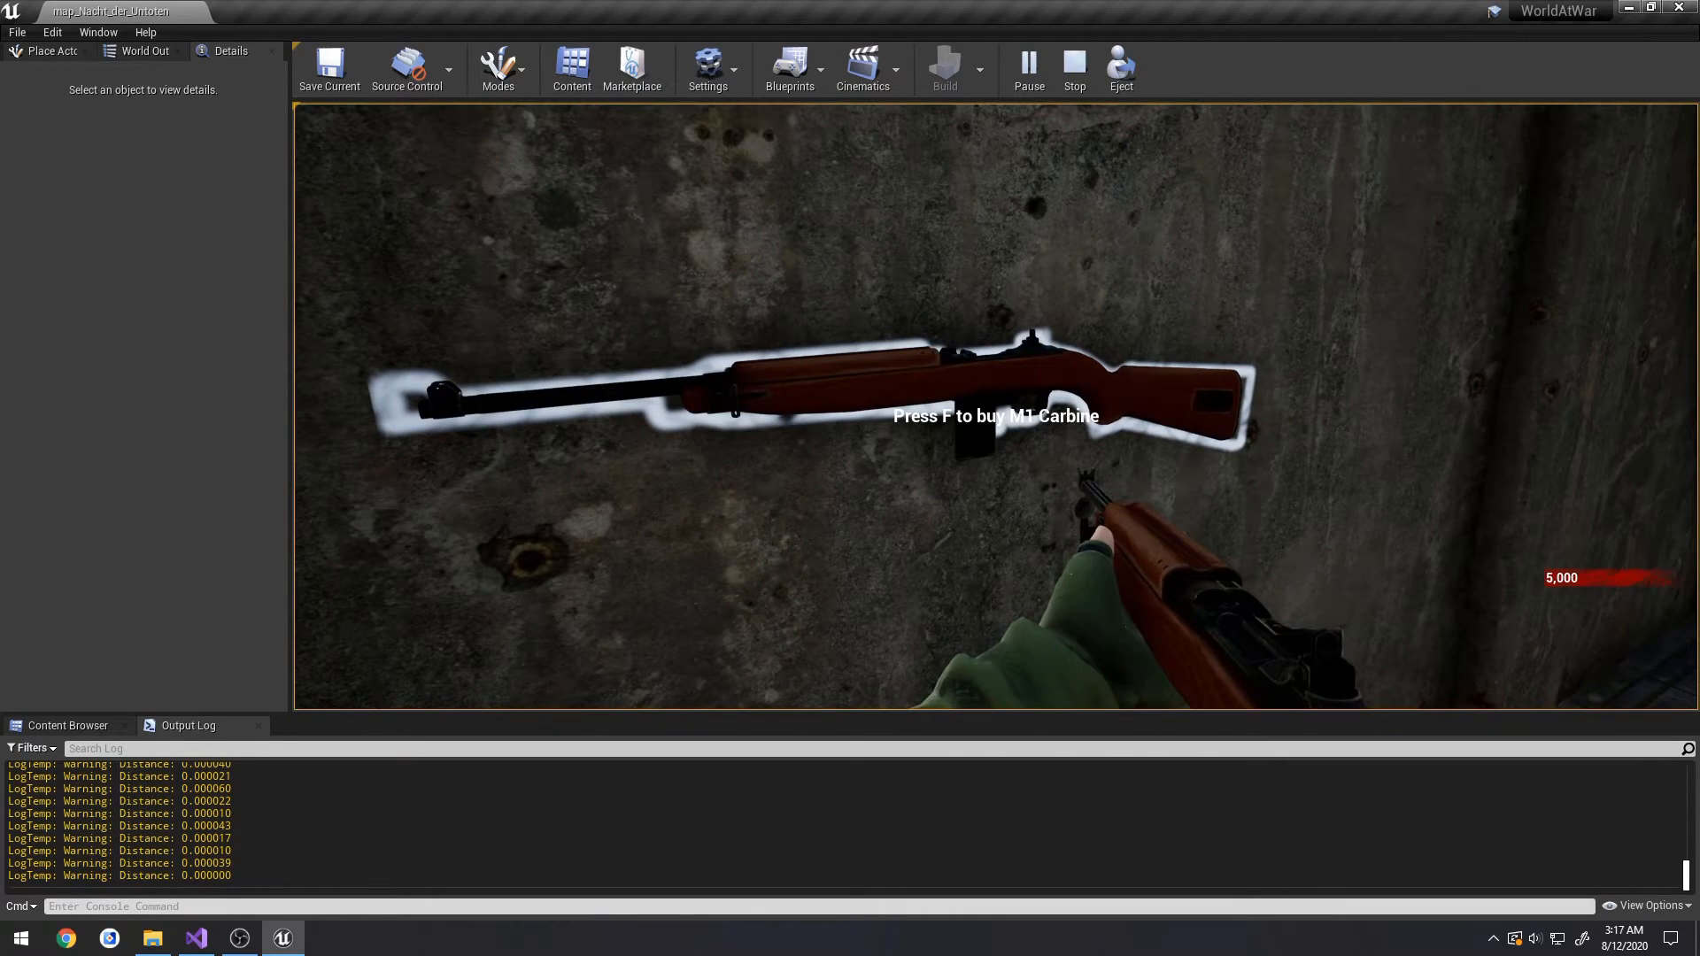
{"action": "left_click", "coordinate": [1072, 62]}
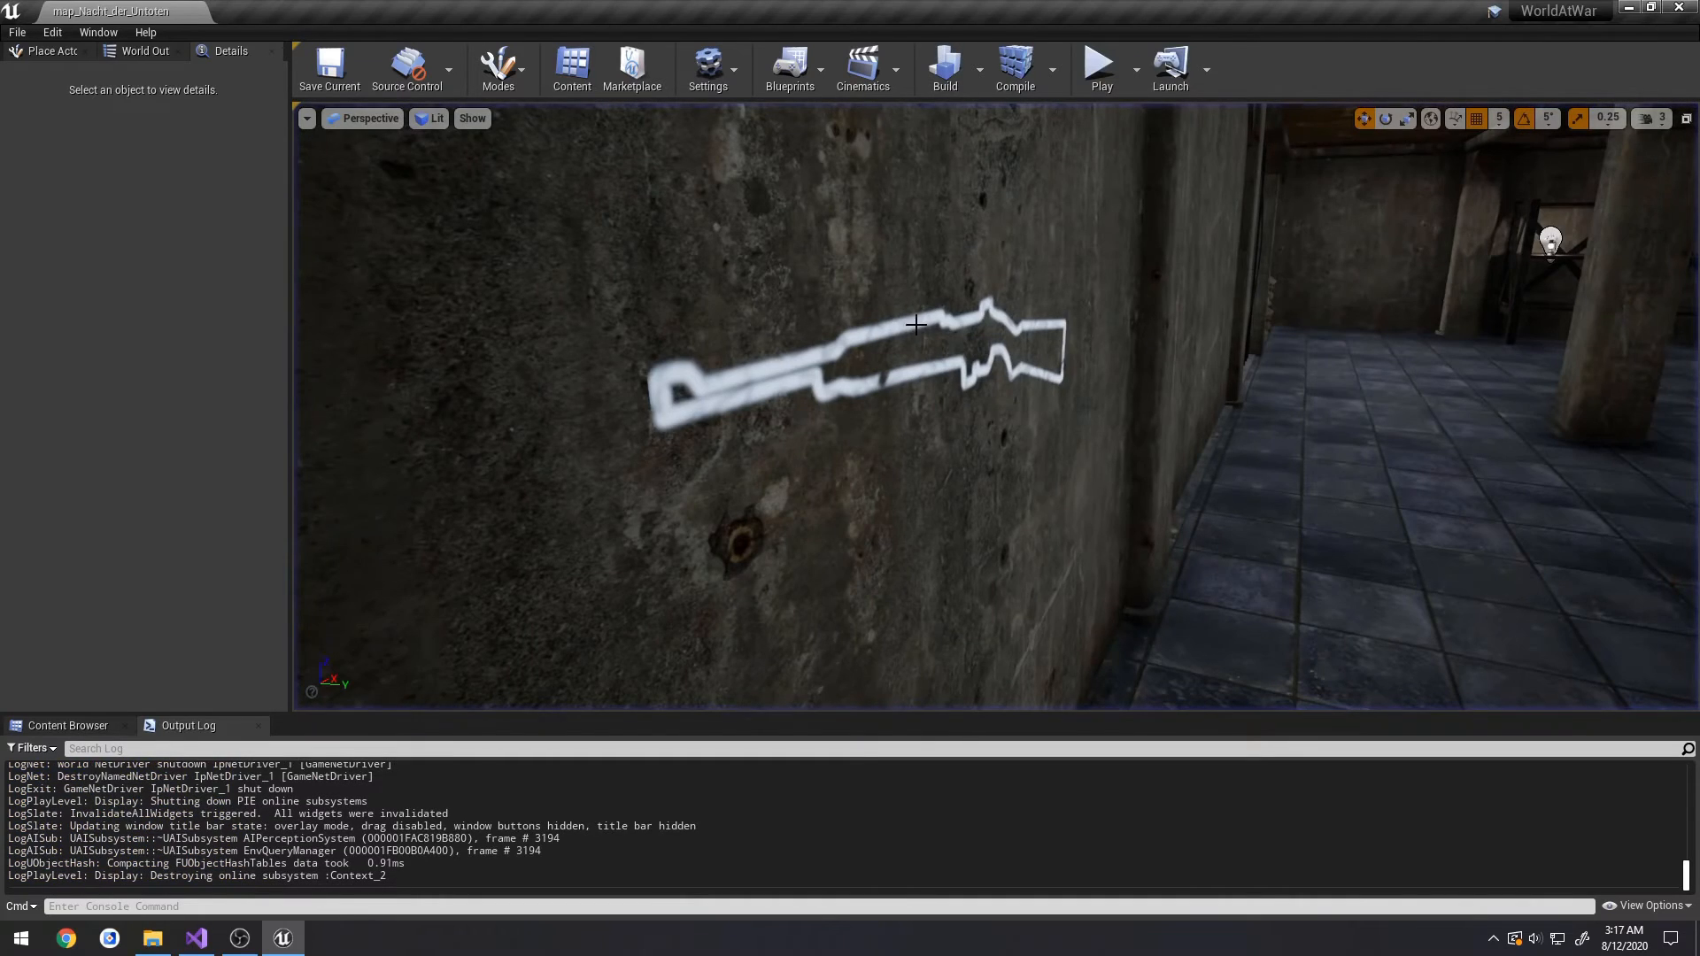
- Select the M1 Carbine and play-test its purchase twice, watching the Output Log
{"action": "left_click", "coordinate": [917, 324]}
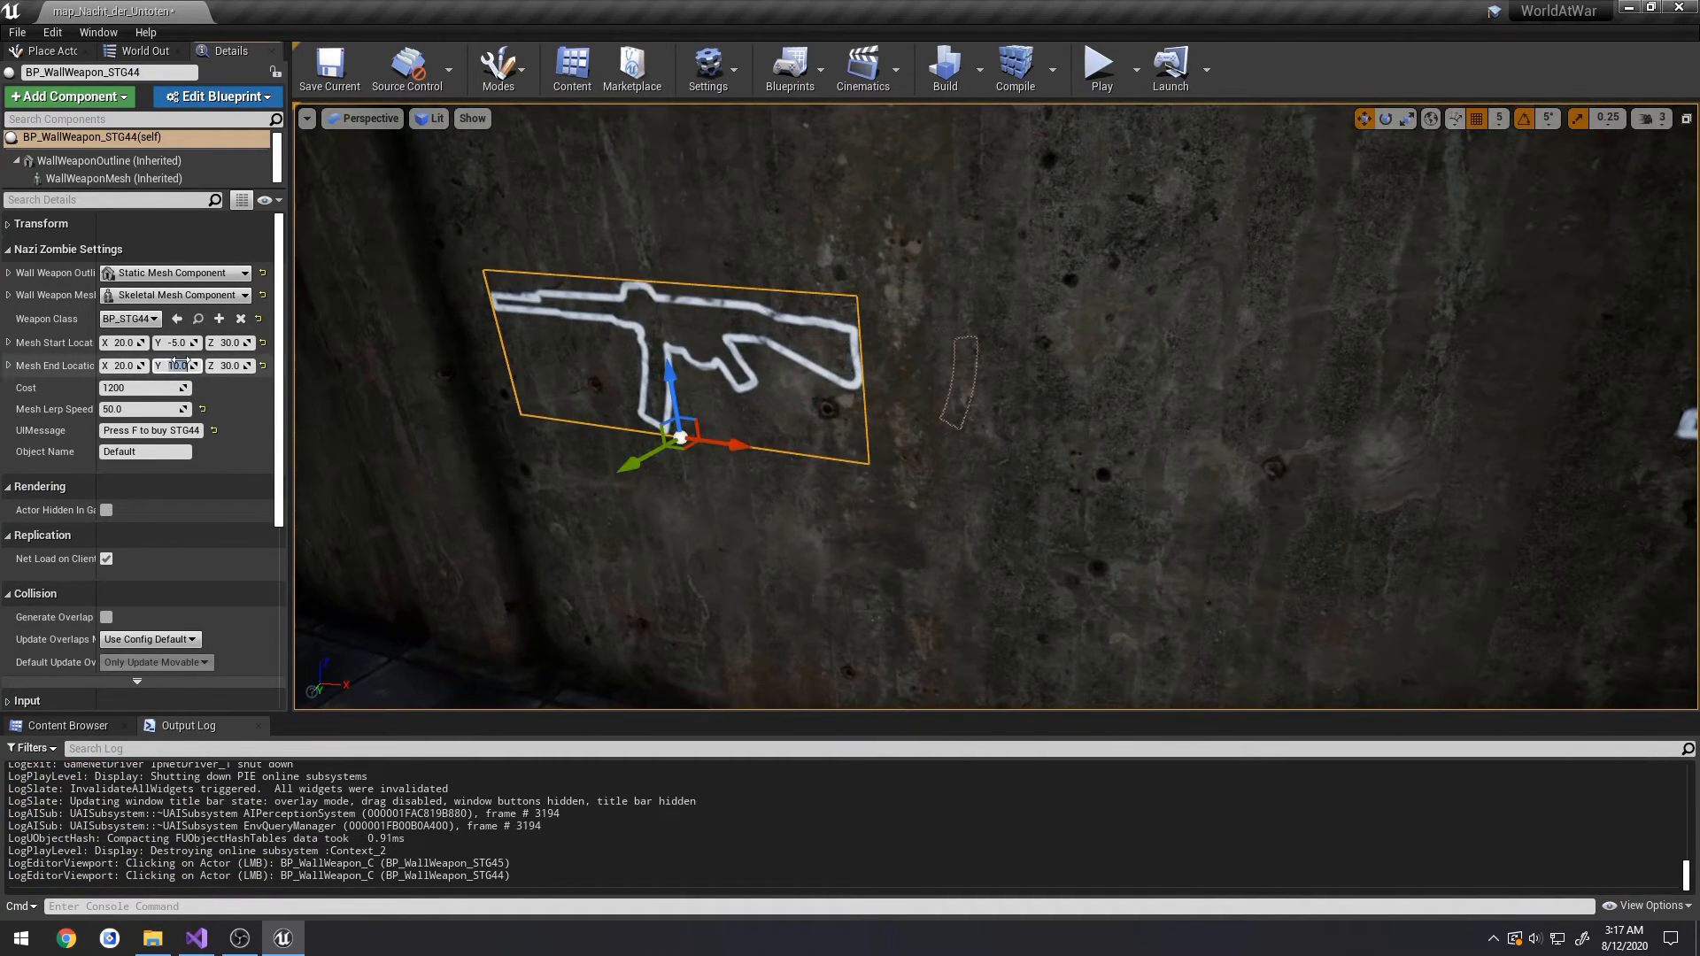
{"action": "left_click", "coordinate": [1097, 62]}
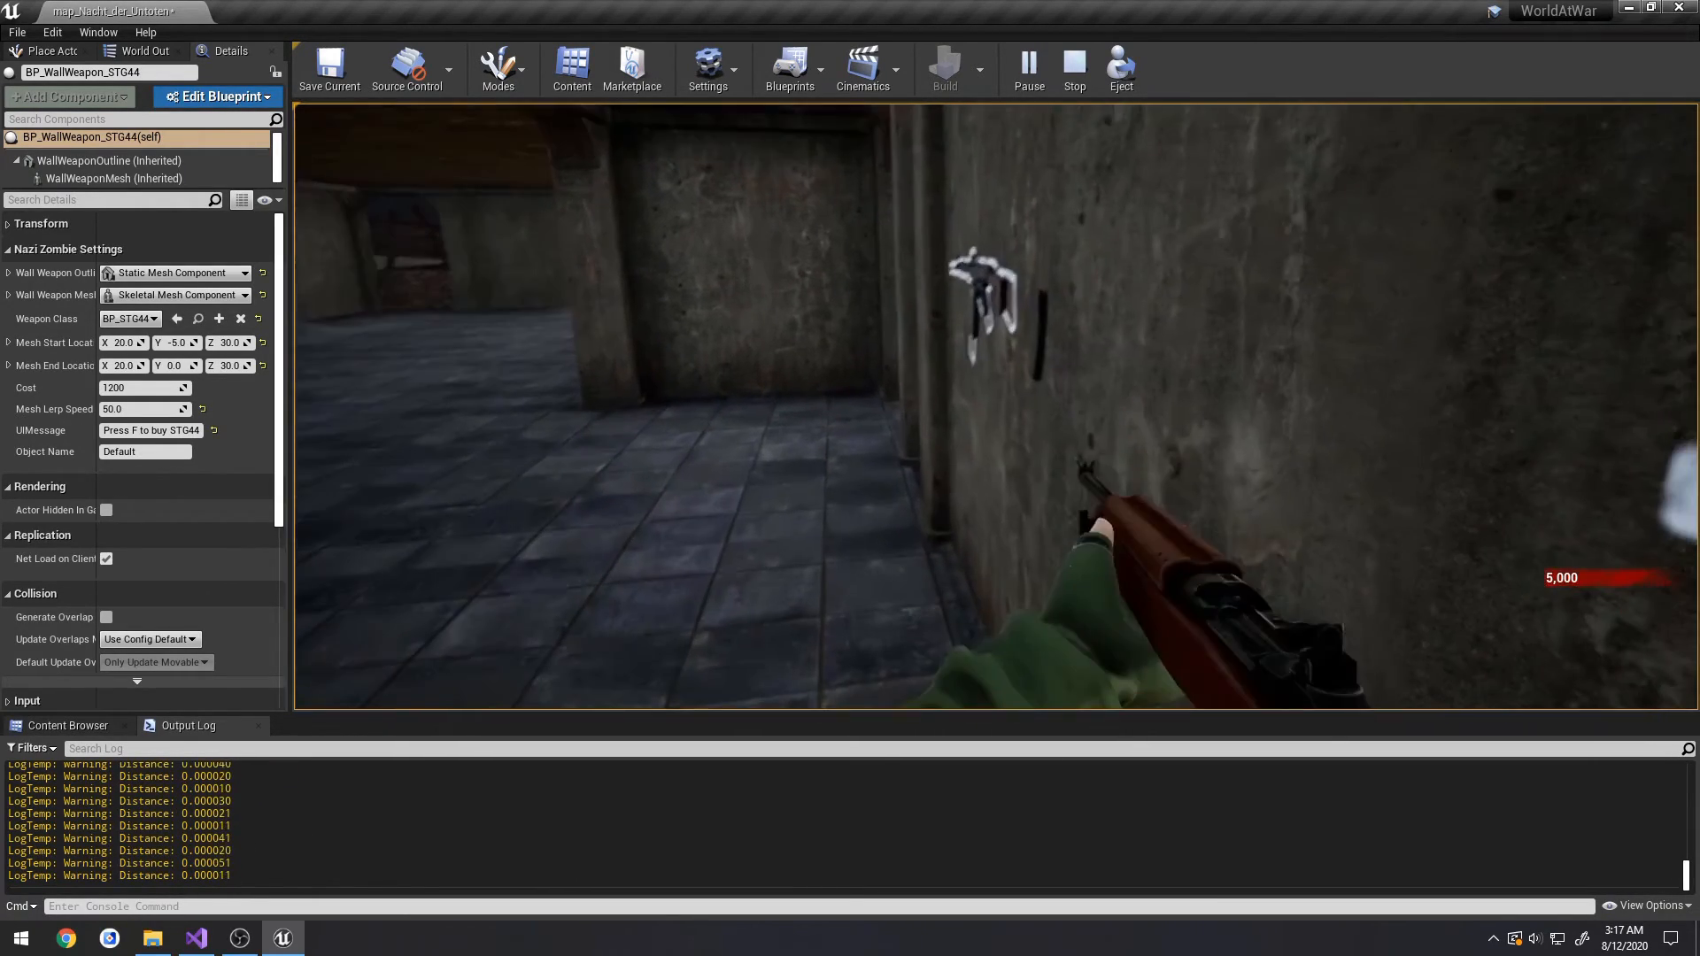
{"action": "left_click", "coordinate": [1071, 65]}
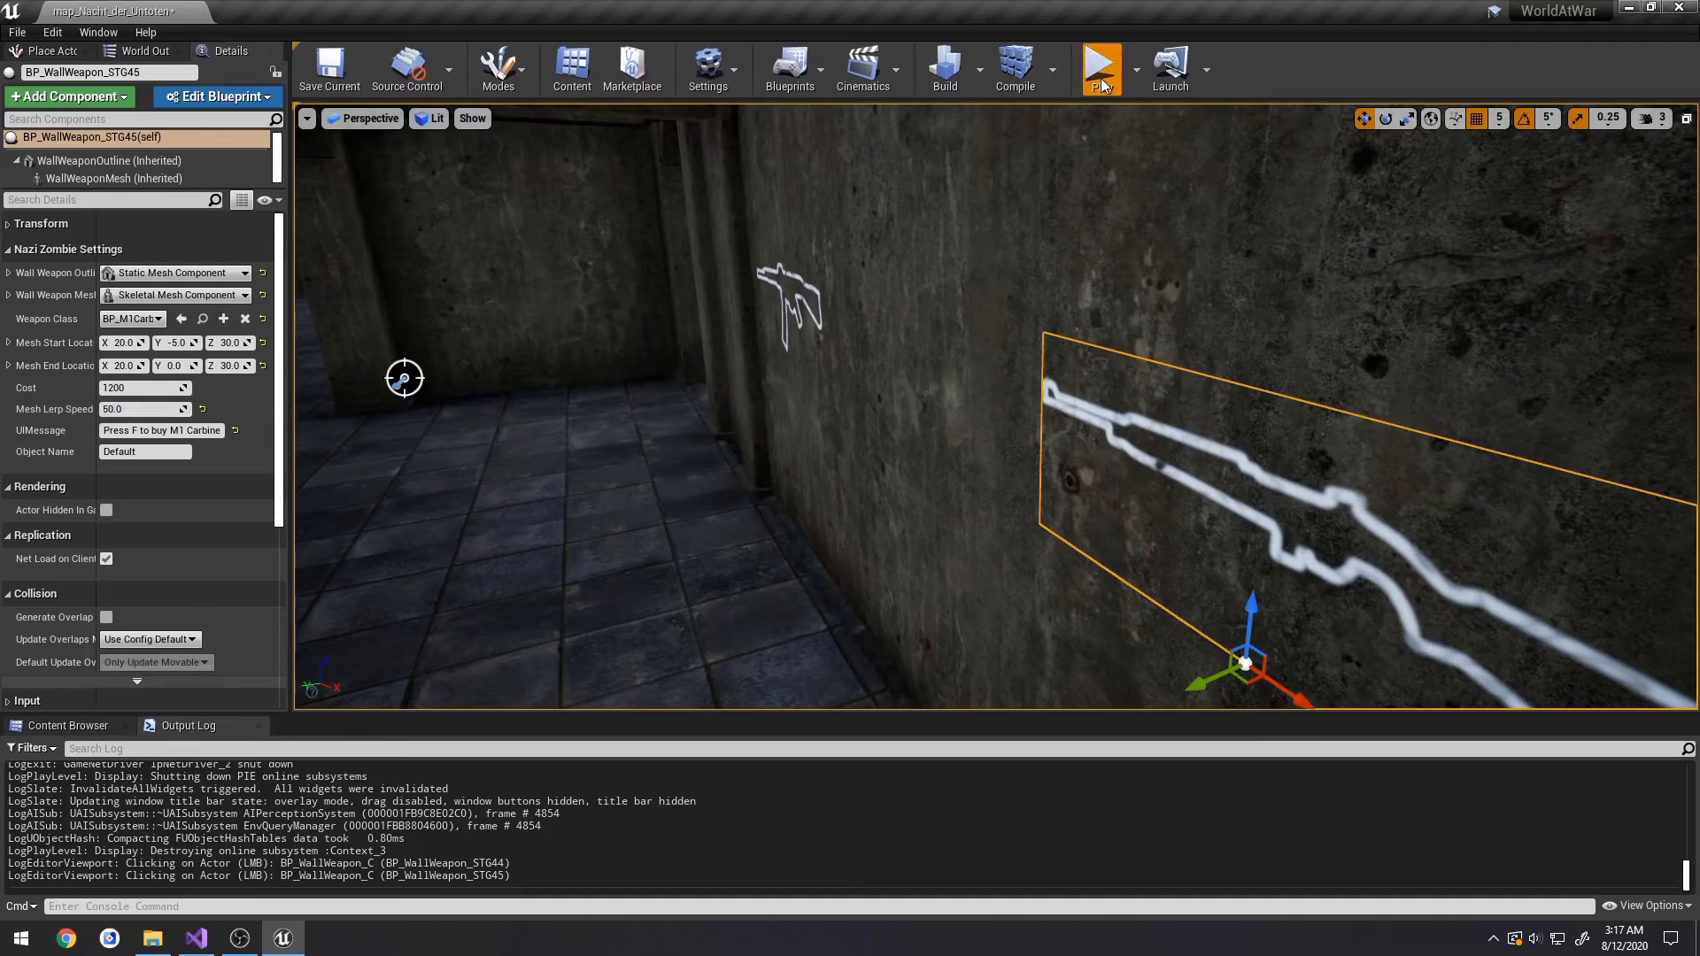
{"action": "left_click", "coordinate": [1099, 68]}
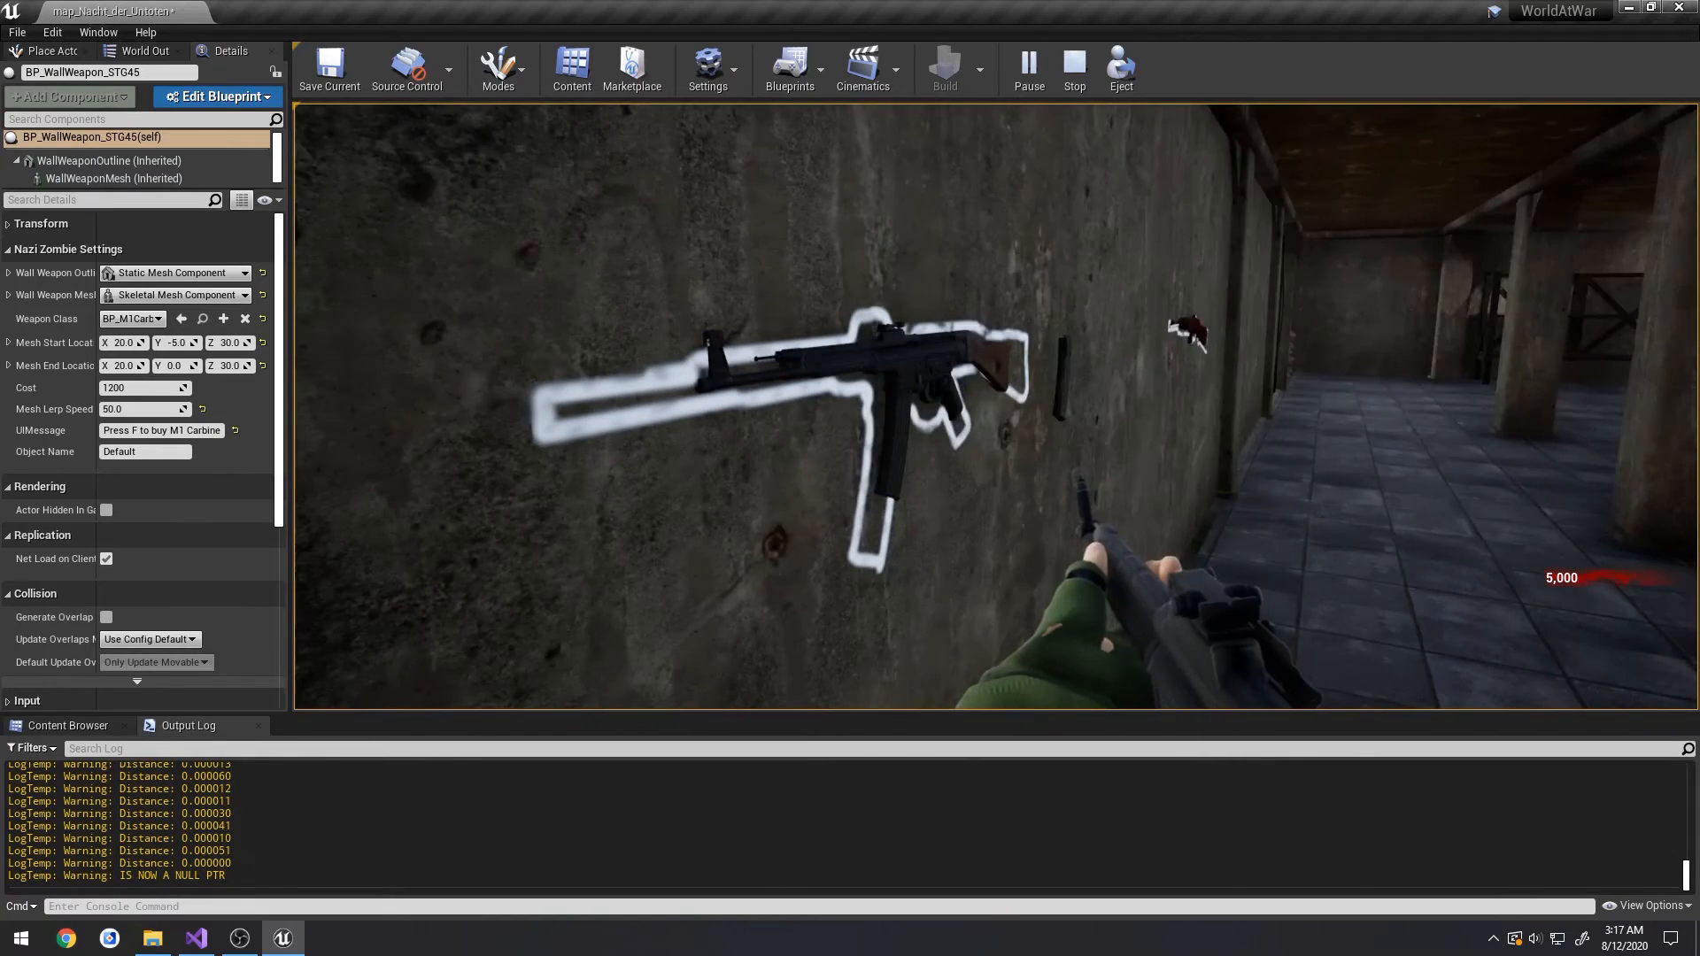
{"action": "left_click", "coordinate": [1072, 67]}
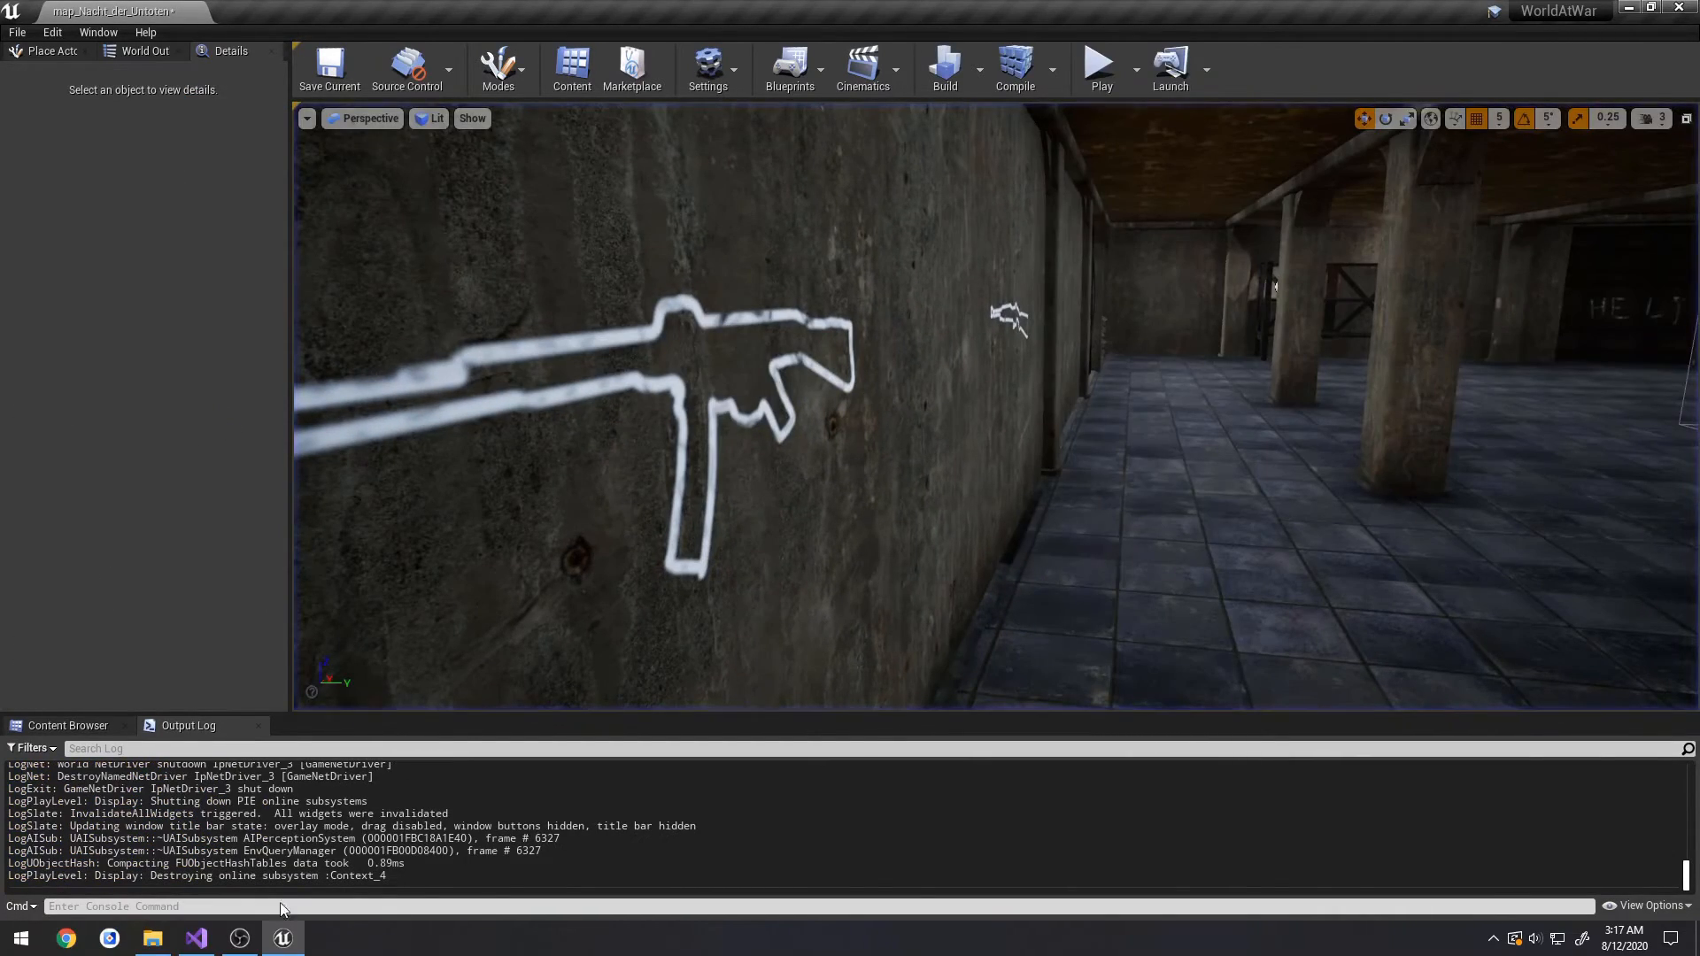
- Change the SetTimer rate in OnRep_WeaponPurchased to 0.01f
{"action": "left_click", "coordinate": [194, 938]}
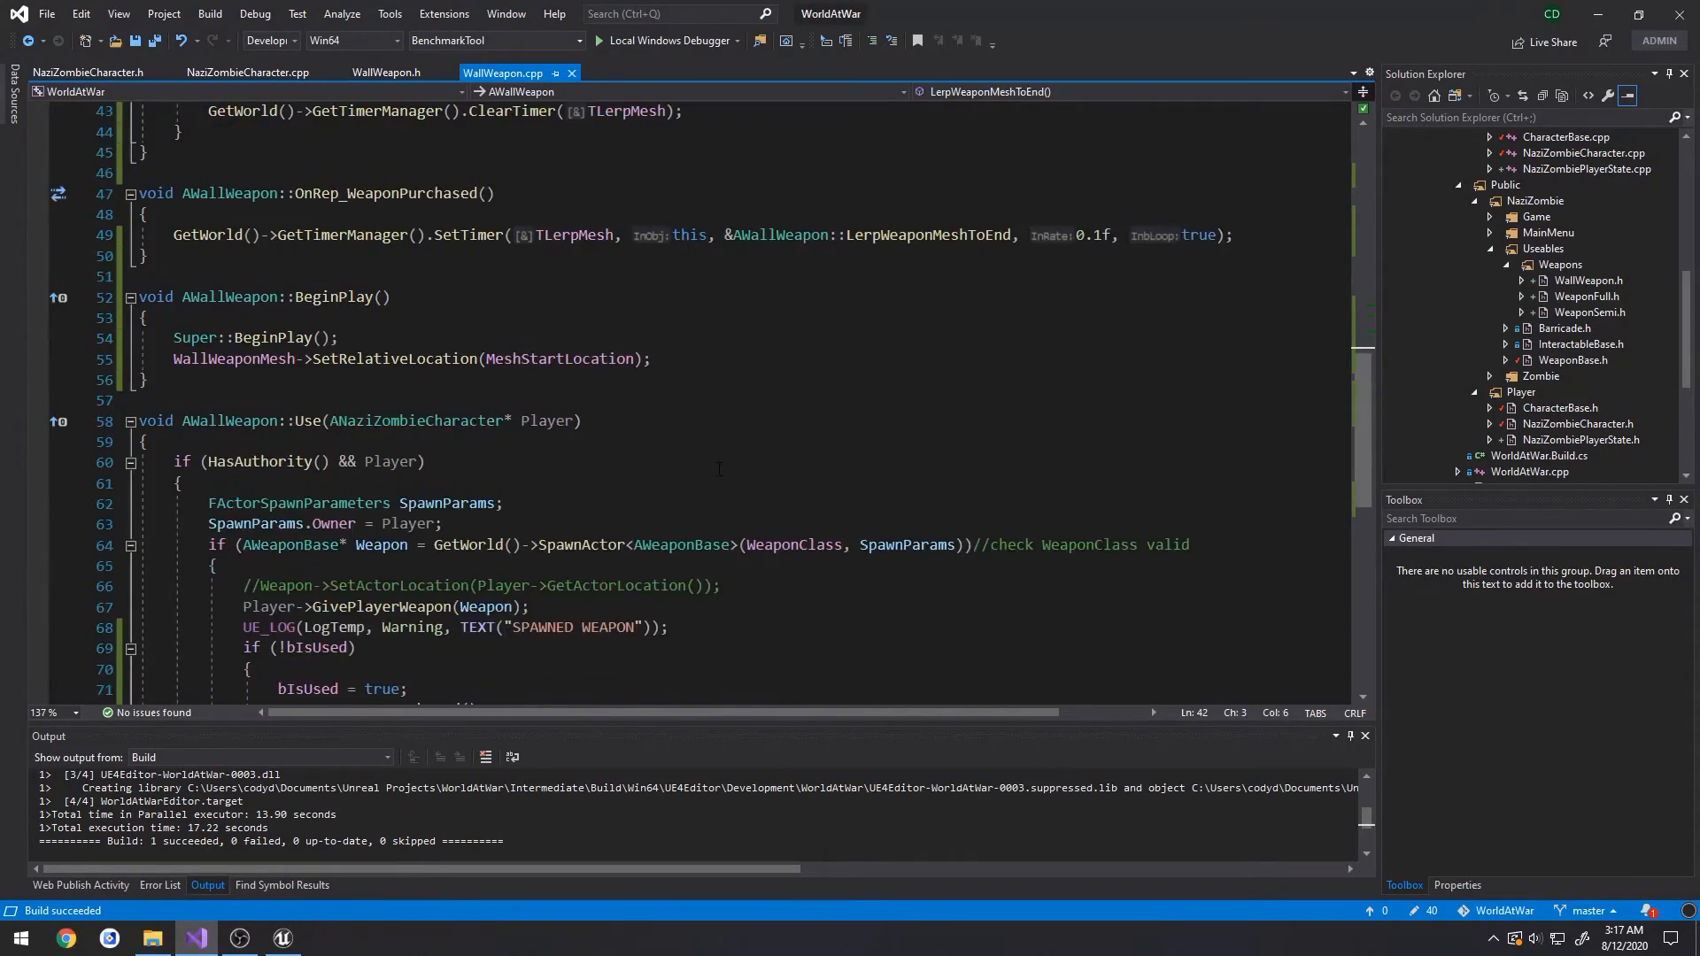
{"action": "scroll", "scroll_direction": "up", "scroll_amount": 3}
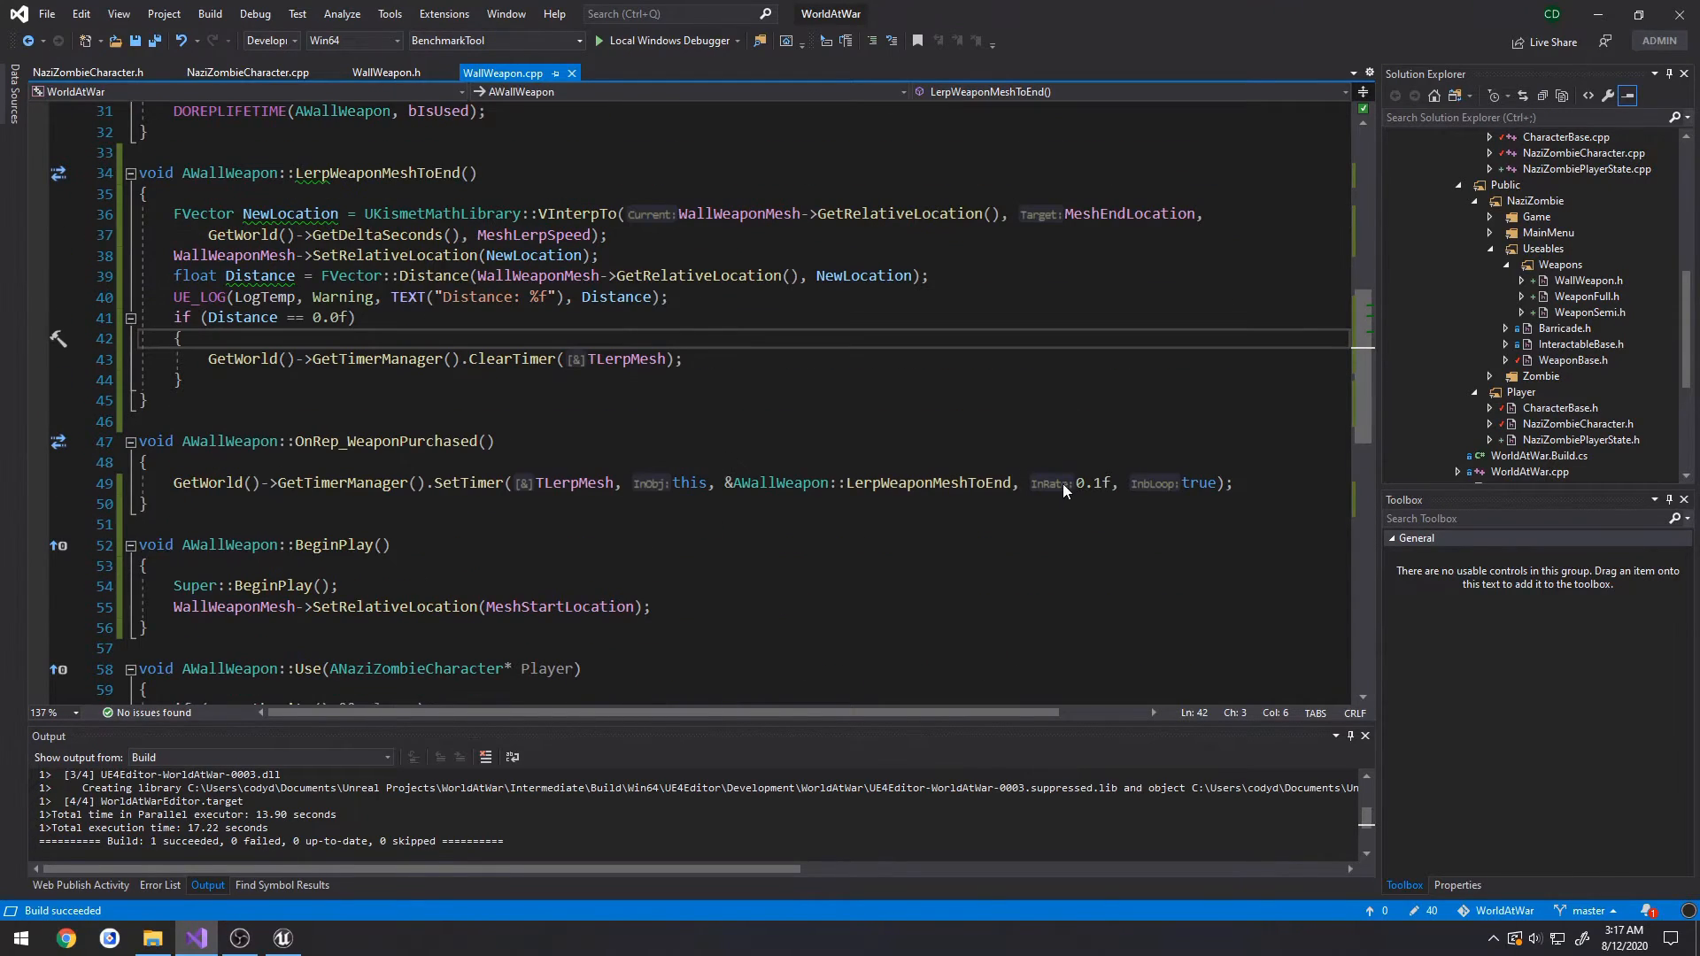
{"action": "left_click", "coordinate": [1098, 483]}
{"action": "type", "text": "0"}
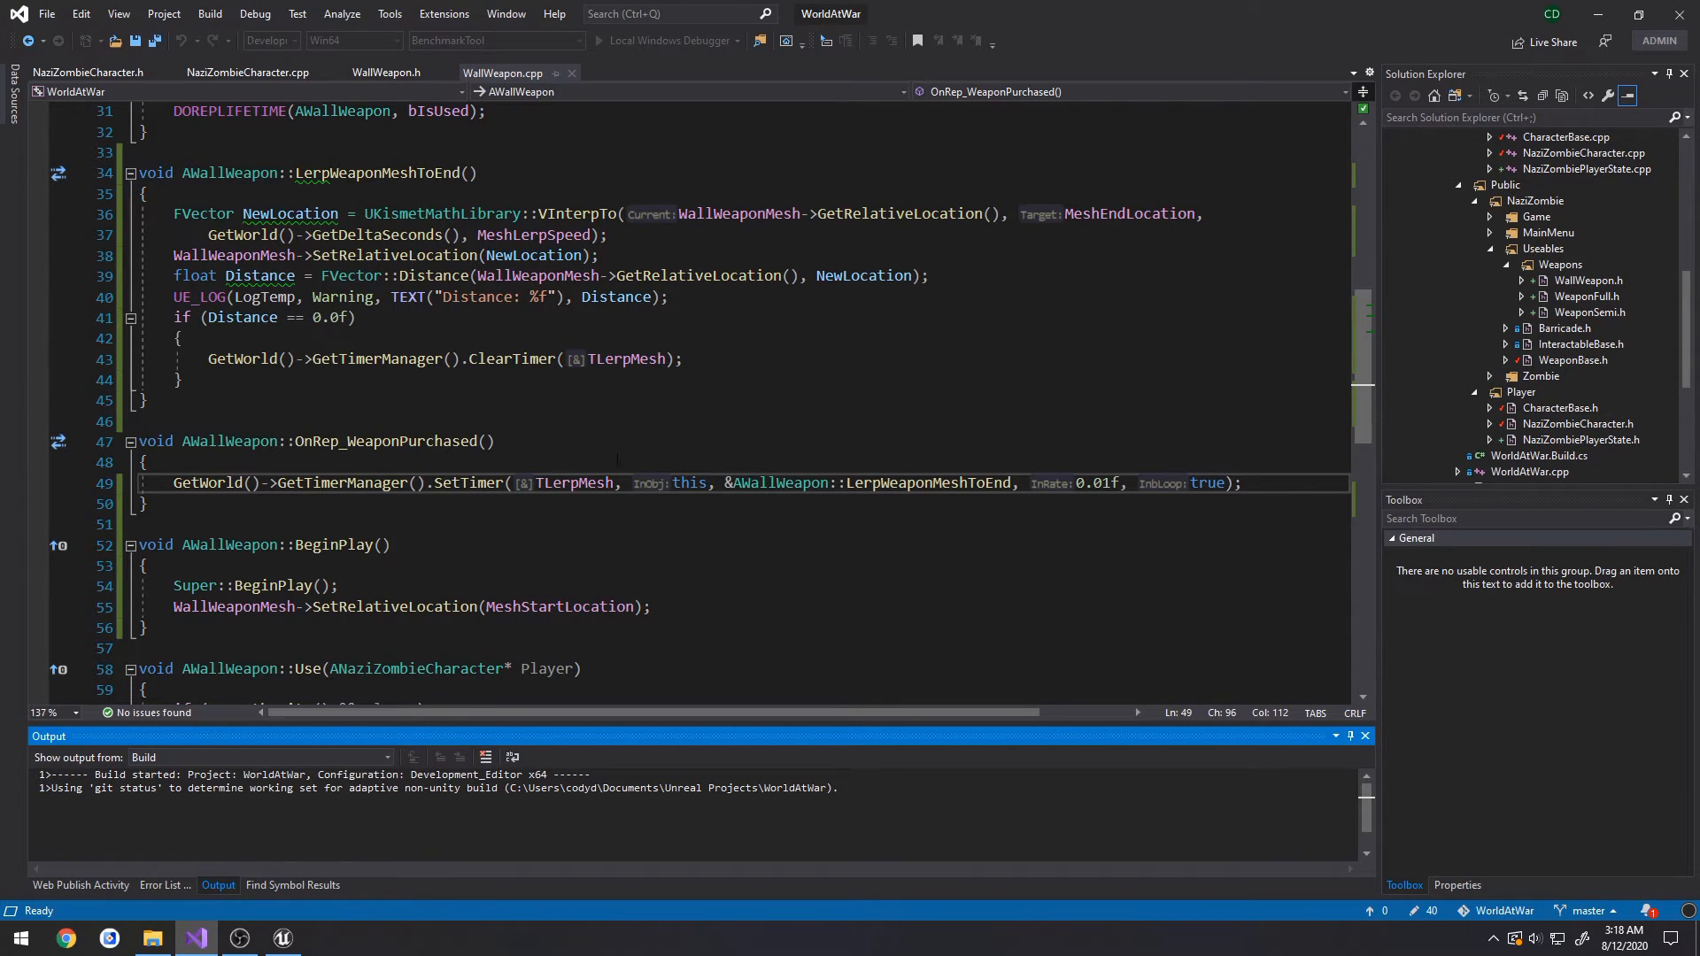
- Close Unreal while saving the level, then relaunch WorldAtWar.uproject after the rebuild
{"action": "left_click", "coordinate": [280, 937]}
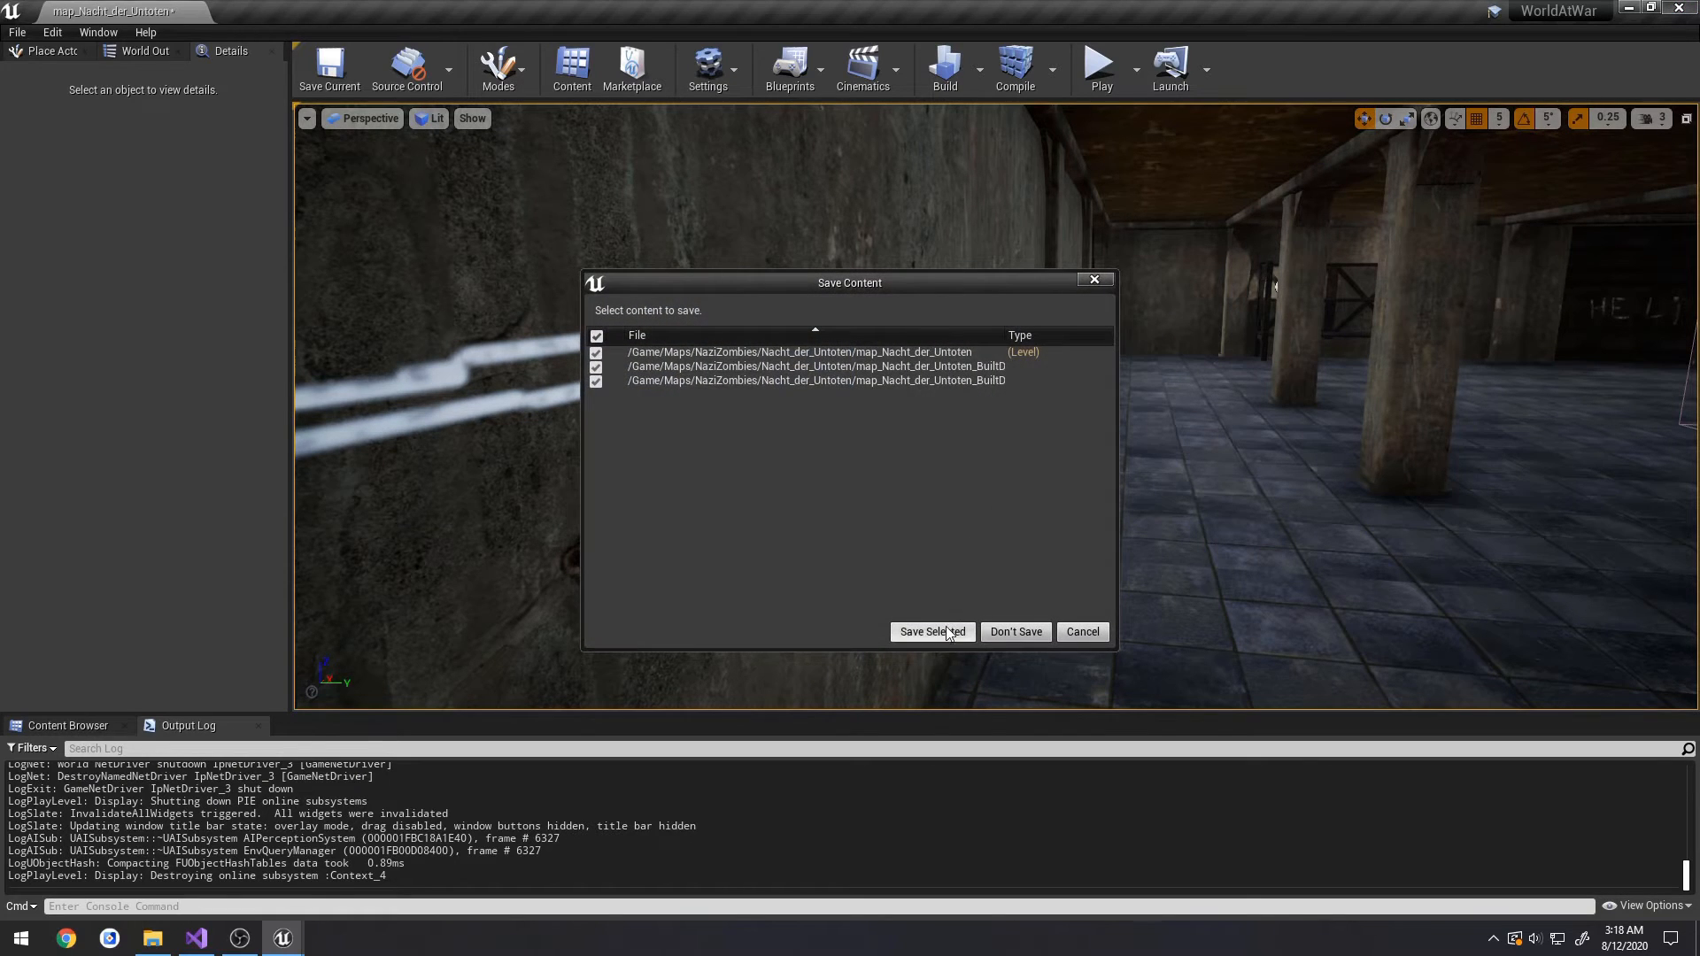
{"action": "left_click", "coordinate": [931, 632]}
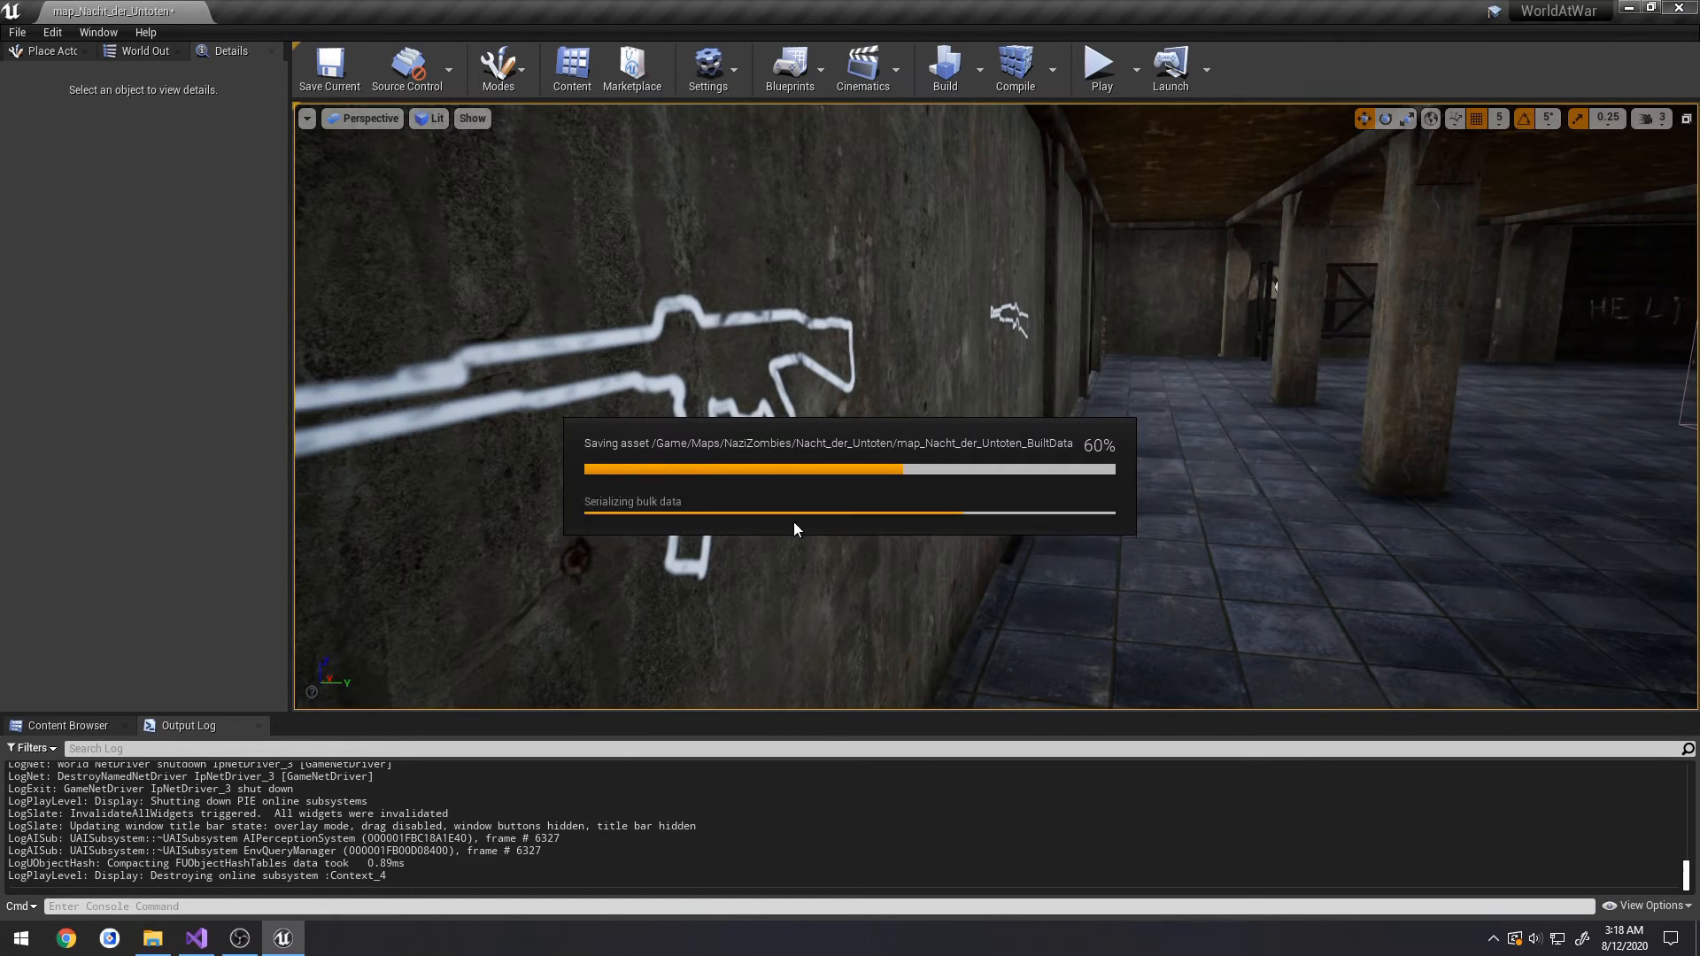
{"action": "left_click", "coordinate": [195, 938]}
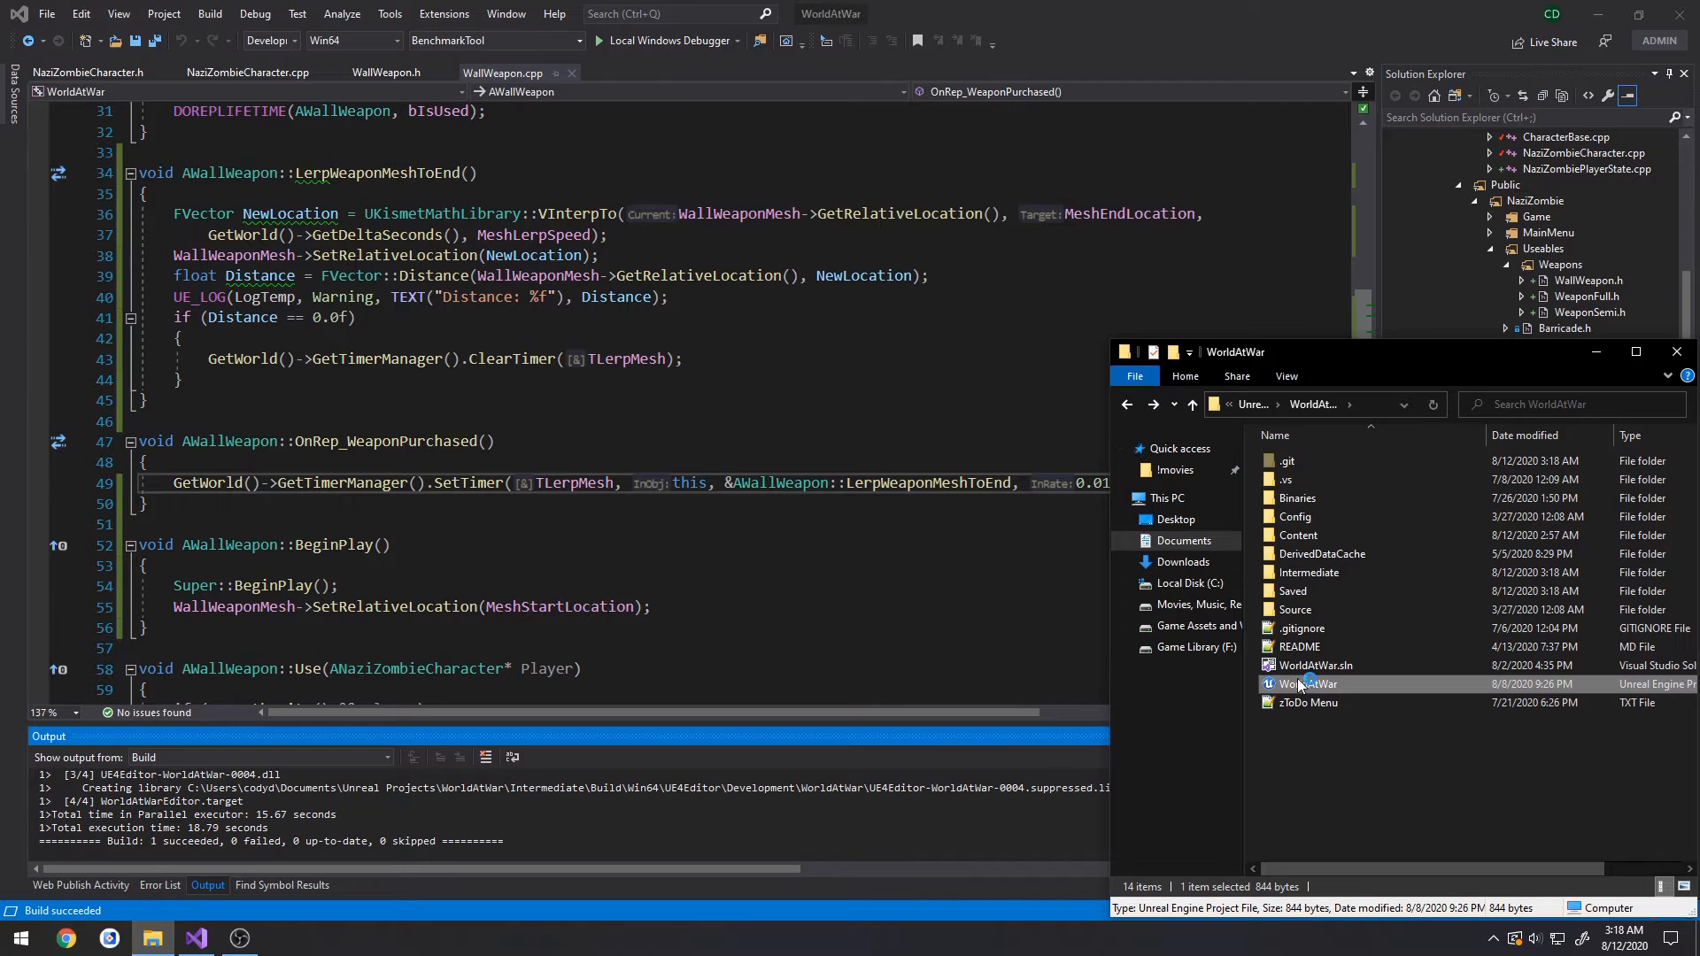
{"action": "double_click", "coordinate": [1308, 682]}
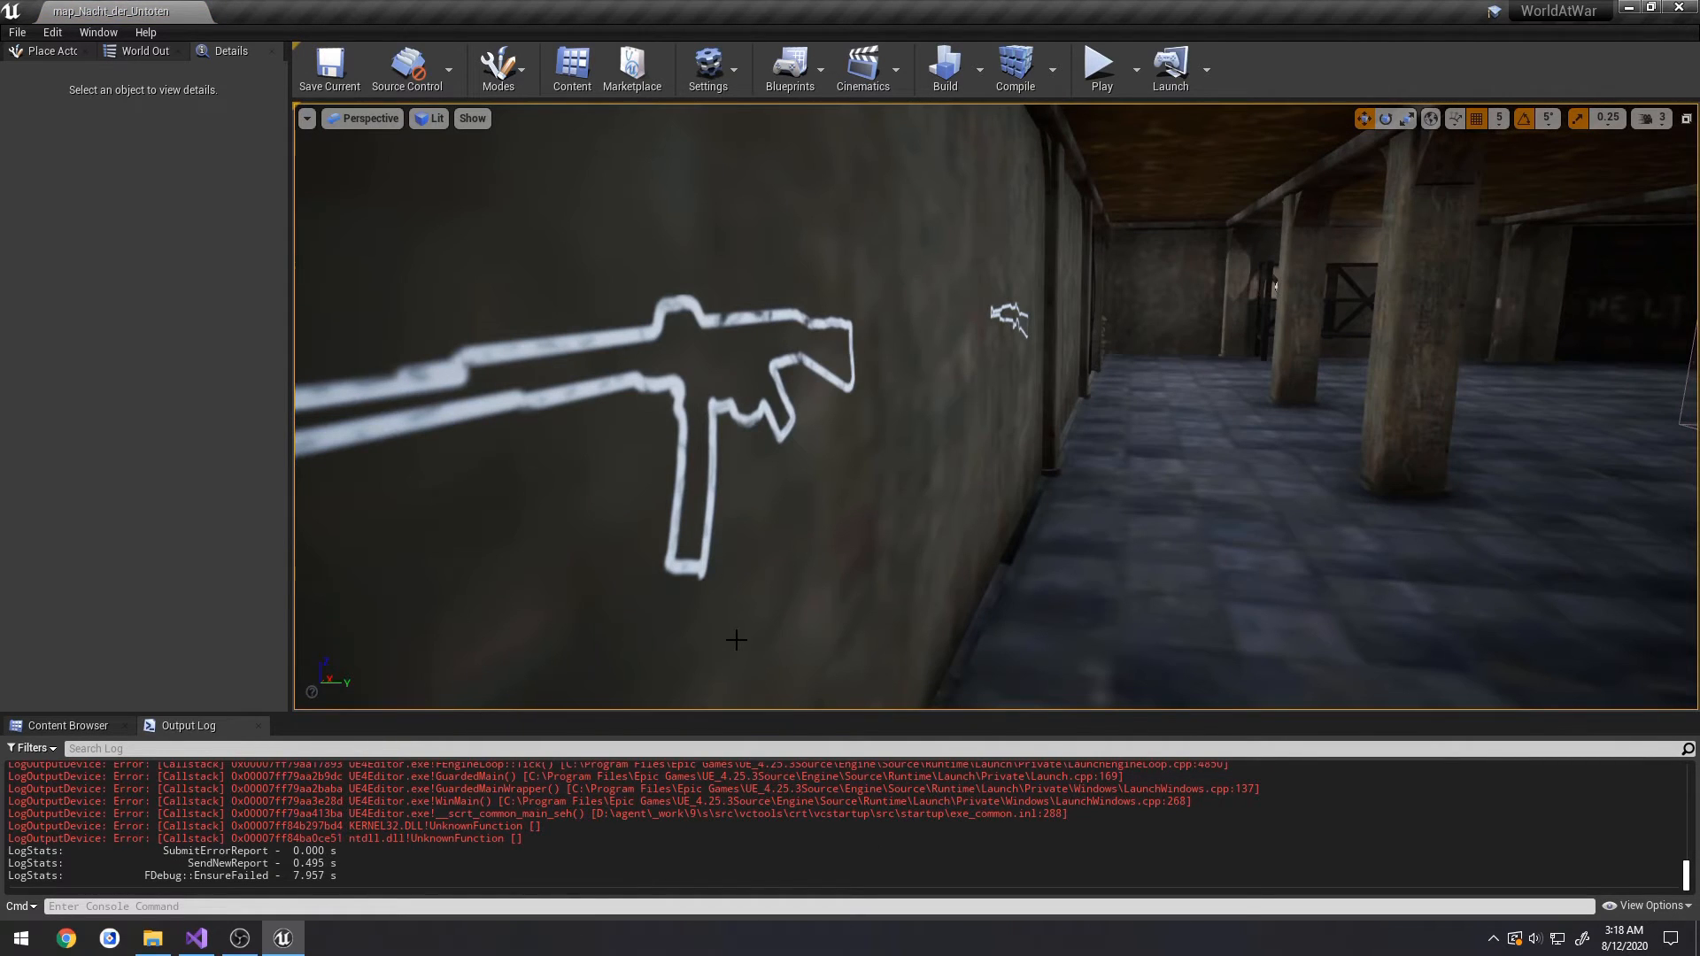
- Play-test the wall weapon purchase three times with the 0.01-second timer
{"action": "left_click", "coordinate": [1098, 62]}
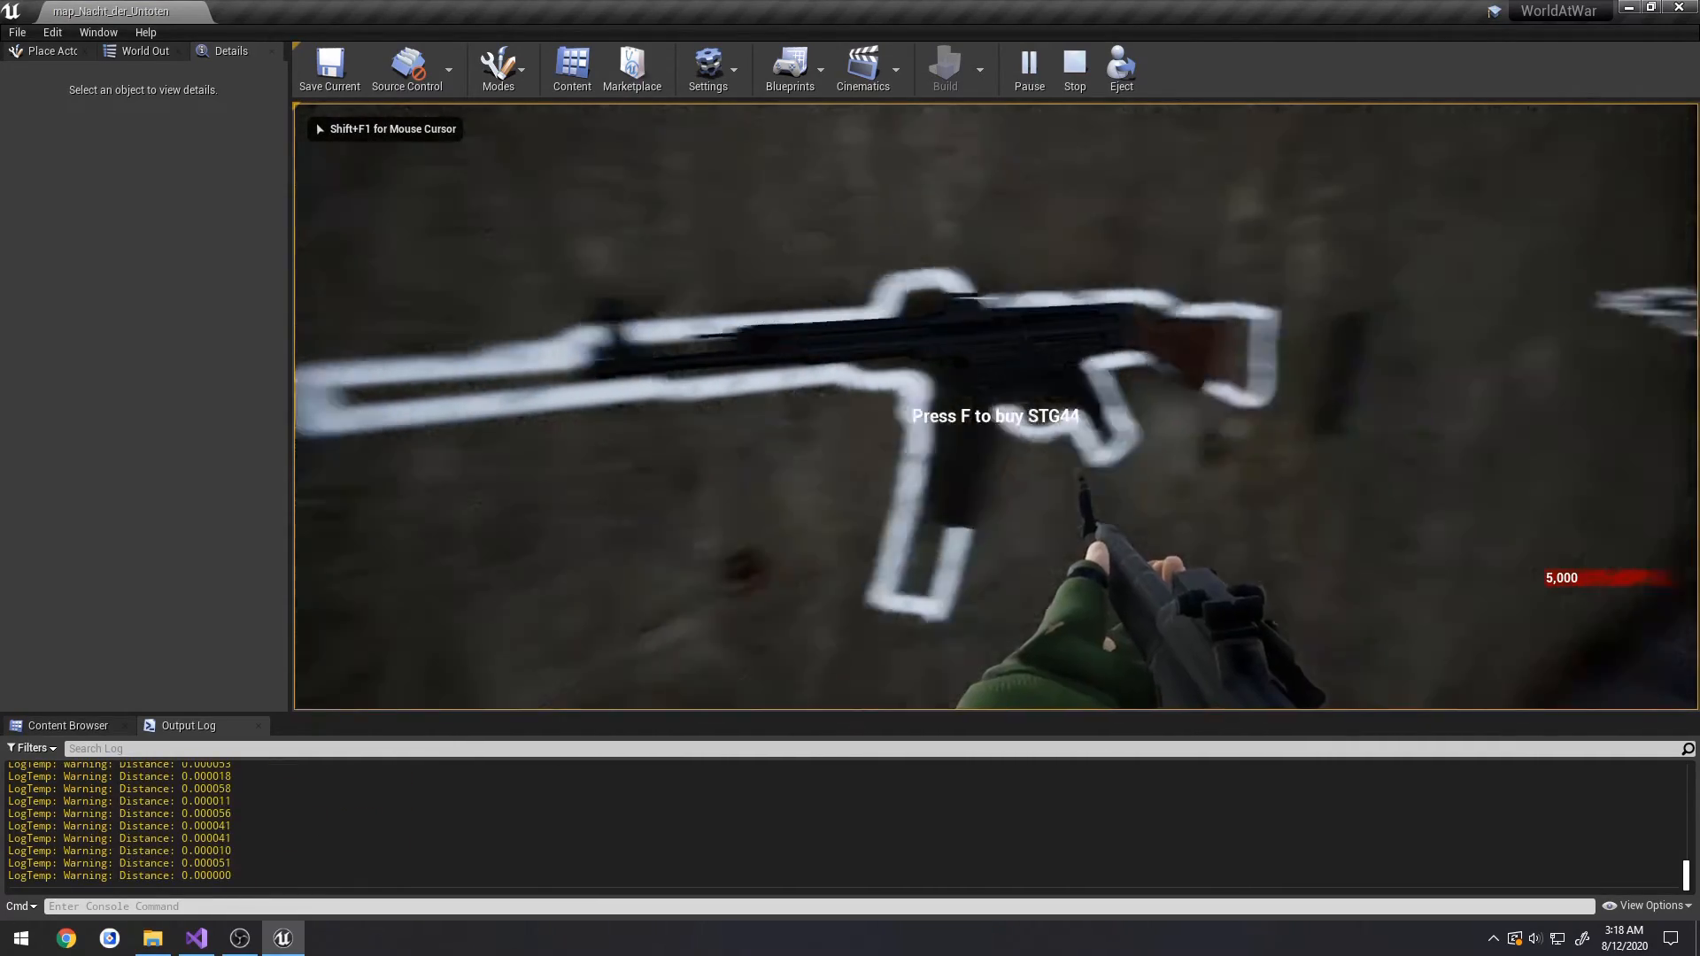
{"action": "left_click", "coordinate": [1072, 65]}
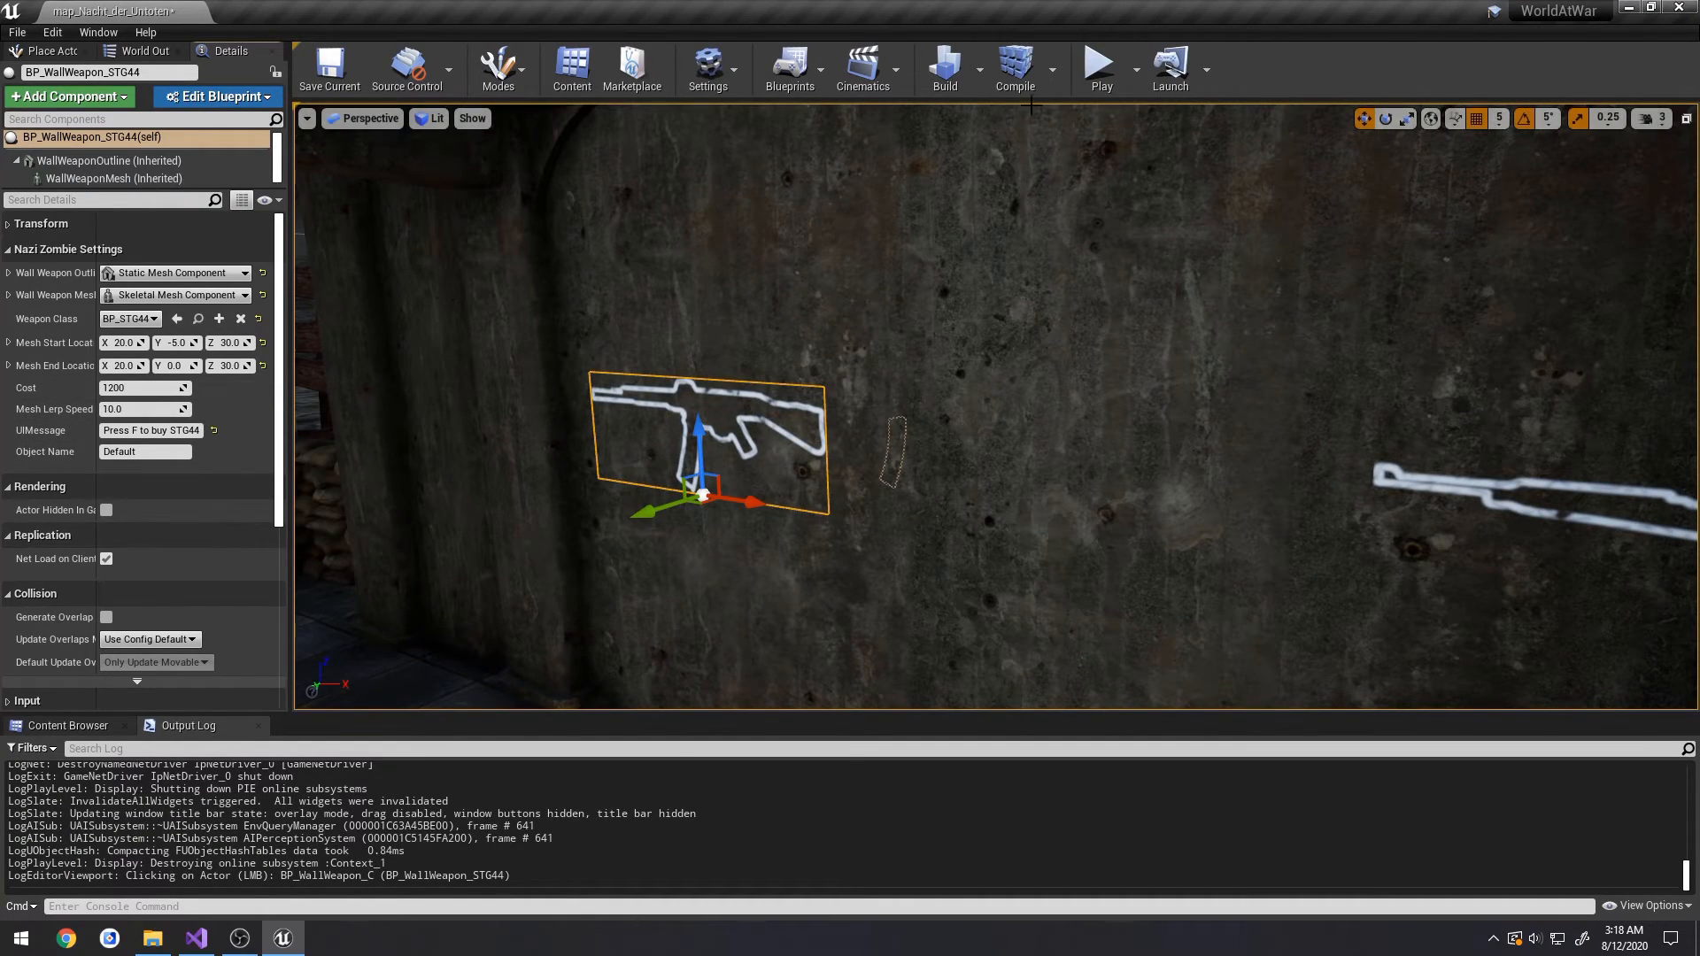
{"action": "left_click", "coordinate": [1098, 65]}
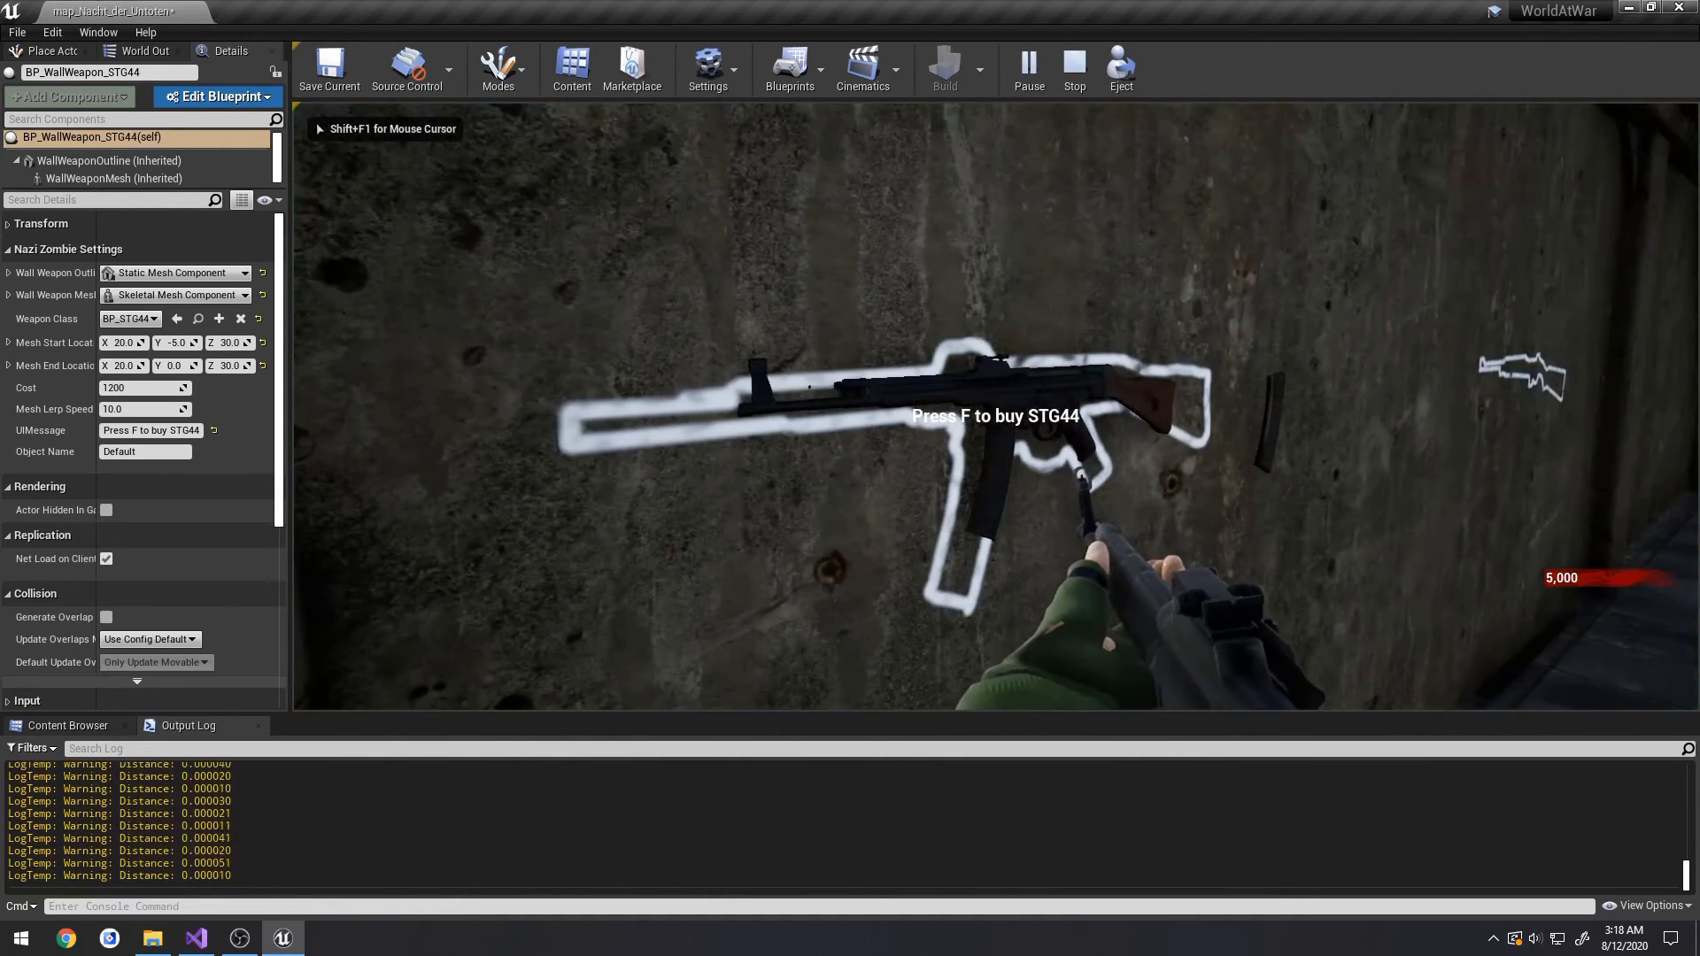
{"action": "left_click", "coordinate": [1072, 67]}
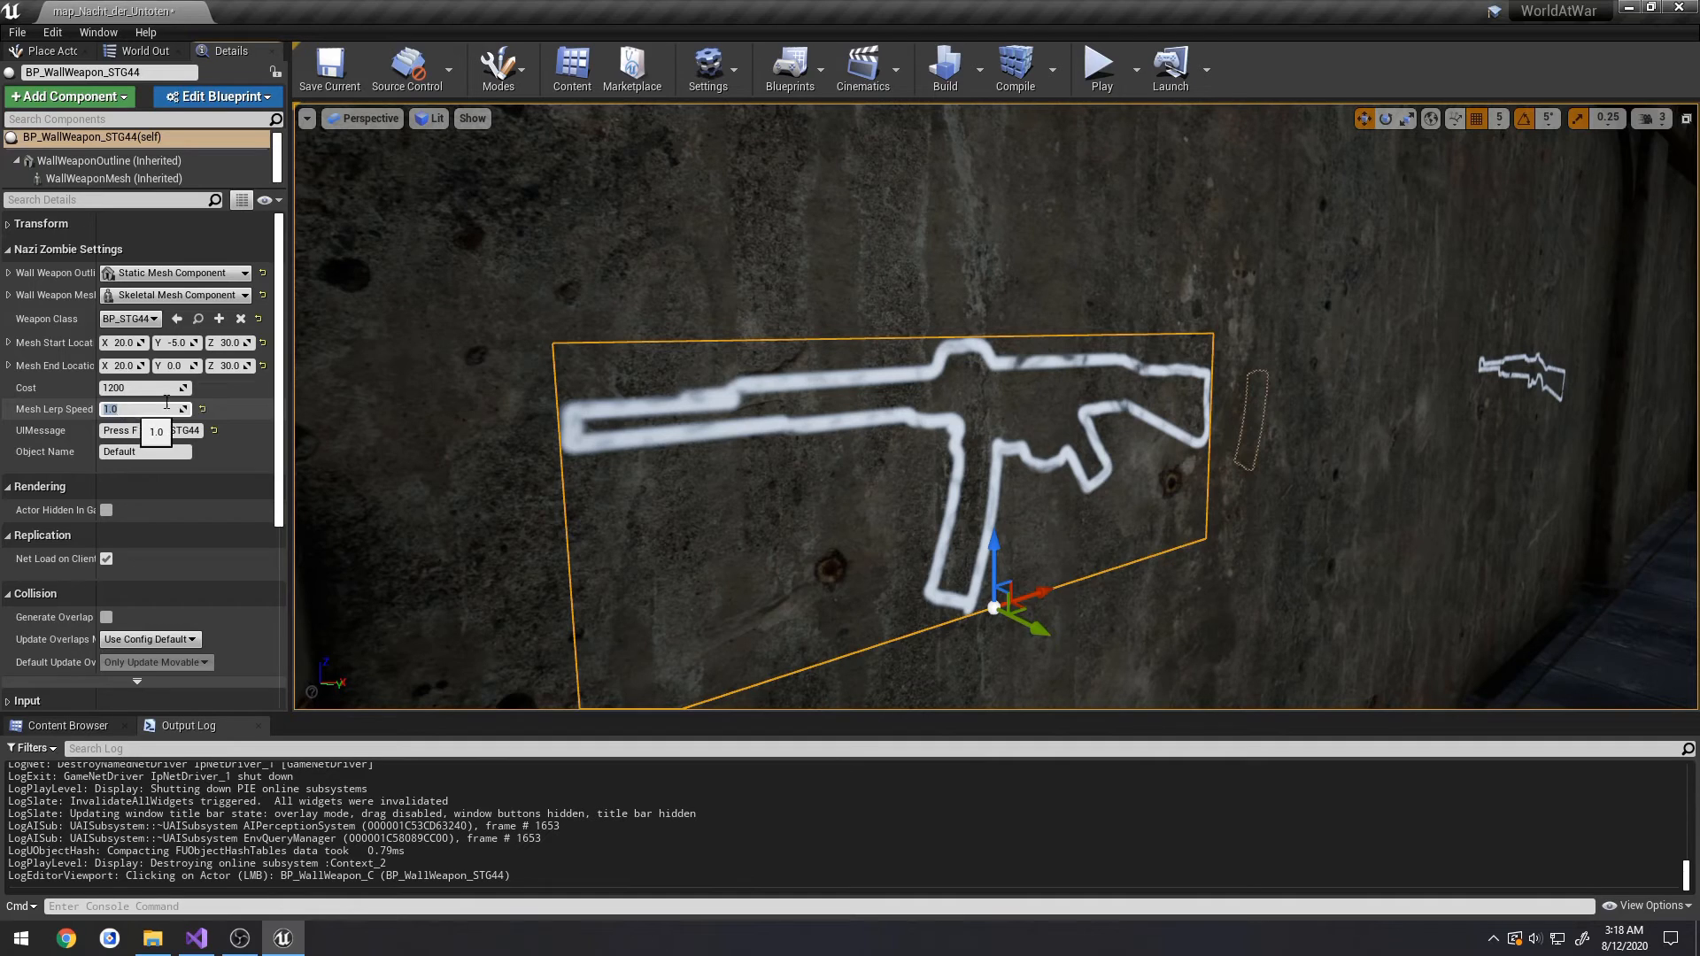
{"action": "left_click", "coordinate": [1098, 62]}
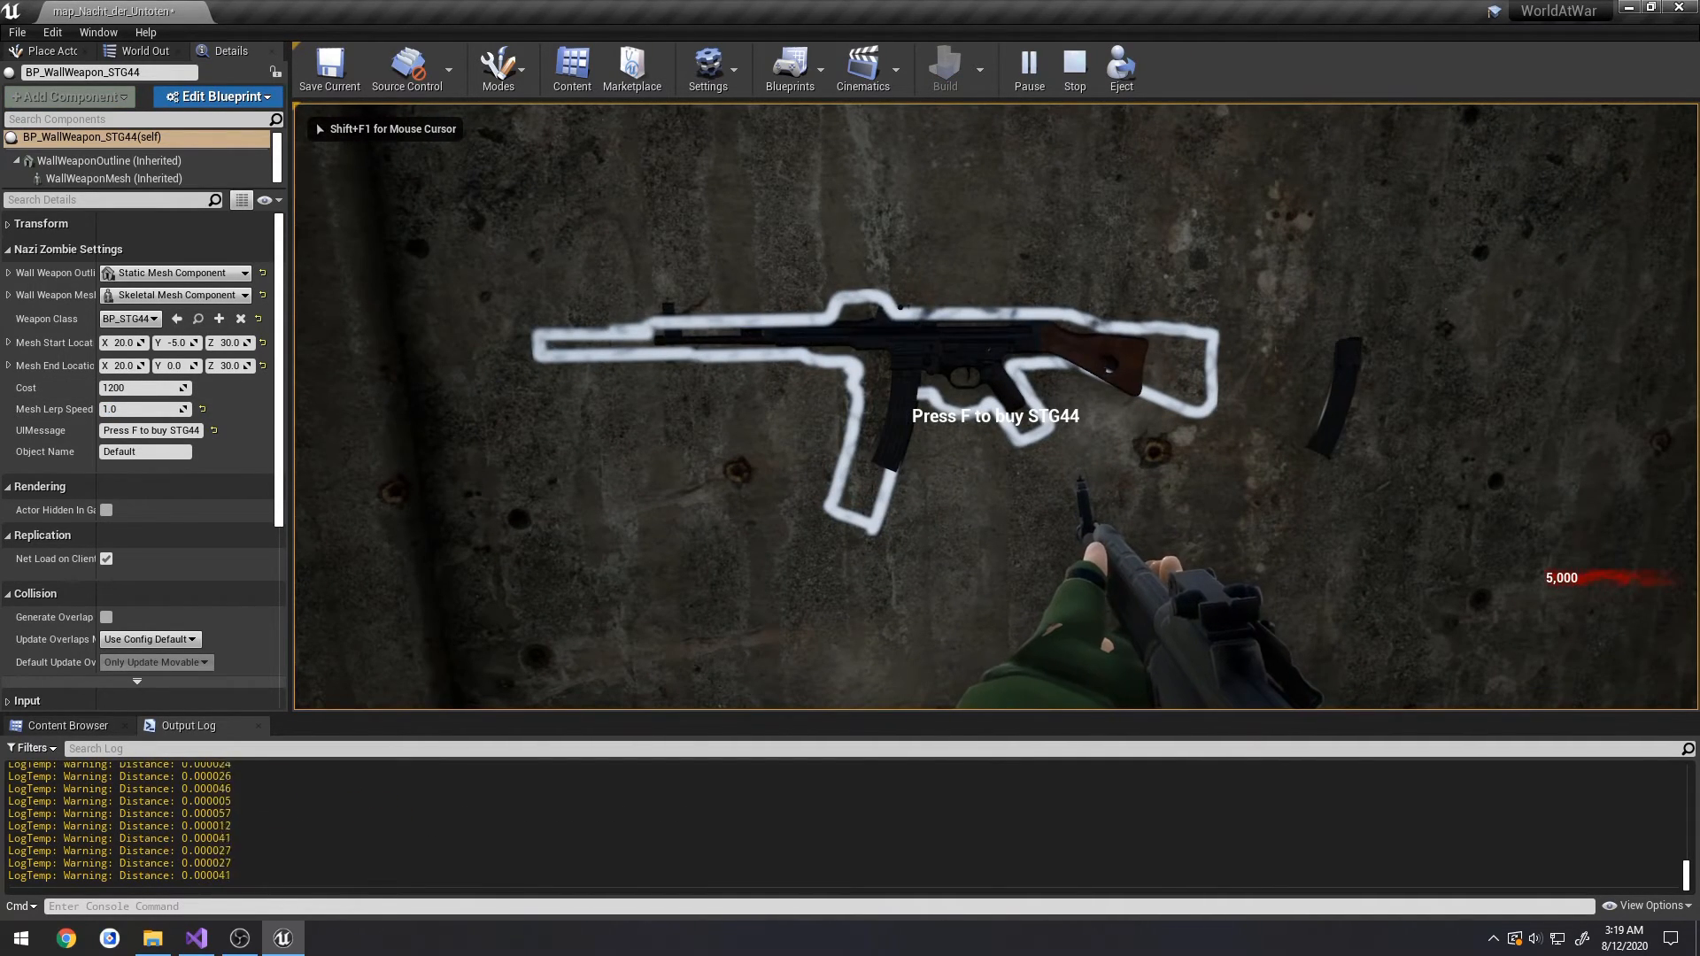
{"action": "left_click", "coordinate": [1072, 62]}
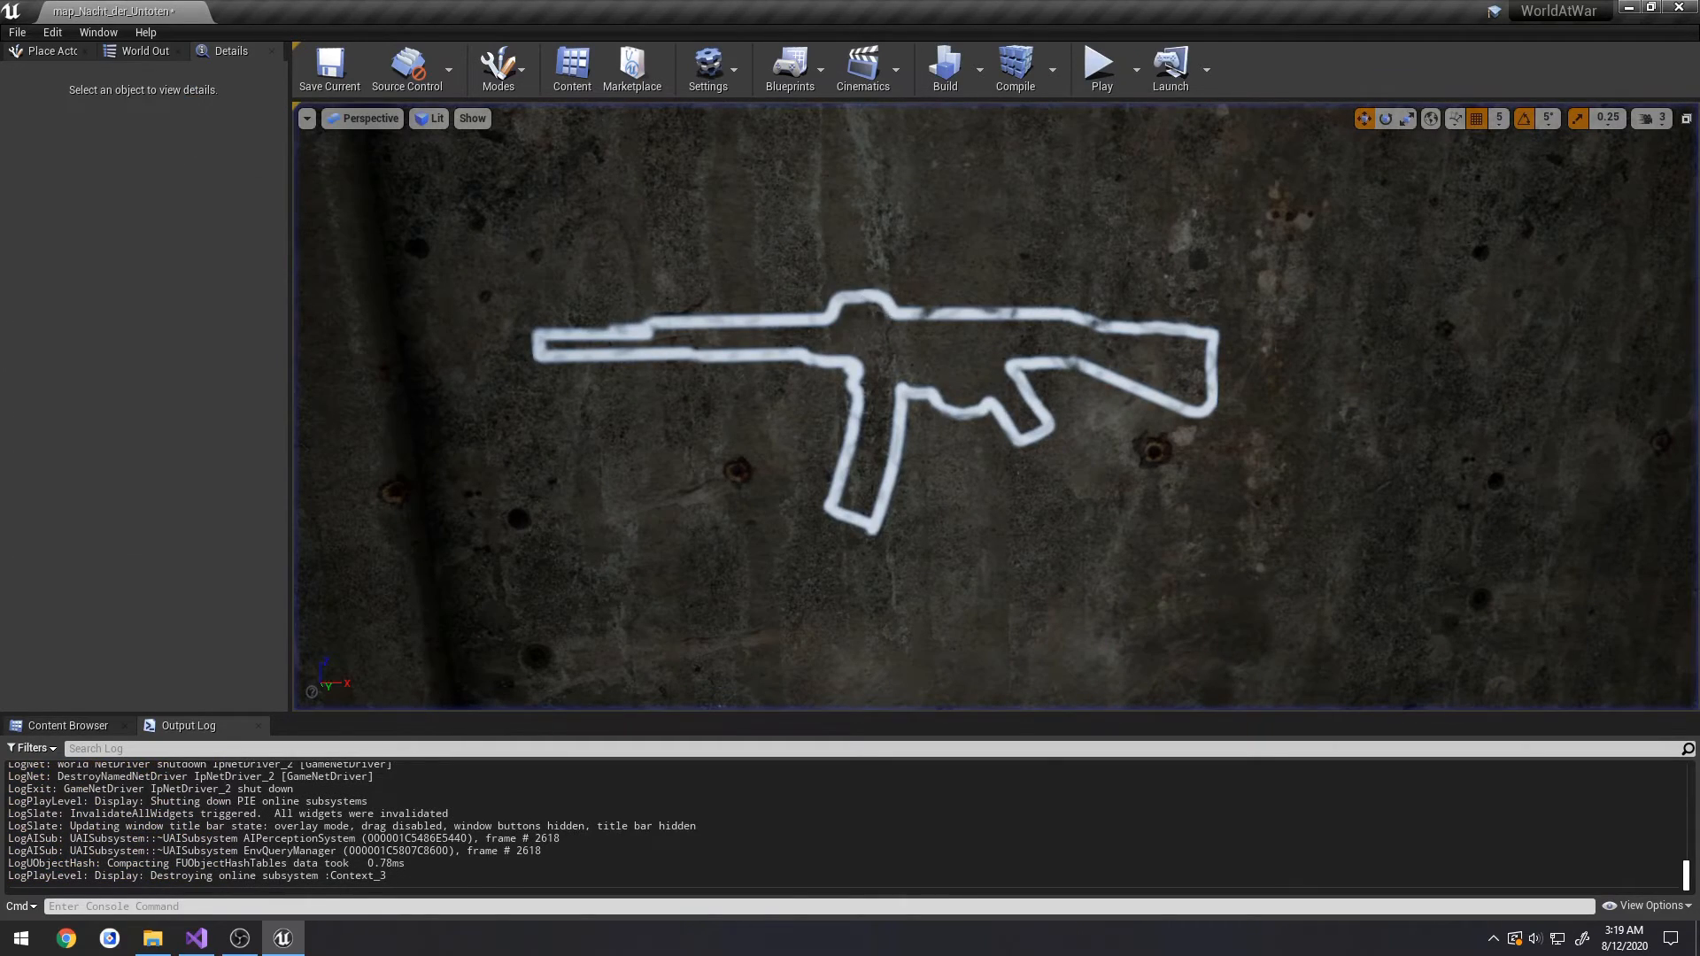
- Set the STG44's Mesh Lerp Speed to 2.0 and play-test both weapons' slow slide
{"action": "left_click", "coordinate": [889, 412]}
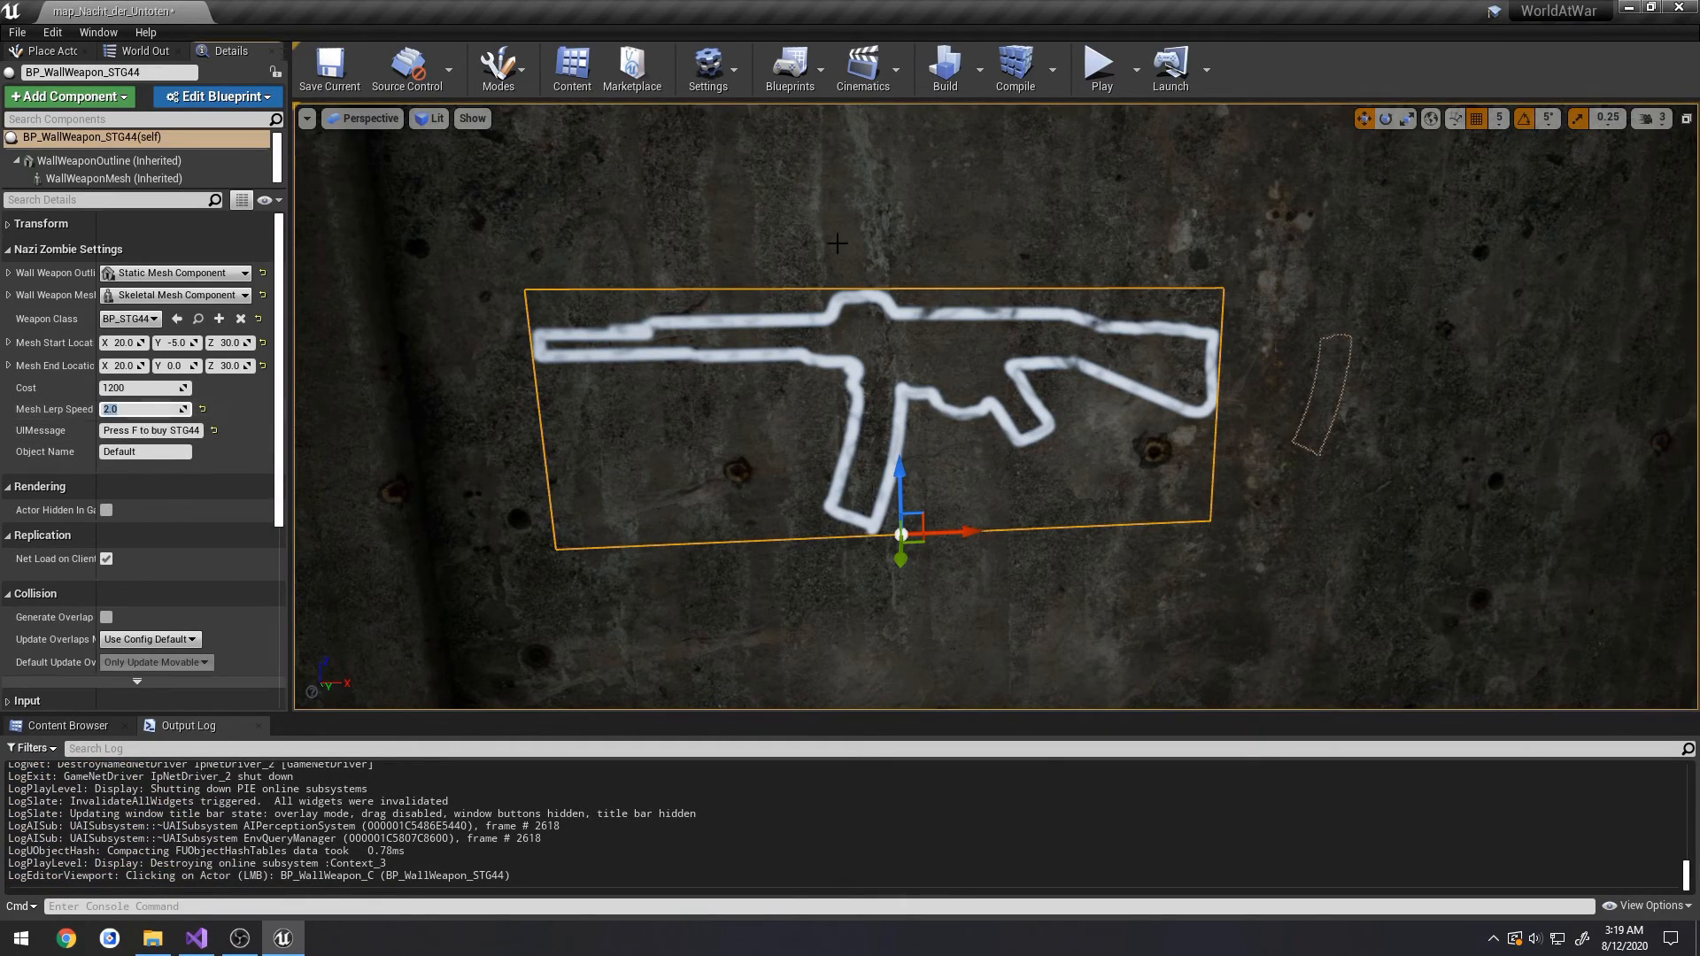
{"action": "left_click", "coordinate": [1097, 62]}
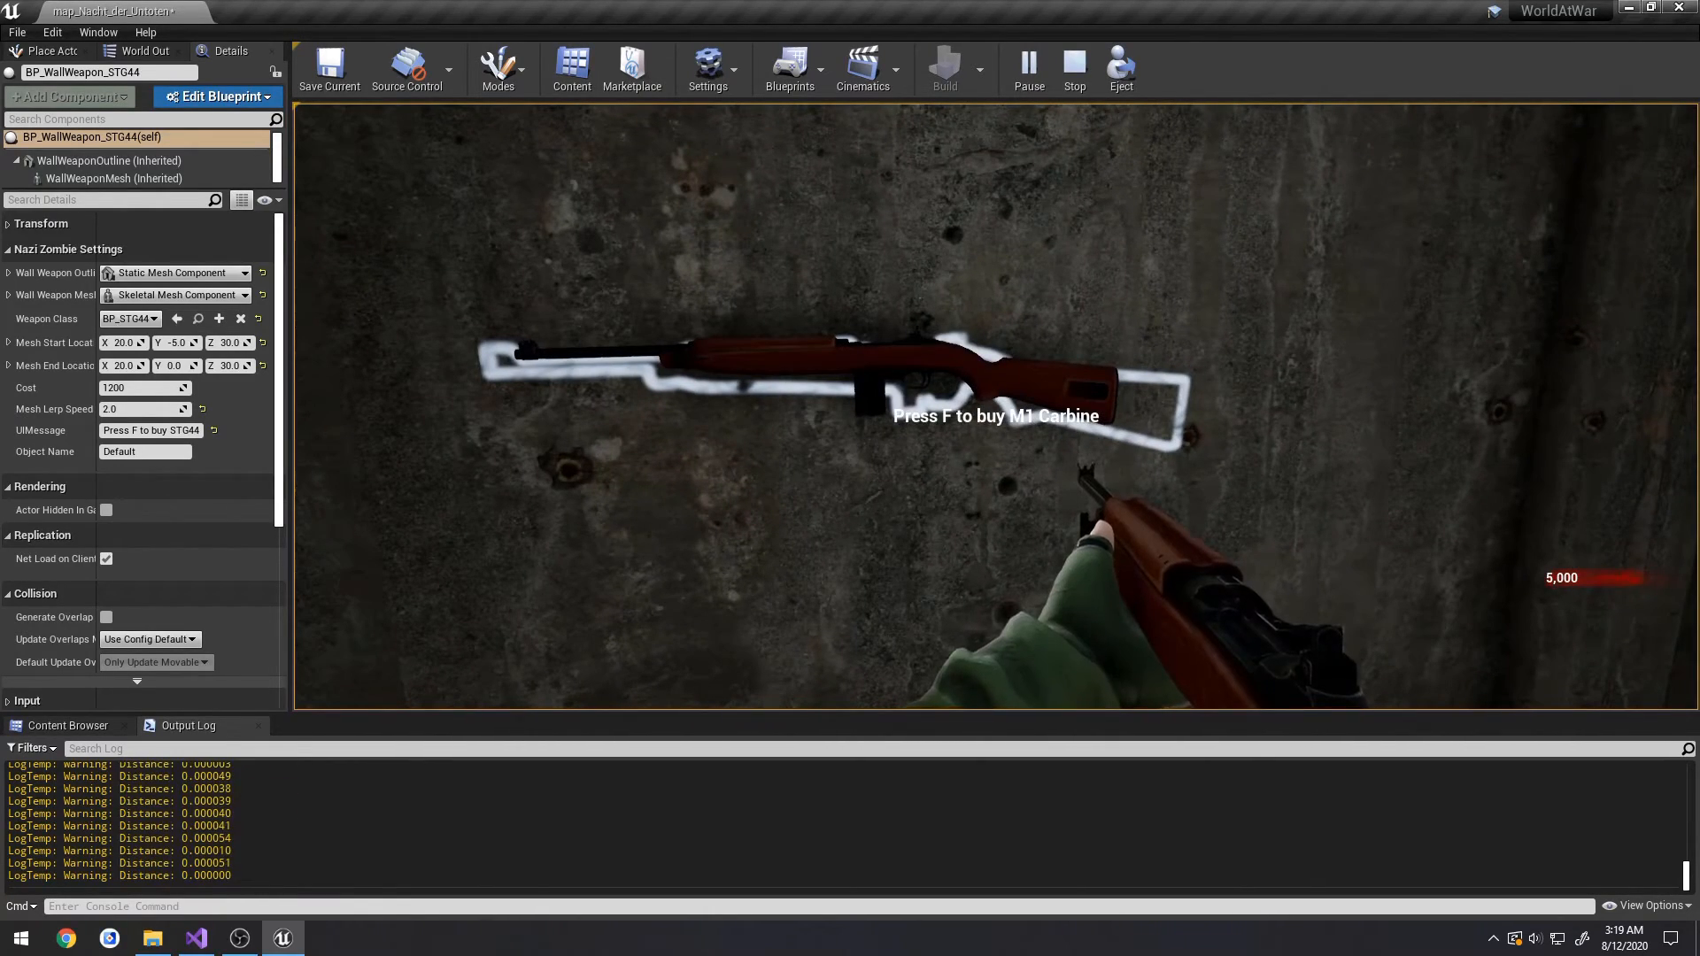
{"action": "left_click", "coordinate": [1071, 67]}
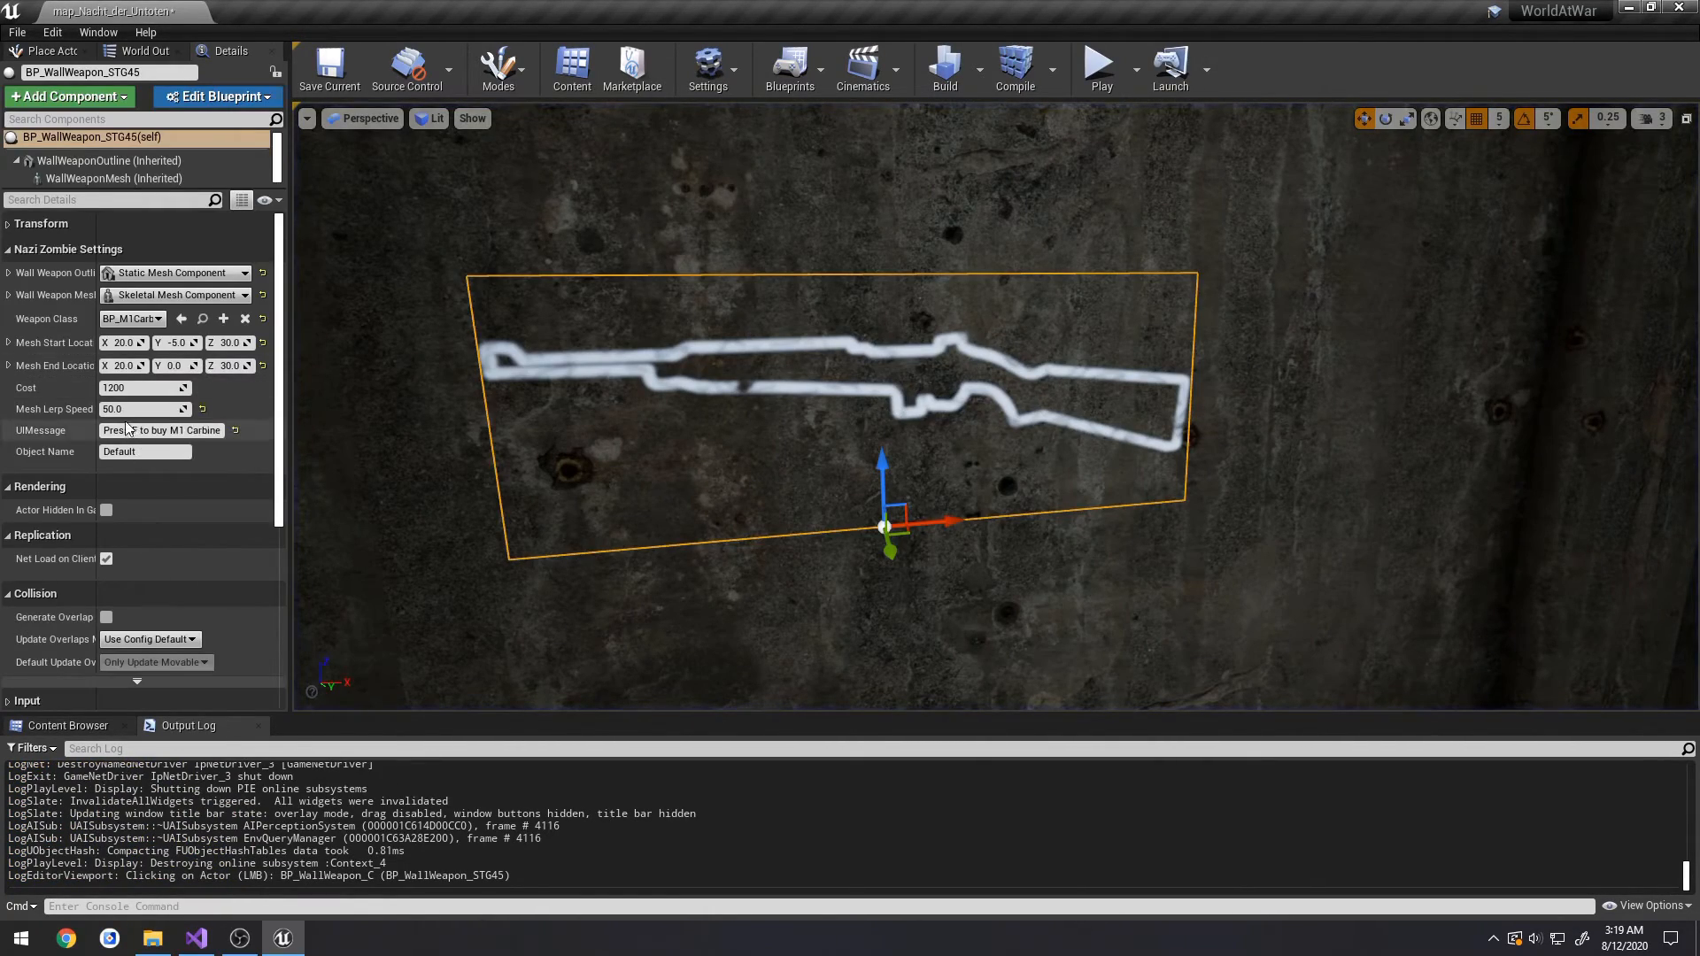
{"action": "mouse_move", "coordinate": [1099, 65]}
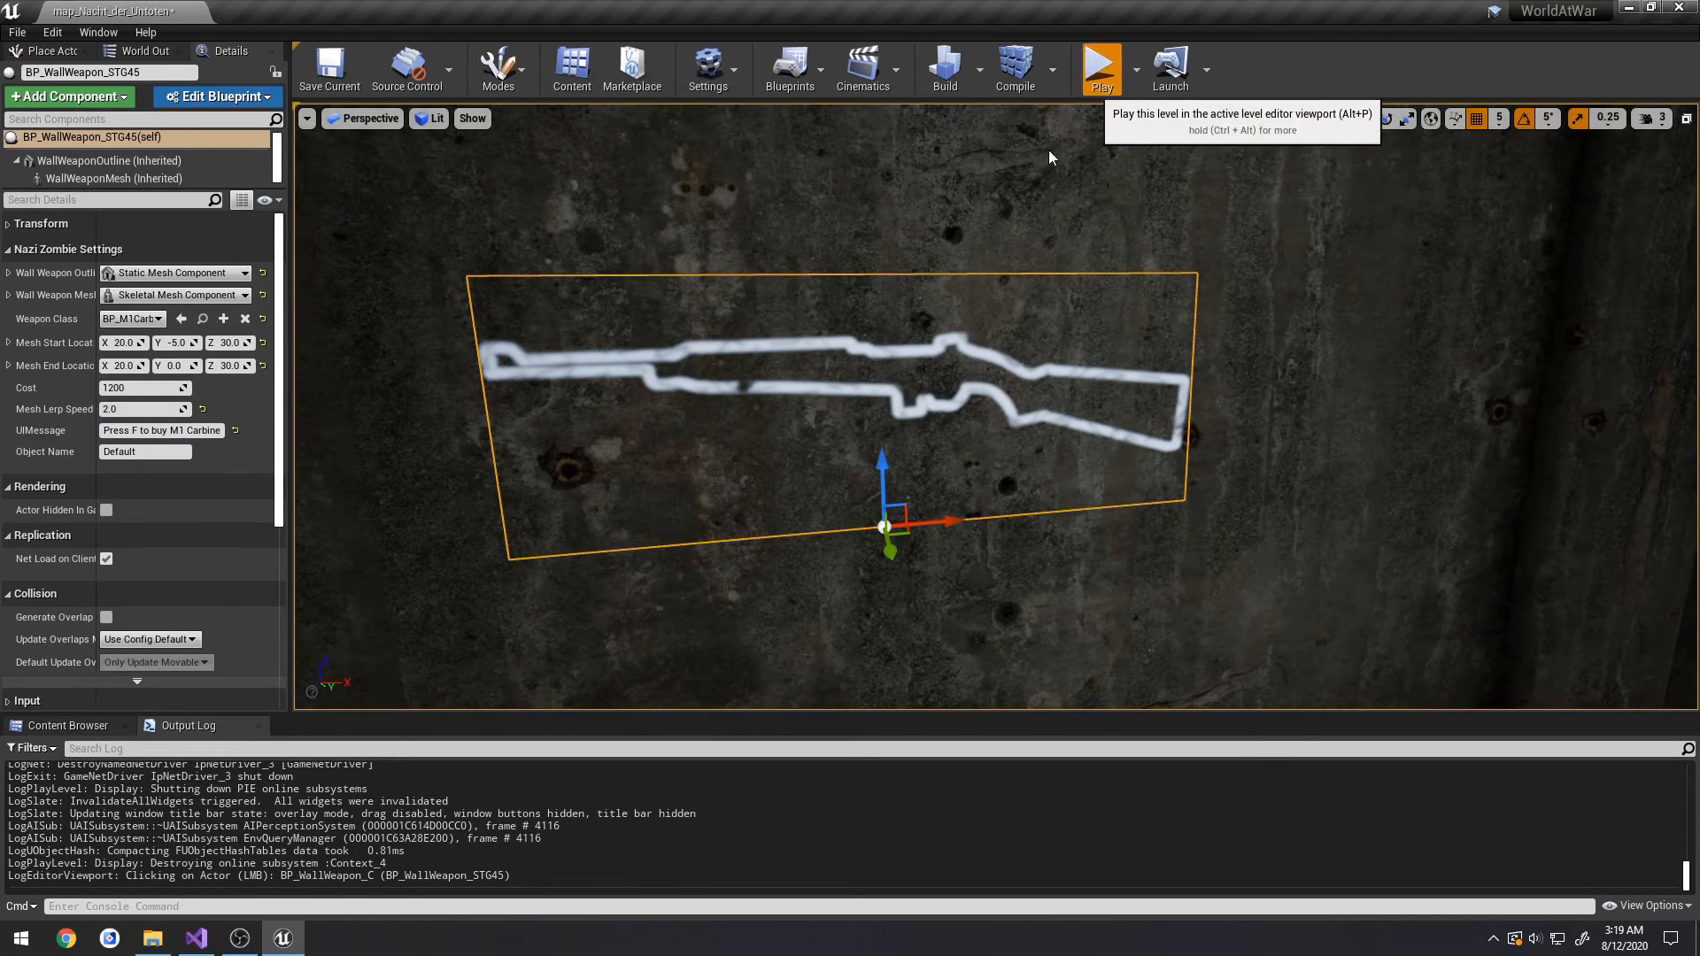
{"action": "left_click", "coordinate": [1097, 67]}
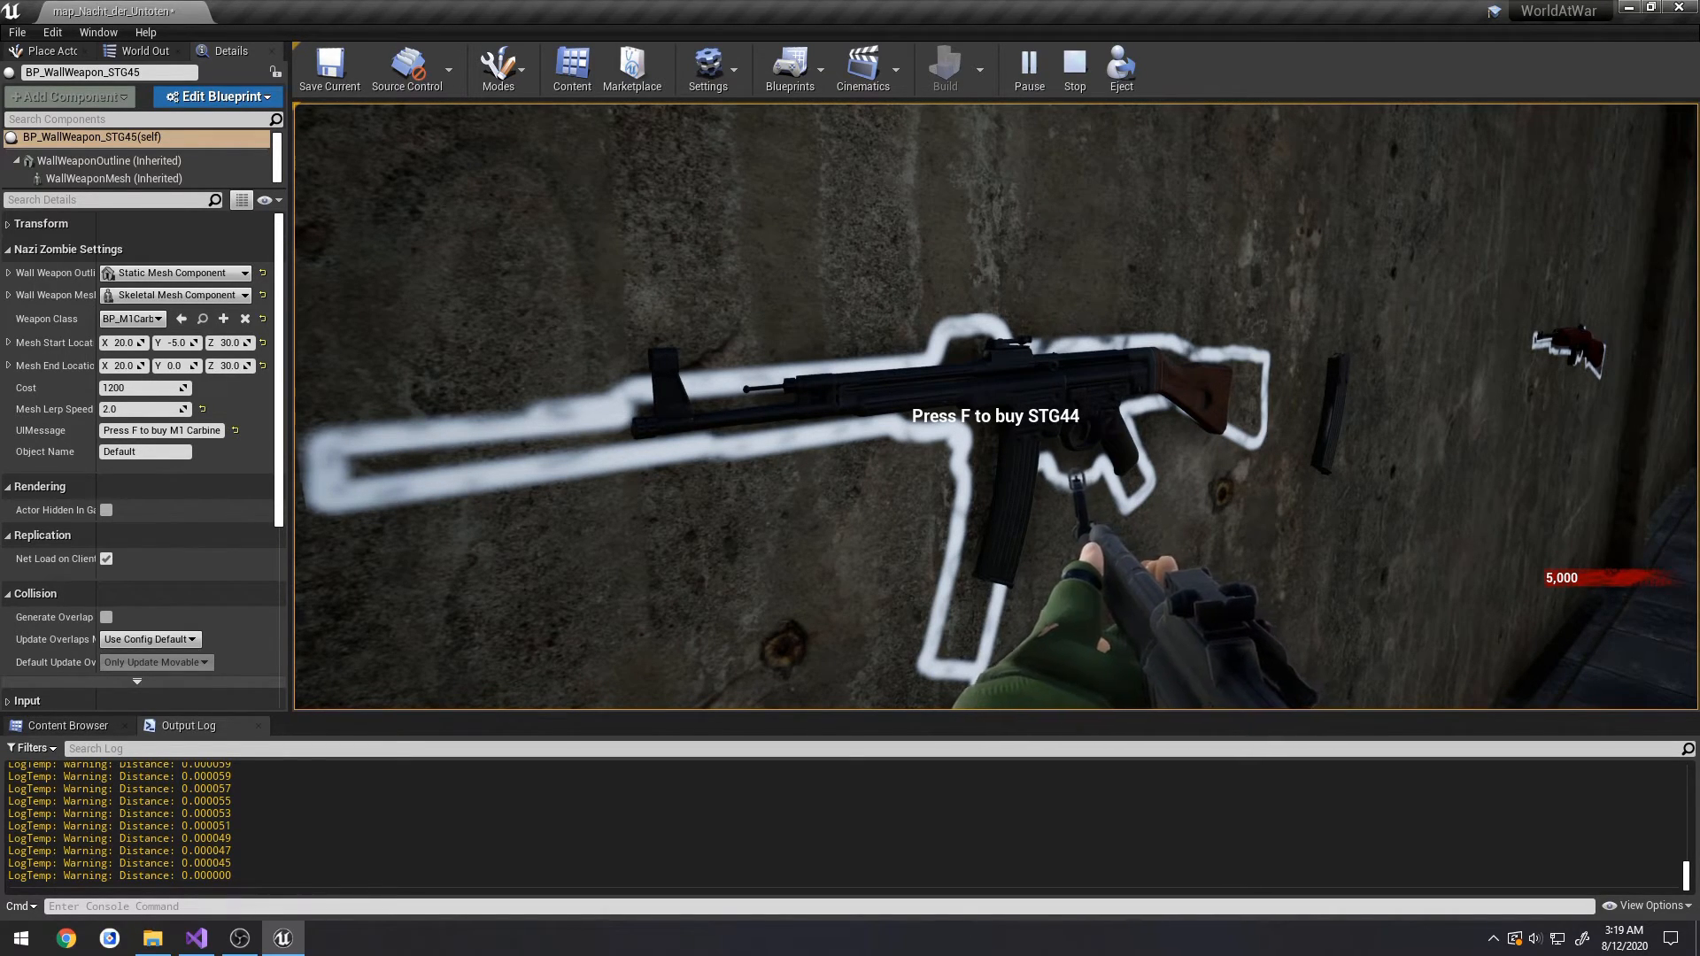
{"action": "left_click", "coordinate": [1071, 62]}
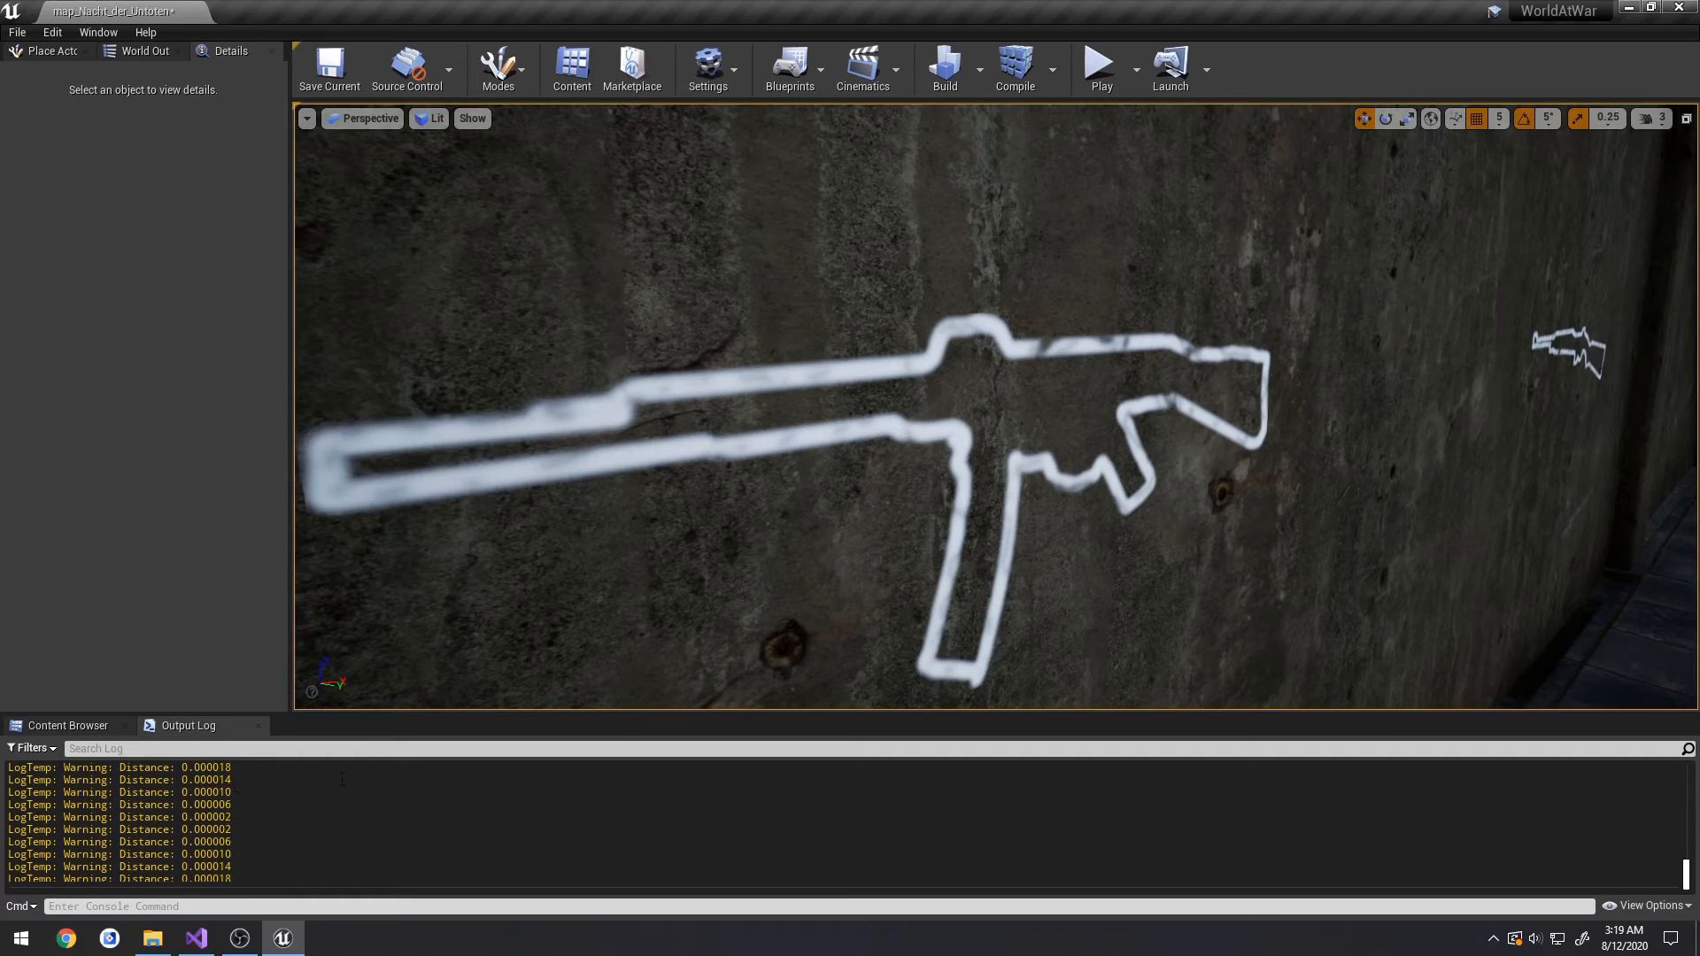
{"action": "left_click", "coordinate": [1097, 62]}
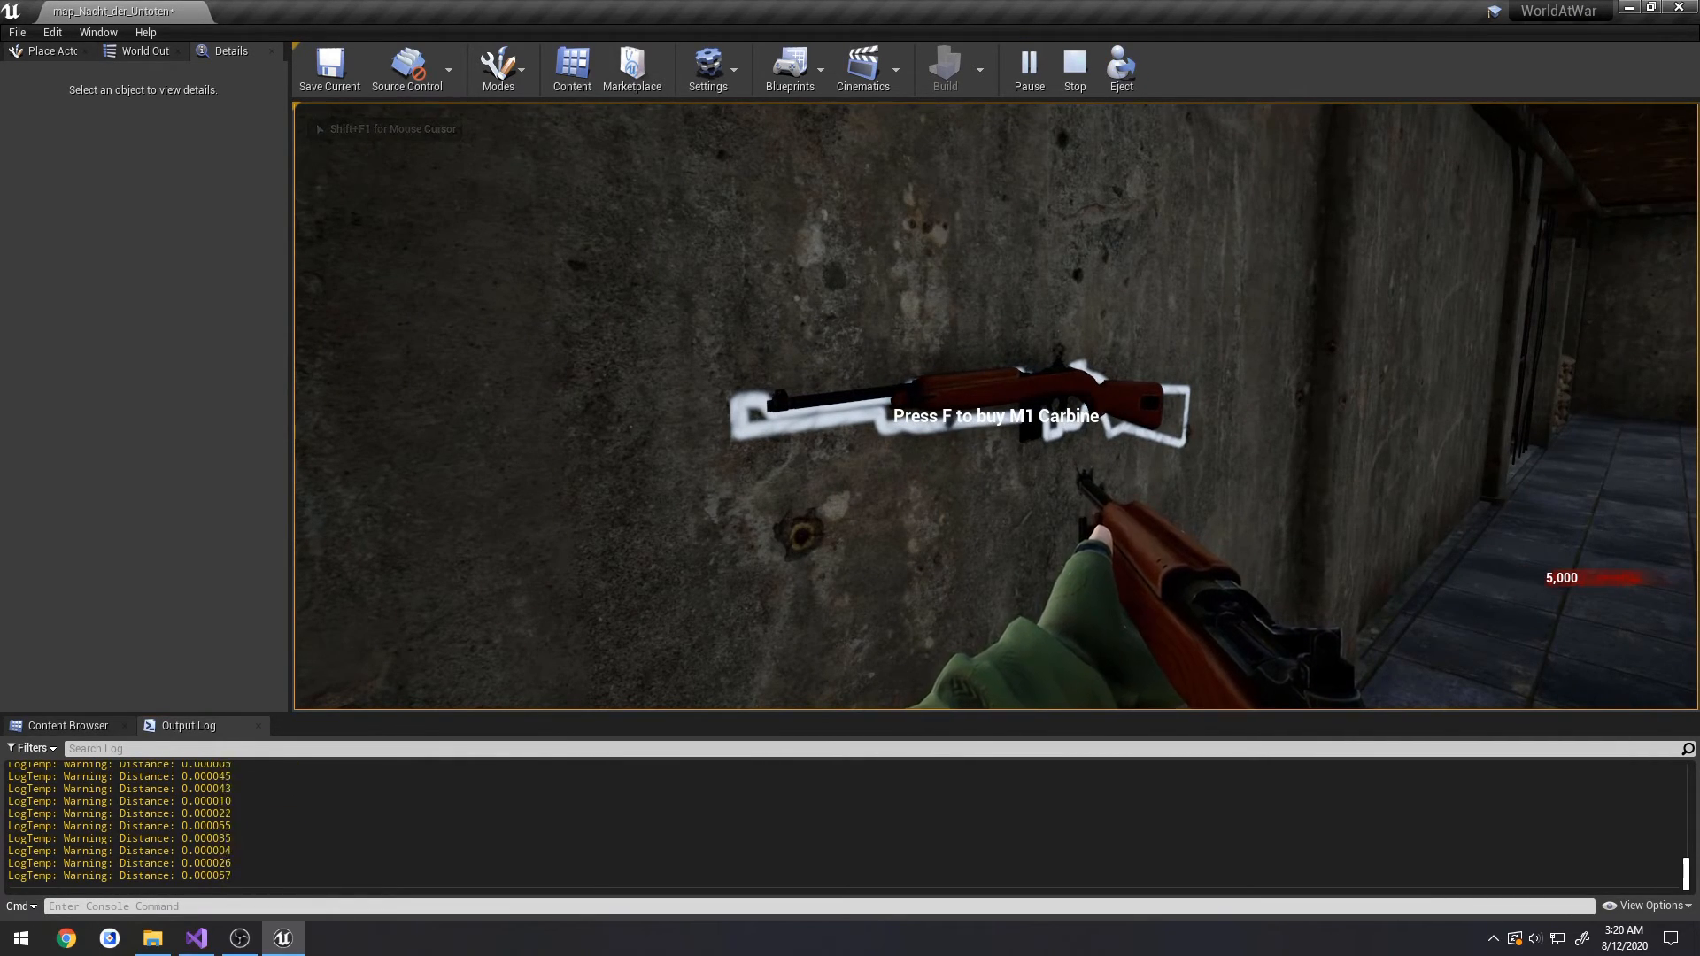
{"action": "left_click", "coordinate": [1072, 66]}
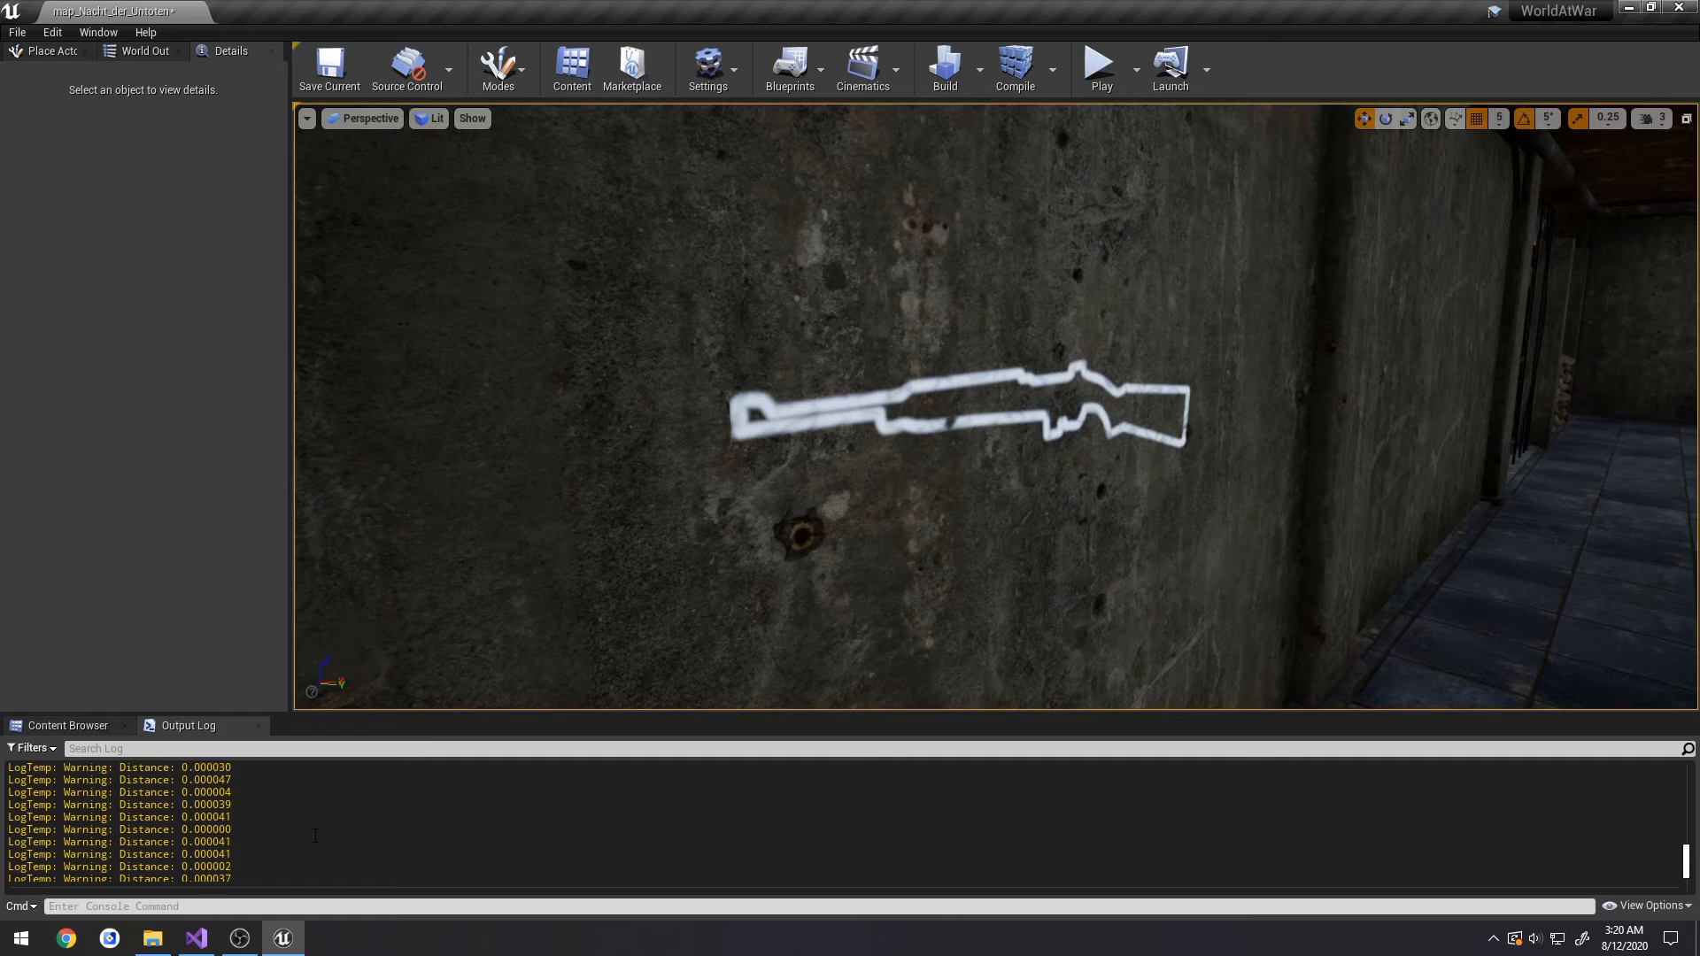
{"action": "left_click", "coordinate": [193, 937]}
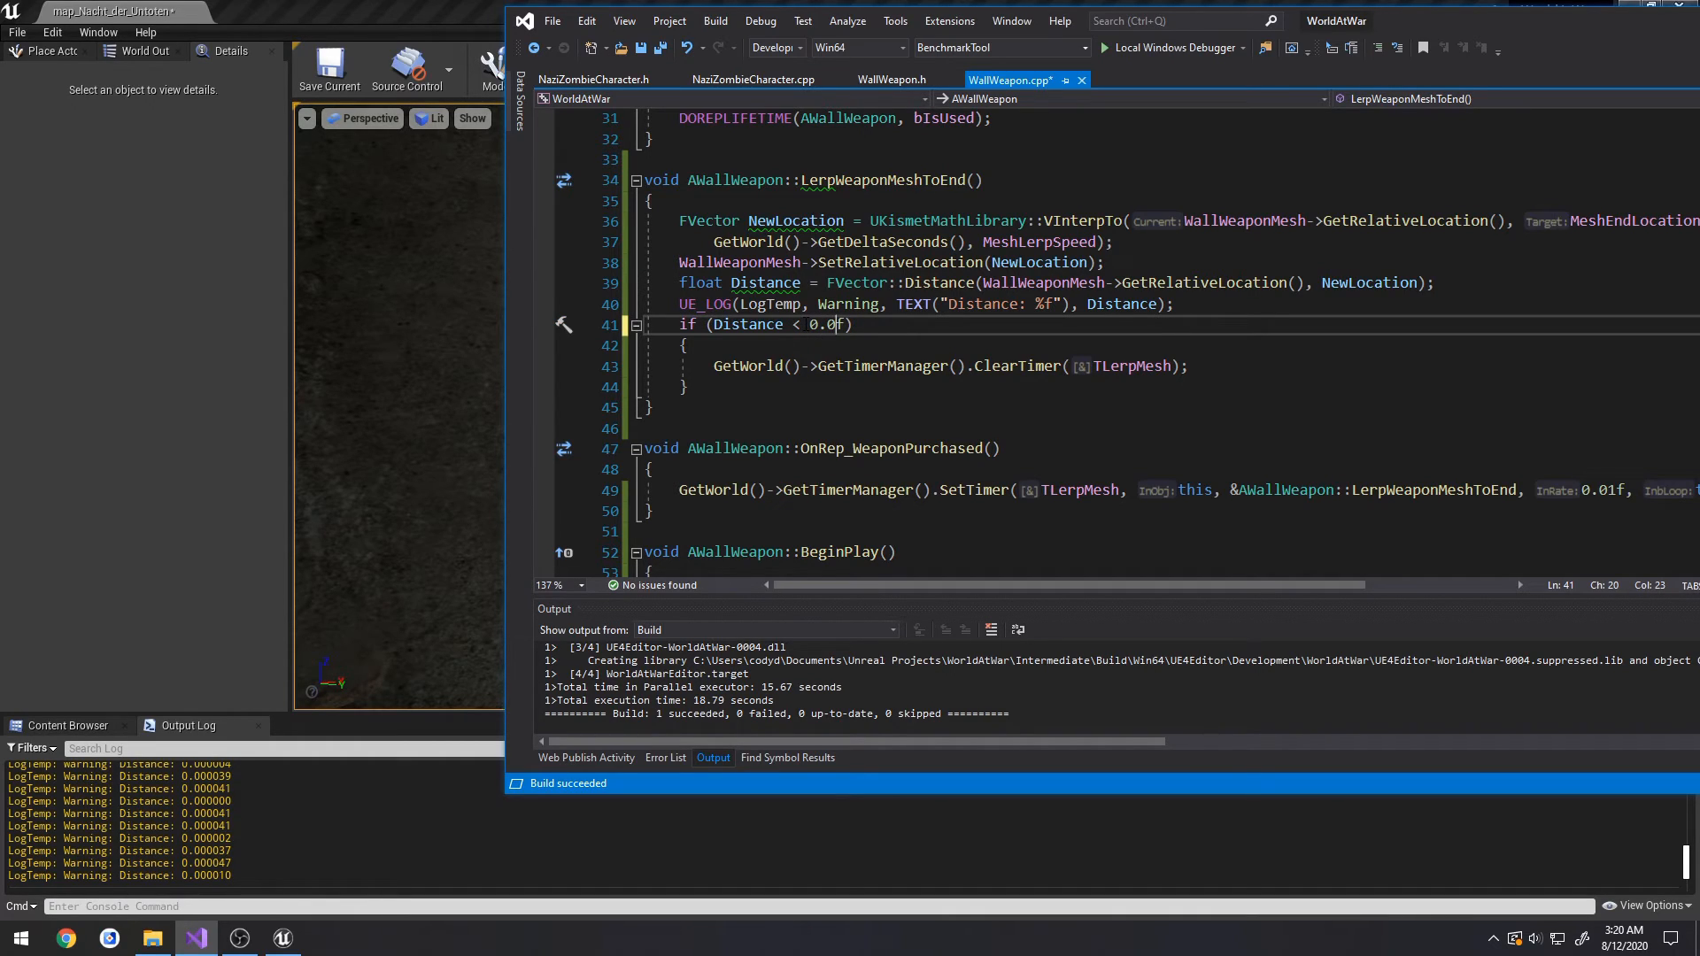
- Change the LerpWeaponMeshToEnd distance threshold to 0.00004f
{"action": "type", "text": "000"}
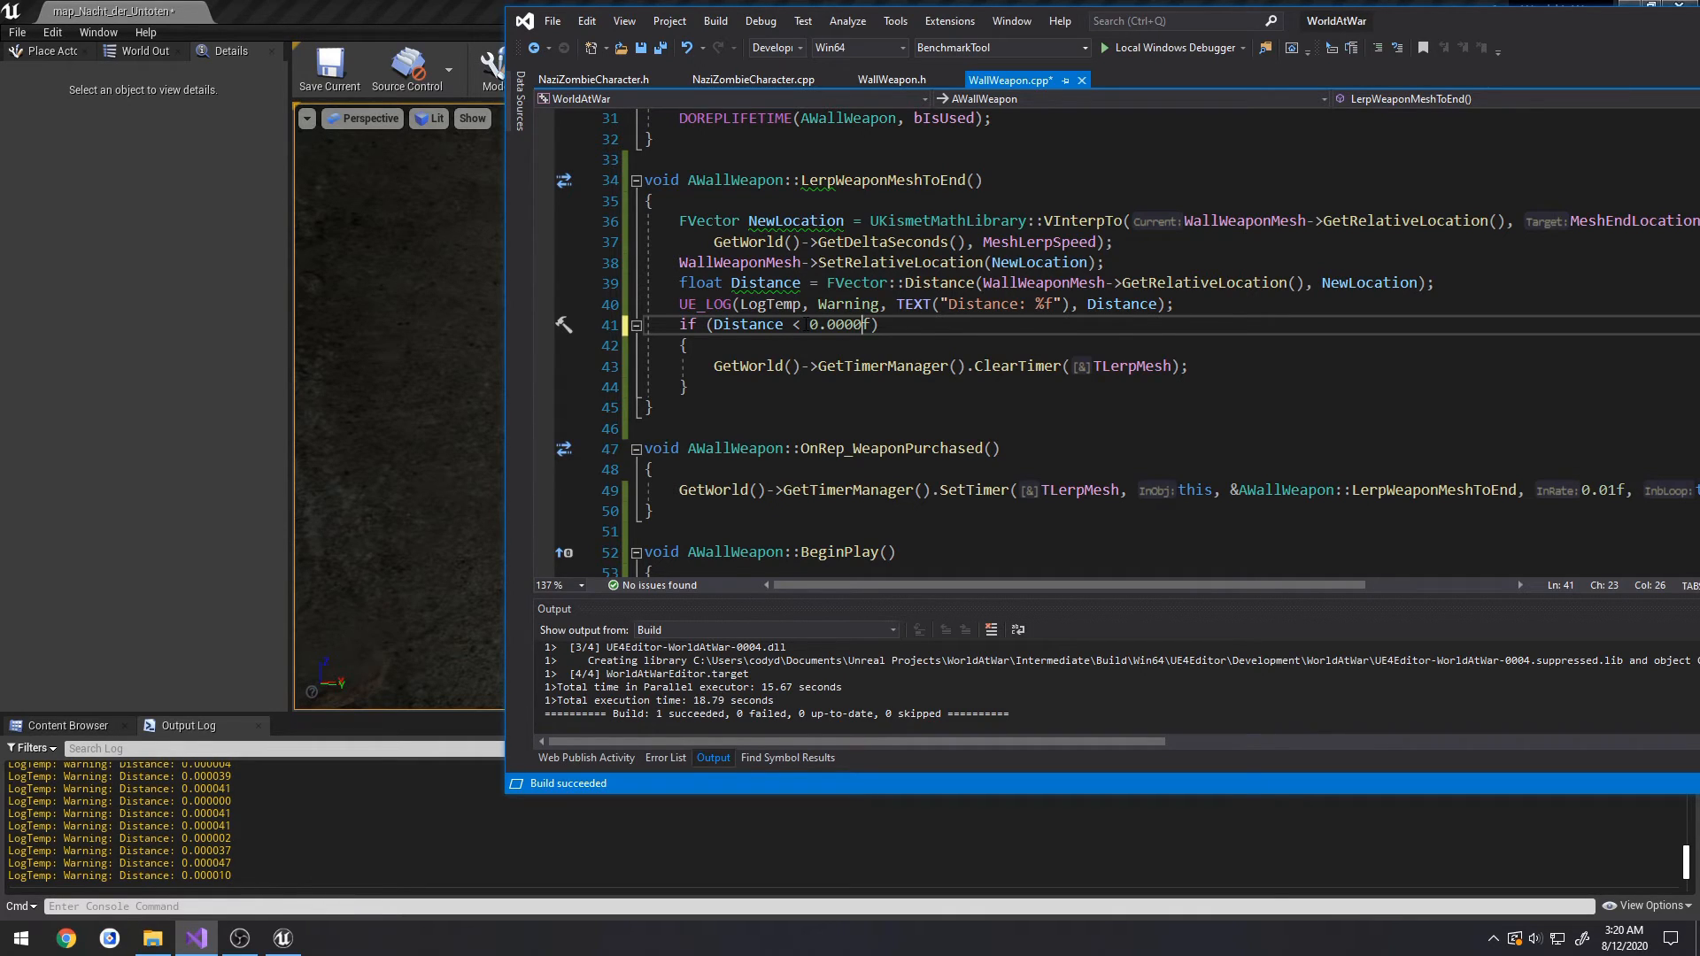
{"action": "left_click", "coordinate": [860, 324]}
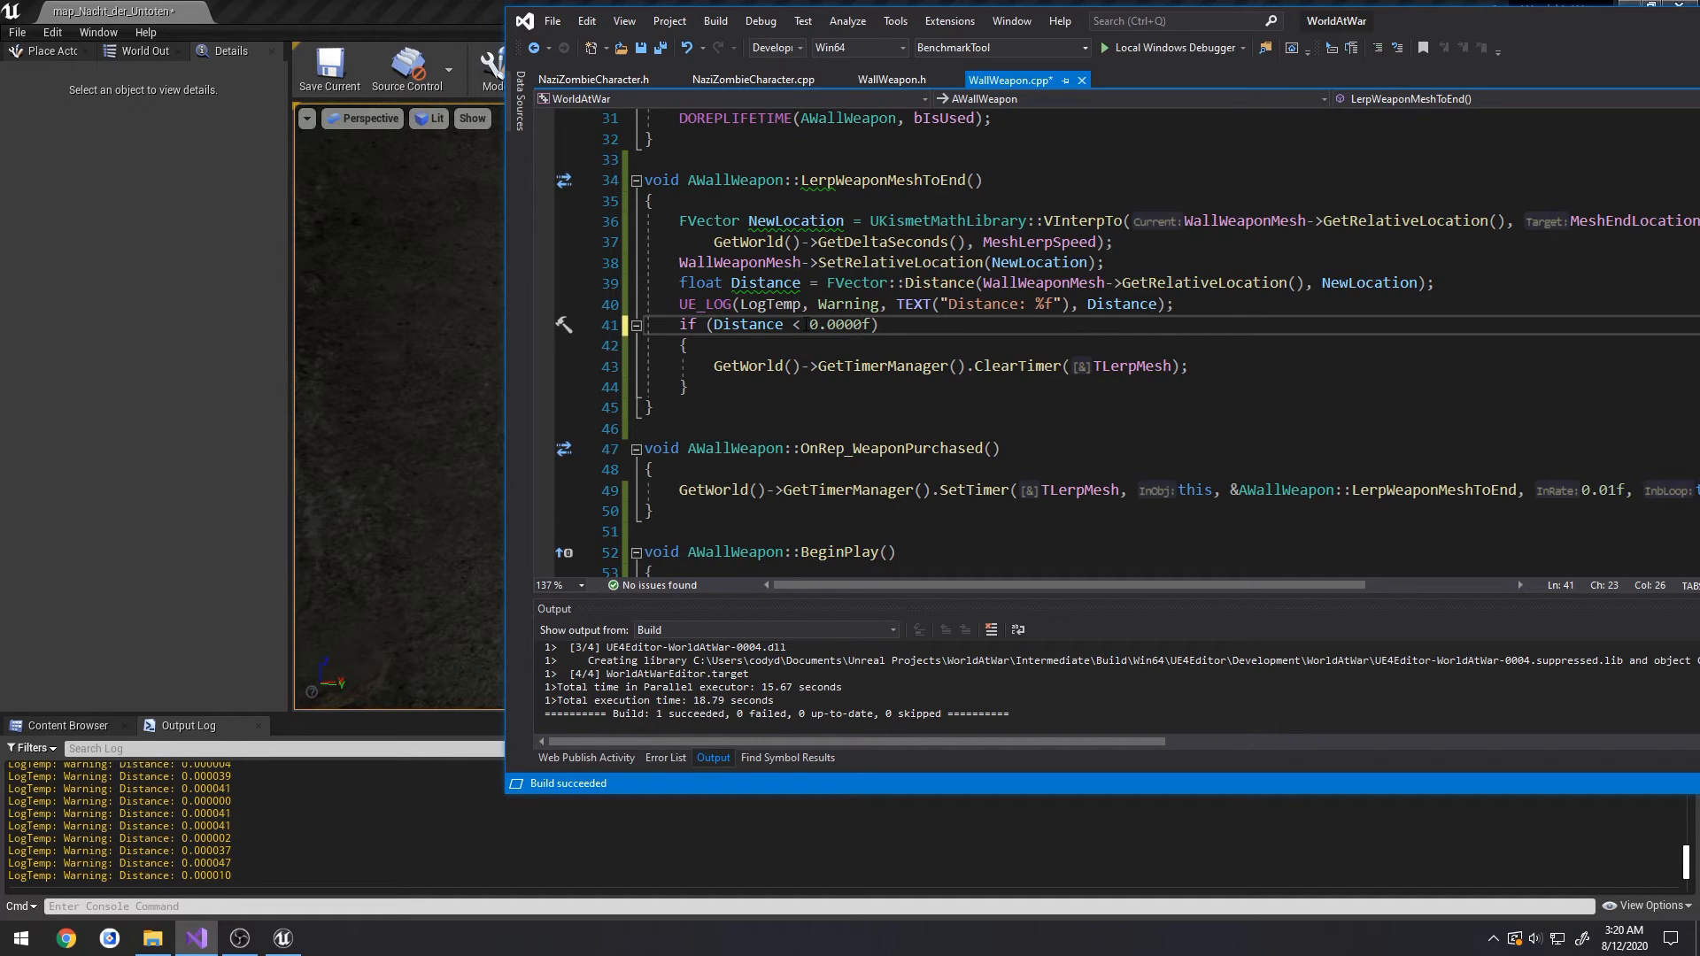
{"action": "type", "text": "3"}
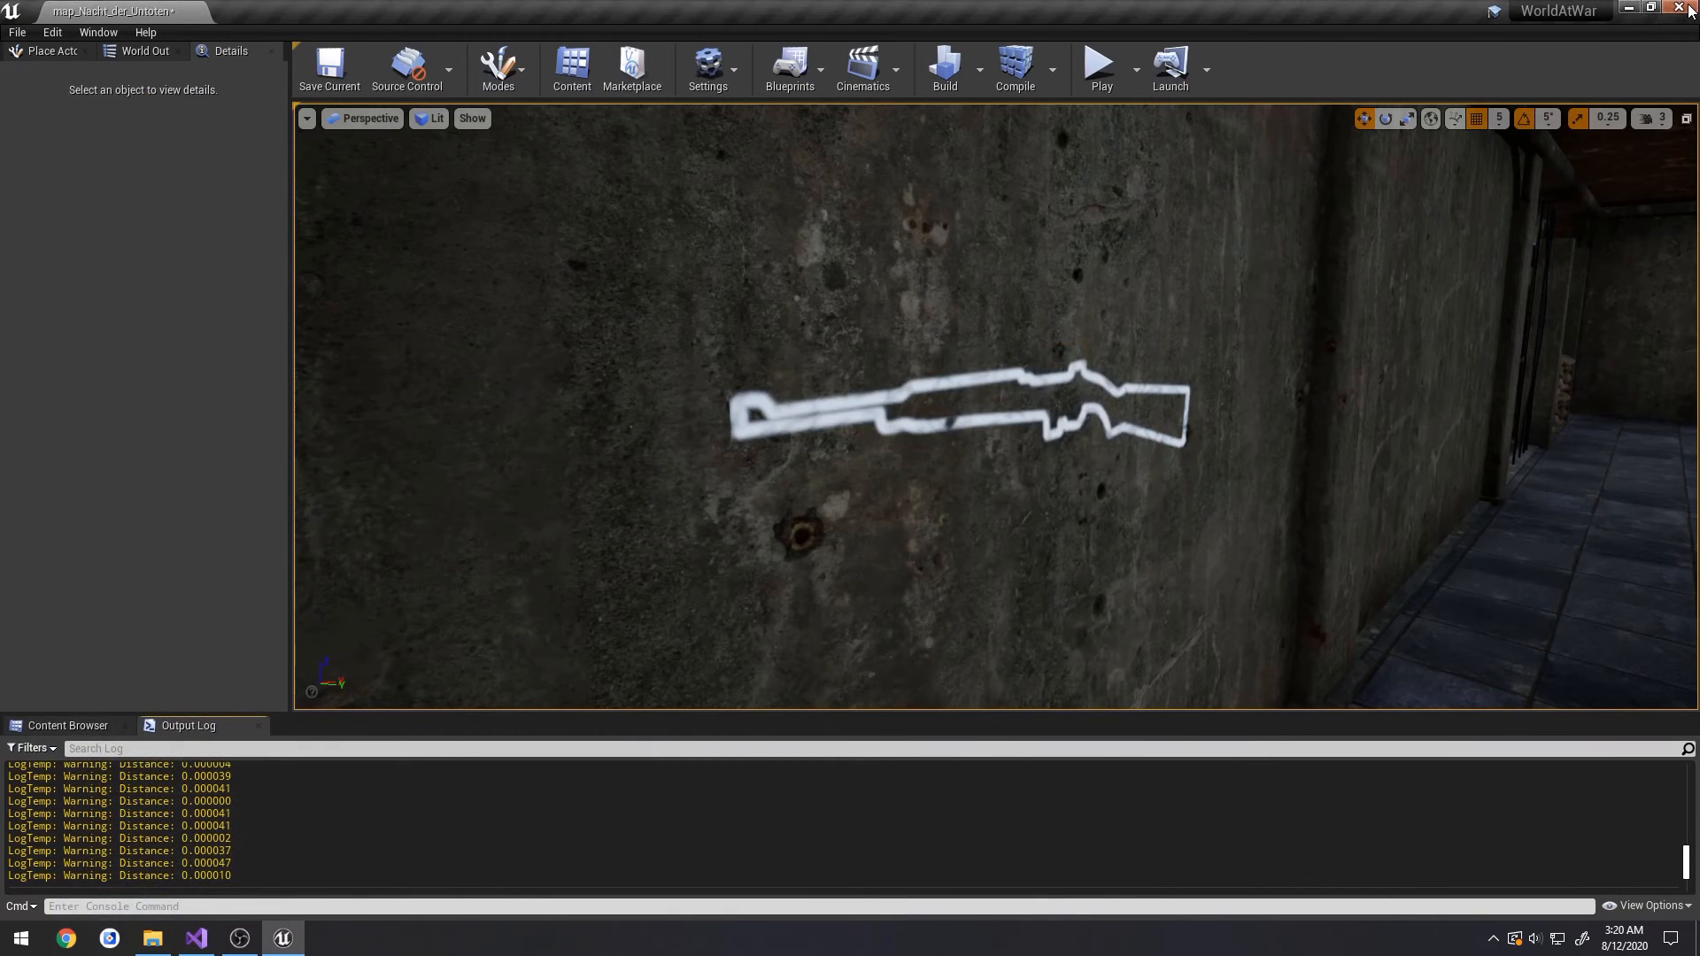
- Close Unreal while saving the level, then relaunch WorldAtWar.uproject from File Explorer
{"action": "left_click", "coordinate": [1685, 10]}
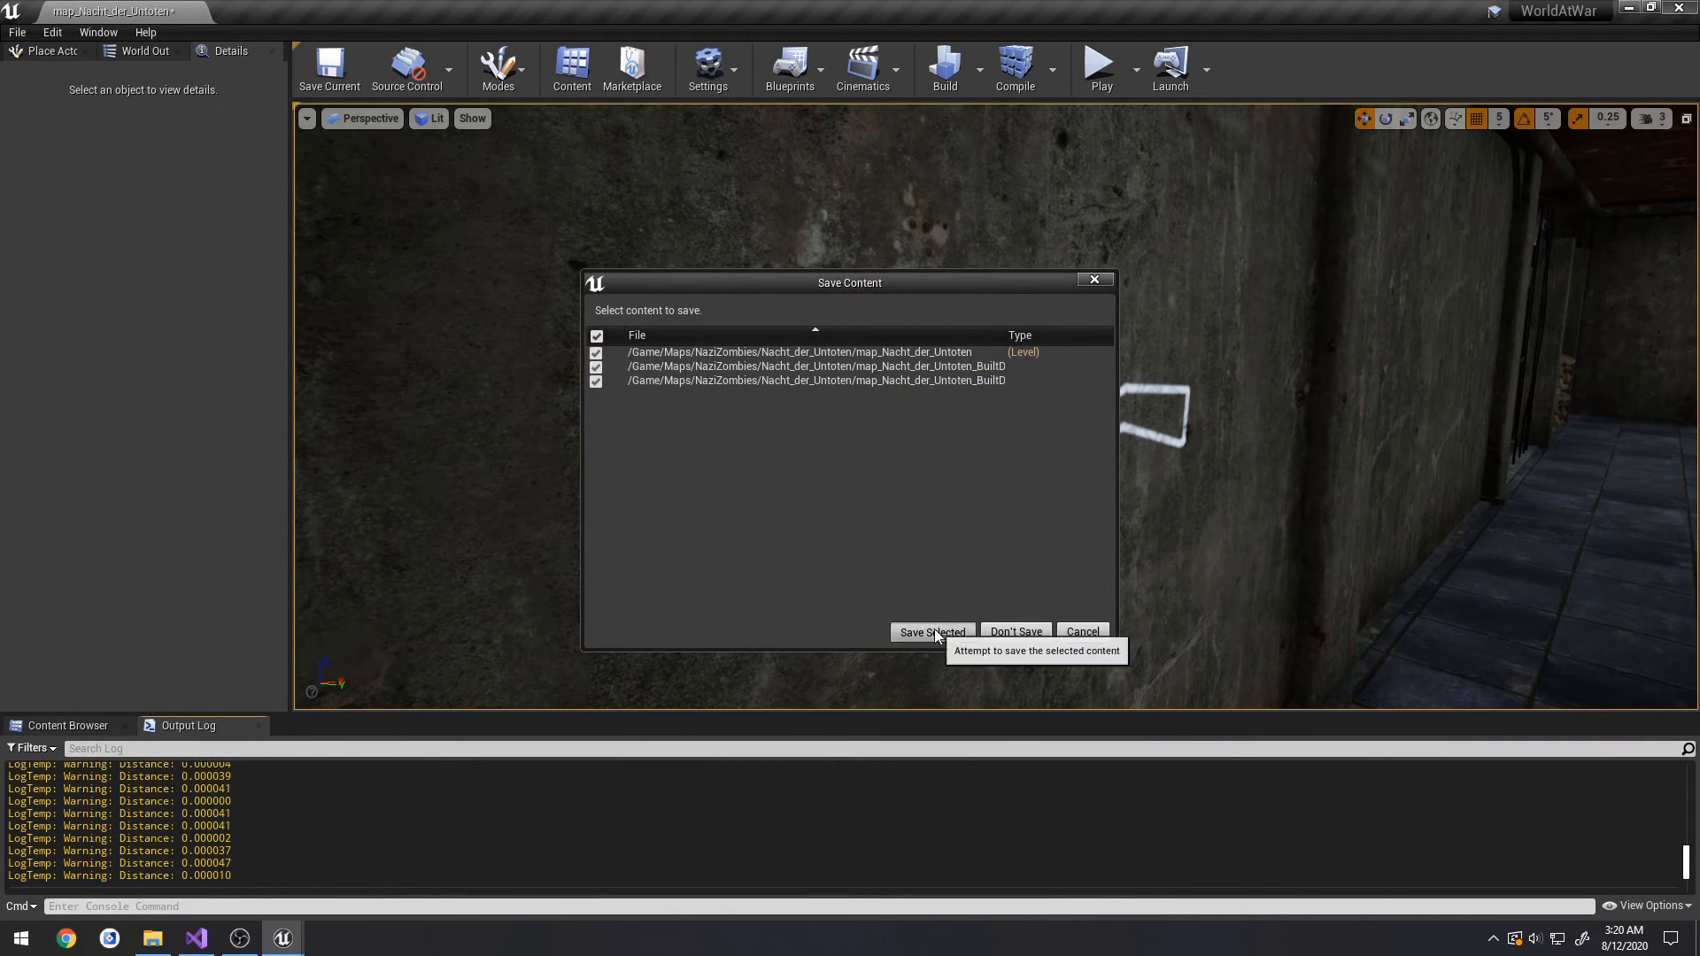
{"action": "left_click", "coordinate": [930, 633]}
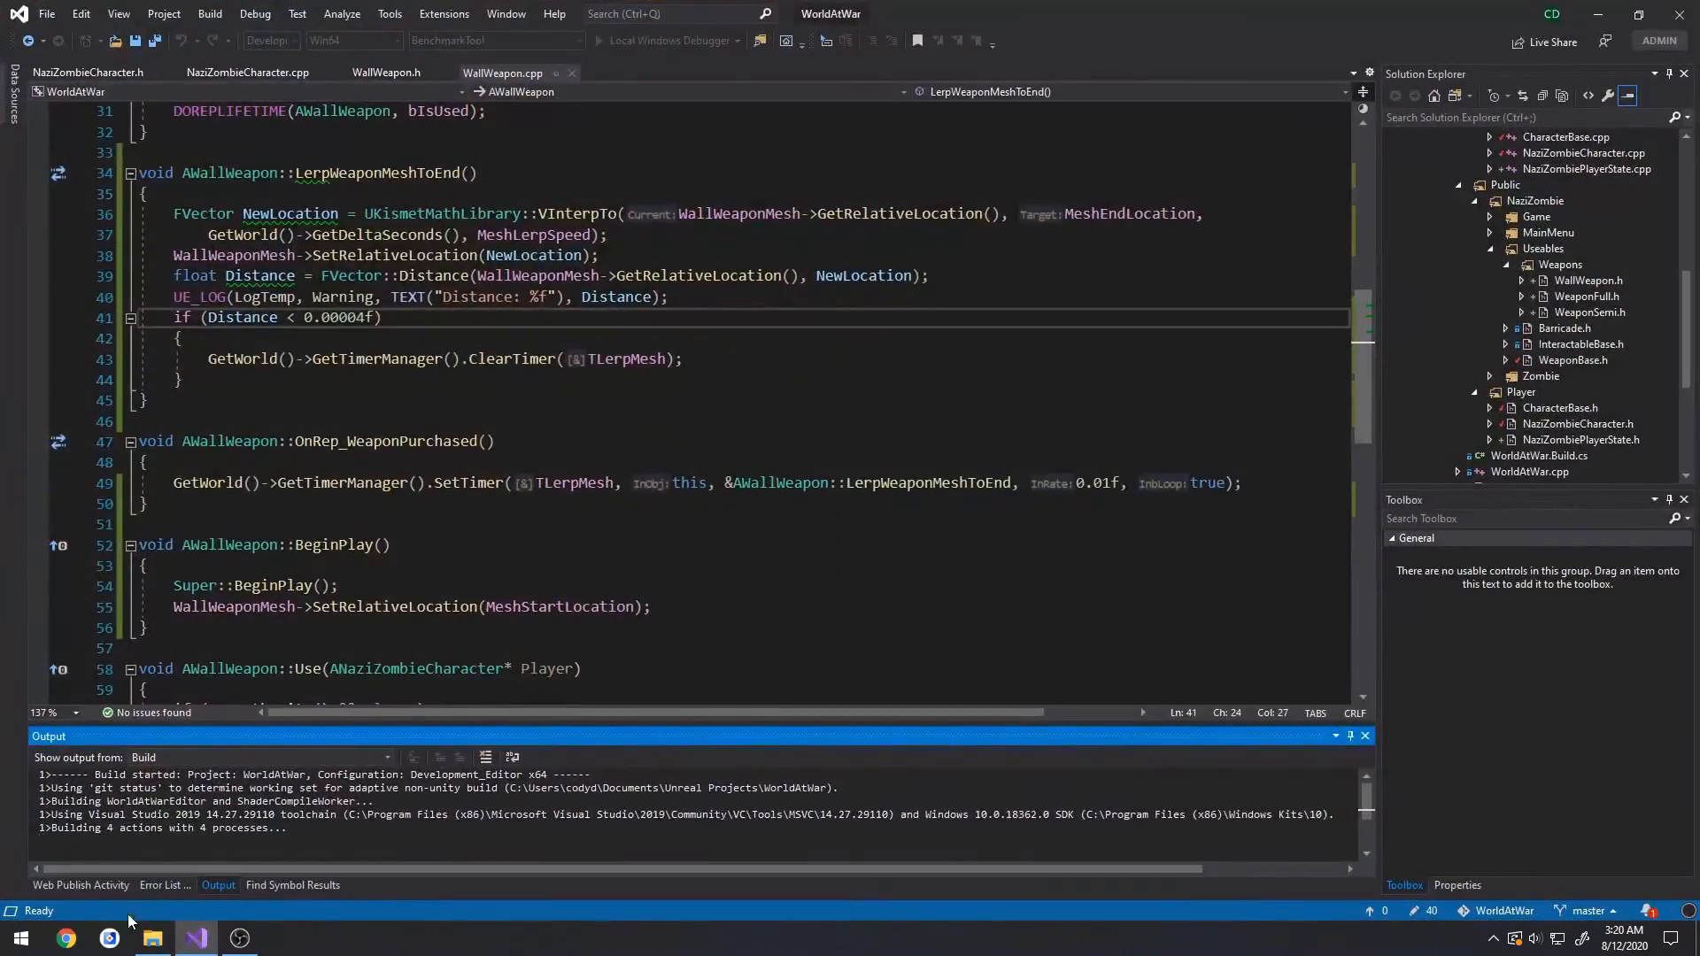
{"action": "mouse_move", "coordinate": [153, 937]}
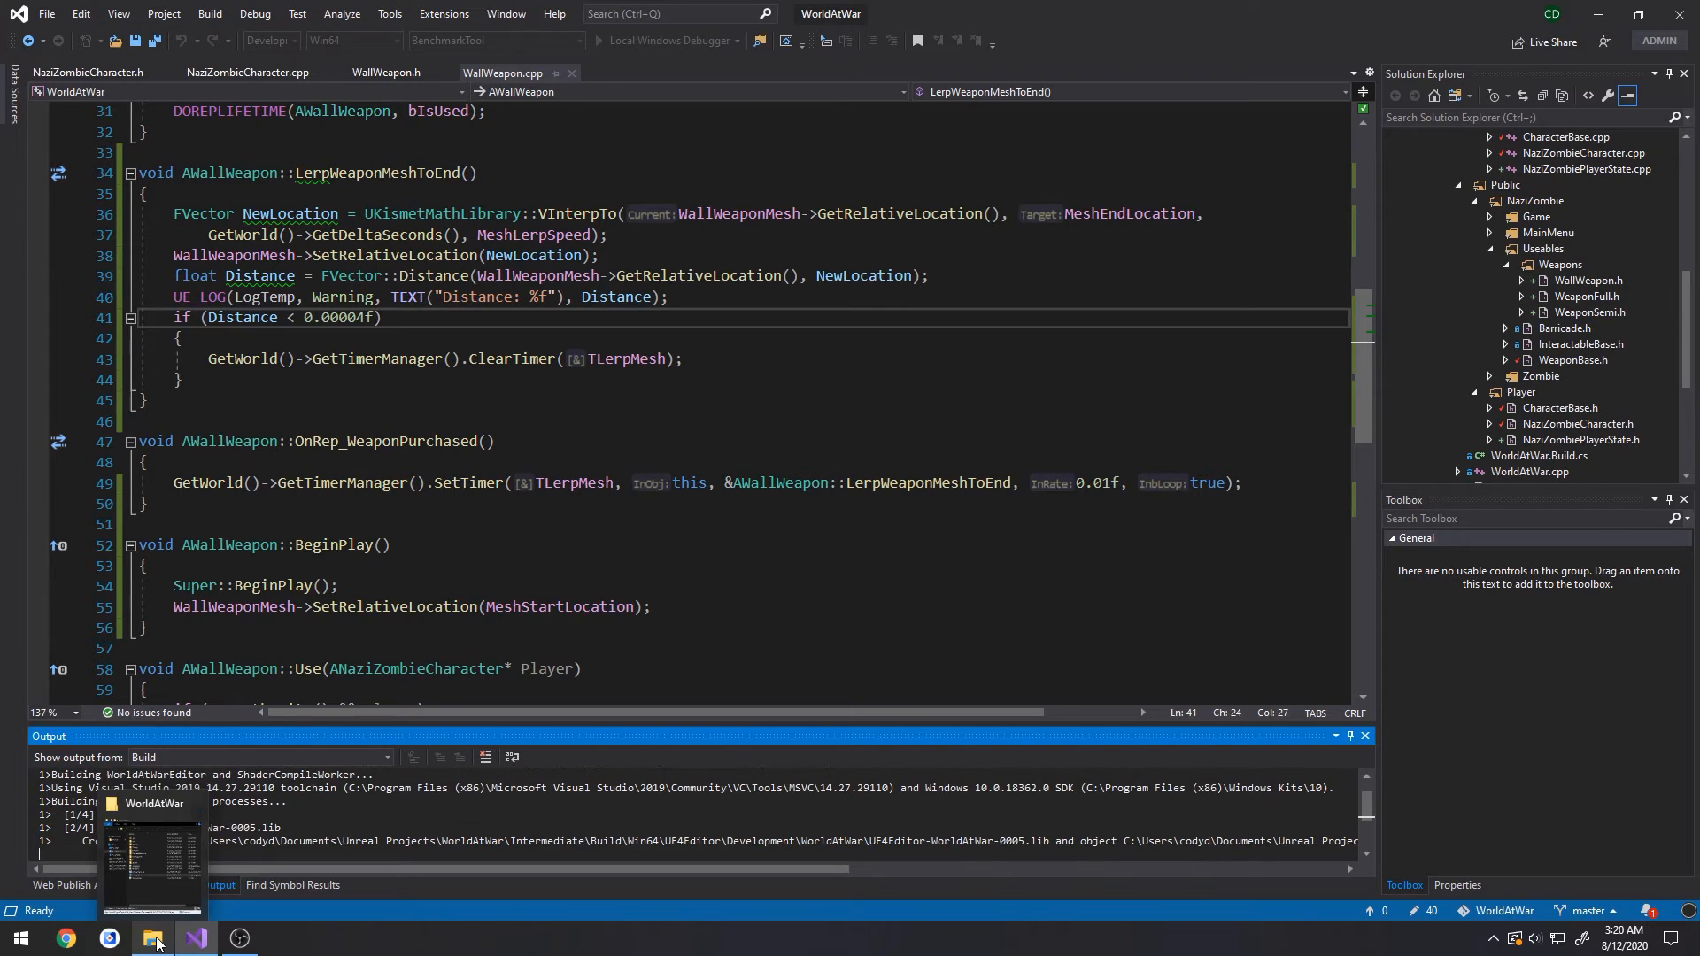
{"action": "left_click", "coordinate": [155, 937]}
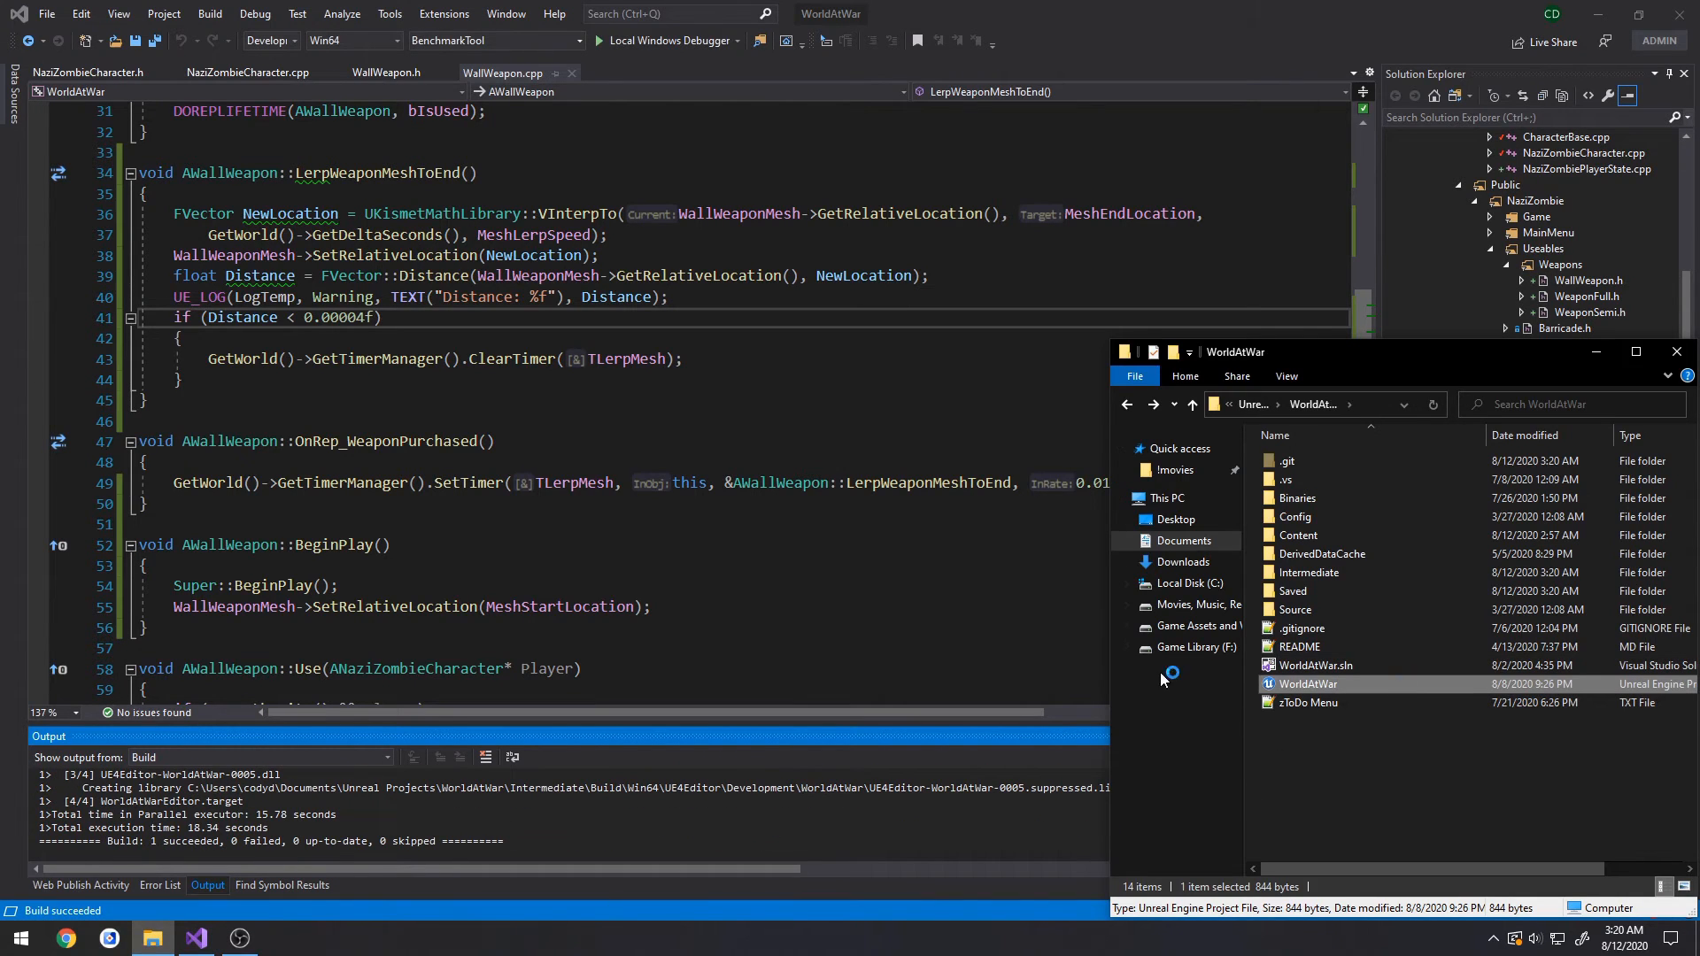
{"action": "double_click", "coordinate": [1308, 683]}
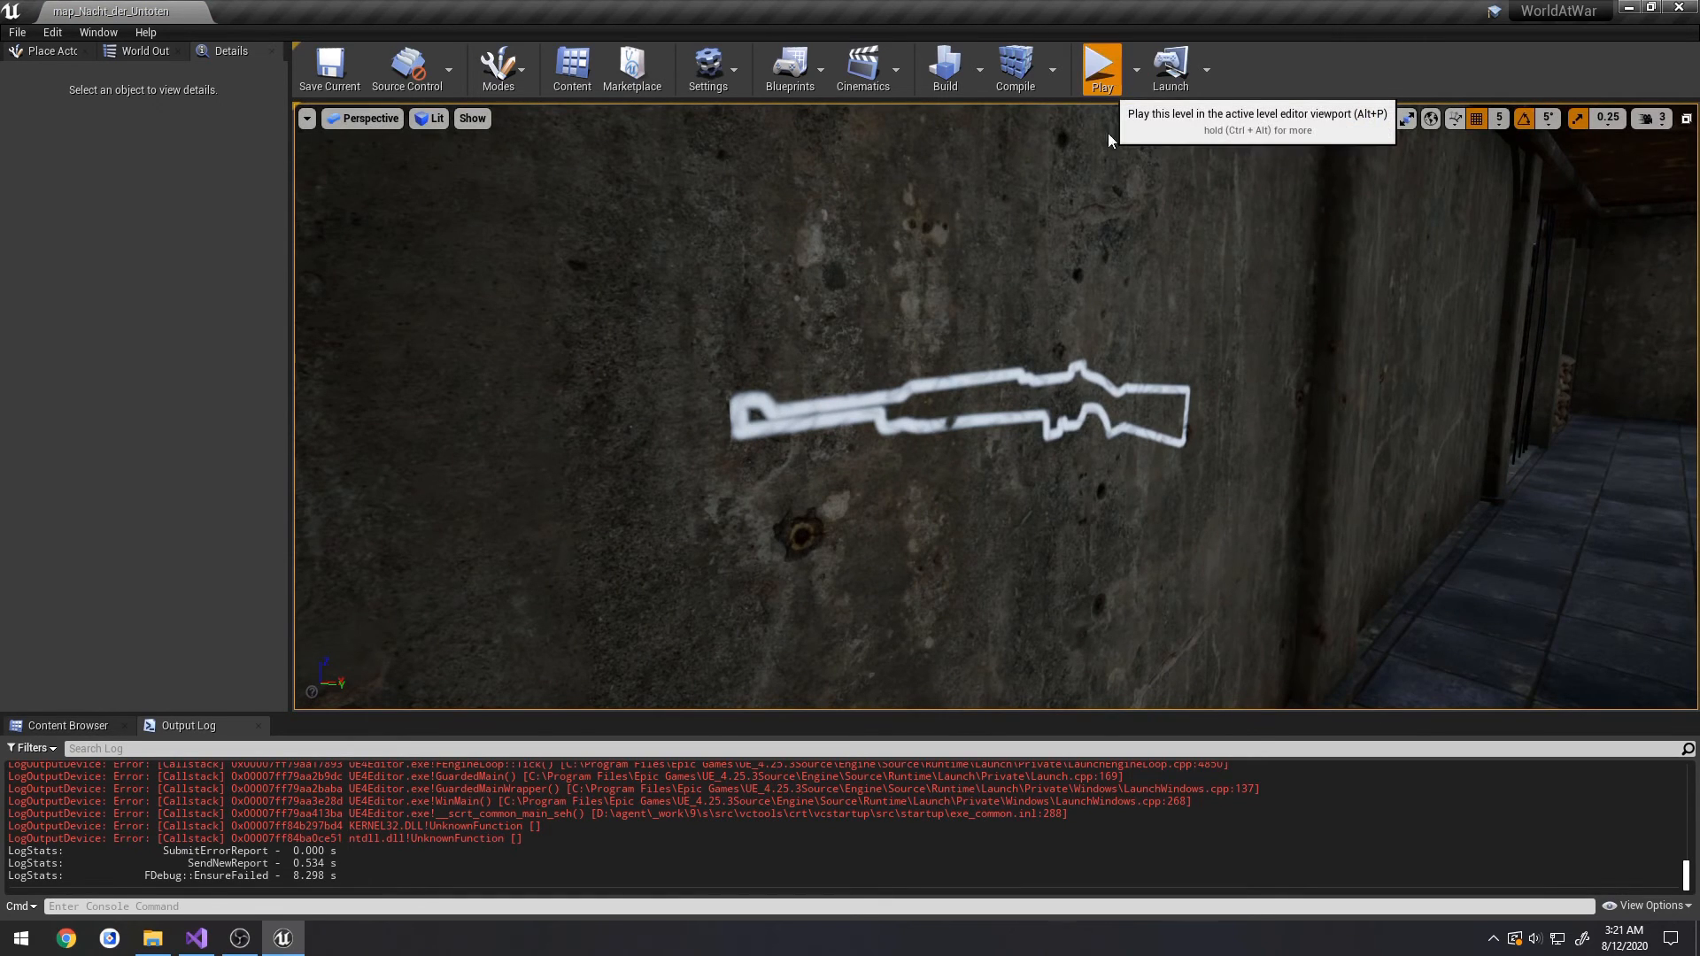
- Play-test buying the M1 Carbine and check the logged distance of 0.000039
{"action": "left_click", "coordinate": [1099, 64]}
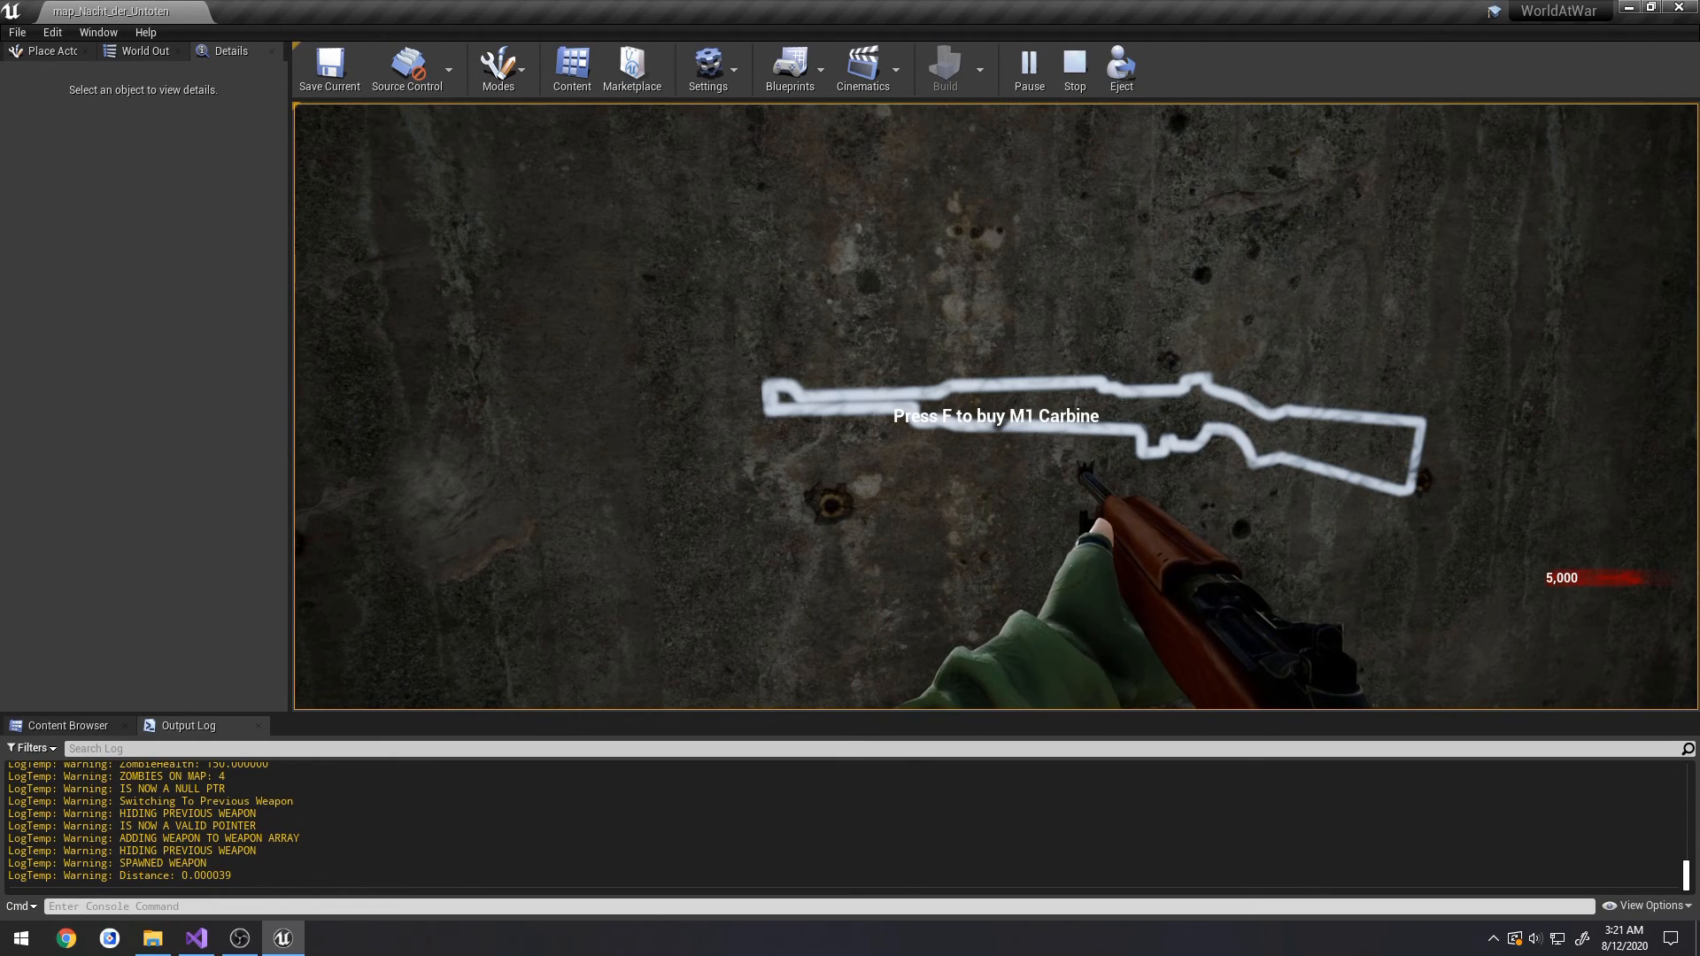
{"action": "left_click", "coordinate": [1072, 65]}
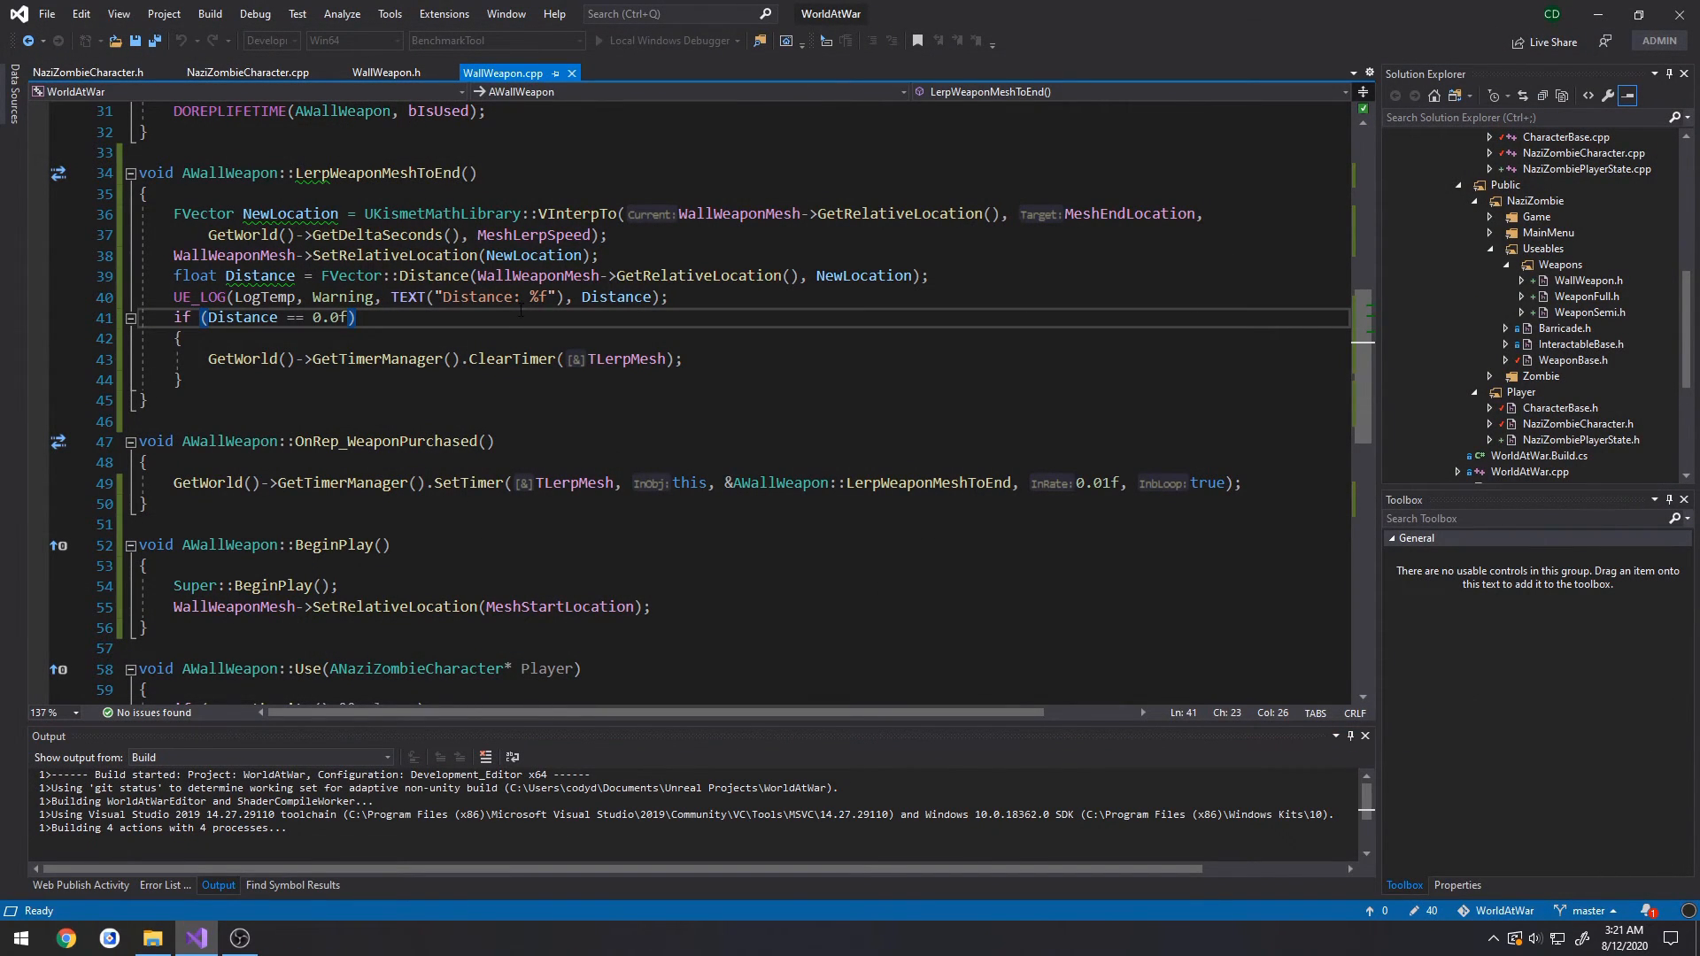
- Add a '//double check,' comment after the Distance == 0.0f check, then relaunch WorldAtWar
{"action": "type", "text": "//"}
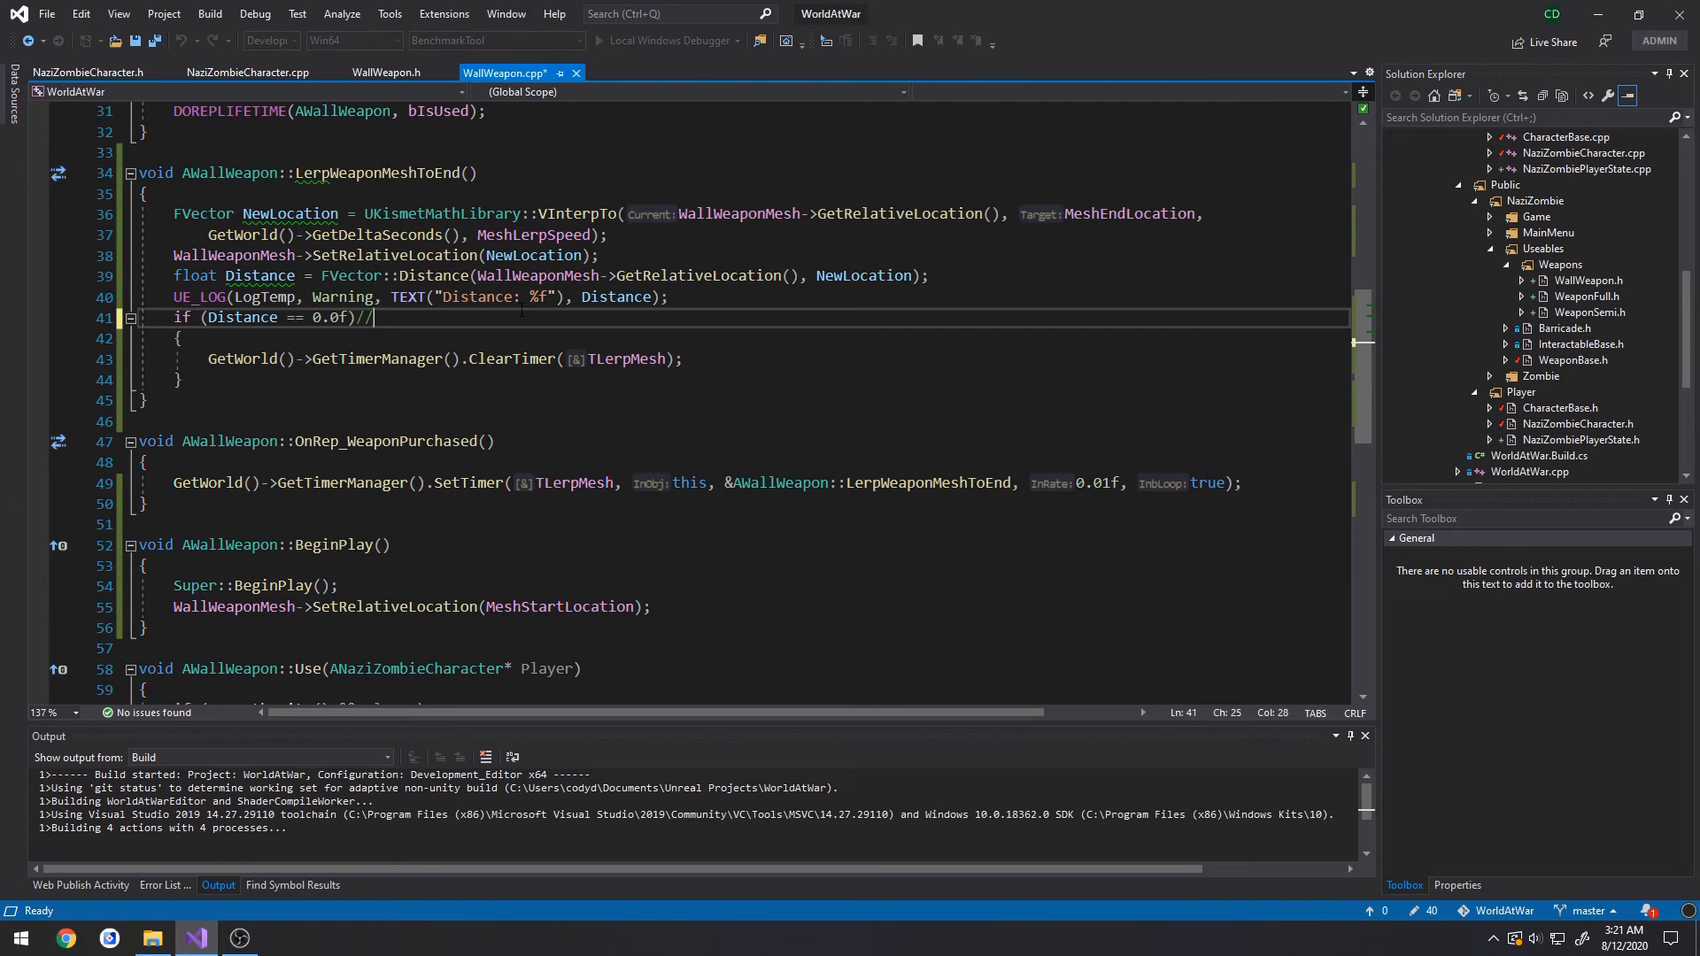
{"action": "type", "text": "double check,"}
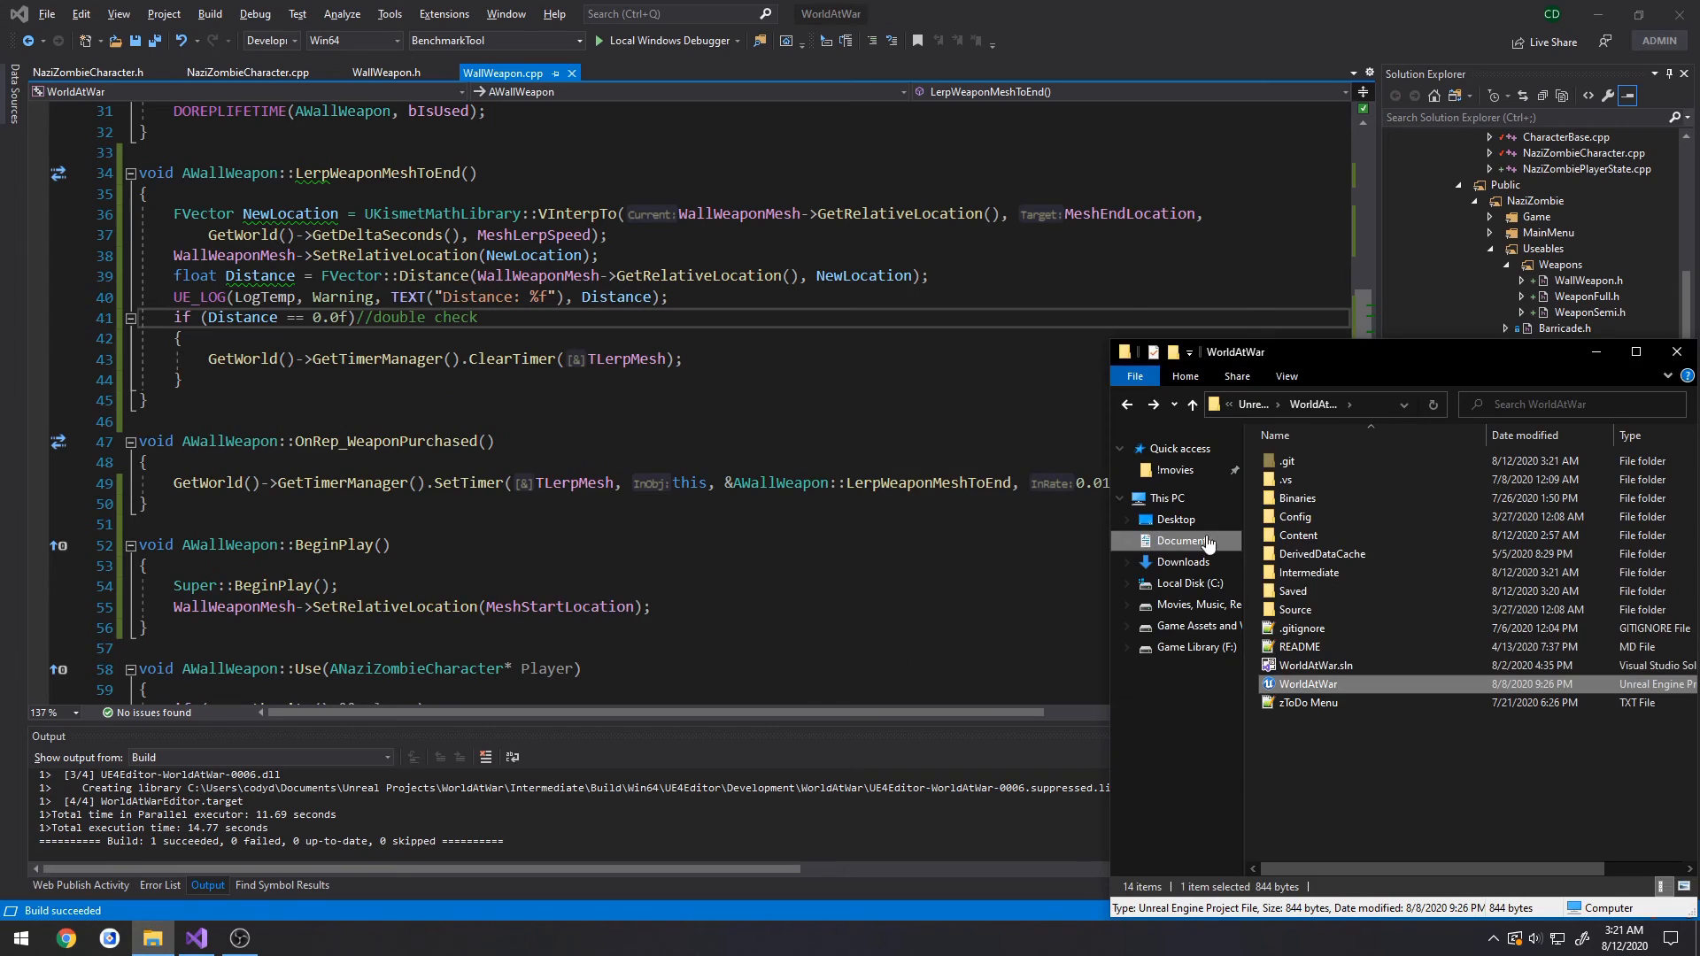
{"action": "mouse_move", "coordinate": [773, 441]}
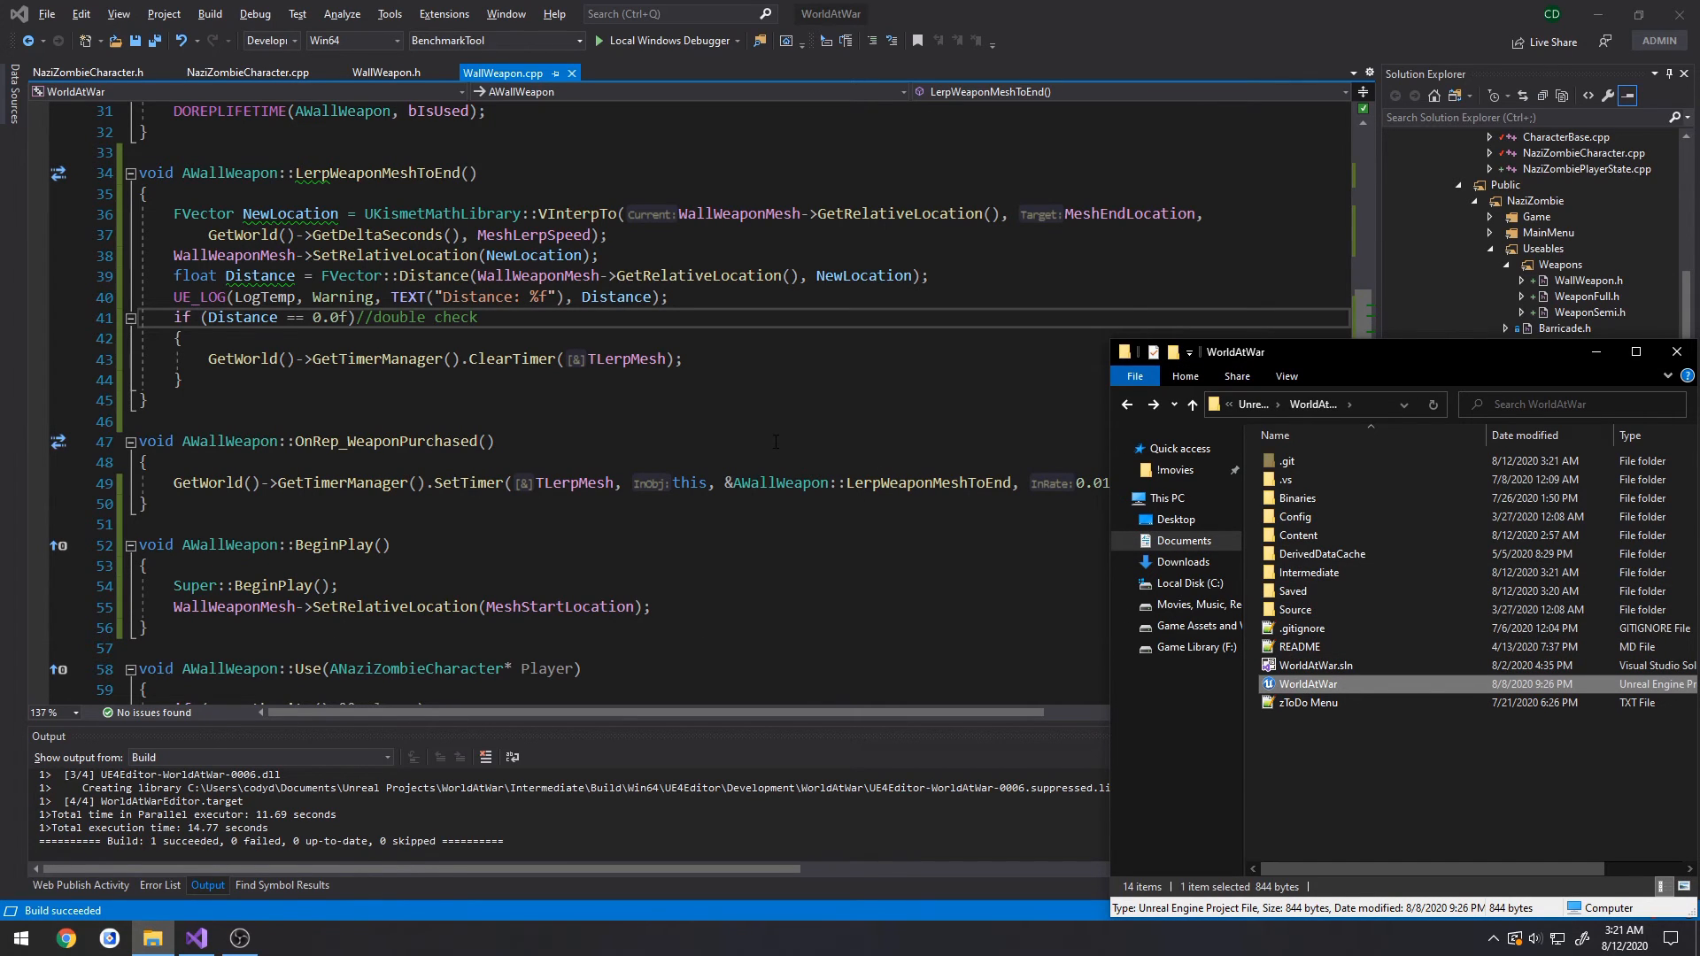
{"action": "double_click", "coordinate": [1307, 682]}
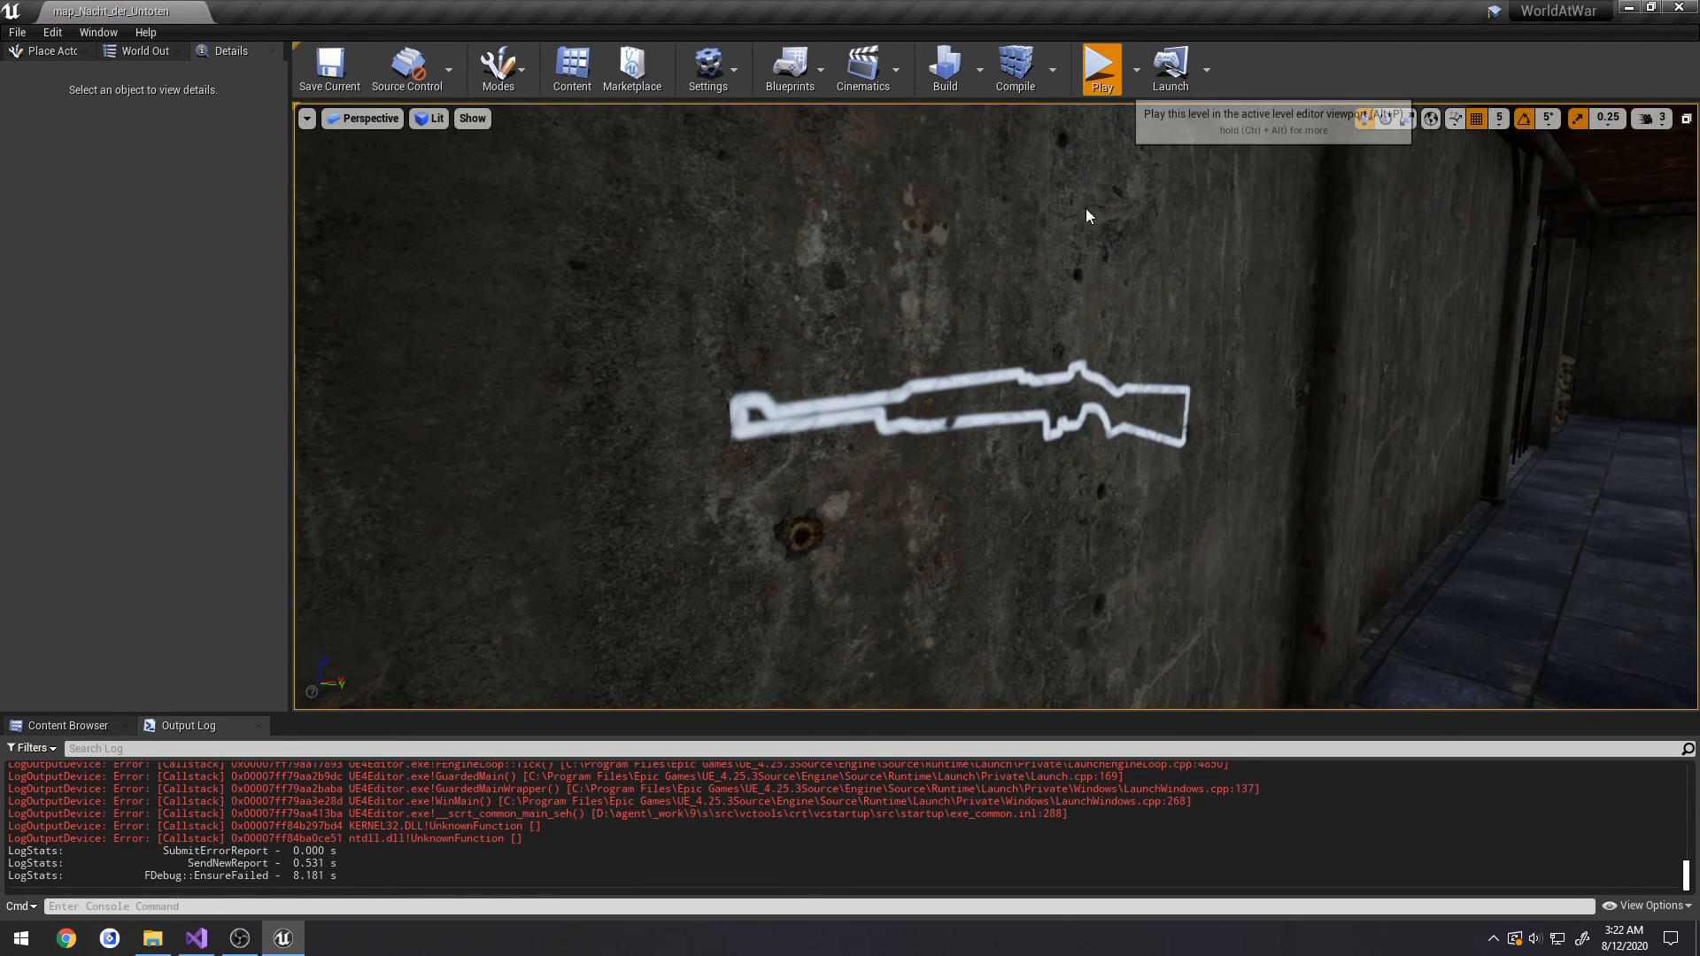
- Run a two-player listen-server play-test and arrange the server and client windows
{"action": "left_click", "coordinate": [1136, 68]}
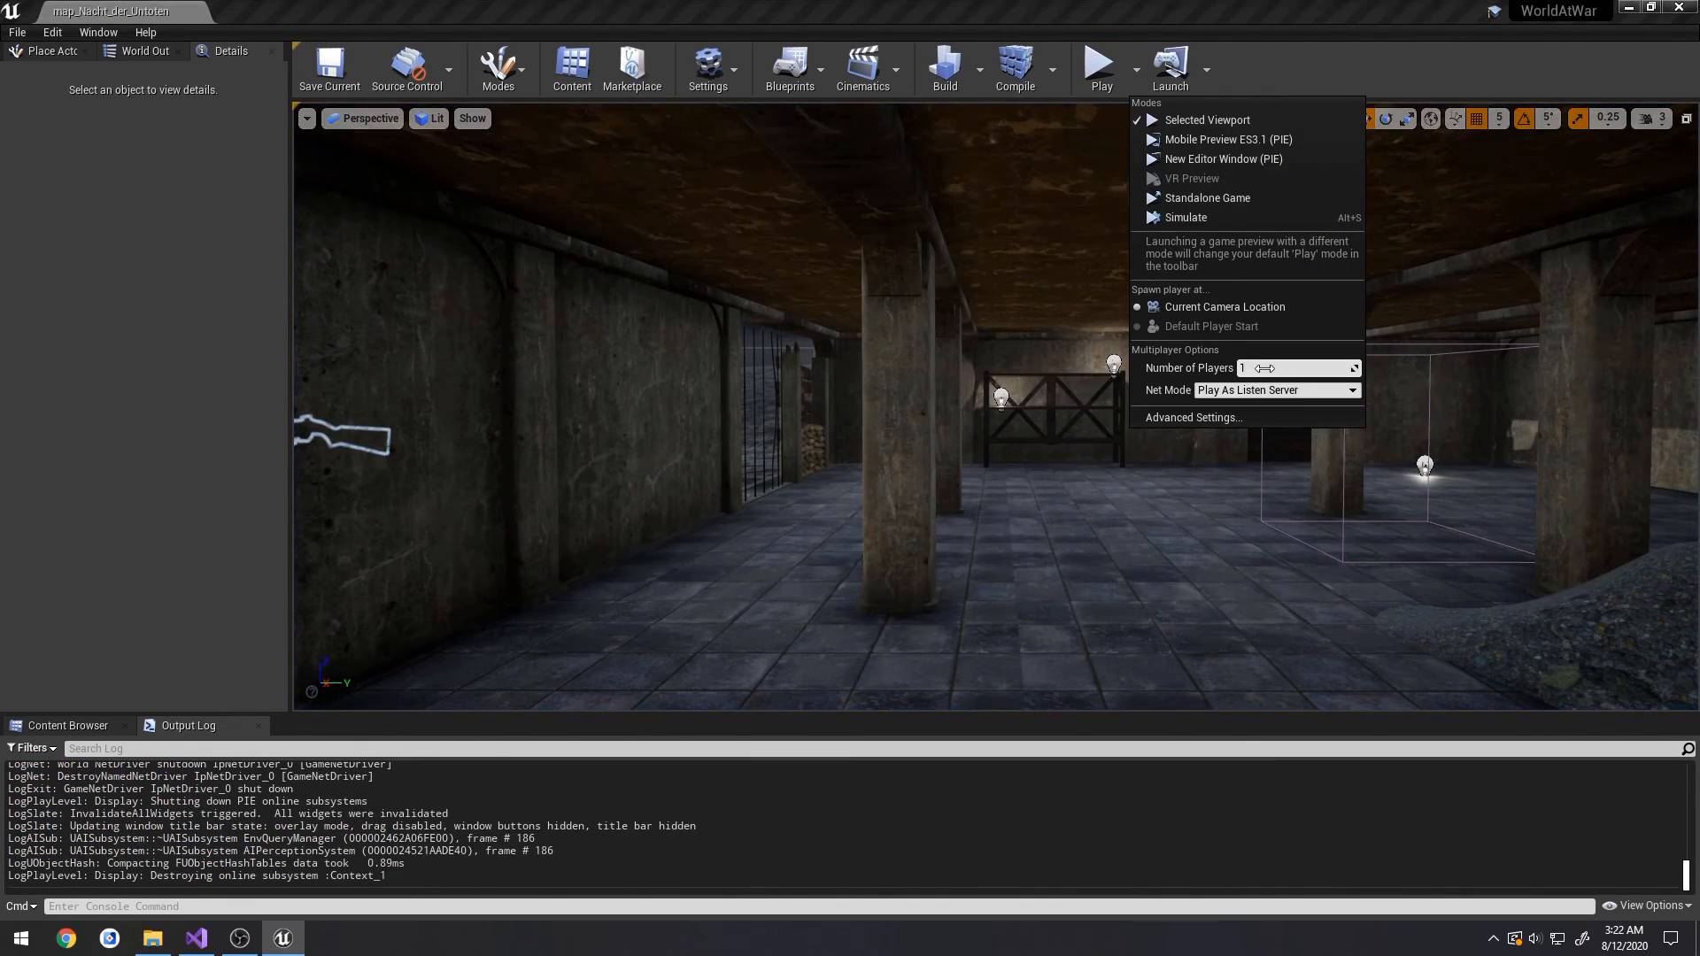
{"action": "left_click", "coordinate": [997, 262]}
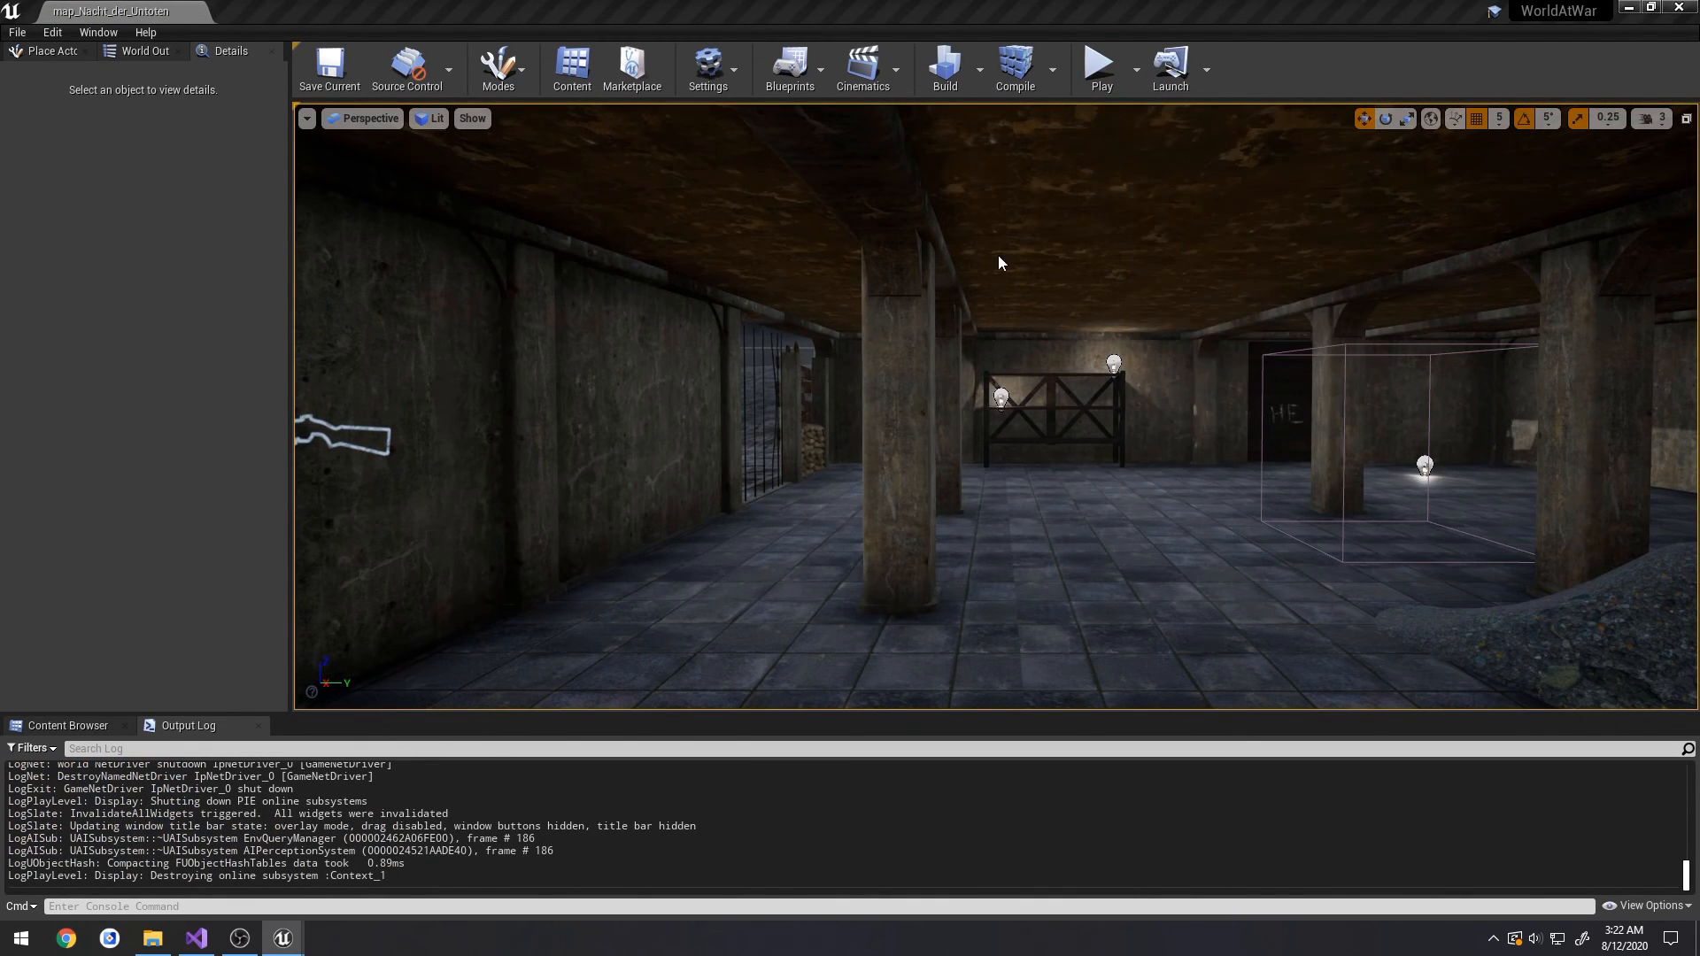
{"action": "left_click", "coordinate": [1098, 62]}
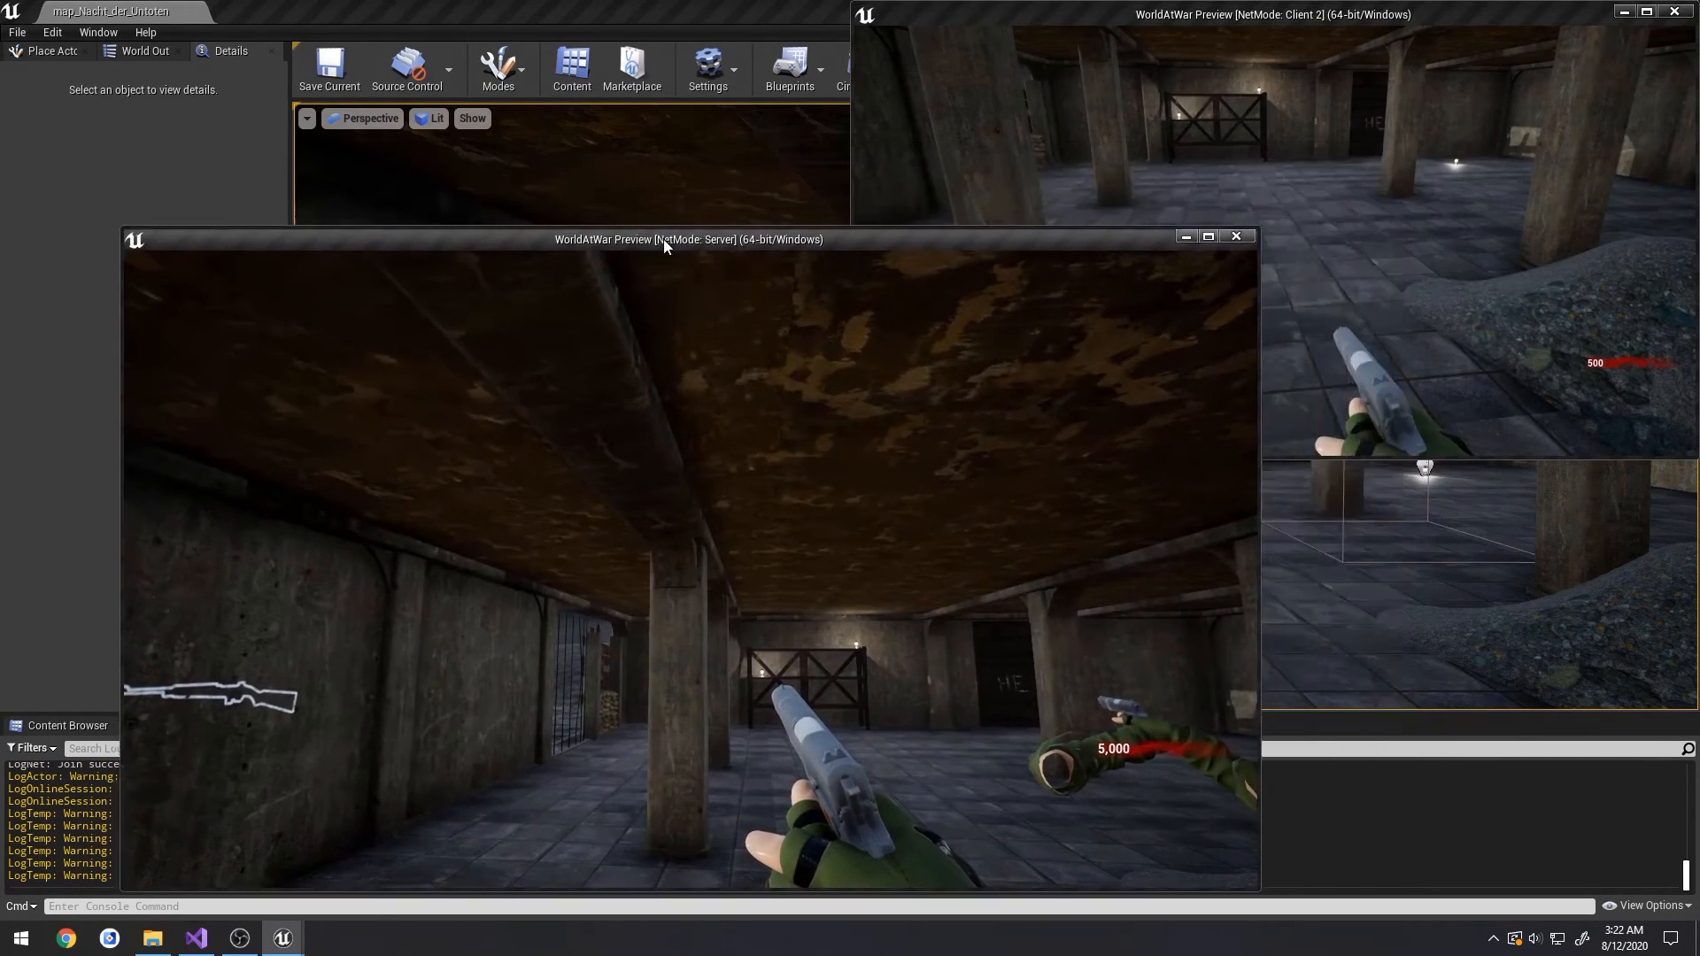
{"action": "left_click_drag", "start_coordinate": [666, 240], "coordinate": [508, 276]}
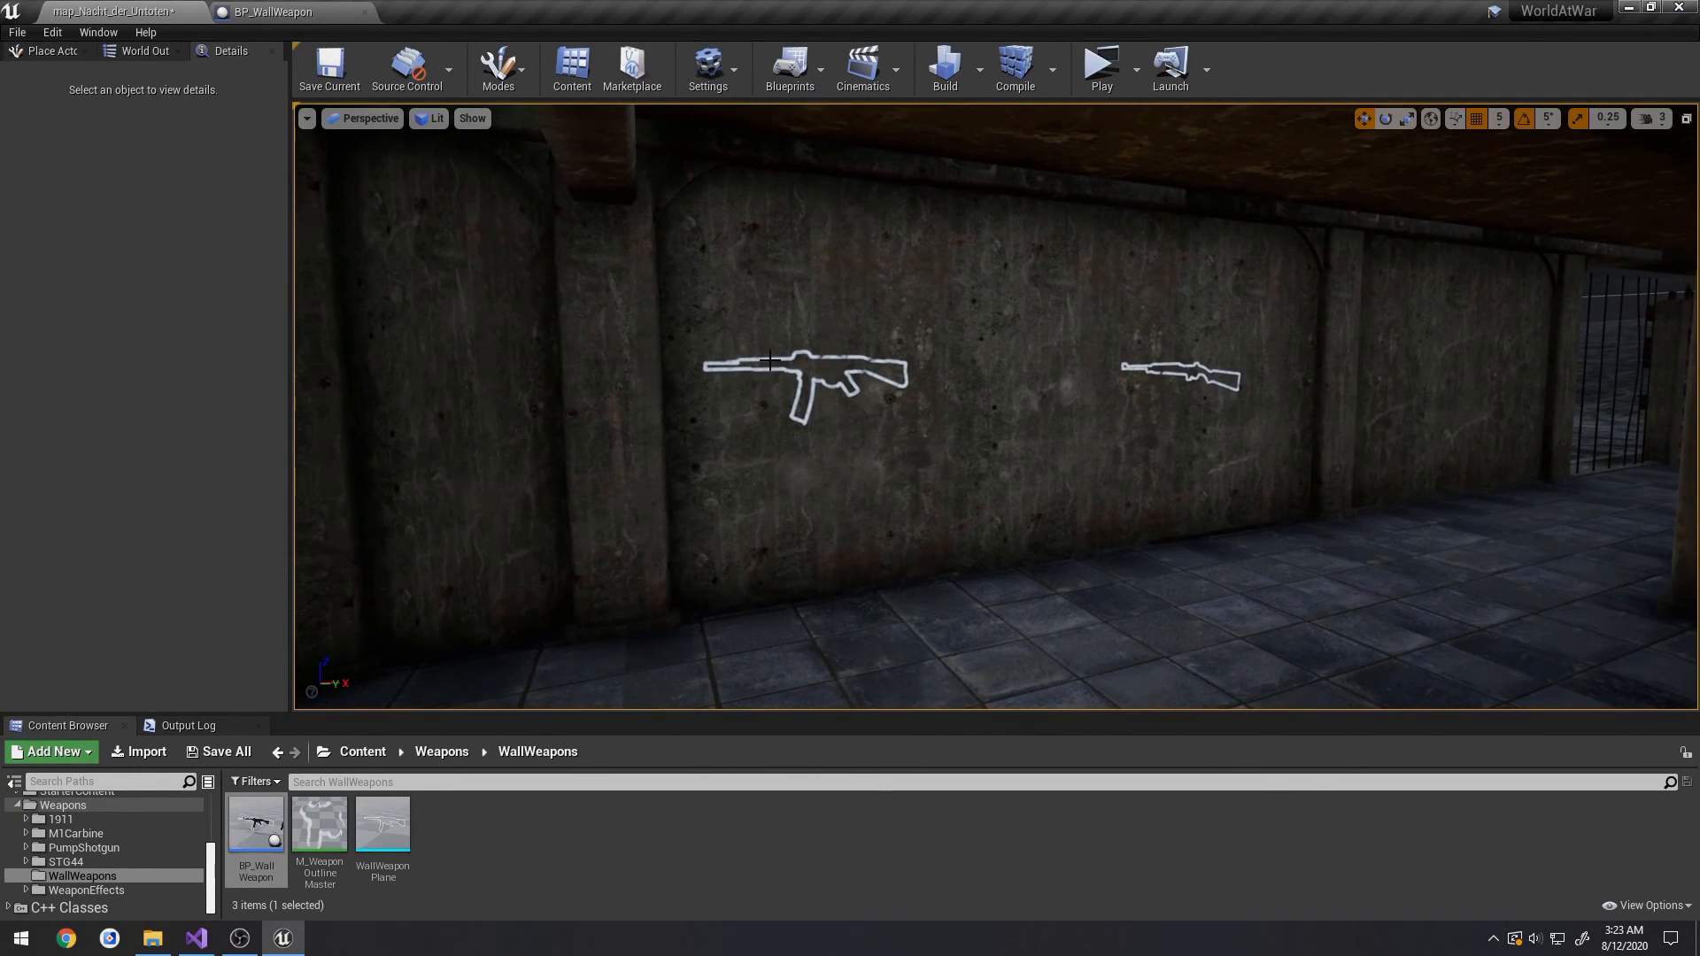
{"action": "mouse_move", "coordinate": [276, 12]}
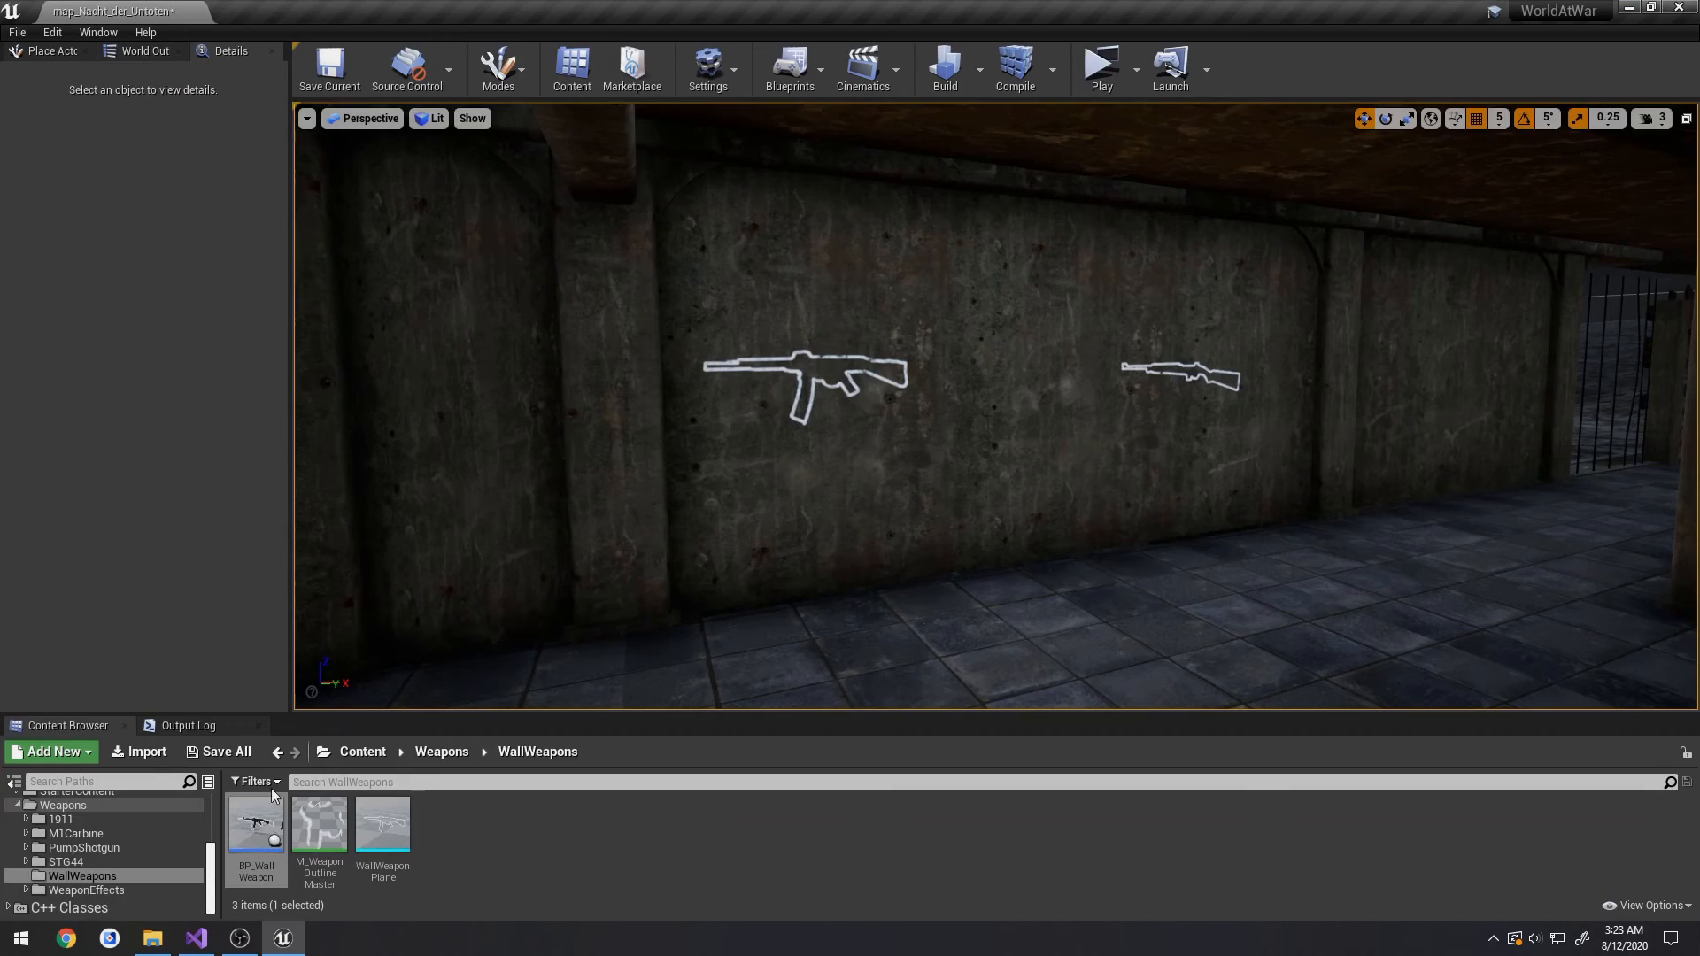
- Add SetReplicates(true) to the AWallWeapon constructor and start the build
{"action": "left_click", "coordinate": [194, 937]}
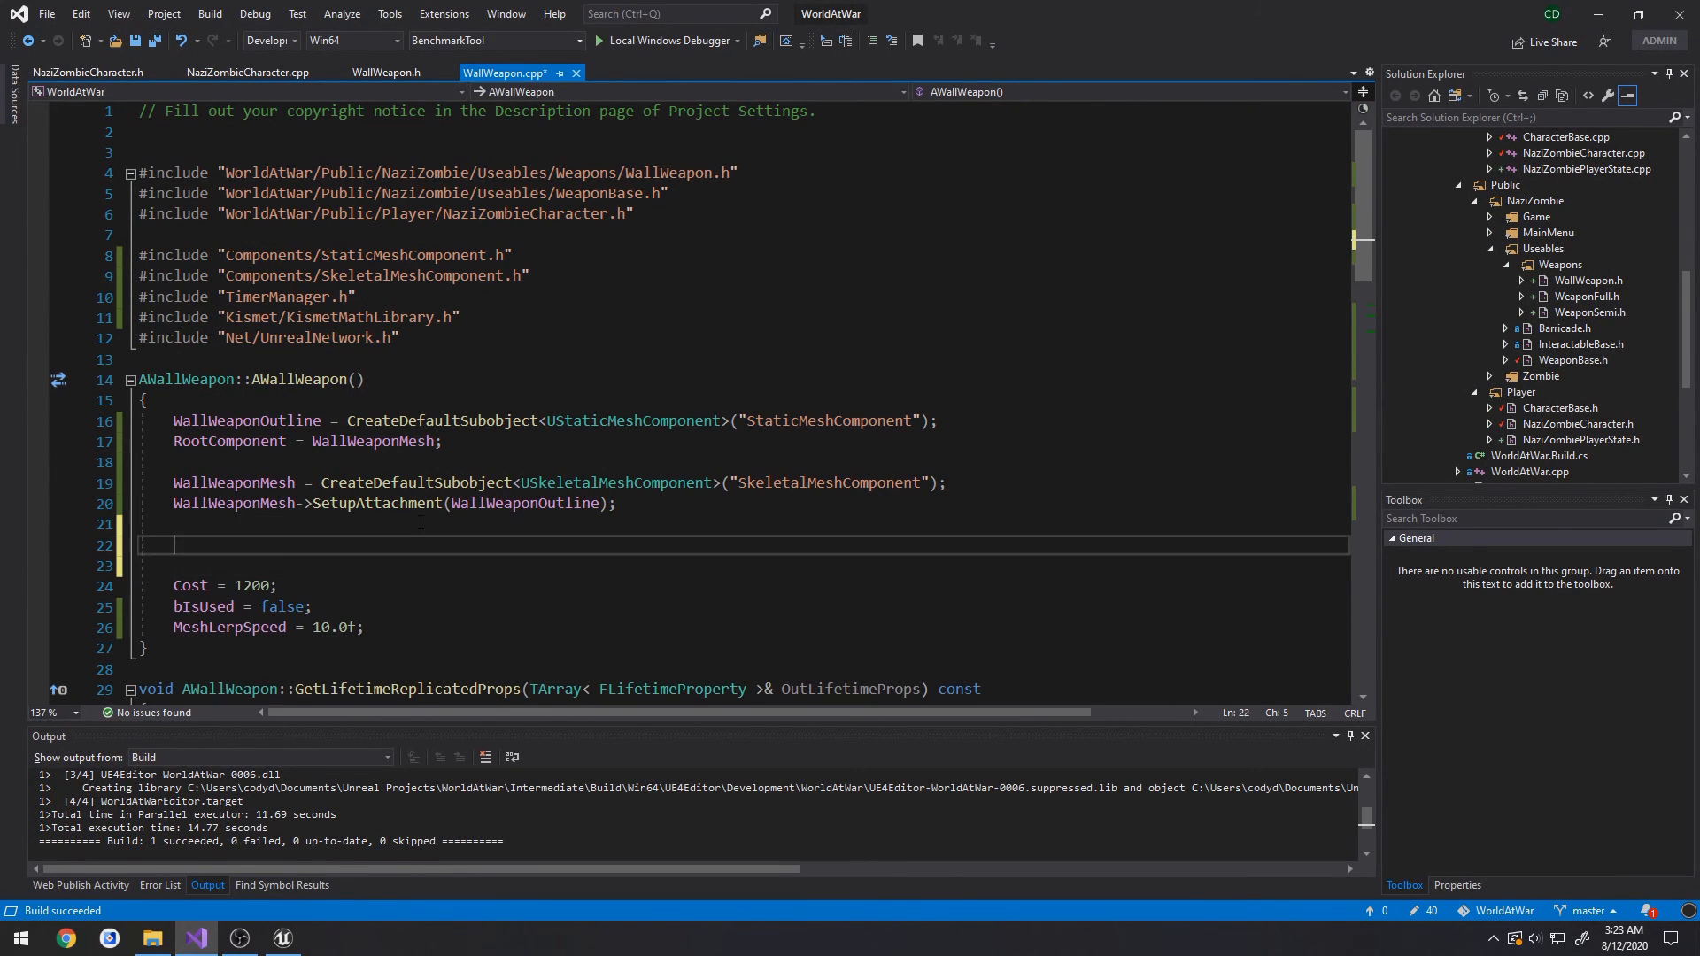
{"action": "type", "text": "SetReplicates(true);"}
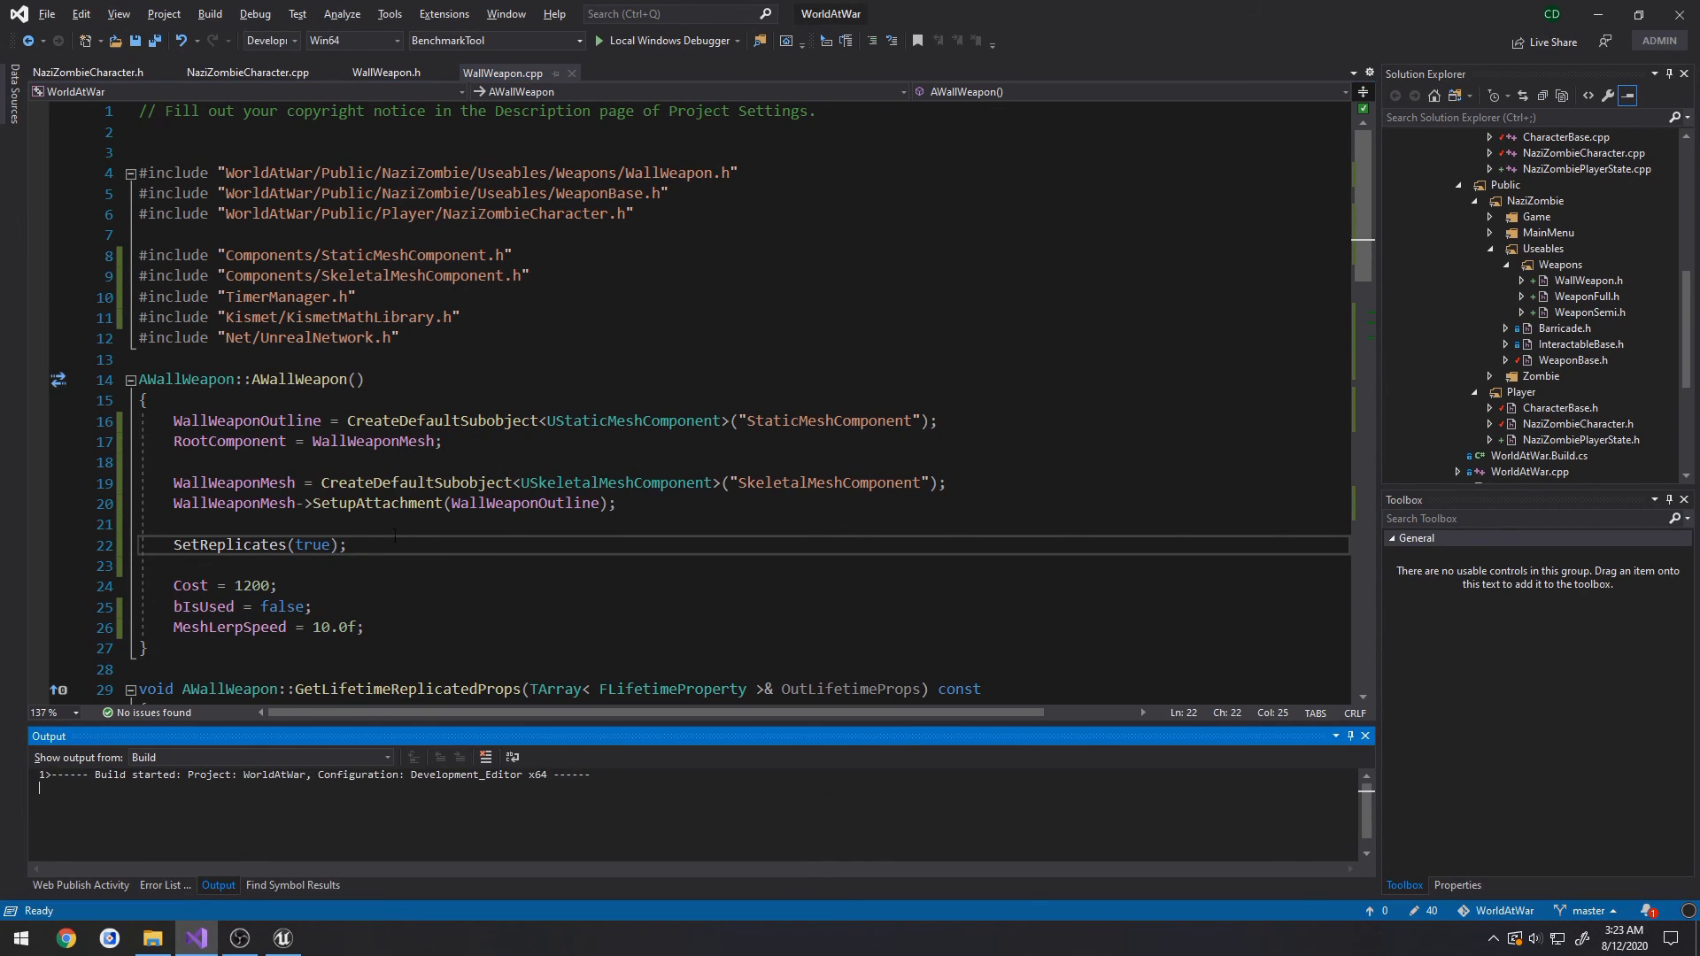
{"action": "left_click", "coordinate": [281, 937]}
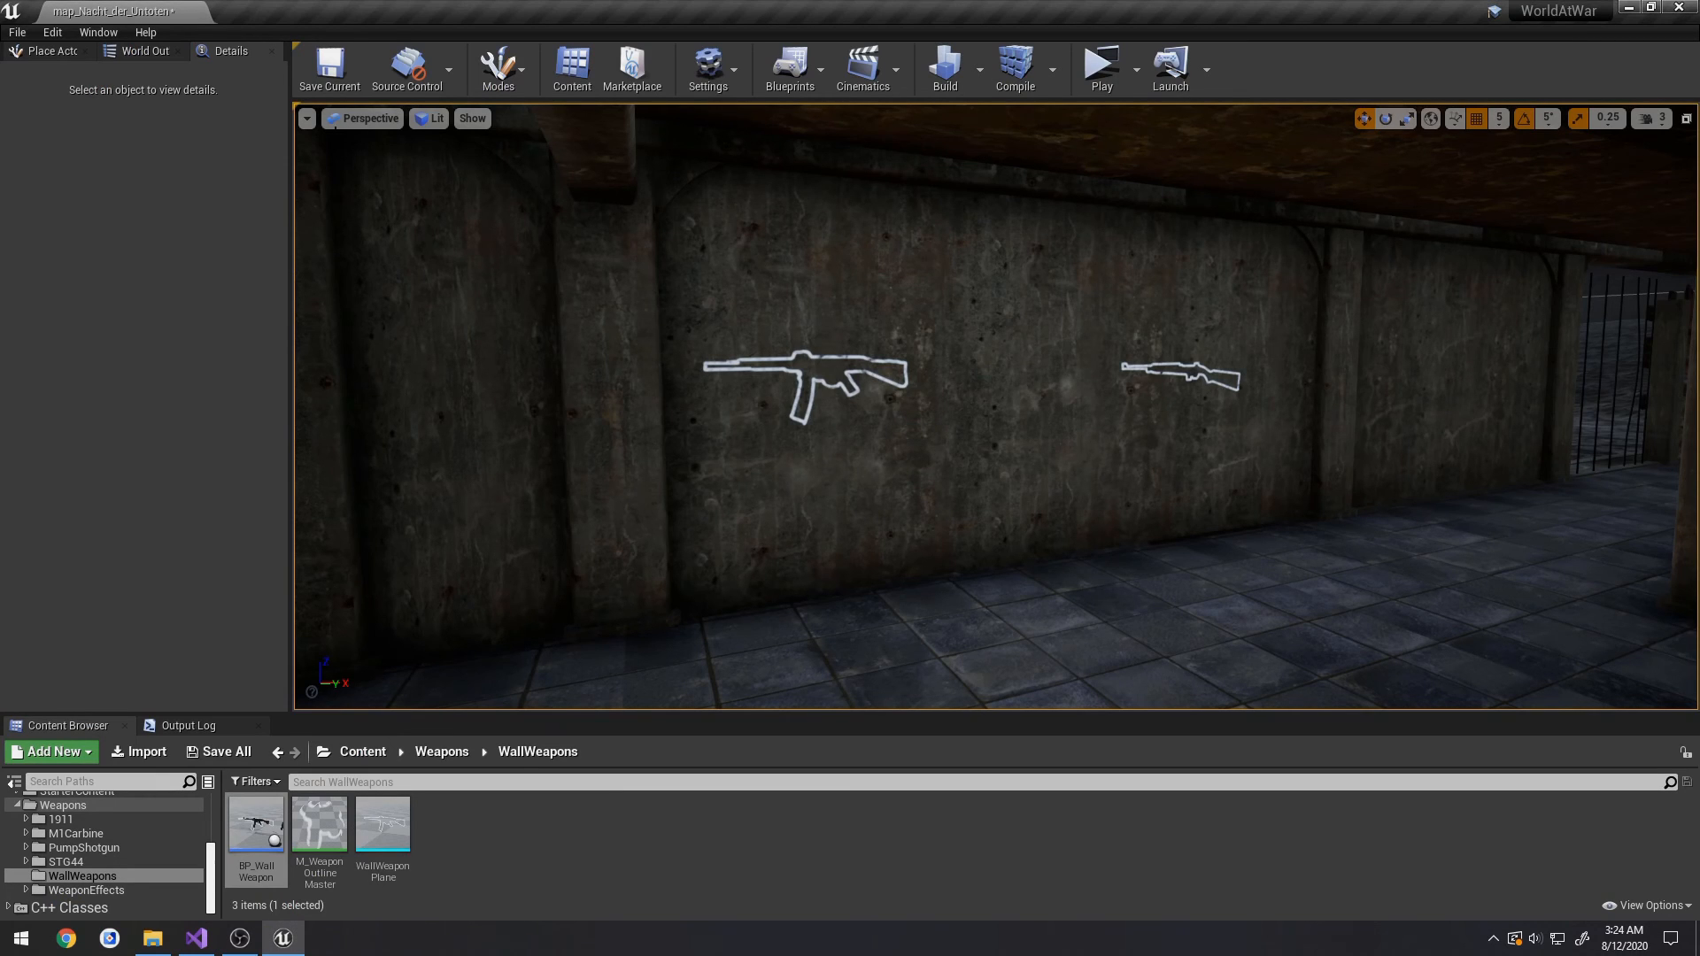
- In BP_WallWeapon's defaults, search 'replicate' and tick Replicates
{"action": "double_click", "coordinate": [256, 824]}
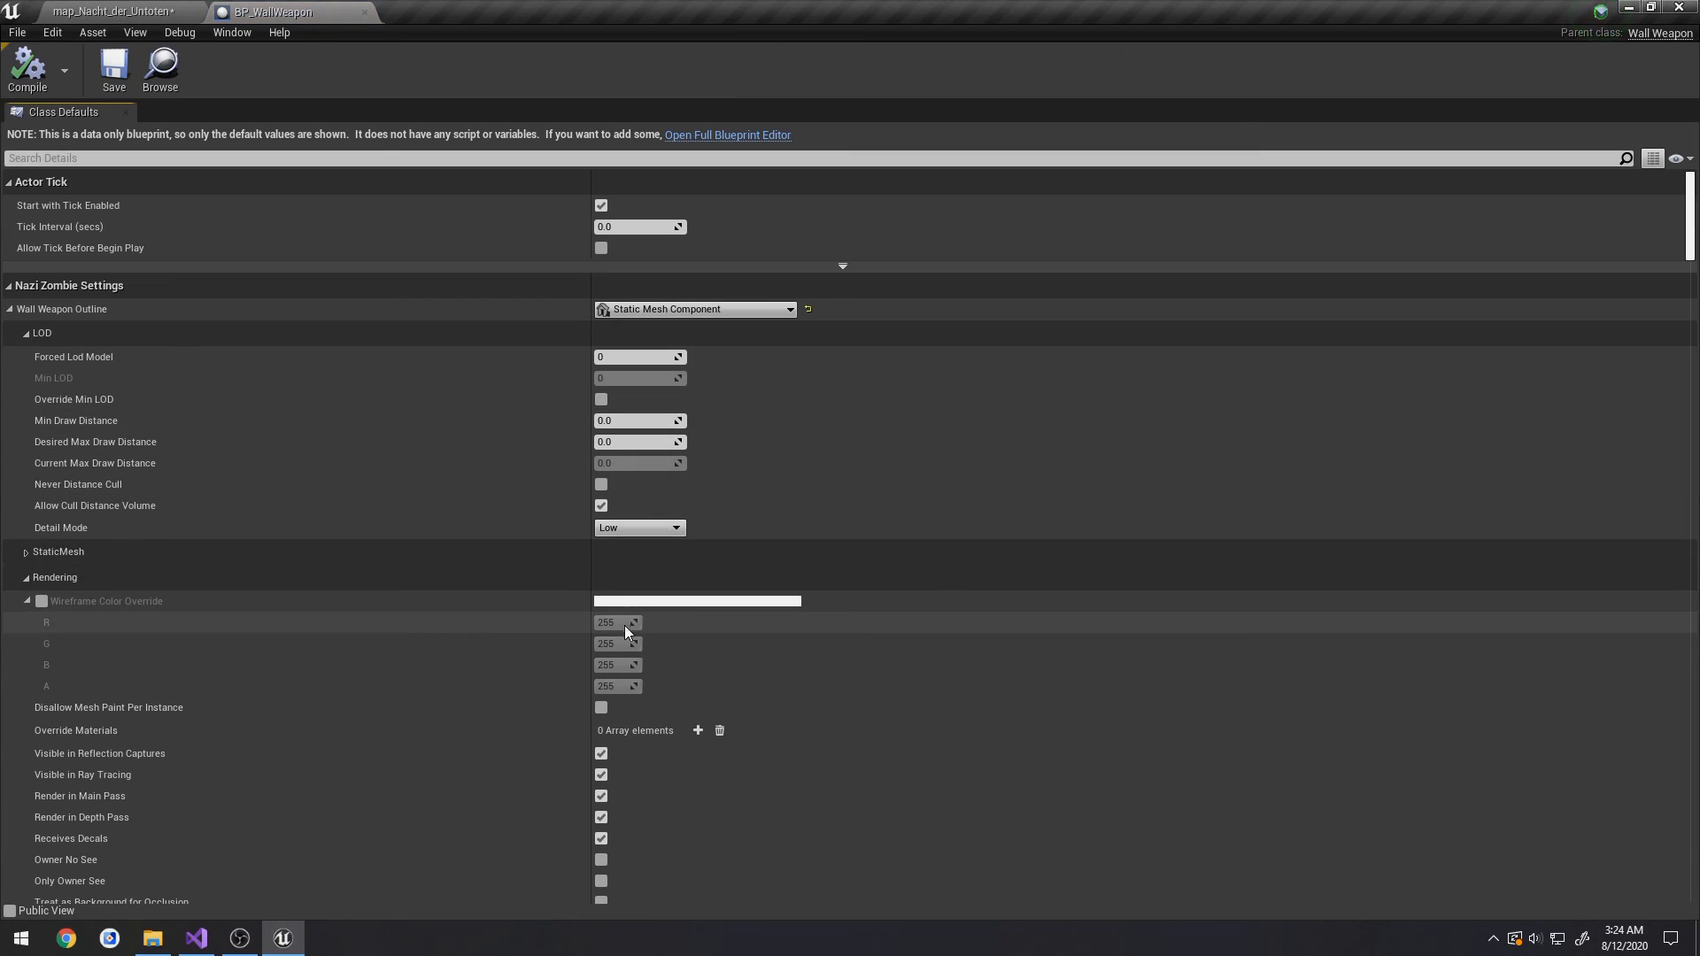
{"action": "type", "text": "replica"}
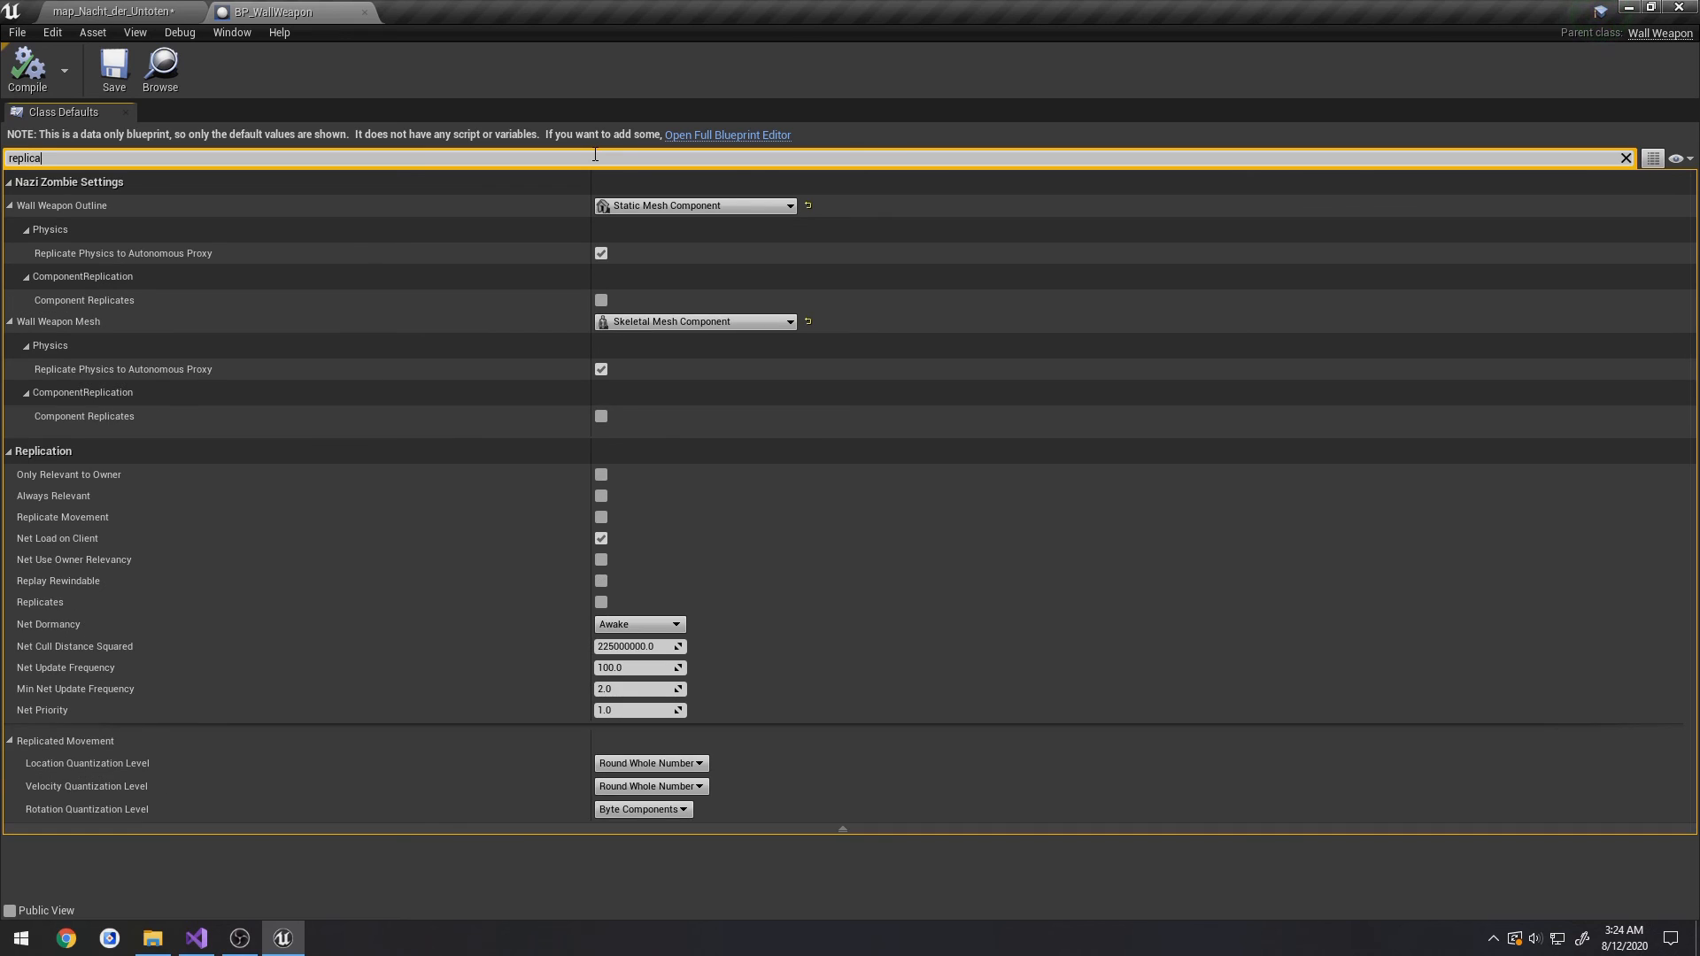
{"action": "type", "text": "te"}
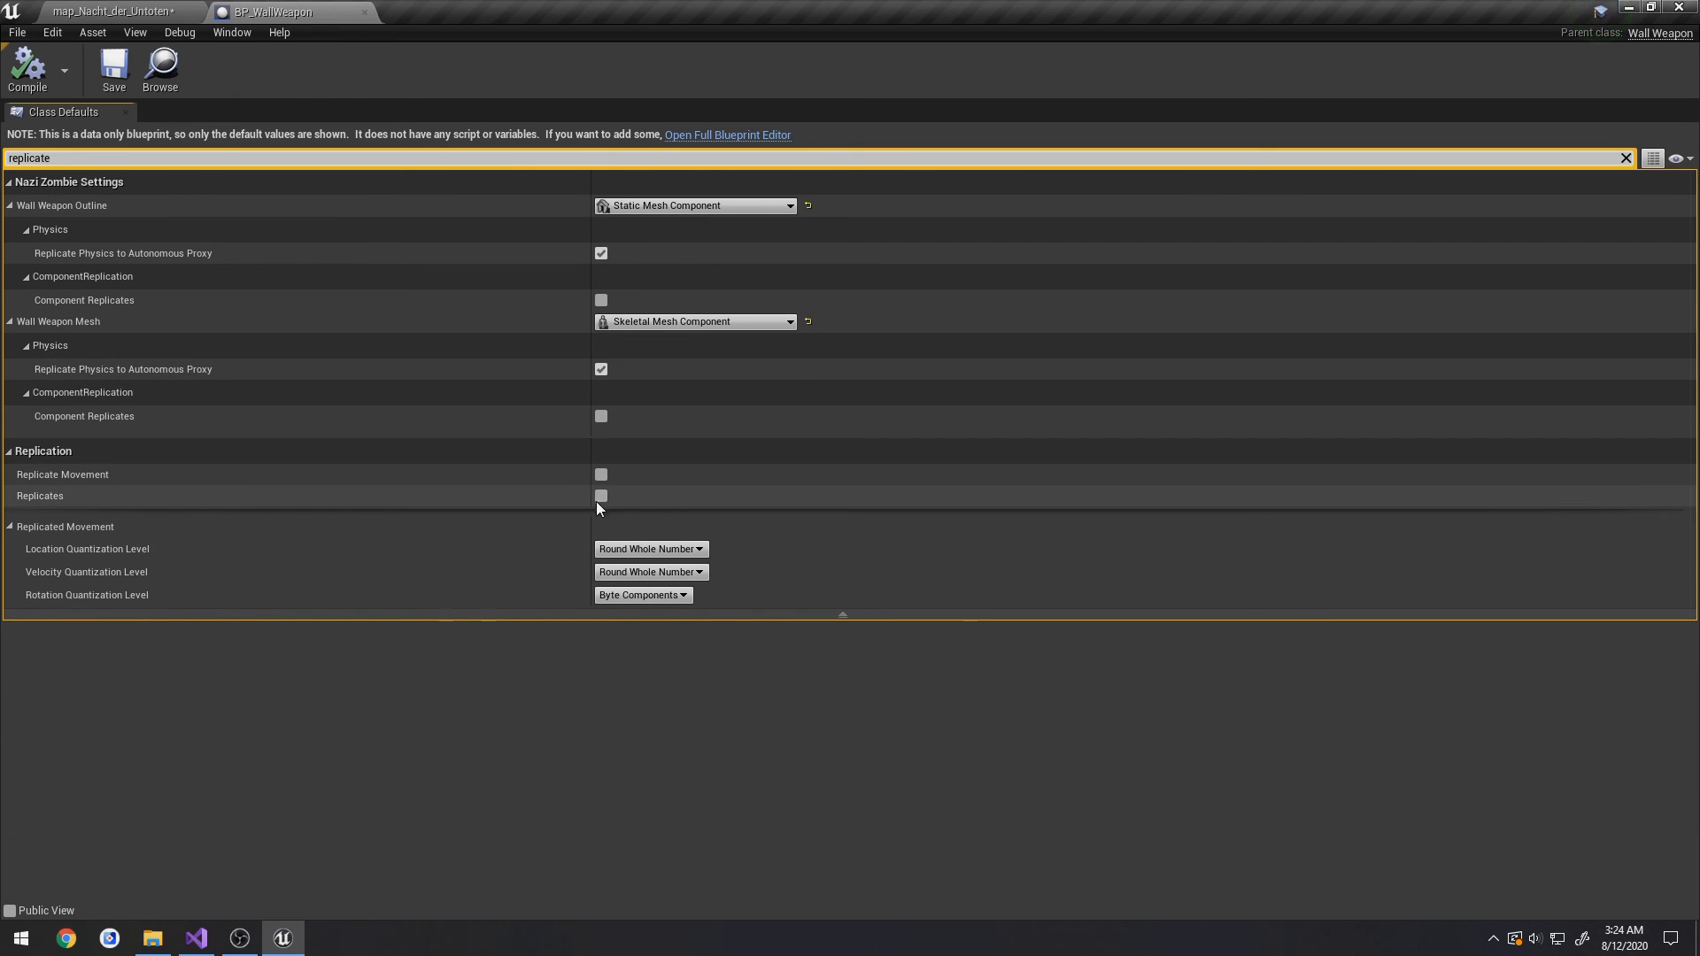
{"action": "left_click", "coordinate": [114, 10]}
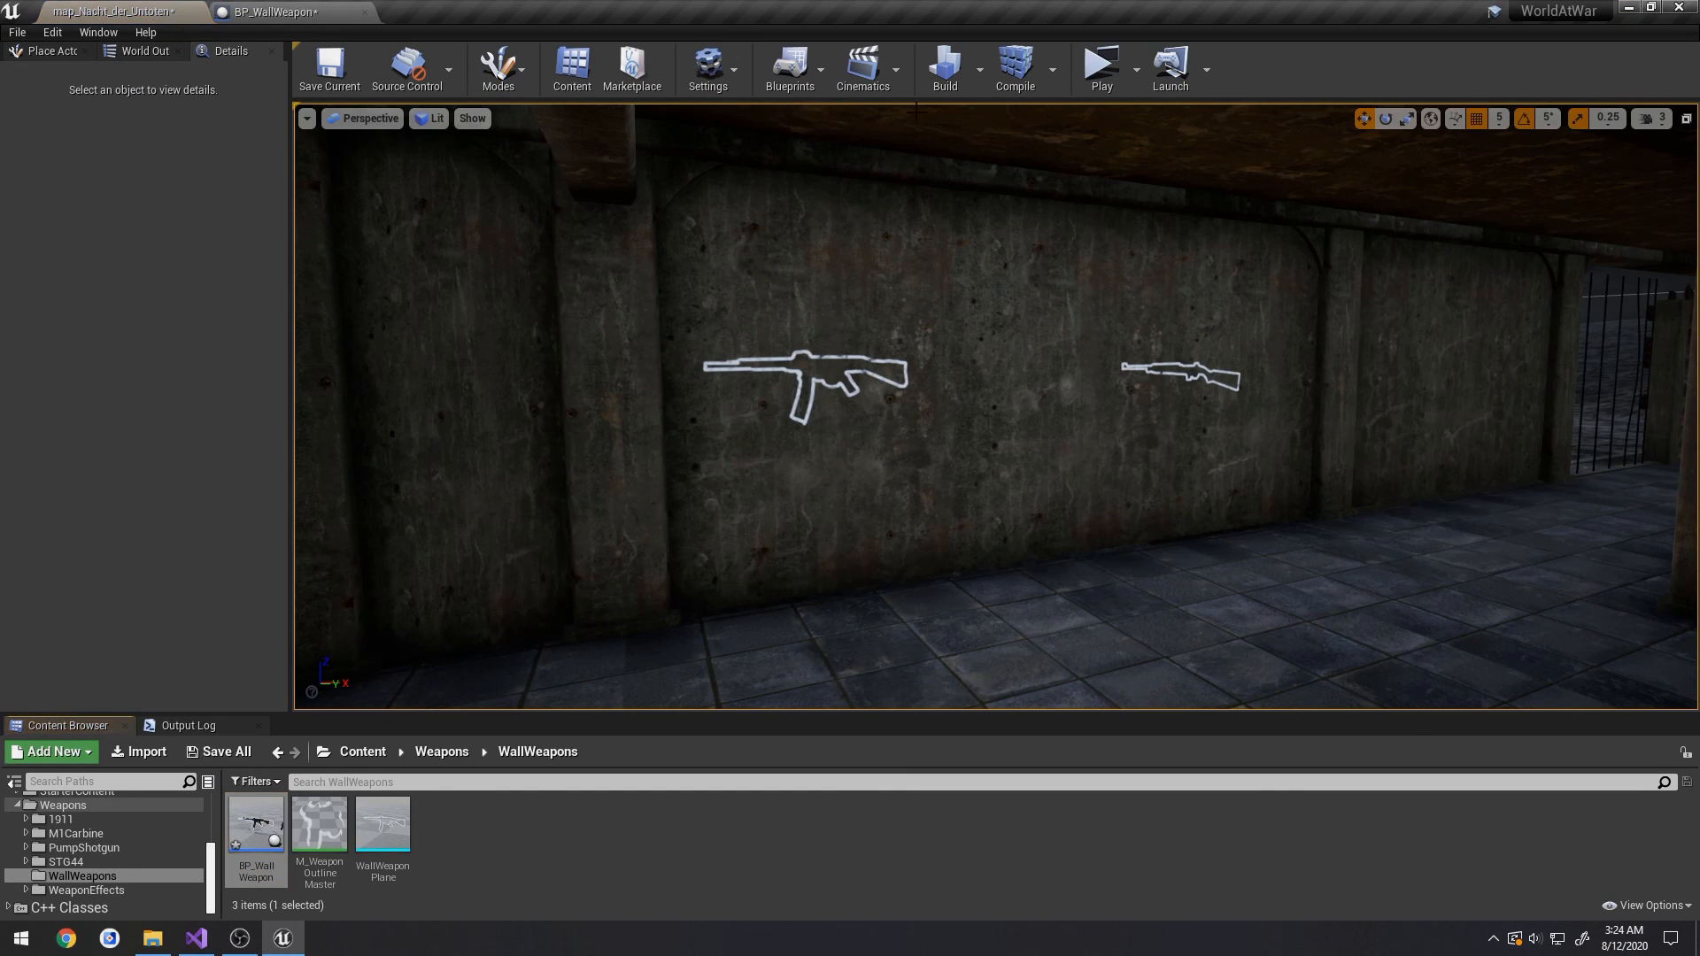
- Play-test the multiplayer M1 Carbine purchase, confirm the build succeeded, then Save All
{"action": "left_click", "coordinate": [1099, 68]}
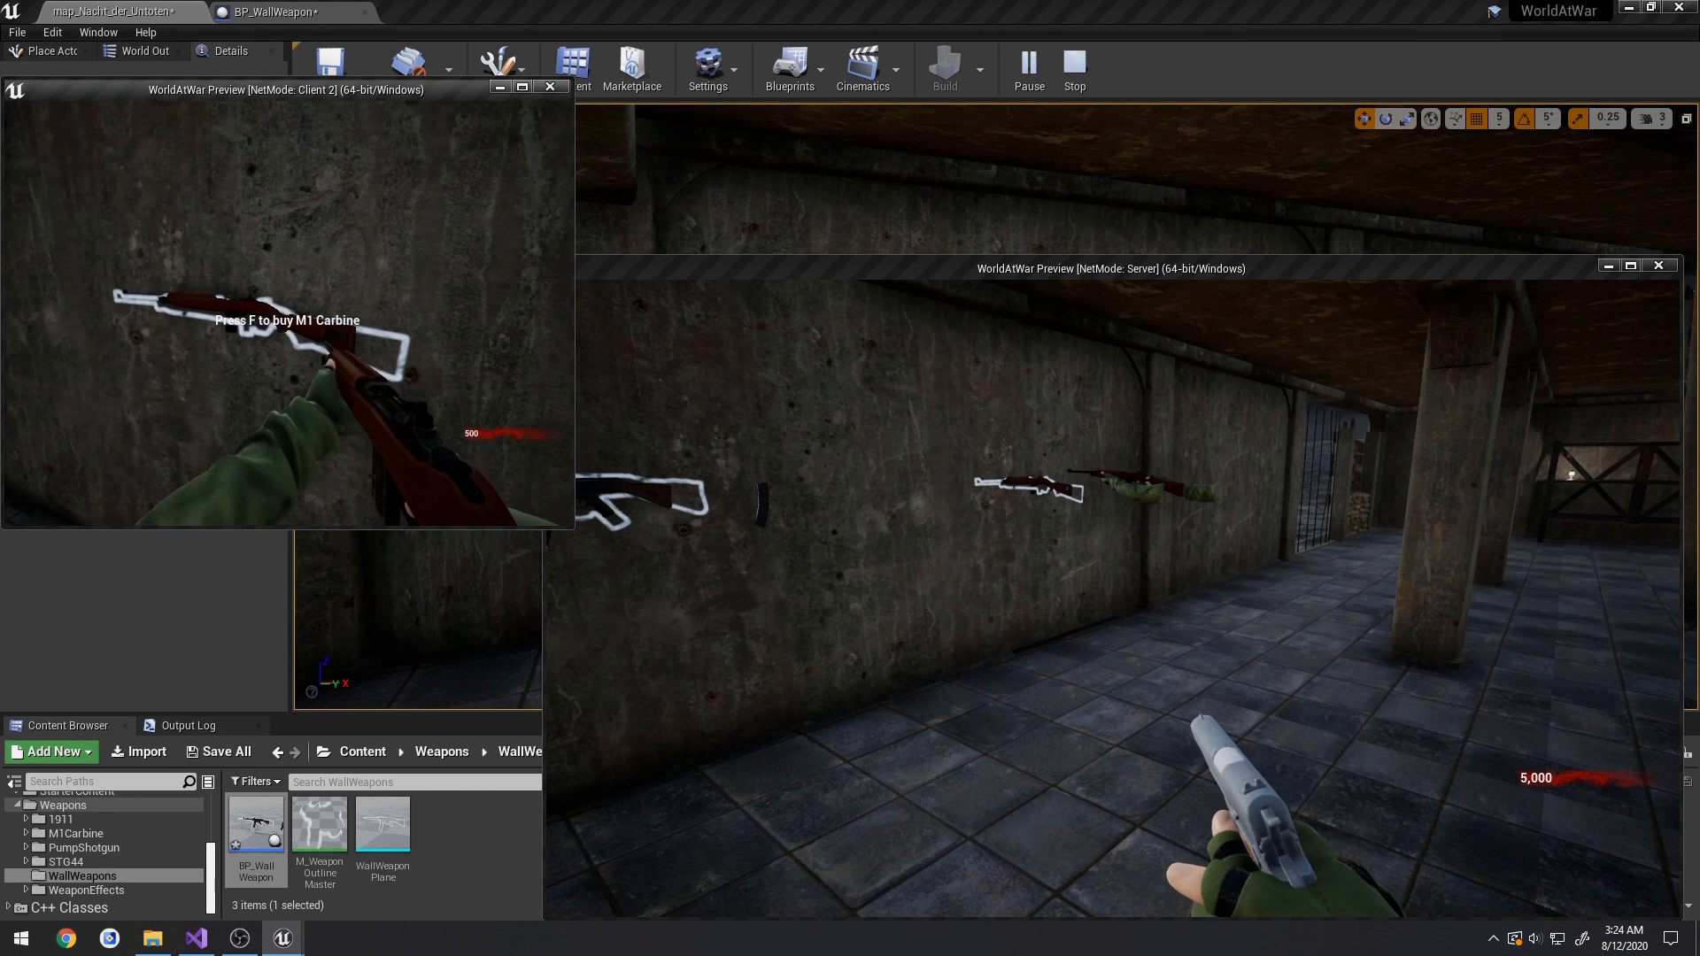
{"action": "left_click", "coordinate": [1072, 64]}
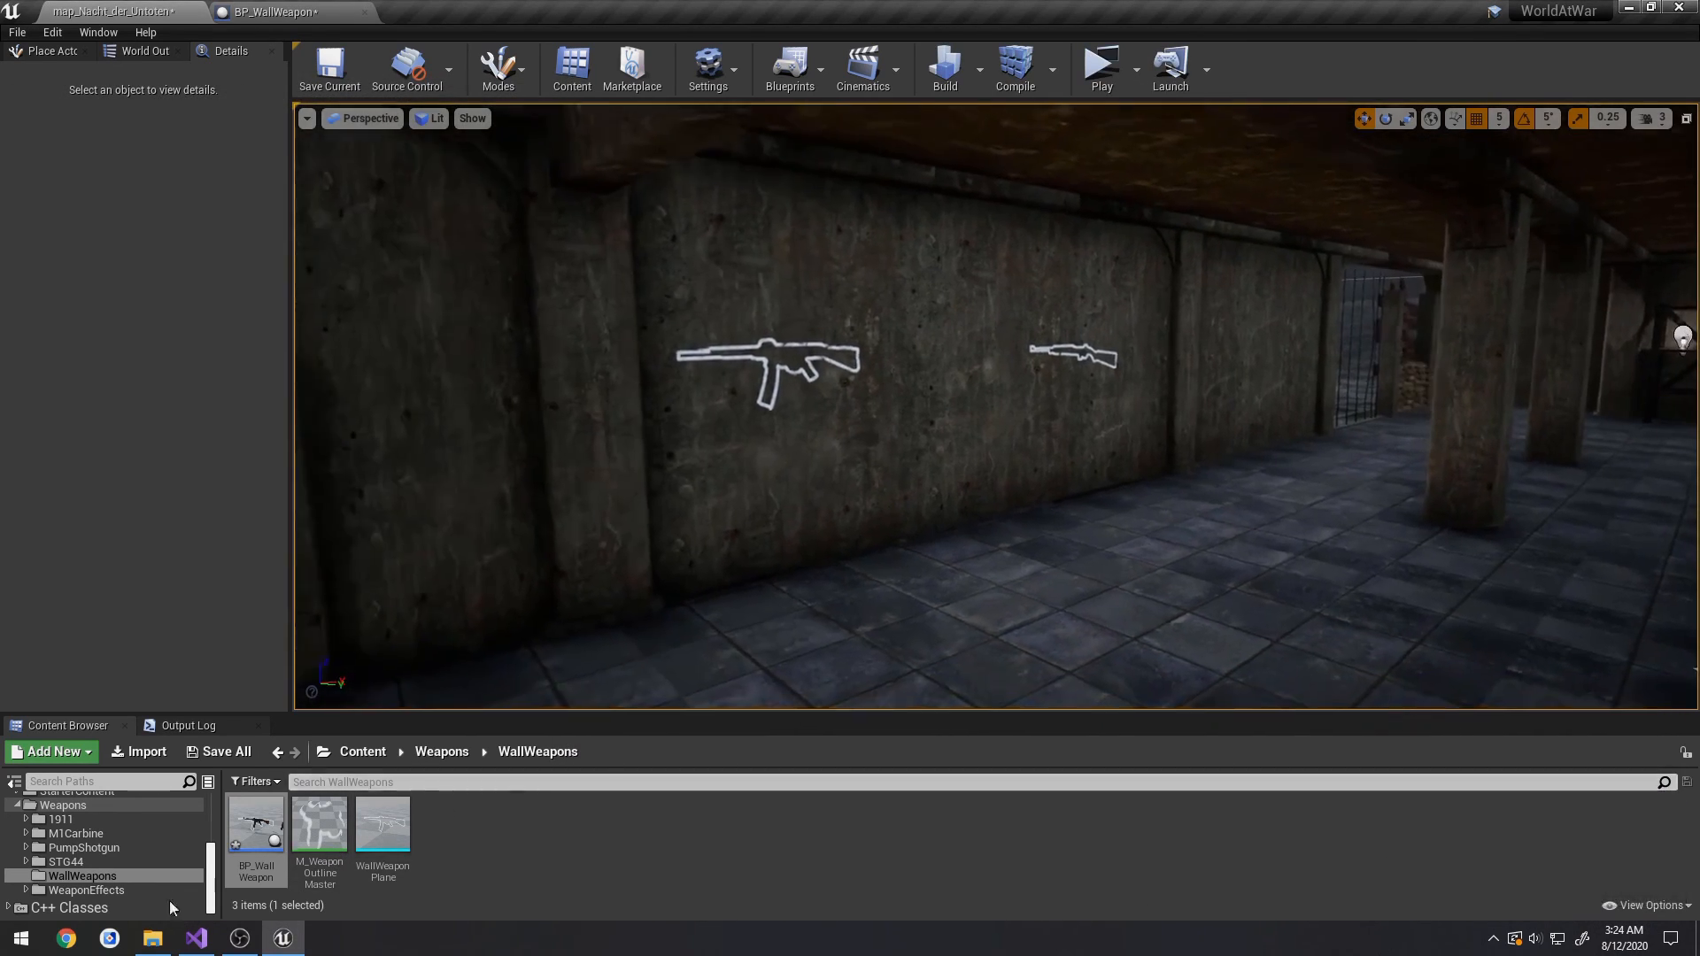
{"action": "left_click", "coordinate": [193, 938]}
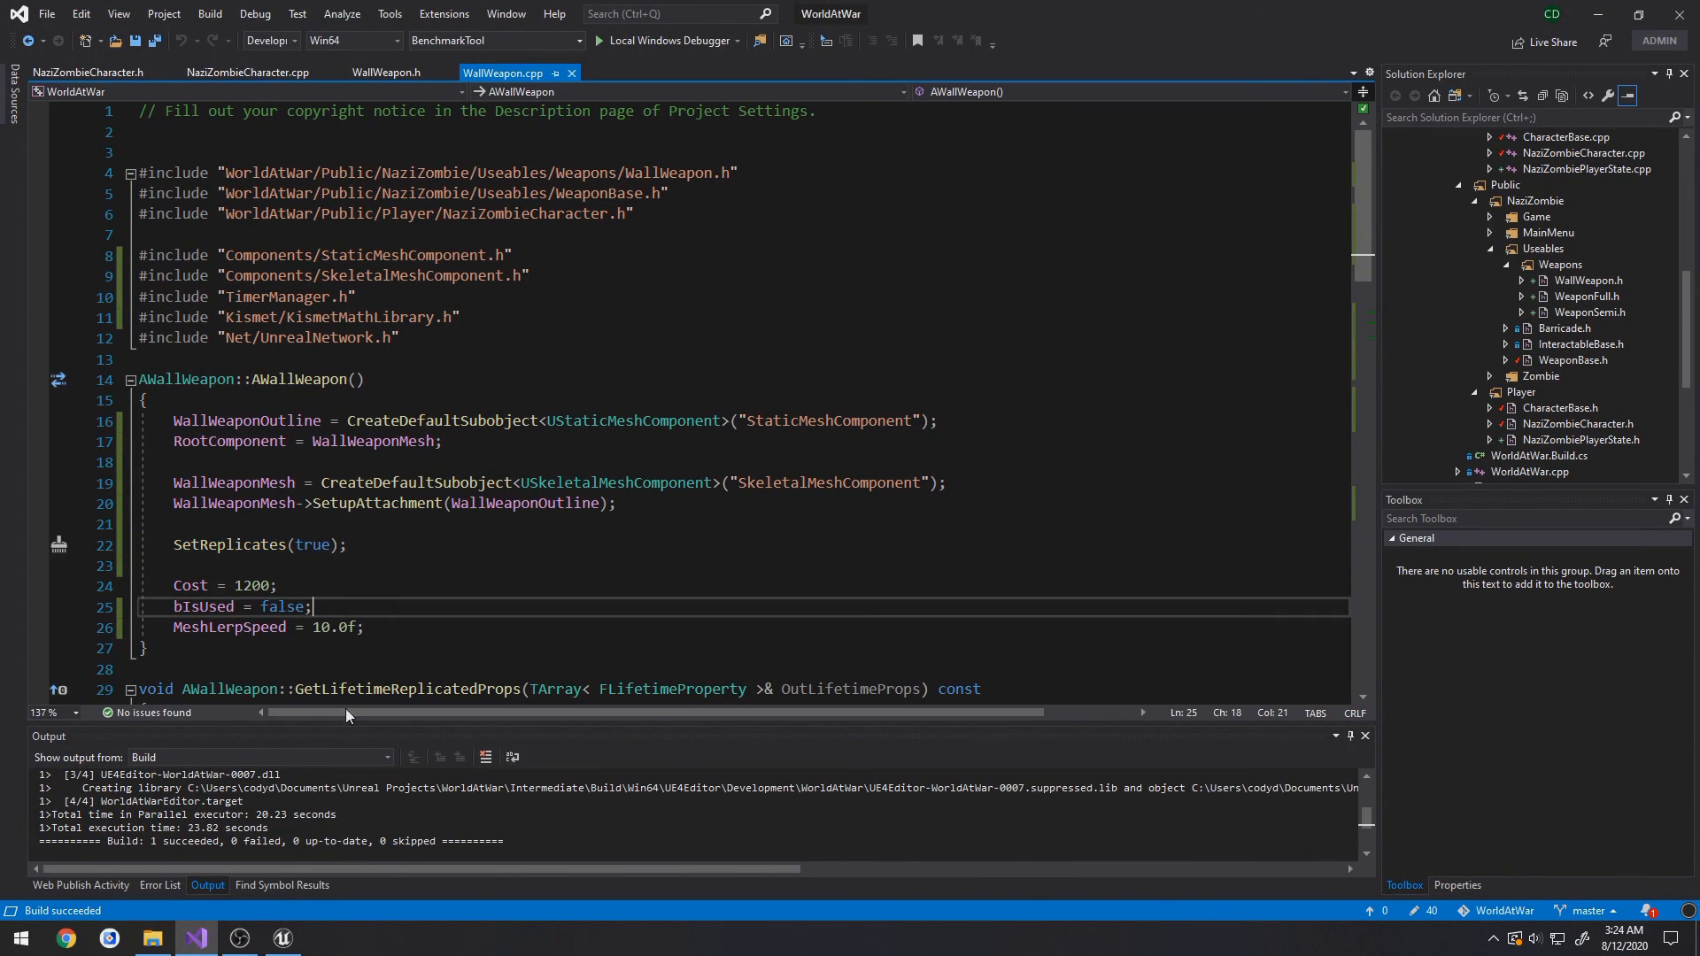
{"action": "left_click", "coordinate": [281, 937]}
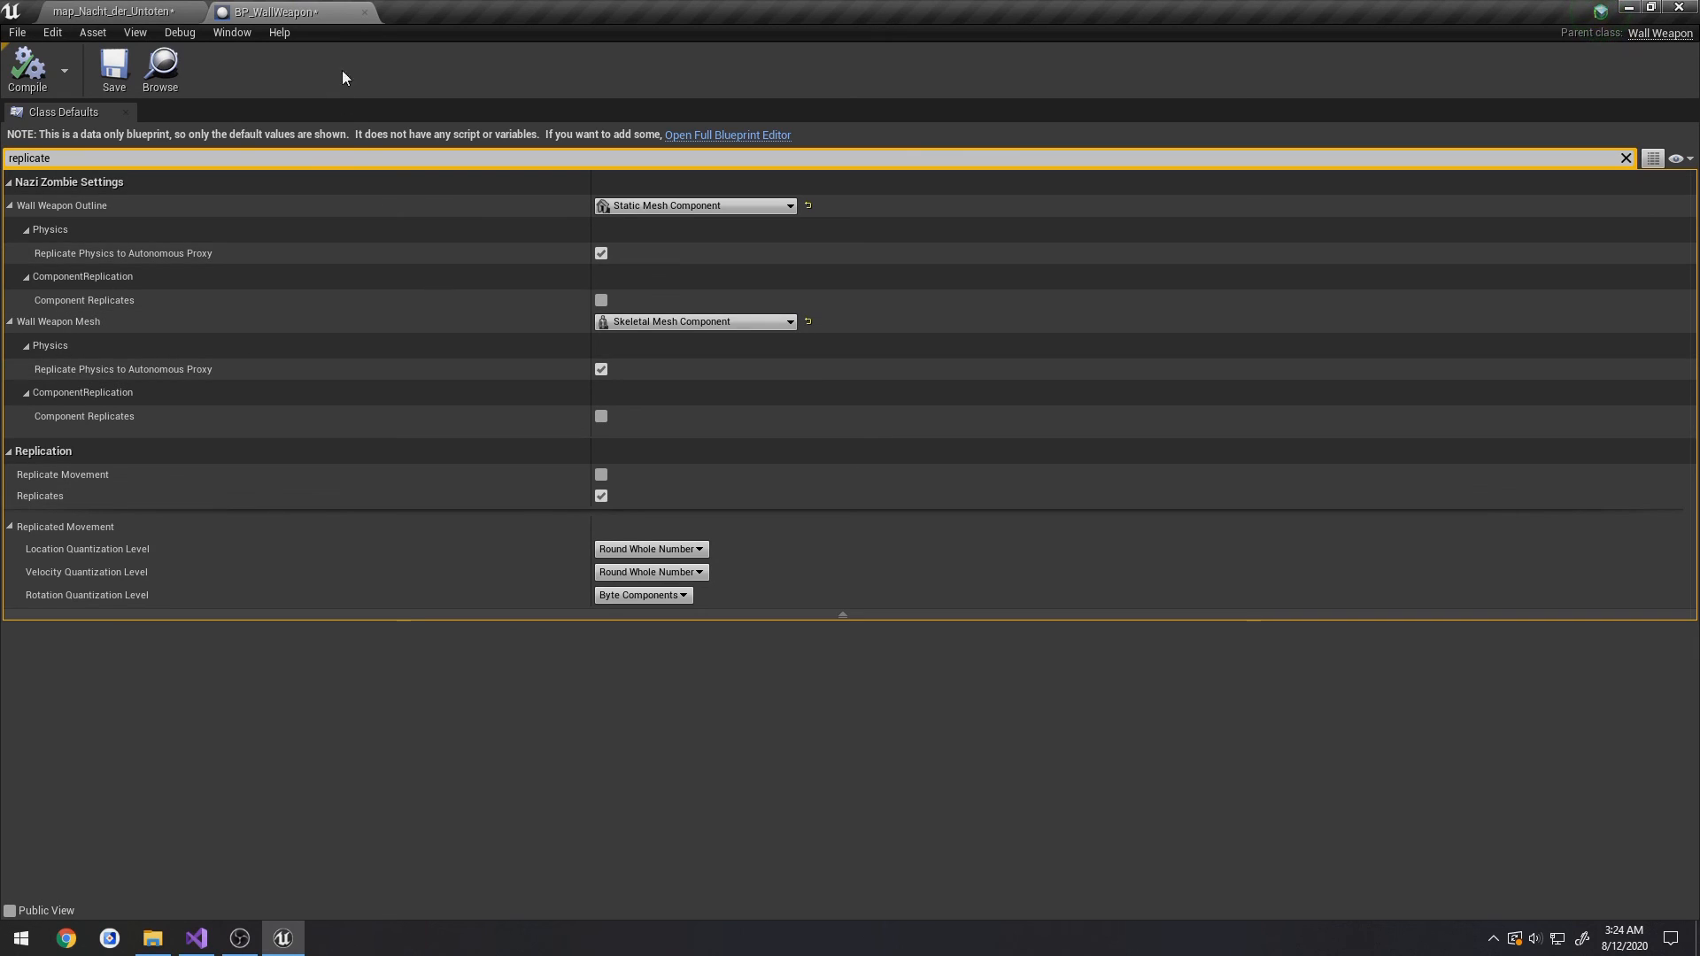
{"action": "left_click", "coordinate": [18, 32]}
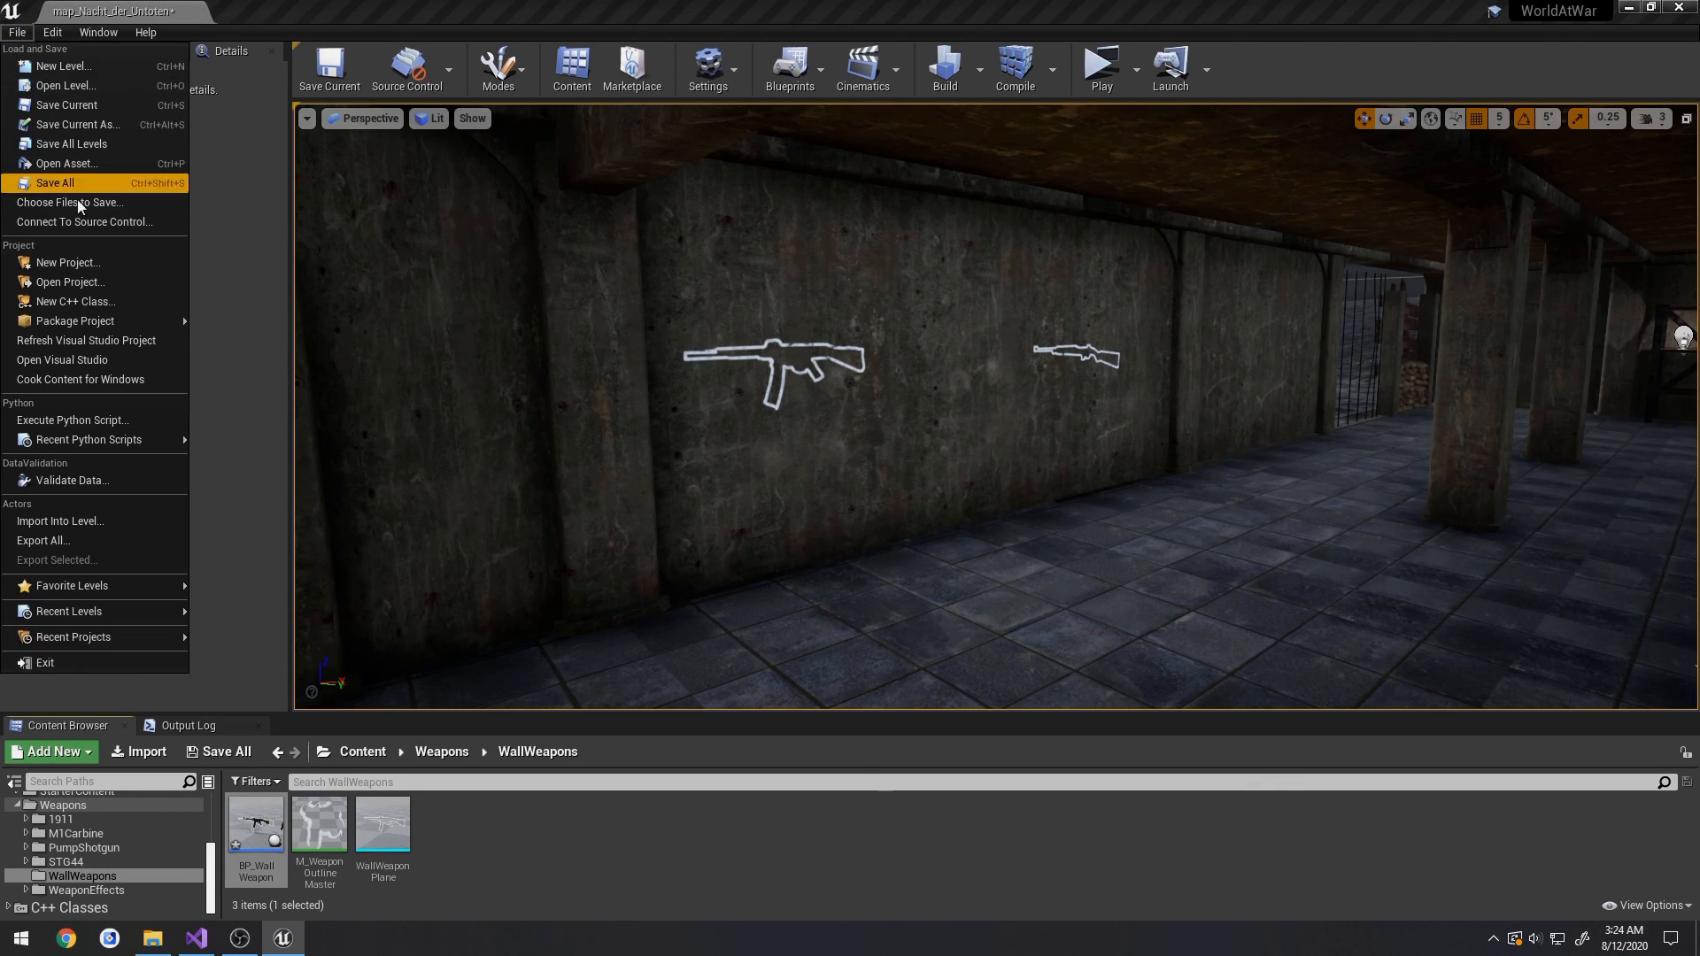
{"action": "left_click", "coordinate": [54, 183]}
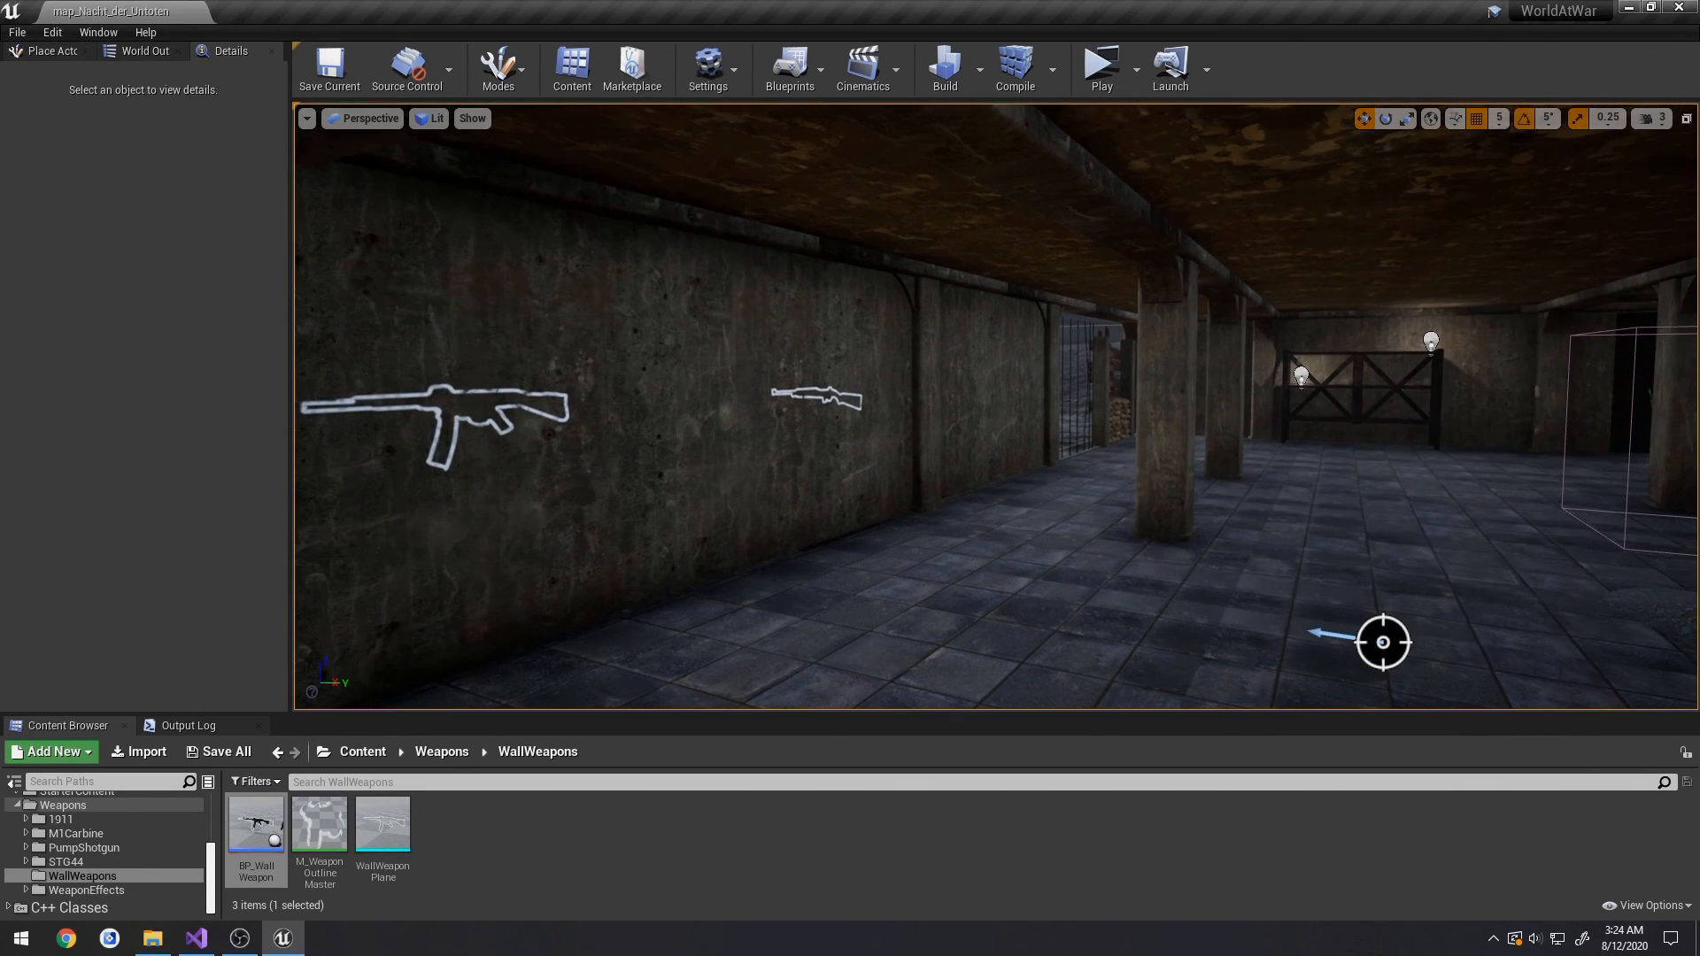
{"action": "mouse_move", "coordinate": [965, 338]}
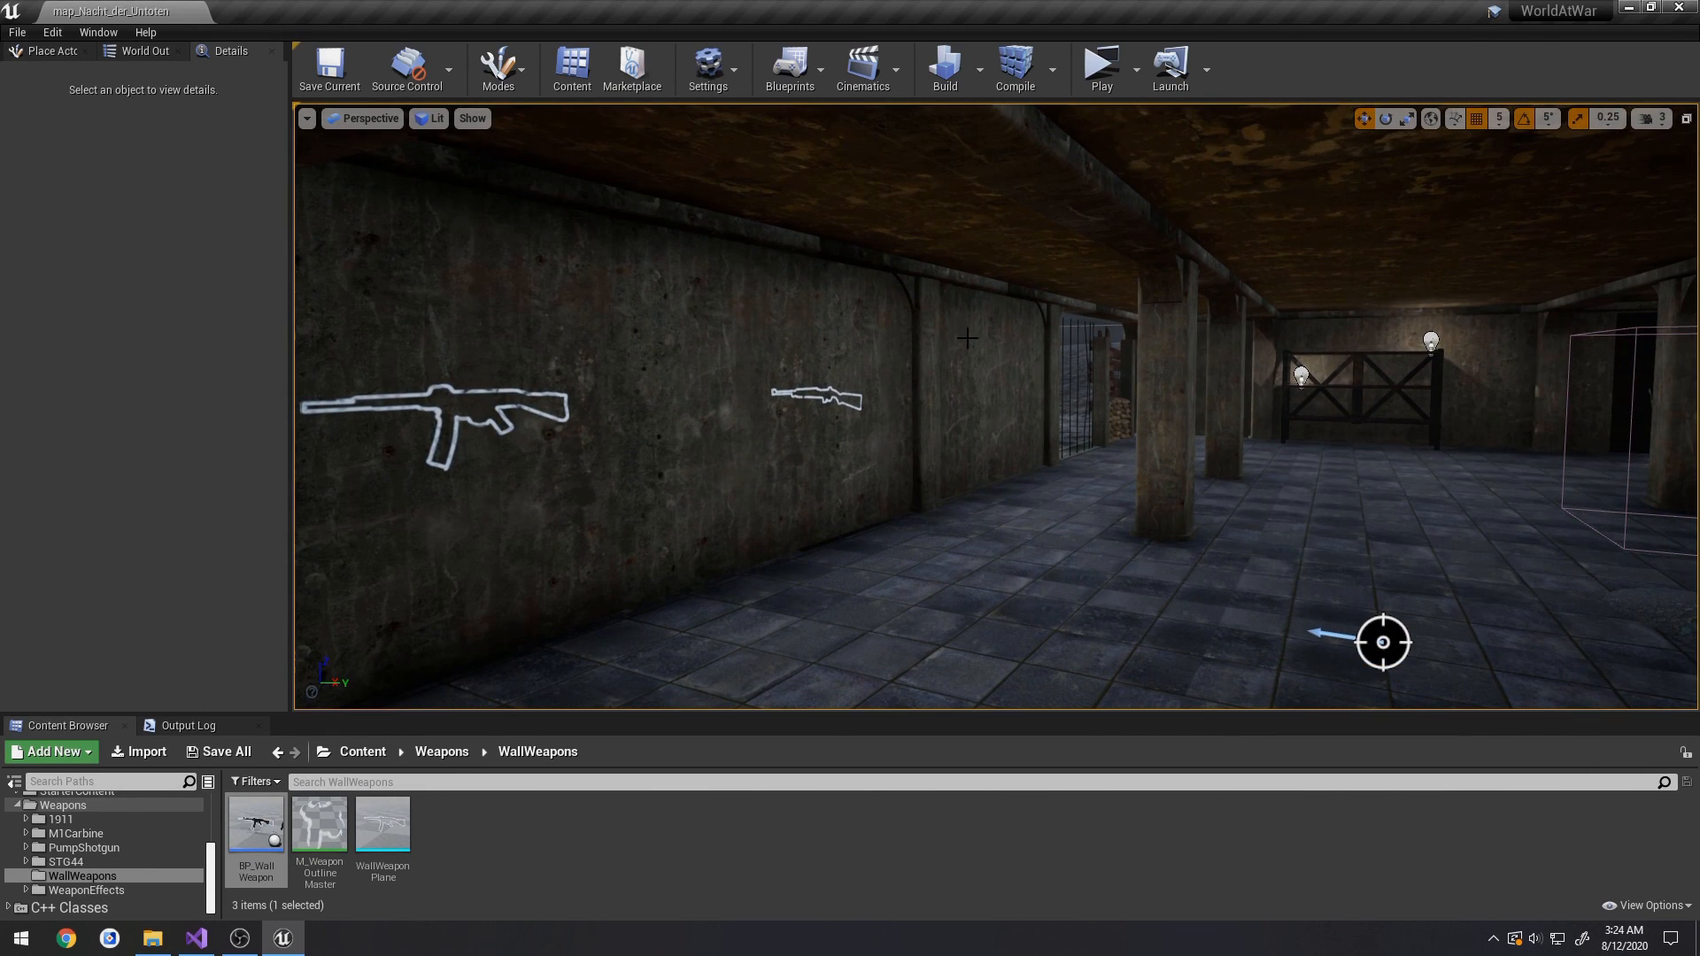